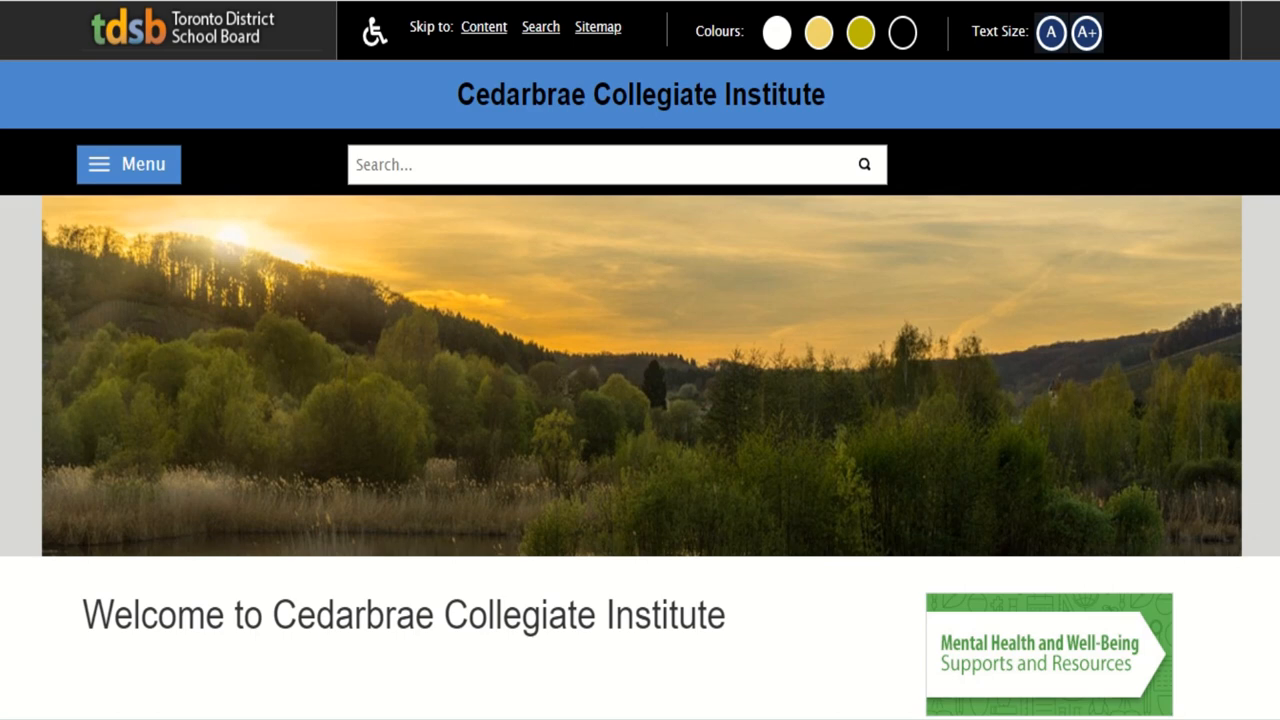
pyautogui.moveTo(696, 403)
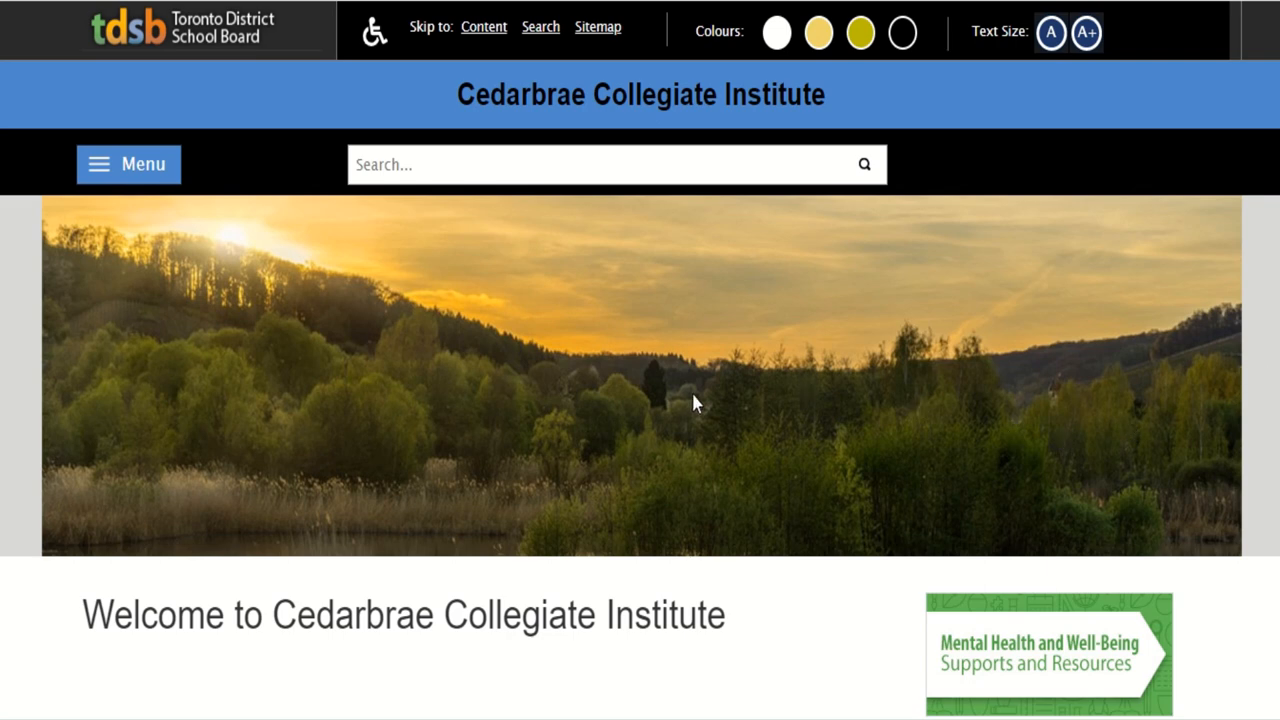
pyautogui.moveTo(710, 429)
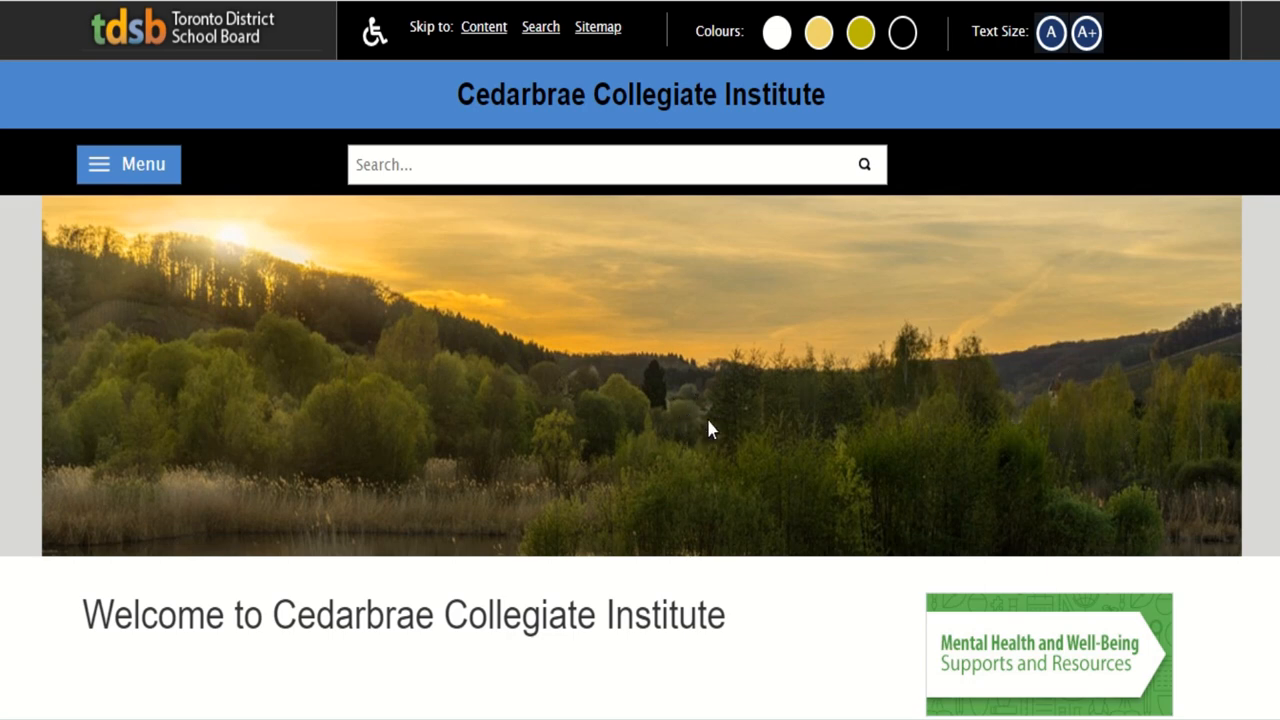
pyautogui.moveTo(730, 443)
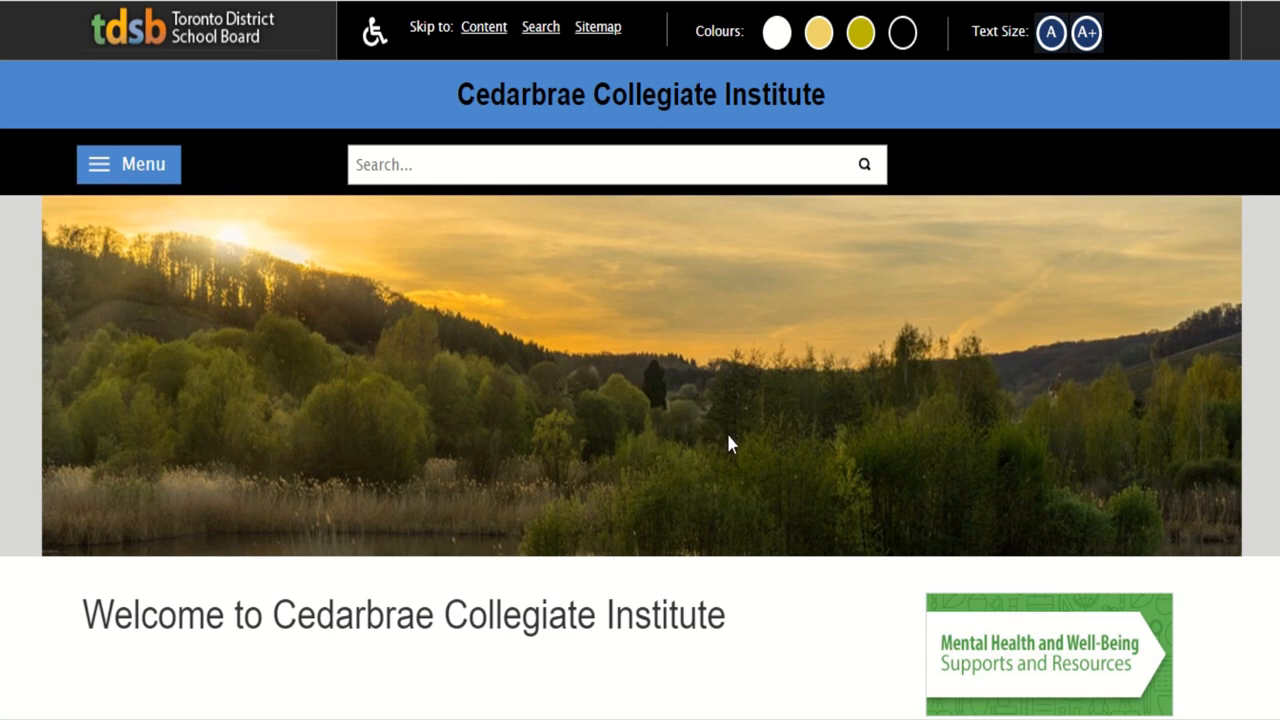
pyautogui.moveTo(729, 443)
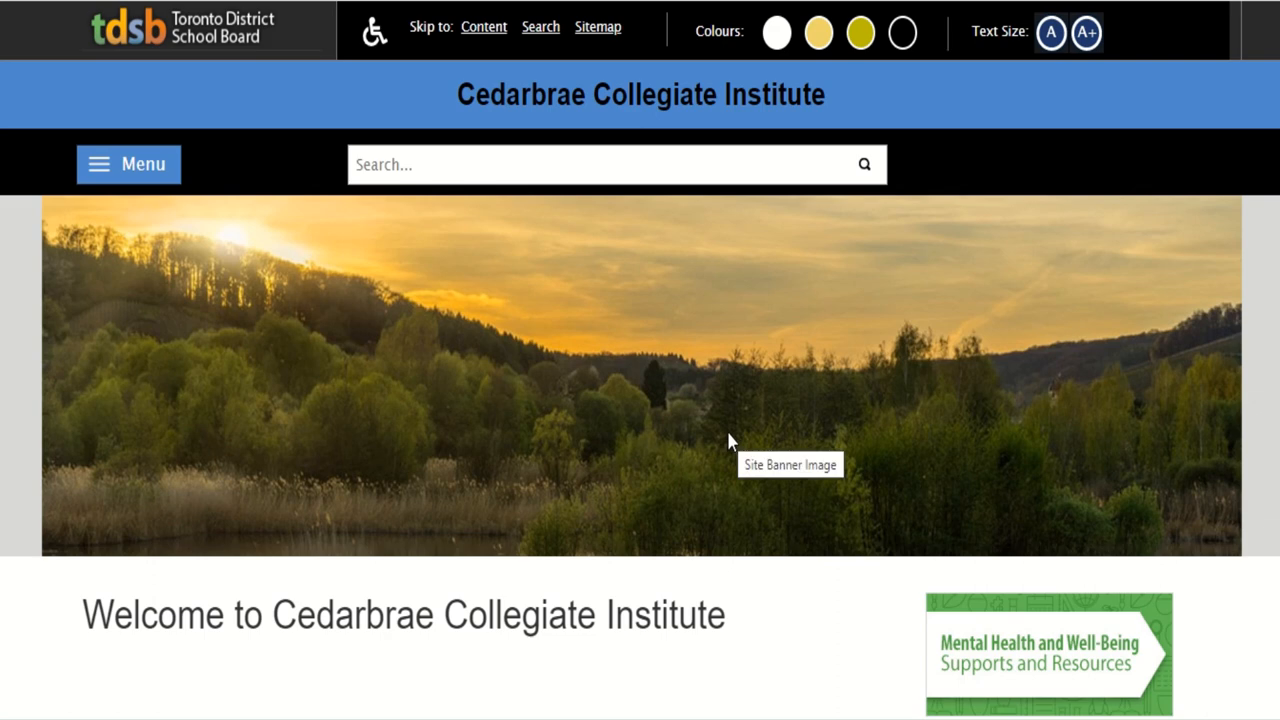
pyautogui.moveTo(508, 420)
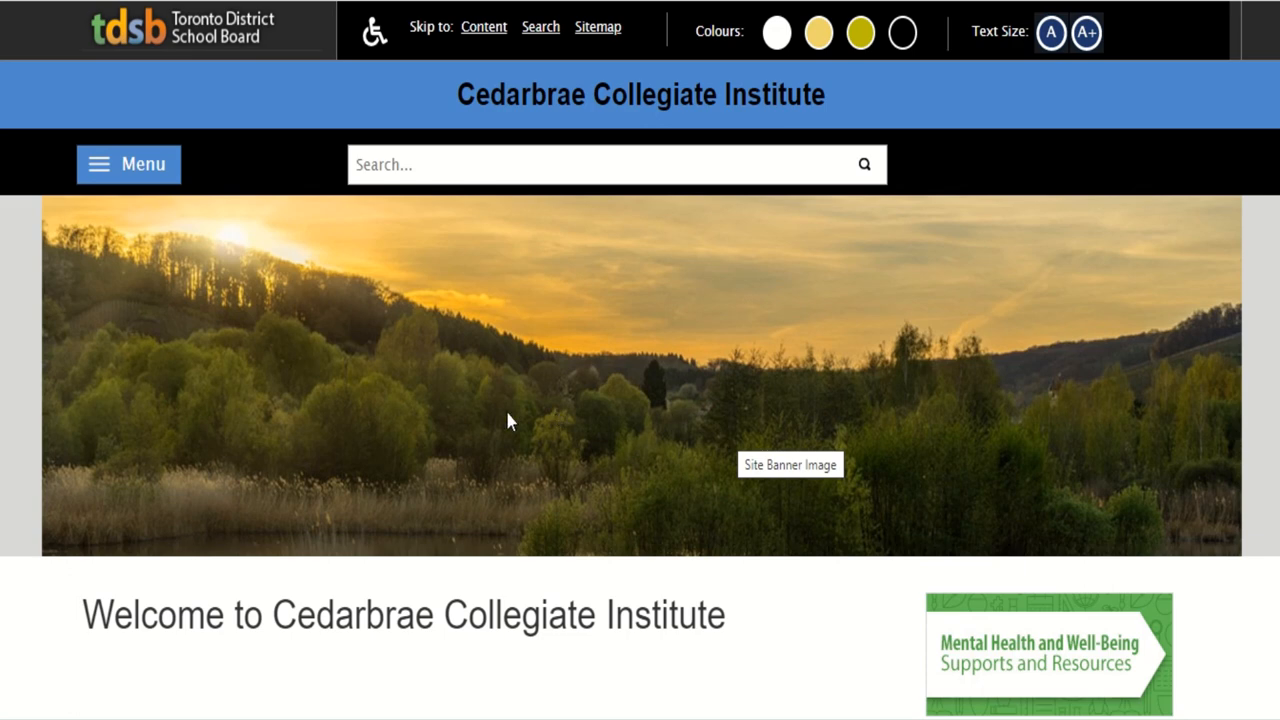
# From the school site menu, open Guidance > Course Selection and follow the myBlueprint Education Planner link.
pyautogui.click(128, 164)
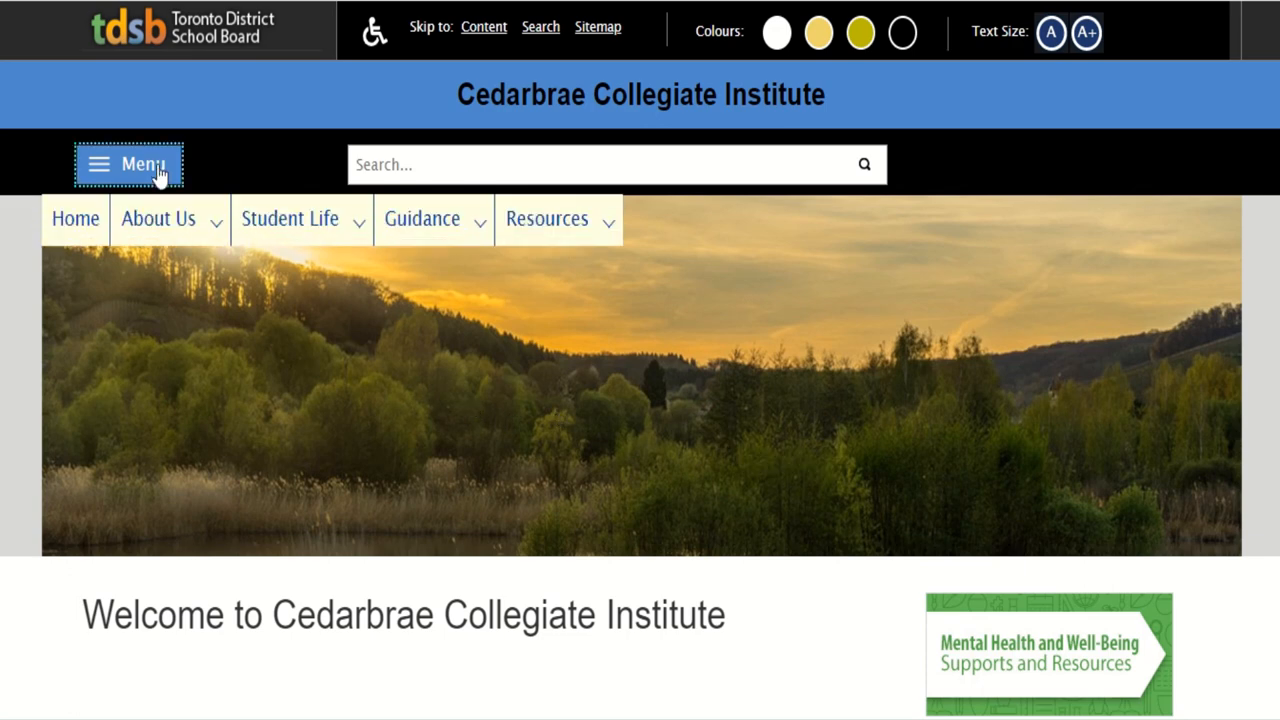
pyautogui.moveTo(481, 239)
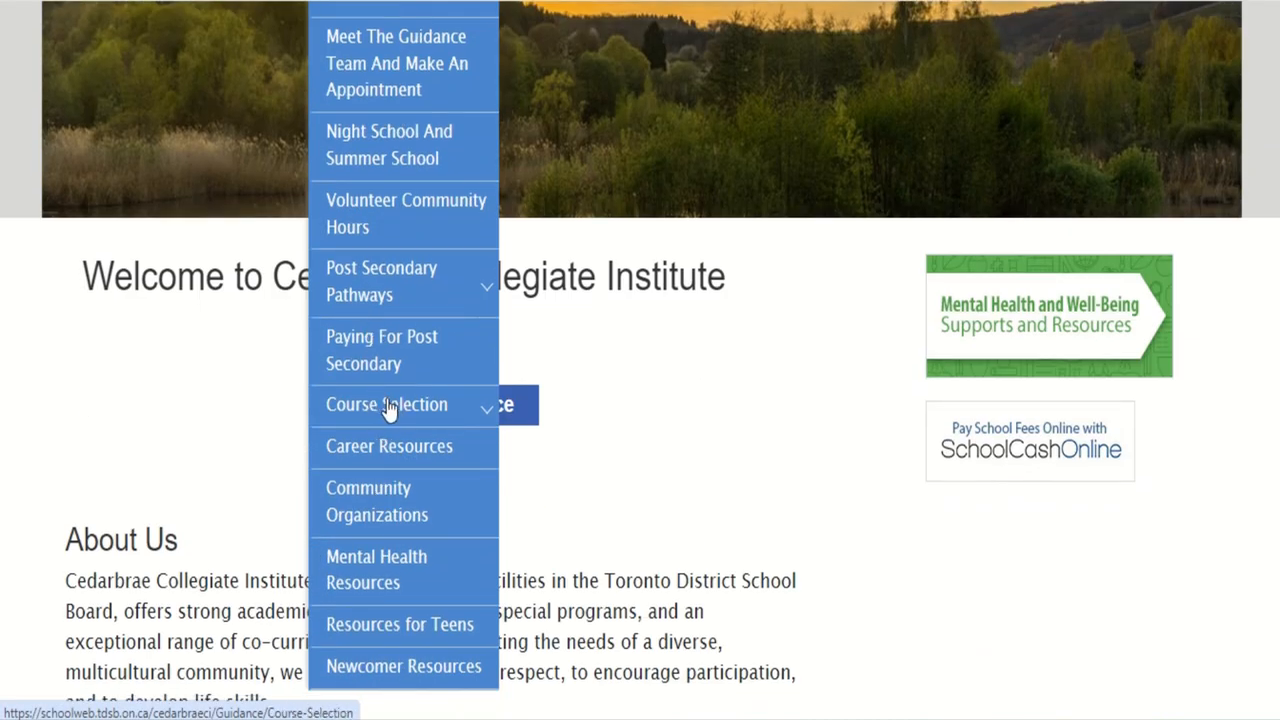
pyautogui.click(386, 404)
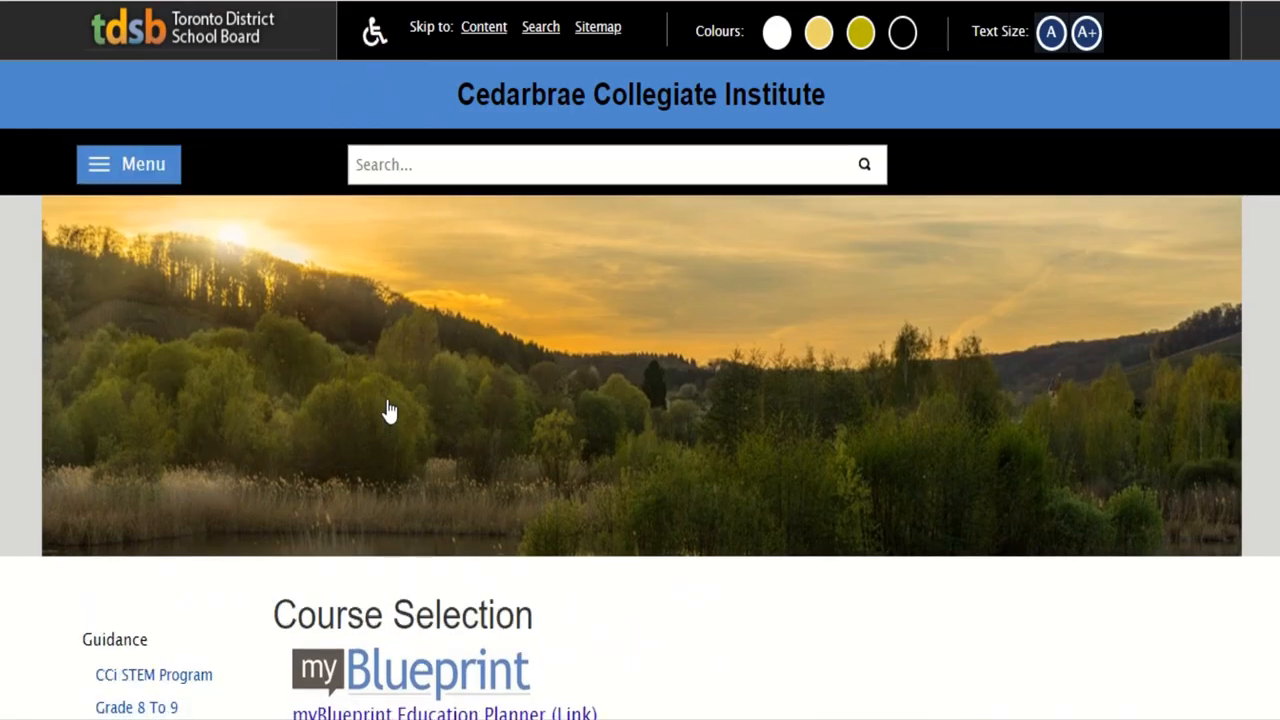
pyautogui.scroll(-3)
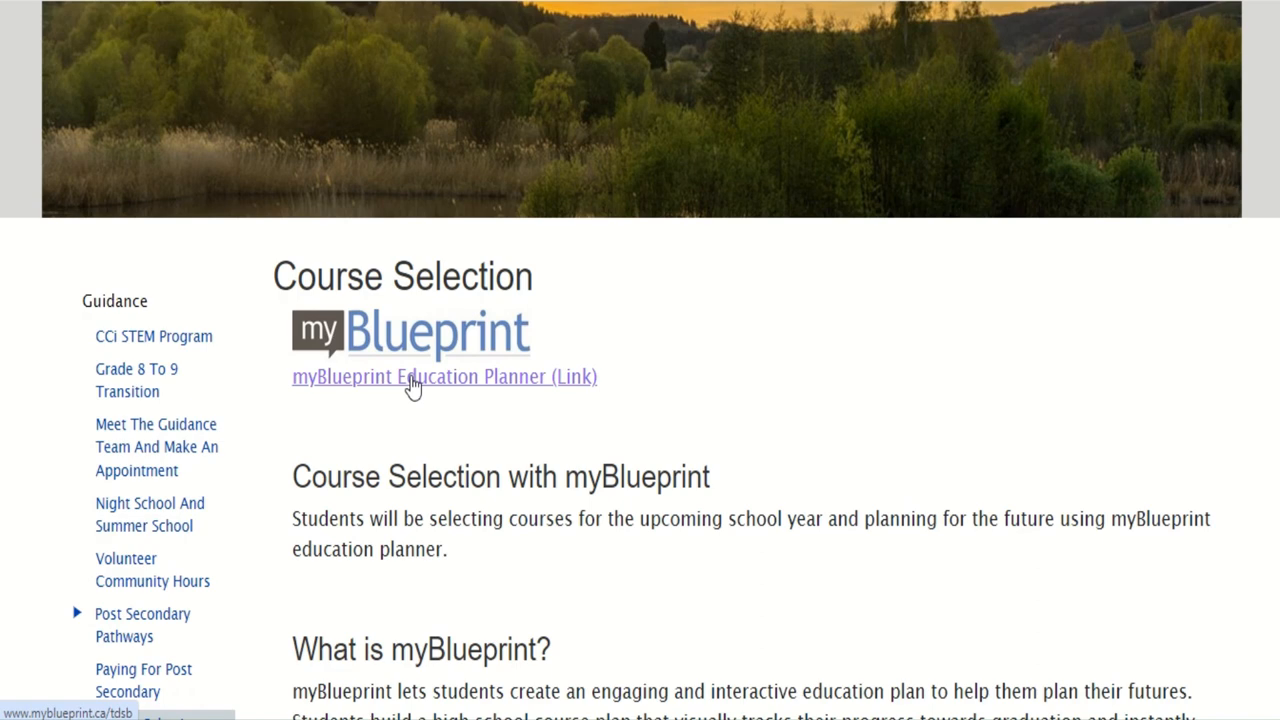
pyautogui.click(443, 377)
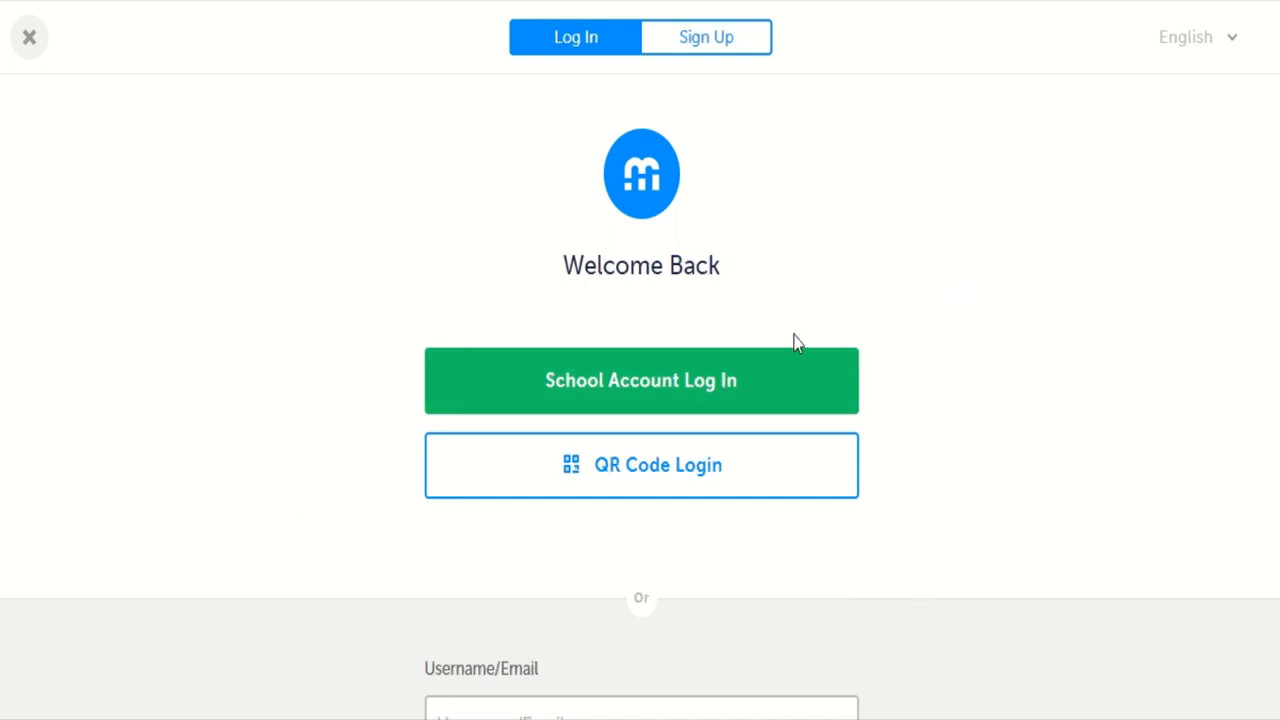
pyautogui.moveTo(660, 385)
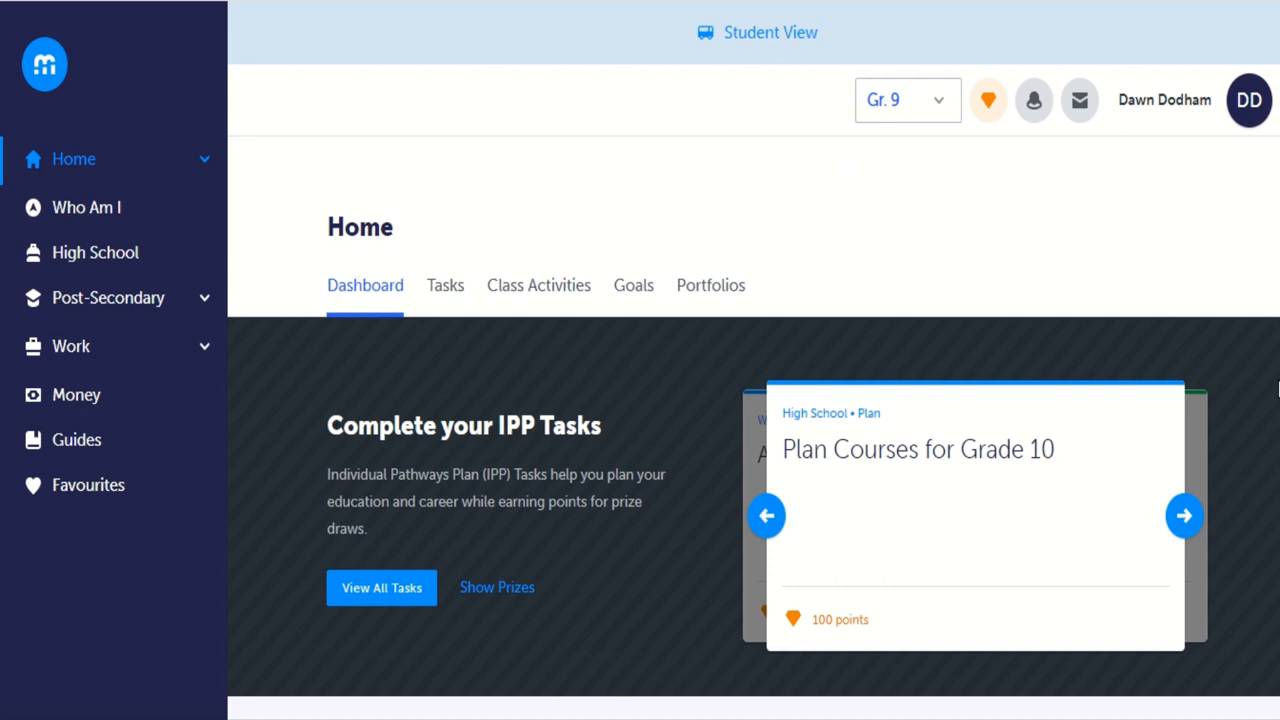
# Scroll the Home dashboard to review IPP Tasks and High School Progress.
pyautogui.scroll(-3)
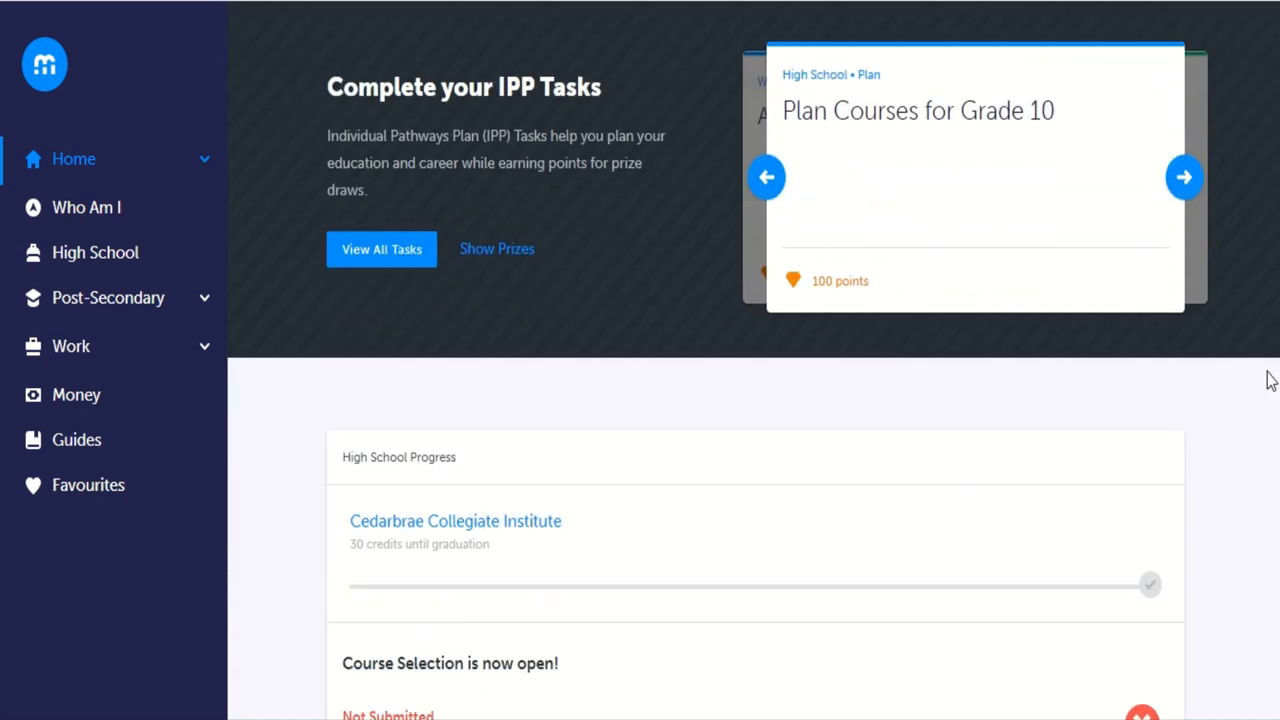
pyautogui.scroll(-3)
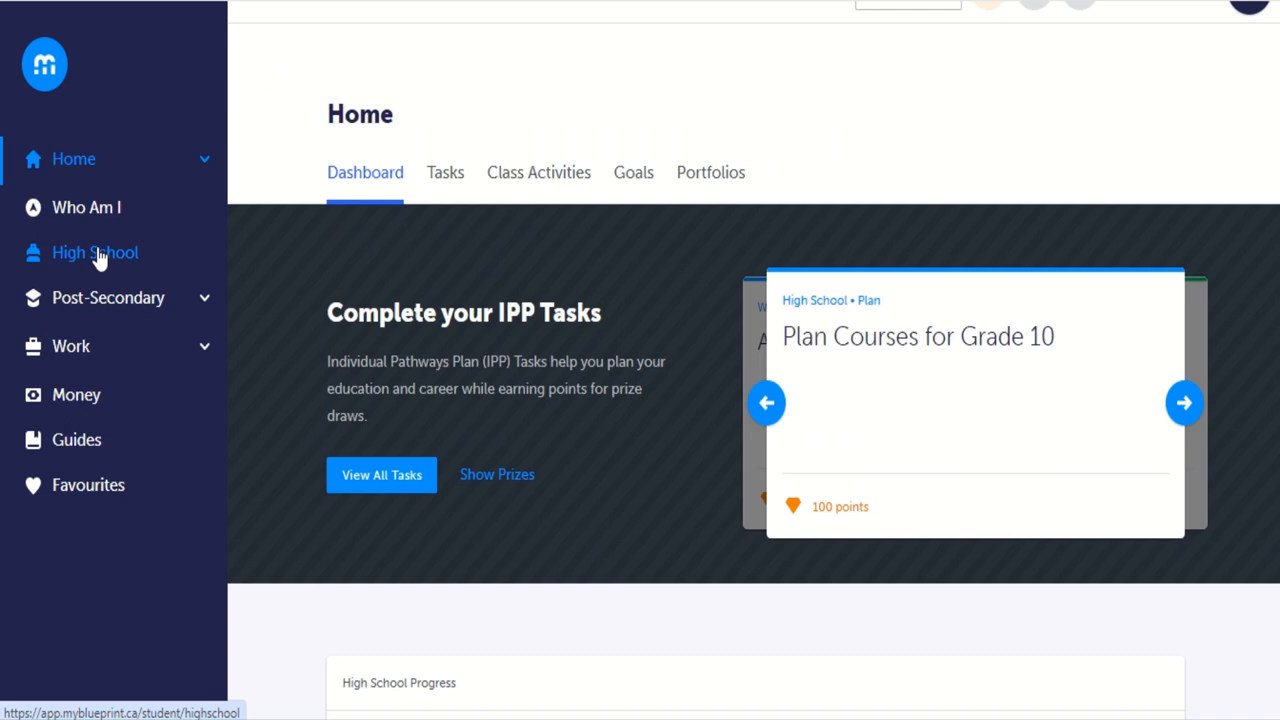
# Open the High School planner and scroll through the Grade 10 column and Alternates.
pyautogui.click(95, 252)
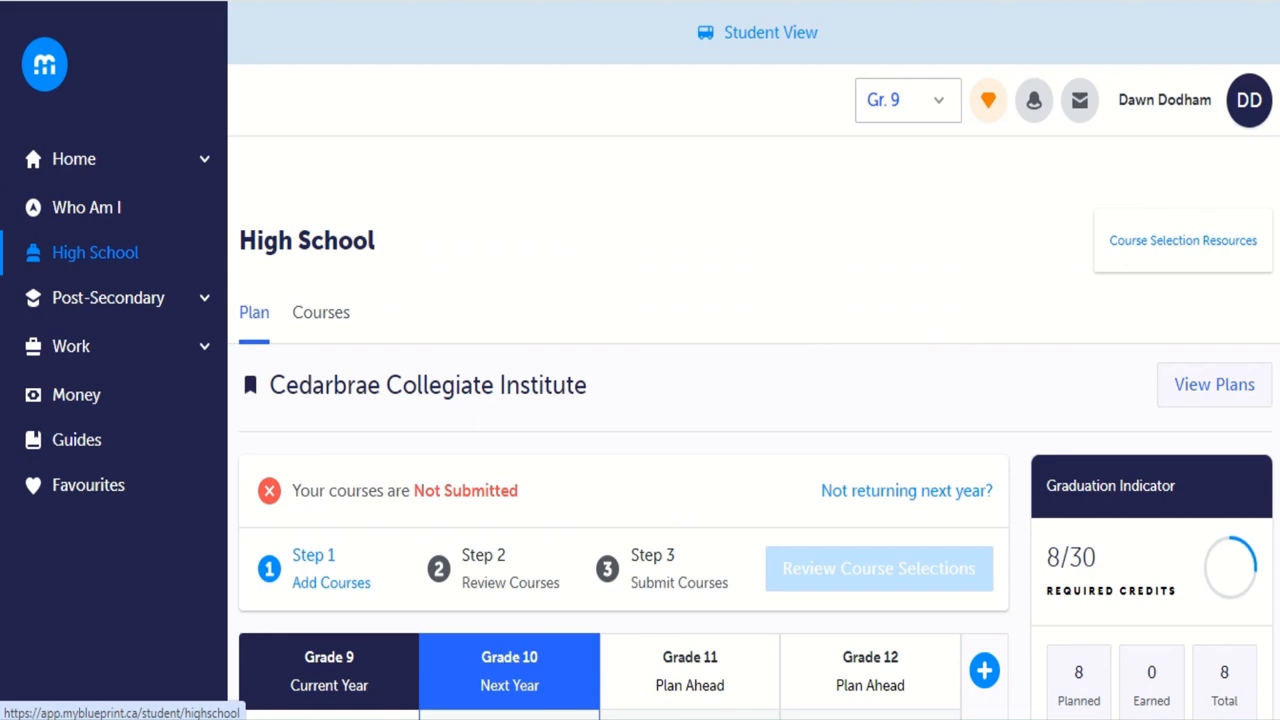
pyautogui.scroll(-3)
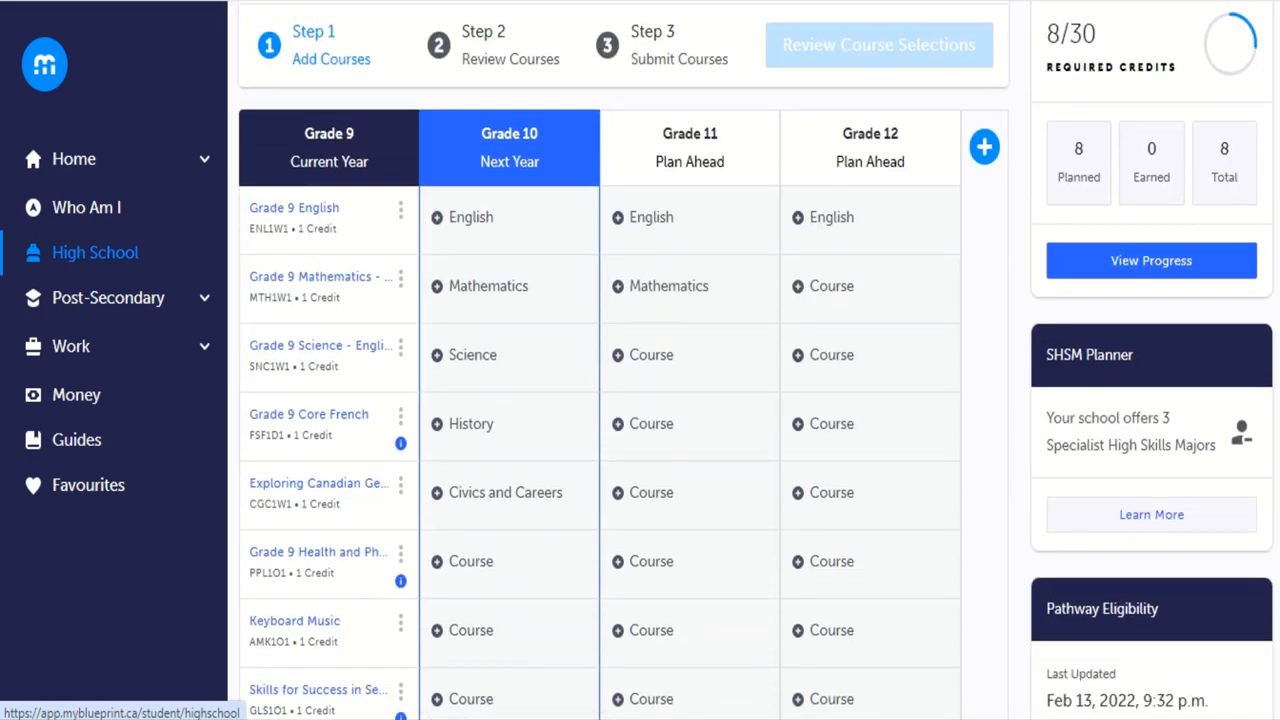
pyautogui.scroll(-3)
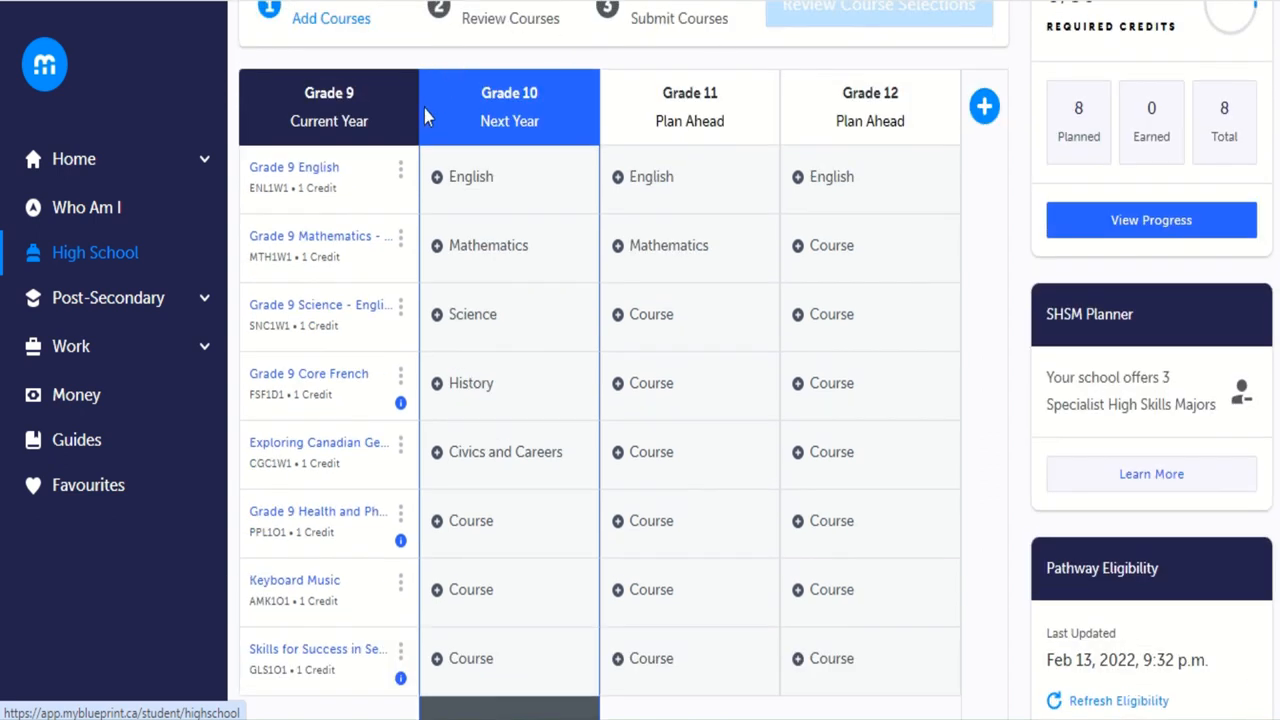
pyautogui.moveTo(559, 203)
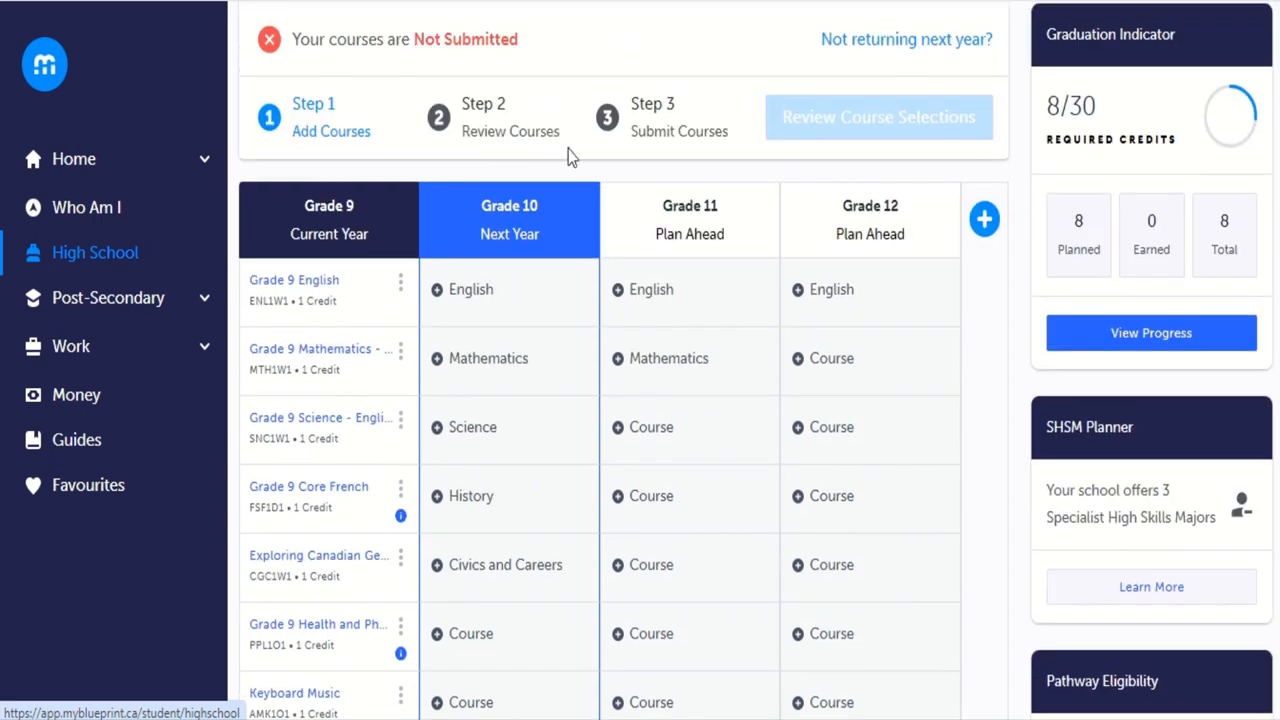
pyautogui.moveTo(575, 220)
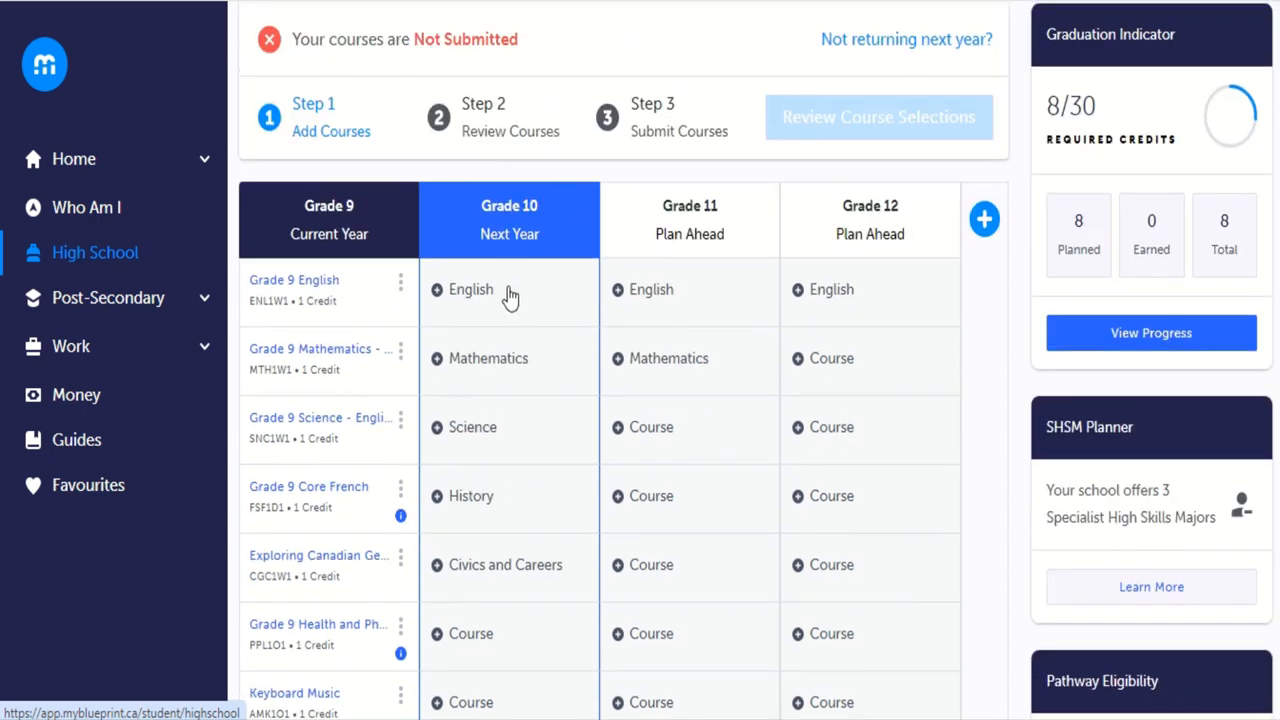
pyautogui.moveTo(508, 292)
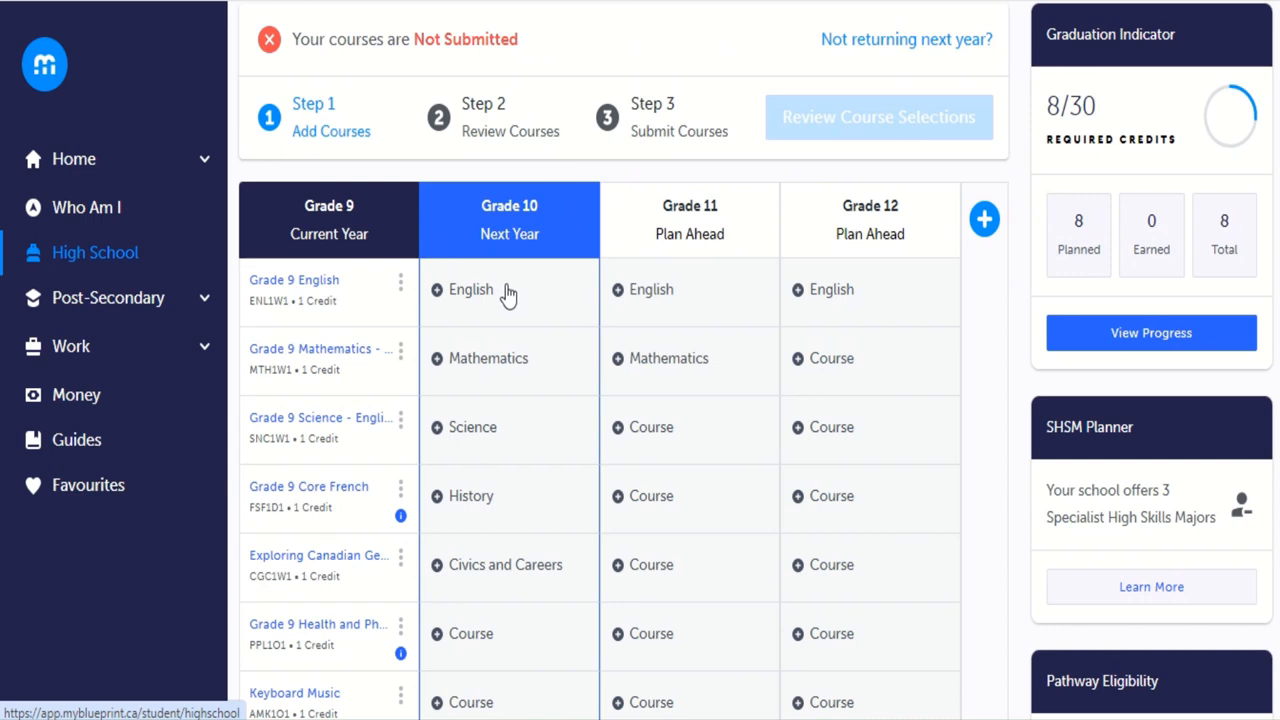
pyautogui.moveTo(485, 520)
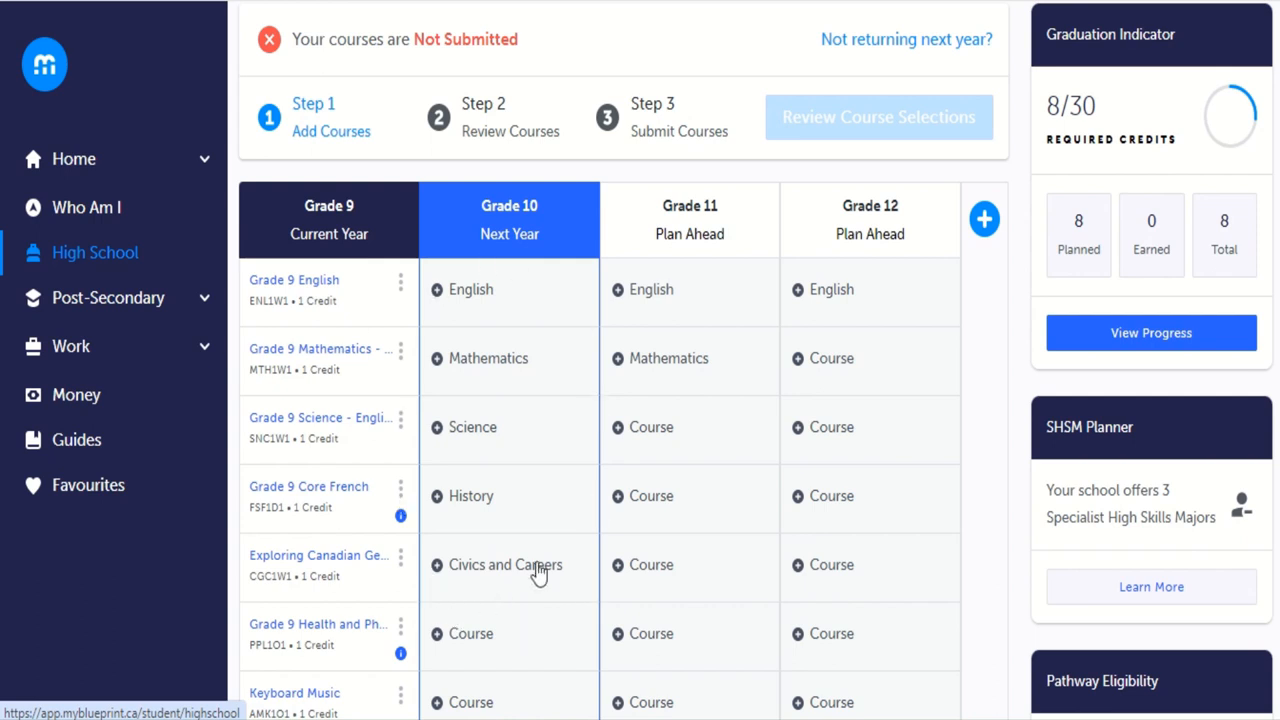
pyautogui.moveTo(555, 452)
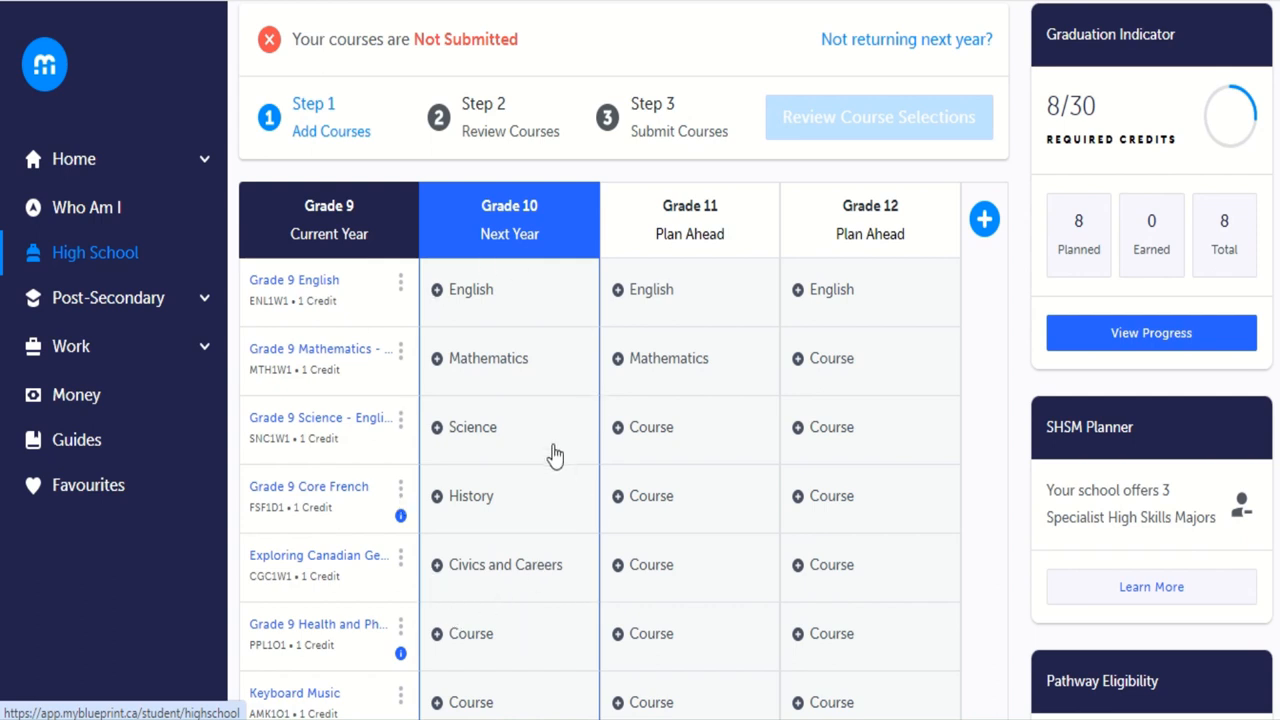
pyautogui.moveTo(485, 315)
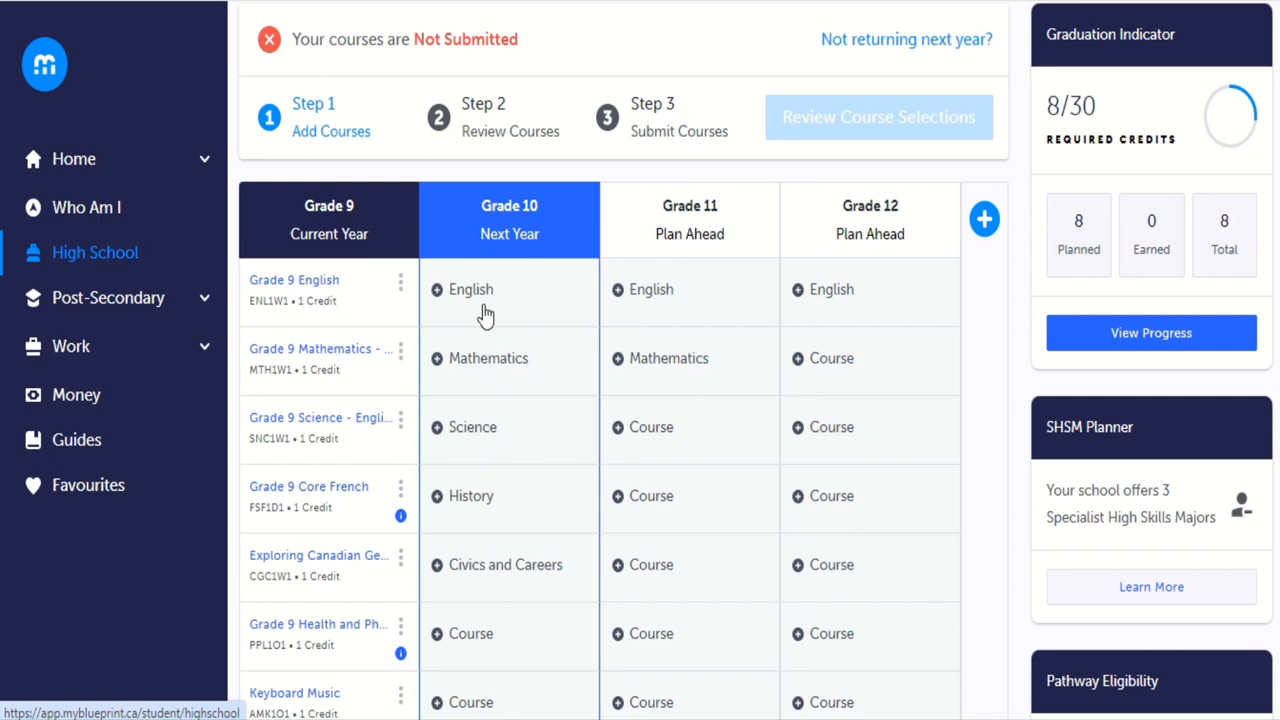
pyautogui.moveTo(478, 298)
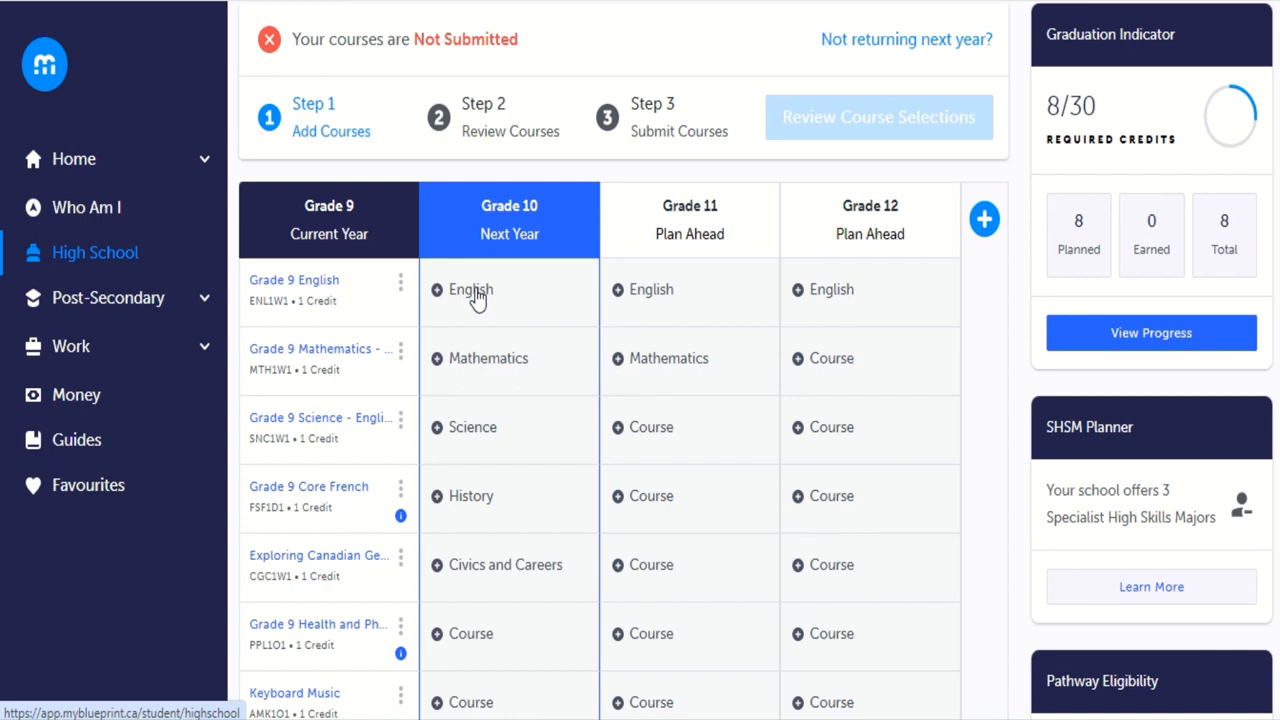
pyautogui.scroll(-3)
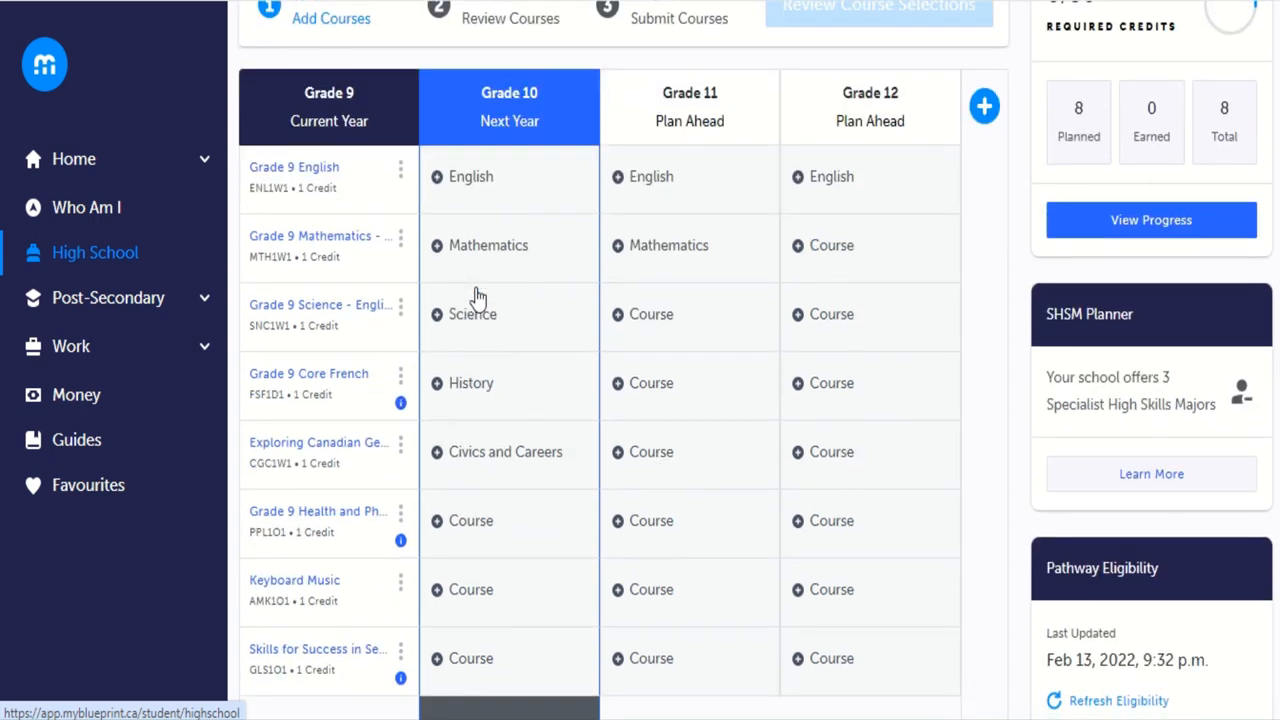
pyautogui.moveTo(478, 627)
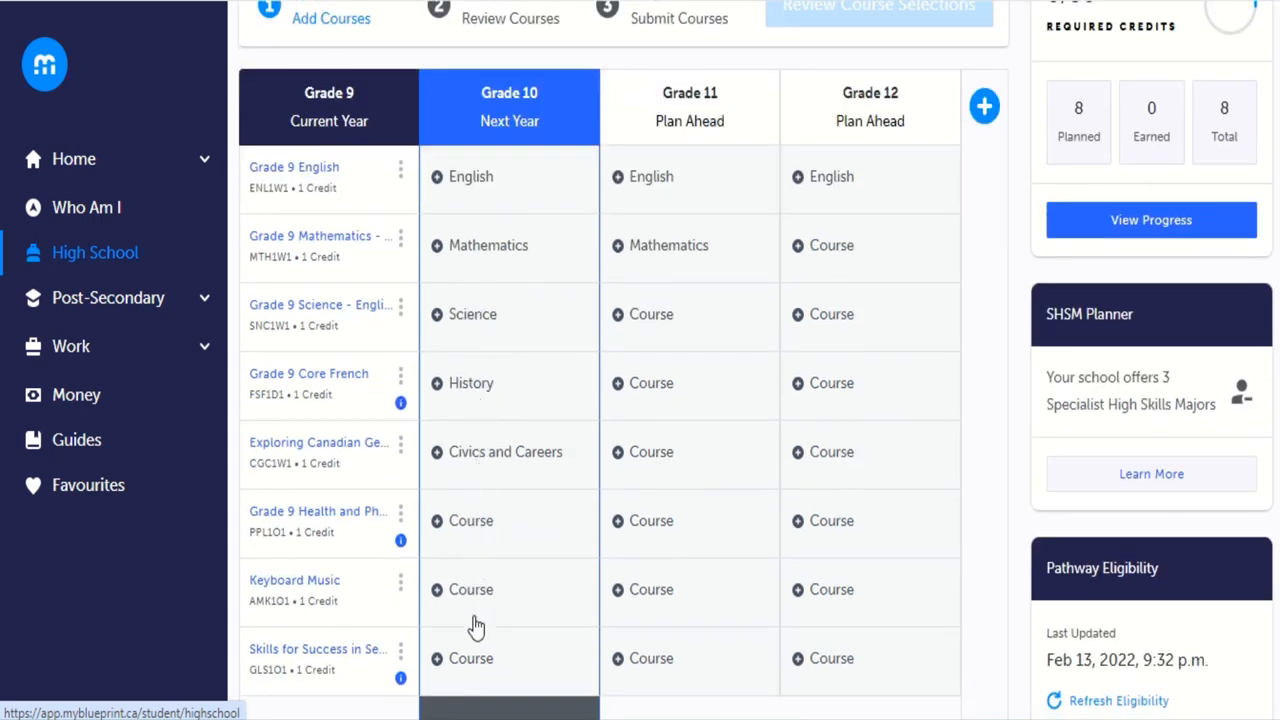
pyautogui.scroll(-3)
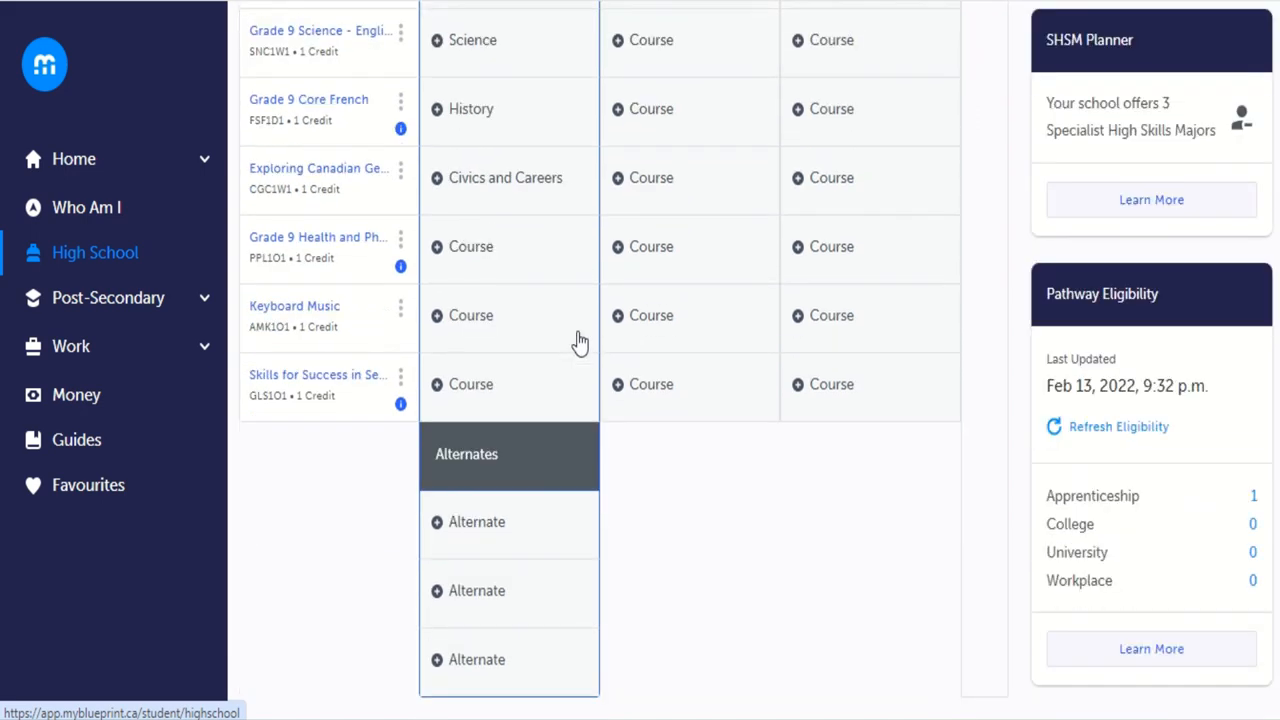
pyautogui.scroll(-3)
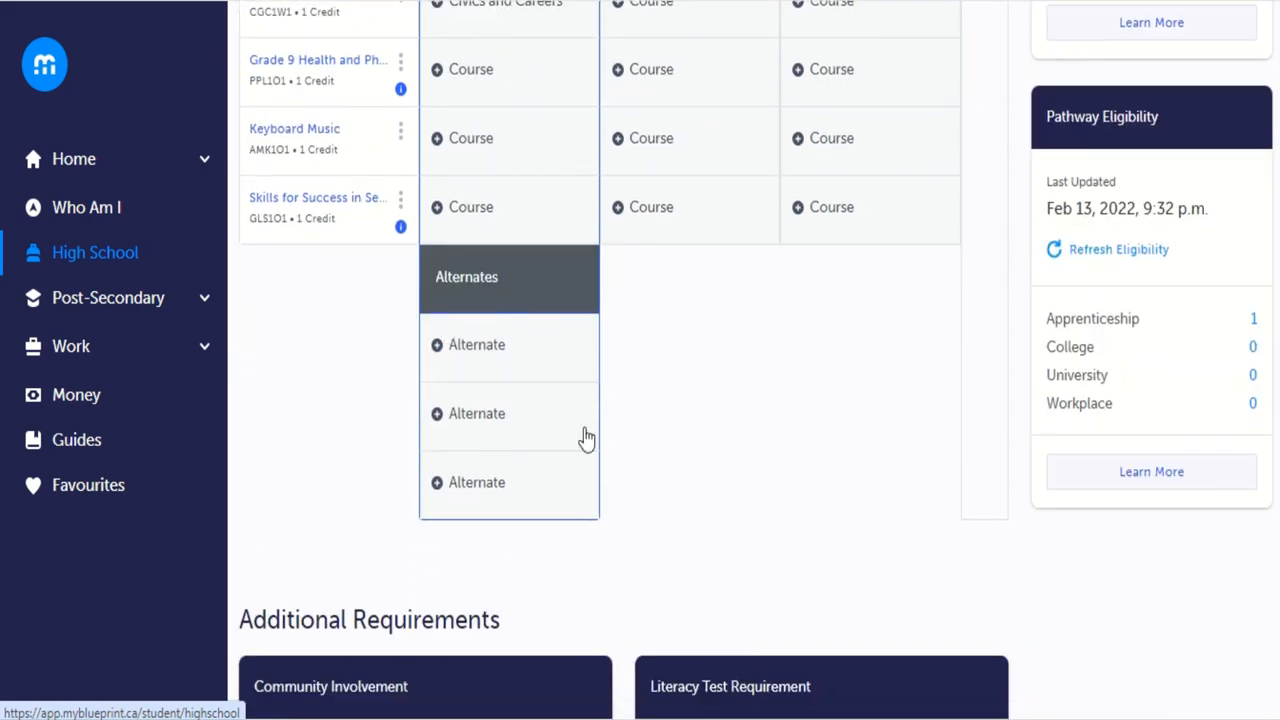
pyautogui.scroll(-3)
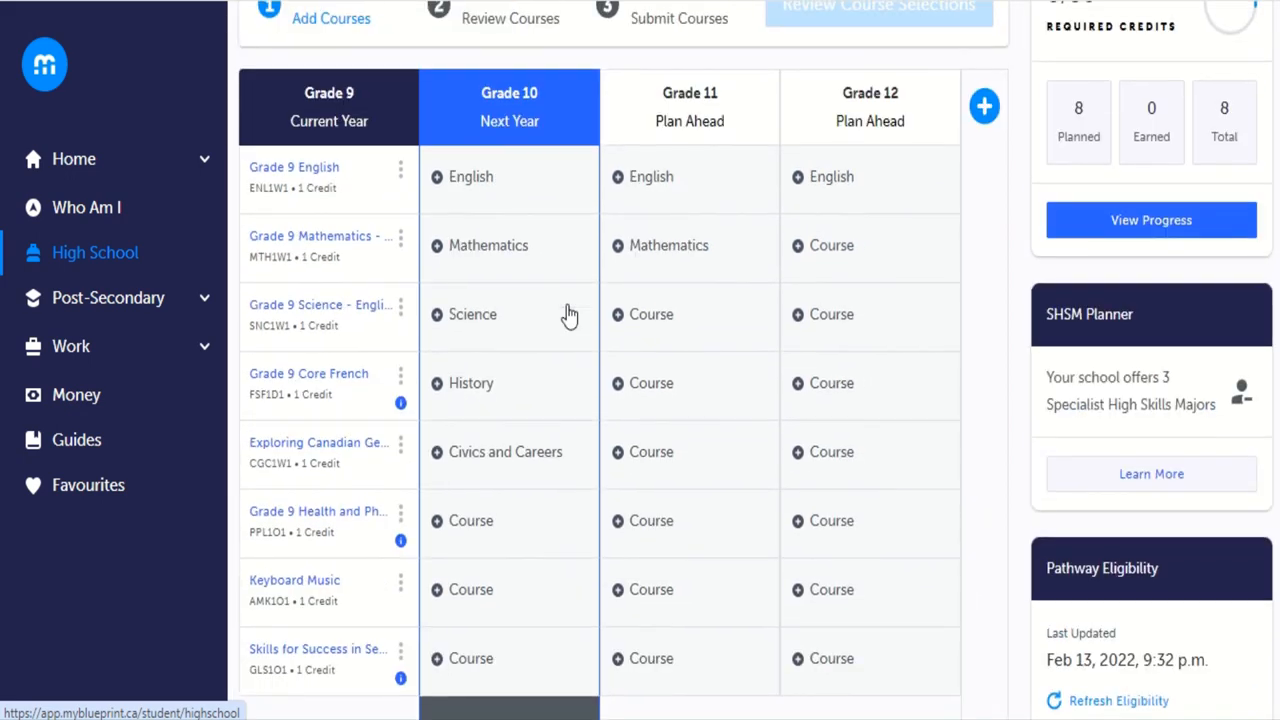
pyautogui.moveTo(461, 183)
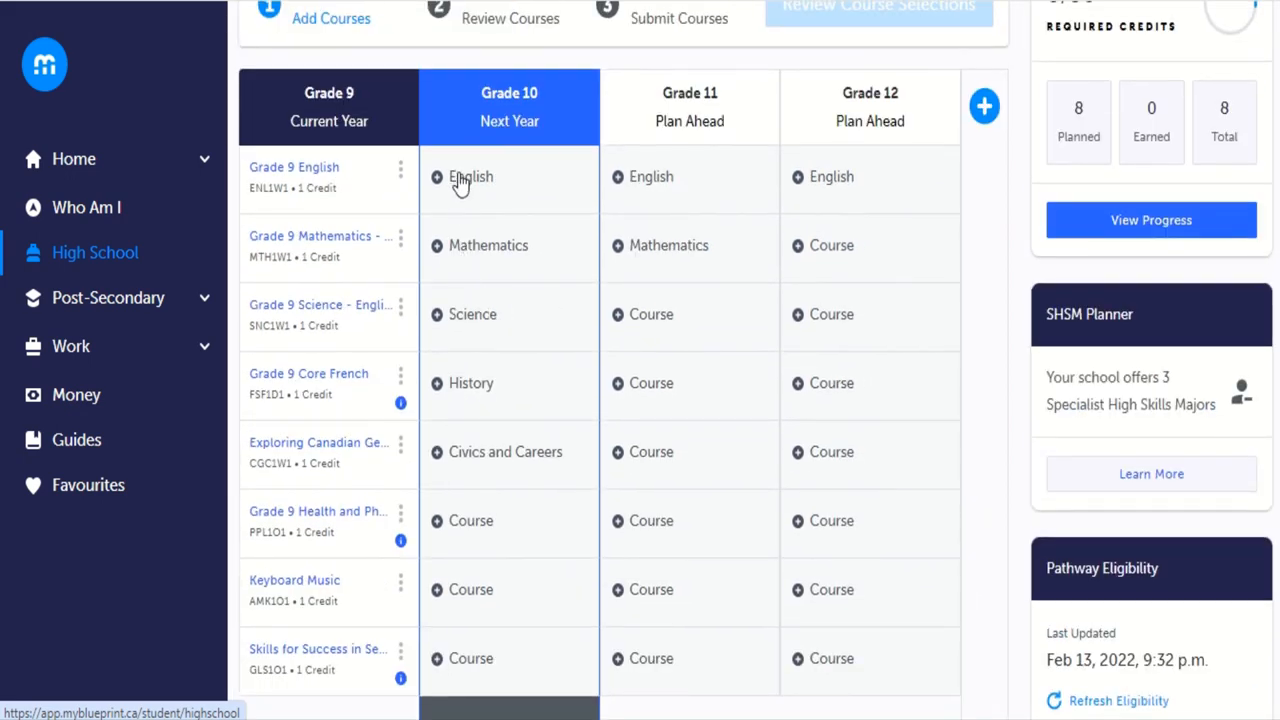
# Filter to Grade 10 and add English - CCi STEM (ENG2DP) as Planned.
pyautogui.click(471, 177)
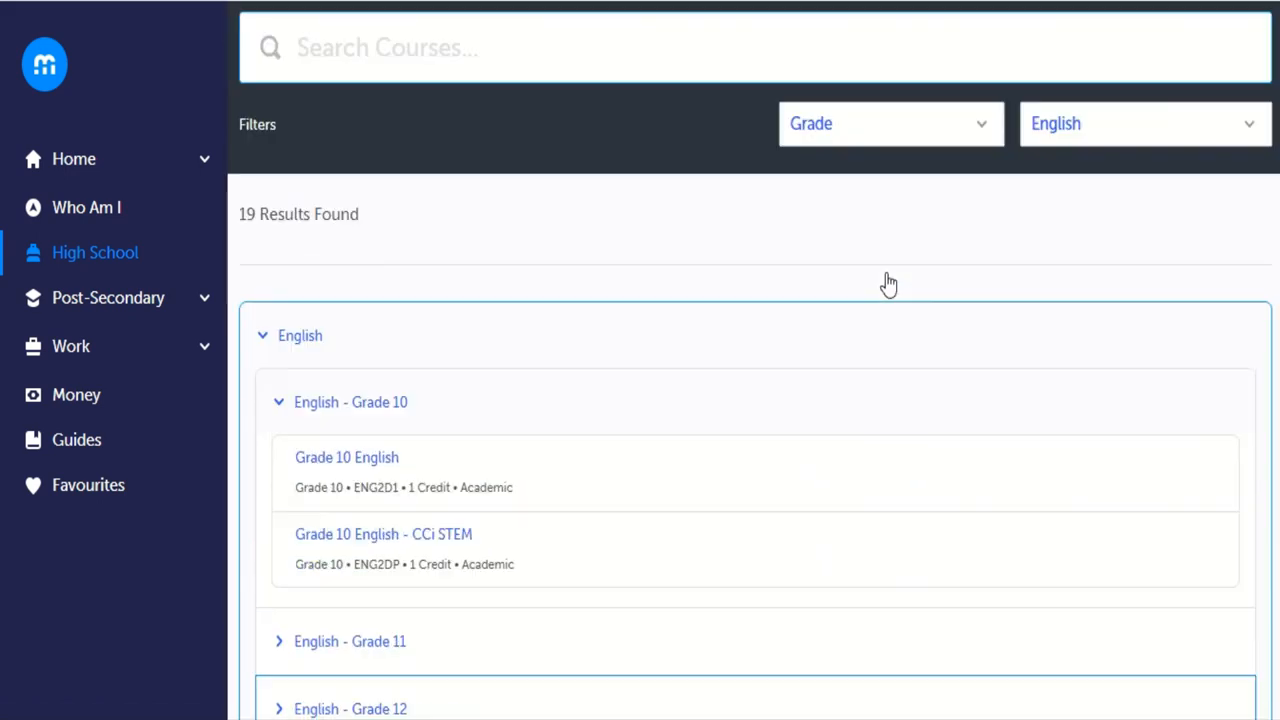
pyautogui.scroll(-3)
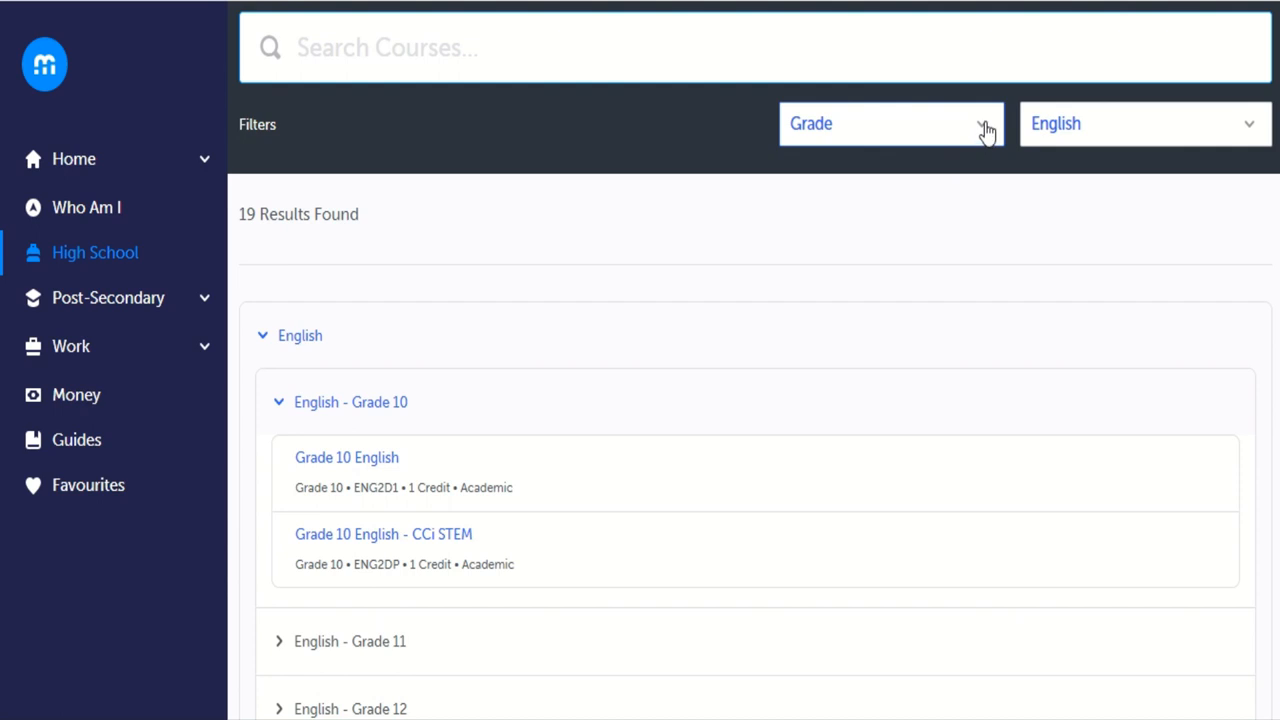
pyautogui.click(888, 123)
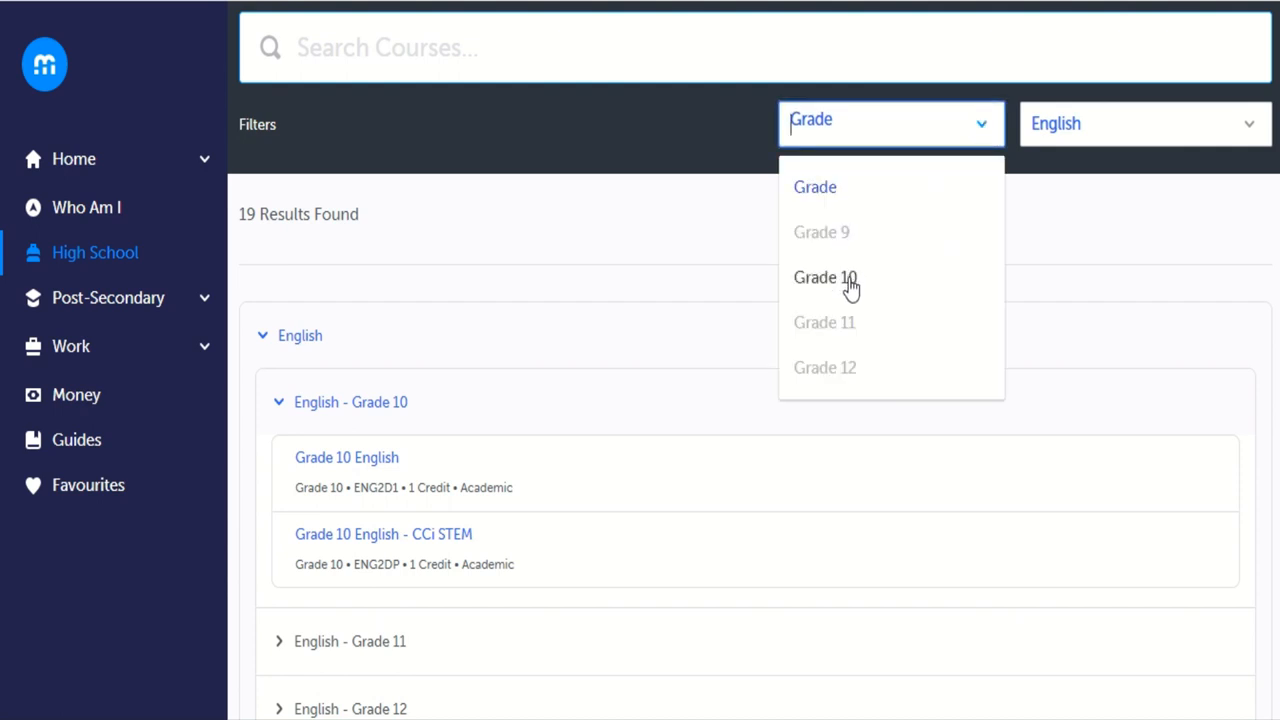
pyautogui.click(824, 277)
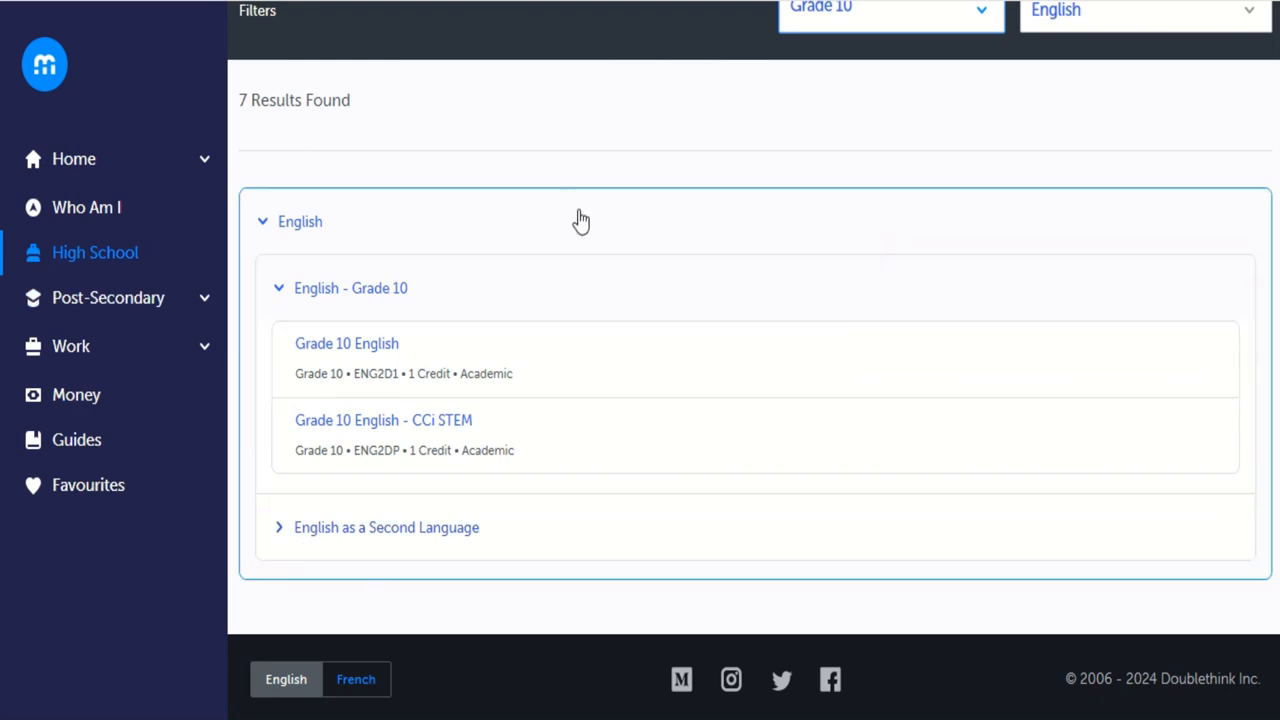
pyautogui.moveTo(557, 318)
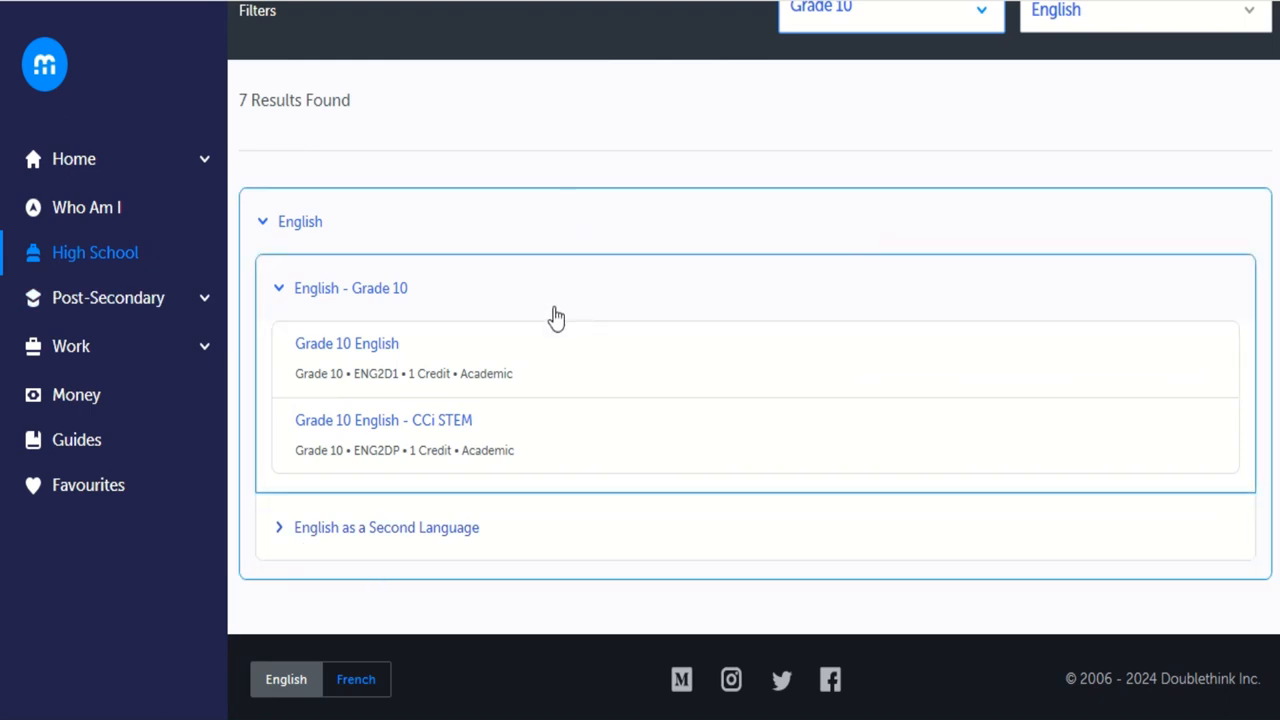
pyautogui.moveTo(453, 432)
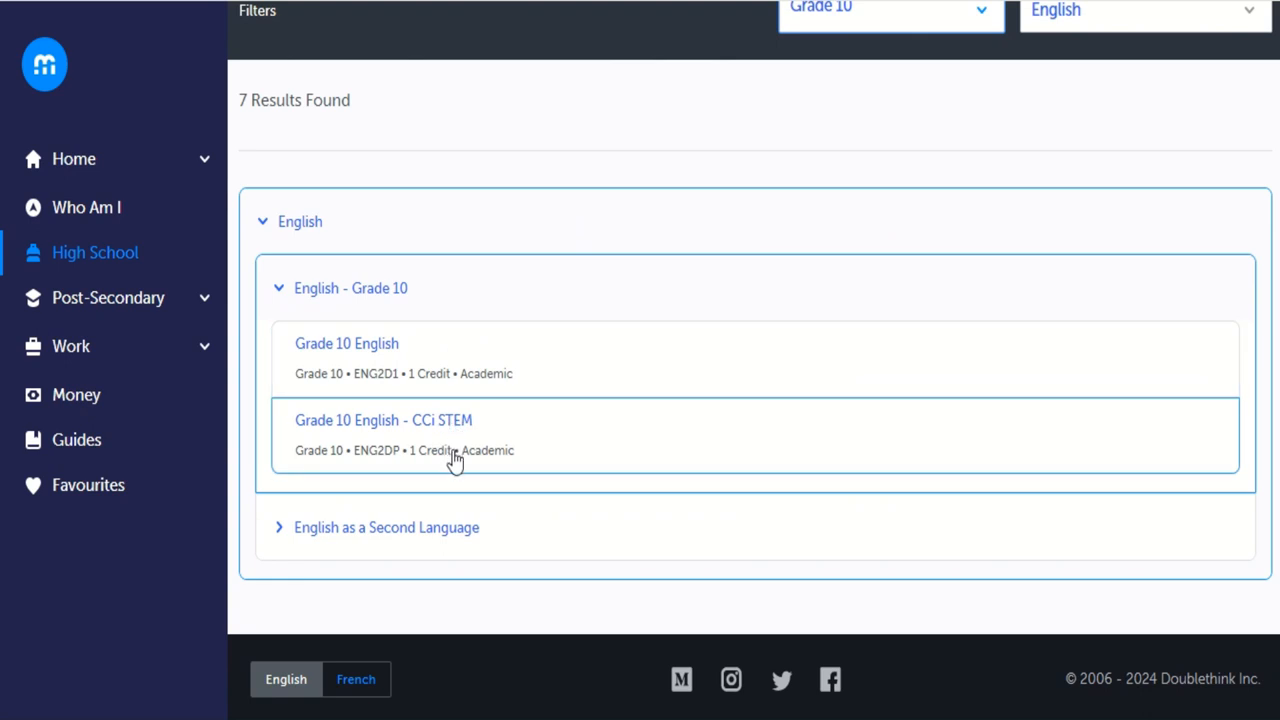
pyautogui.moveTo(473, 303)
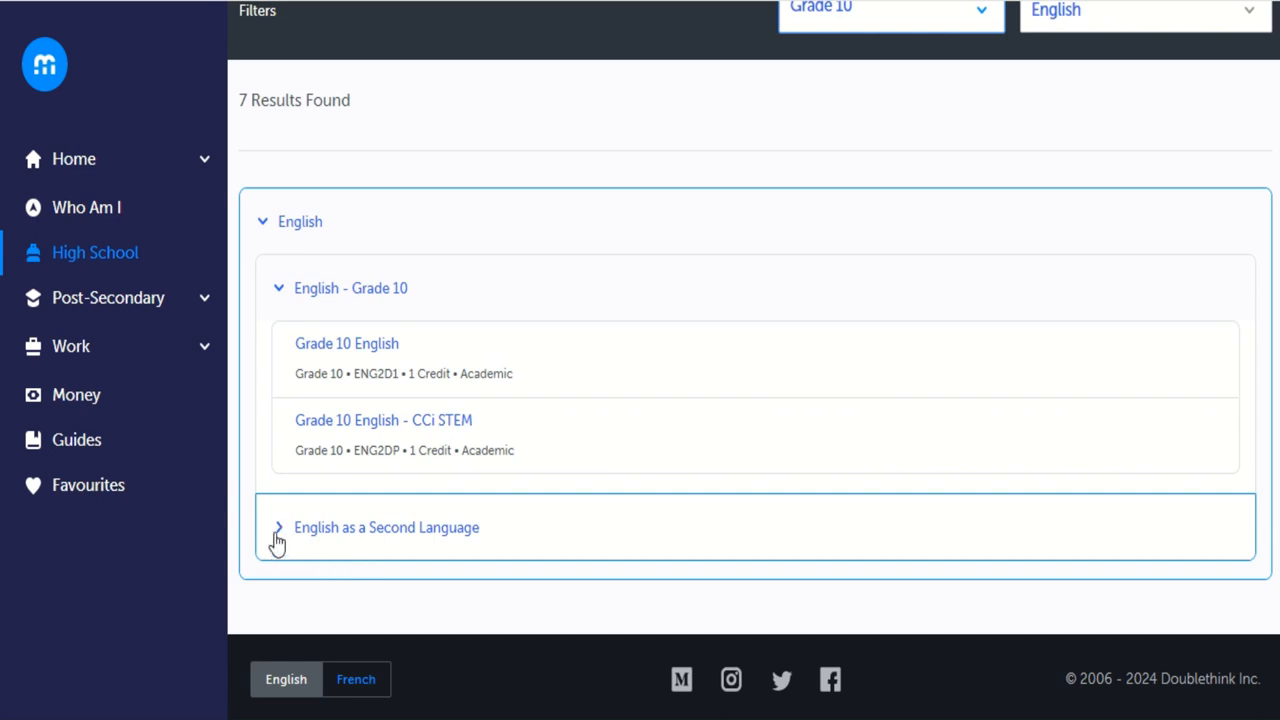
pyautogui.click(279, 527)
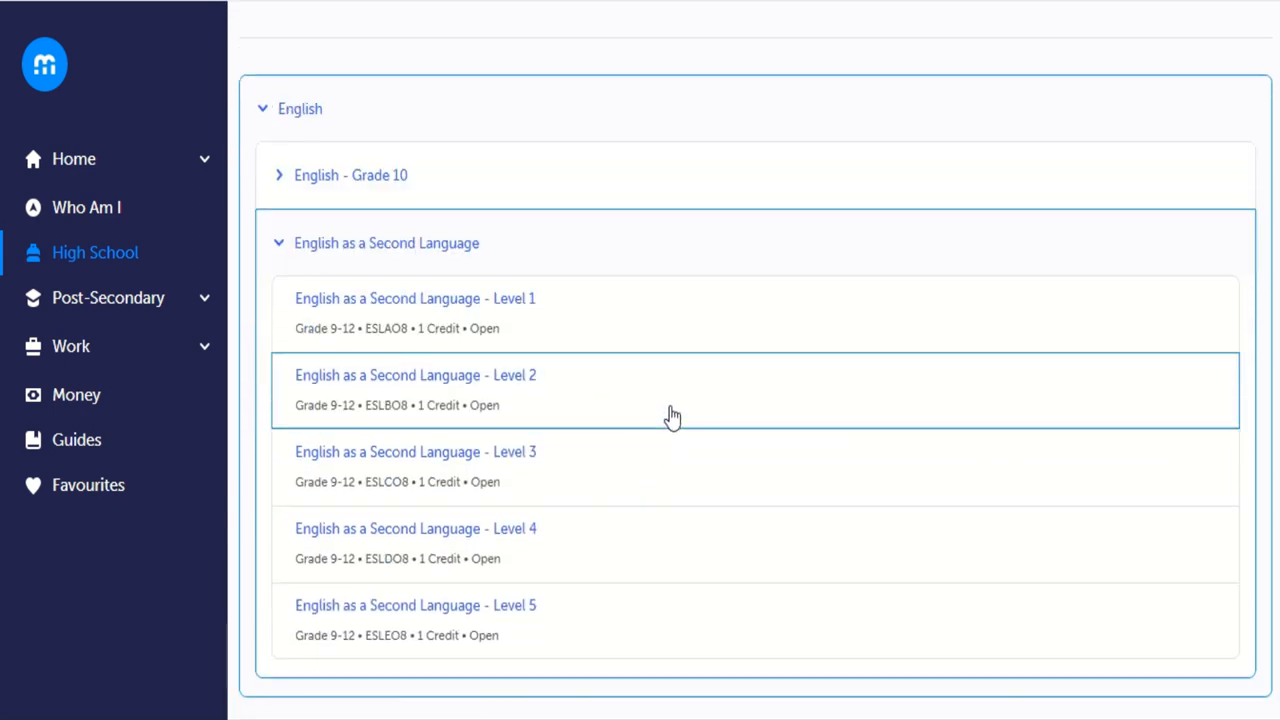
pyautogui.moveTo(456, 263)
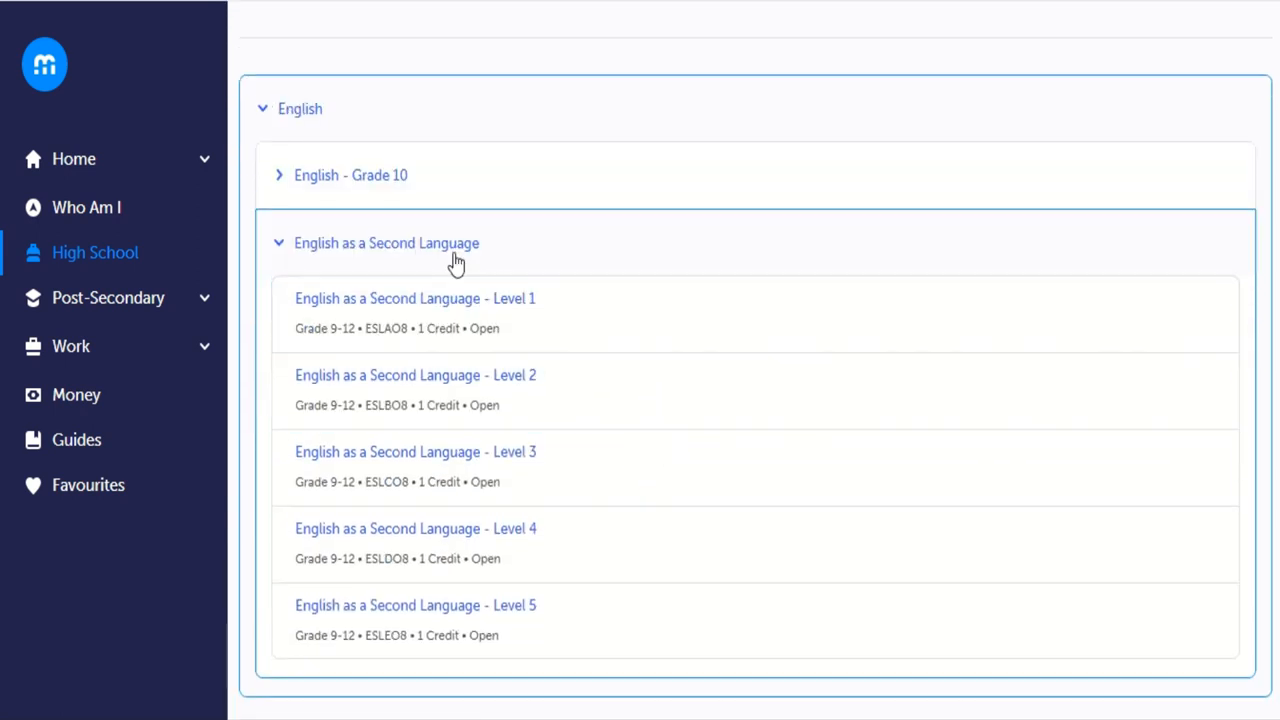
pyautogui.moveTo(410, 583)
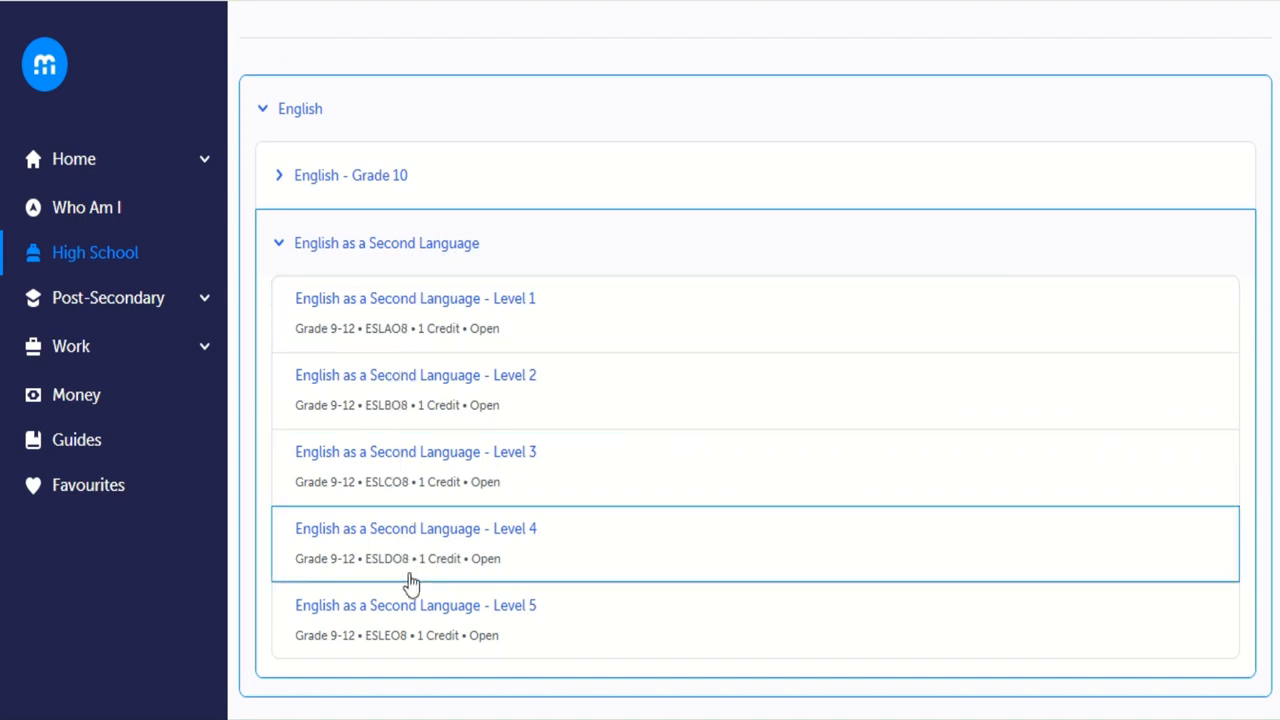
pyautogui.moveTo(727, 406)
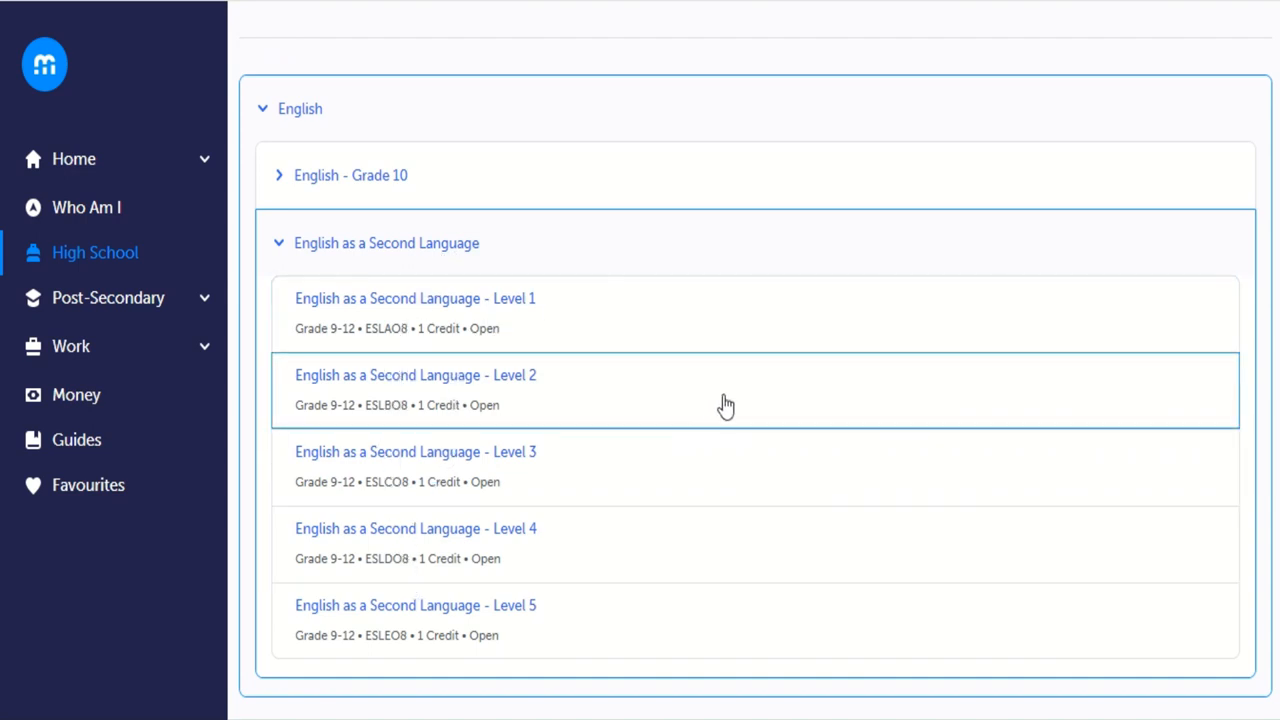
pyautogui.moveTo(731, 410)
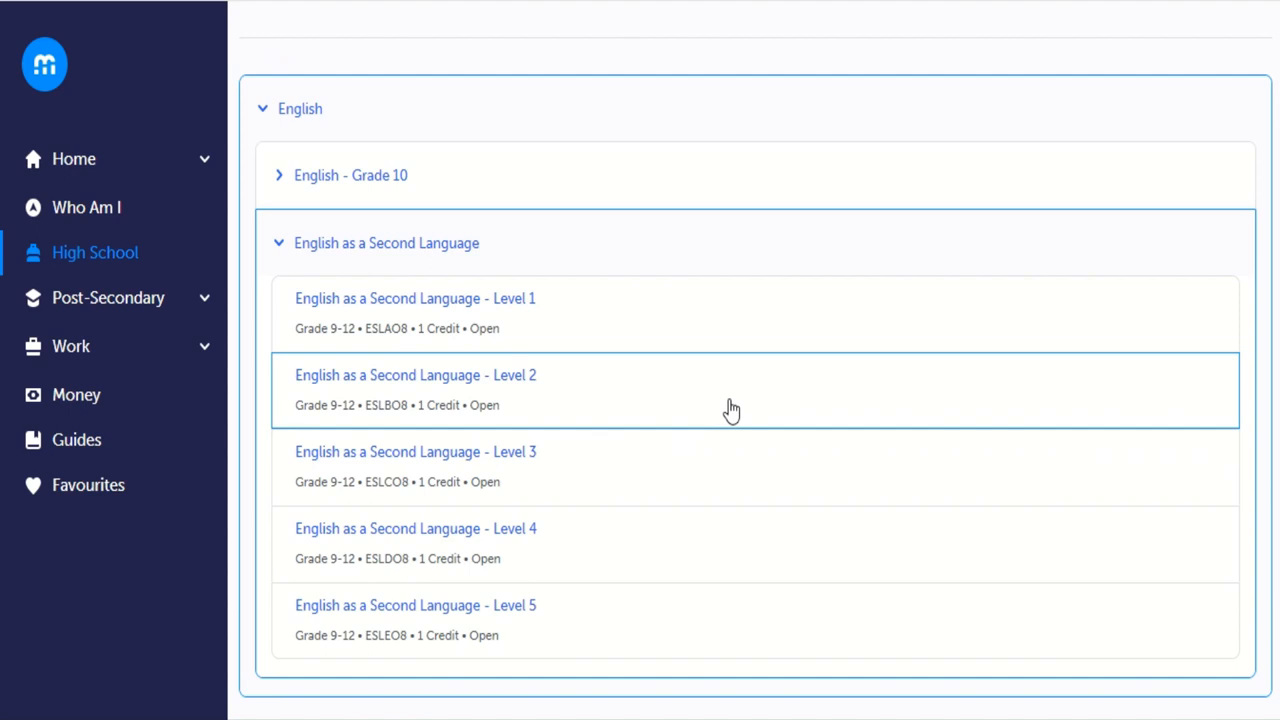
pyautogui.moveTo(343, 255)
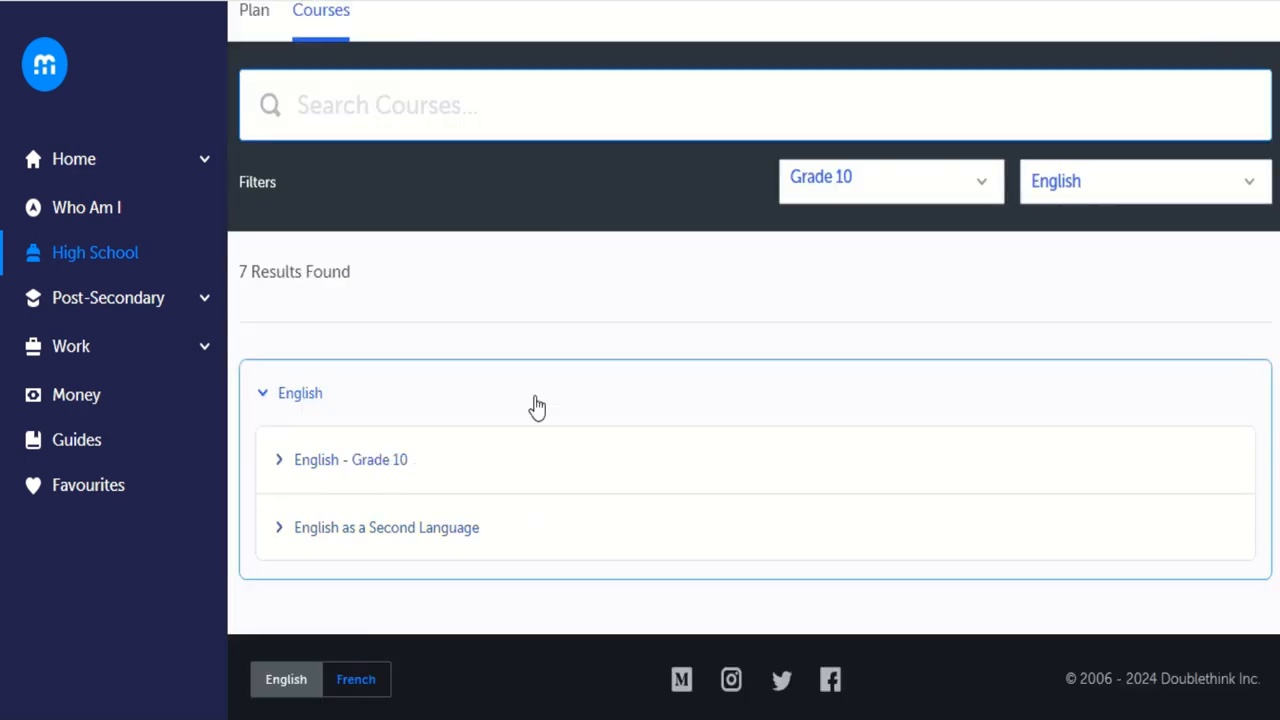
pyautogui.click(351, 459)
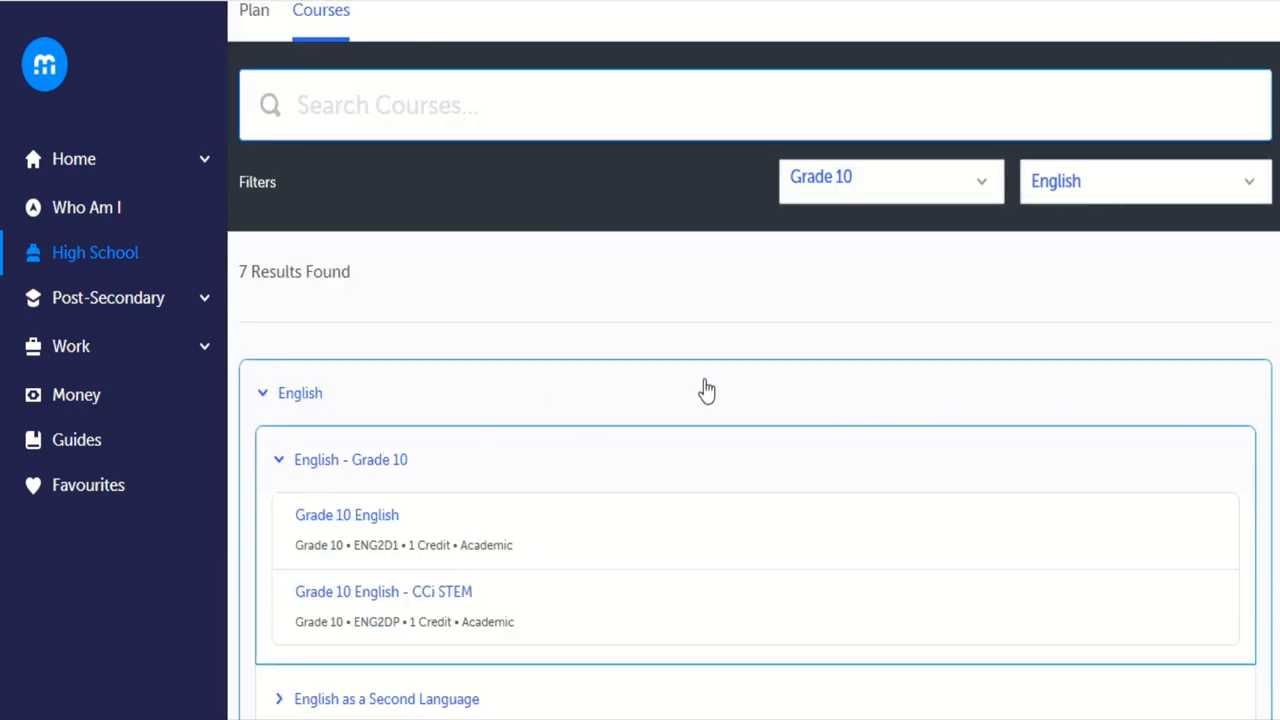
pyautogui.scroll(-3)
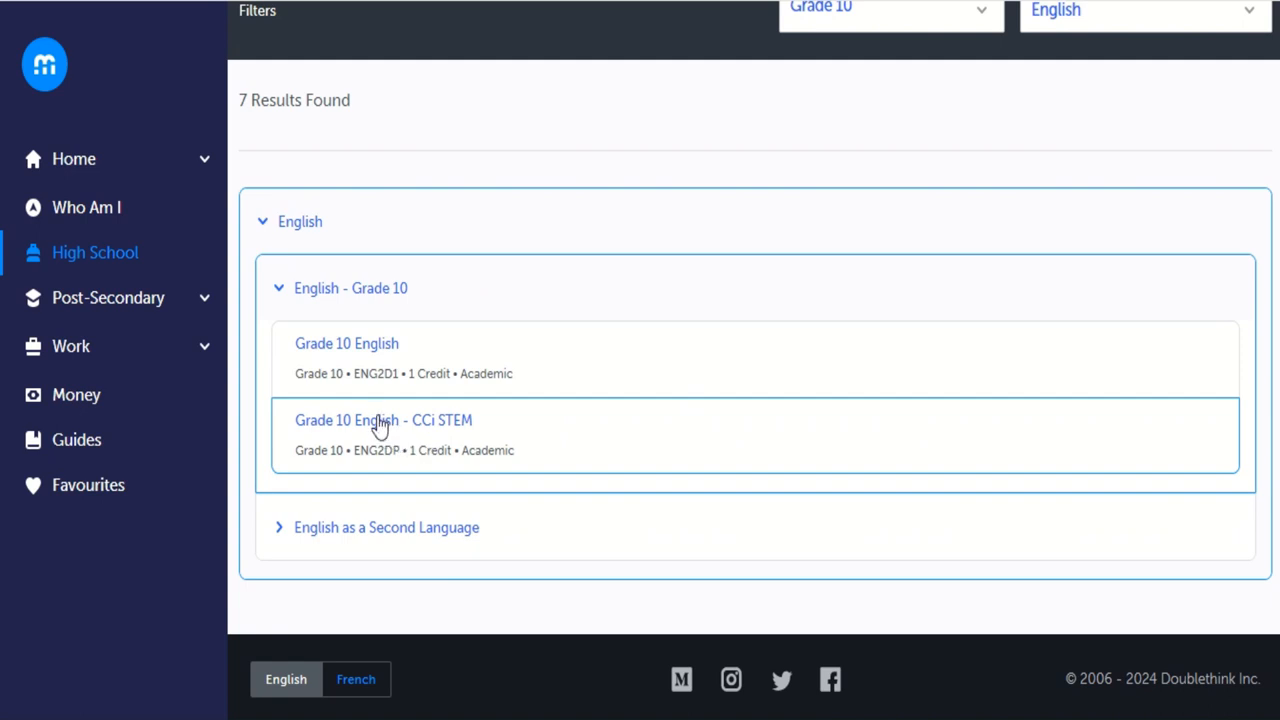
pyautogui.moveTo(377, 430)
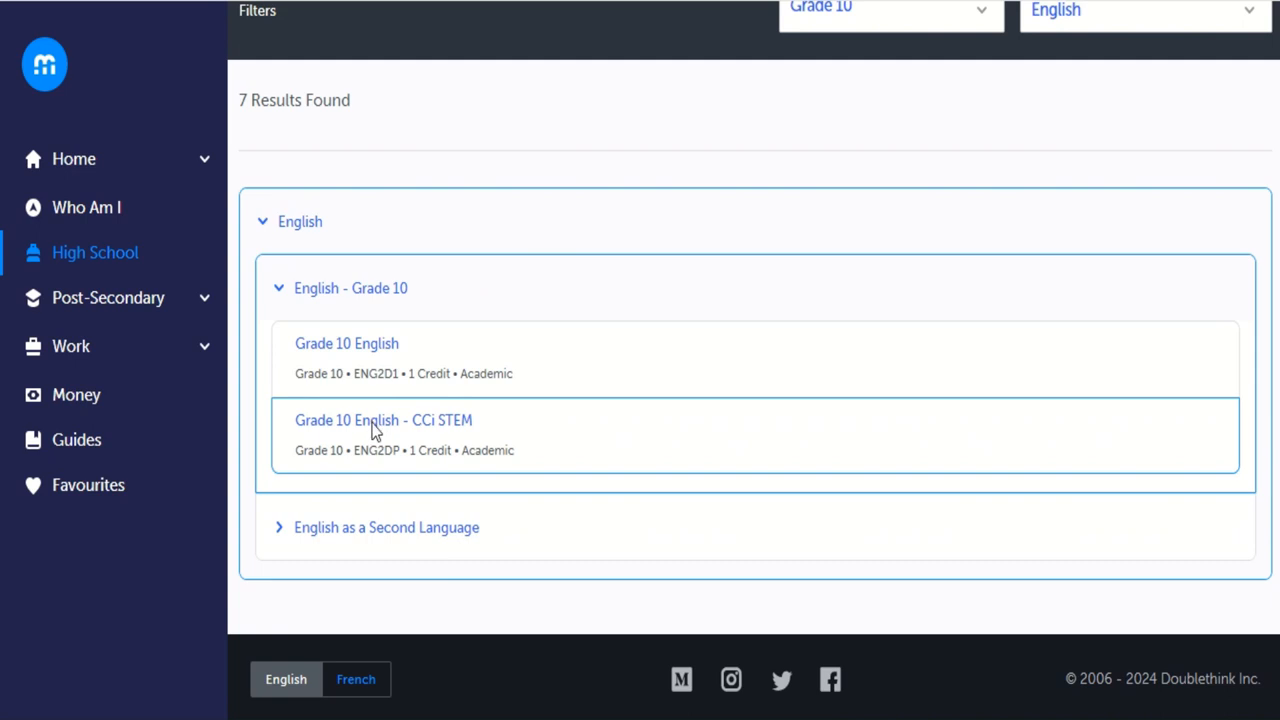
pyautogui.click(383, 420)
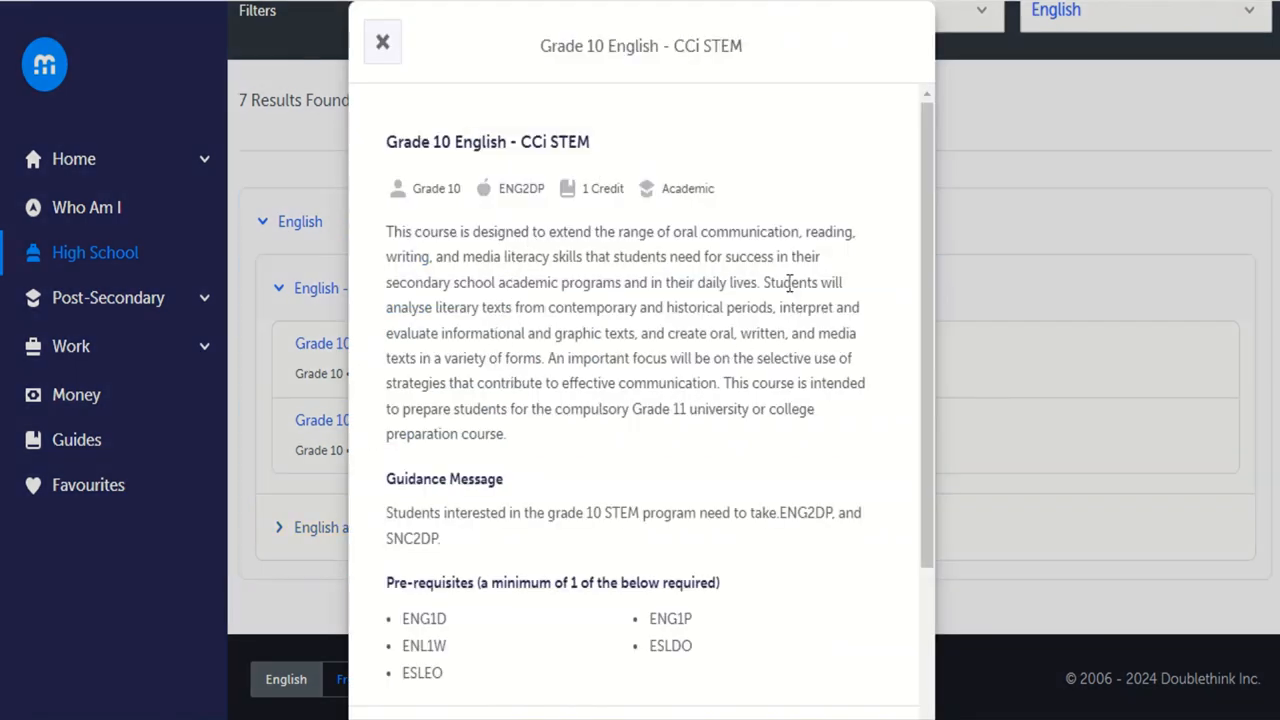
pyautogui.scroll(-3)
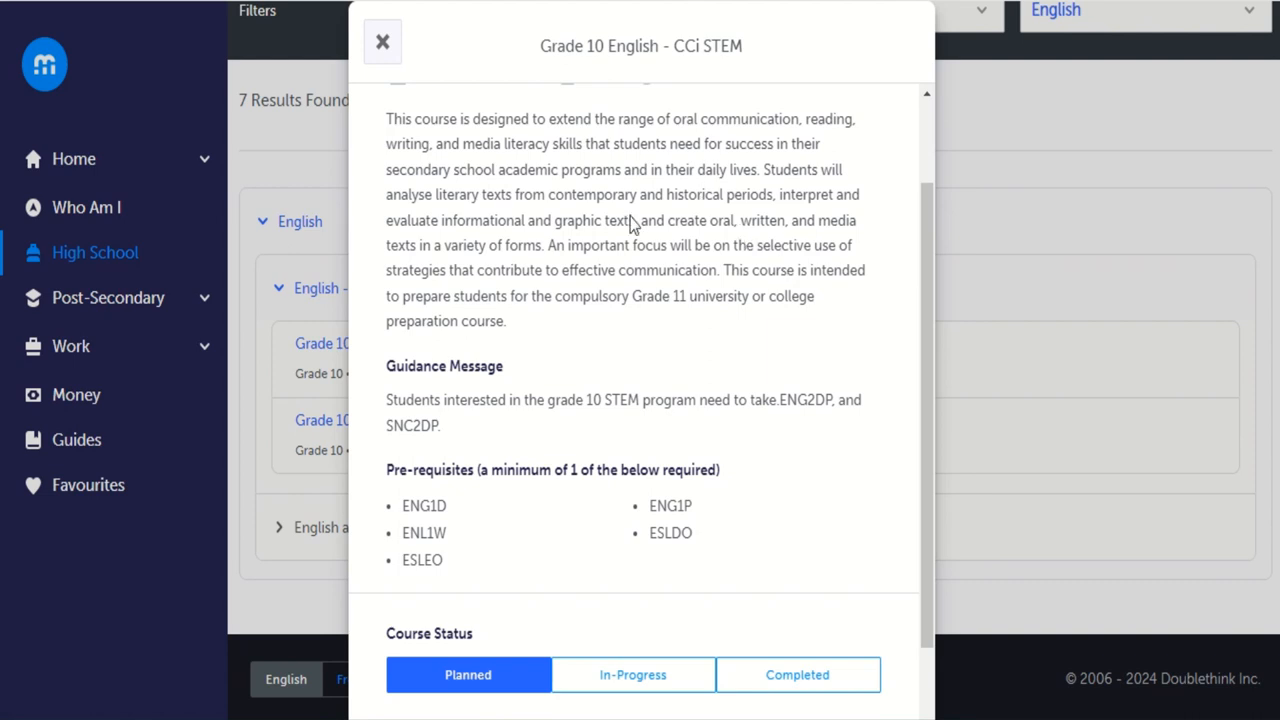
pyautogui.scroll(-3)
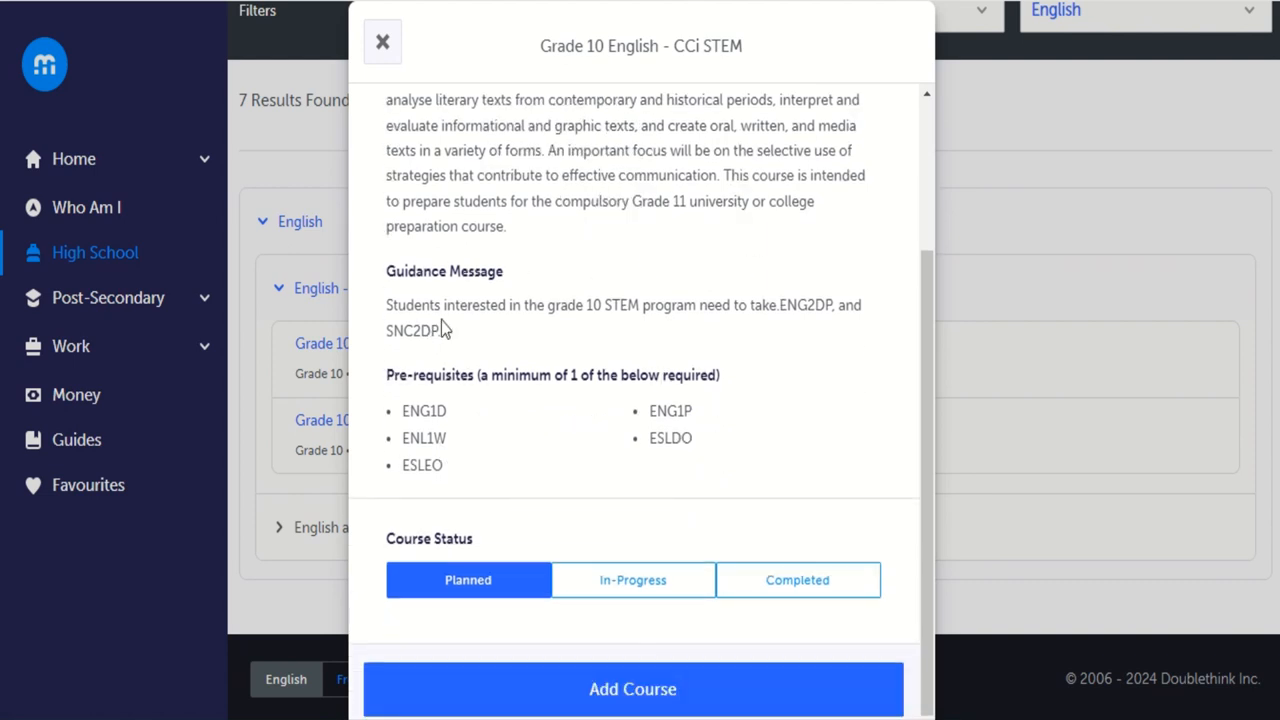
pyautogui.moveTo(393, 328)
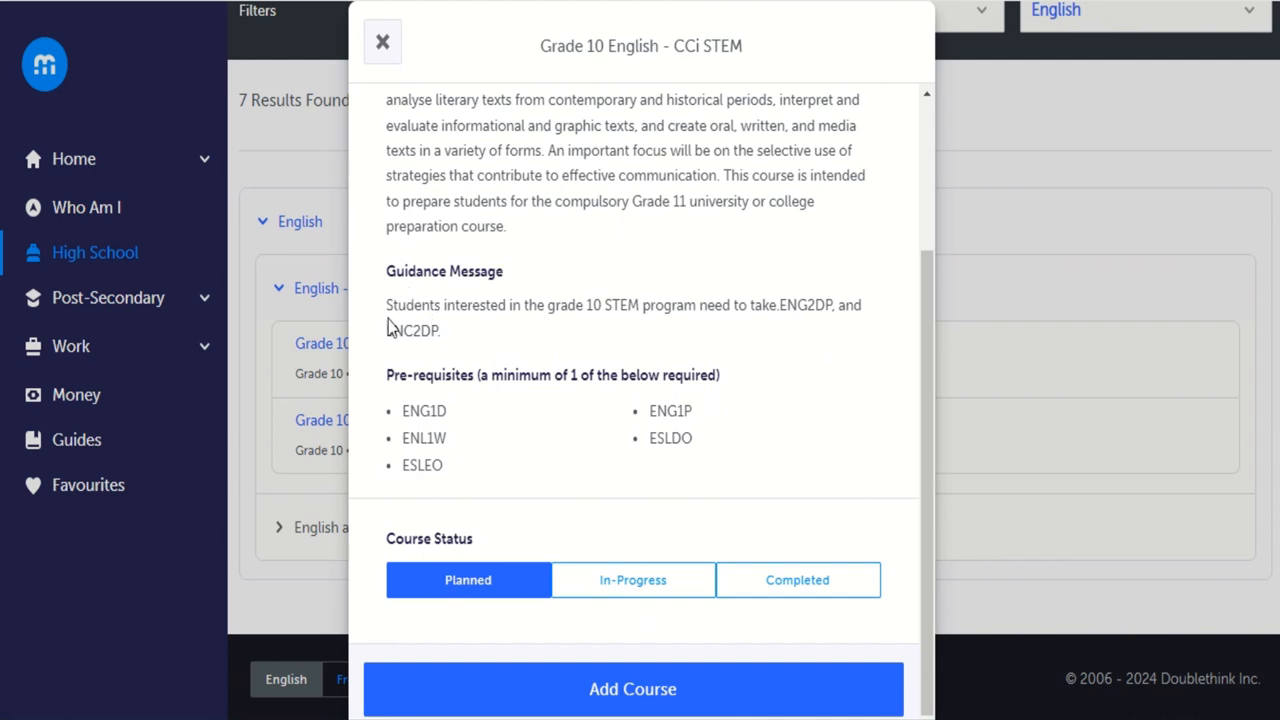
pyautogui.moveTo(605, 300)
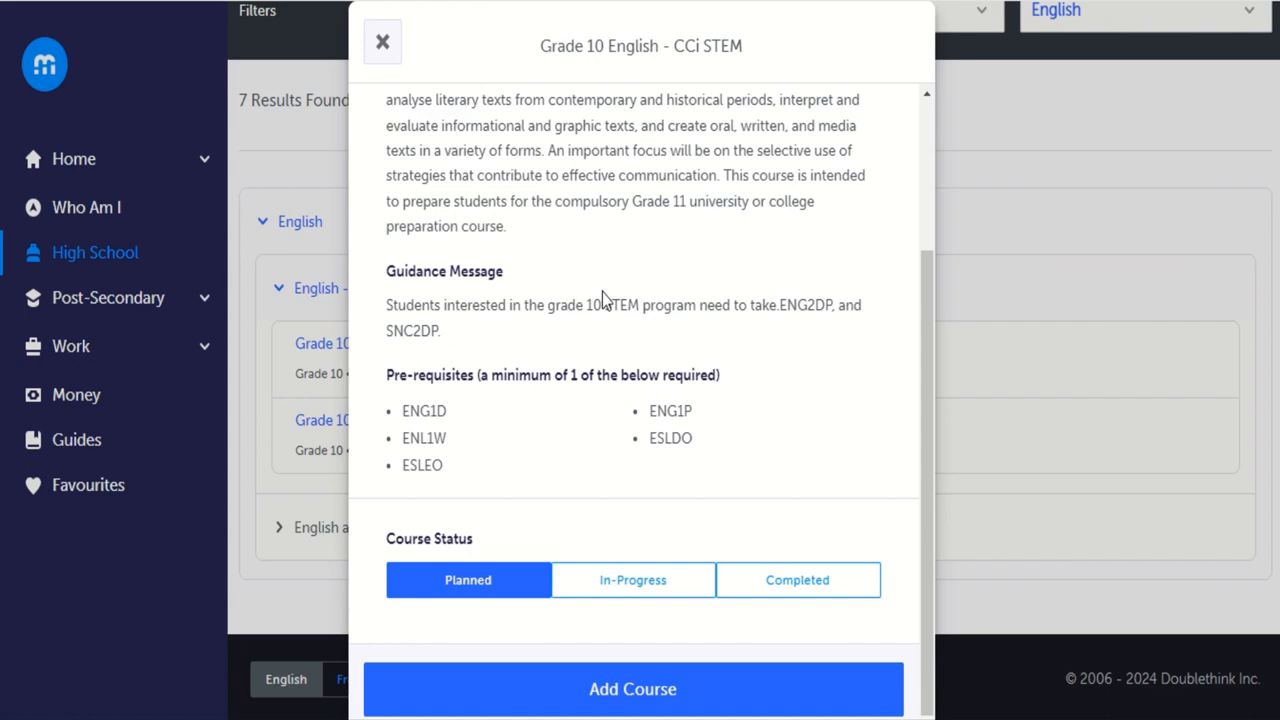
pyautogui.moveTo(633, 689)
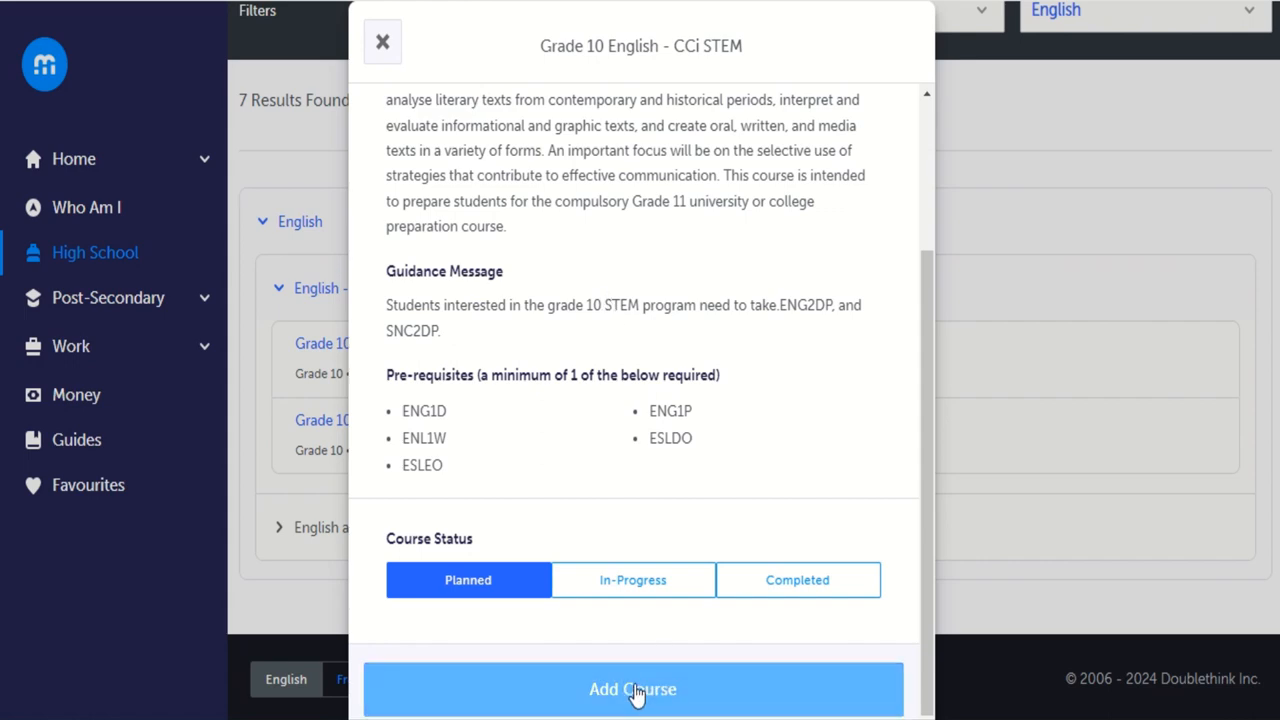
pyautogui.click(632, 689)
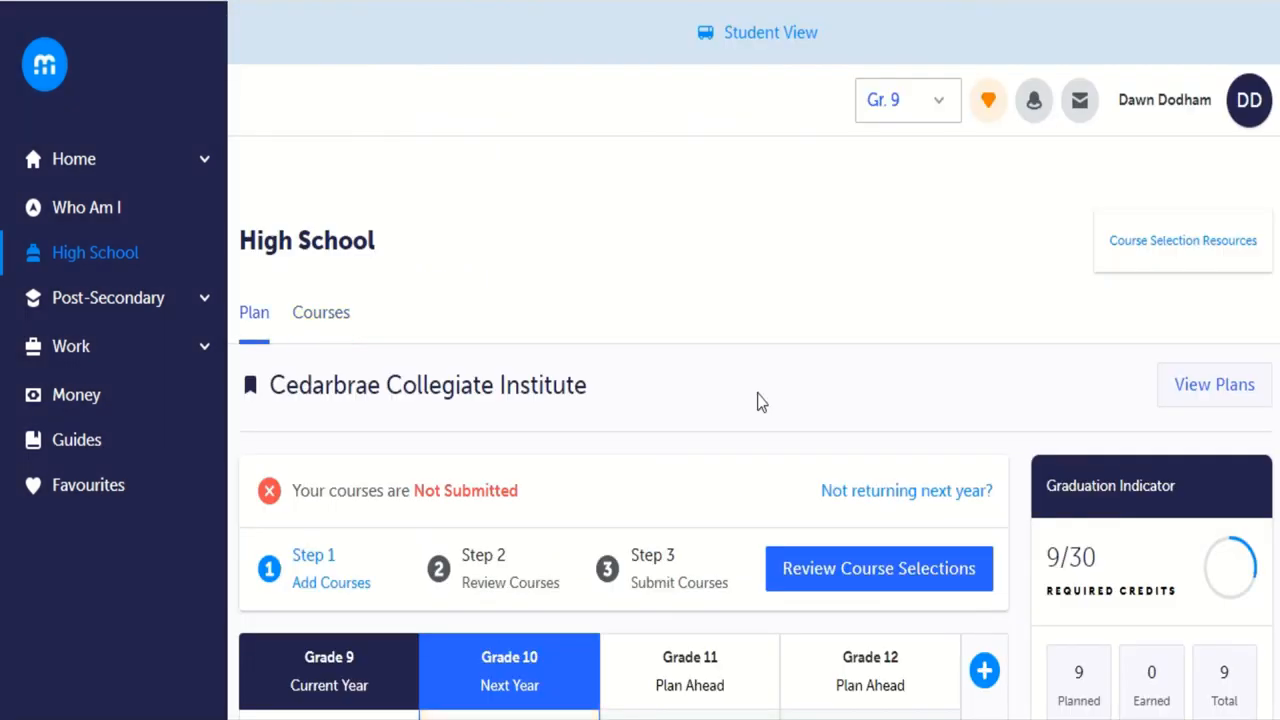
# Filter courses to Grade 10 Mathematics, showing Principles of Mathematics and its Immersion French version.
pyautogui.scroll(-3)
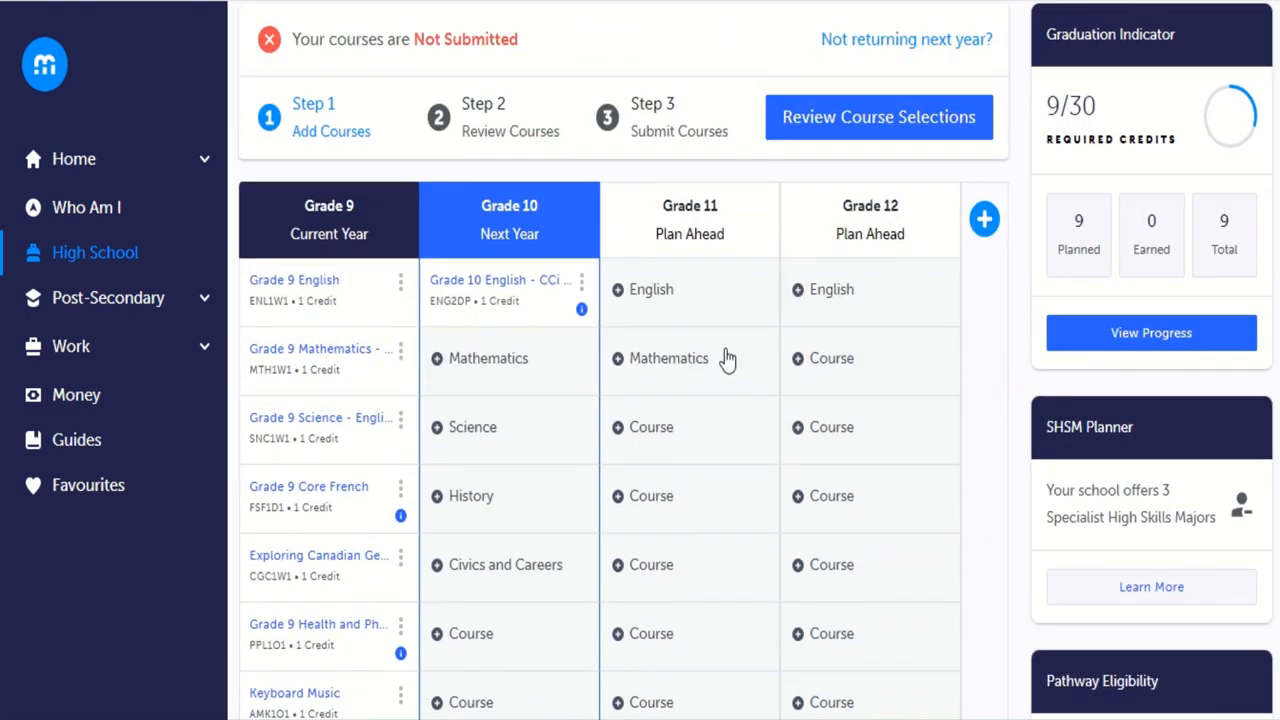
pyautogui.scroll(-3)
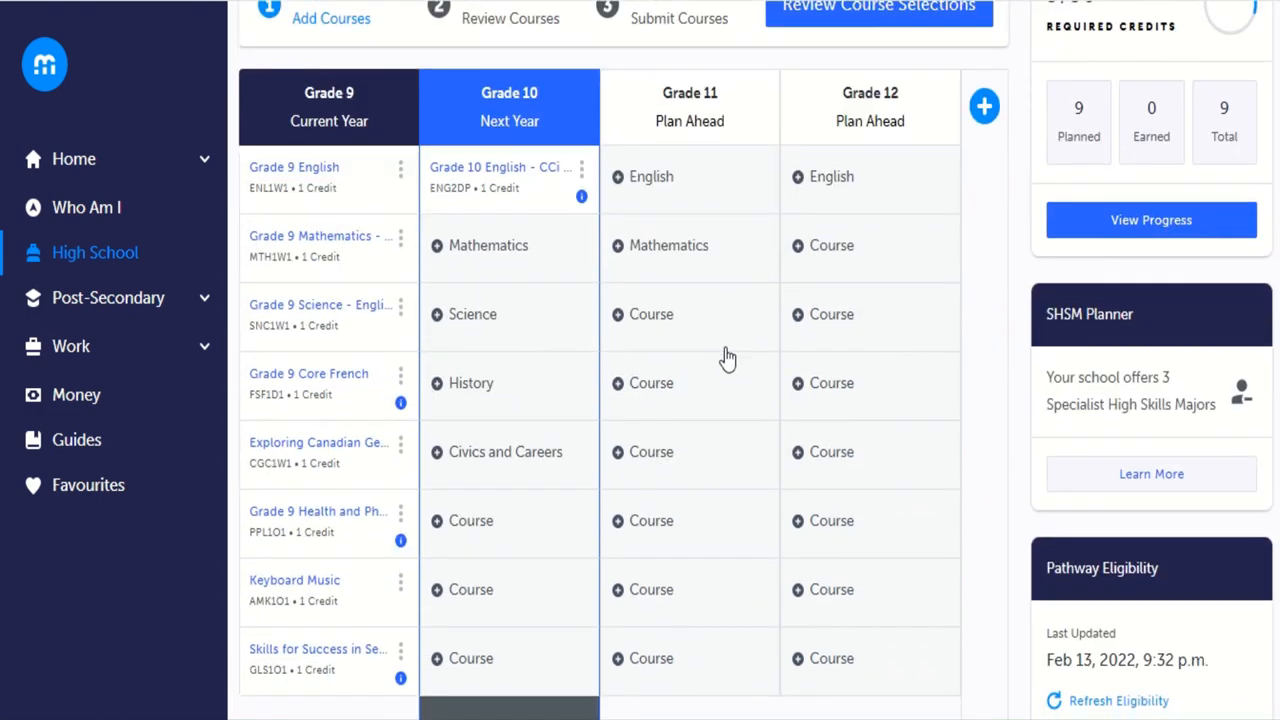
pyautogui.moveTo(498, 258)
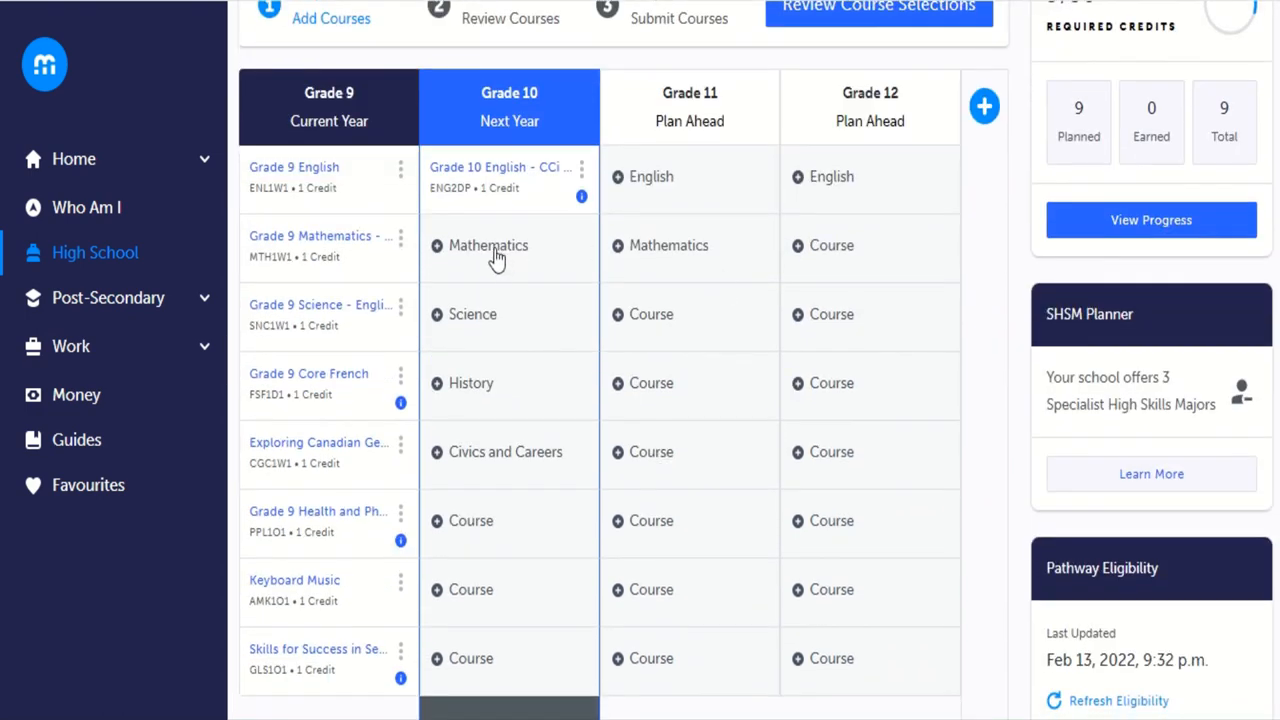
pyautogui.click(488, 245)
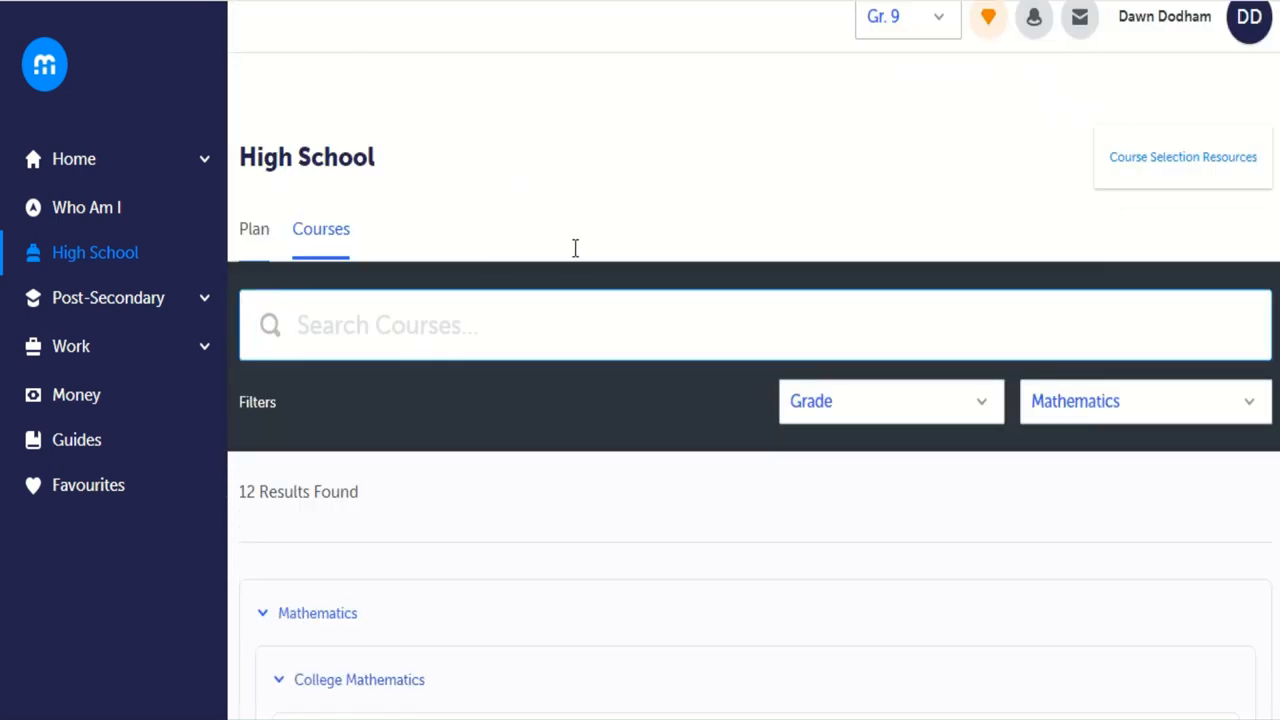
pyautogui.scroll(-3)
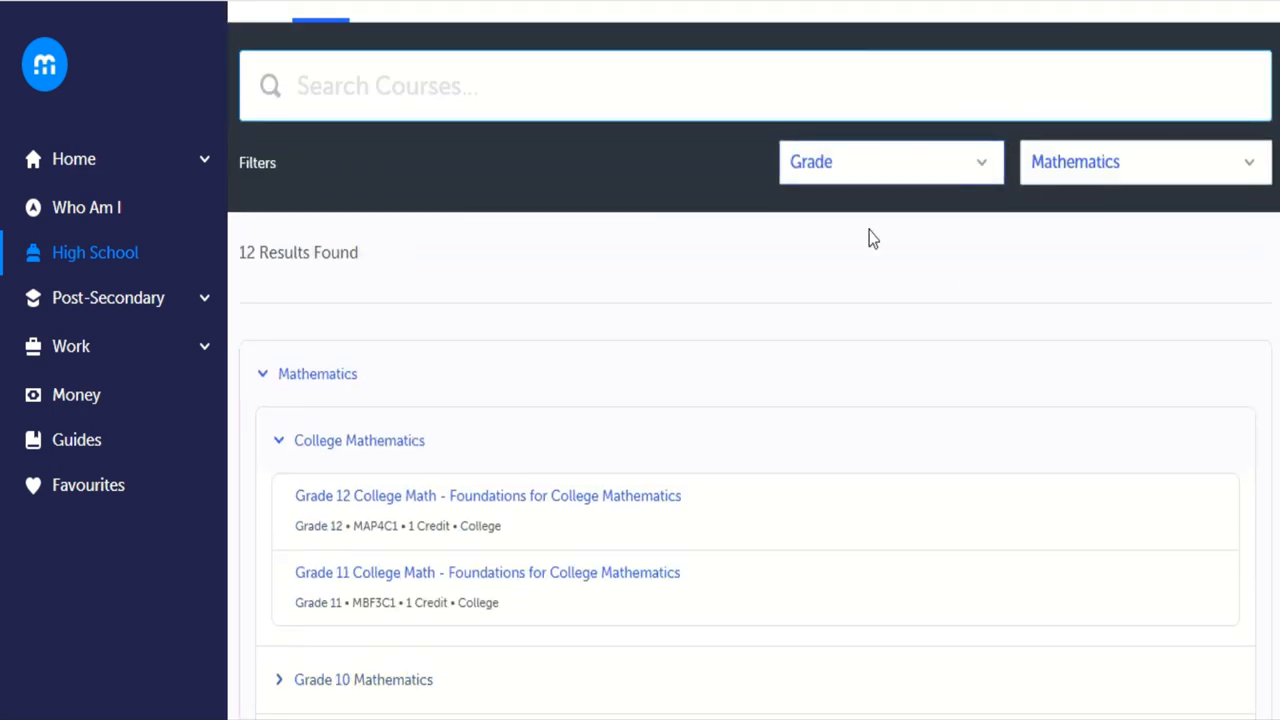
pyautogui.scroll(-3)
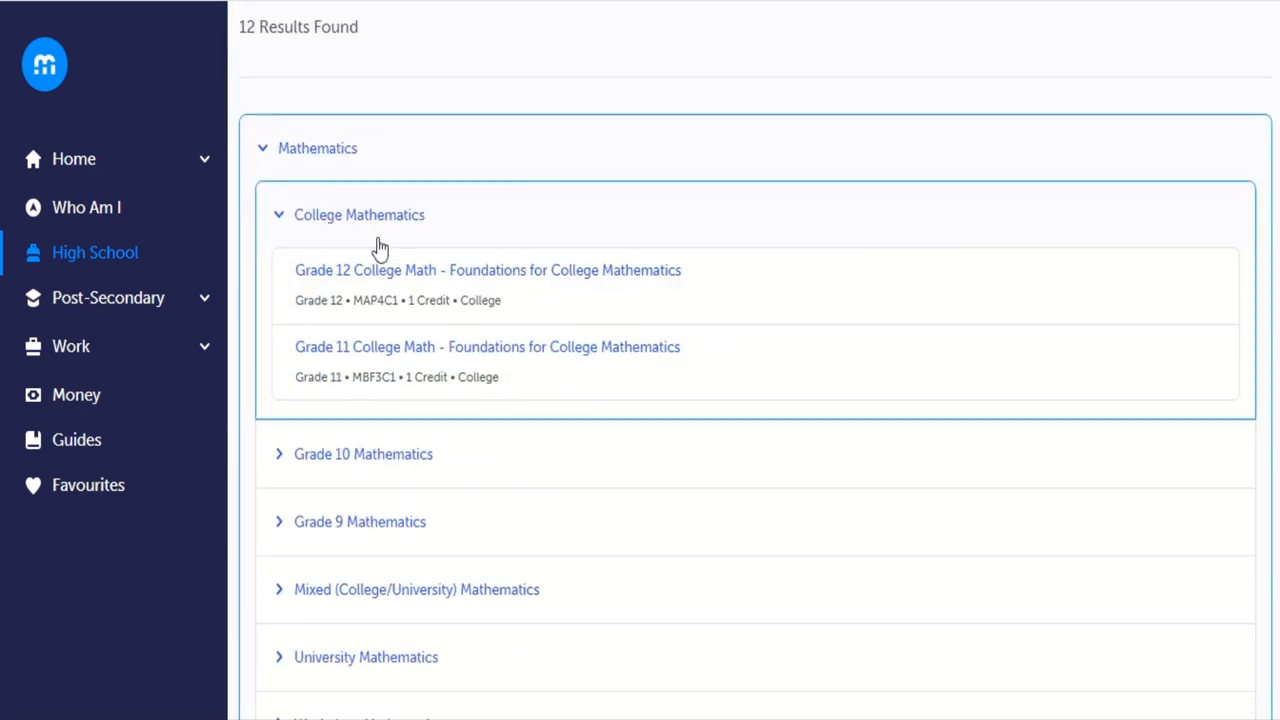
pyautogui.scroll(-3)
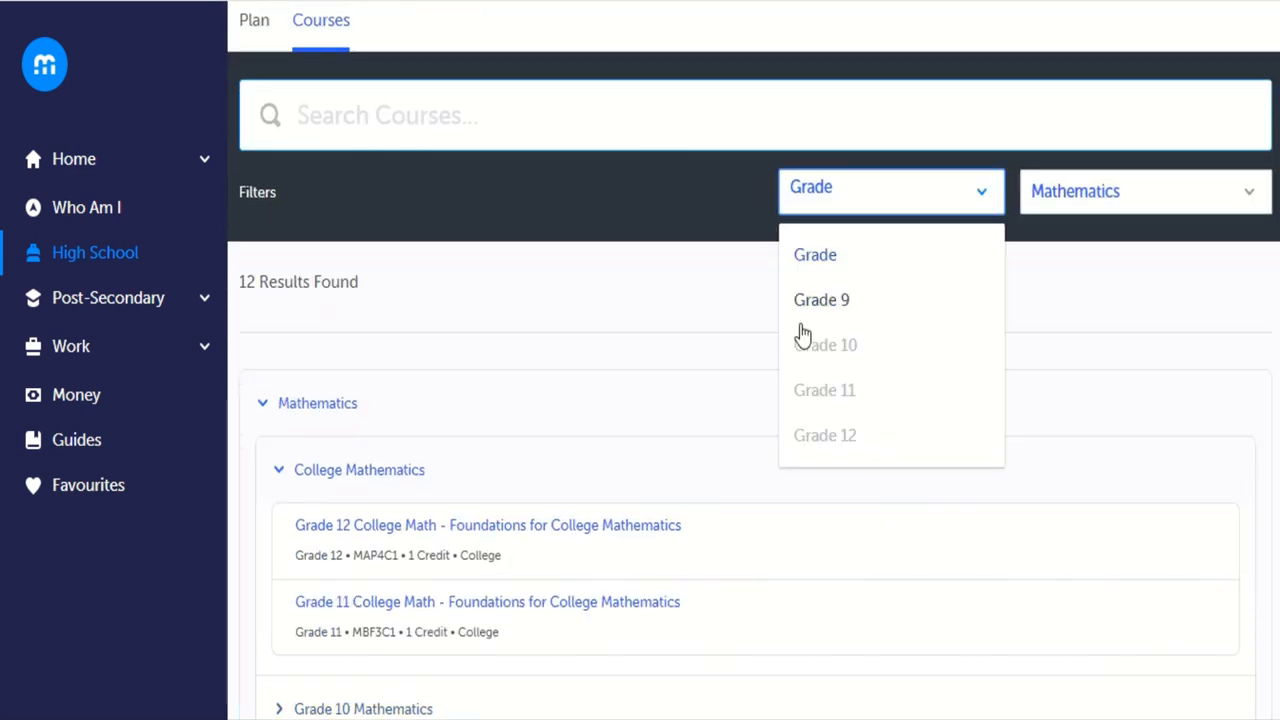
pyautogui.click(833, 344)
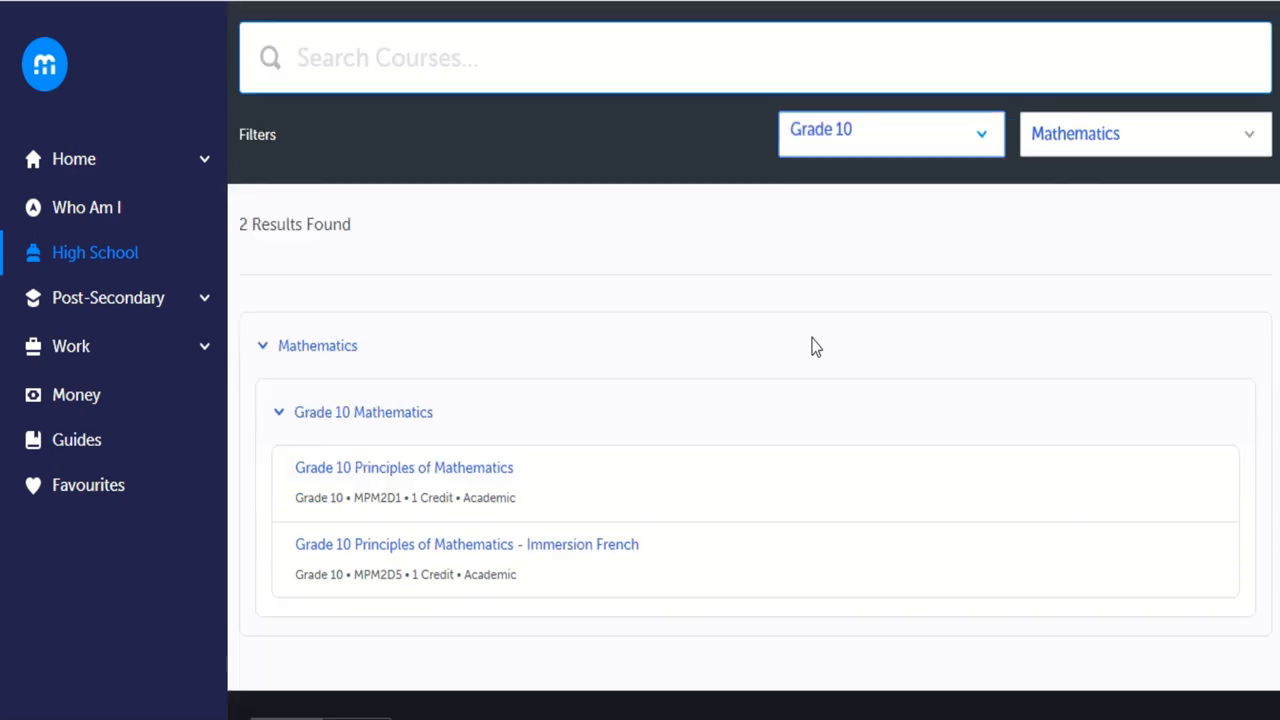
pyautogui.scroll(-3)
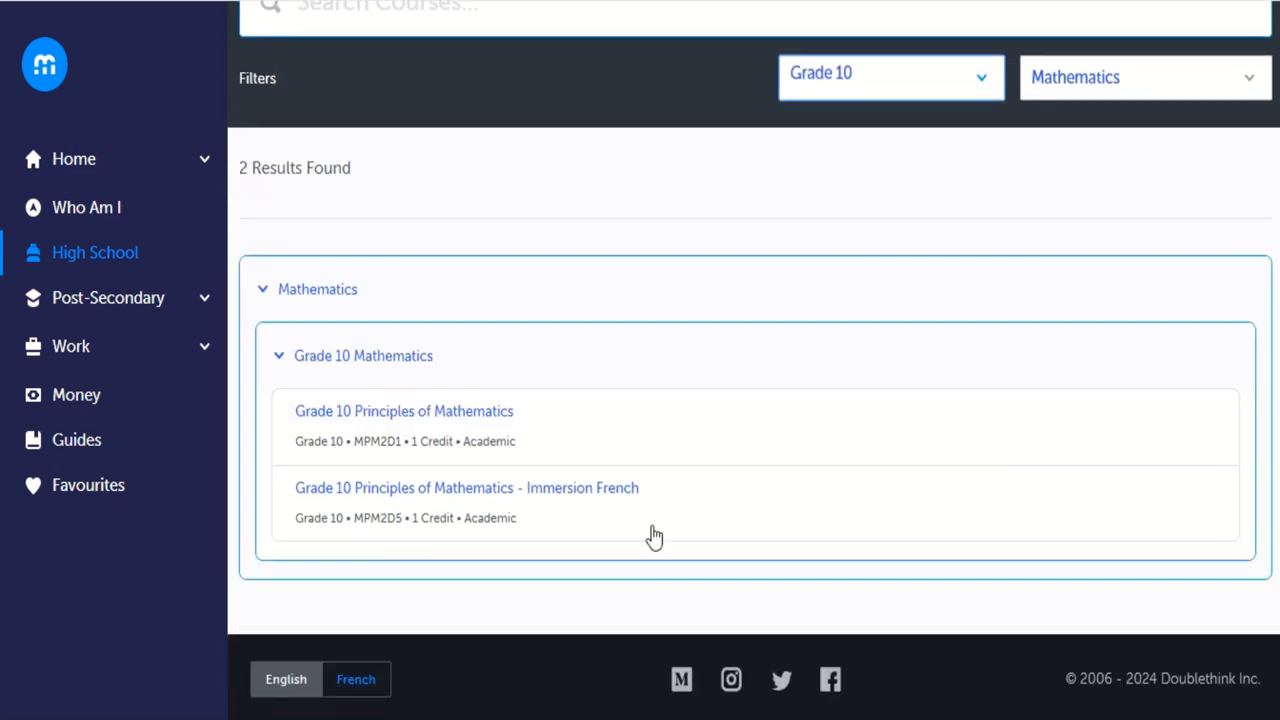
pyautogui.moveTo(455, 565)
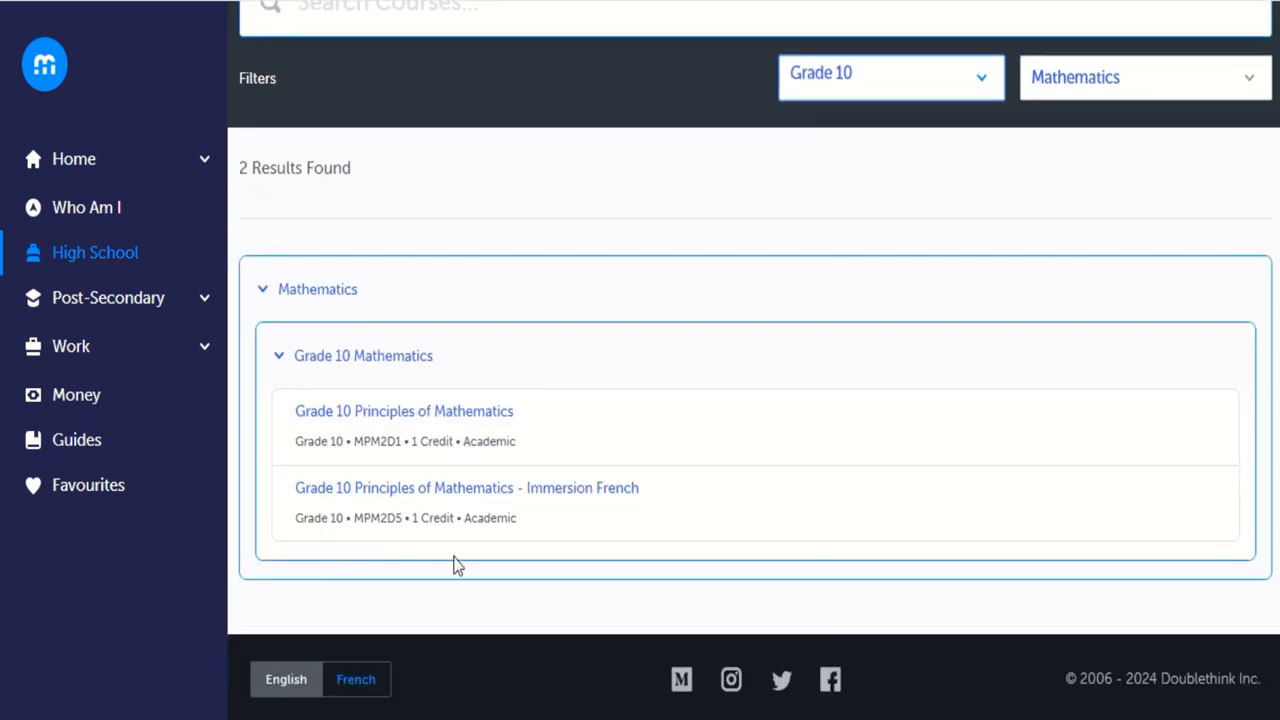
pyautogui.moveTo(370, 440)
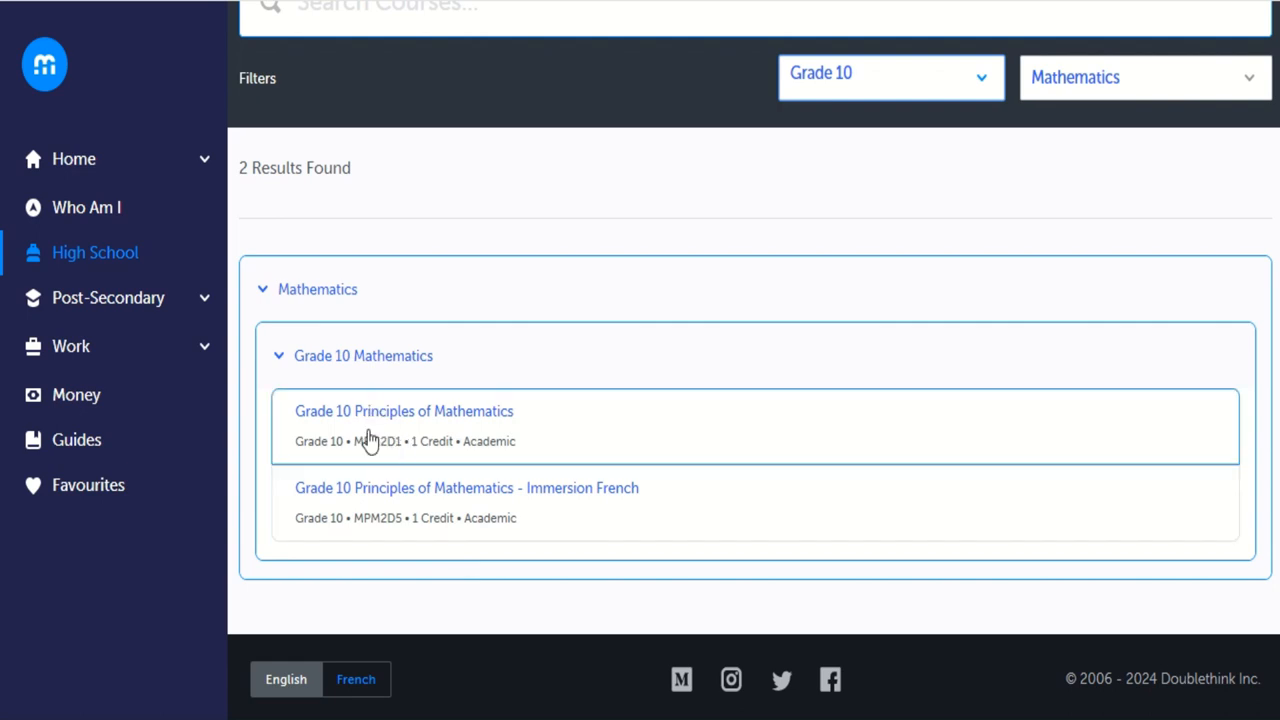
pyautogui.moveTo(405, 450)
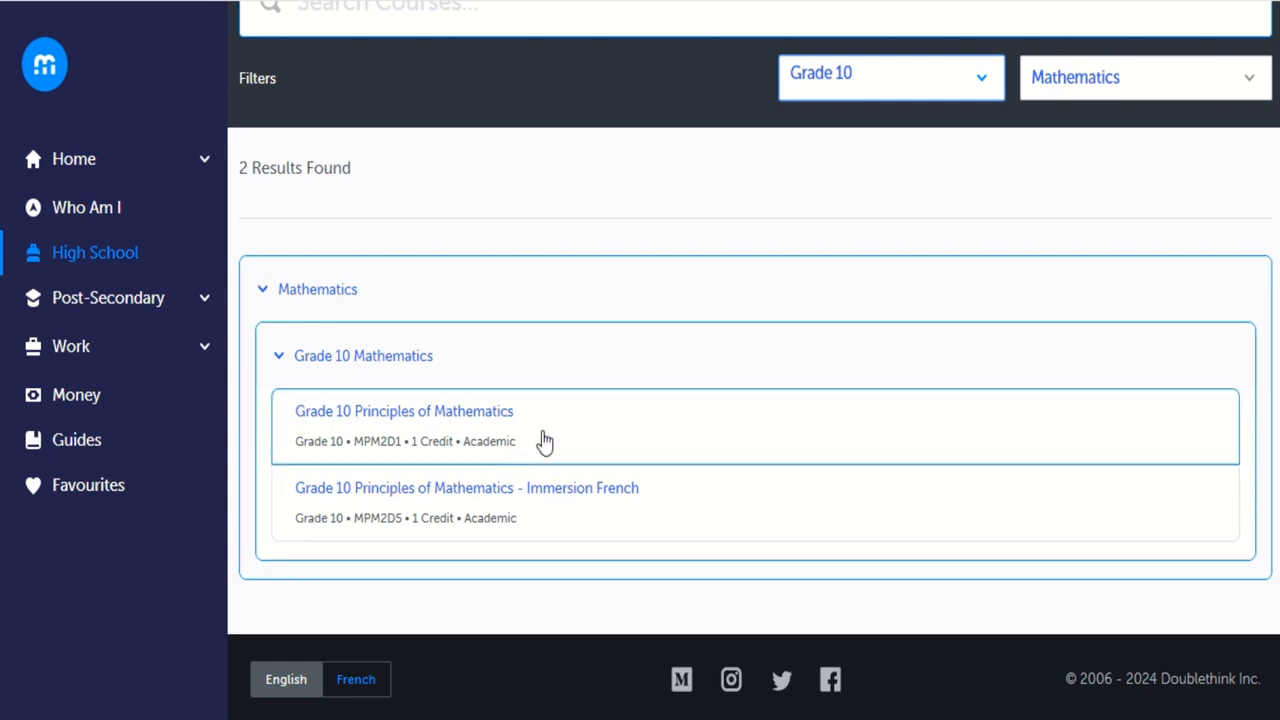
pyautogui.moveTo(445, 535)
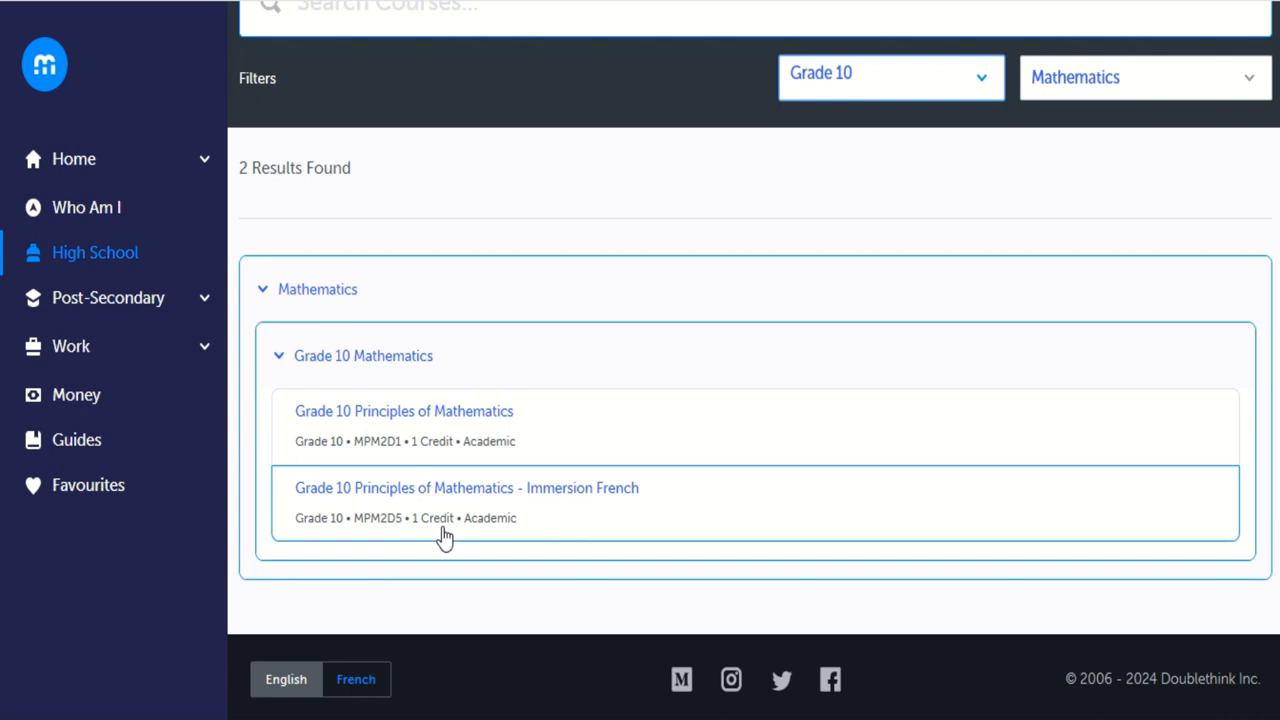
pyautogui.moveTo(455, 425)
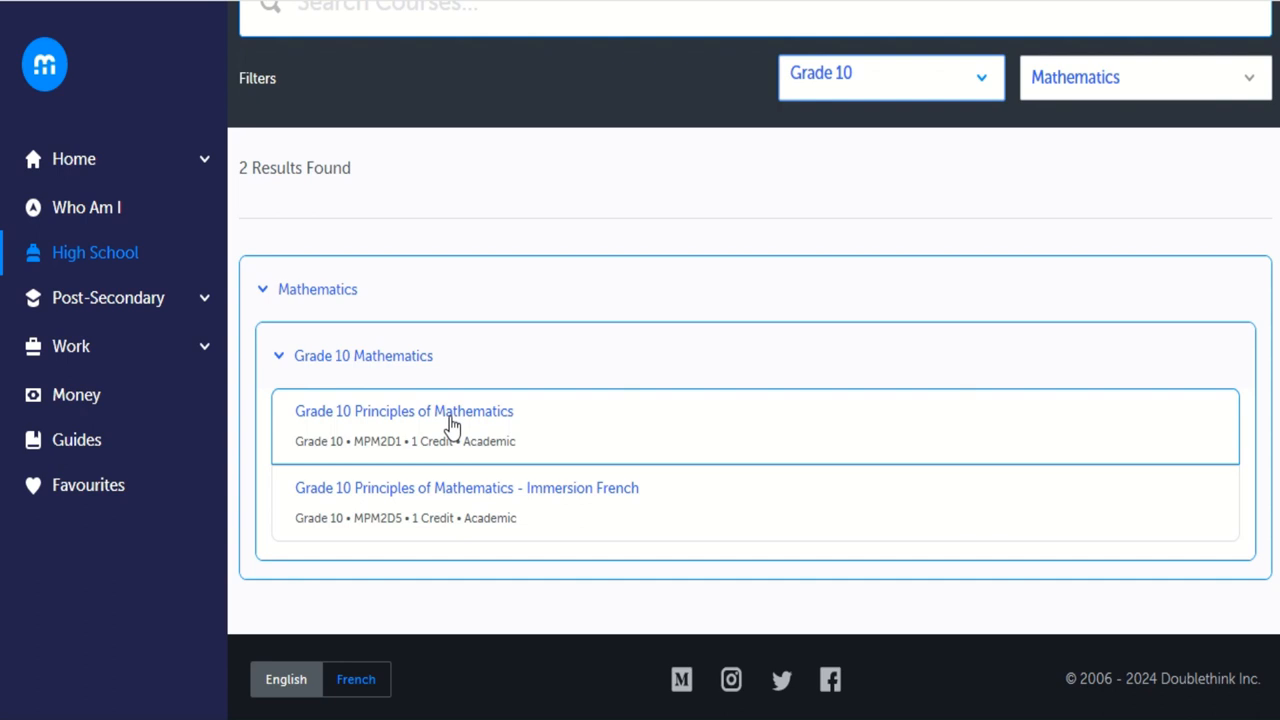
# Add Grade 10 Principles of Mathematics (MPM2D1) to the Grade 10 plan.
pyautogui.click(404, 411)
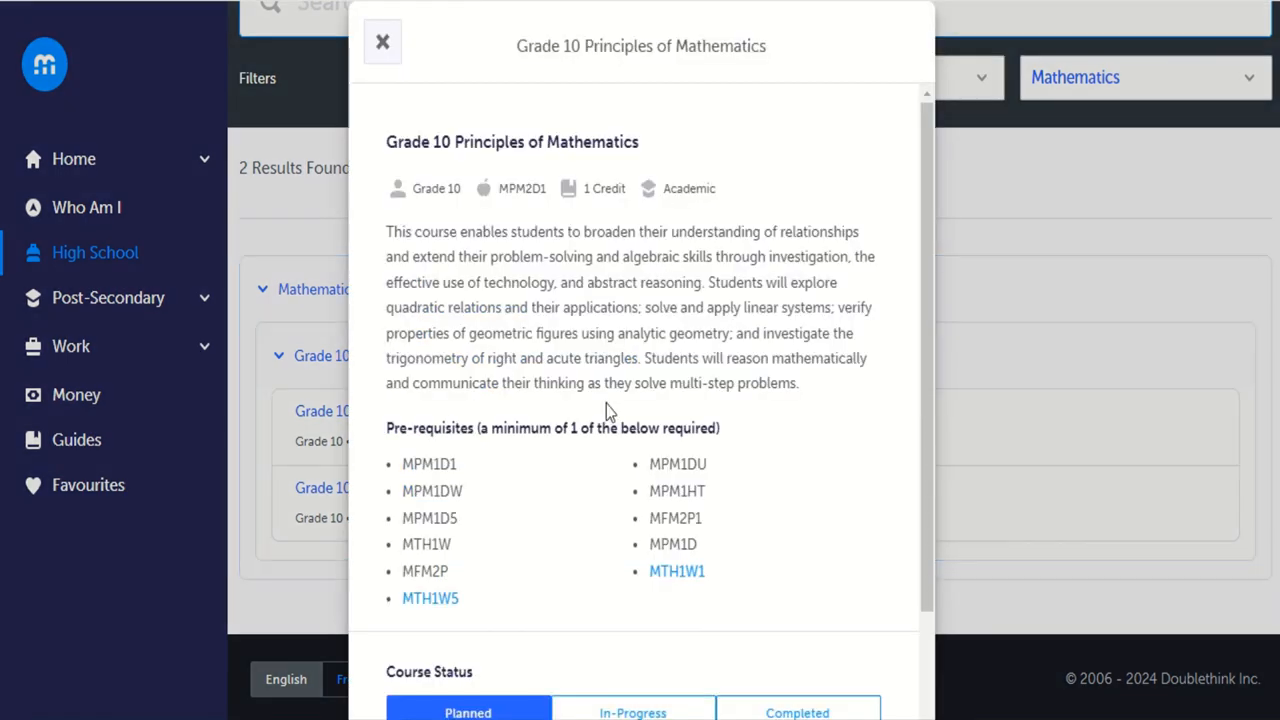
pyautogui.scroll(-3)
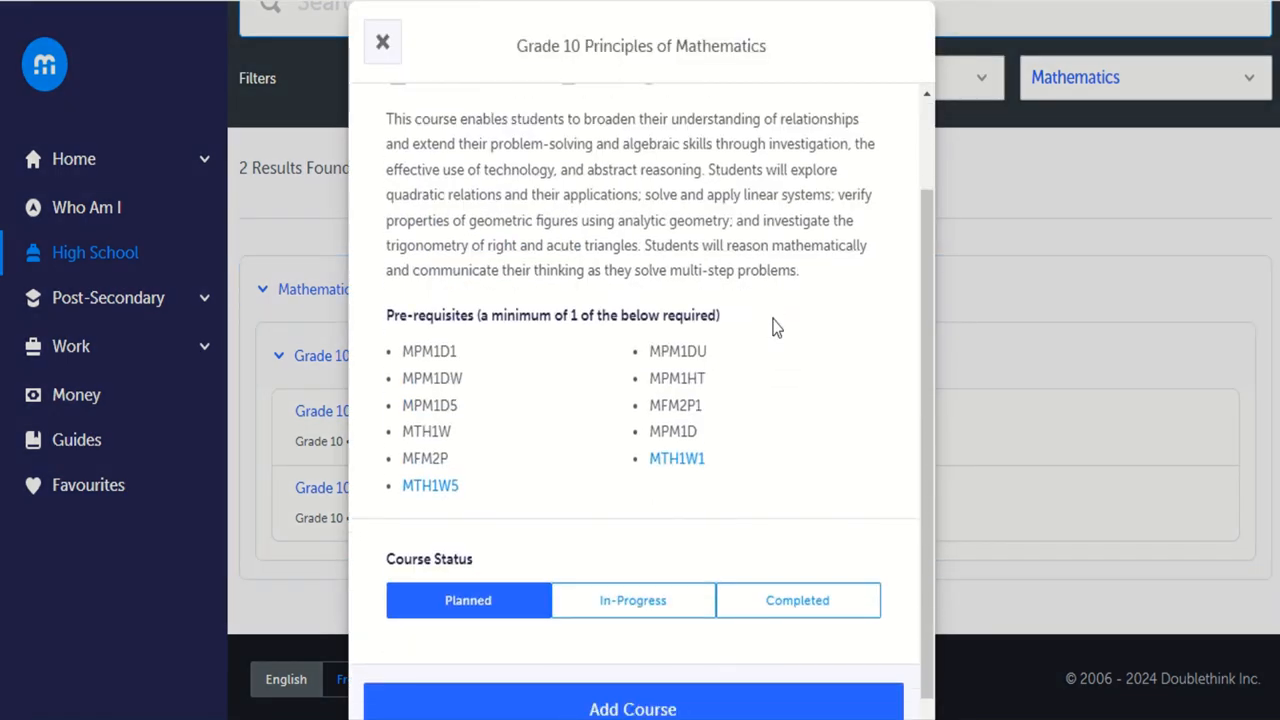
pyautogui.moveTo(632, 709)
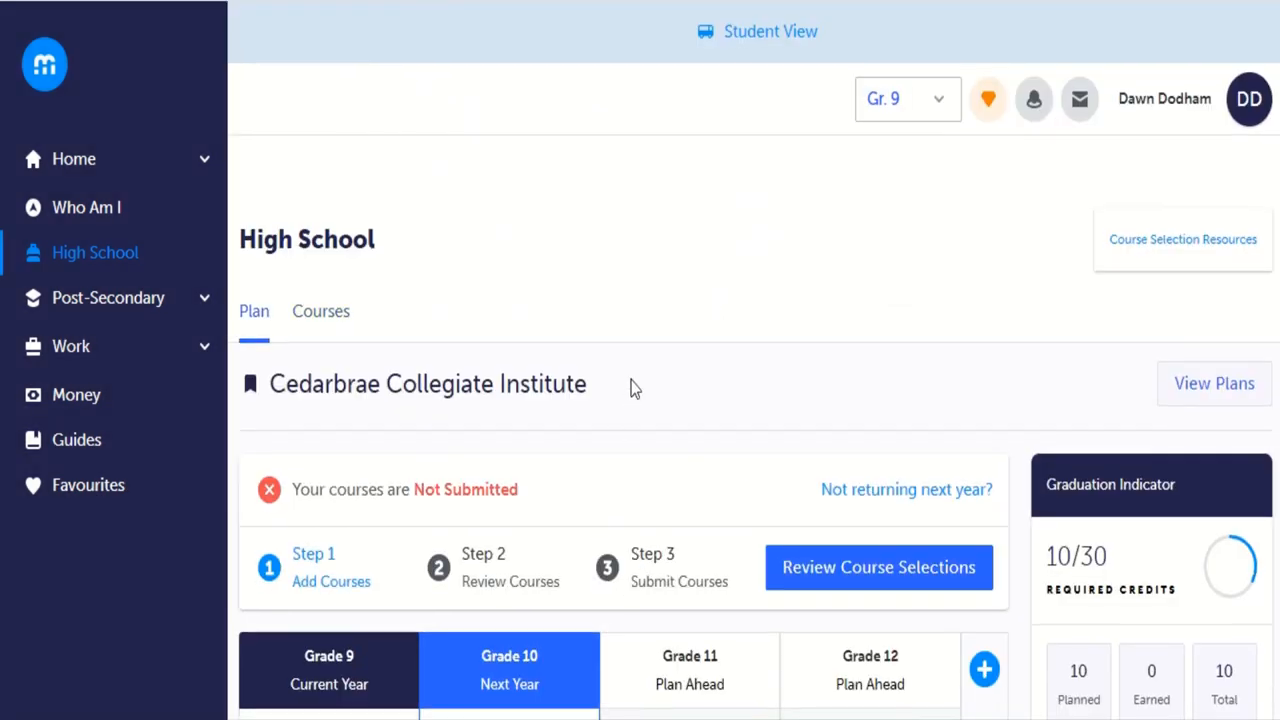
pyautogui.scroll(-3)
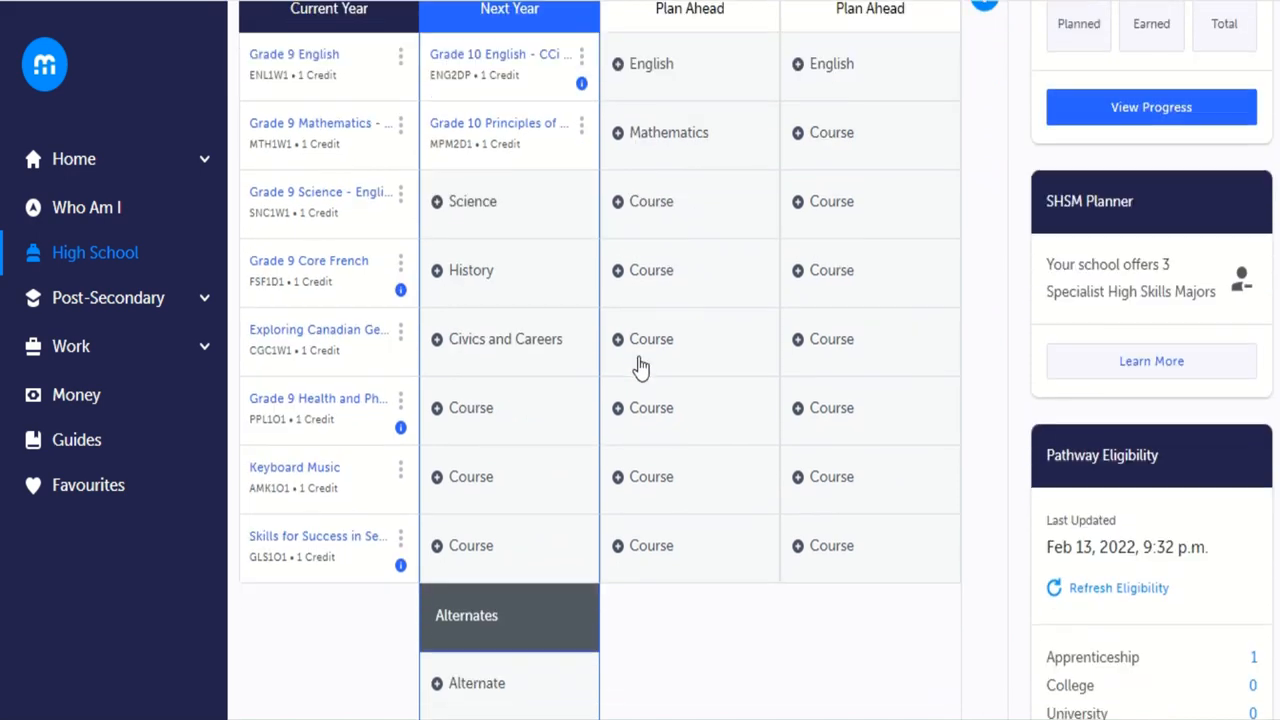
pyautogui.moveTo(462, 205)
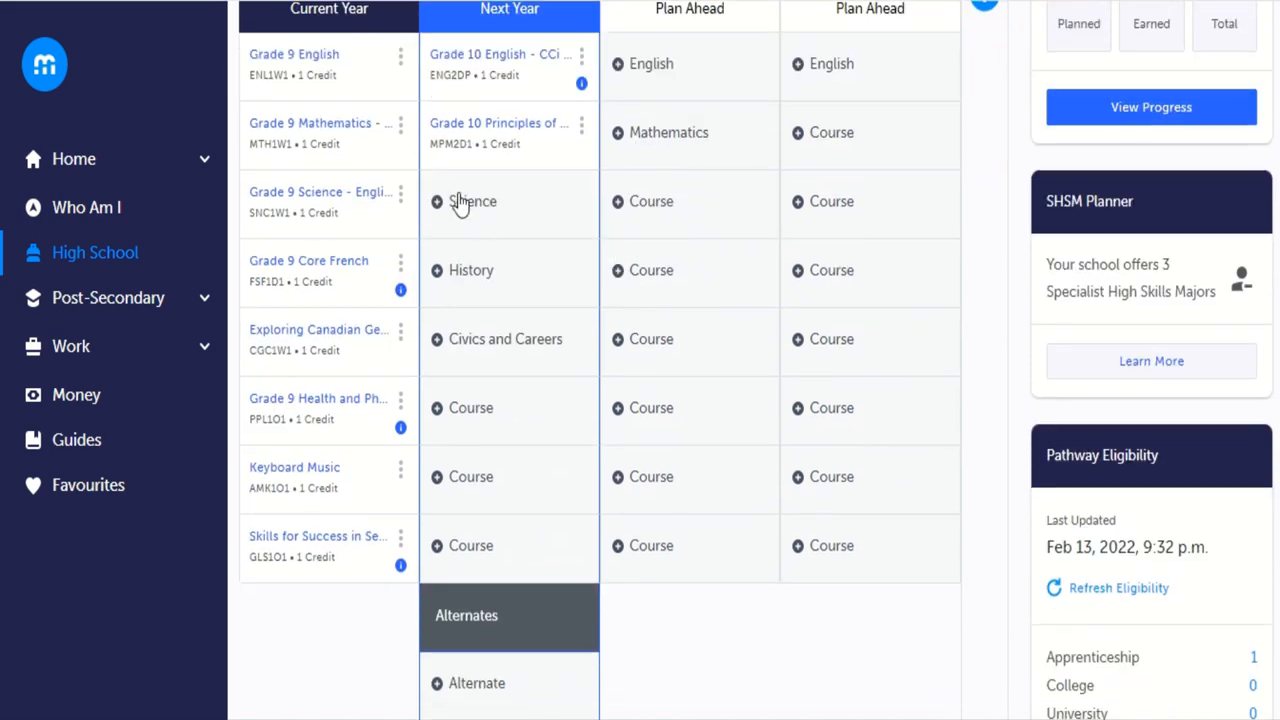
# Filter the Science slot's courses to Grade 10 and open Science - English - STEM (SNC2DP).
pyautogui.click(471, 201)
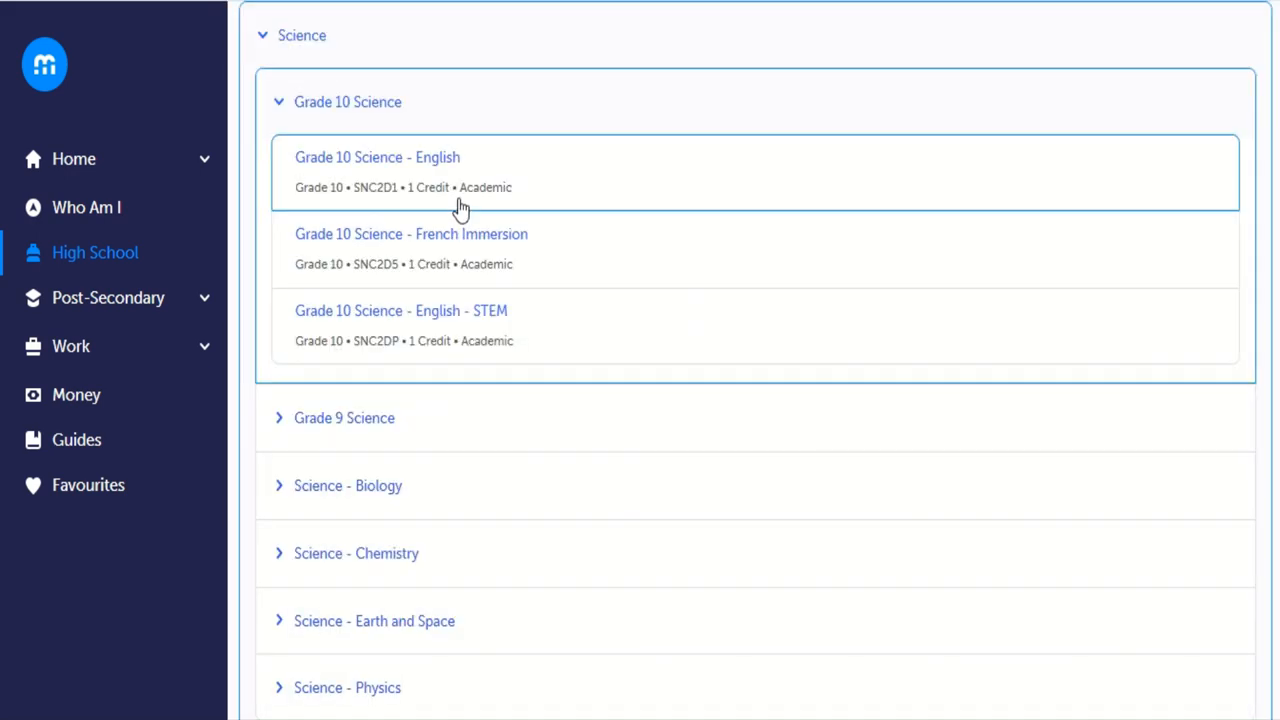
pyautogui.click(885, 48)
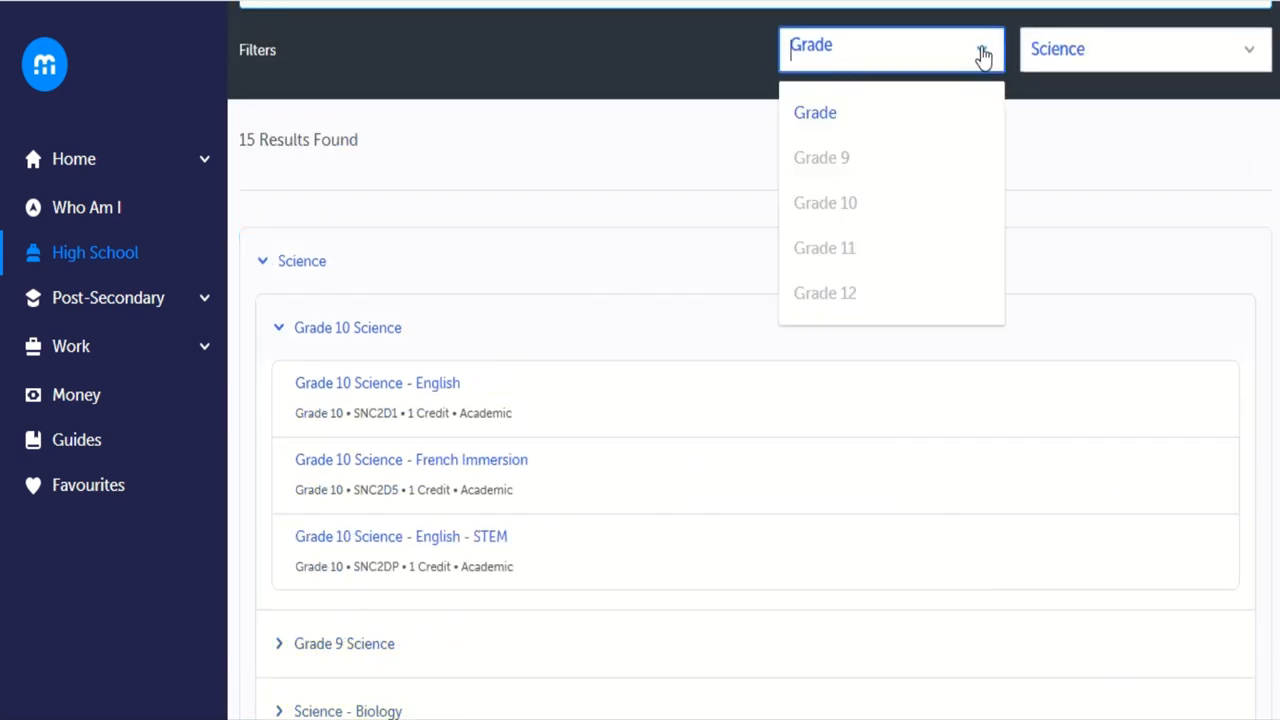
pyautogui.click(825, 202)
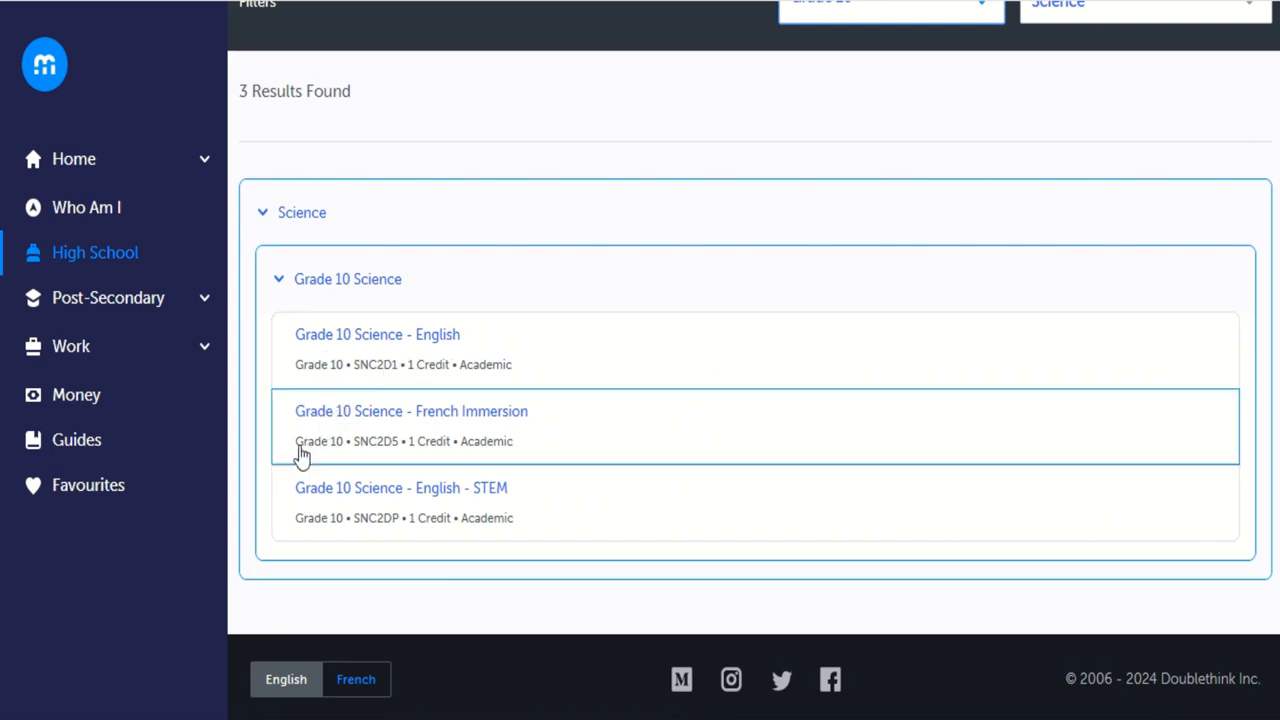
pyautogui.moveTo(343, 448)
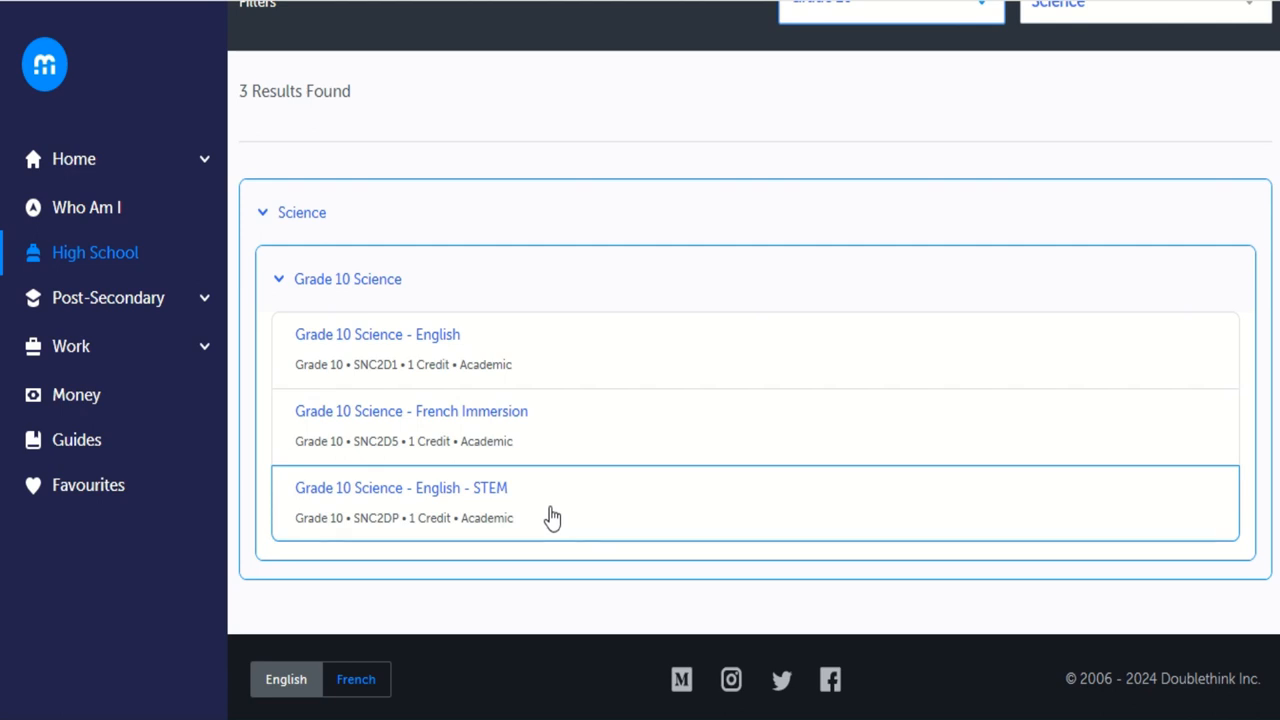
pyautogui.moveTo(352, 513)
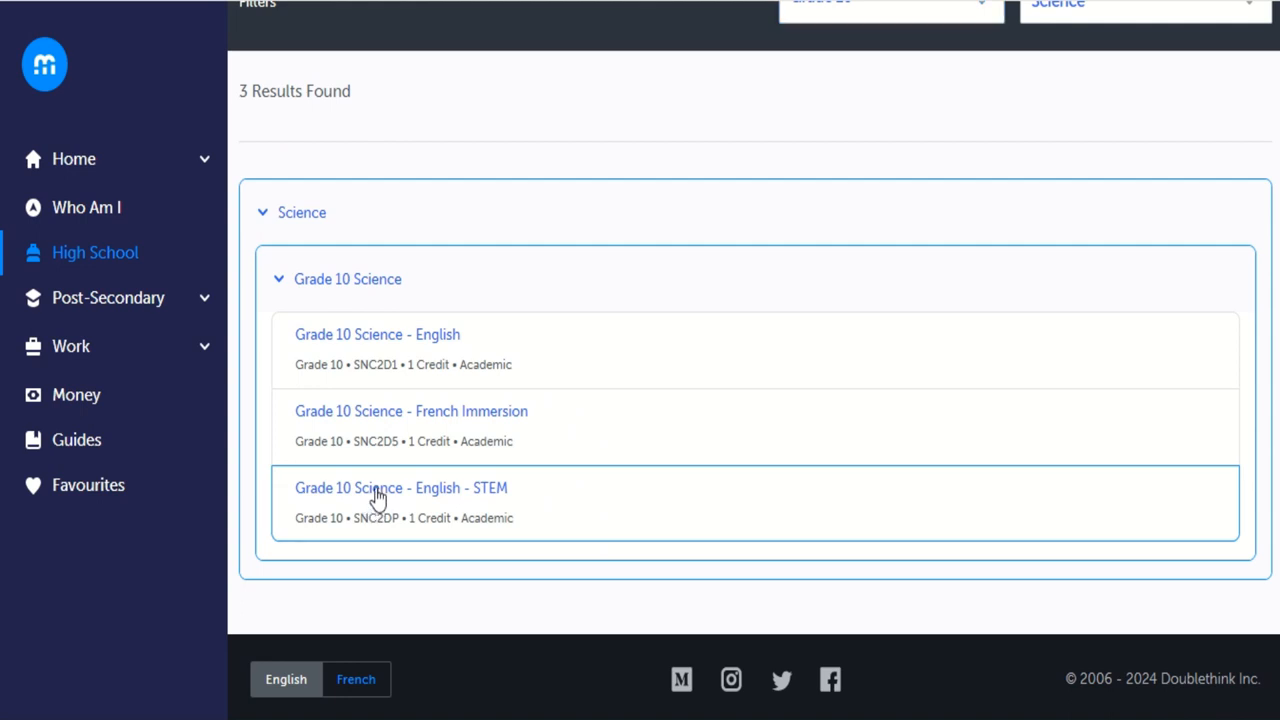
pyautogui.click(401, 488)
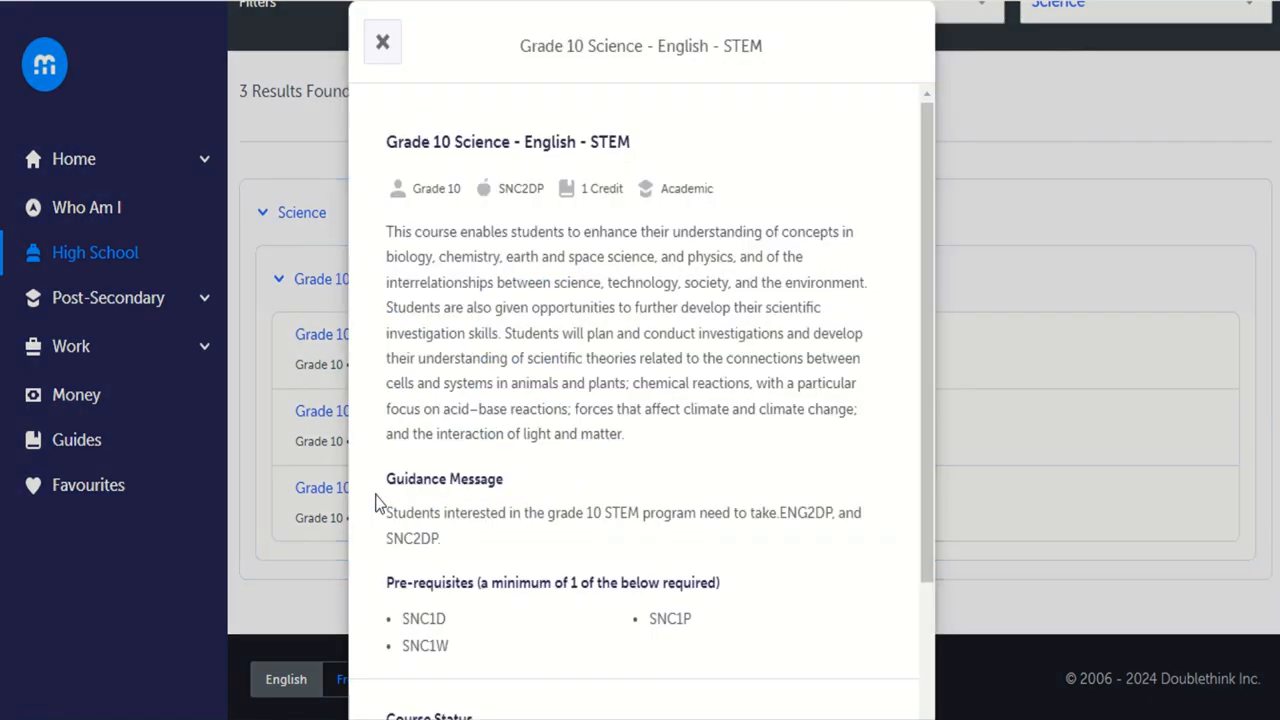
pyautogui.scroll(-3)
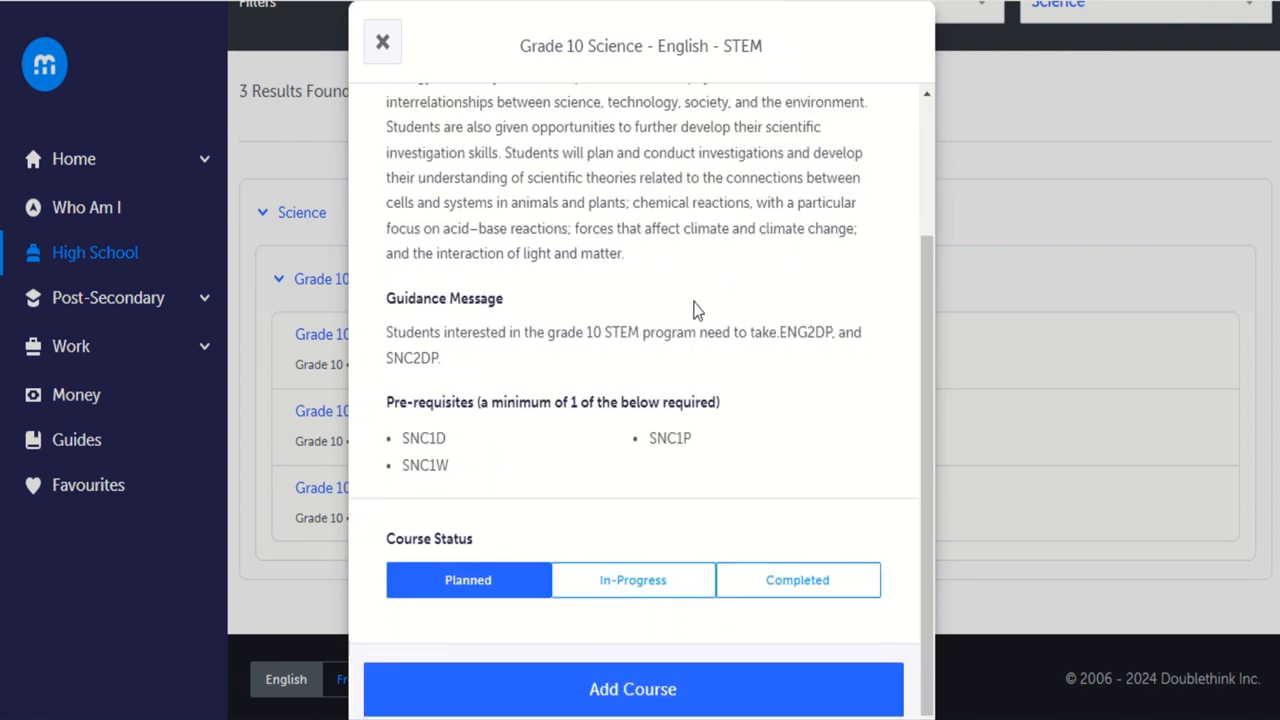
pyautogui.moveTo(778, 327)
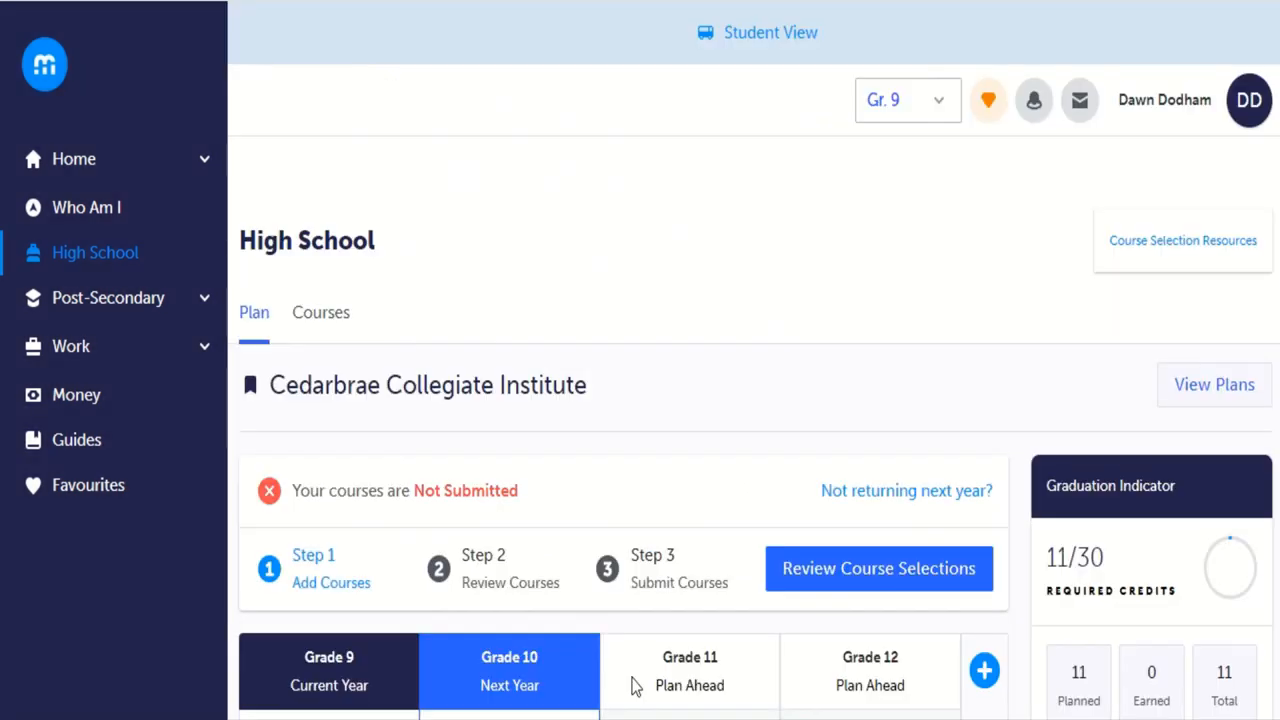
# Add Canadian History Since World War I - English (CHC2D1) from the English History group.
pyautogui.scroll(-3)
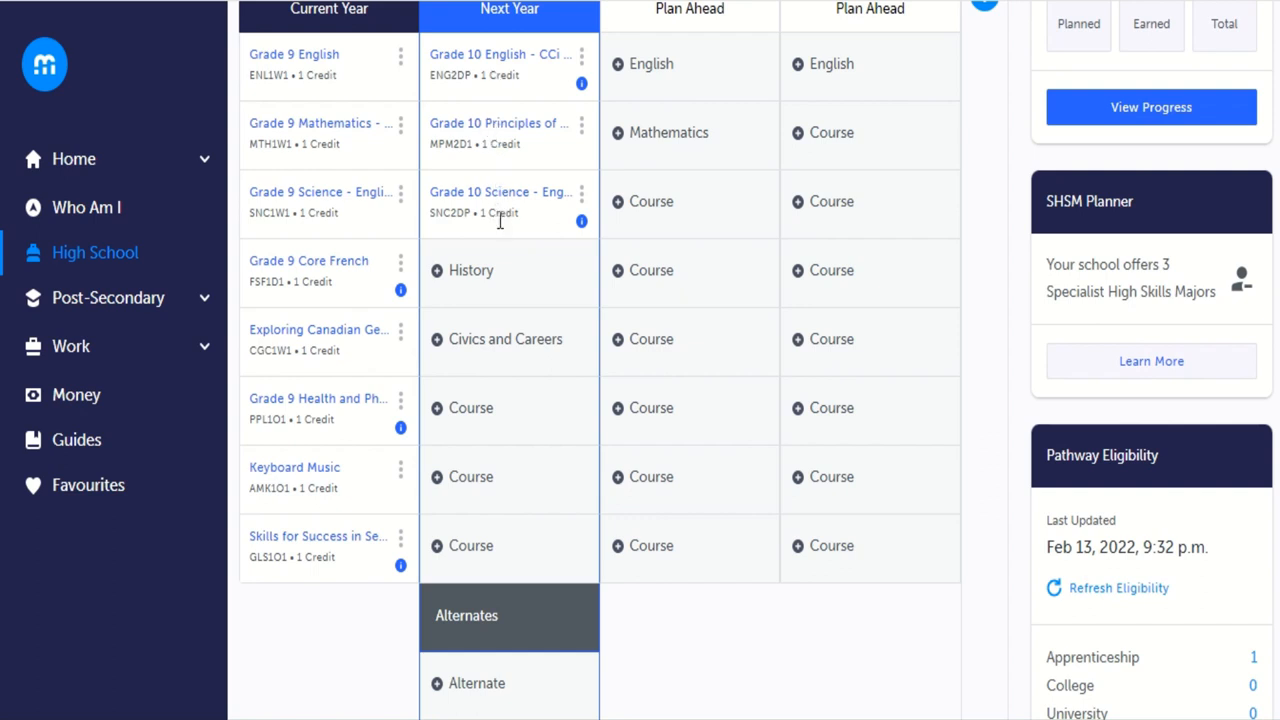
pyautogui.moveTo(471, 275)
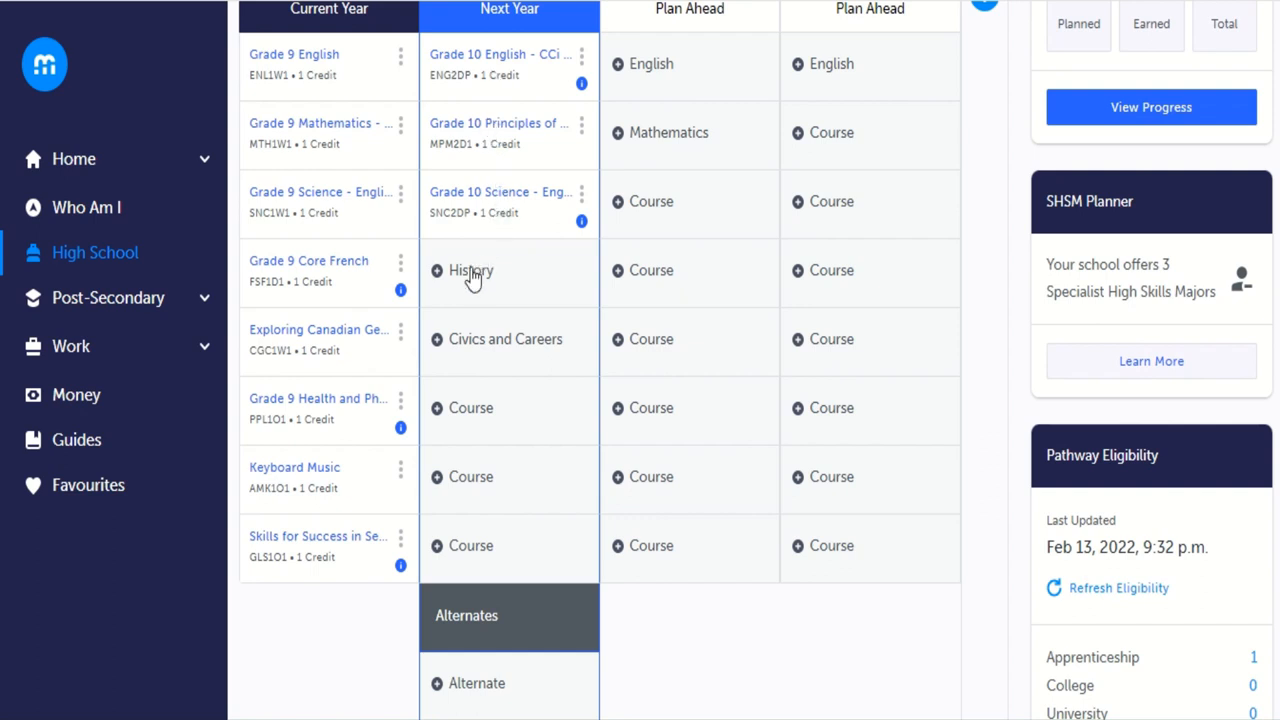
pyautogui.click(471, 270)
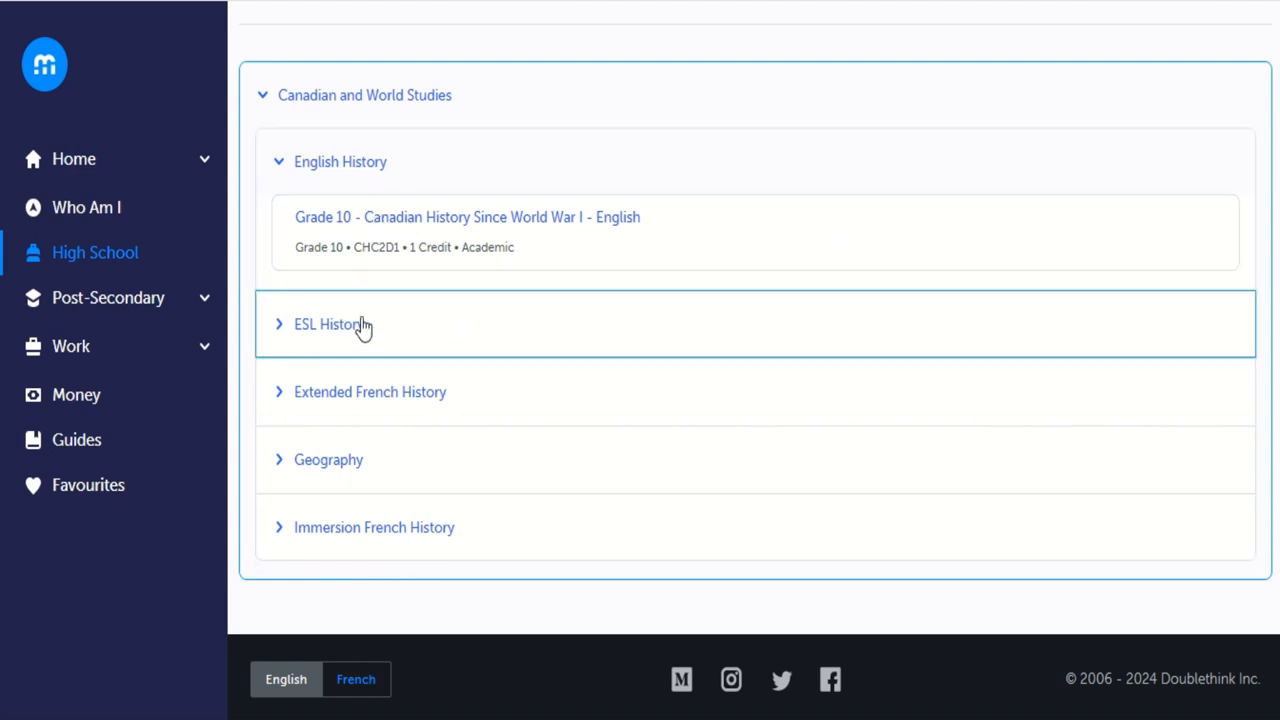
pyautogui.moveTo(458, 505)
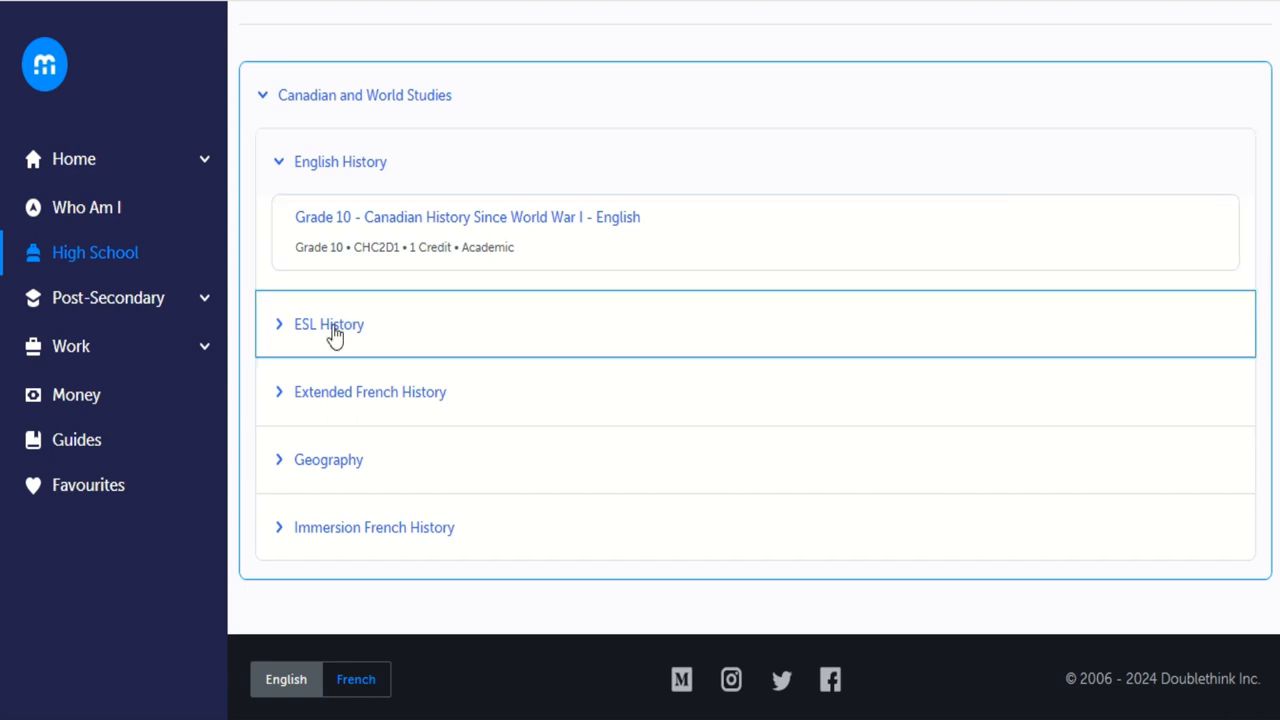
pyautogui.moveTo(432, 391)
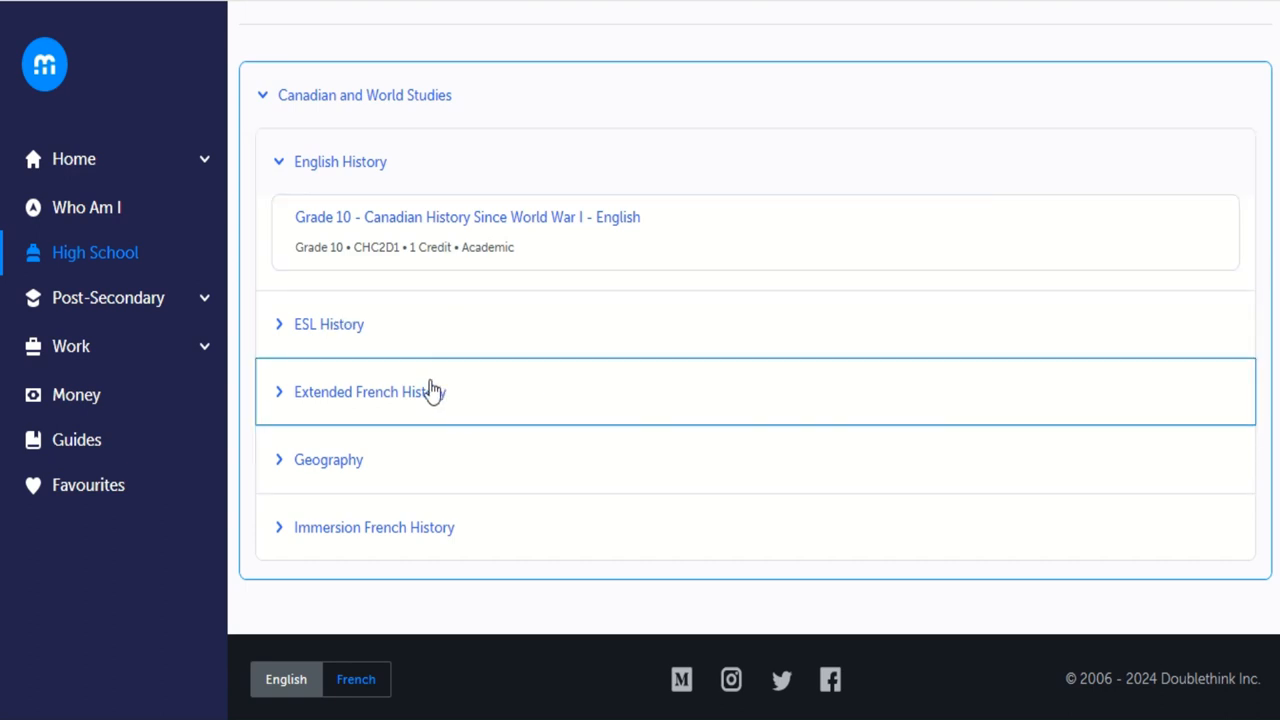
pyautogui.moveTo(415, 540)
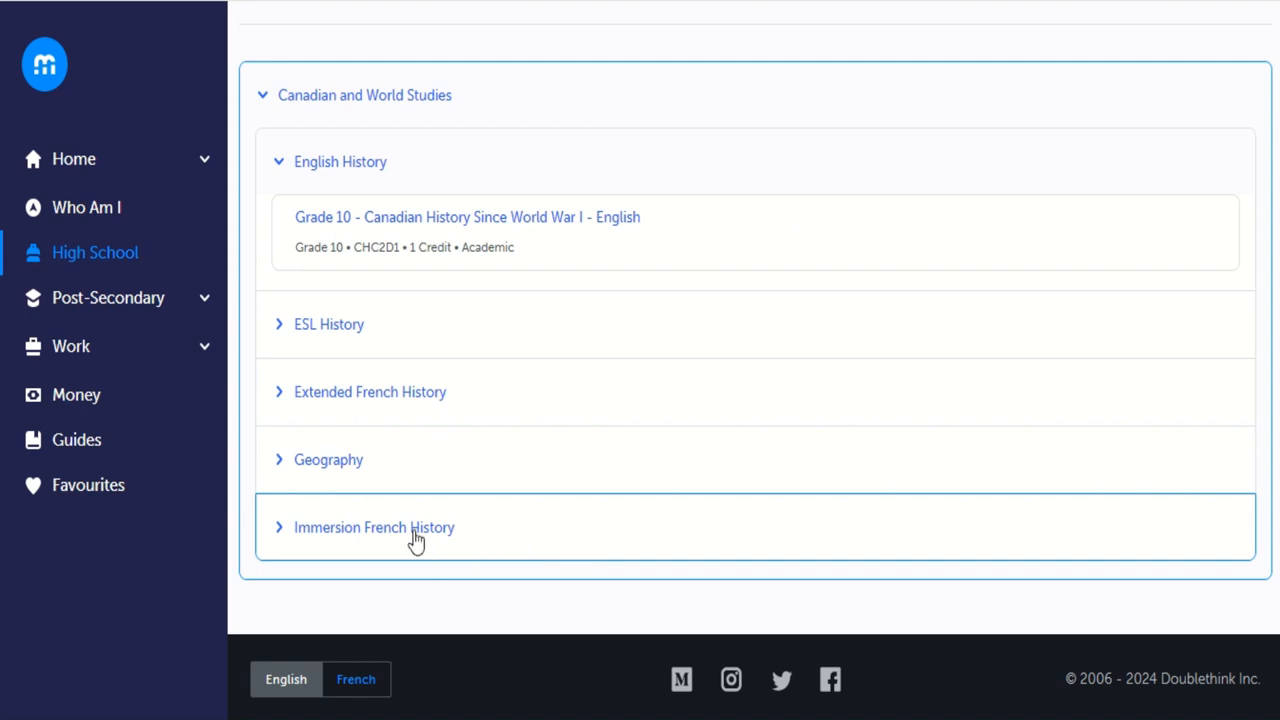
pyautogui.moveTo(458, 120)
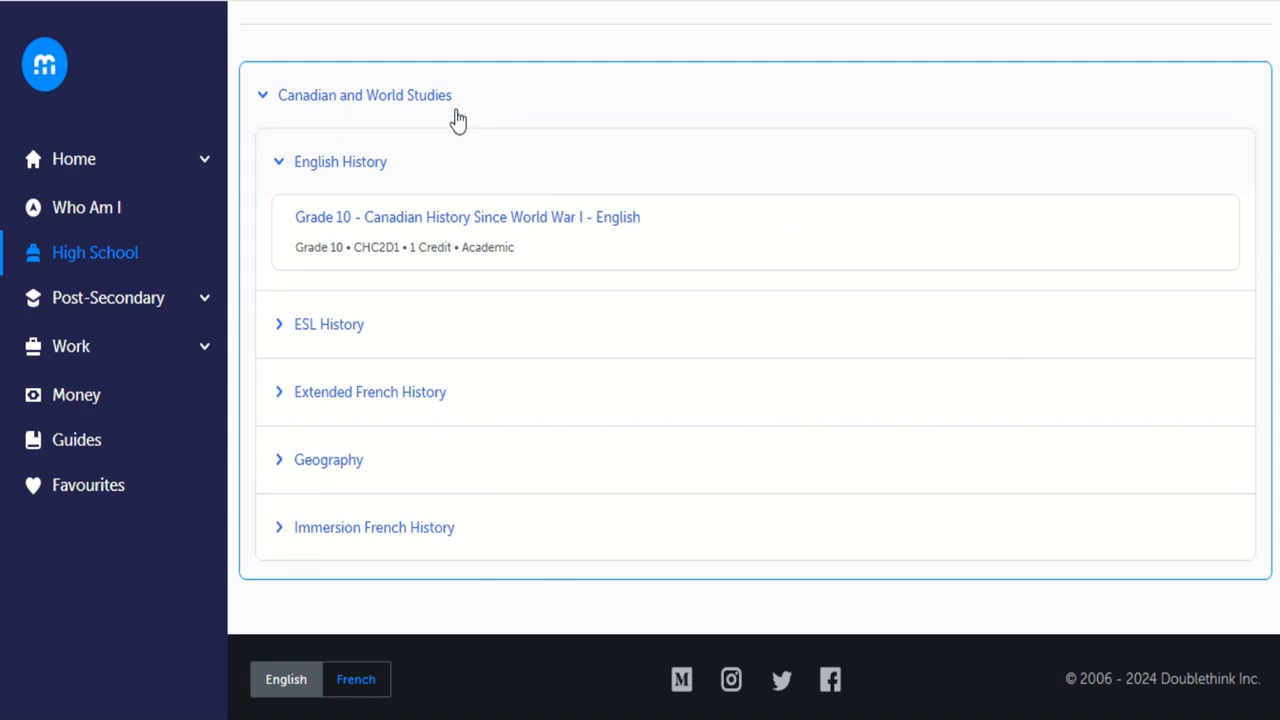
pyautogui.moveTo(388, 218)
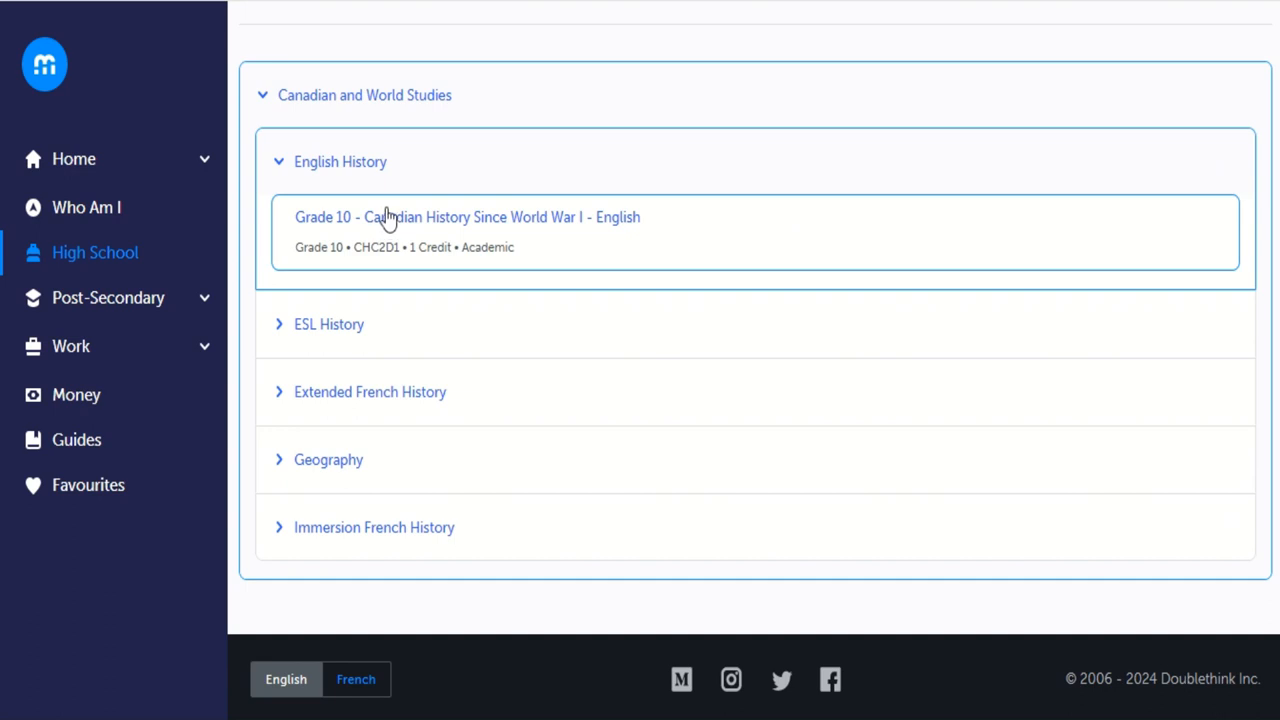
pyautogui.moveTo(437, 527)
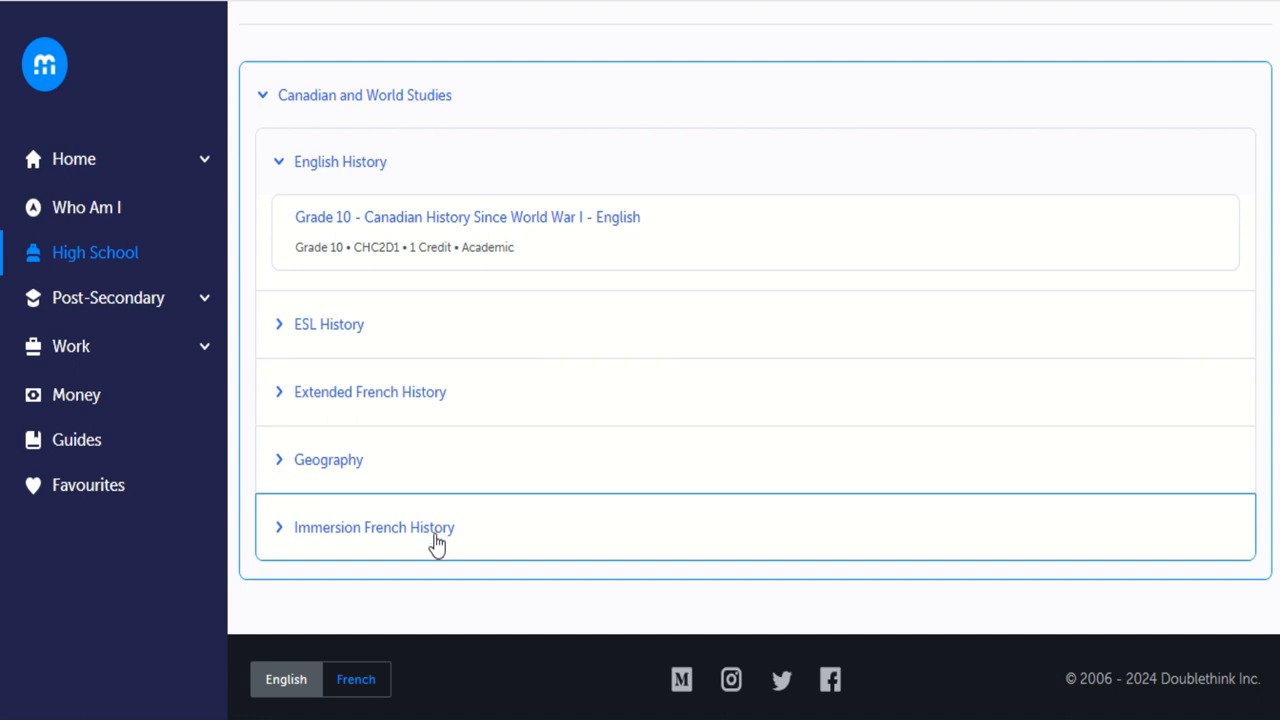
pyautogui.click(374, 527)
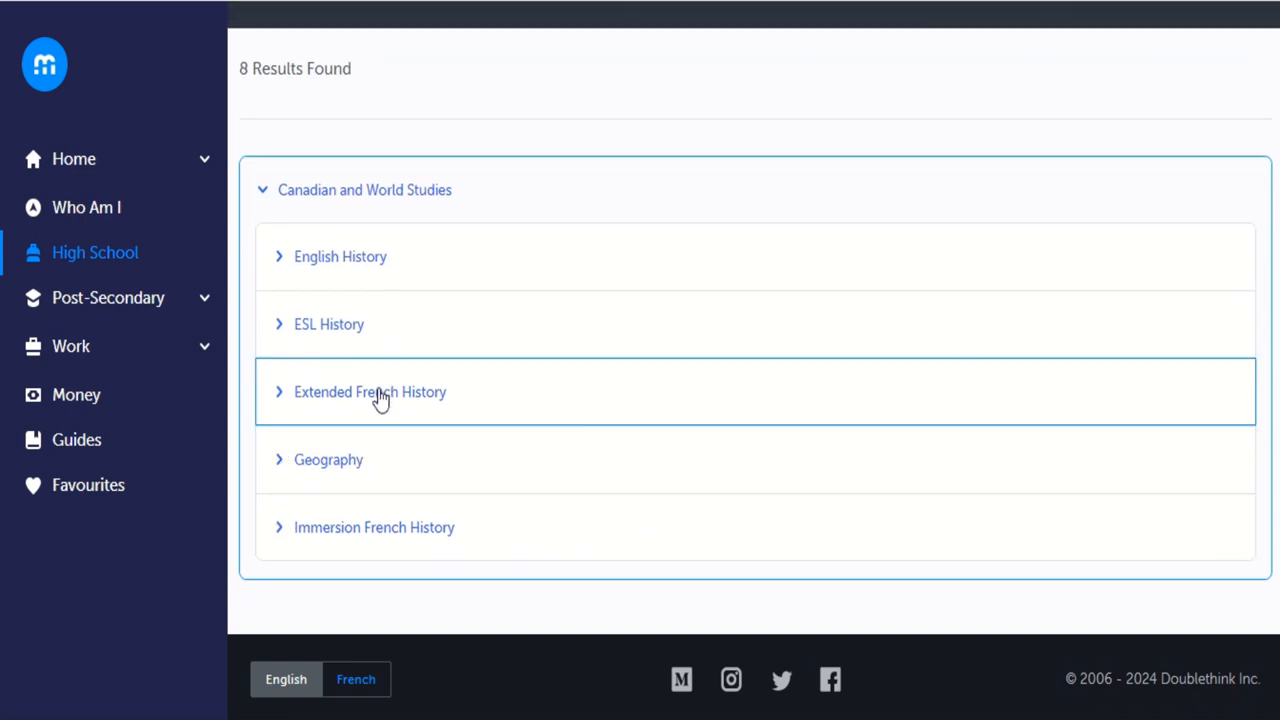
pyautogui.click(370, 391)
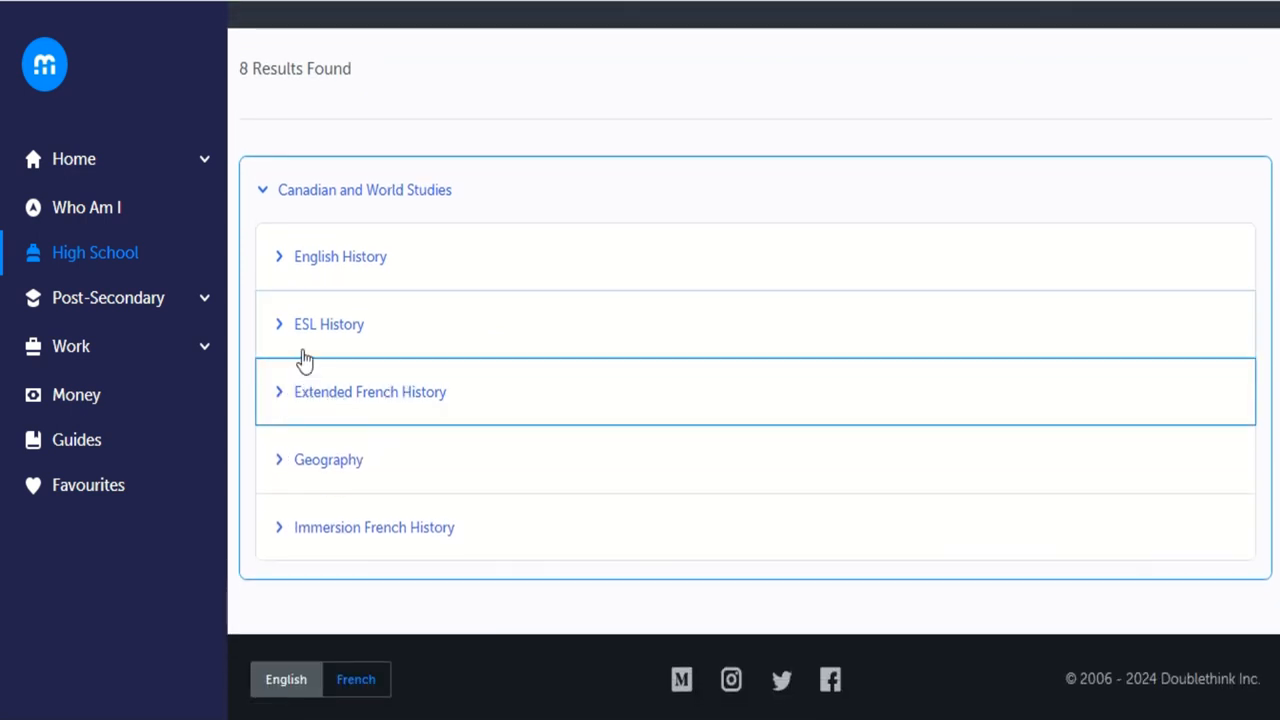
pyautogui.click(329, 324)
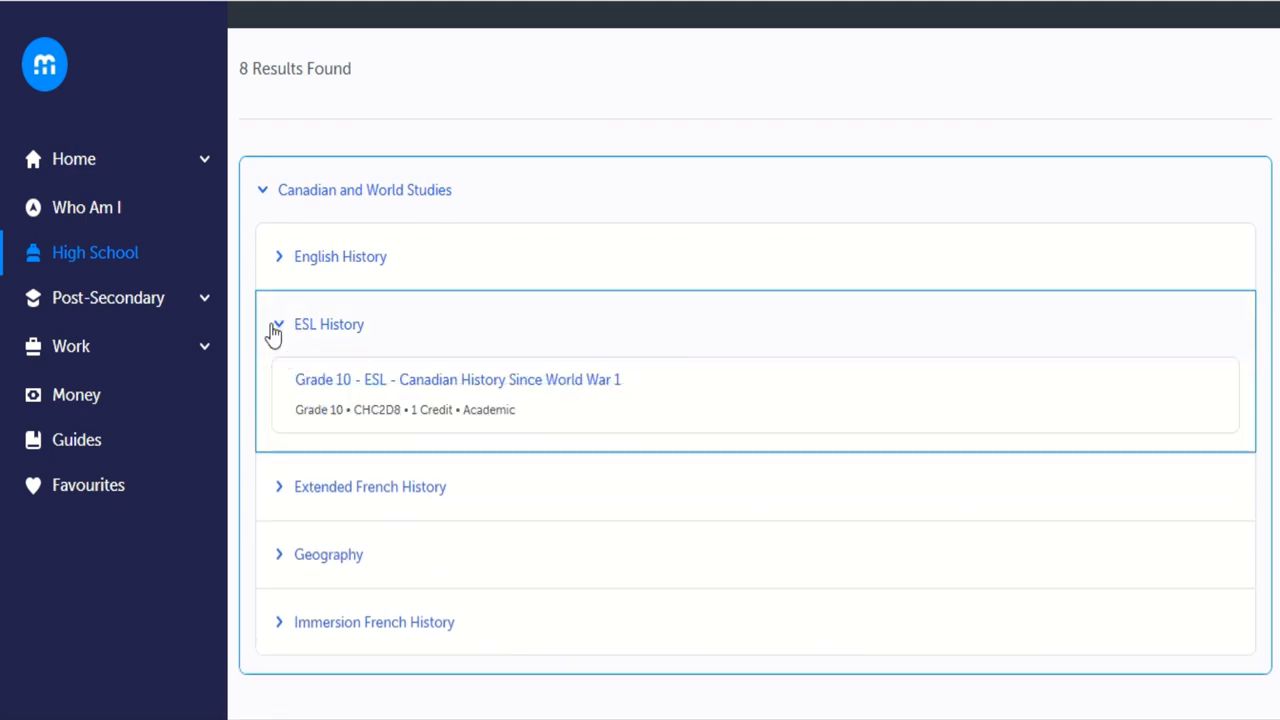
pyautogui.click(279, 324)
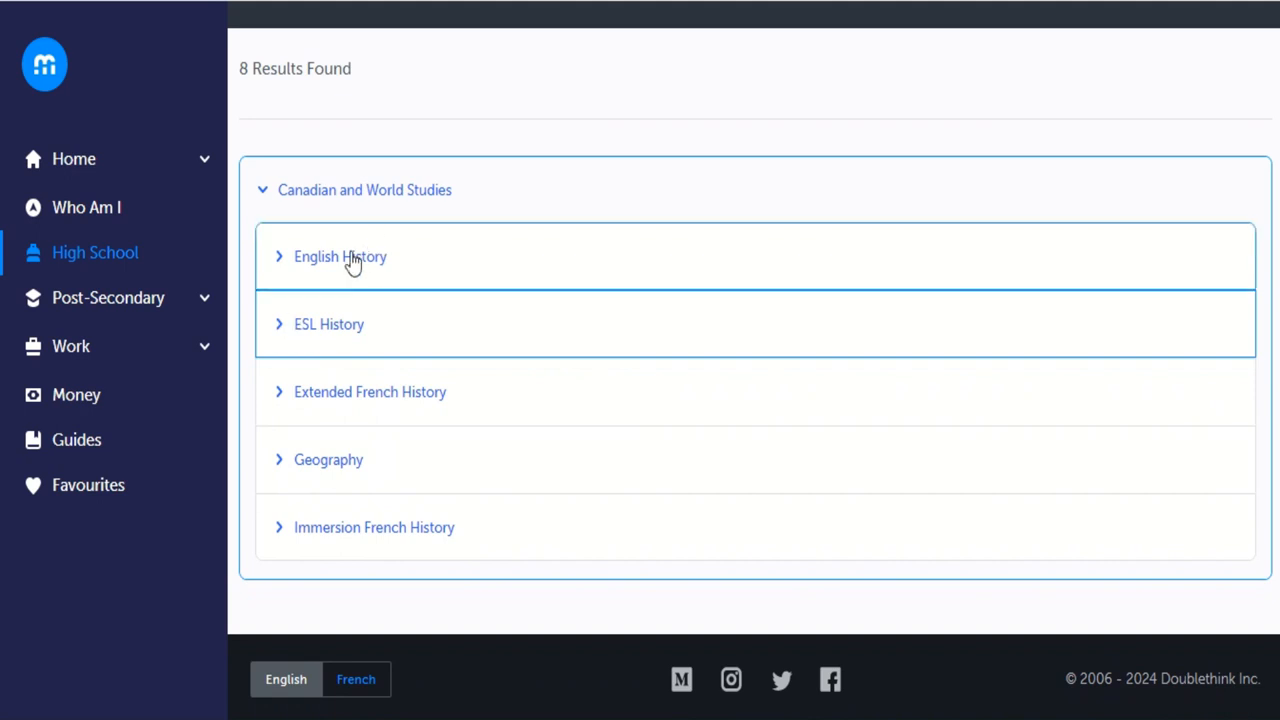
pyautogui.click(340, 256)
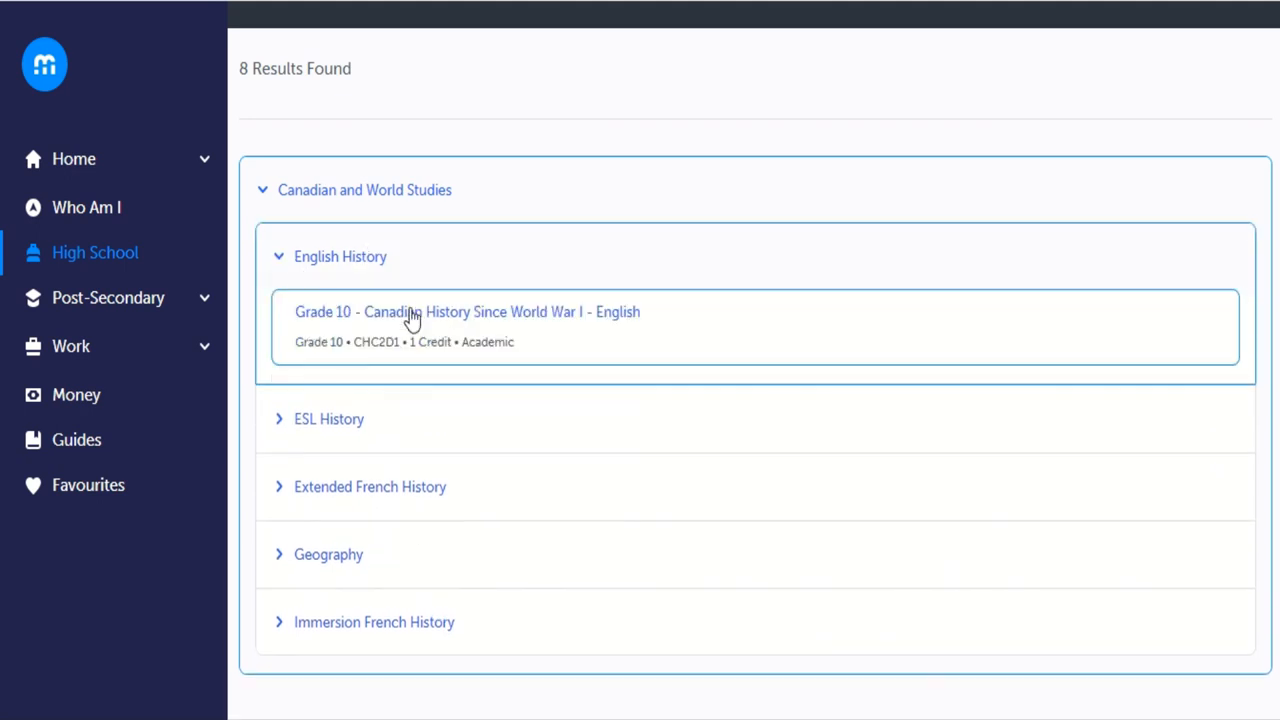
pyautogui.moveTo(428, 315)
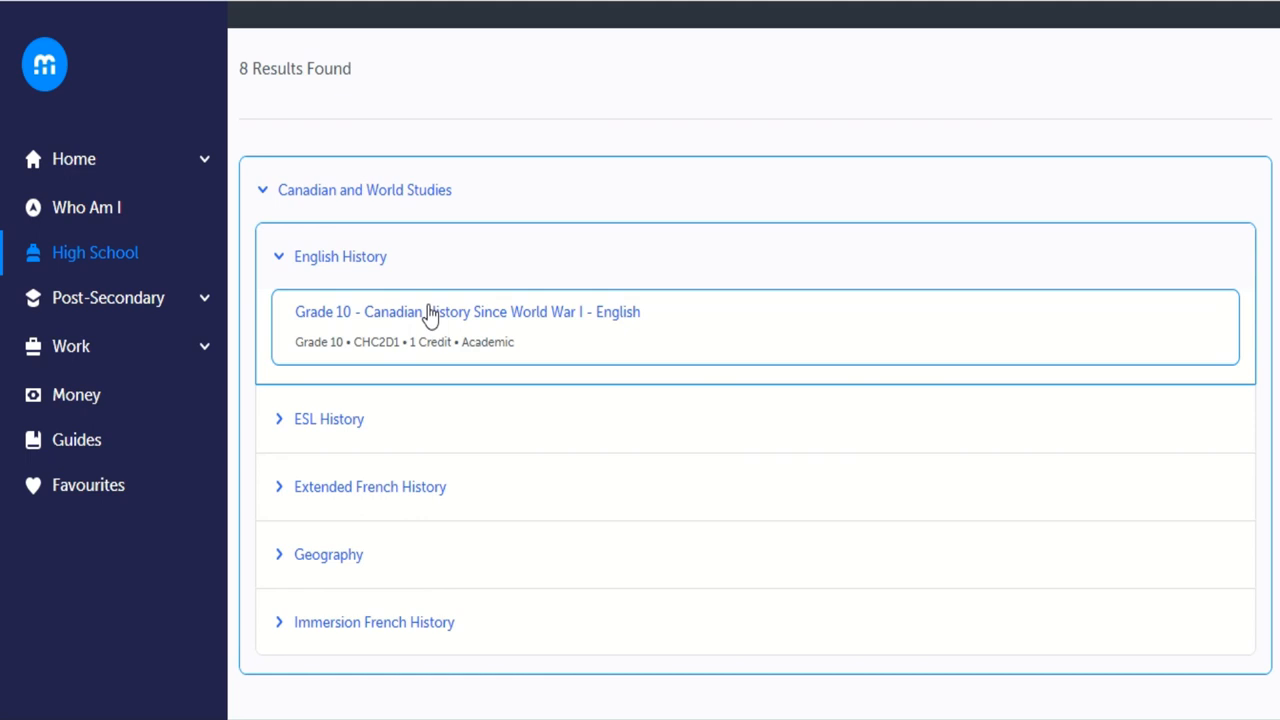
pyautogui.click(466, 311)
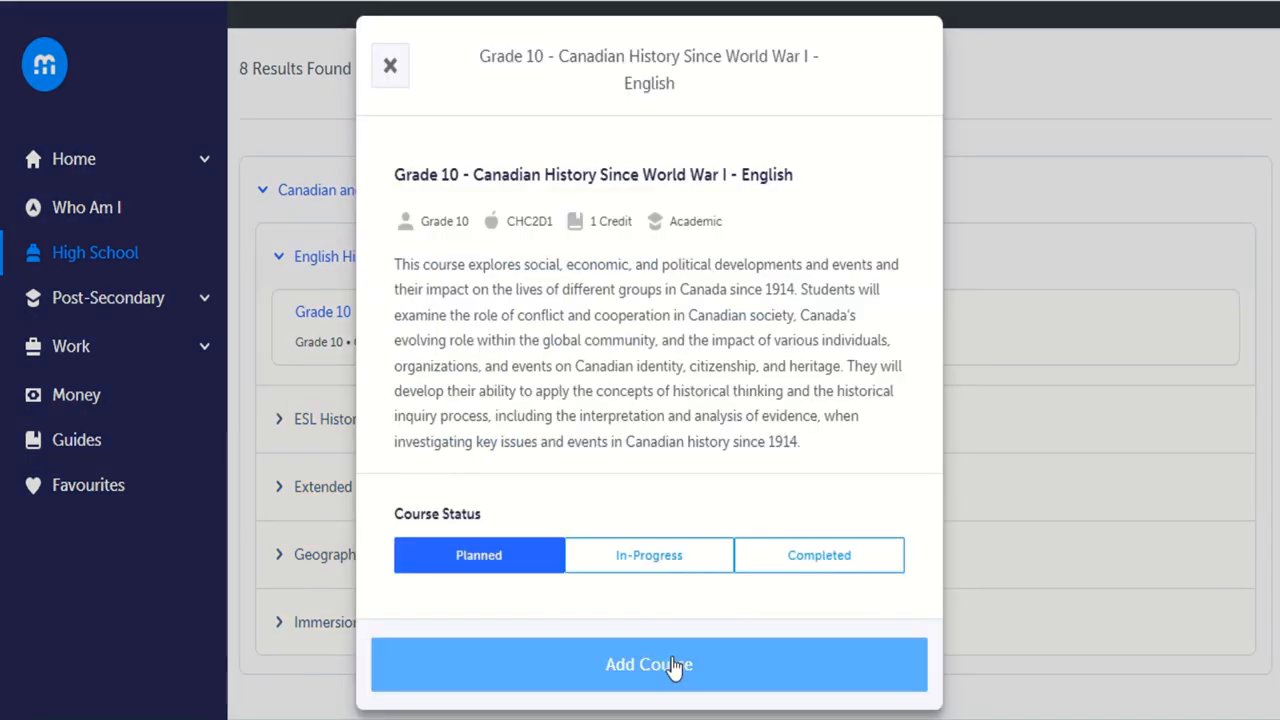
pyautogui.click(649, 664)
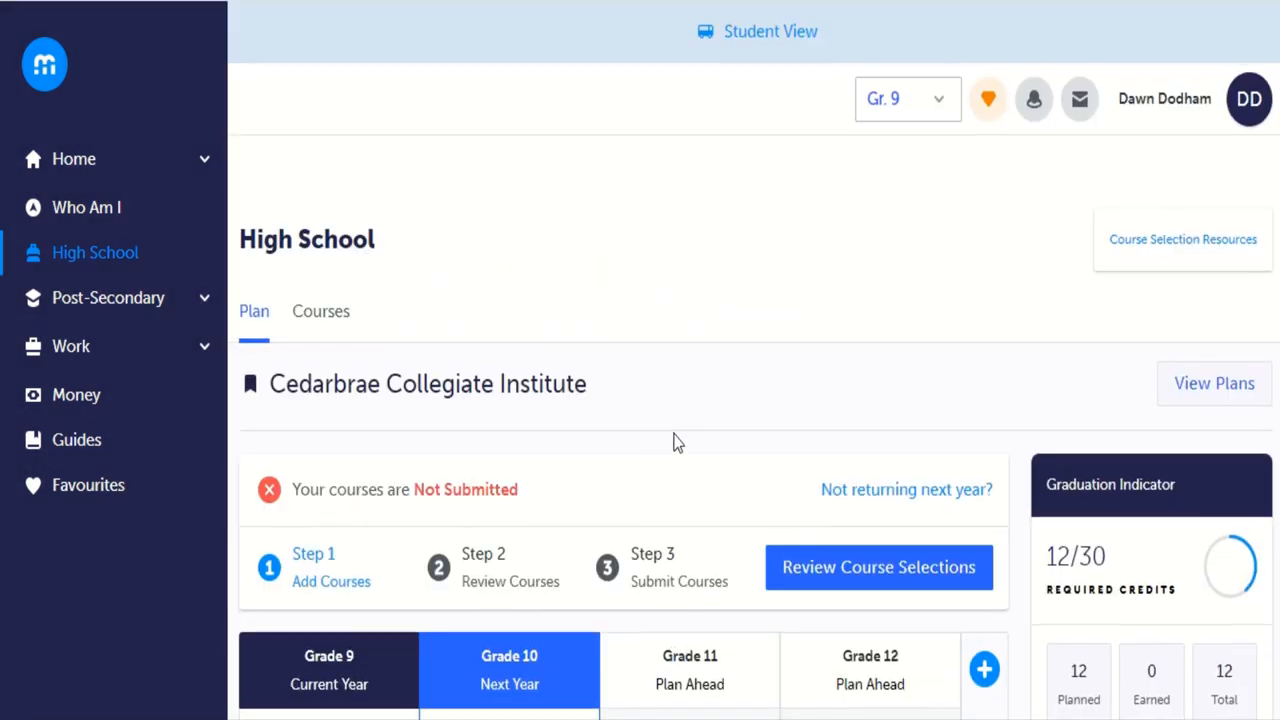
# Open the Civics and Careers category and add Extended French course CIVCA4.
pyautogui.scroll(-3)
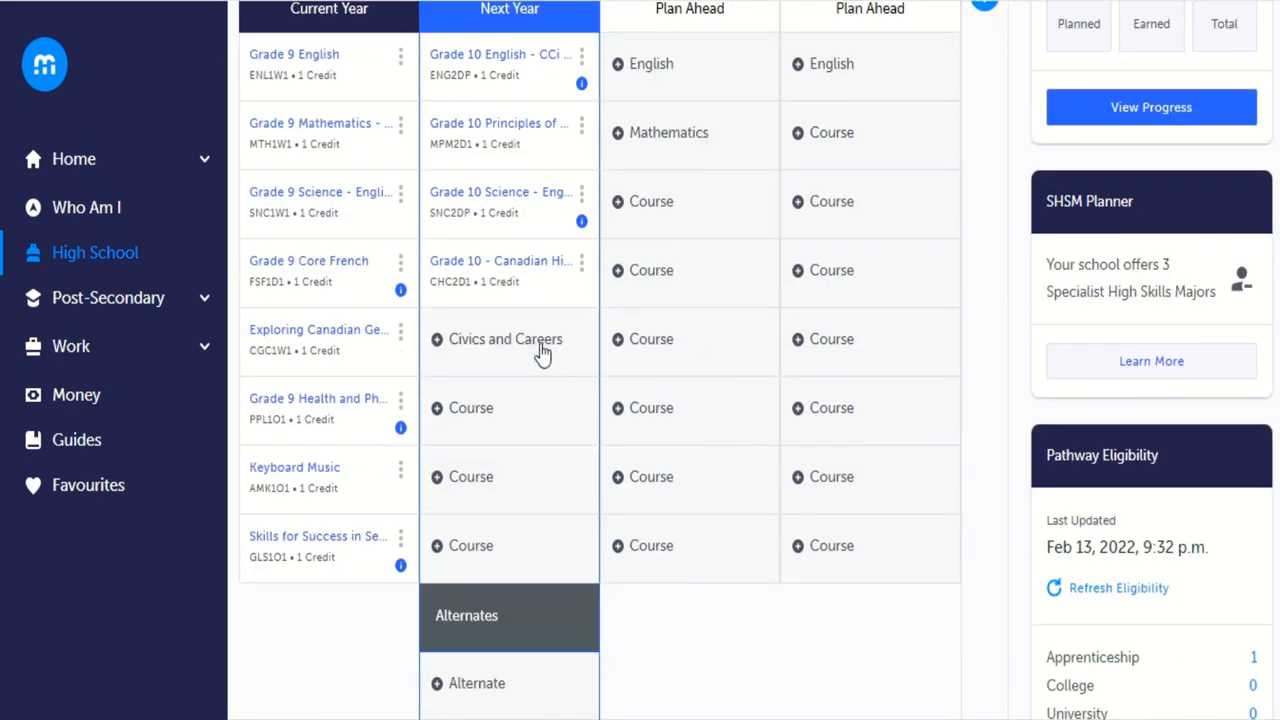
pyautogui.moveTo(499, 355)
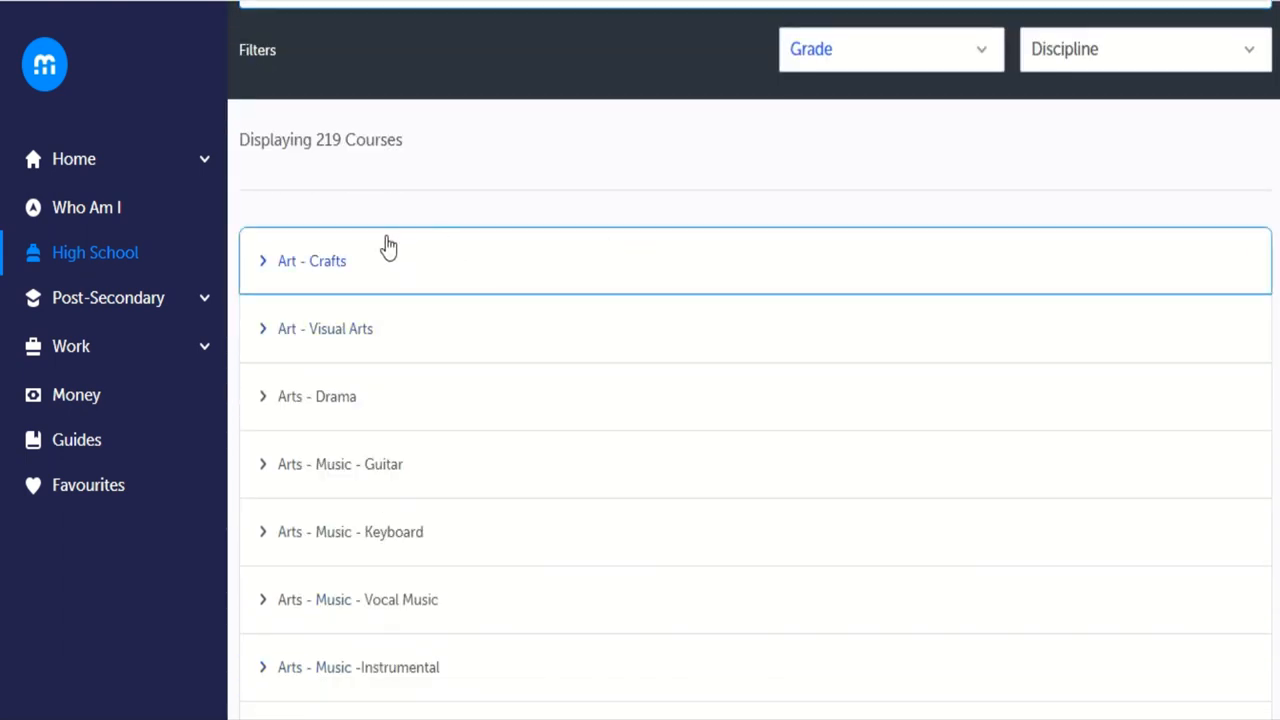
pyautogui.moveTo(332, 251)
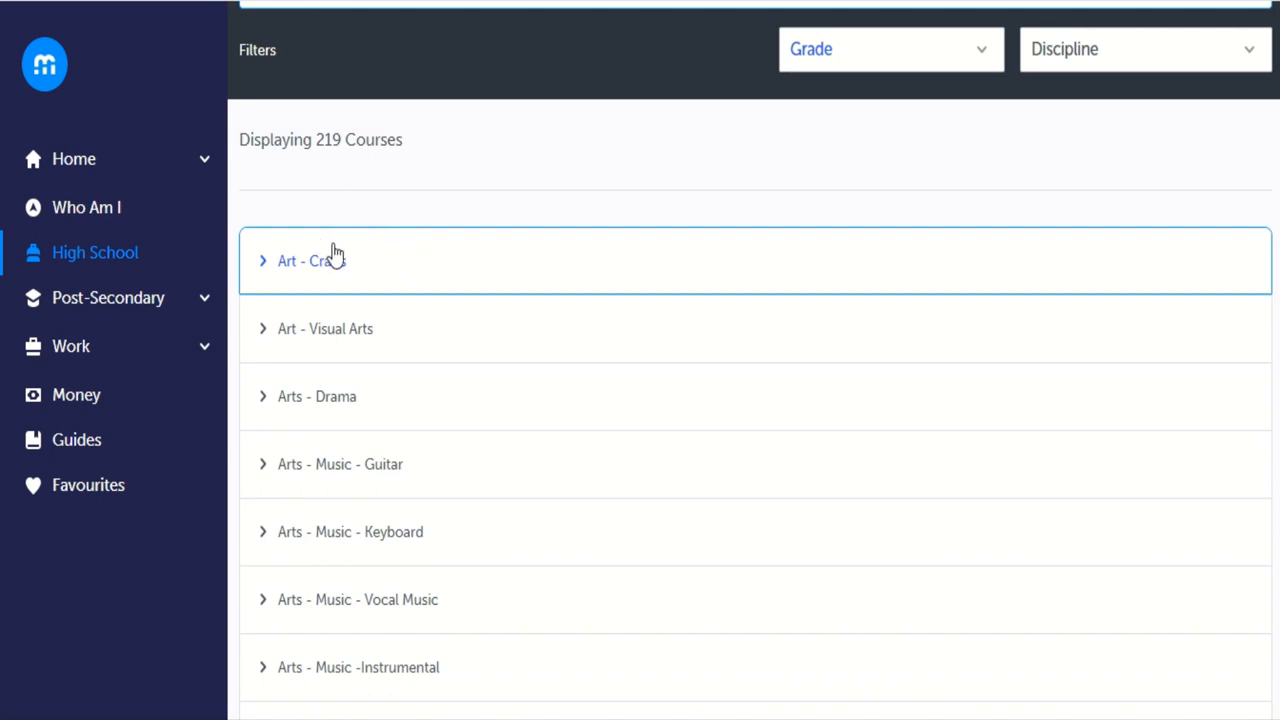
pyautogui.scroll(-3)
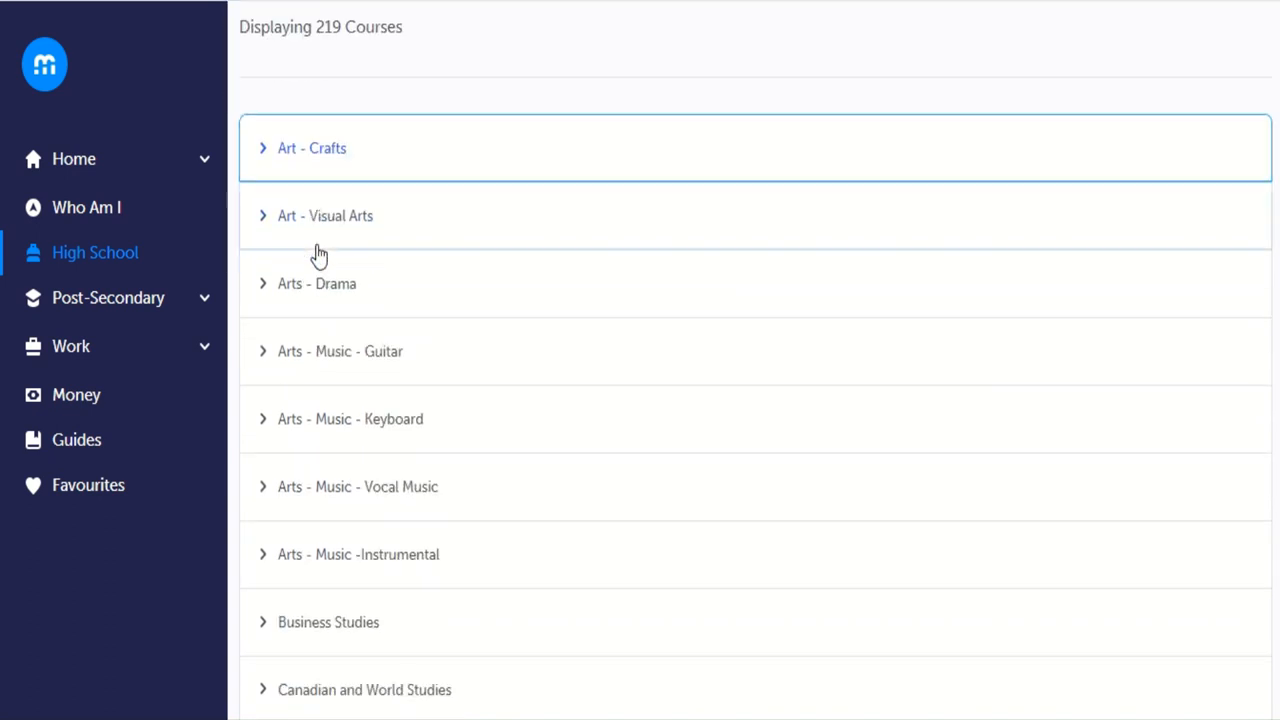
pyautogui.scroll(-3)
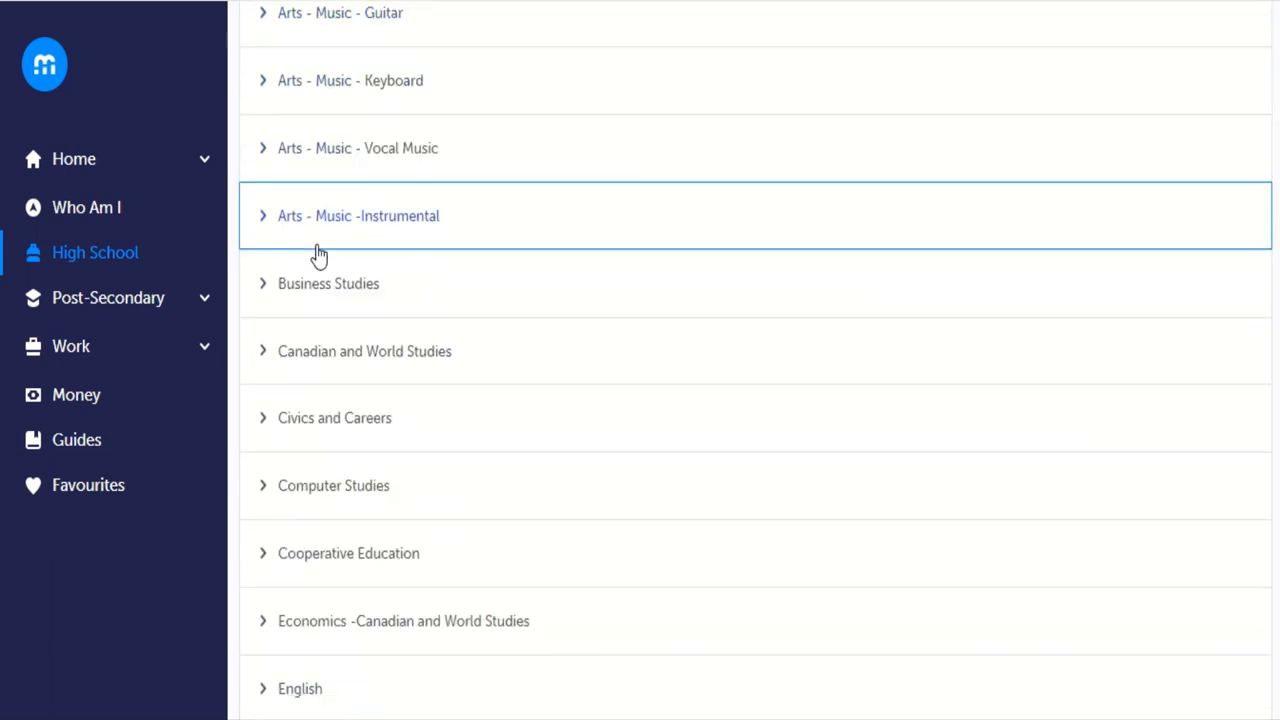
pyautogui.scroll(-3)
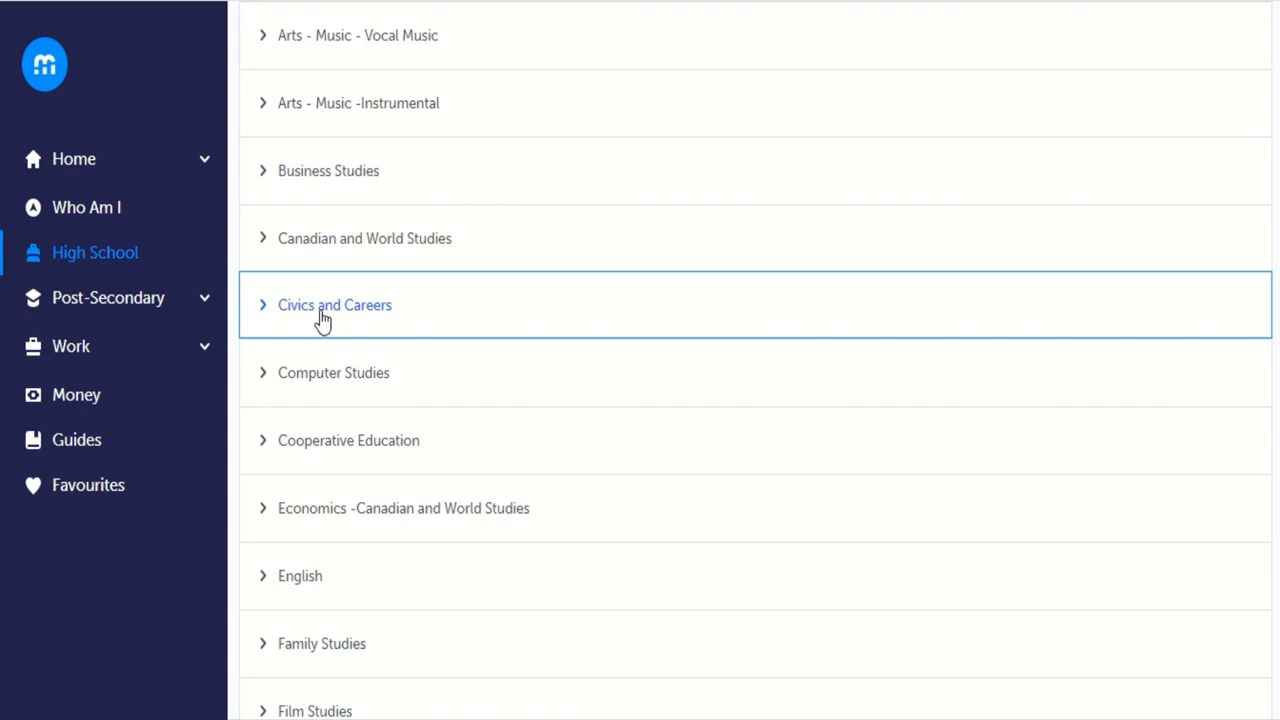
pyautogui.click(334, 305)
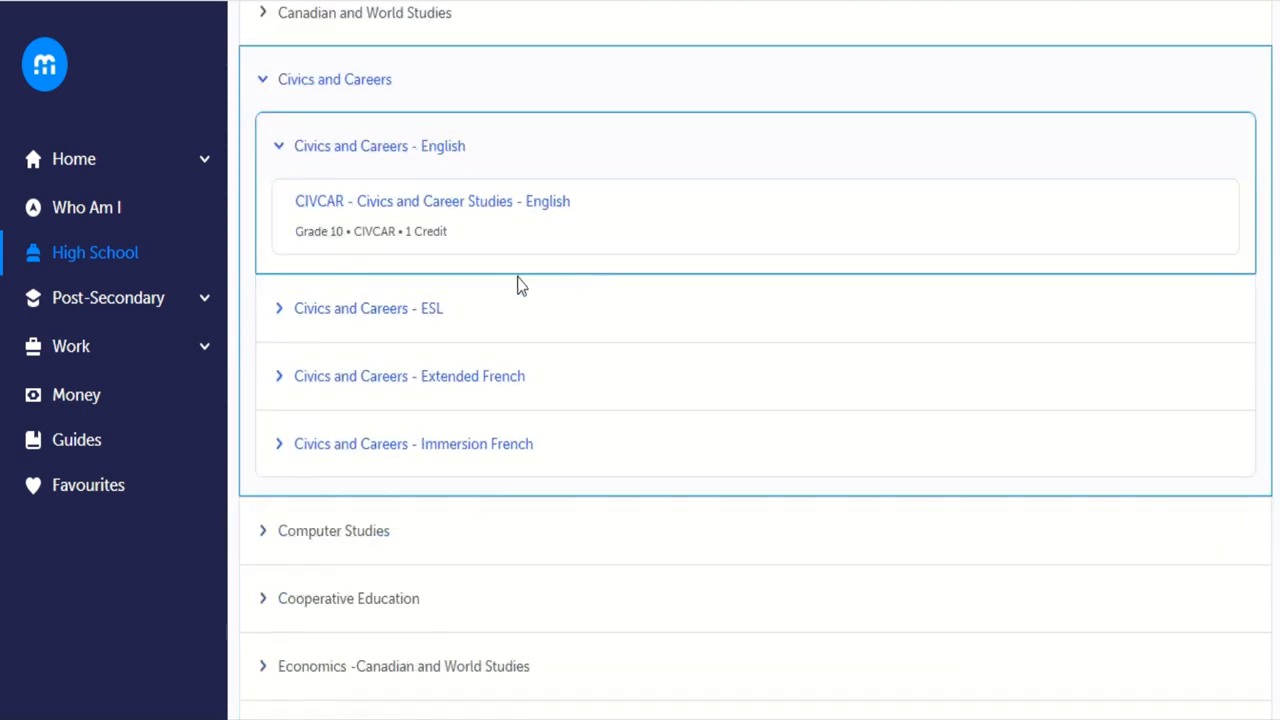
pyautogui.moveTo(485, 414)
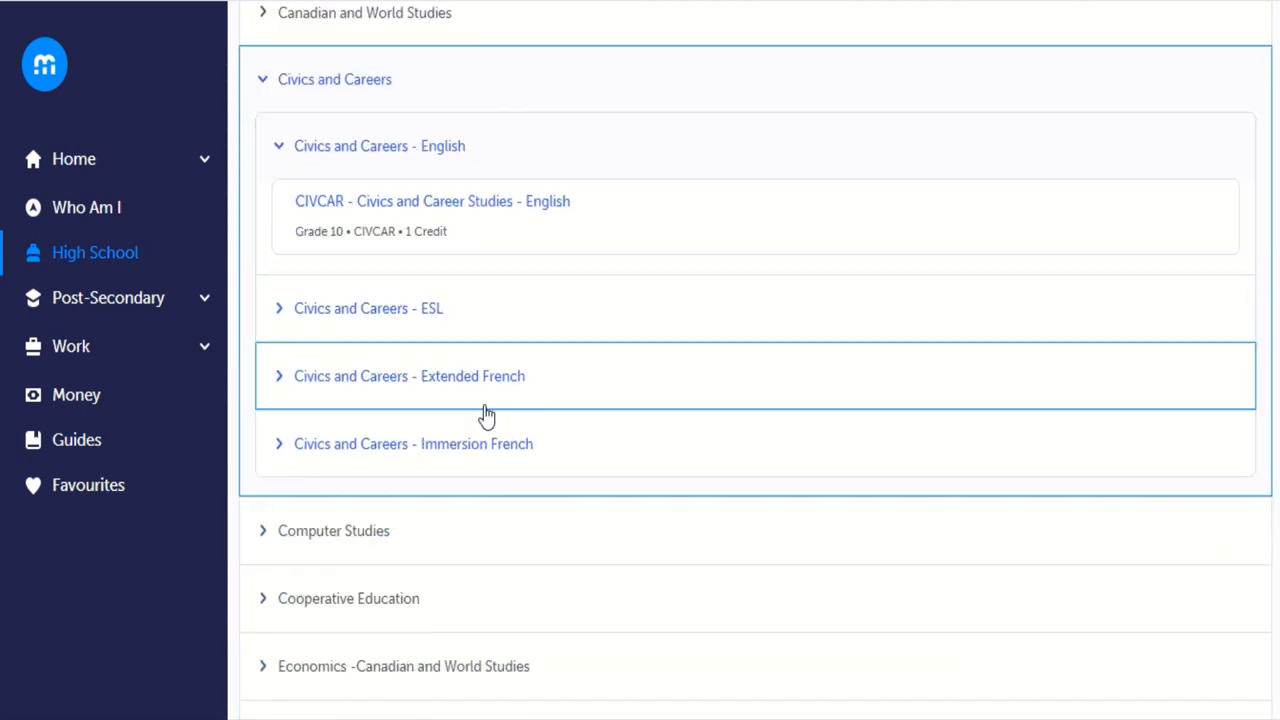
pyautogui.moveTo(523, 458)
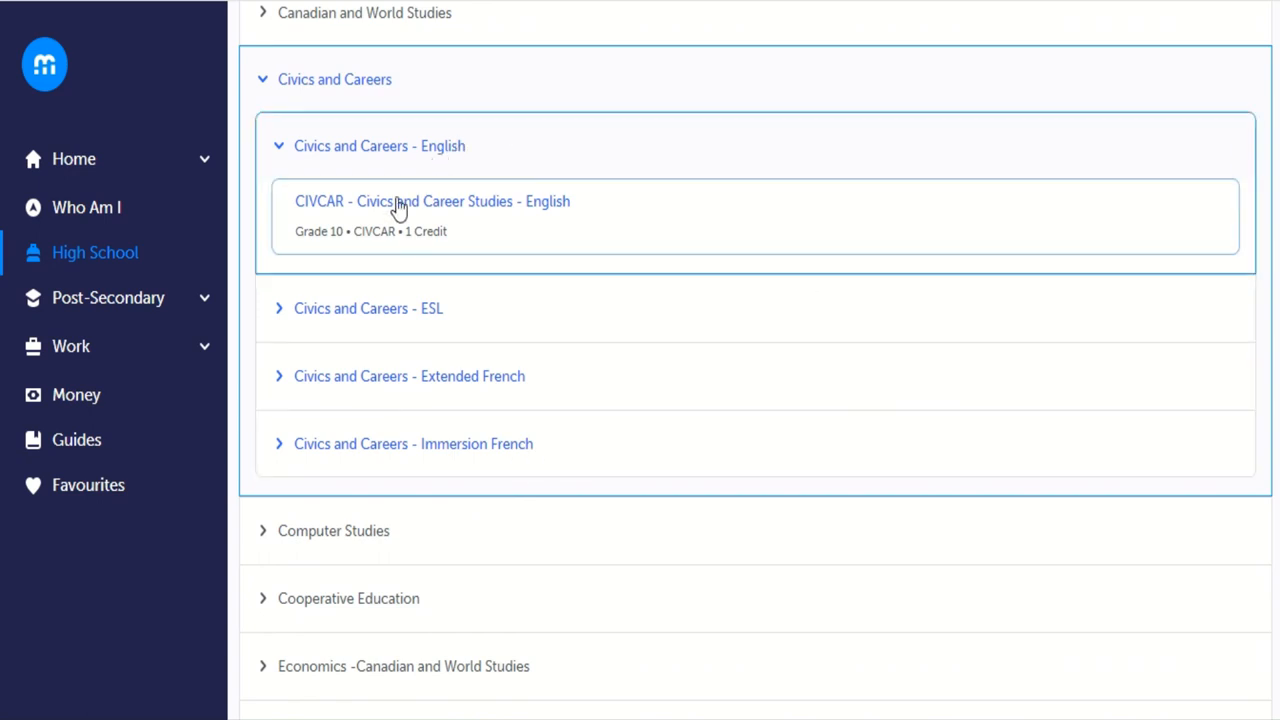
pyautogui.moveTo(460, 388)
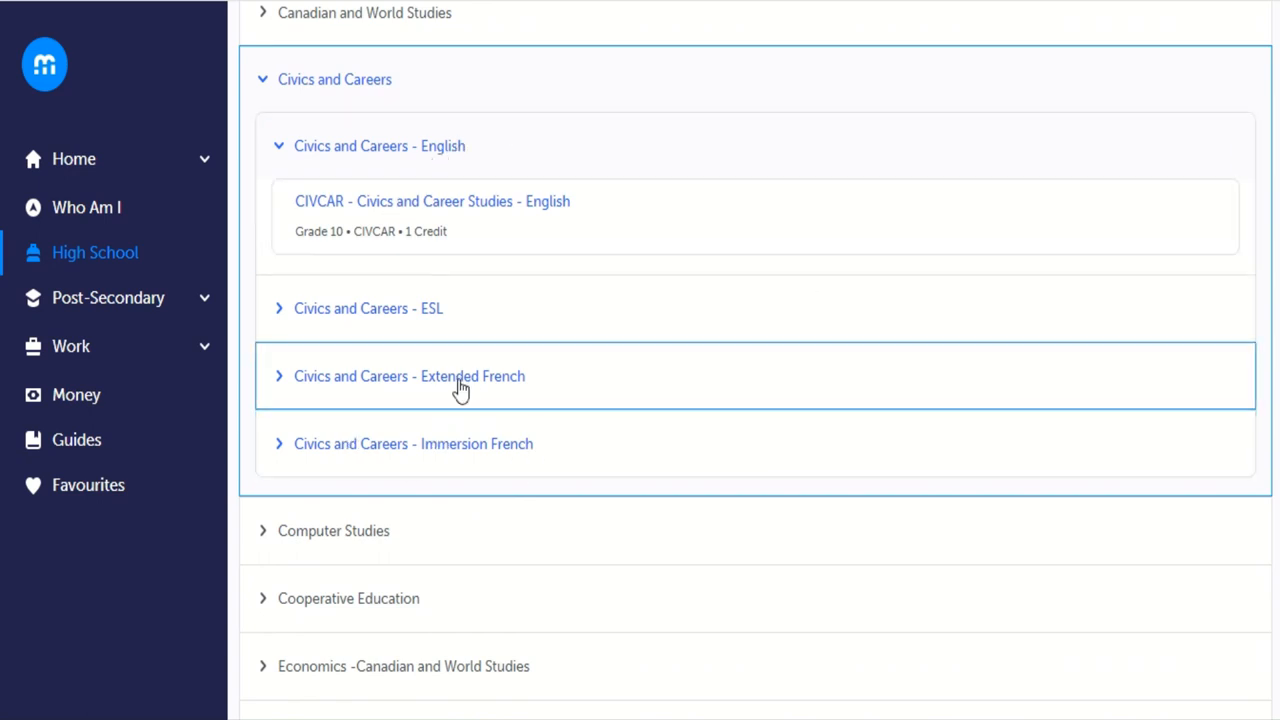
pyautogui.click(409, 376)
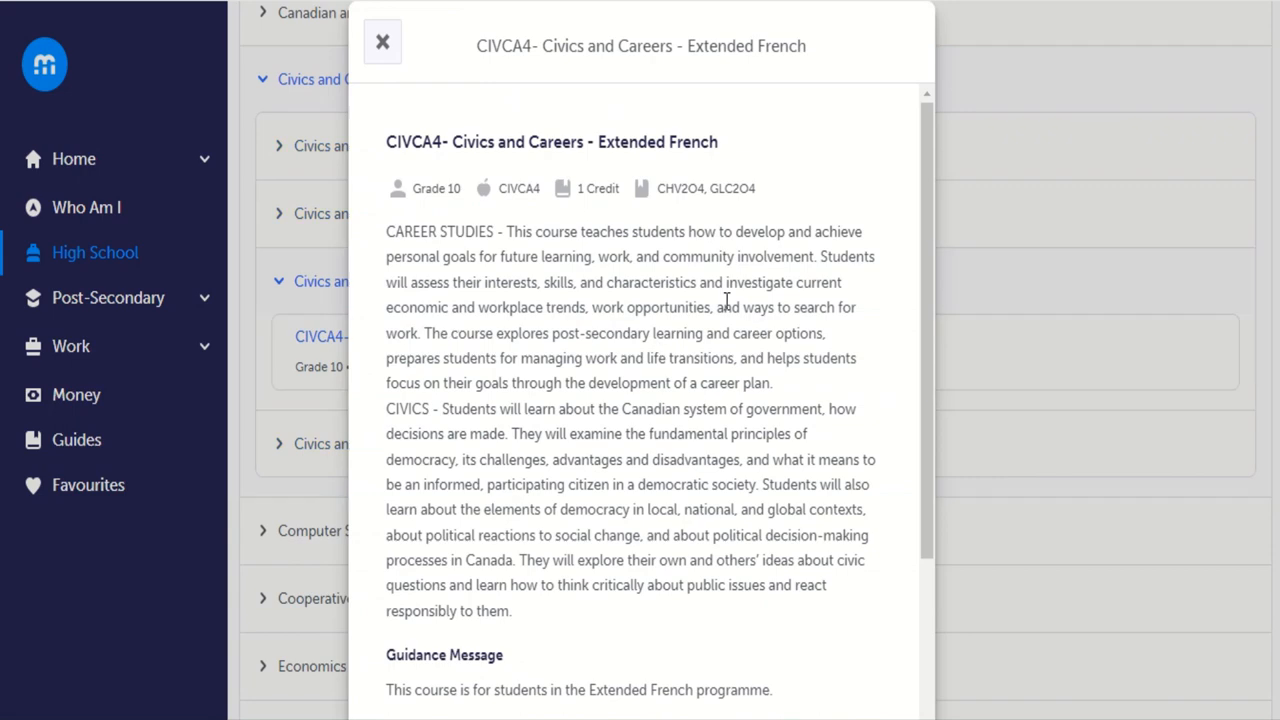
pyautogui.scroll(-3)
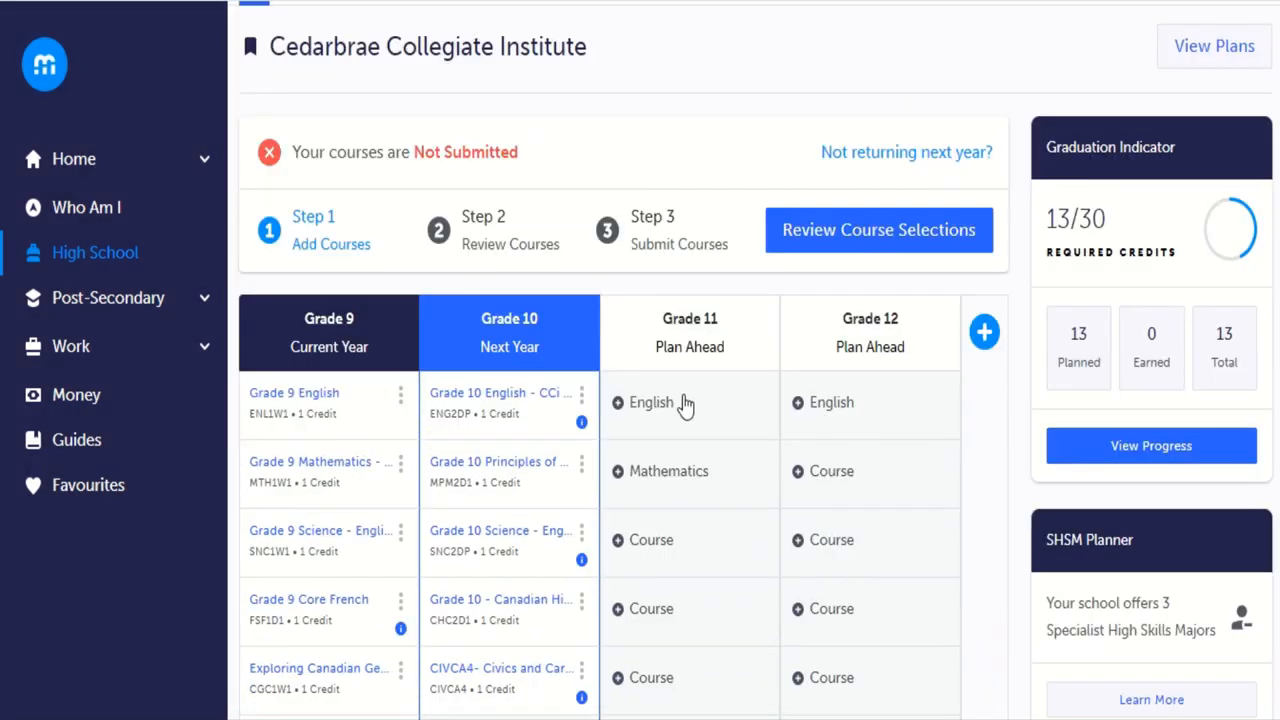
# Change CIVCA4 to CIVCAR Civics and Career Studies - English through its options menu.
pyautogui.scroll(-3)
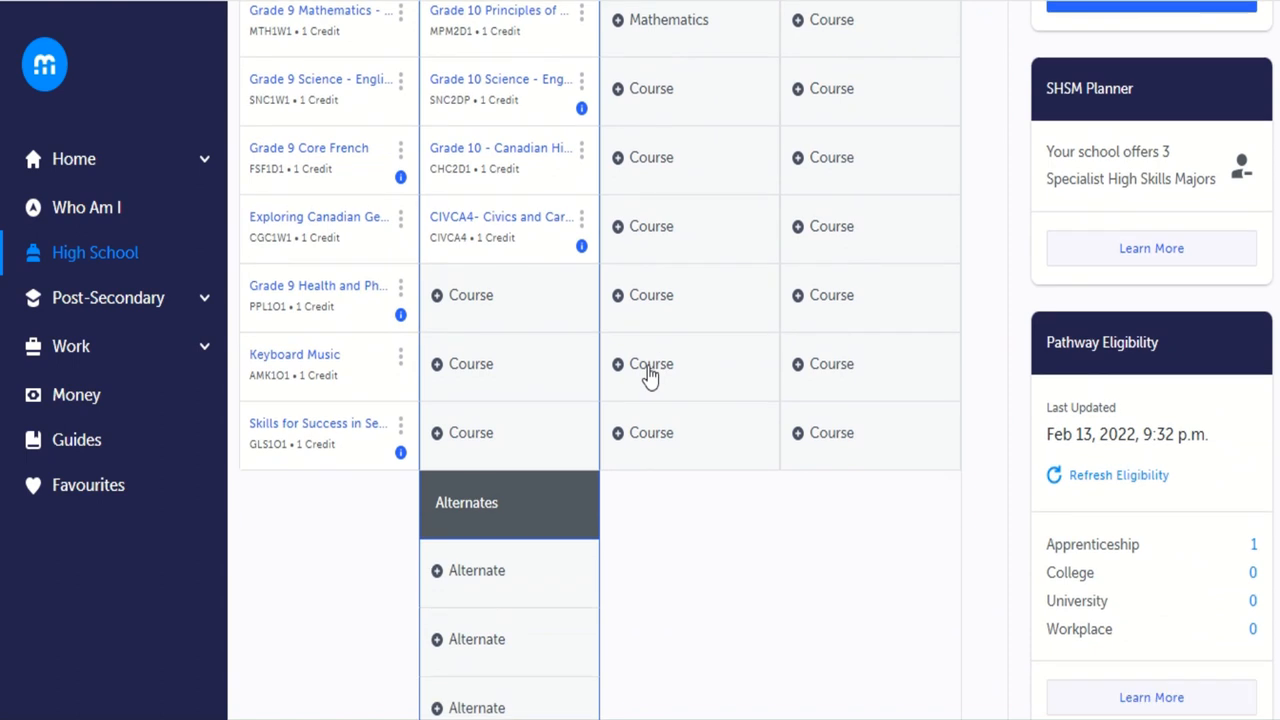
pyautogui.moveTo(560, 268)
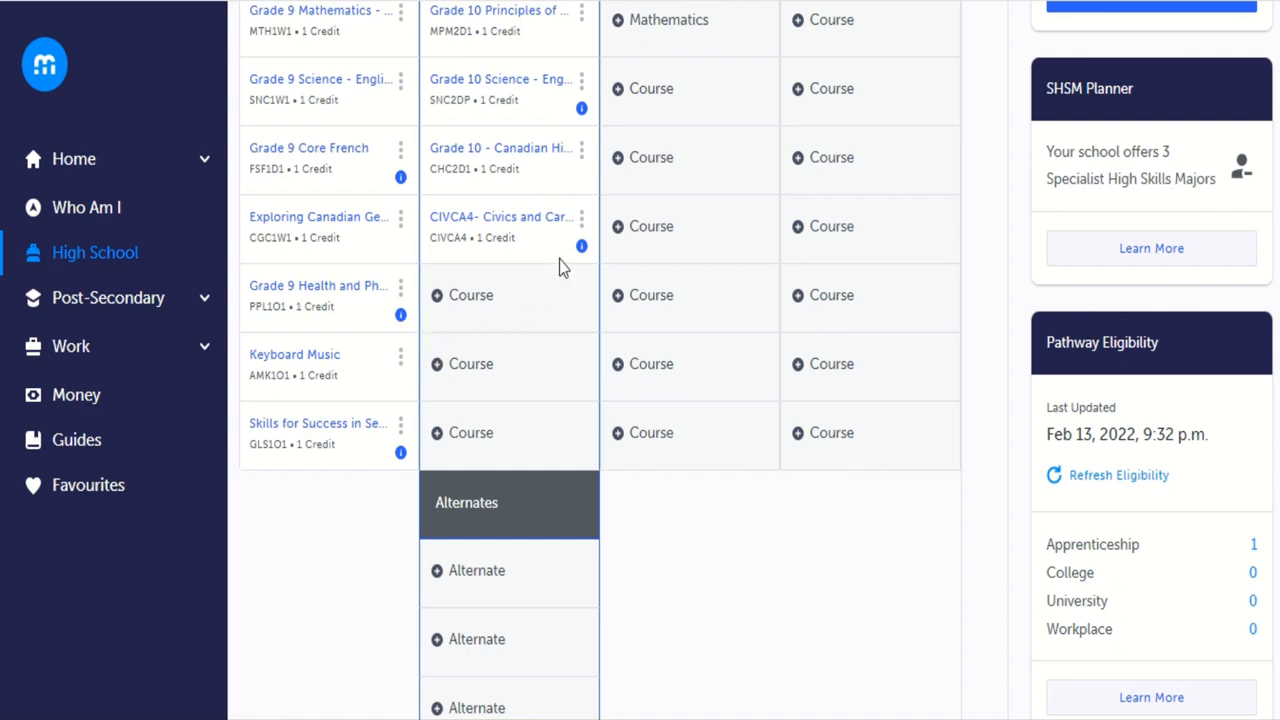
pyautogui.moveTo(583, 243)
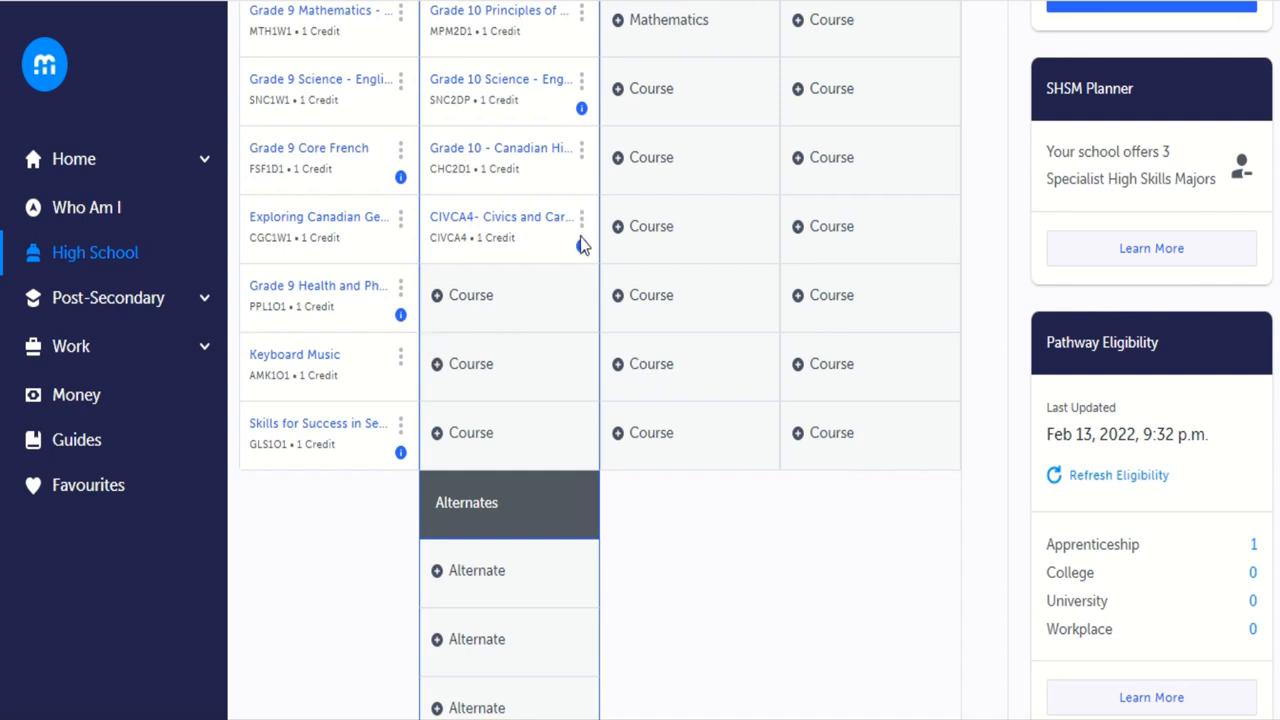
pyautogui.click(581, 217)
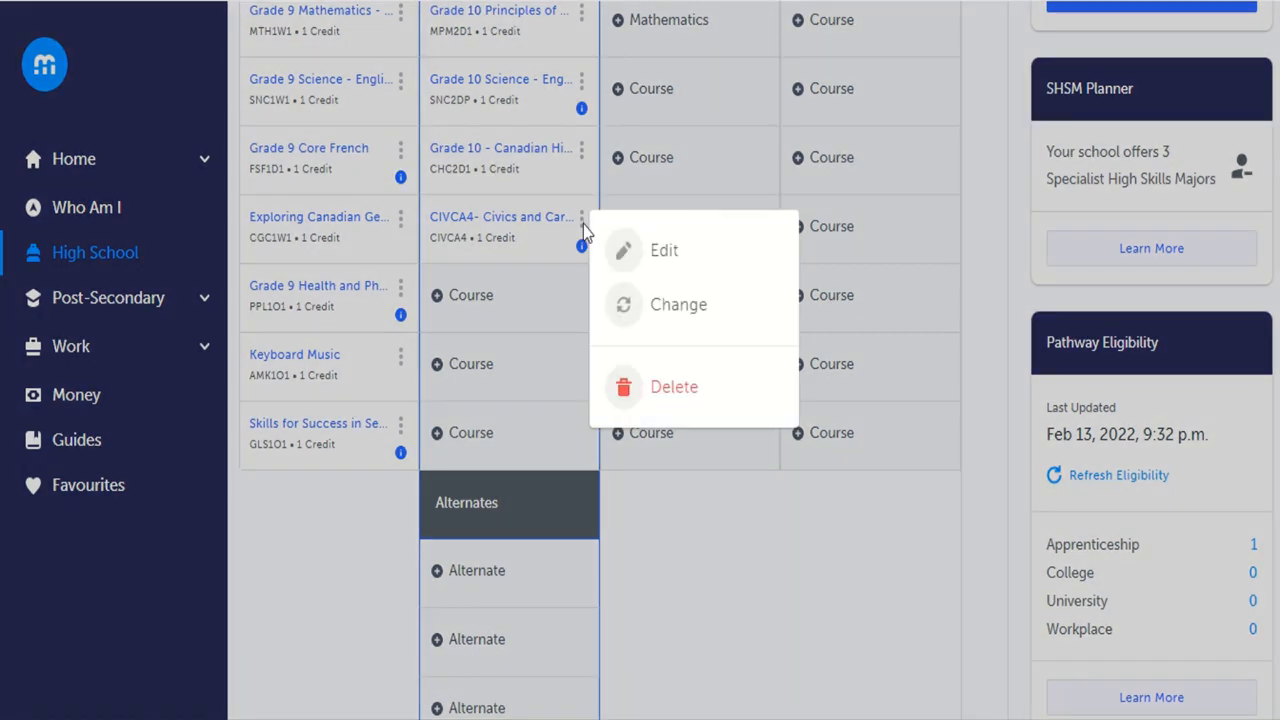
pyautogui.moveTo(685, 400)
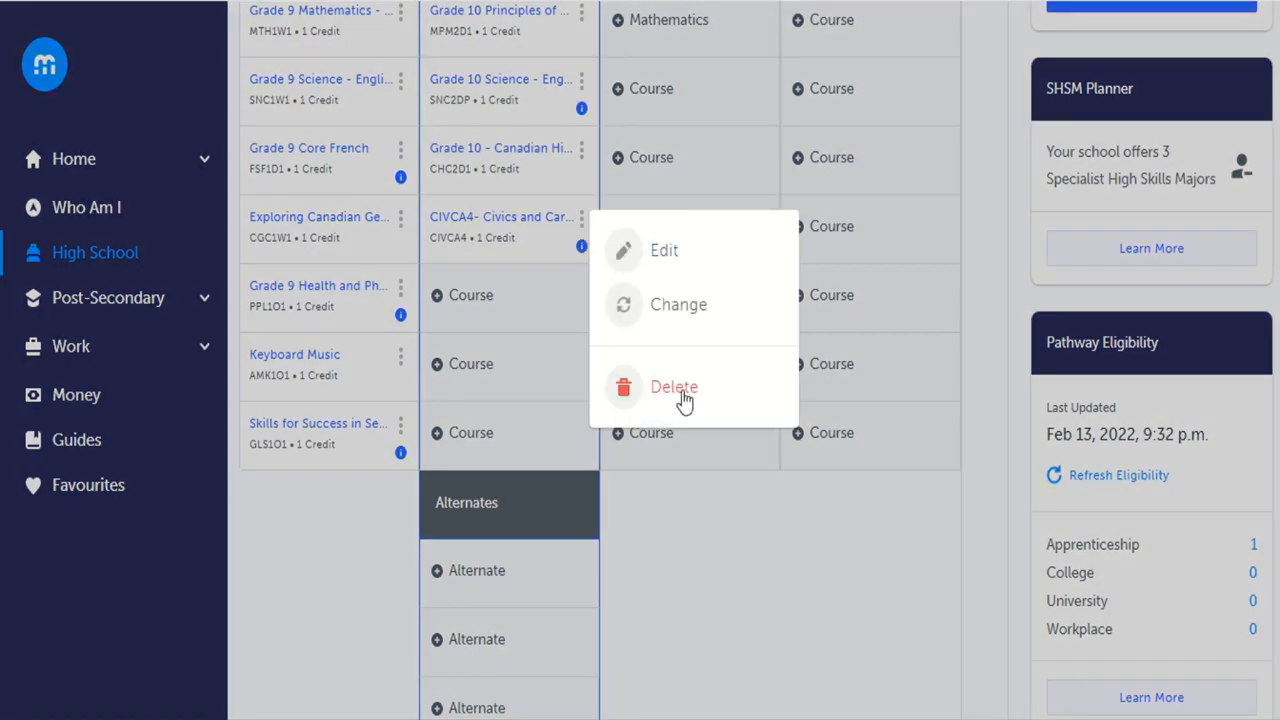
pyautogui.moveTo(678, 304)
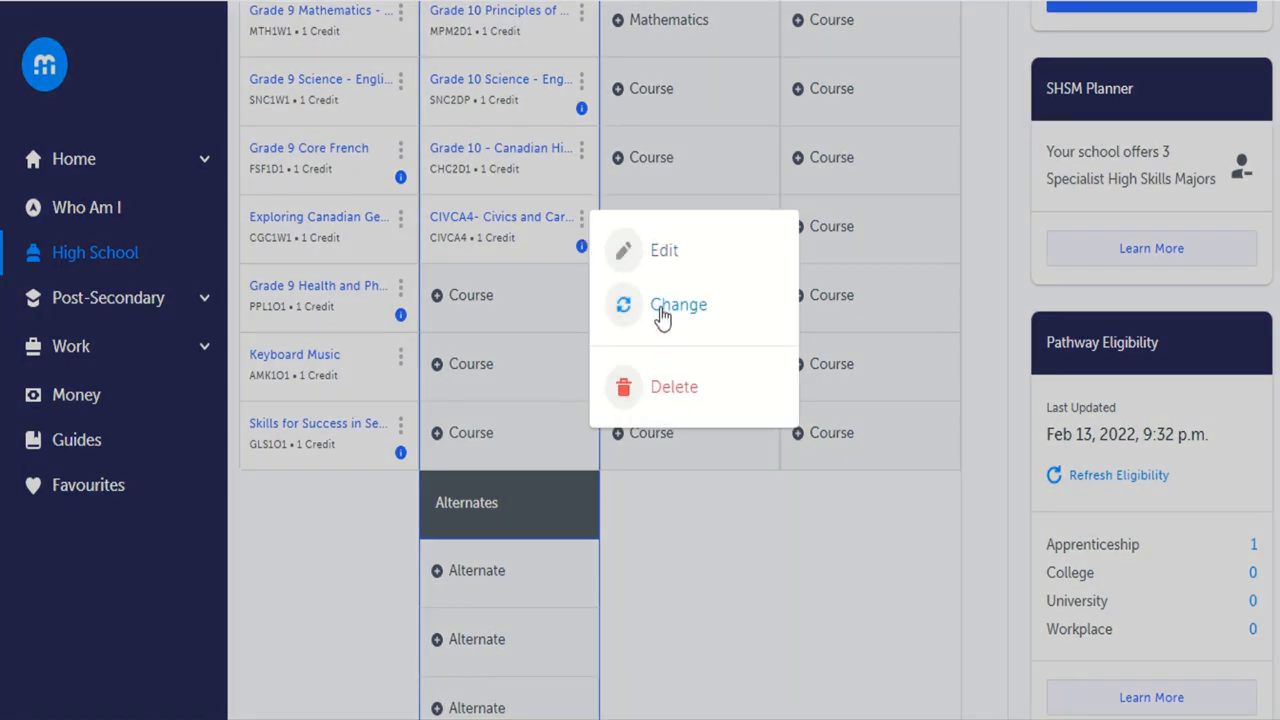
pyautogui.click(678, 305)
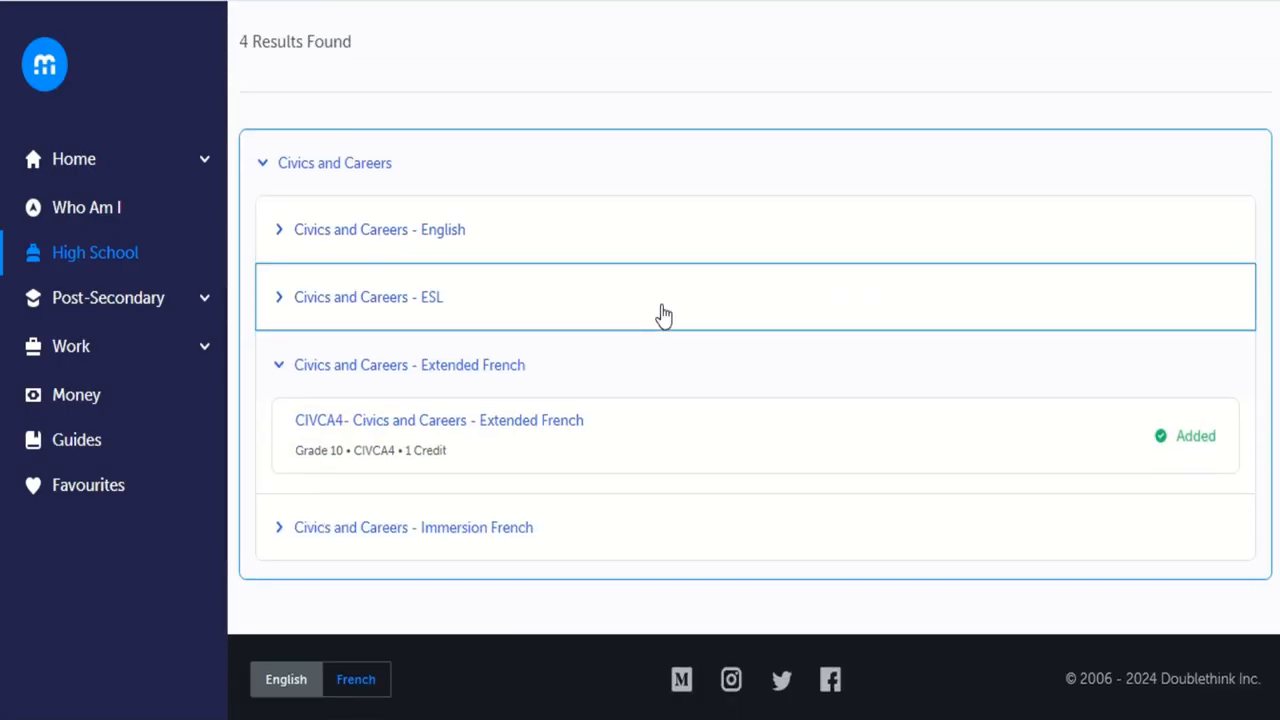
pyautogui.click(280, 229)
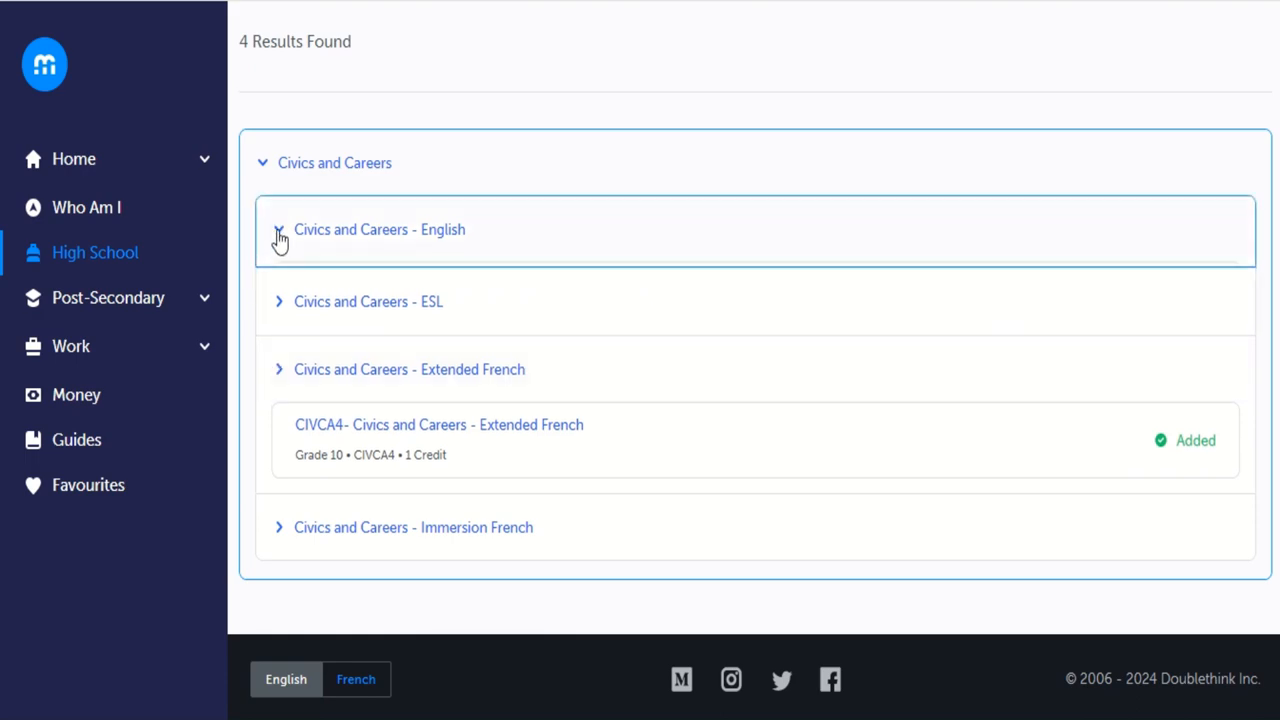
pyautogui.click(380, 229)
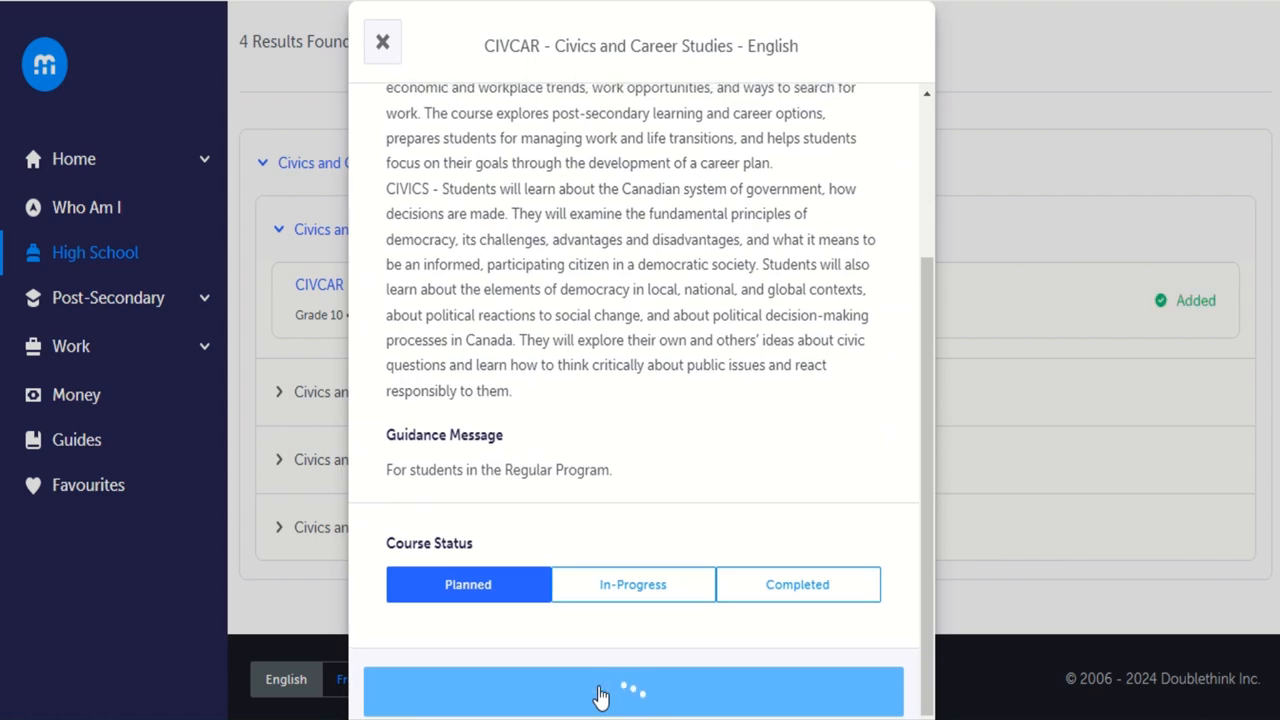
pyautogui.click(633, 690)
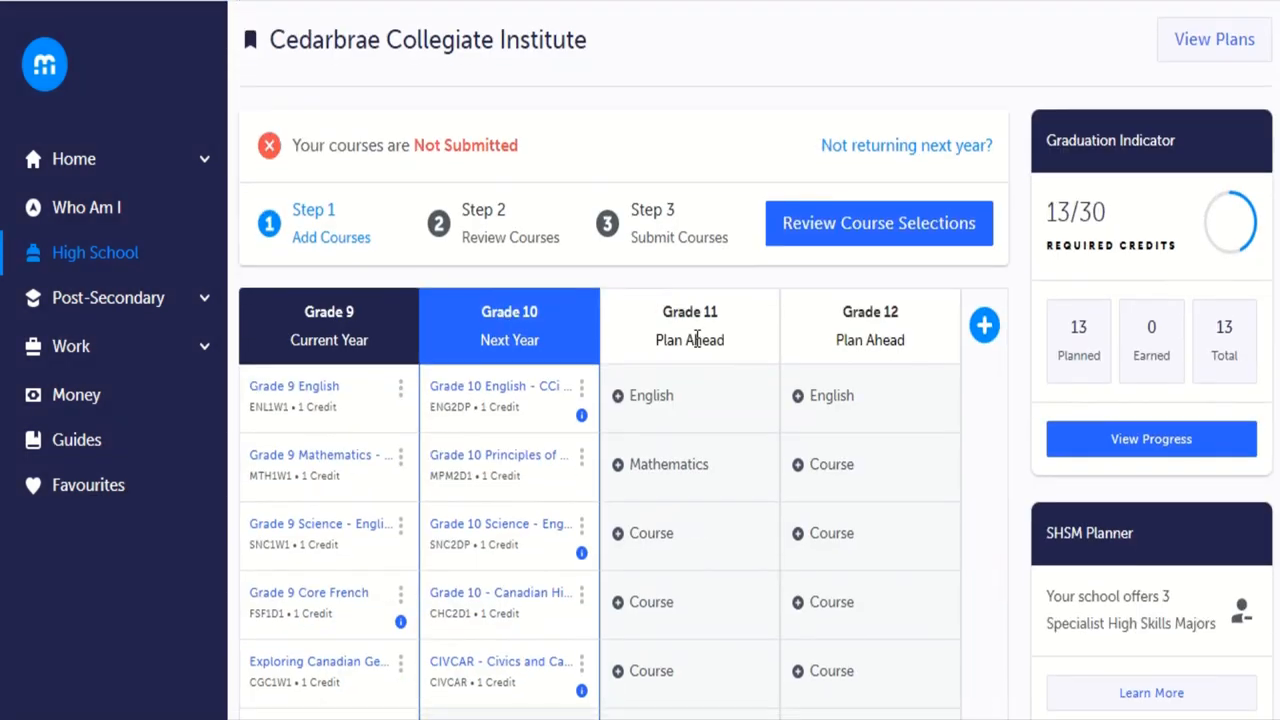
pyautogui.scroll(-3)
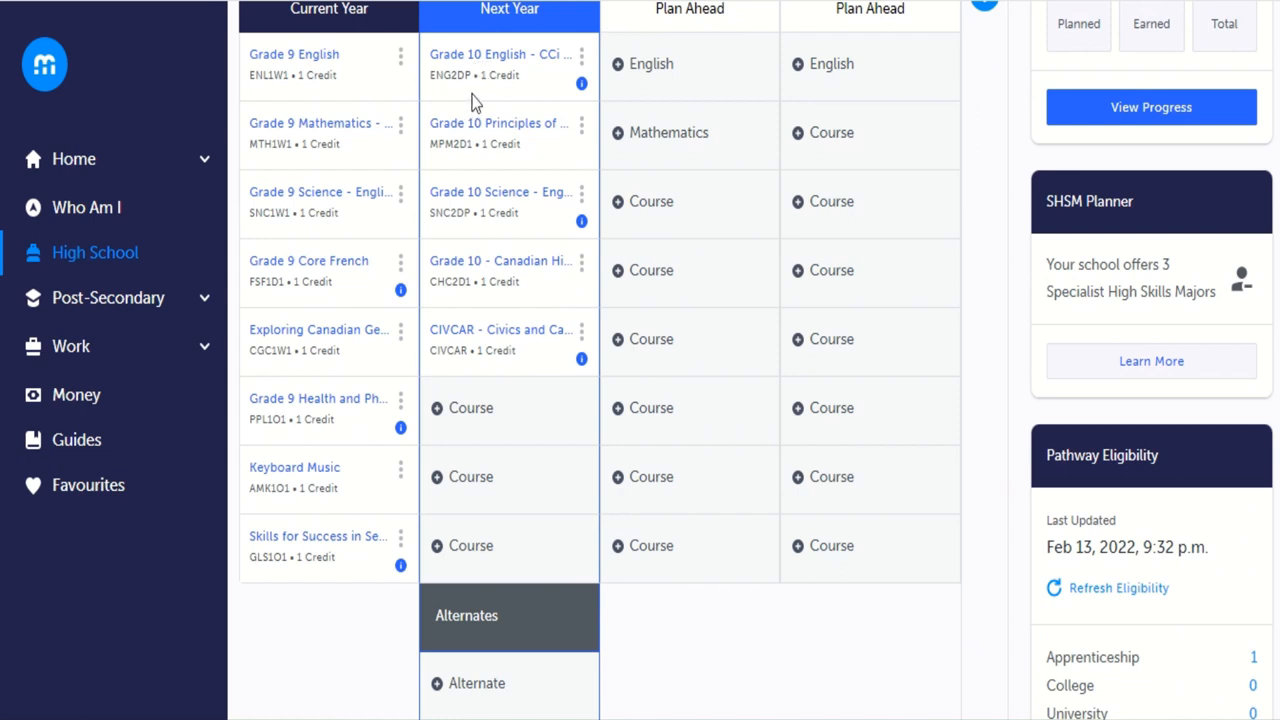
pyautogui.moveTo(500, 130)
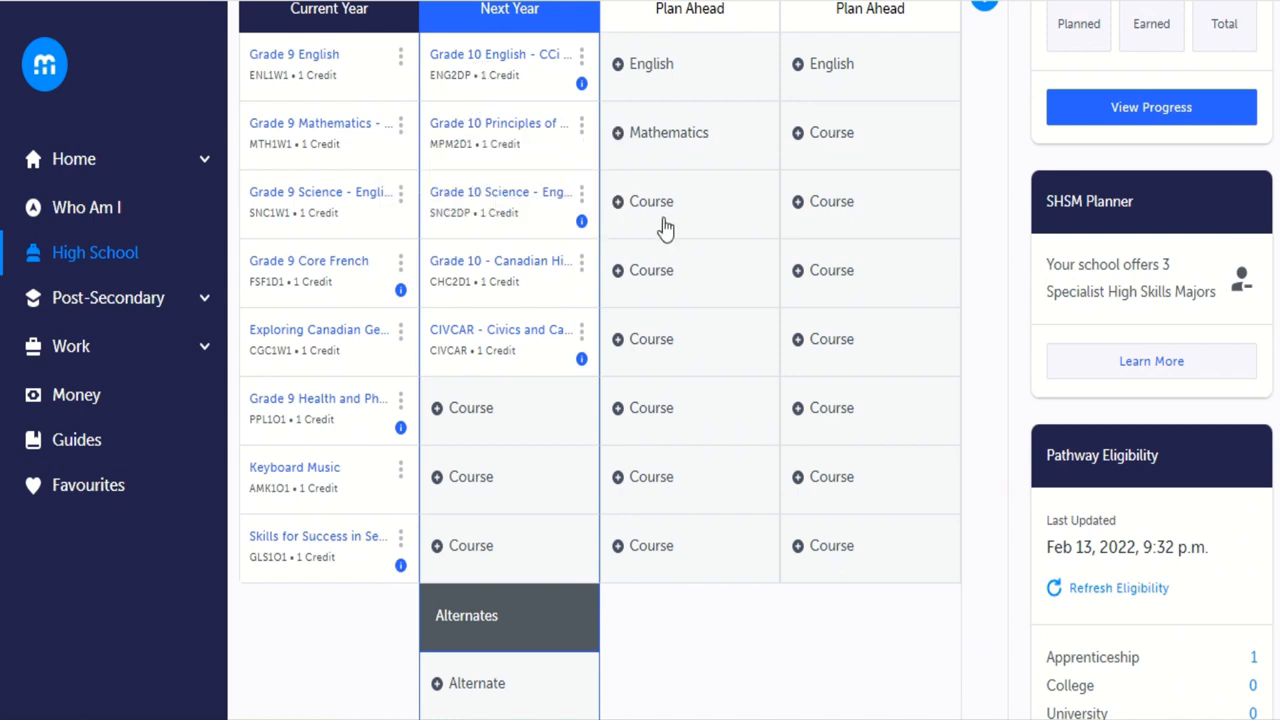
pyautogui.moveTo(570, 253)
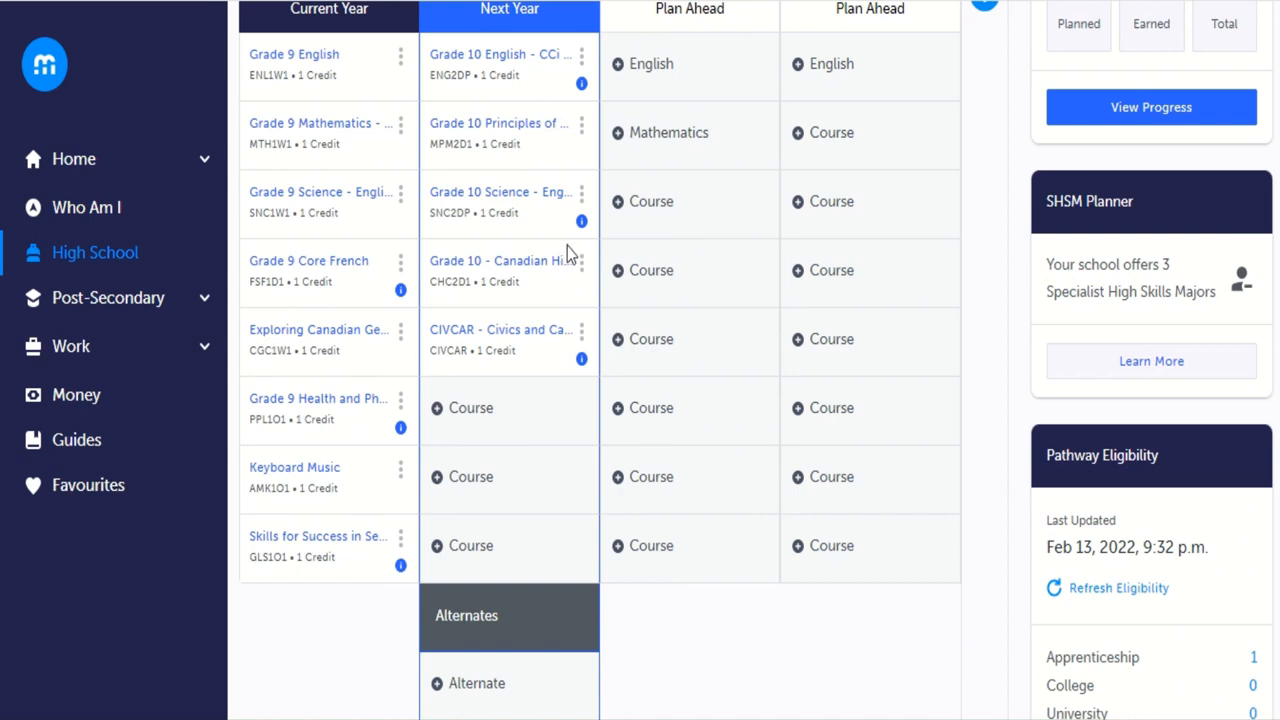
pyautogui.moveTo(505, 285)
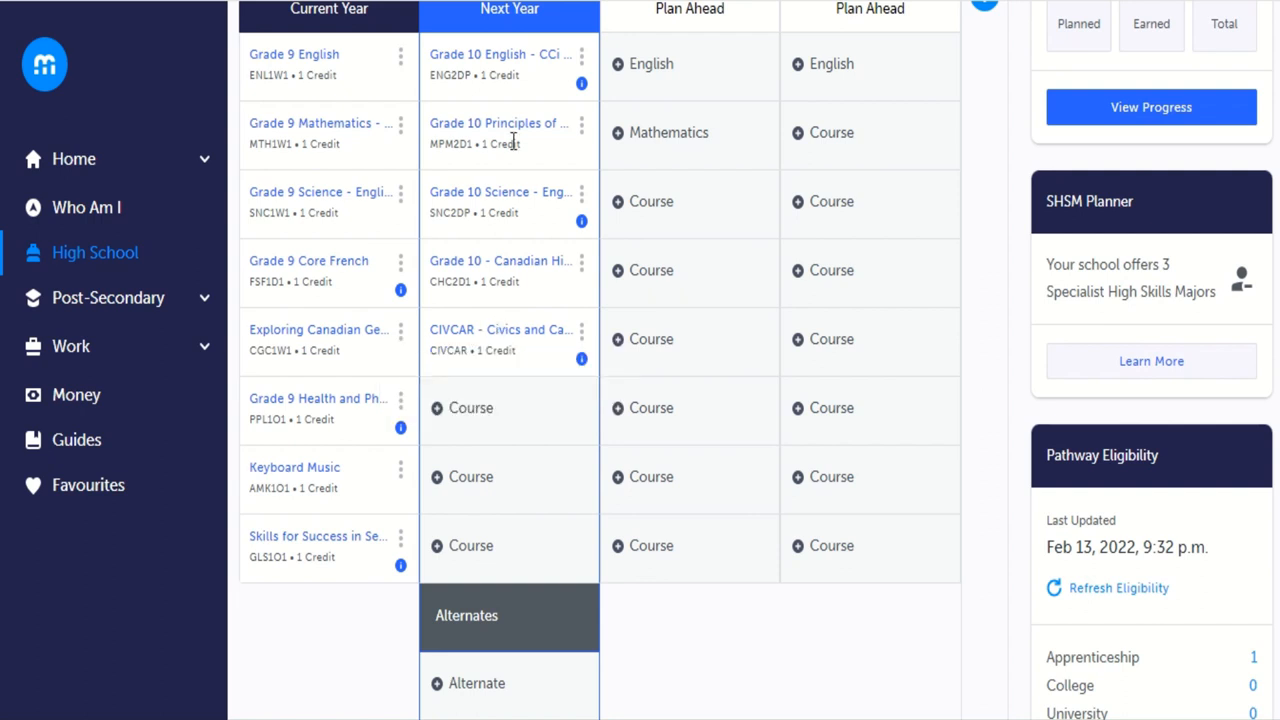
pyautogui.moveTo(490, 355)
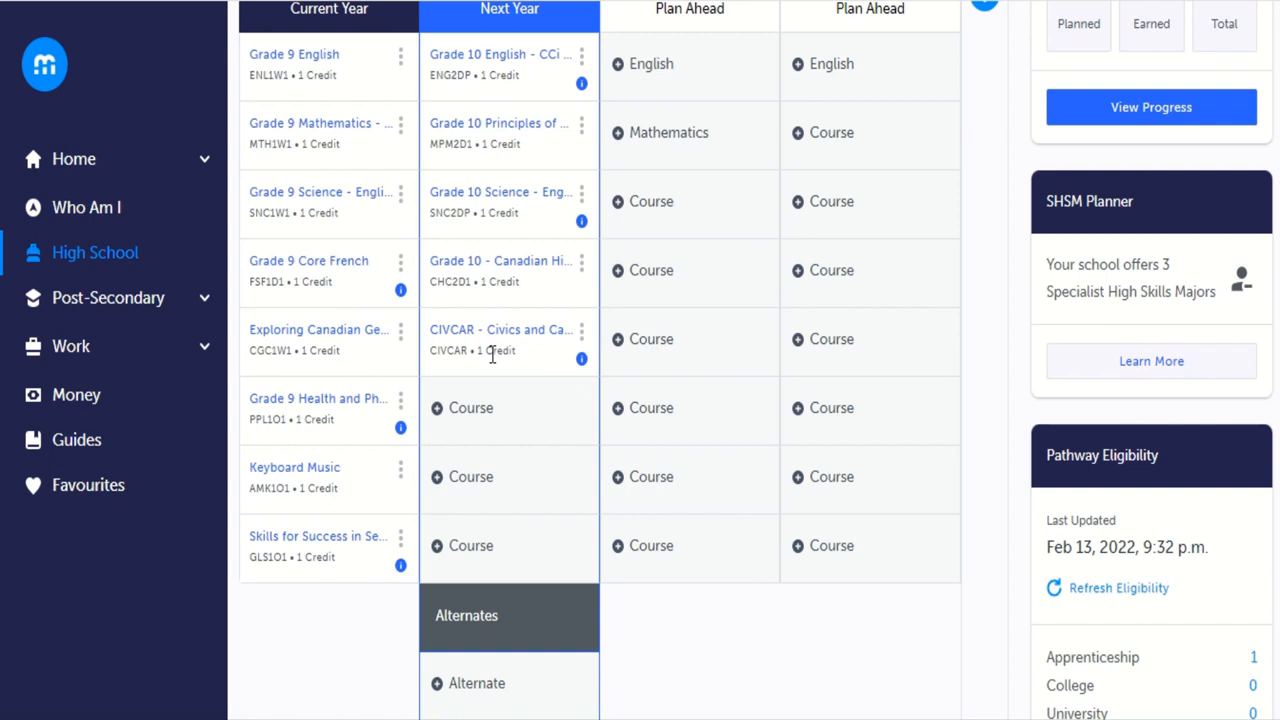
pyautogui.moveTo(477, 385)
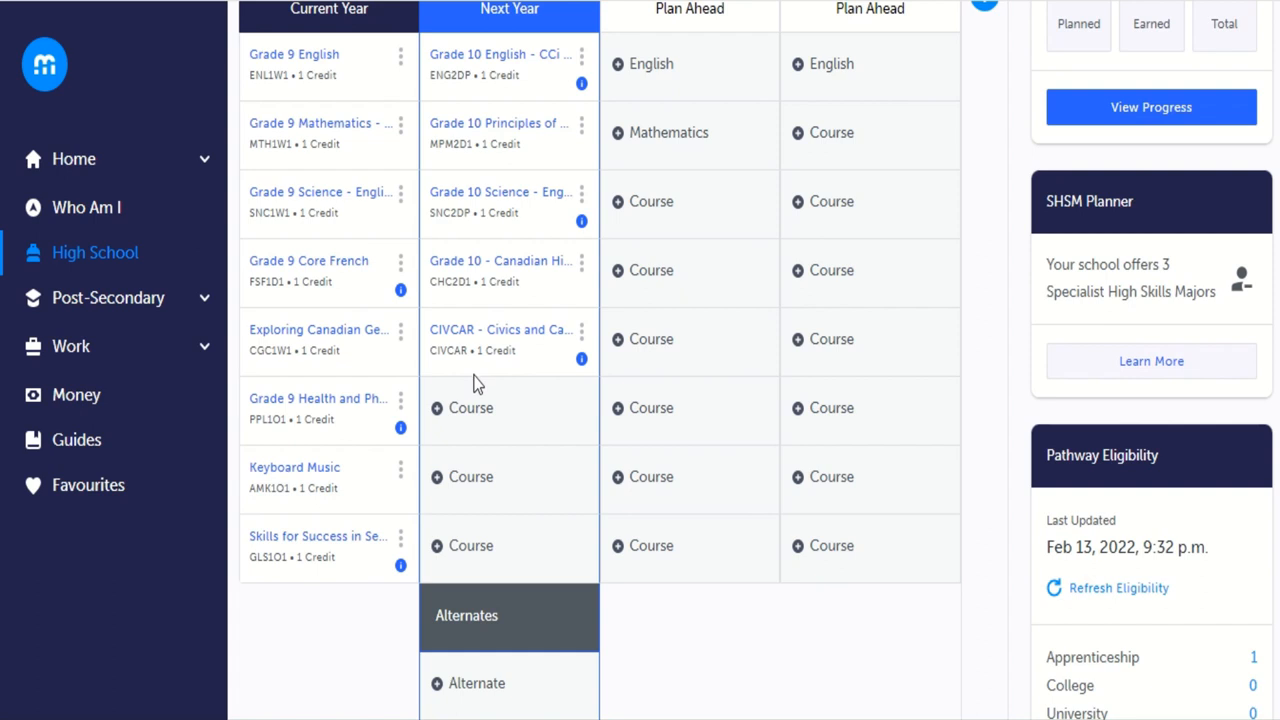
pyautogui.moveTo(470, 408)
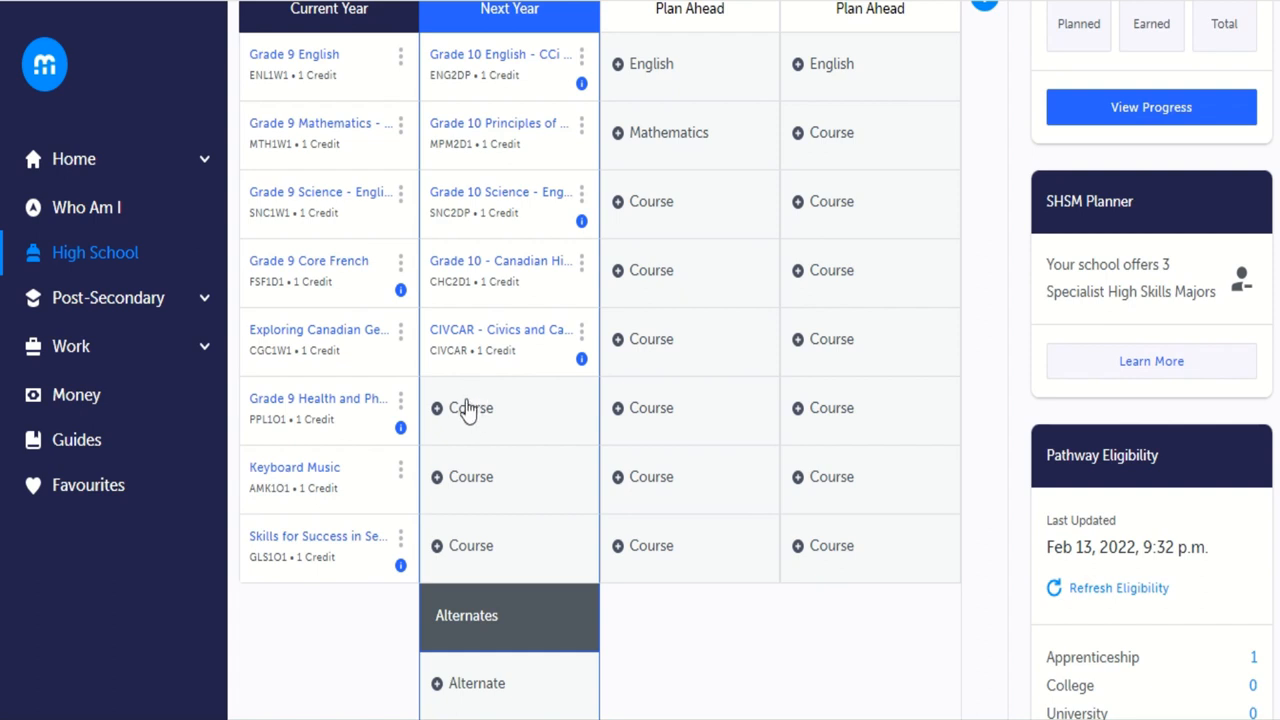
pyautogui.moveTo(456, 417)
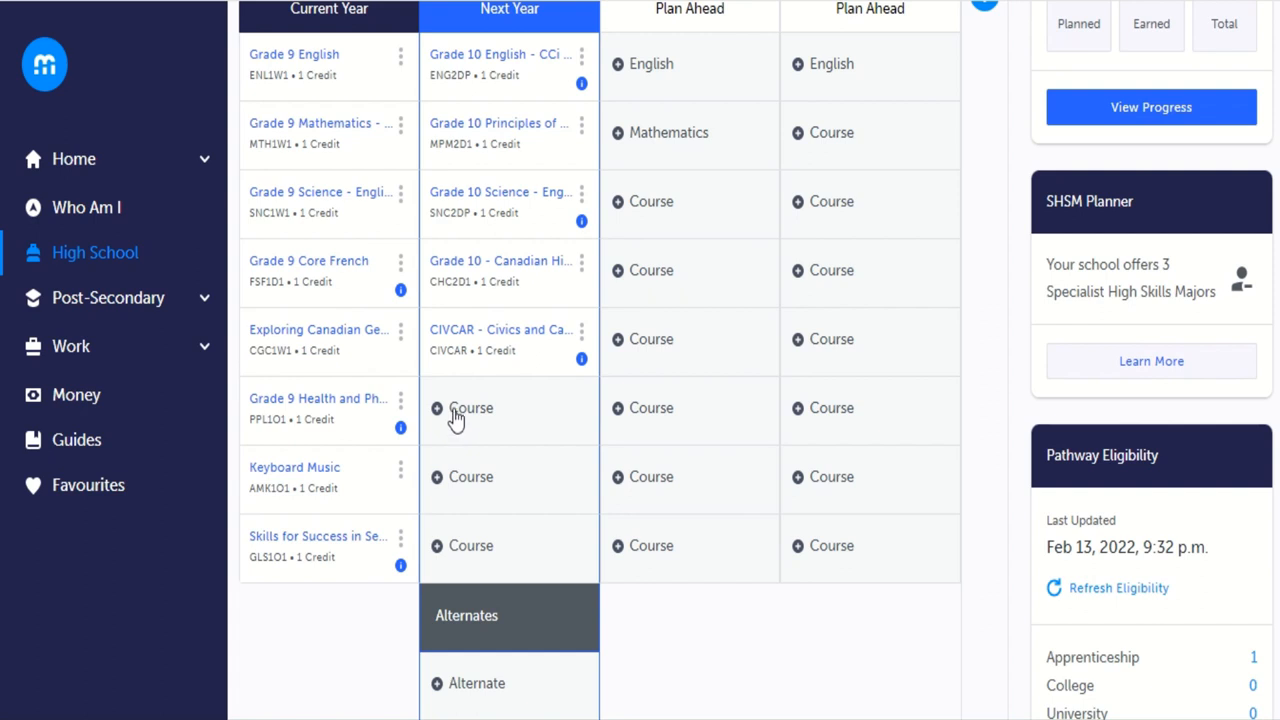
# Browse the full course catalogue and filter it to Grade 10 courses.
pyautogui.click(321, 312)
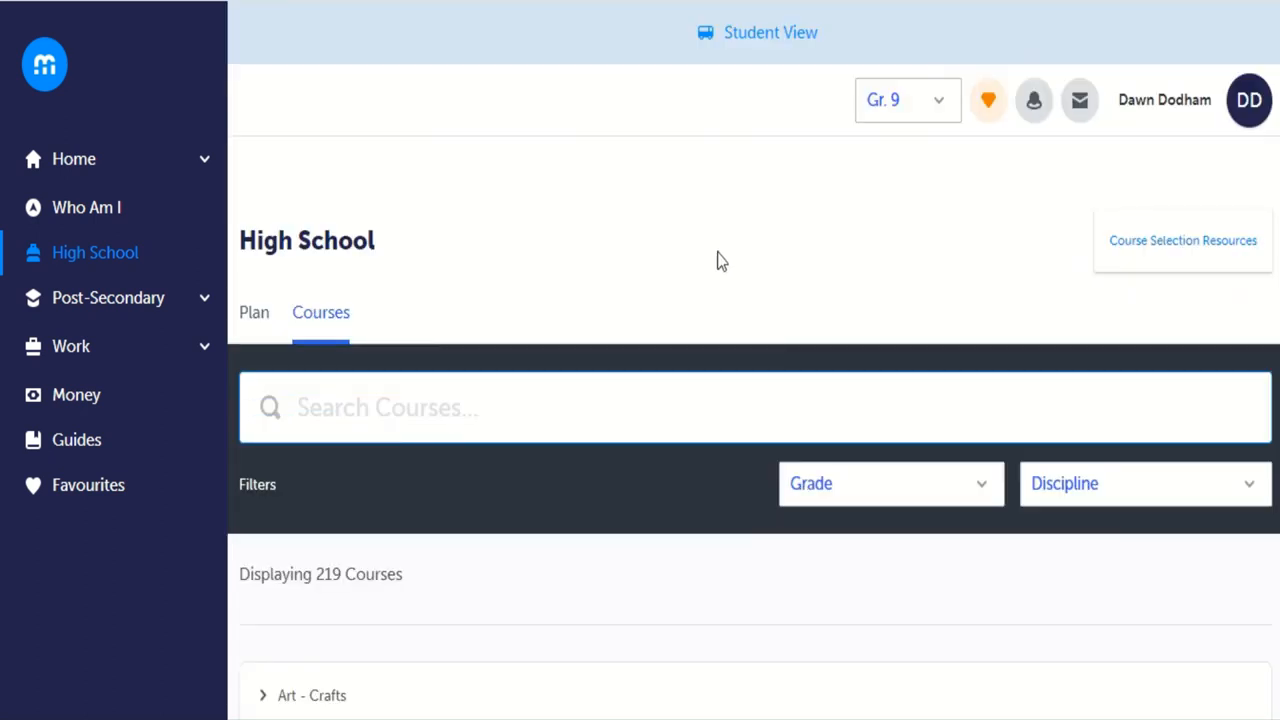
pyautogui.scroll(-3)
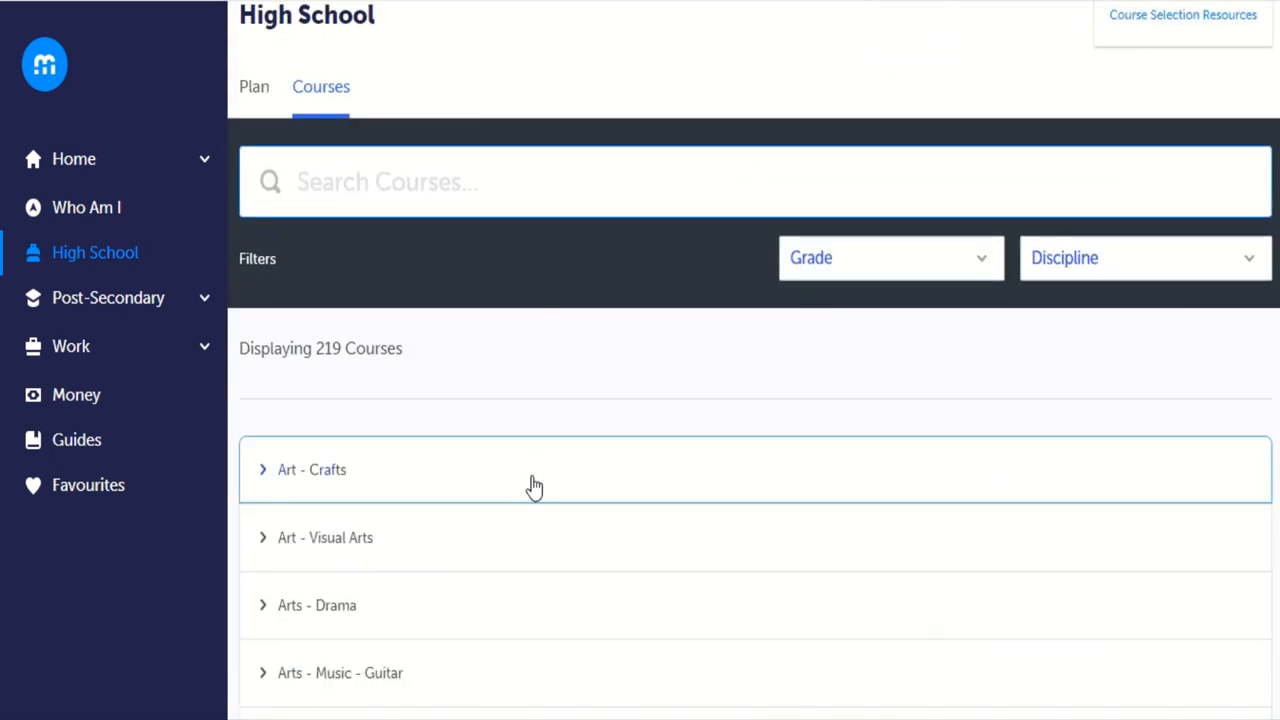
pyautogui.scroll(-3)
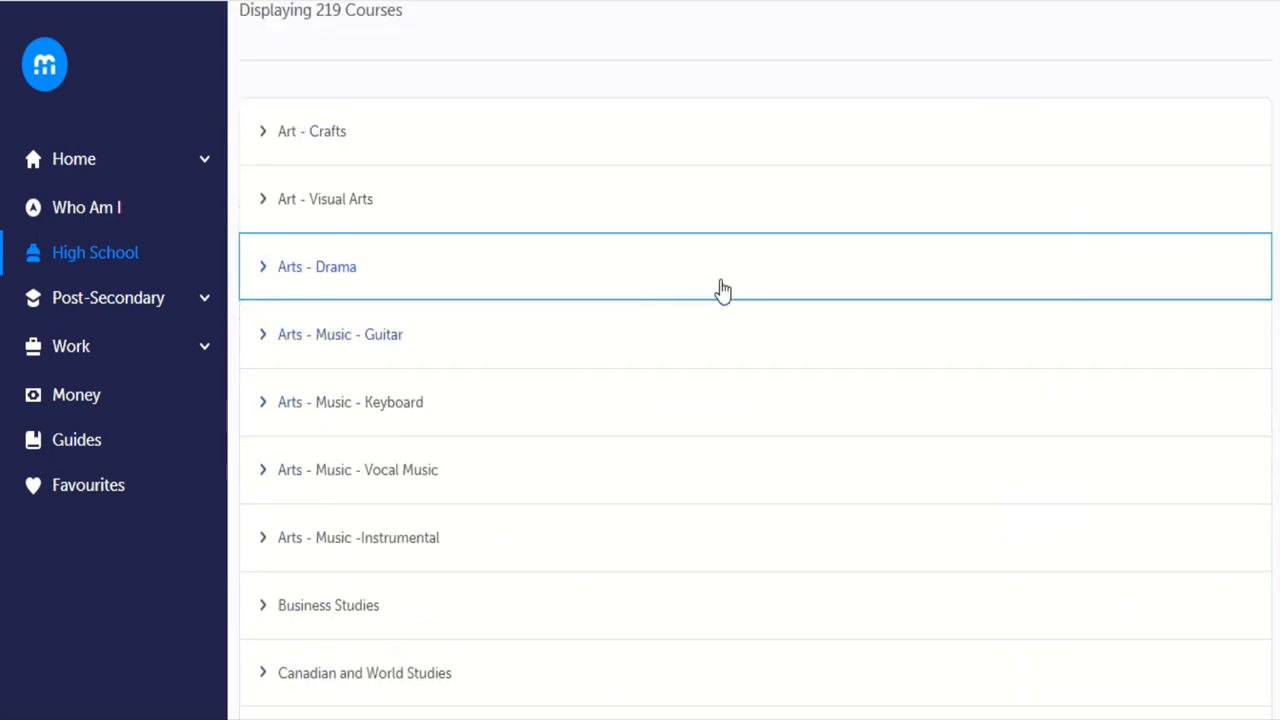
pyautogui.click(888, 257)
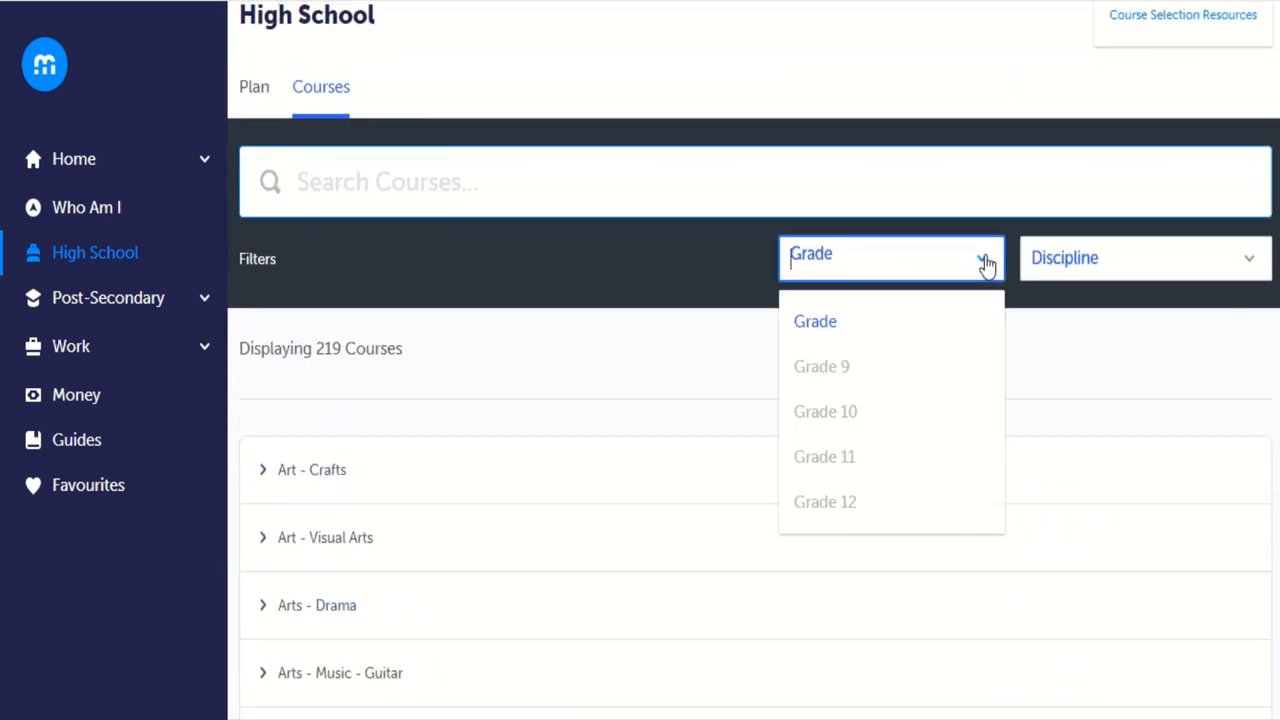
pyautogui.click(825, 411)
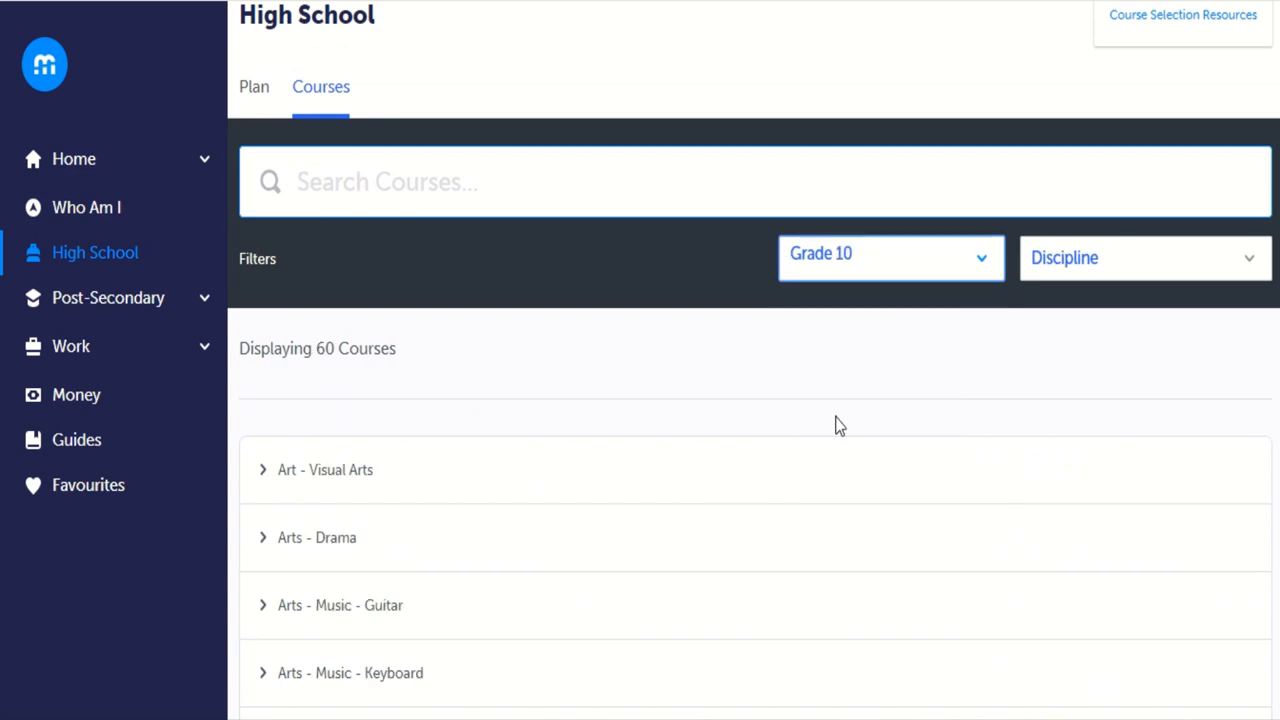
# Add Digital Technology & Innovations (ICD2O1) from Computer Studies, then return to the plan.
pyautogui.scroll(-3)
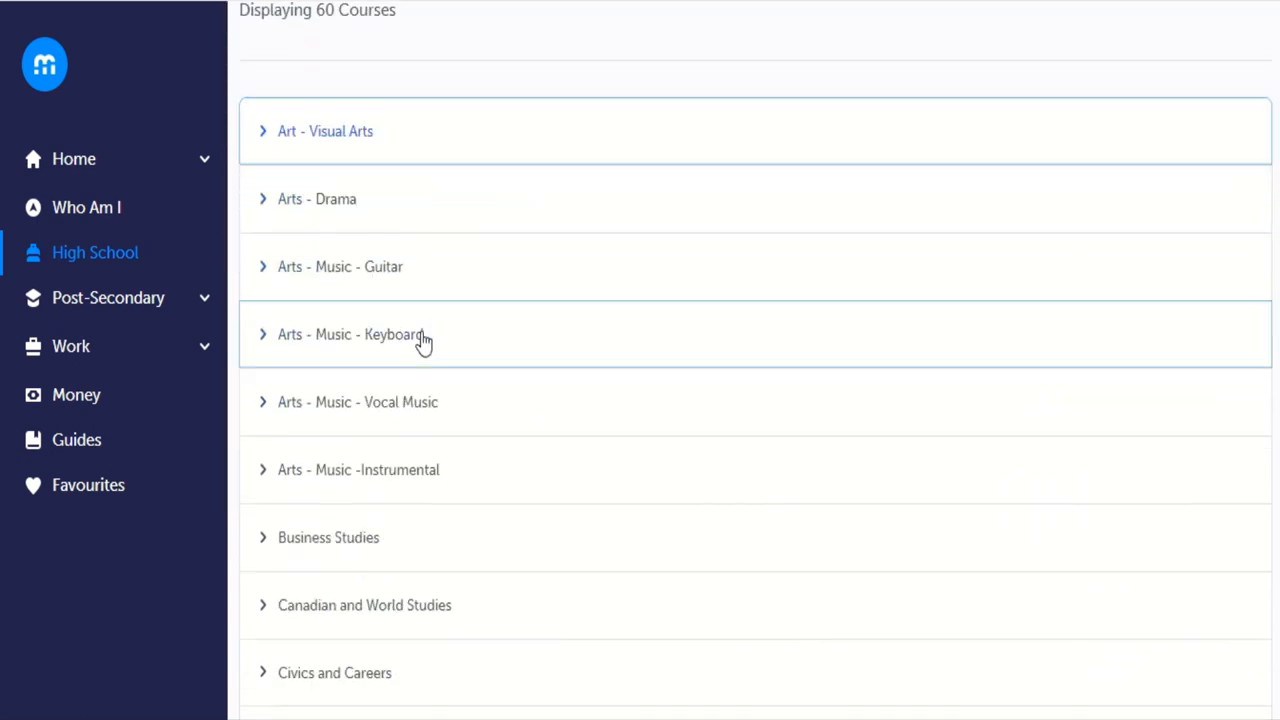
pyautogui.scroll(-3)
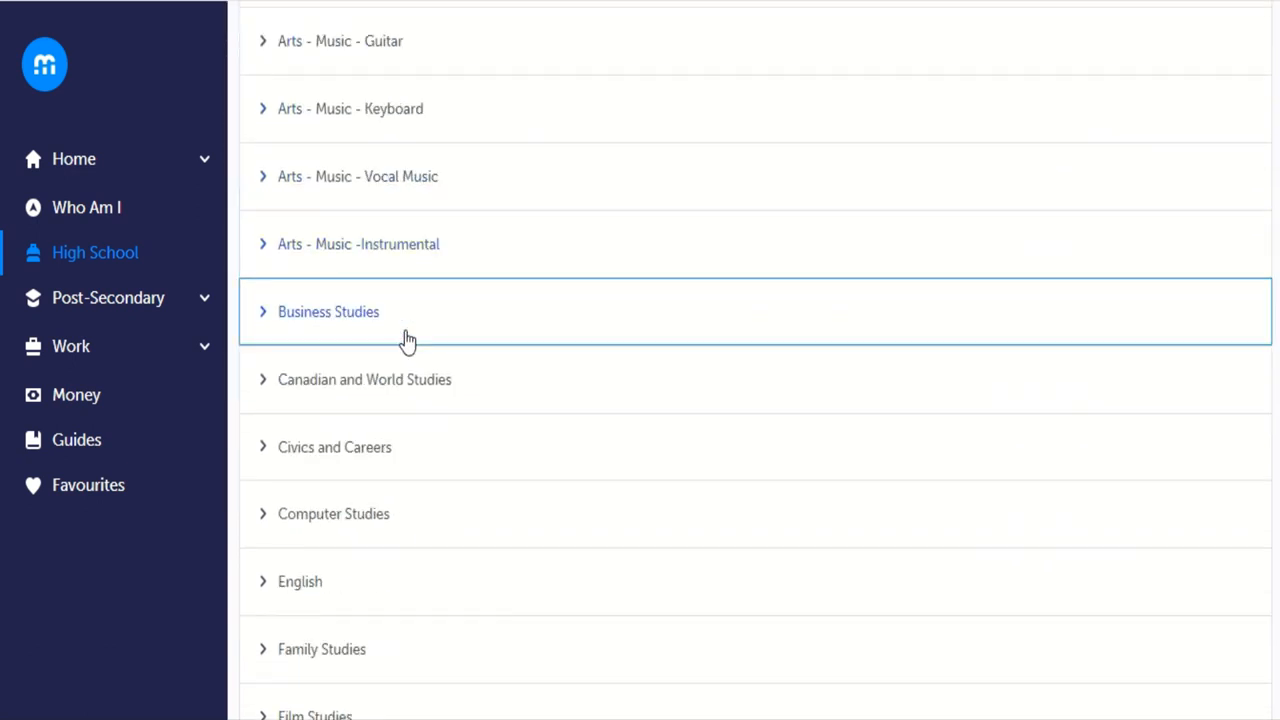
pyautogui.scroll(-3)
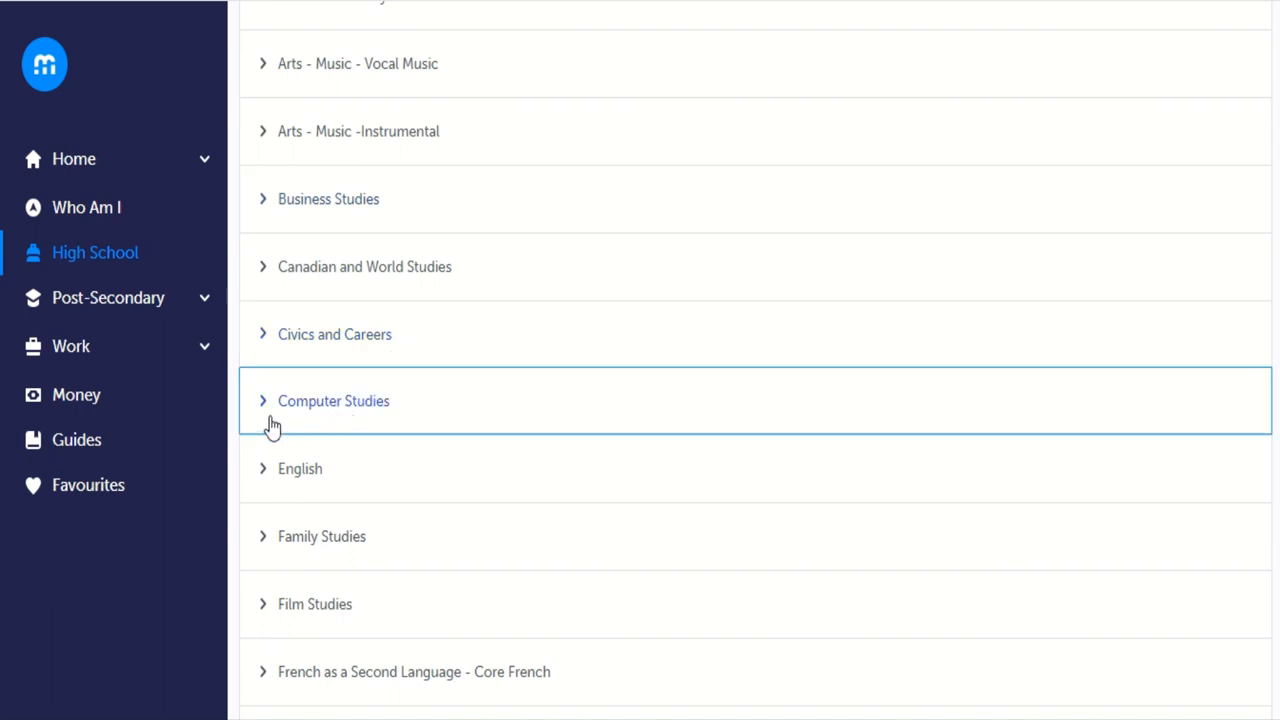
pyautogui.moveTo(310, 408)
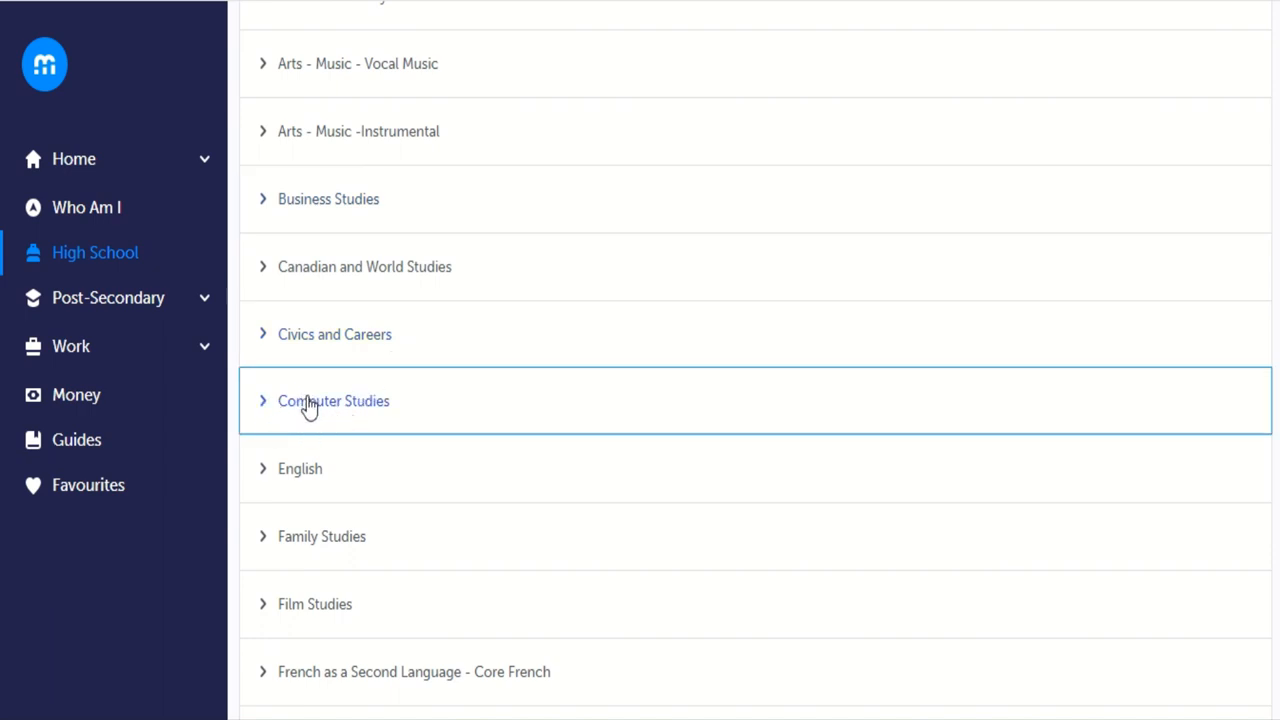
pyautogui.click(333, 400)
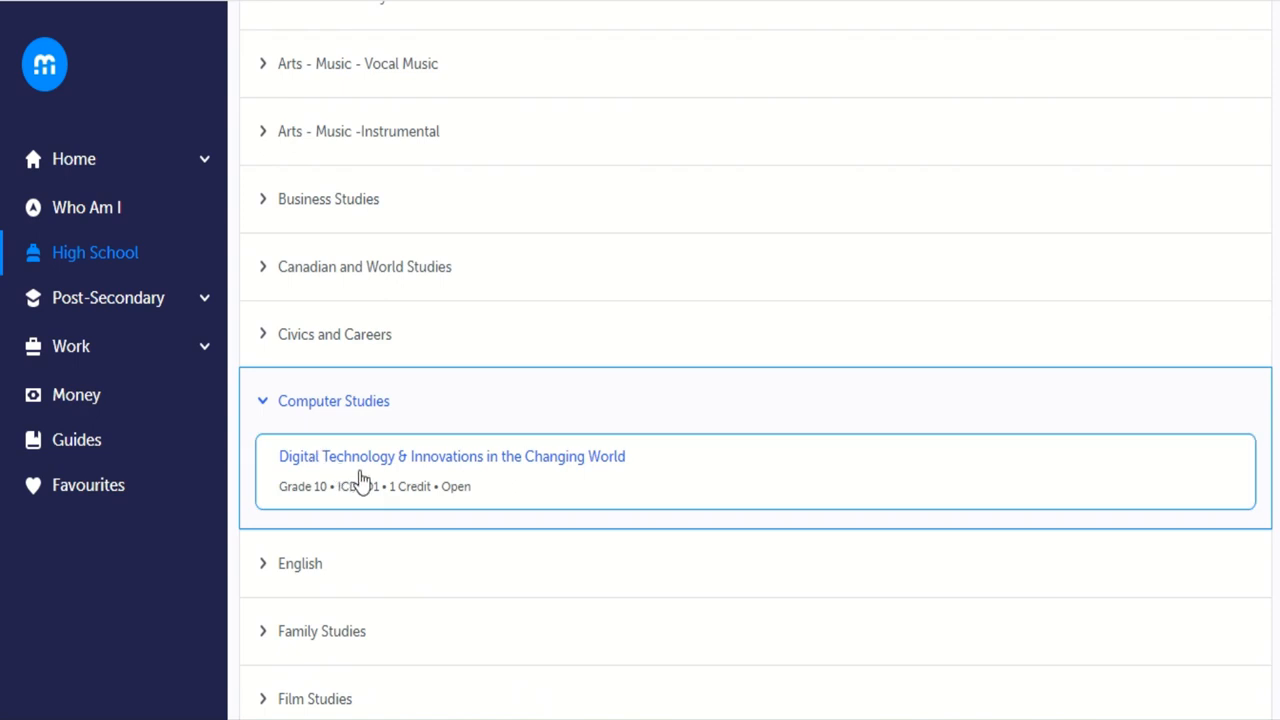
pyautogui.moveTo(422, 468)
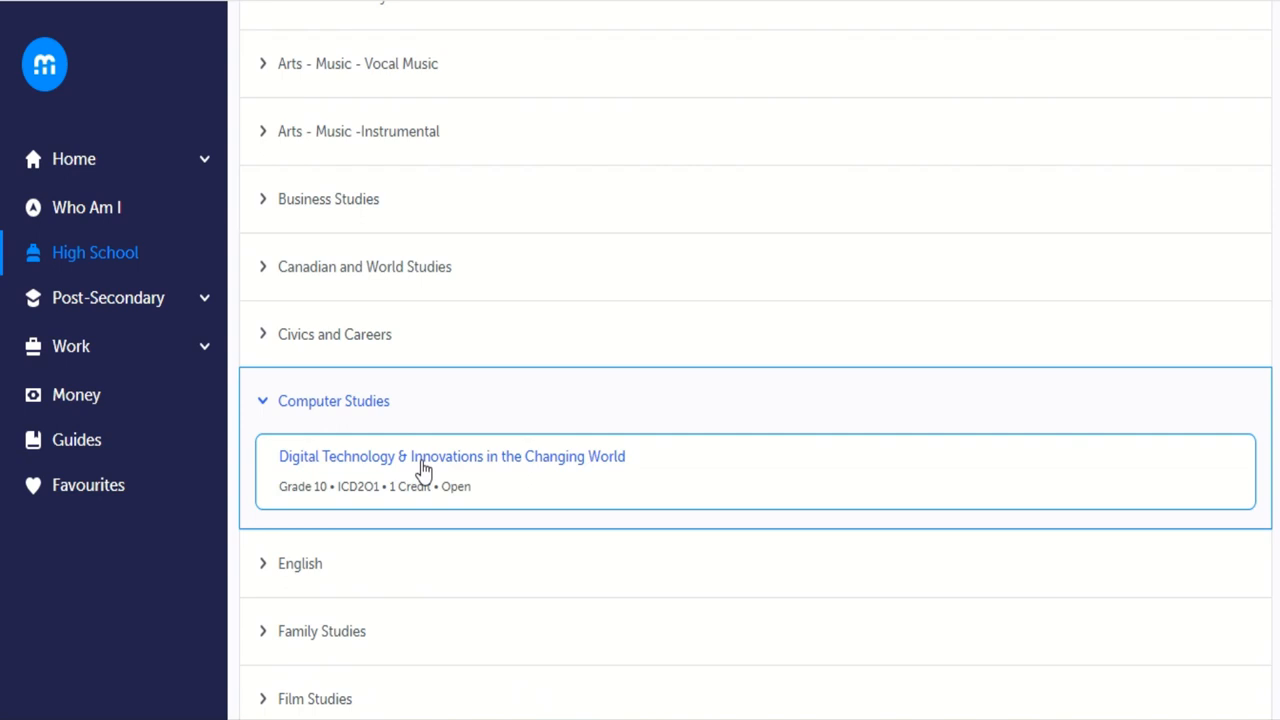
pyautogui.click(451, 456)
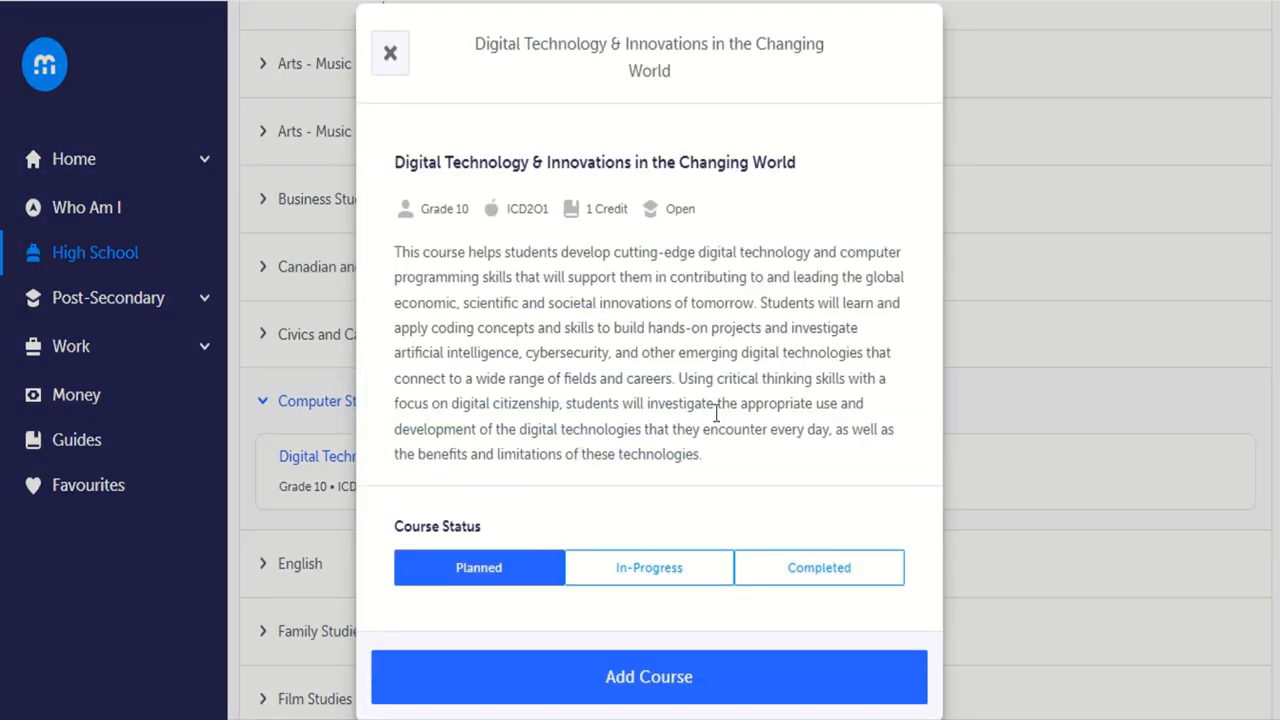
pyautogui.click(648, 676)
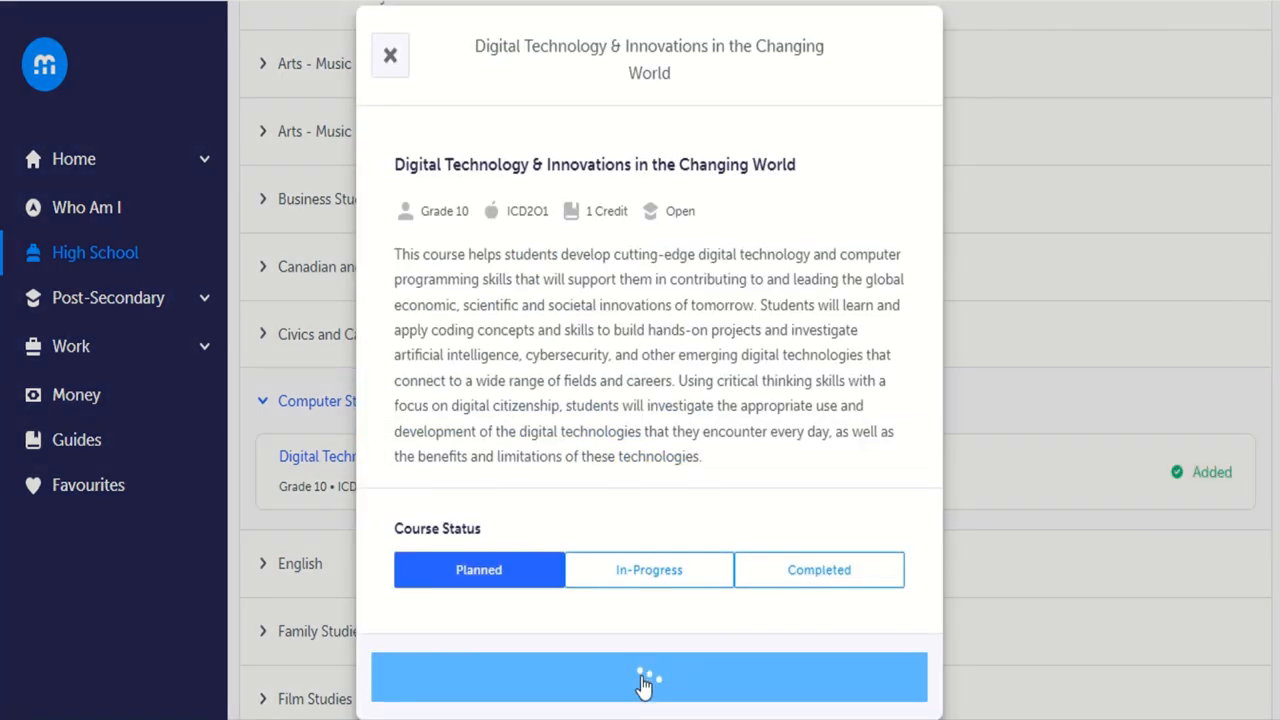
pyautogui.click(649, 677)
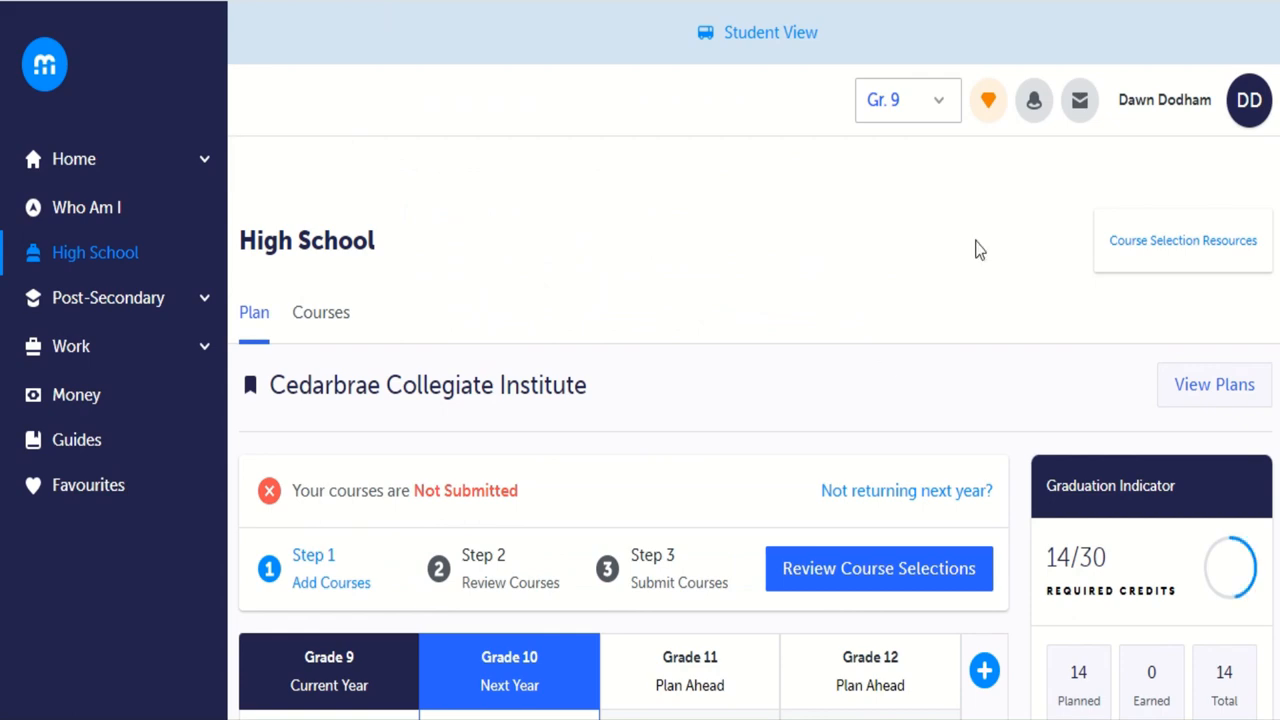
pyautogui.scroll(-3)
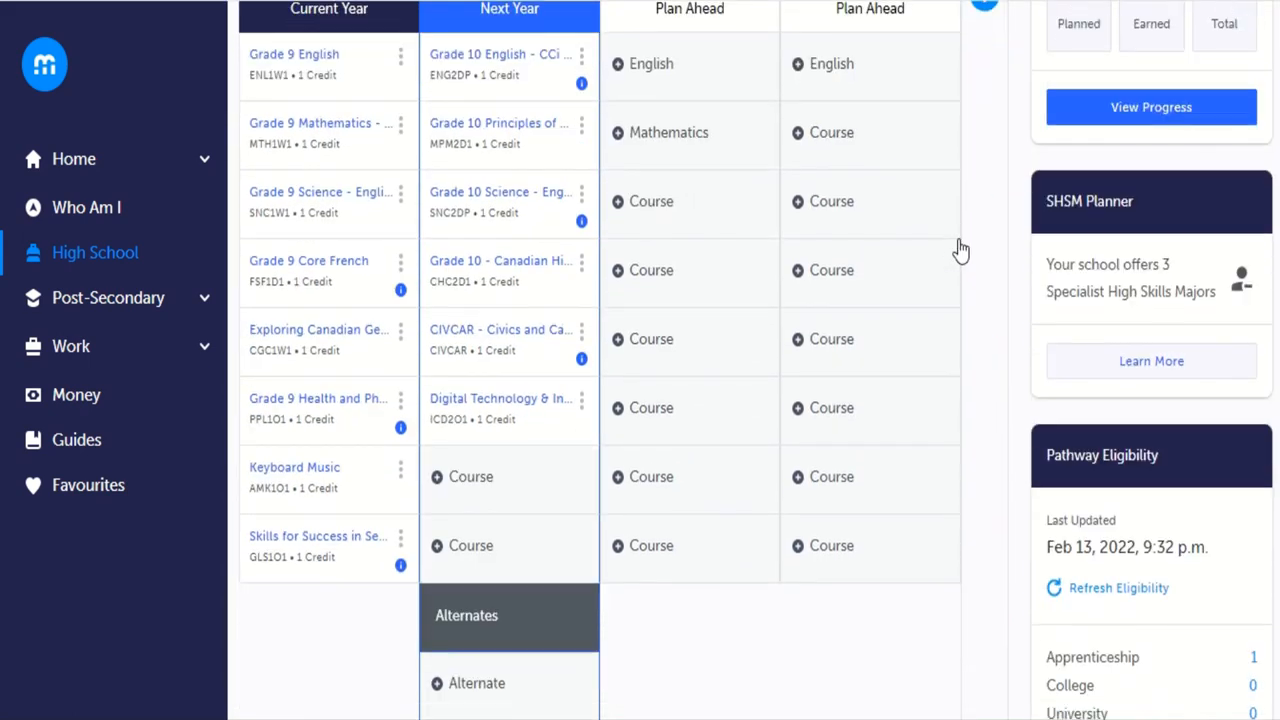
pyautogui.moveTo(782, 340)
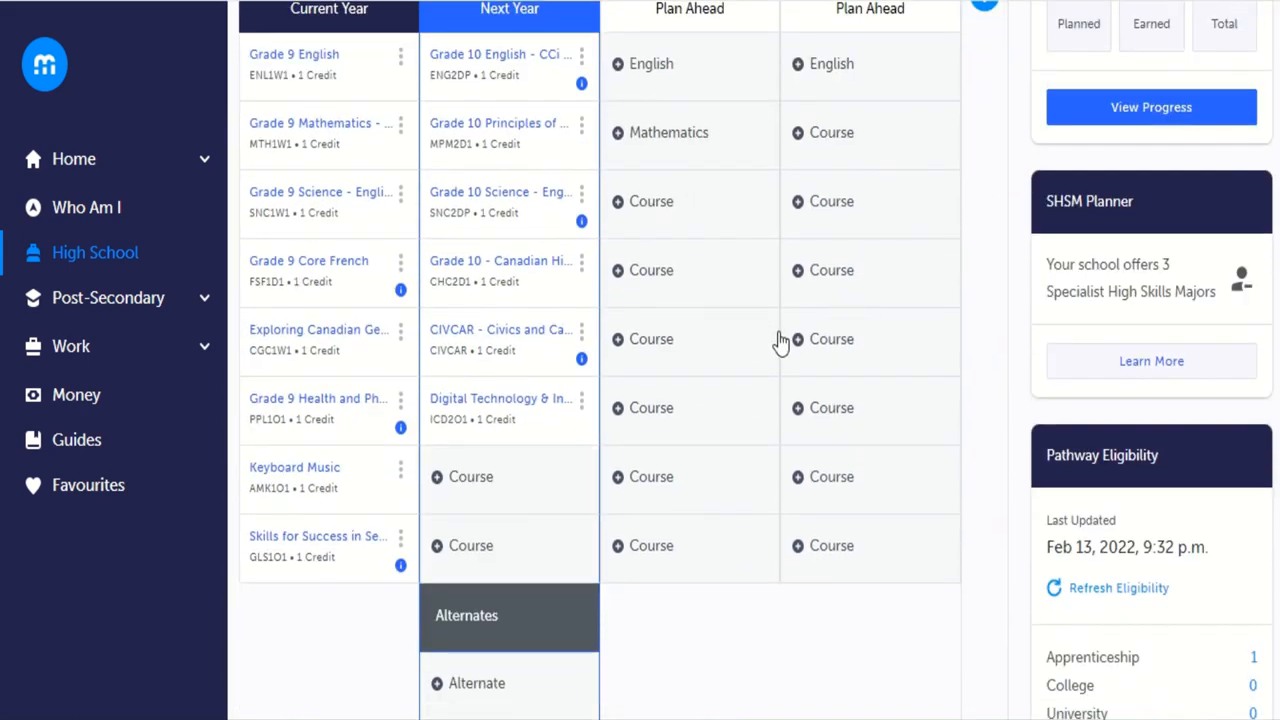
pyautogui.moveTo(730, 355)
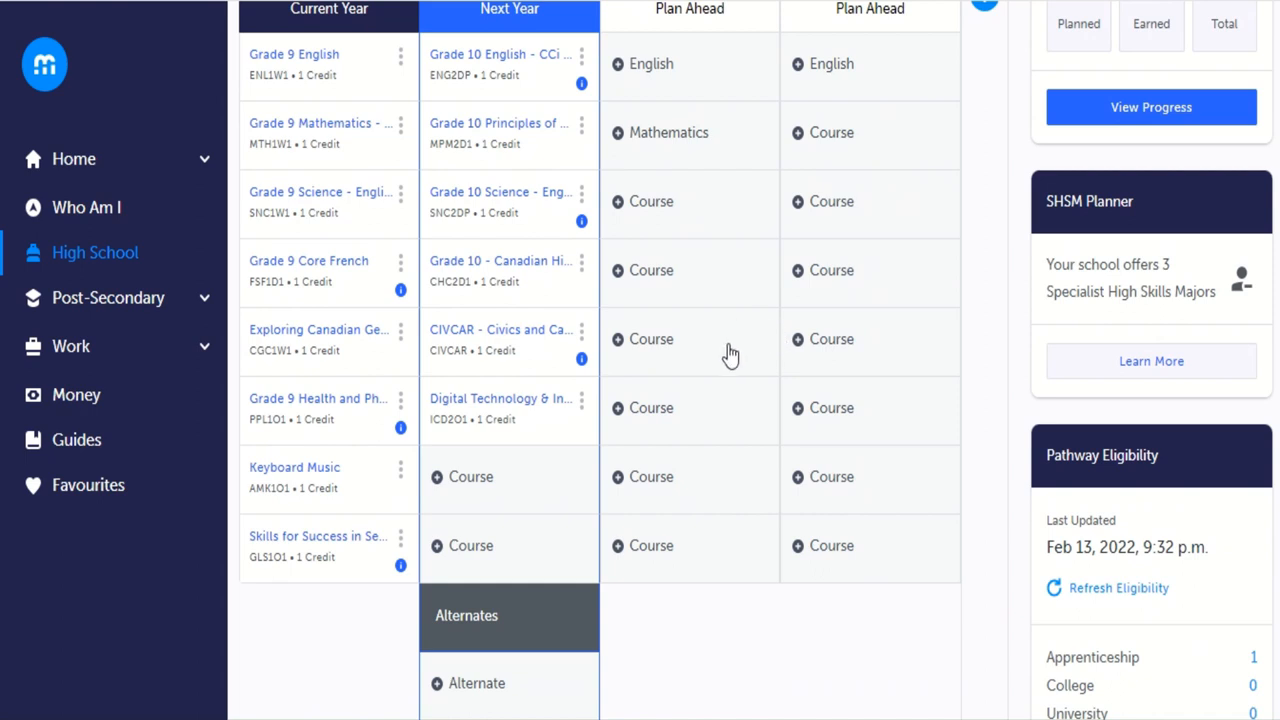
pyautogui.moveTo(730, 345)
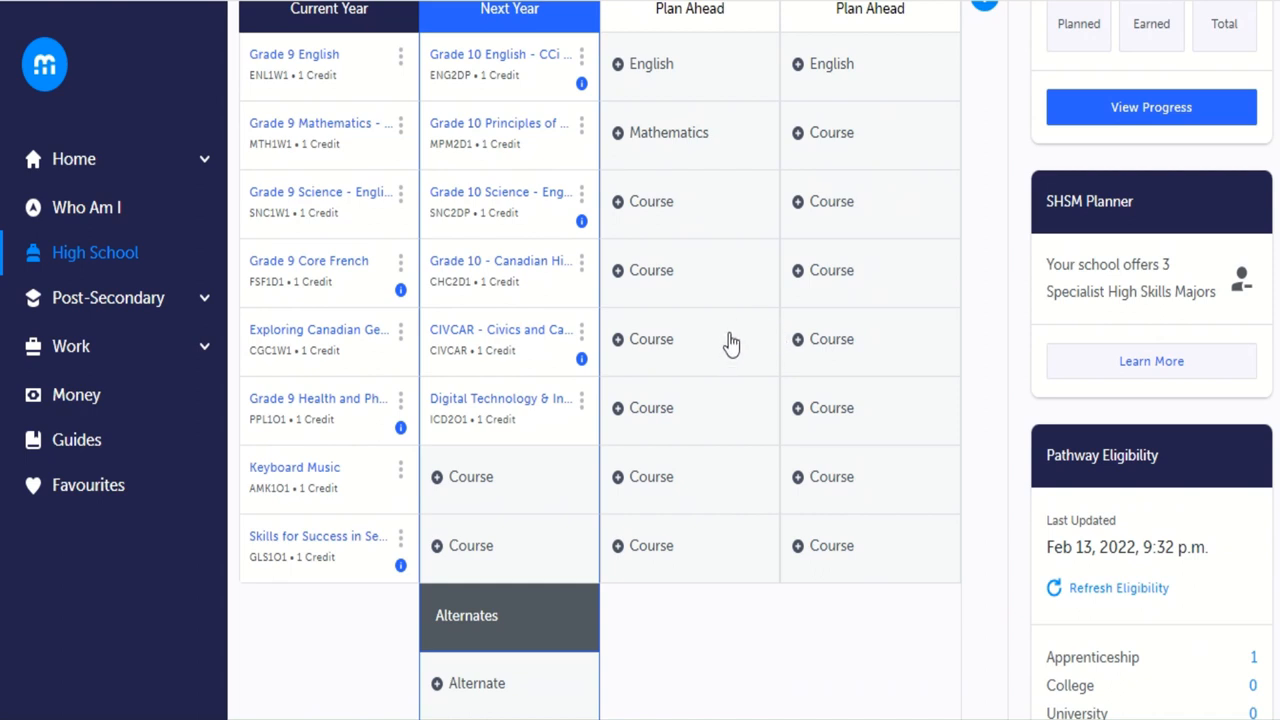
pyautogui.moveTo(730, 340)
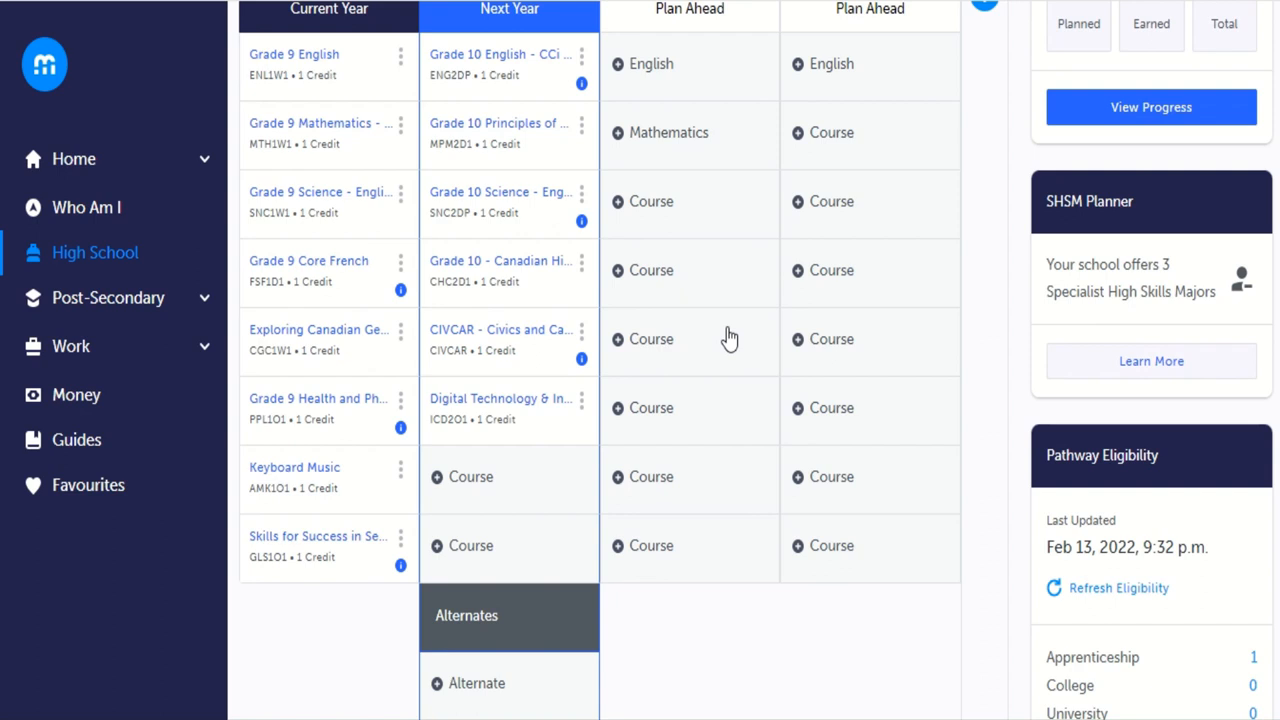
pyautogui.moveTo(328, 540)
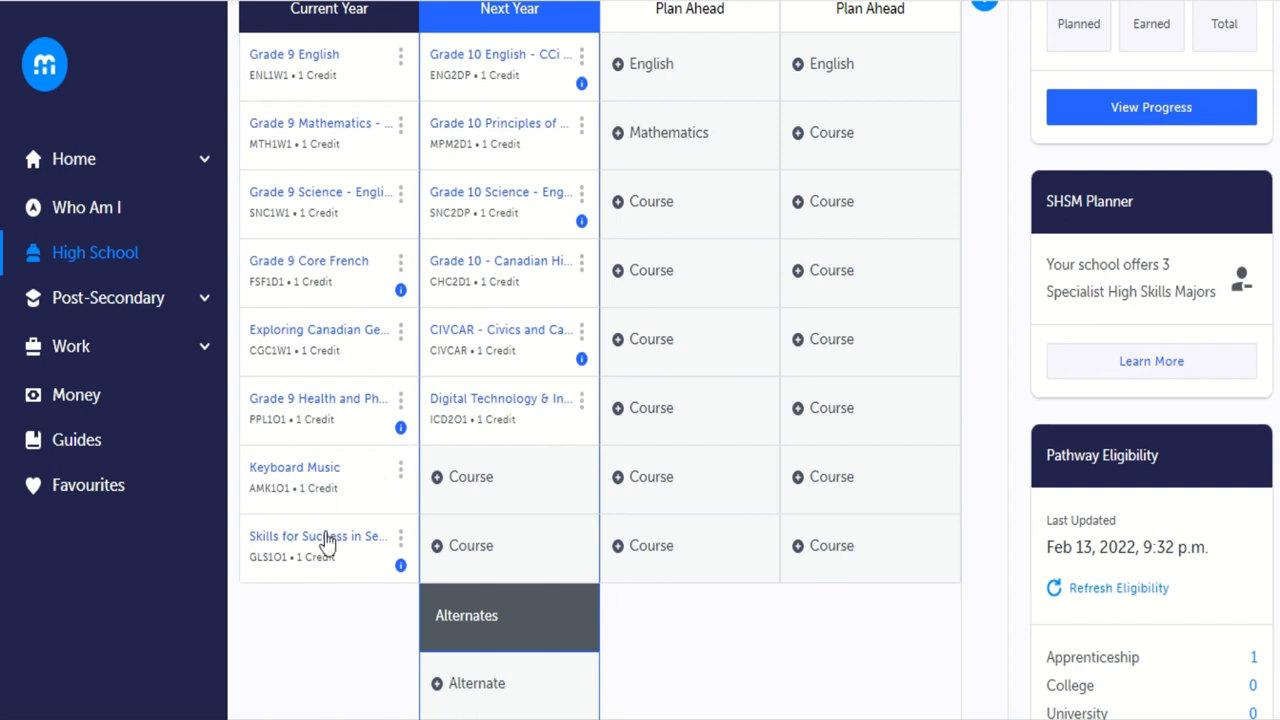
pyautogui.moveTo(297, 135)
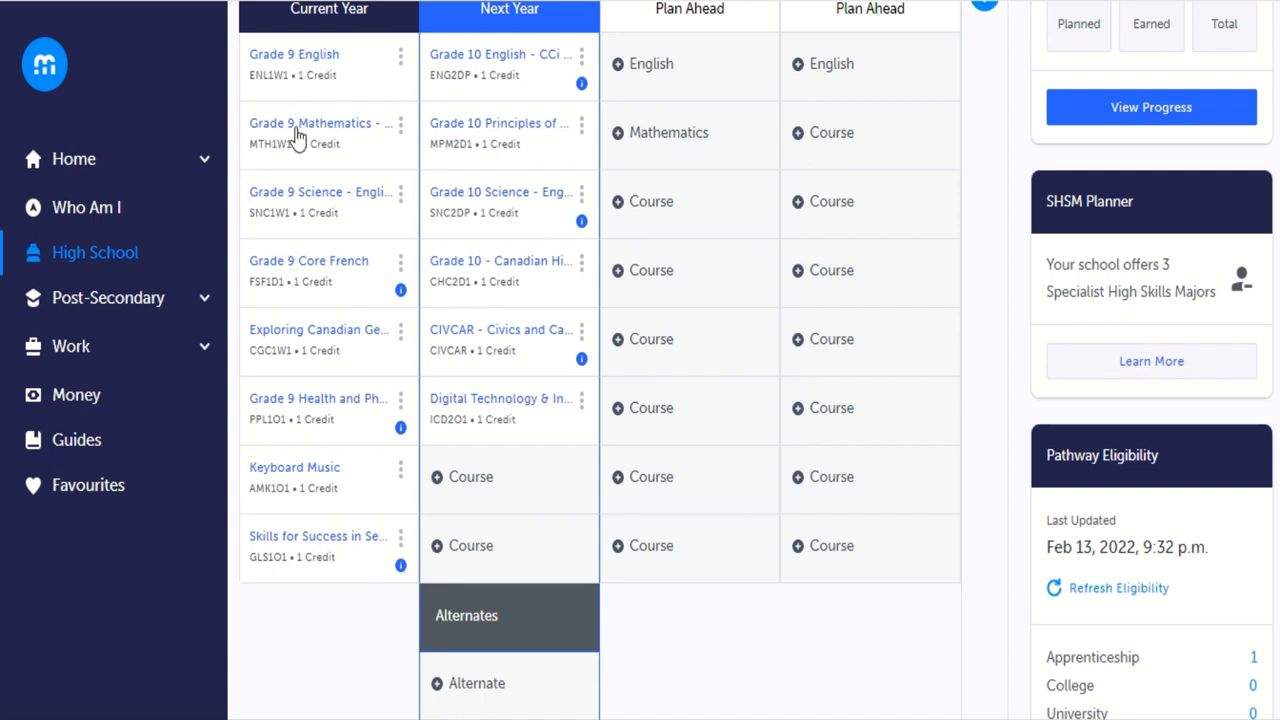
pyautogui.moveTo(308, 560)
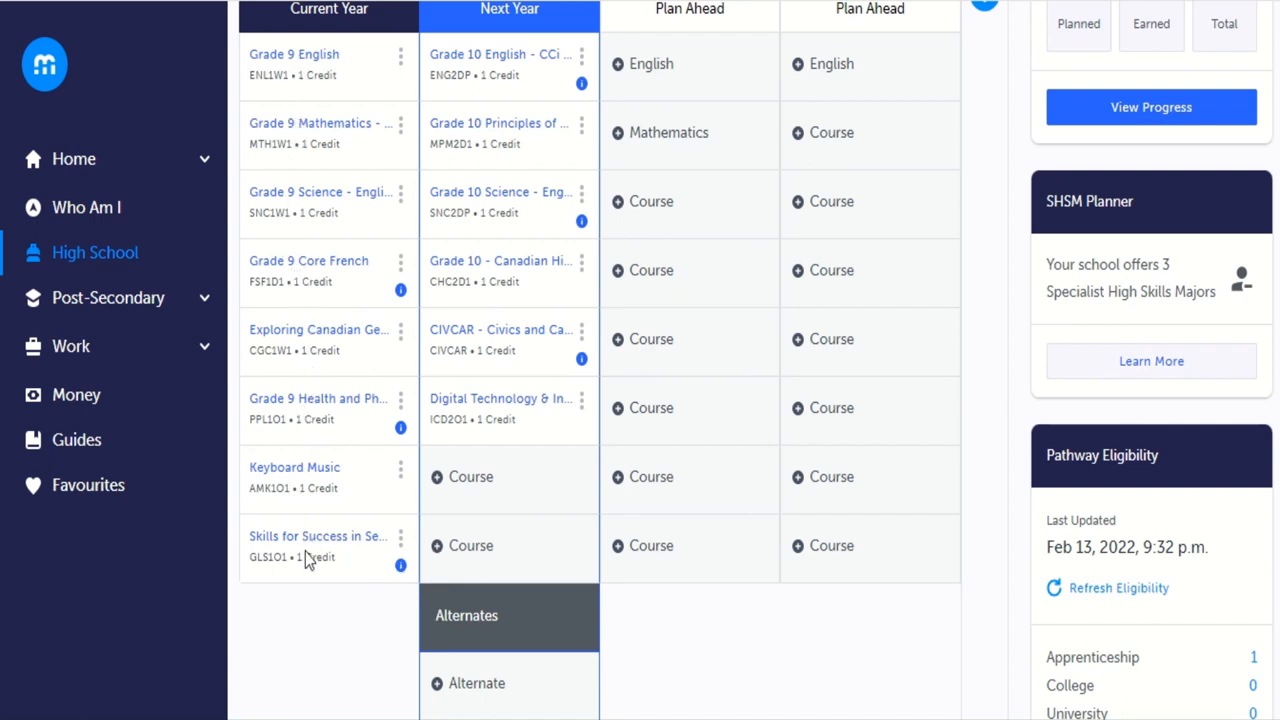
pyautogui.moveTo(300, 558)
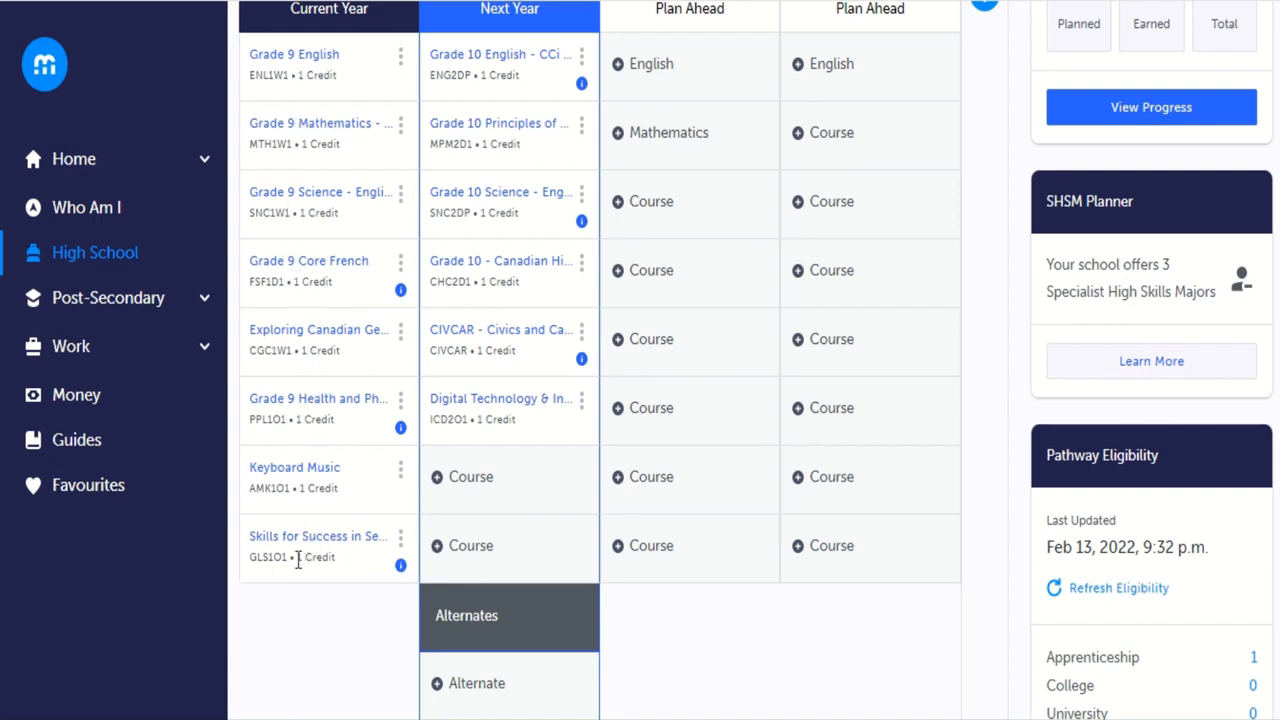
pyautogui.moveTo(298, 570)
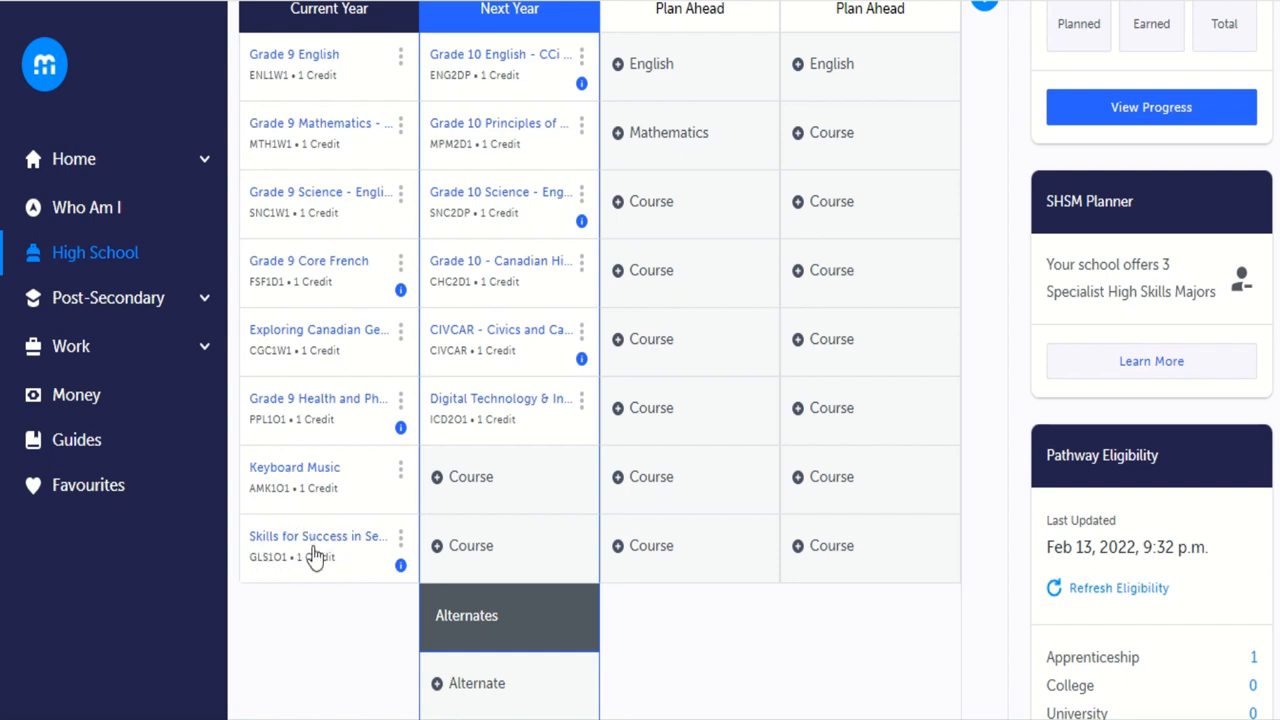
pyautogui.moveTo(316, 536)
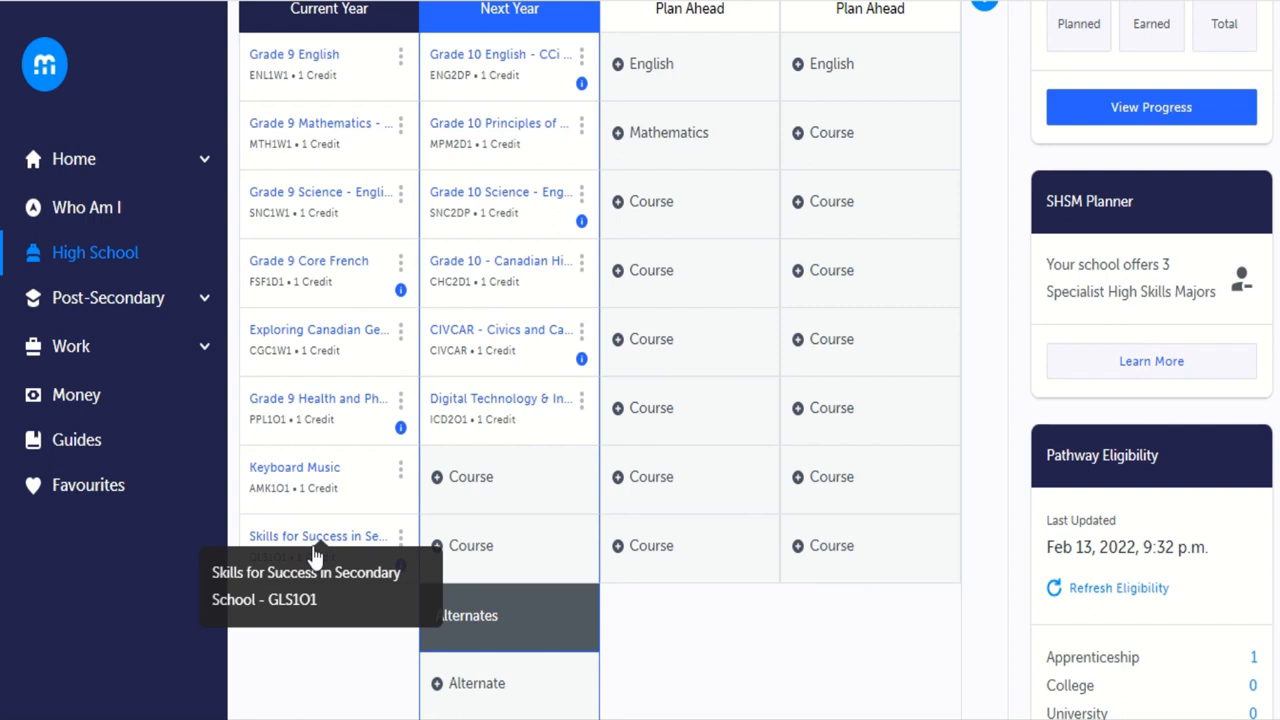
pyautogui.moveTo(305, 657)
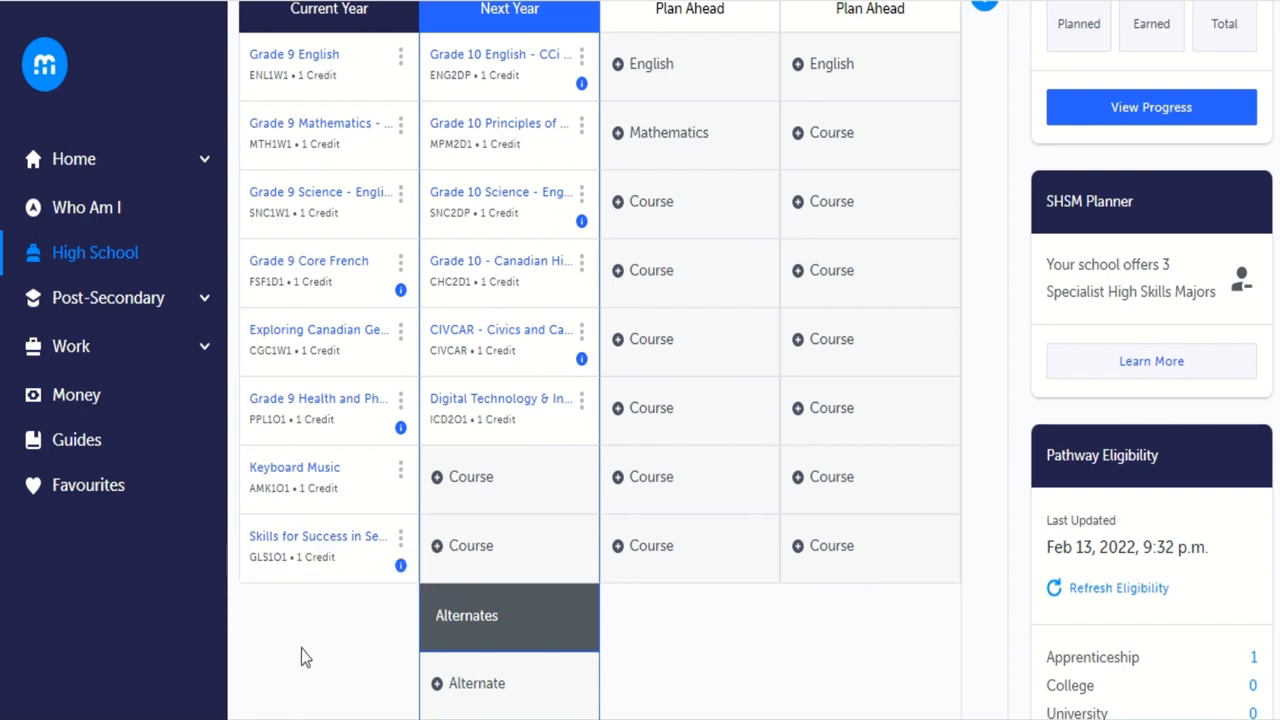
pyautogui.moveTo(295, 540)
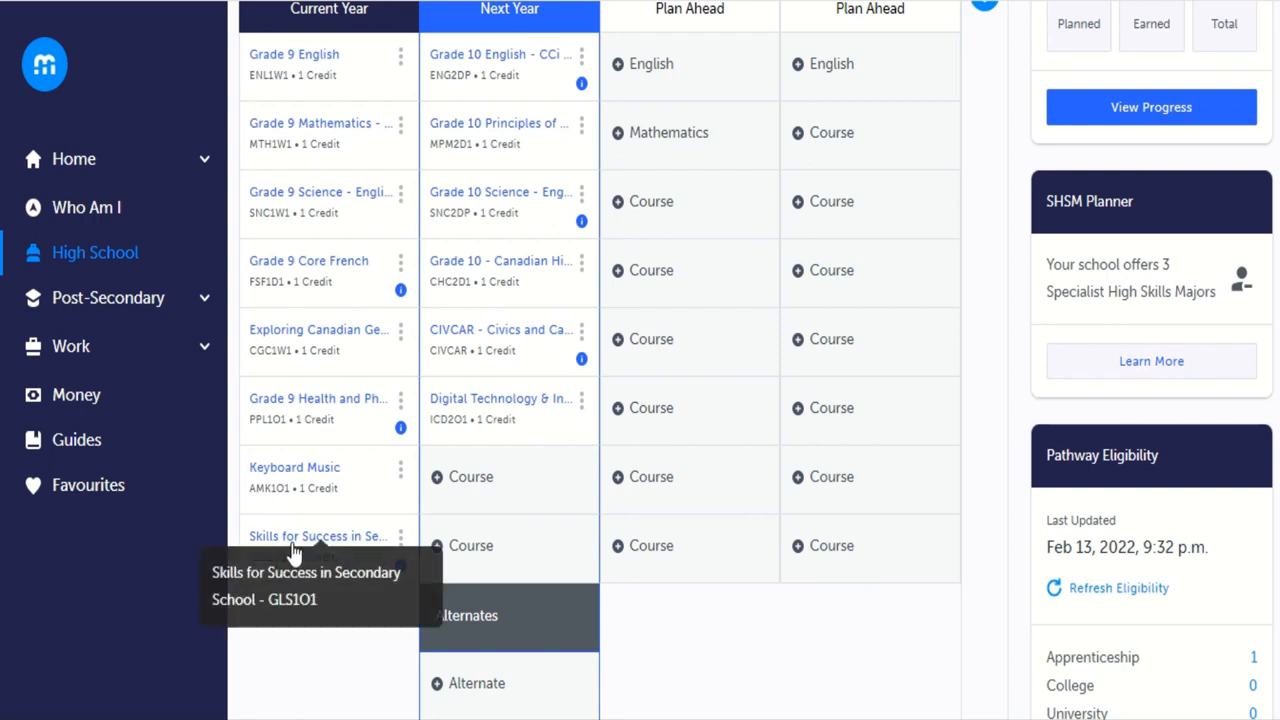
pyautogui.moveTo(669, 613)
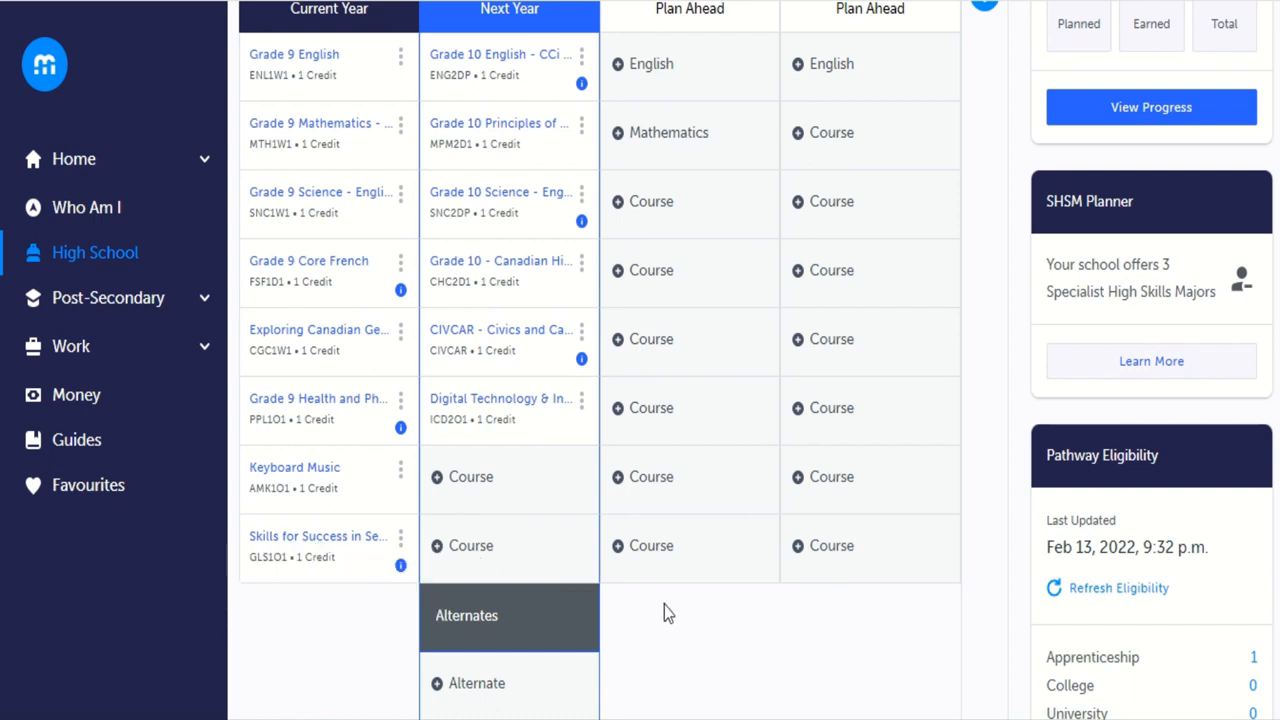
pyautogui.moveTo(490, 416)
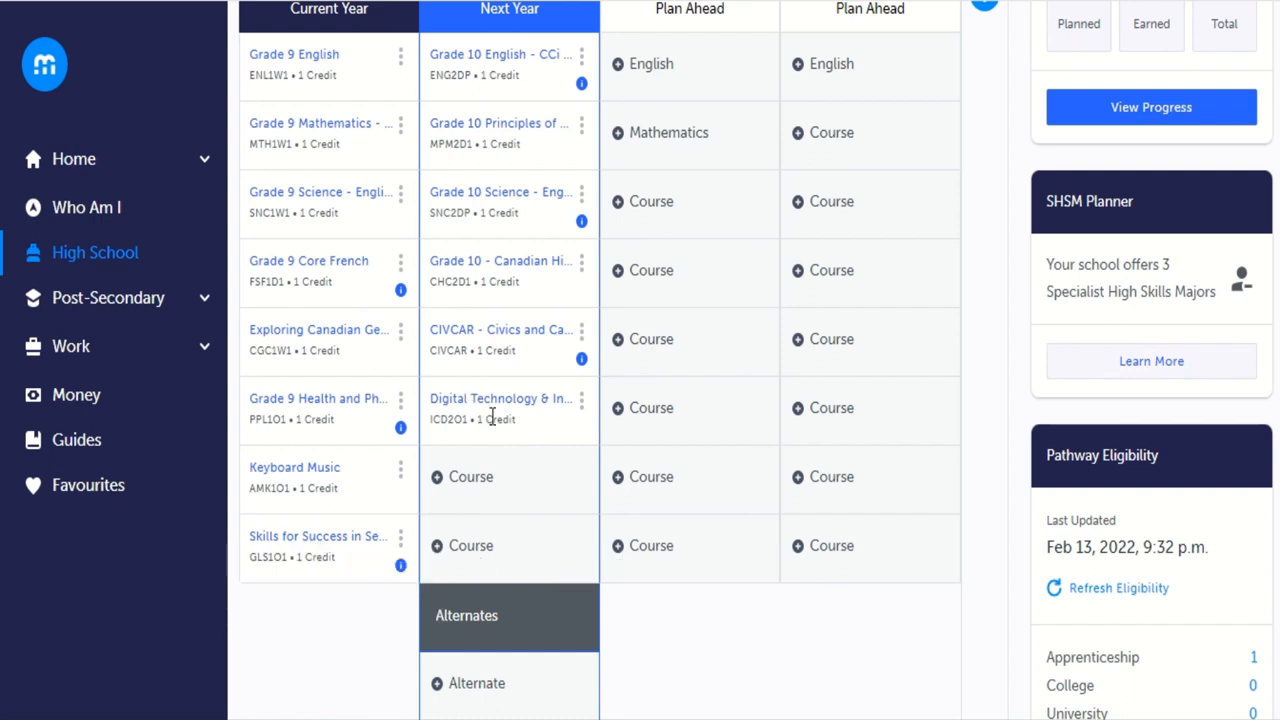
pyautogui.moveTo(500, 408)
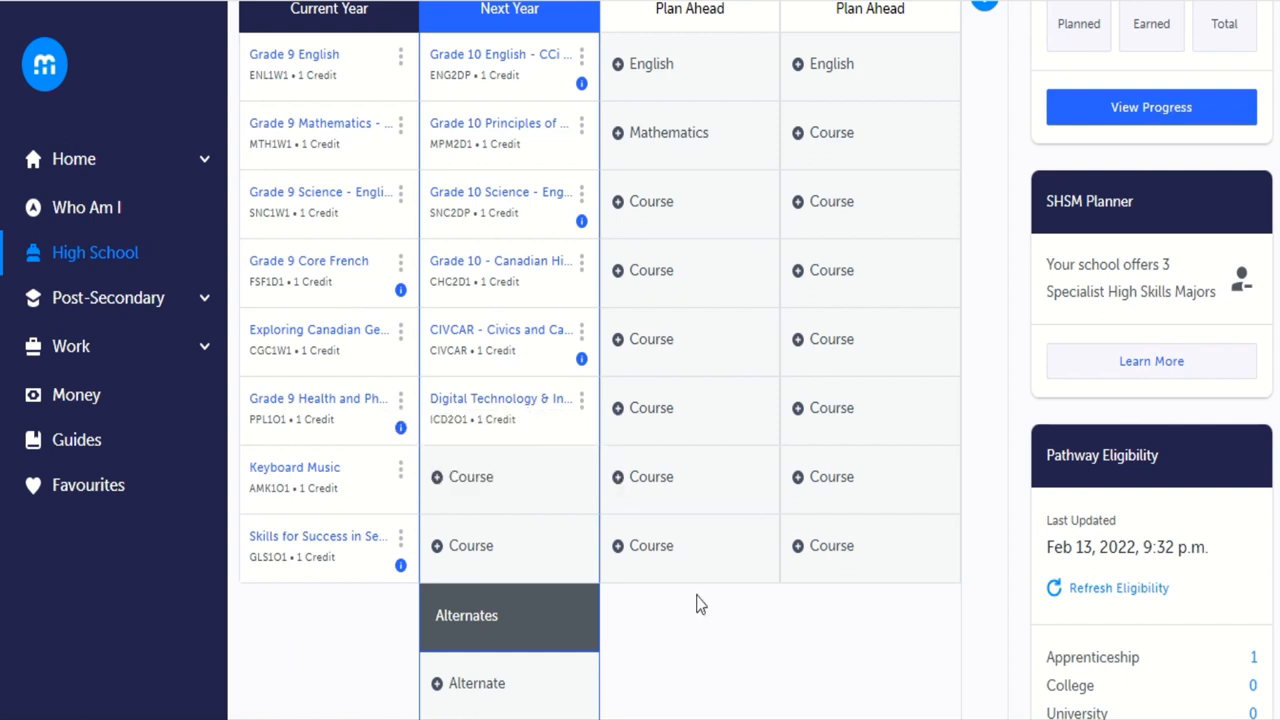
pyautogui.moveTo(707, 610)
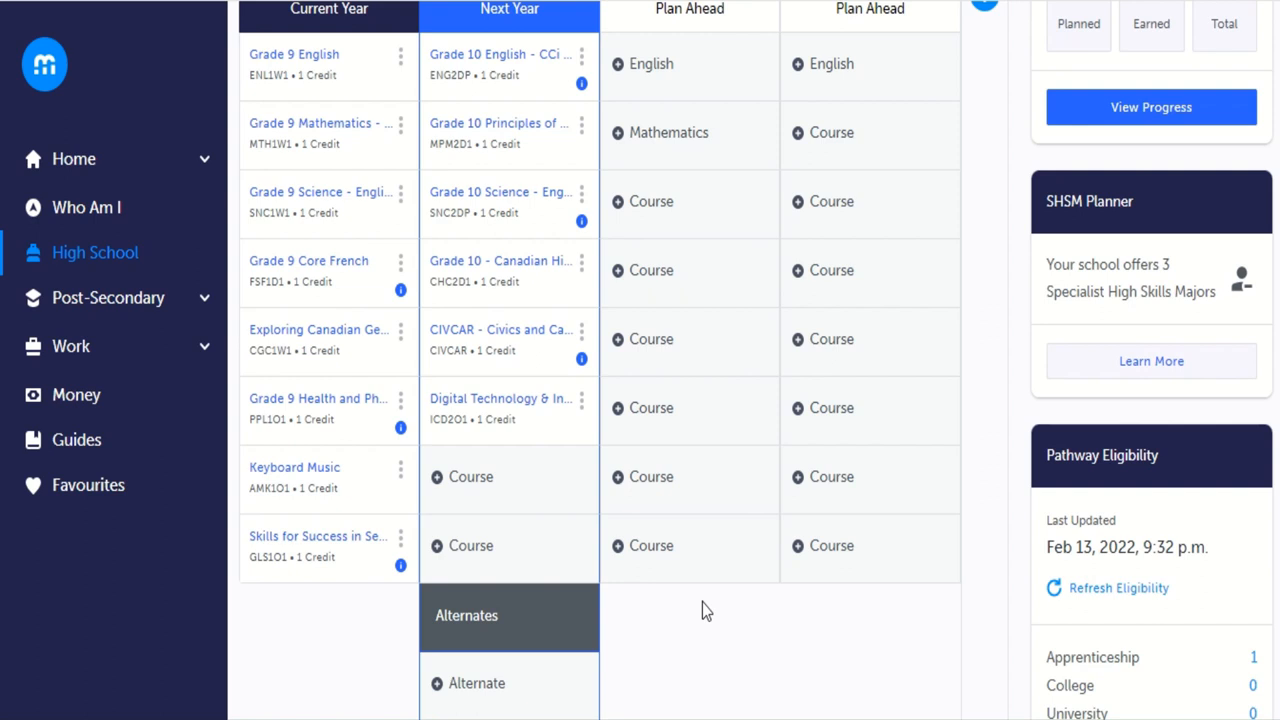
pyautogui.moveTo(548, 518)
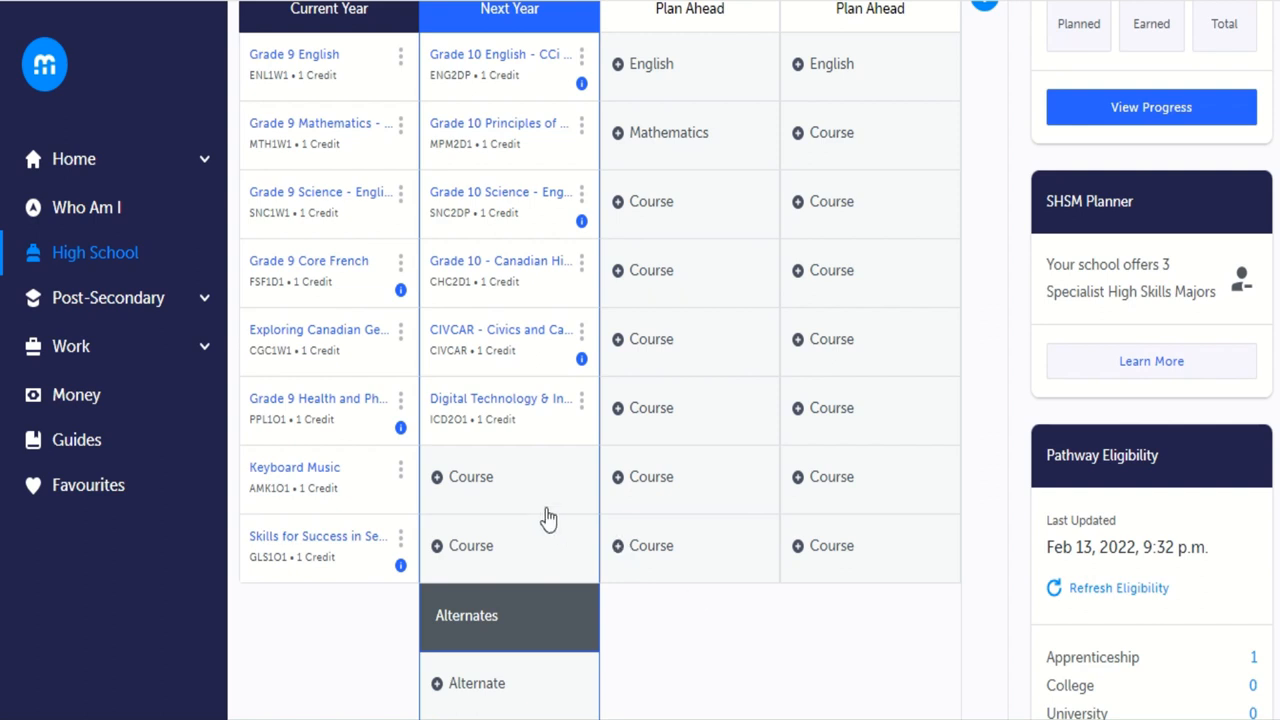
pyautogui.moveTo(466, 487)
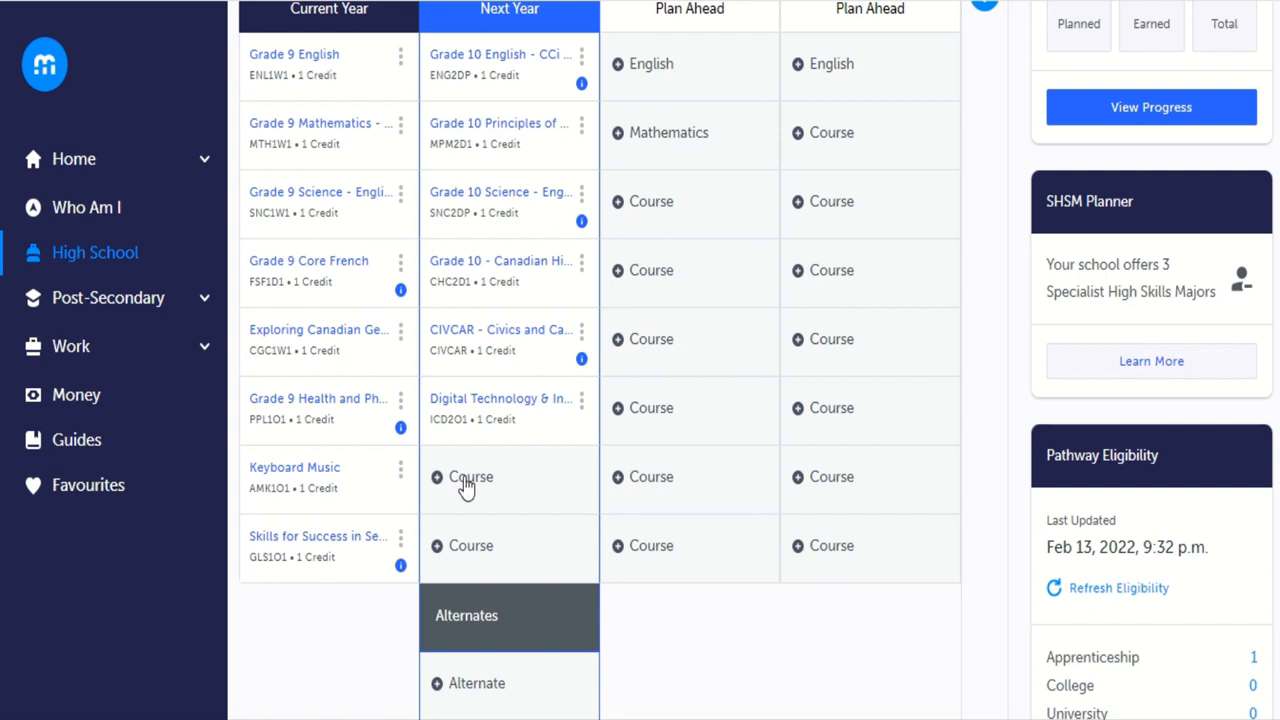
# Open the catalogue from an empty next-year slot, filter to Grade 10, and scroll subjects.
pyautogui.click(320, 312)
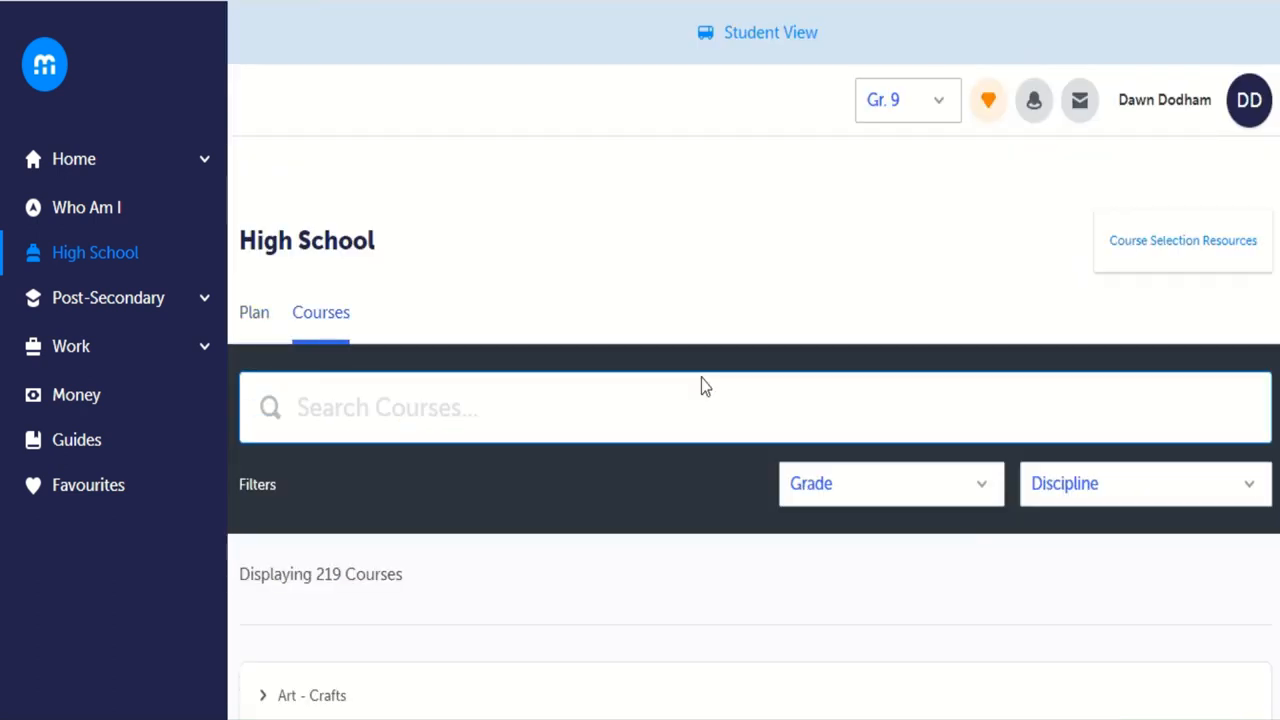
pyautogui.click(889, 483)
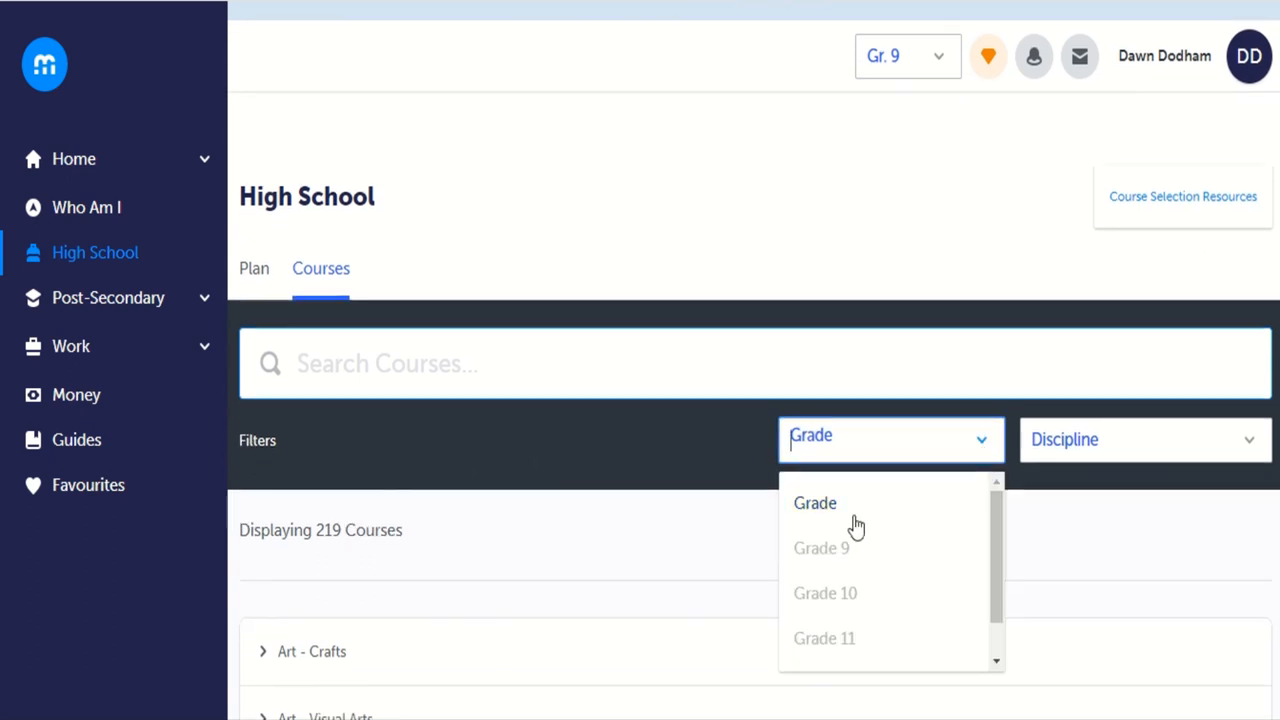
pyautogui.click(824, 592)
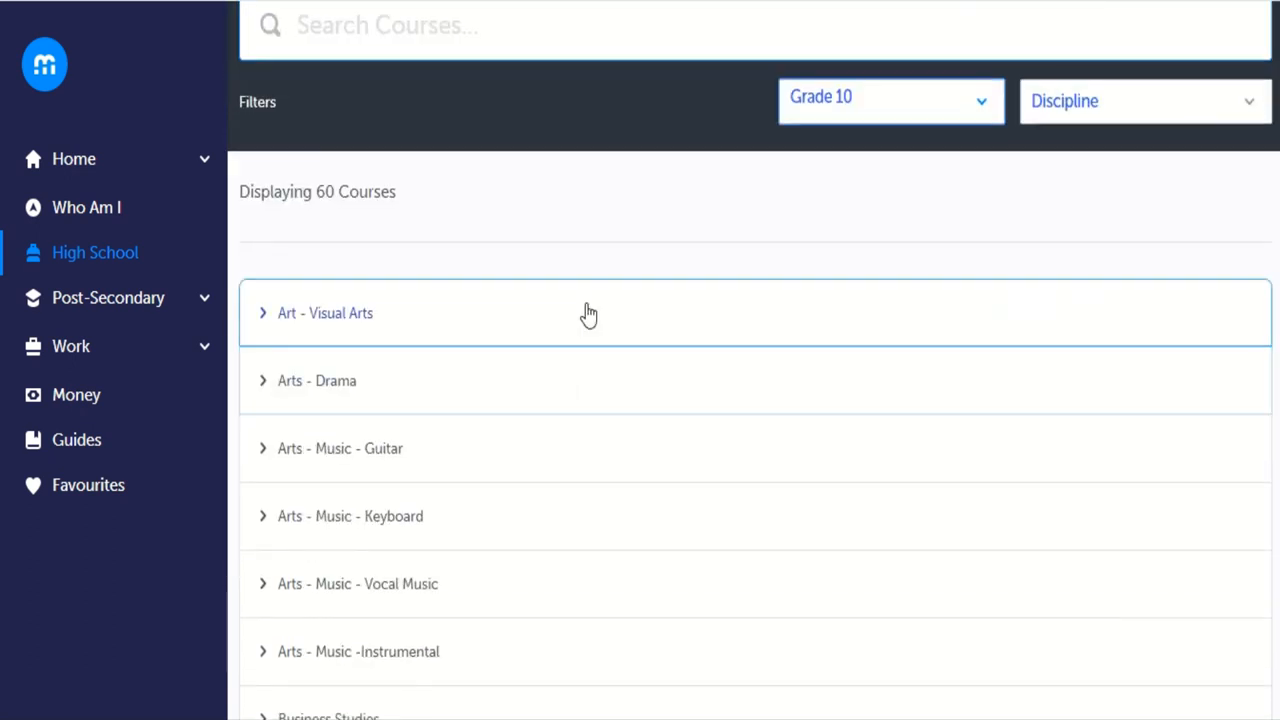
pyautogui.scroll(-3)
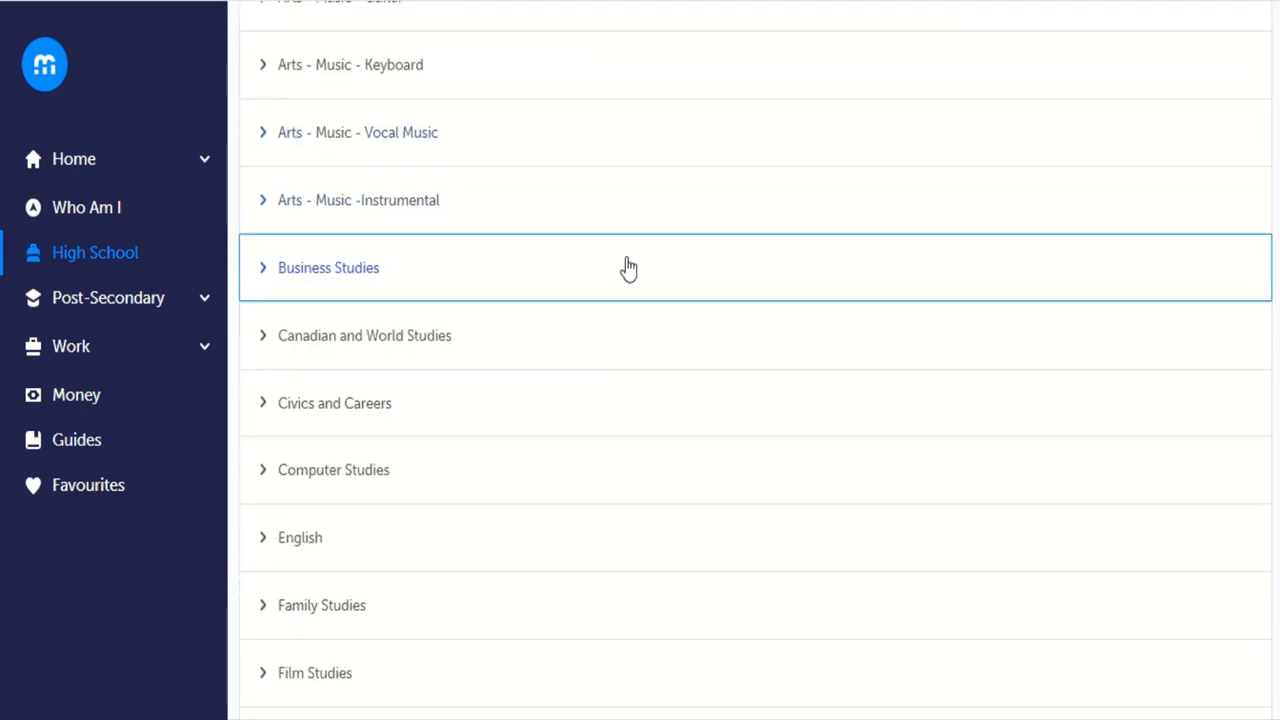
pyautogui.scroll(-3)
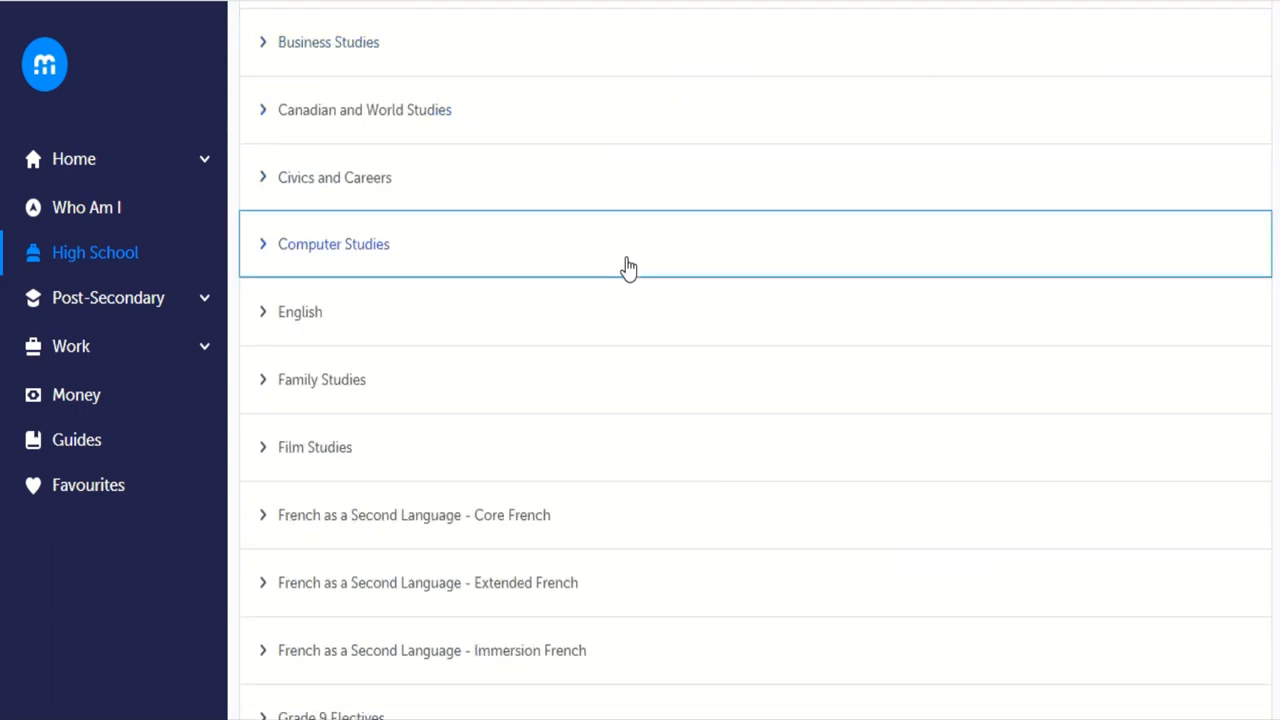
pyautogui.moveTo(708, 418)
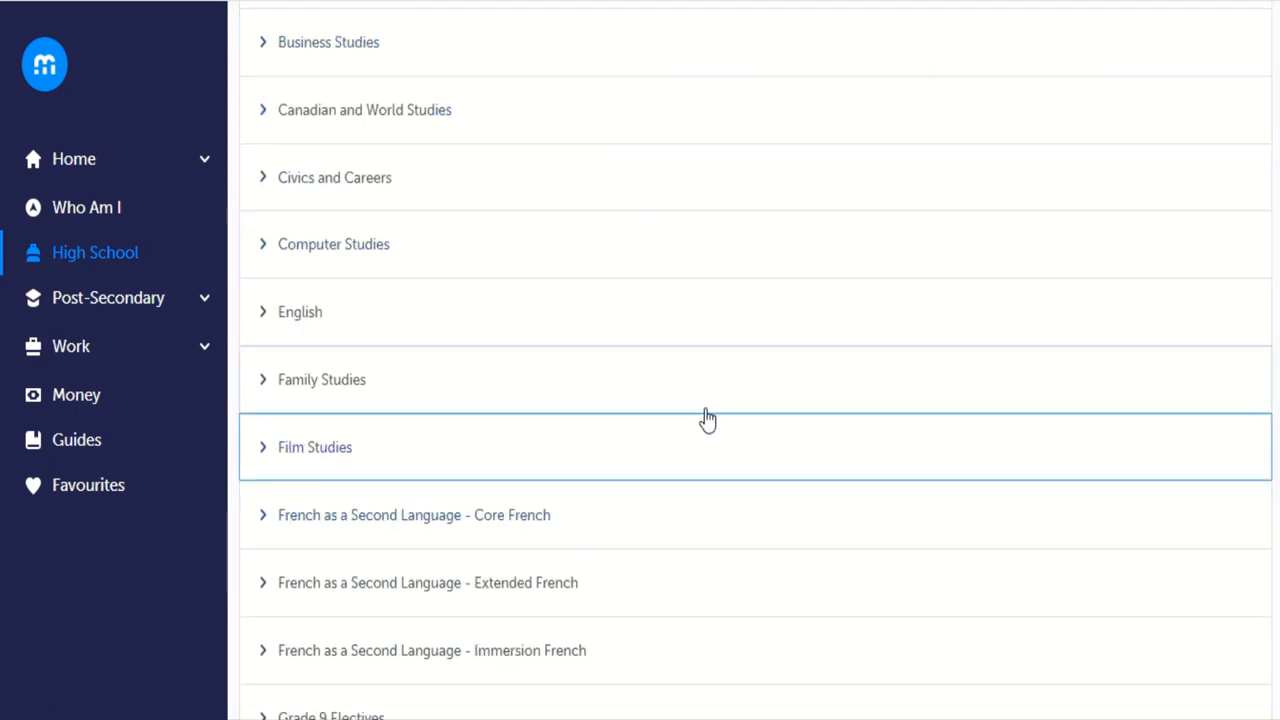
pyautogui.scroll(-3)
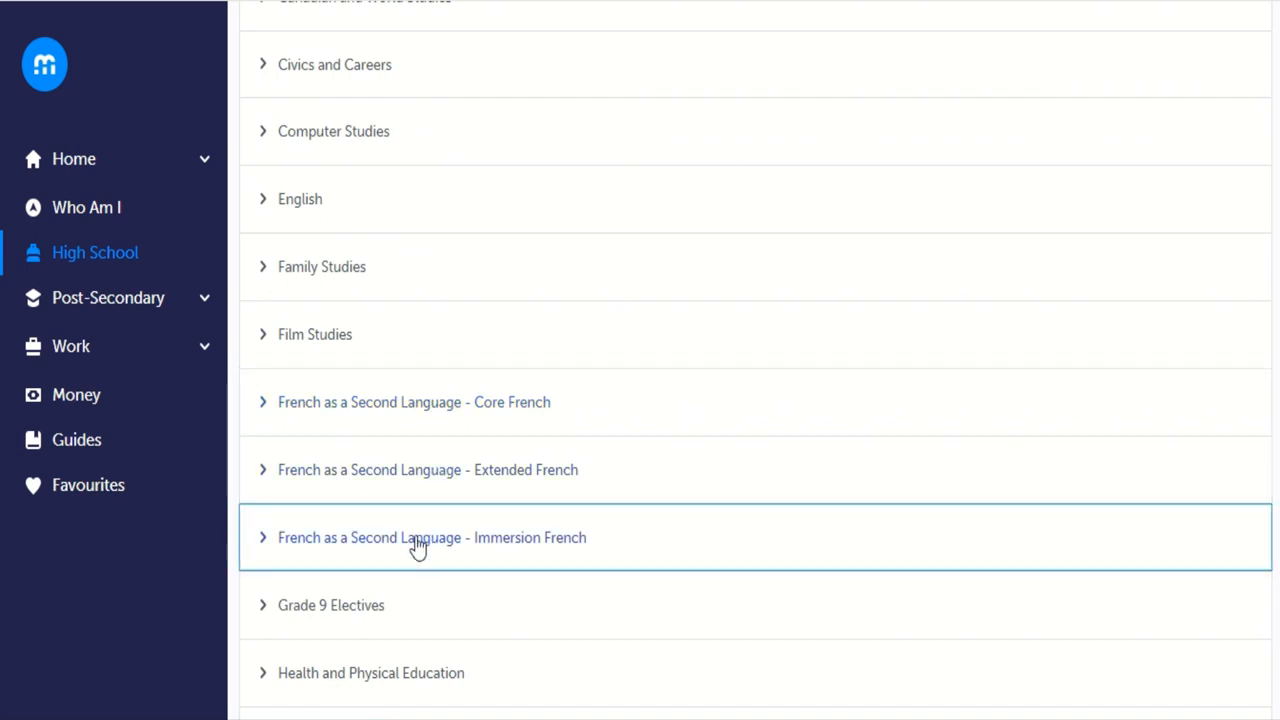
pyautogui.click(263, 537)
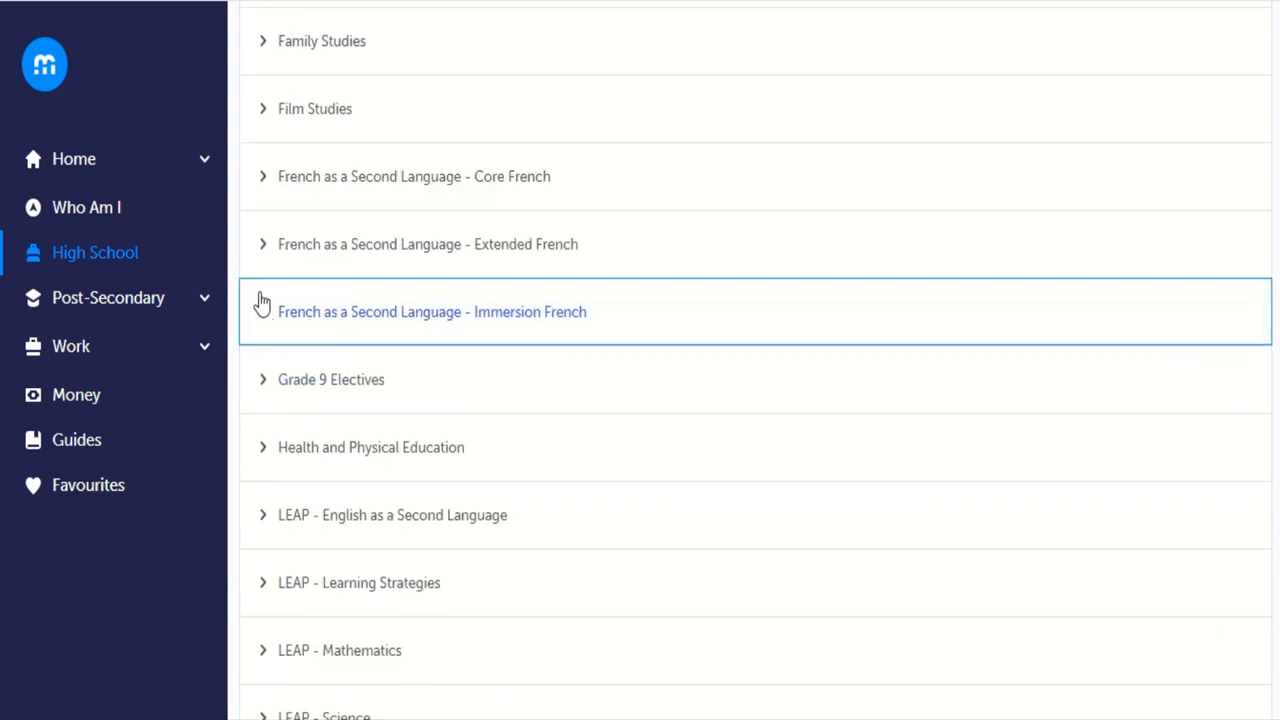
# Expand the Extended French and Core French groups to reveal Grade 9 and 10 Core French.
pyautogui.click(427, 244)
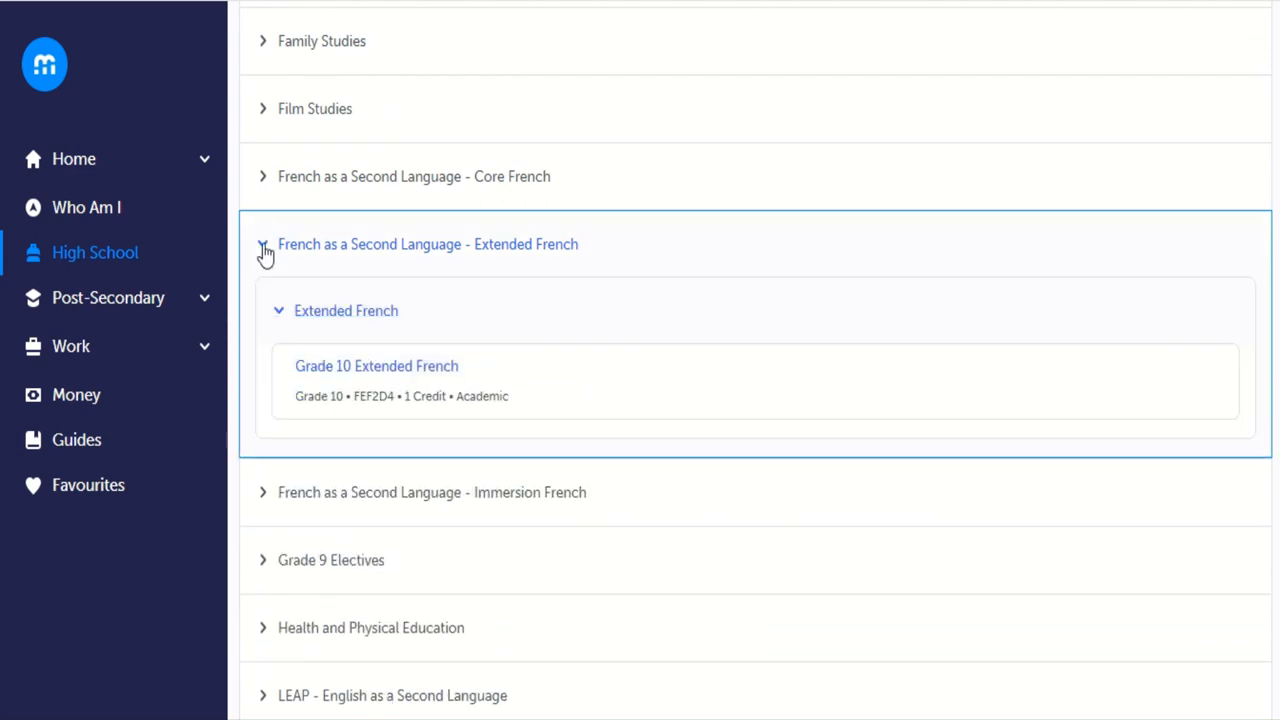
pyautogui.click(263, 244)
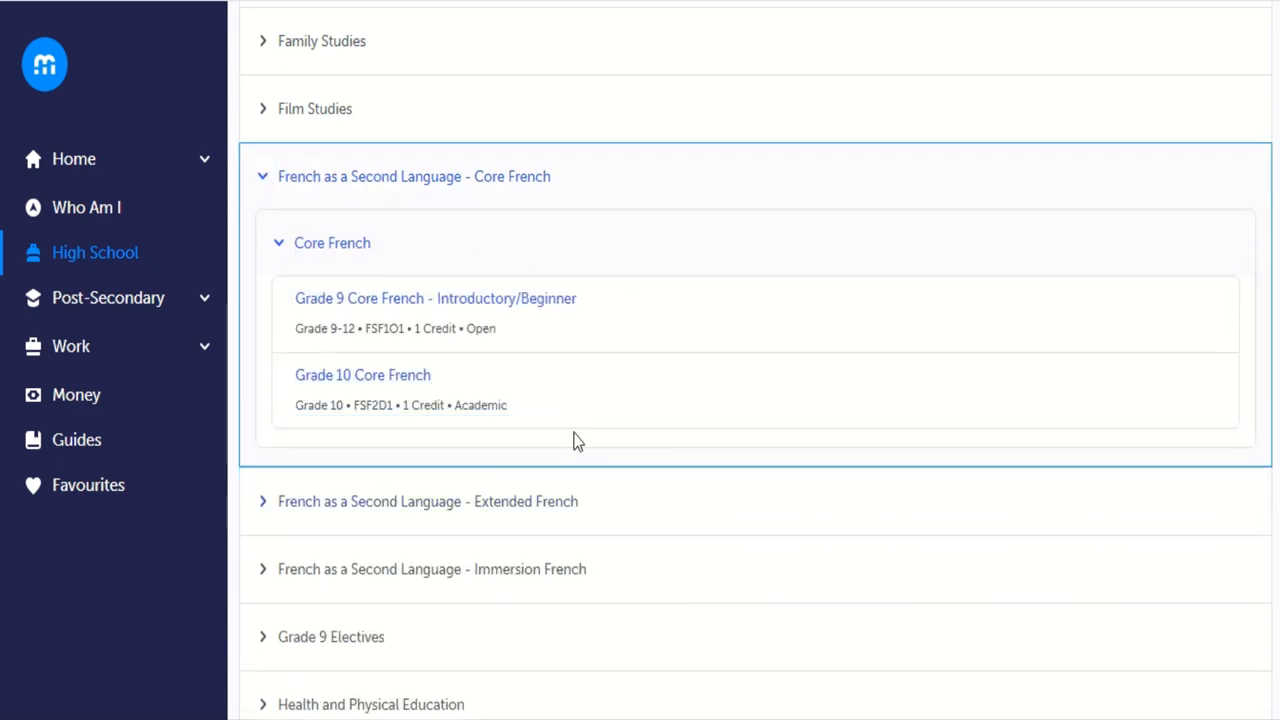
pyautogui.moveTo(595, 400)
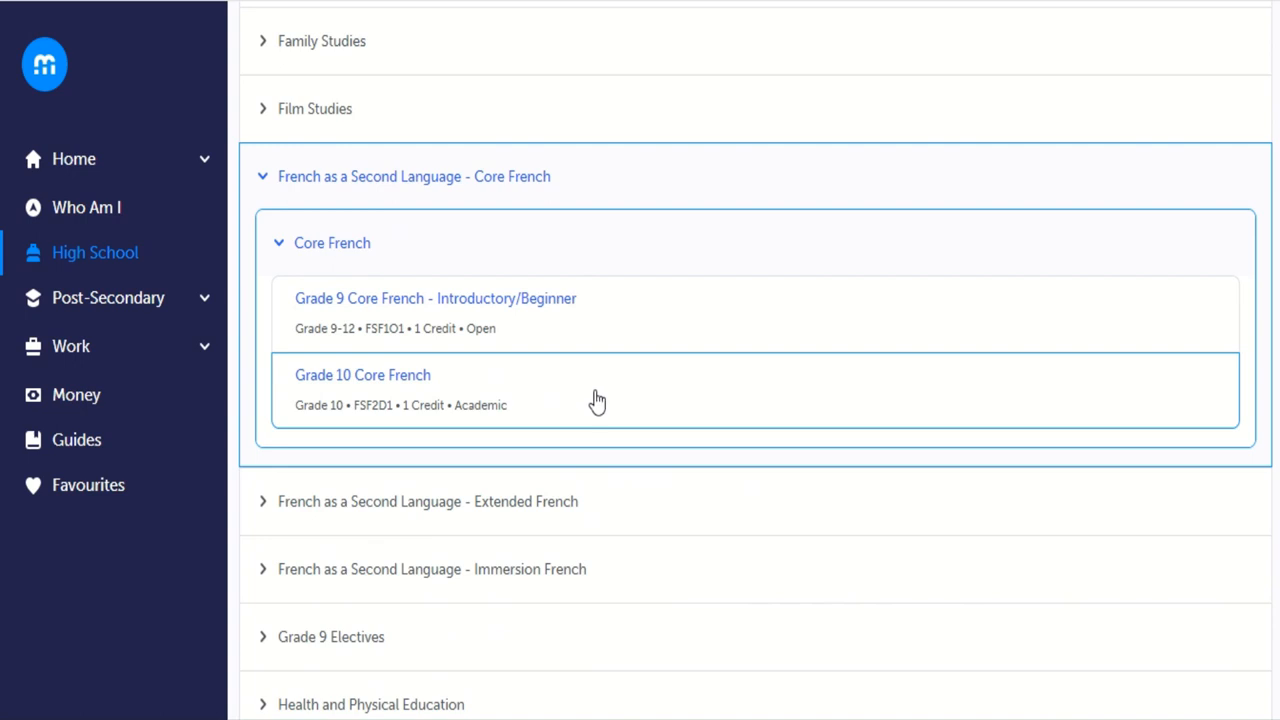
pyautogui.moveTo(314, 315)
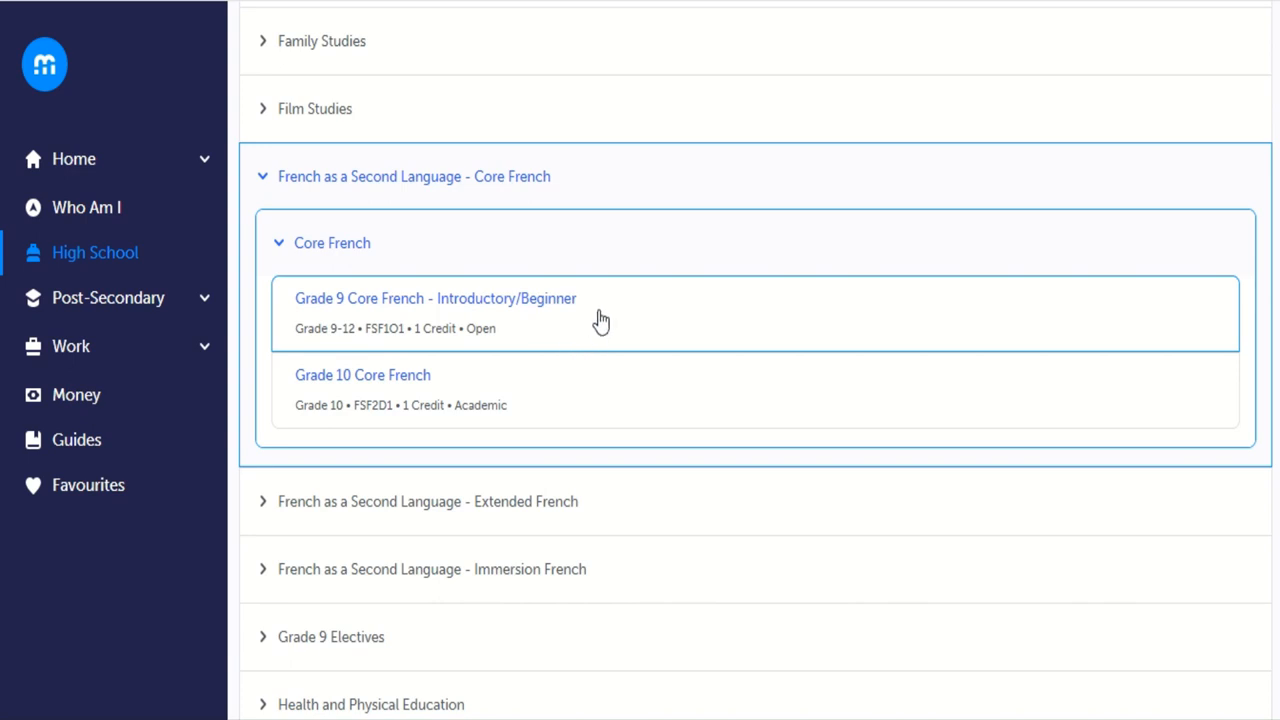
pyautogui.moveTo(615, 310)
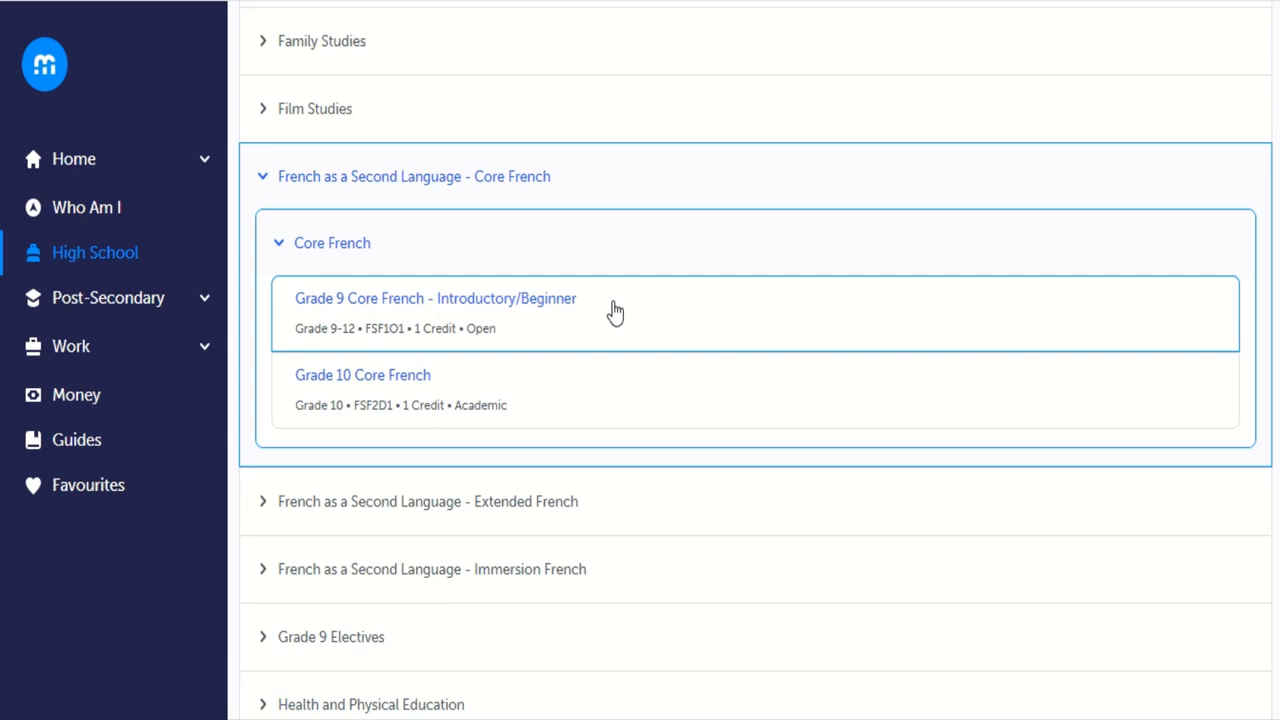
pyautogui.moveTo(408, 385)
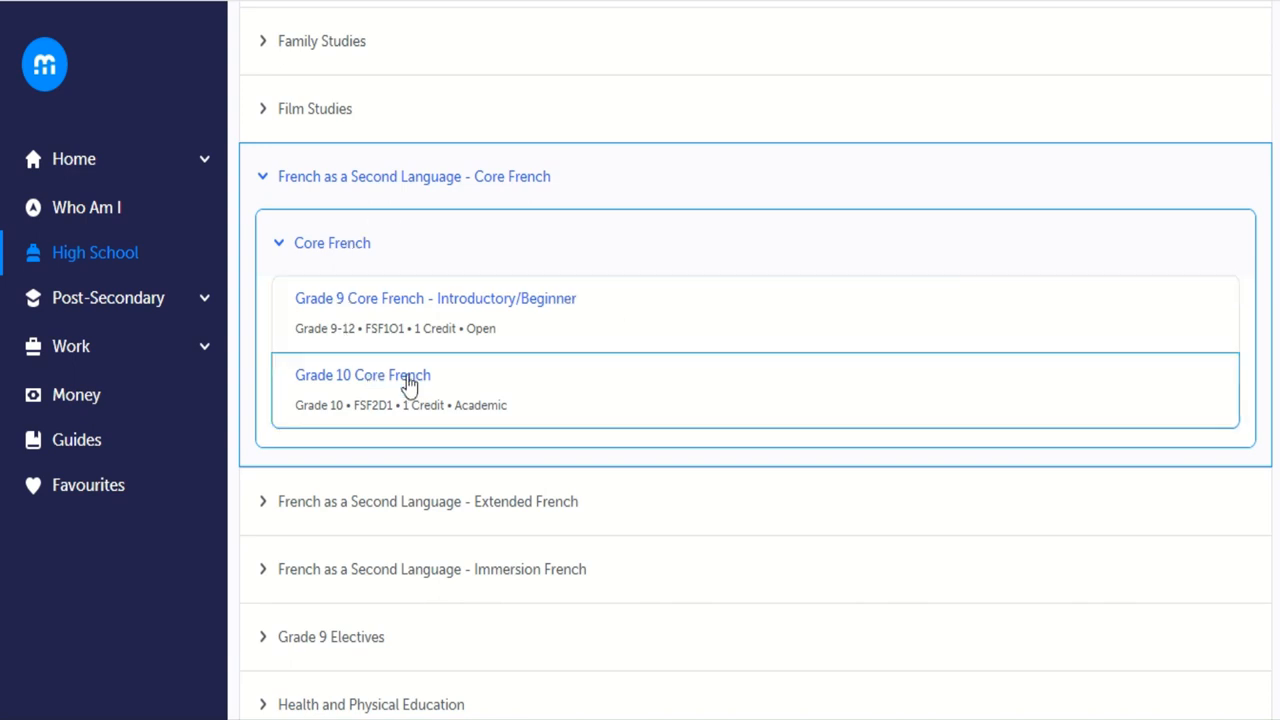
pyautogui.moveTo(527, 330)
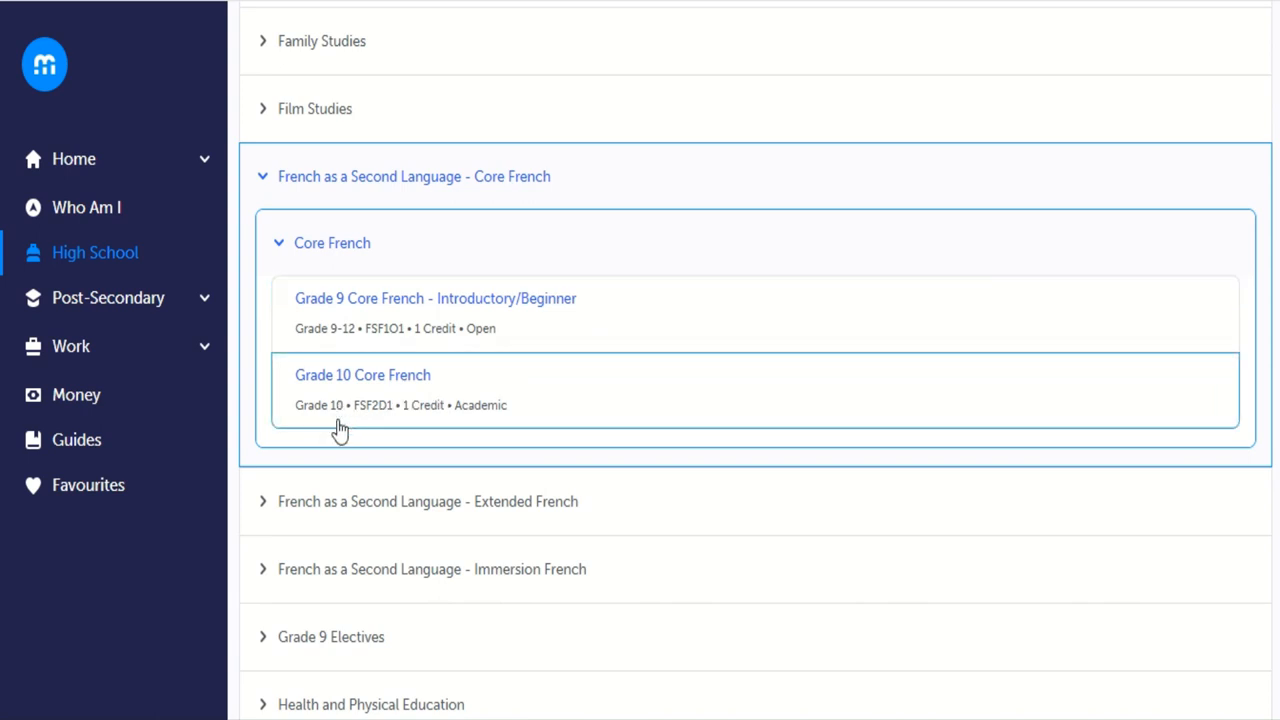
pyautogui.moveTo(367, 424)
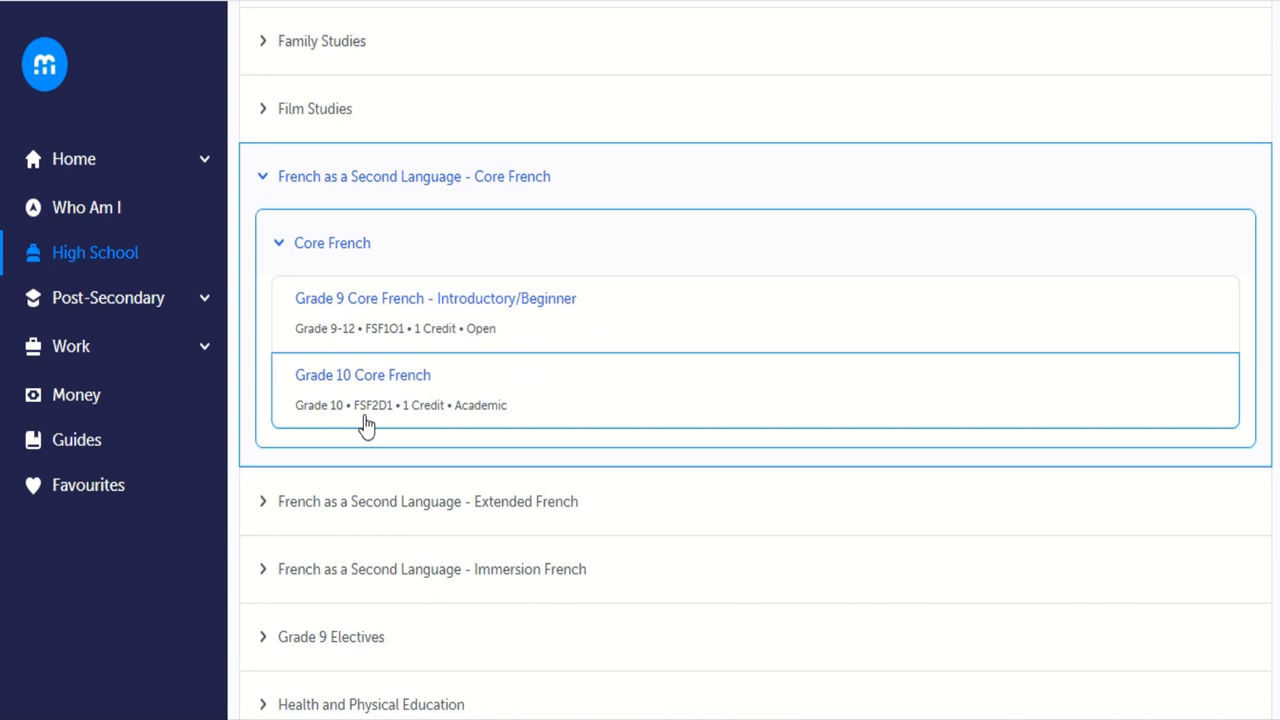
pyautogui.moveTo(372, 390)
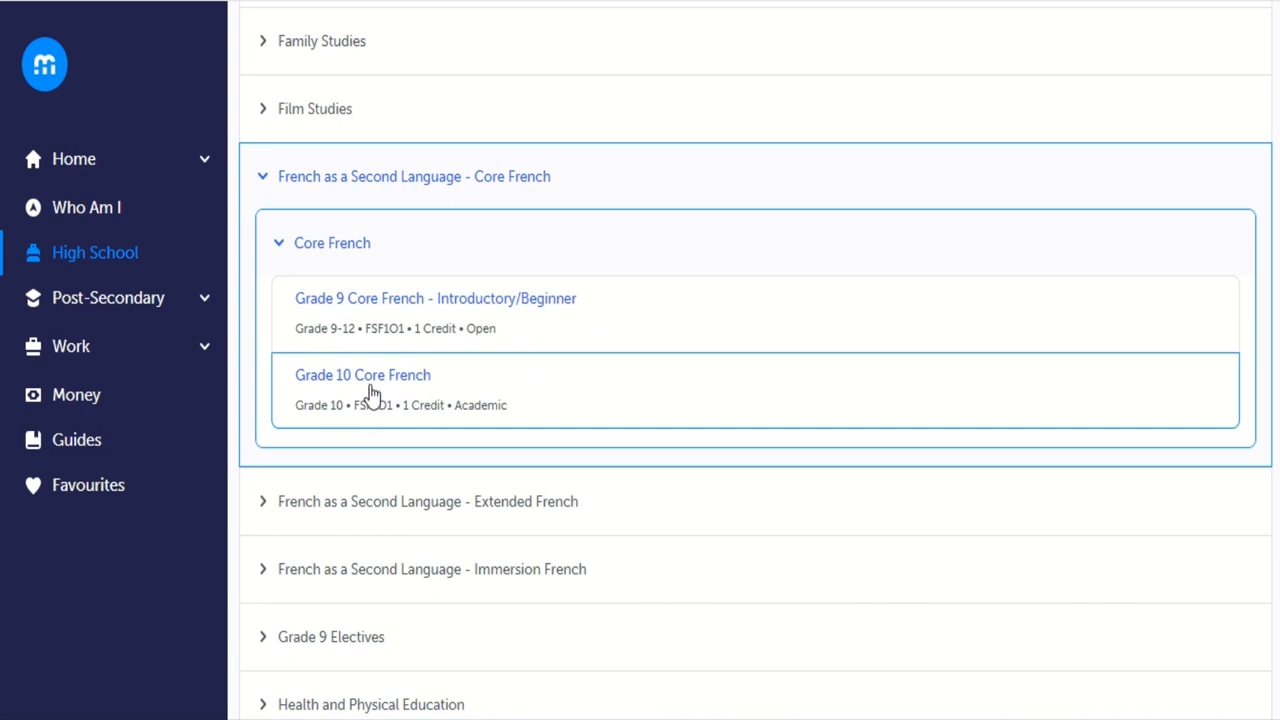
# Add Grade 10 Core French (FSF2D1) to the next-year plan.
pyautogui.click(362, 375)
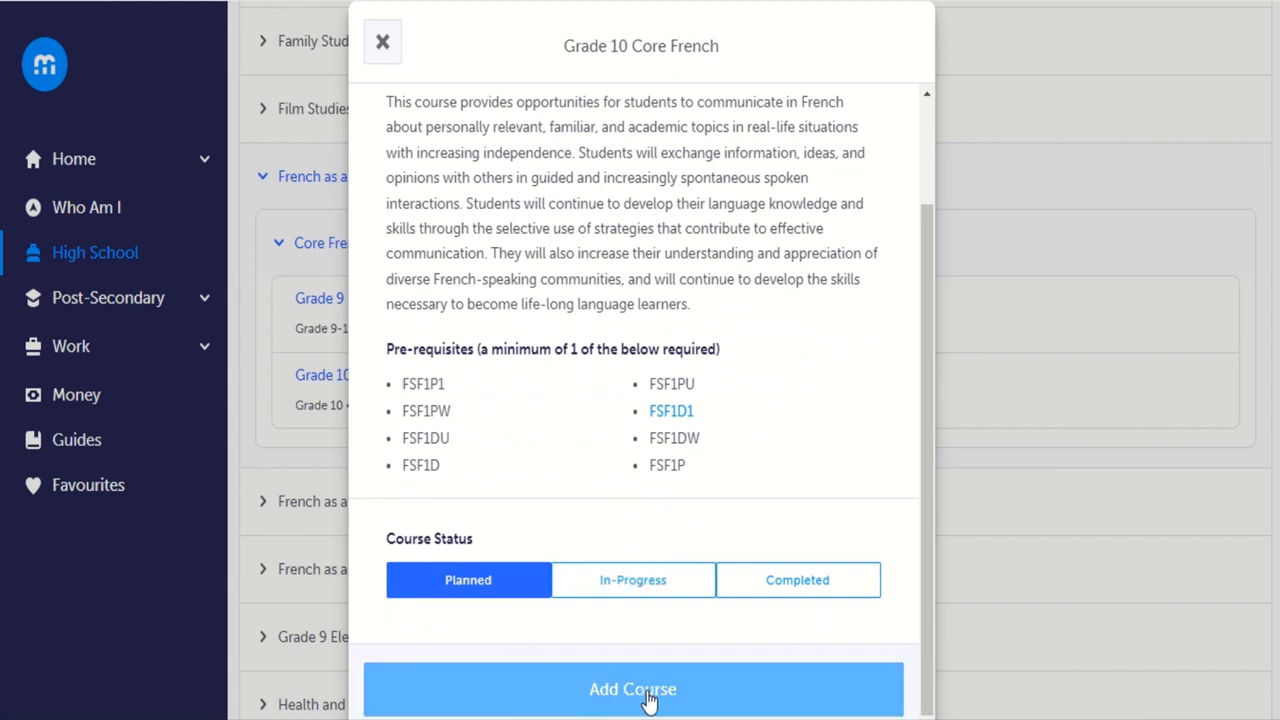
pyautogui.click(632, 689)
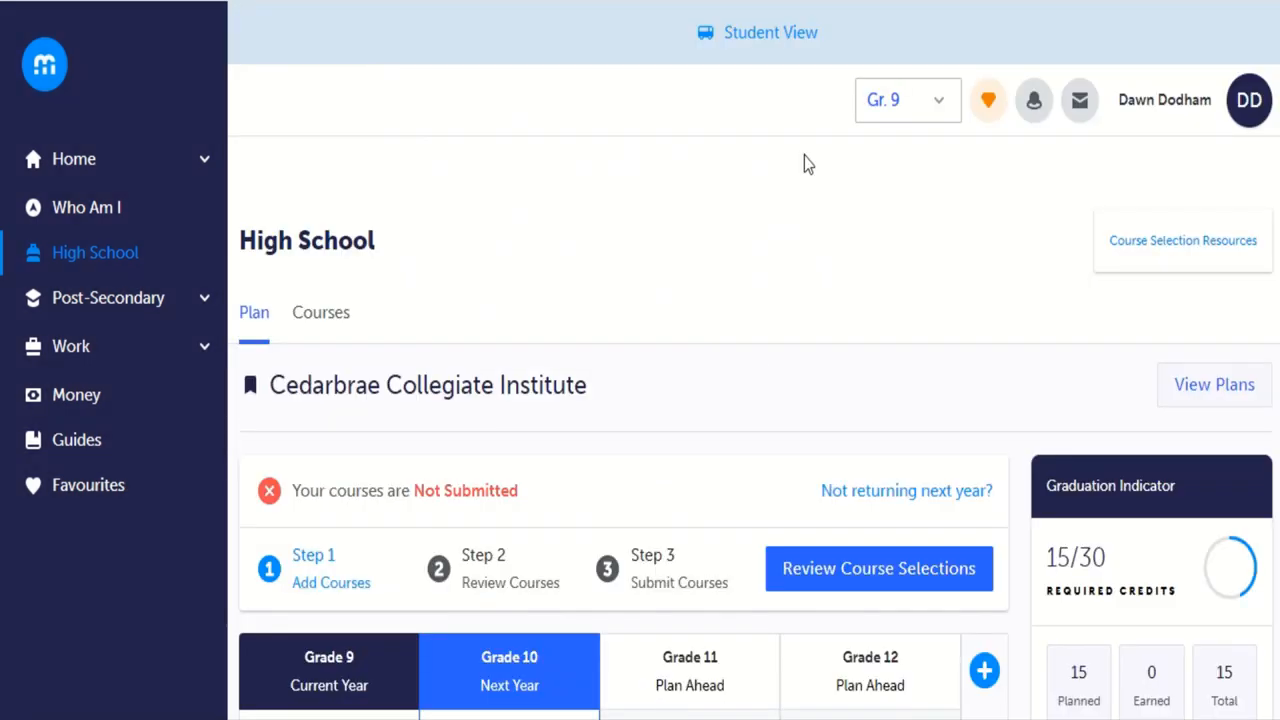
pyautogui.scroll(-3)
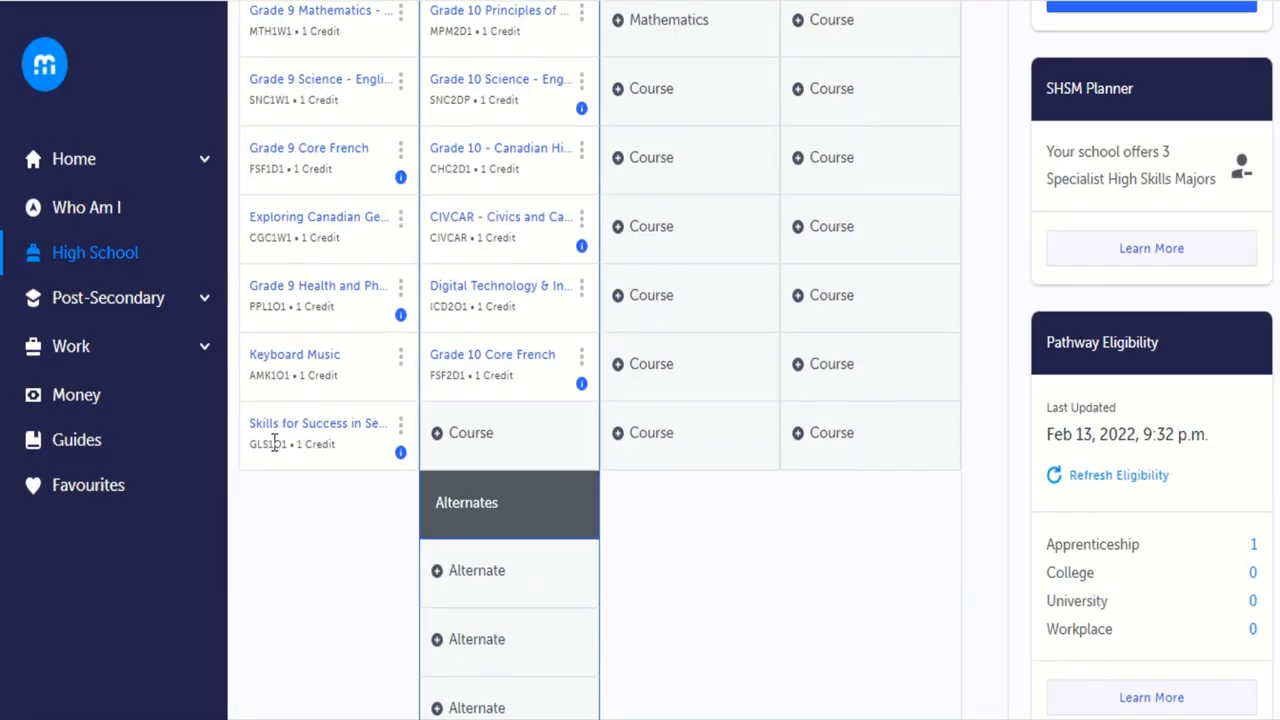
pyautogui.moveTo(515, 300)
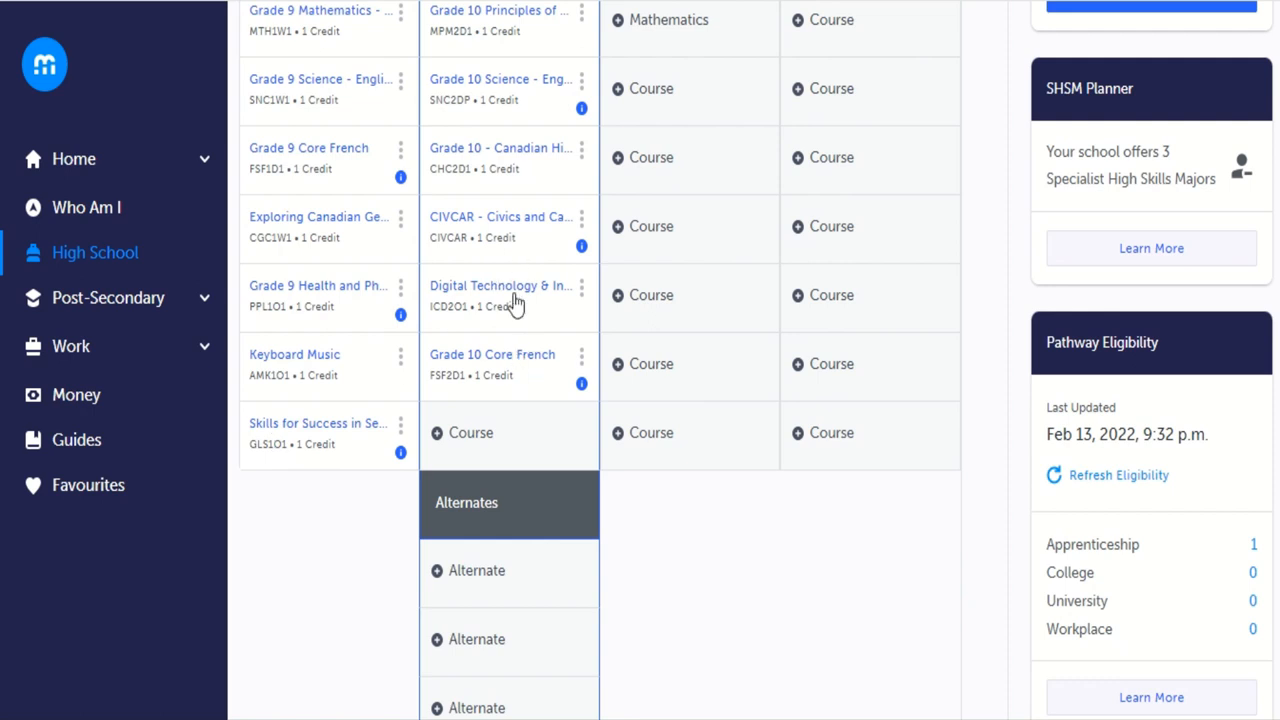
pyautogui.moveTo(743, 527)
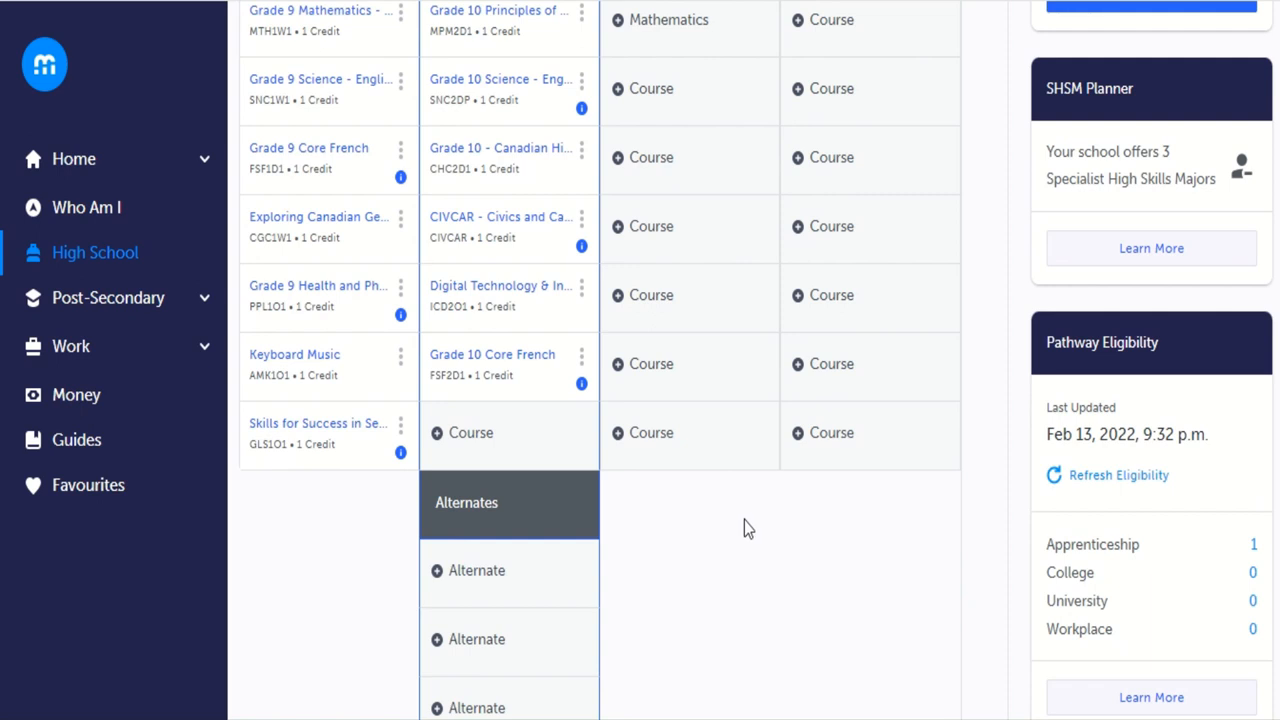
pyautogui.moveTo(745, 528)
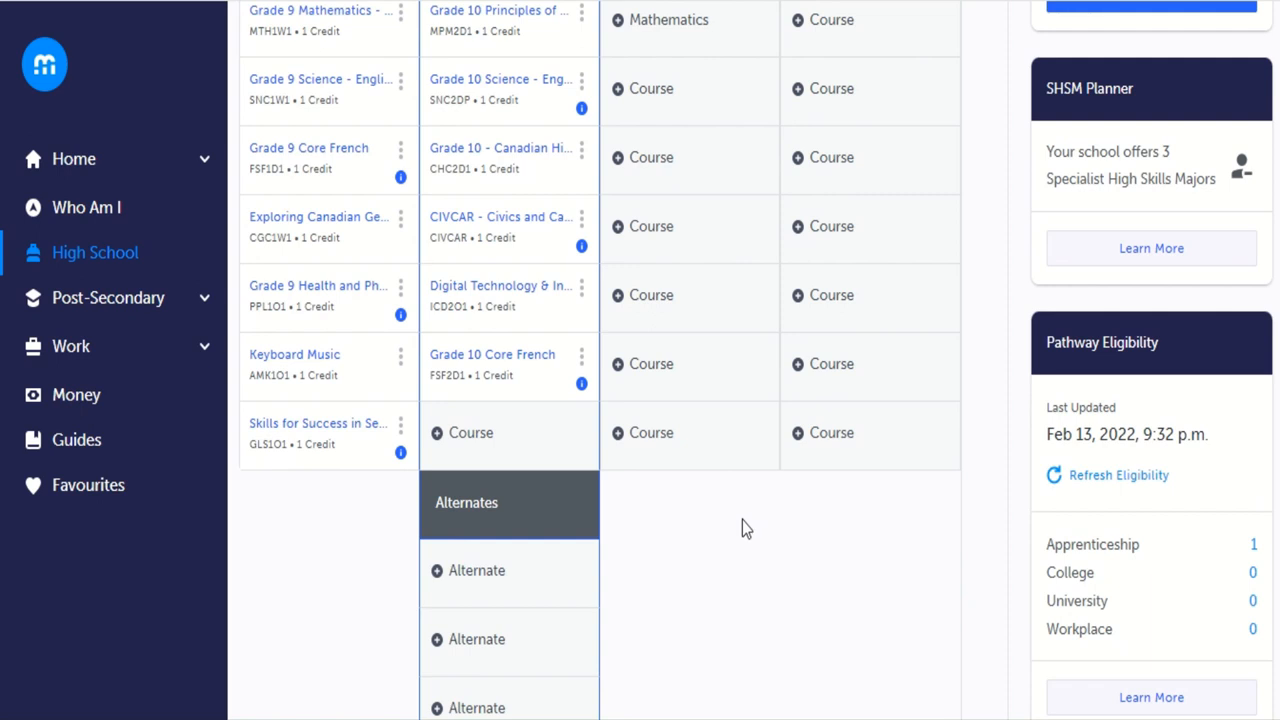
pyautogui.moveTo(470, 440)
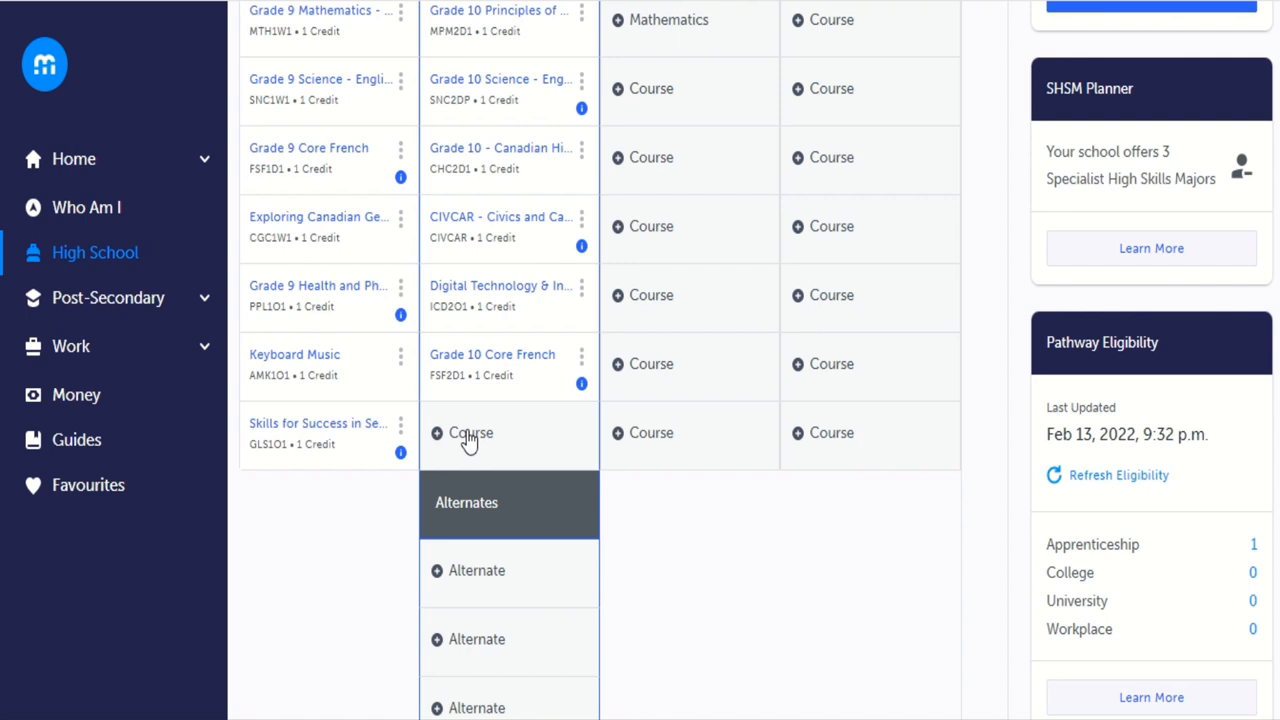
# Open the catalogue from the empty Grade 10 slot, filtered to Grade 10.
pyautogui.click(470, 433)
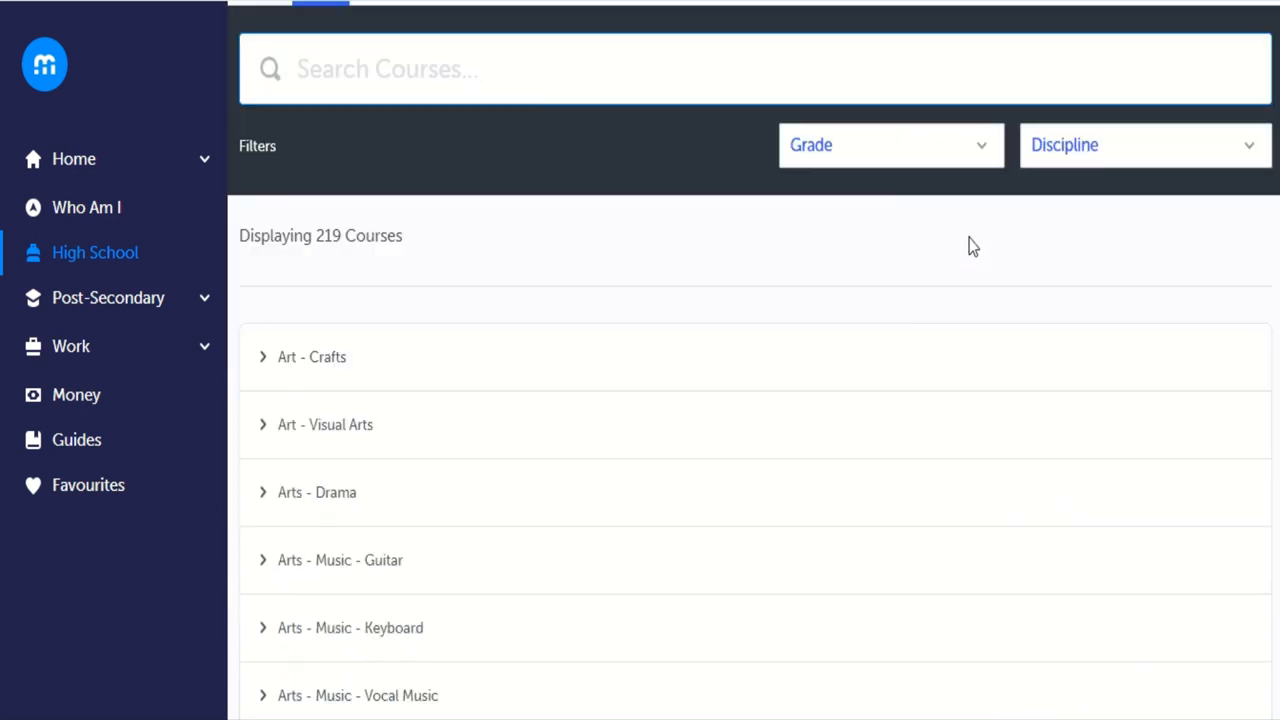
pyautogui.click(888, 144)
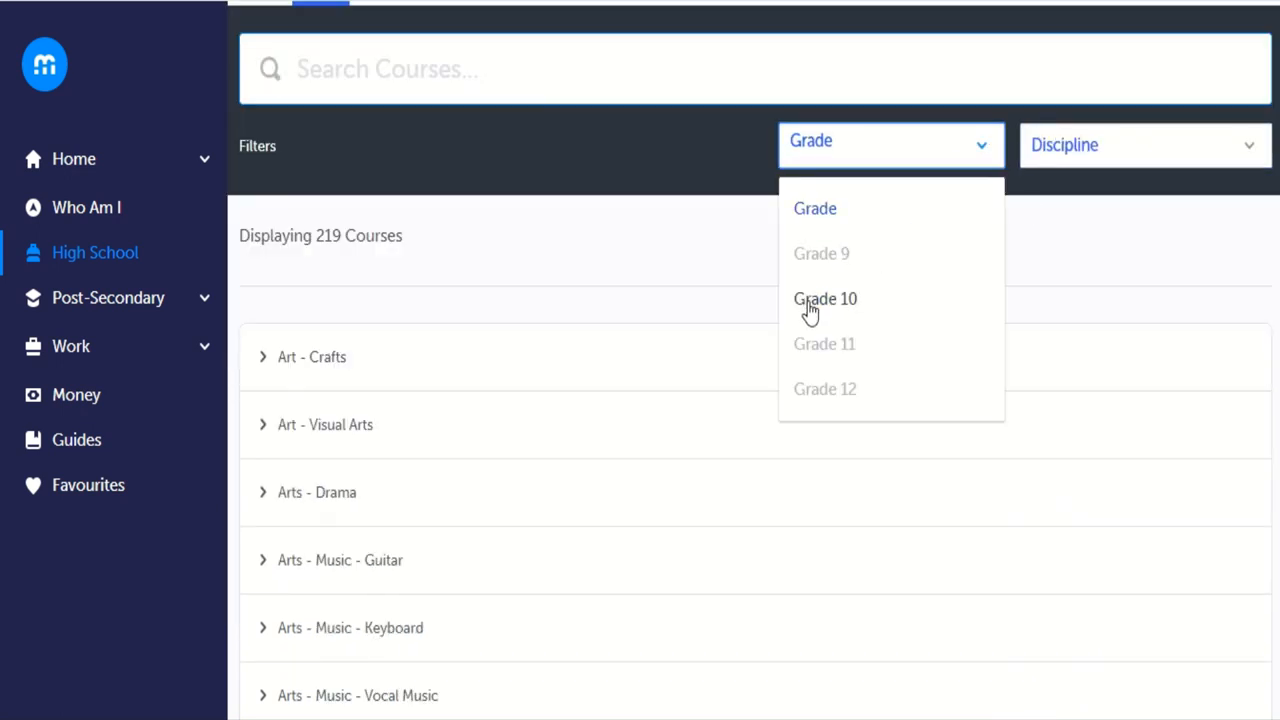
pyautogui.click(825, 298)
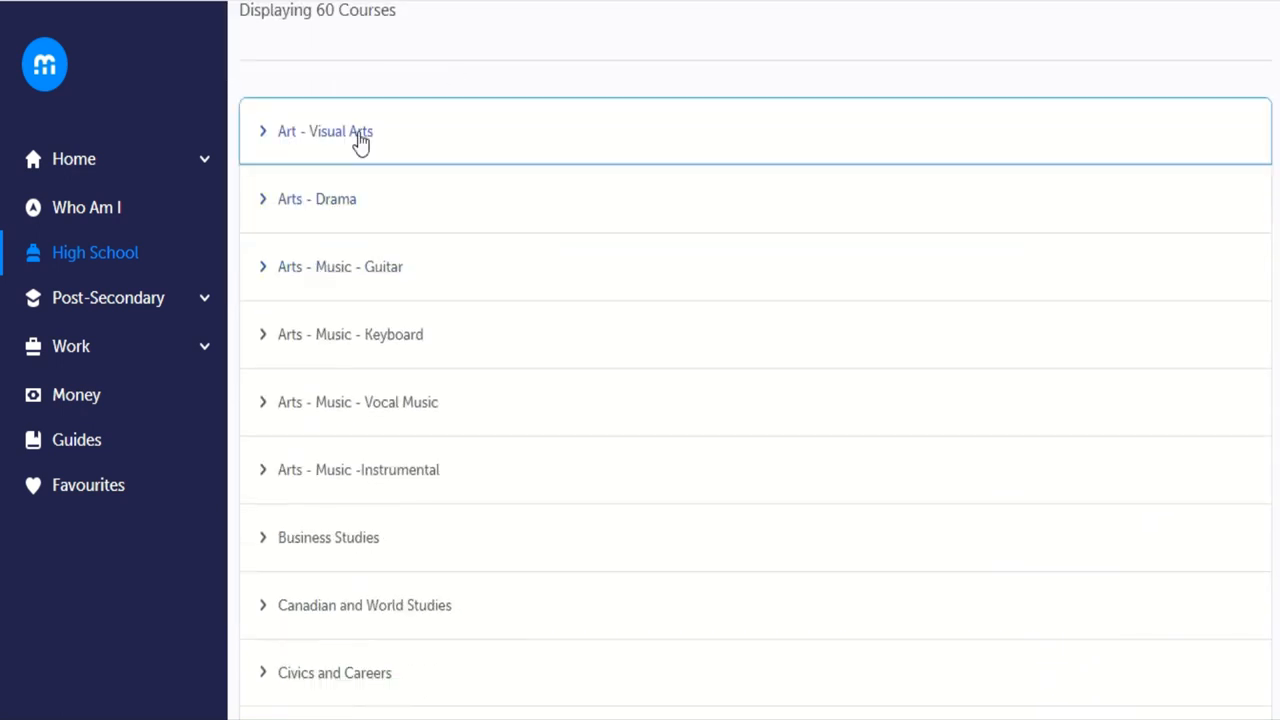
pyautogui.moveTo(425, 272)
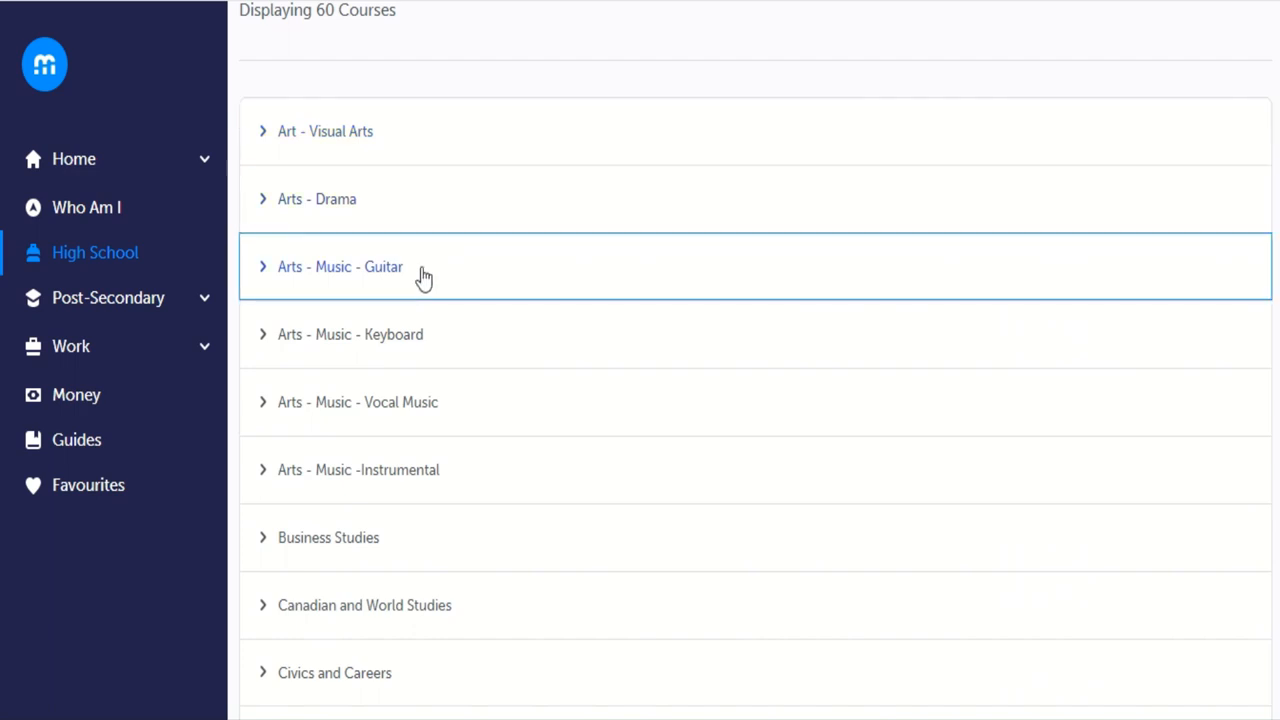
# Scroll down and expand Special Education - Resource and Technological Education groups.
pyautogui.scroll(-3)
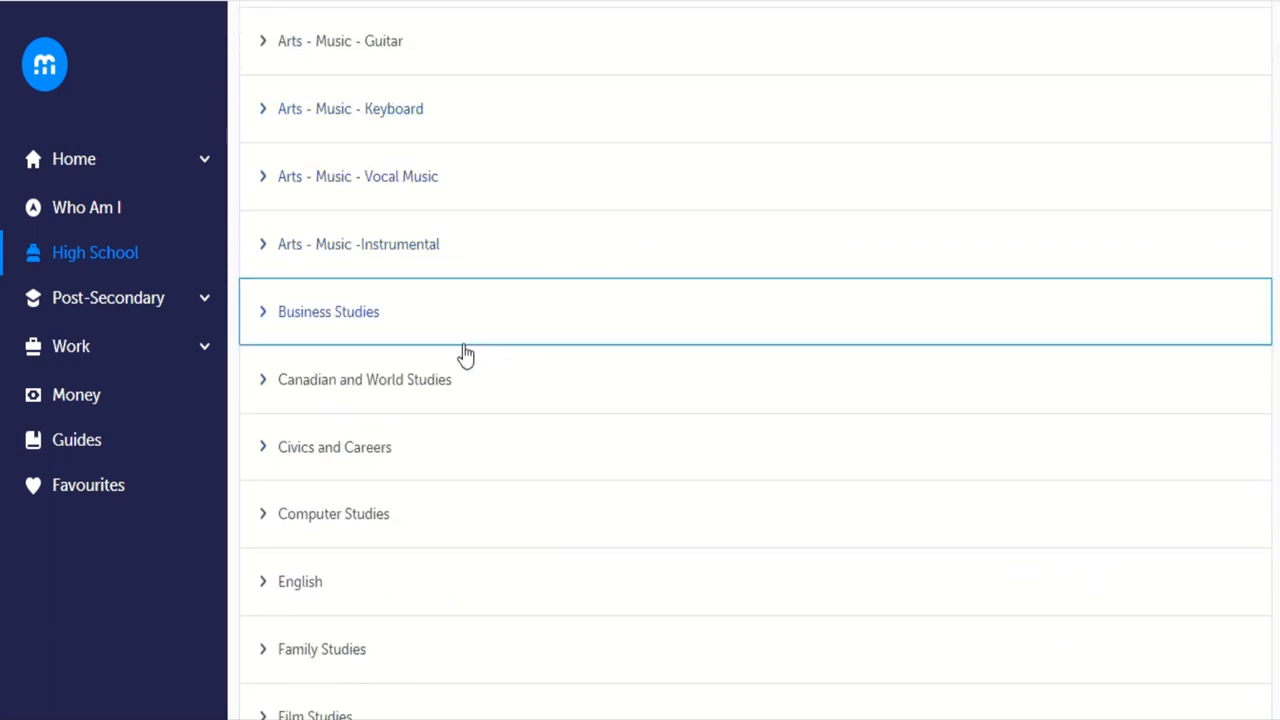
pyautogui.moveTo(445, 388)
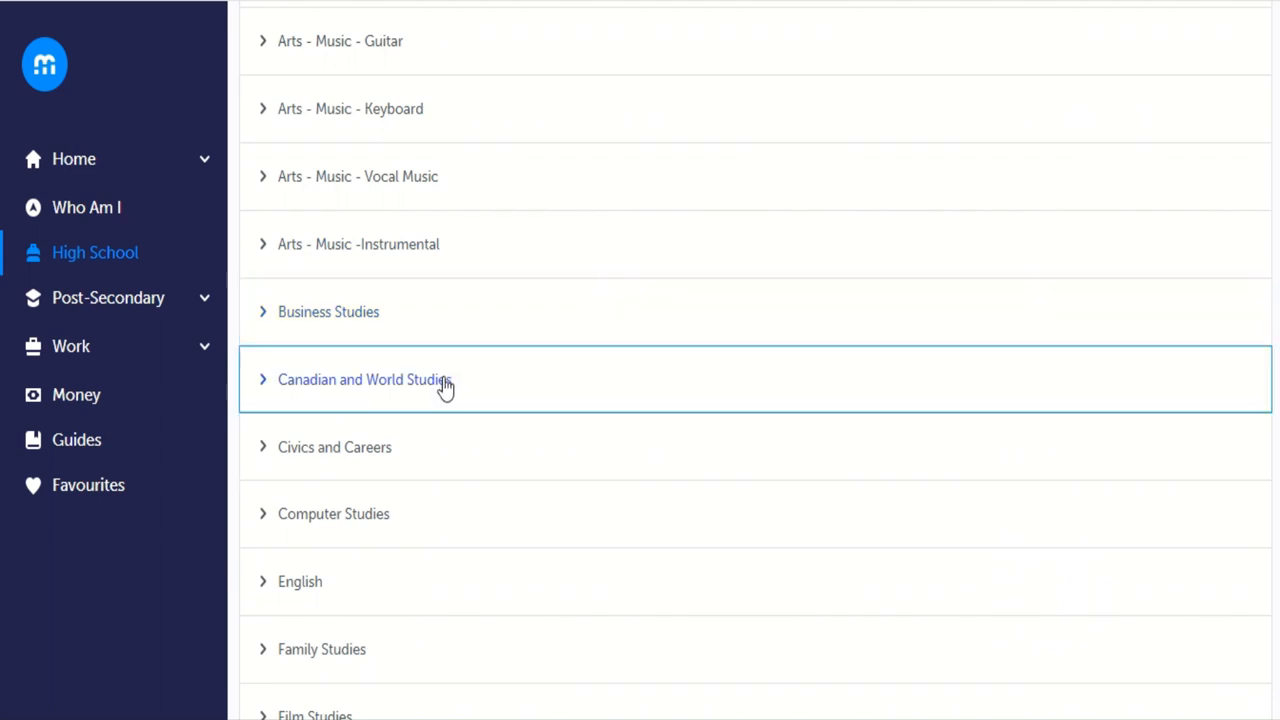
pyautogui.moveTo(350, 520)
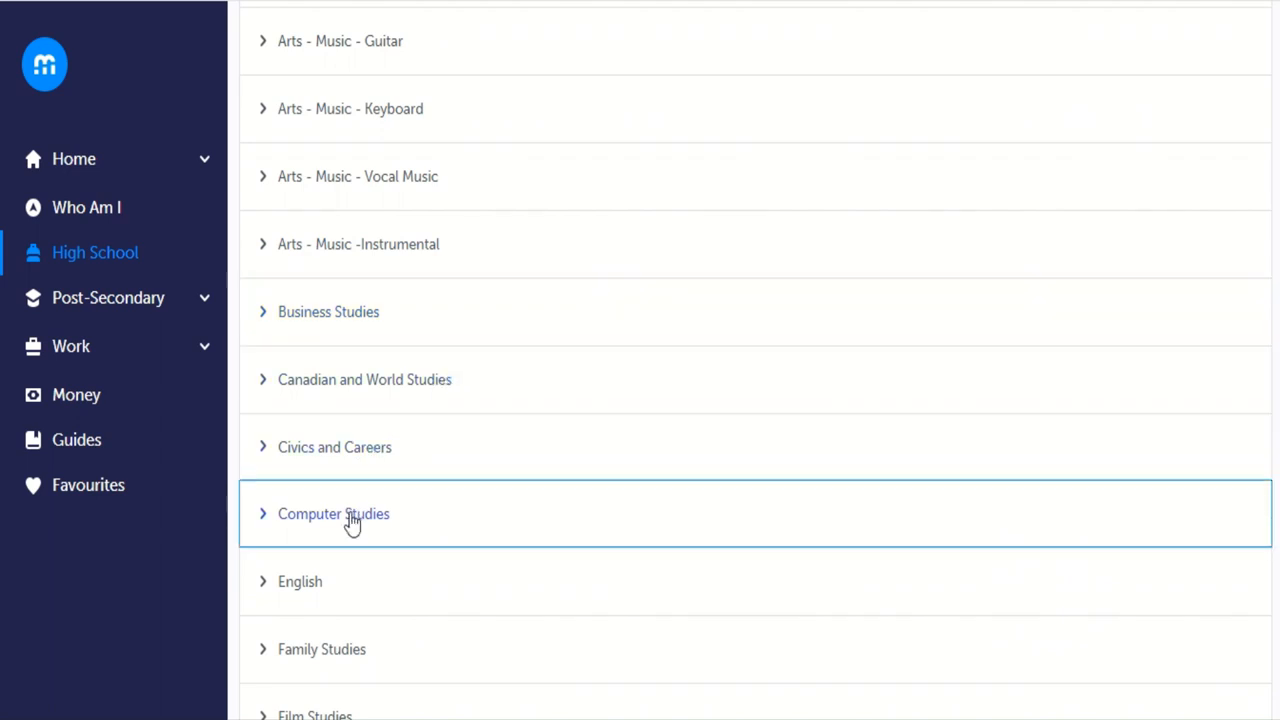
pyautogui.scroll(-3)
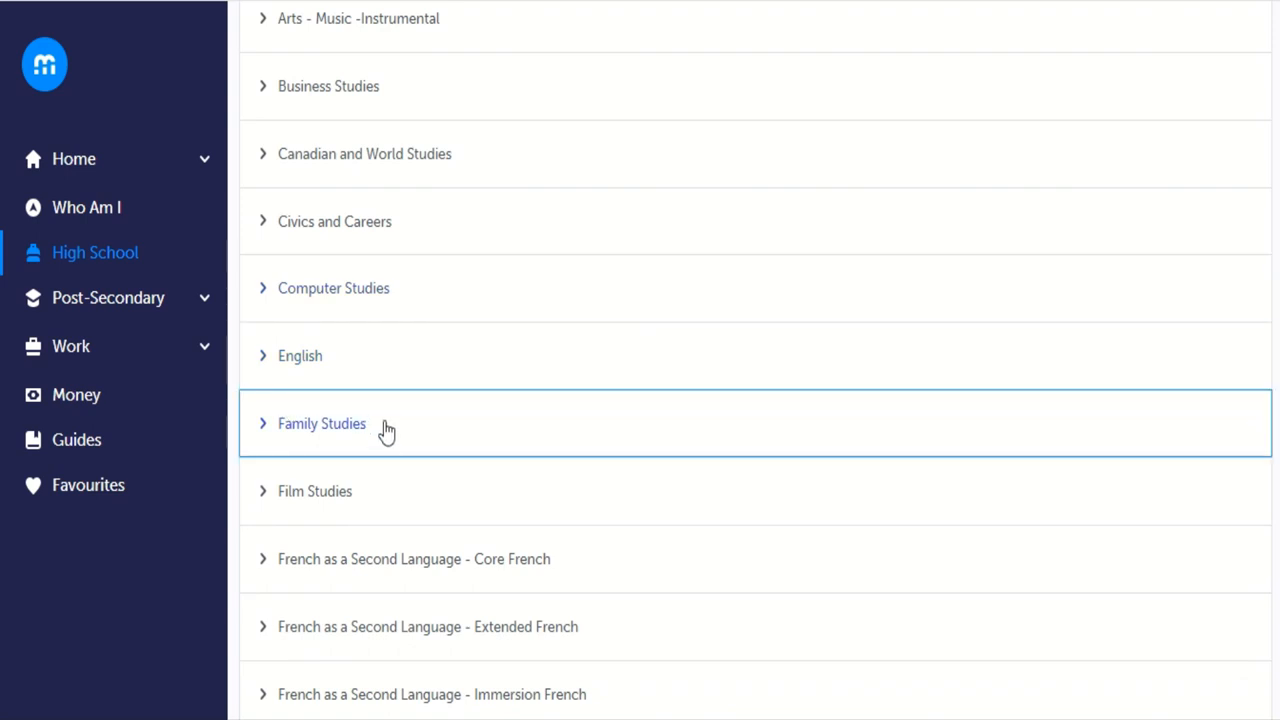
pyautogui.scroll(-3)
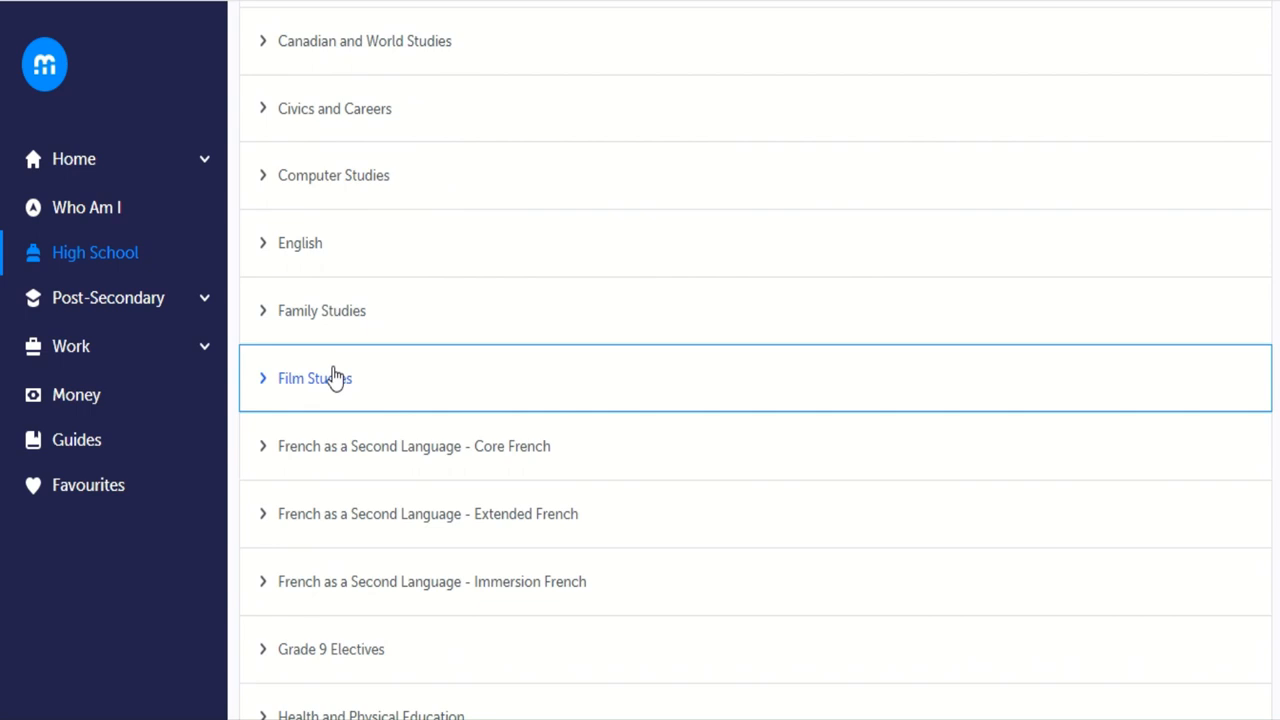
pyautogui.scroll(-3)
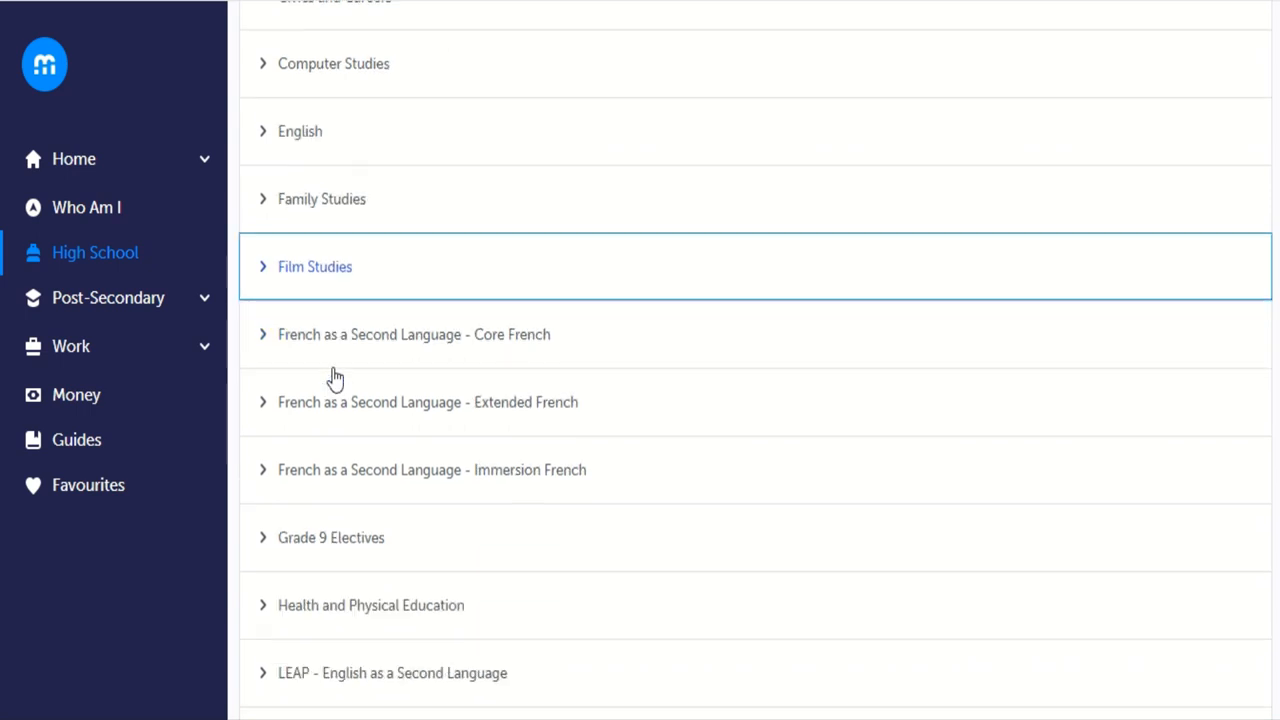
pyautogui.scroll(-3)
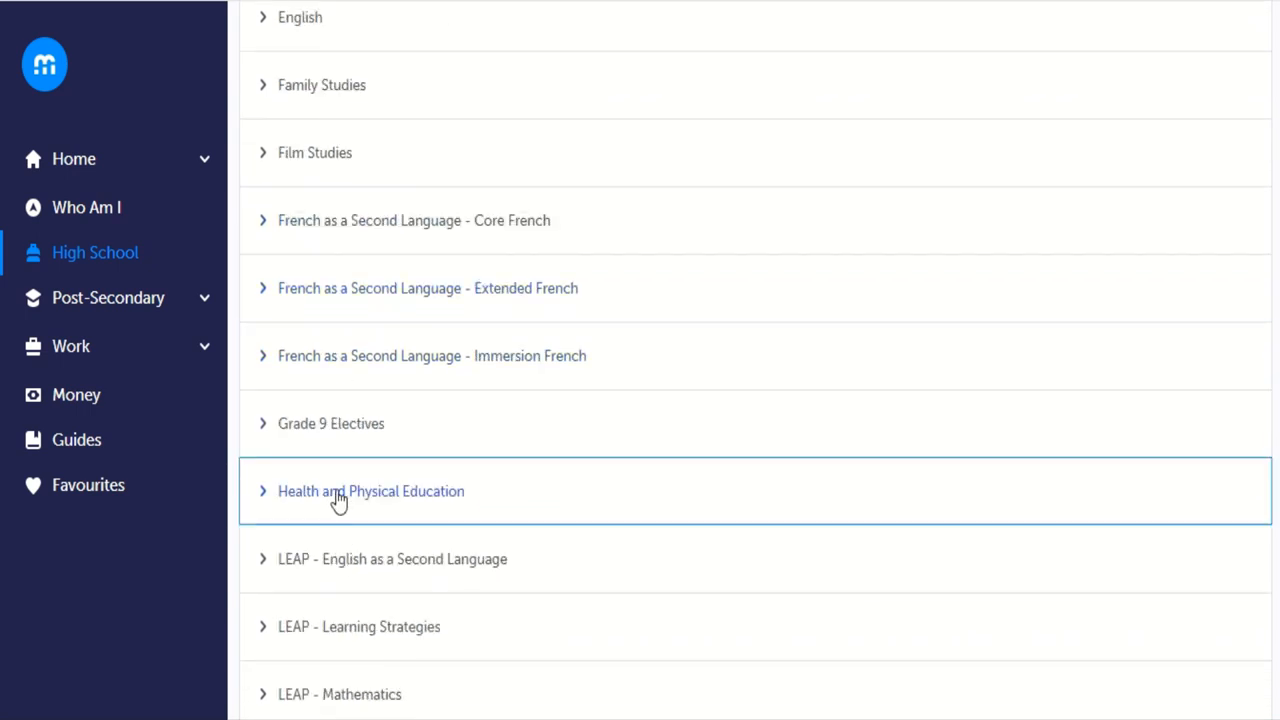
pyautogui.scroll(-3)
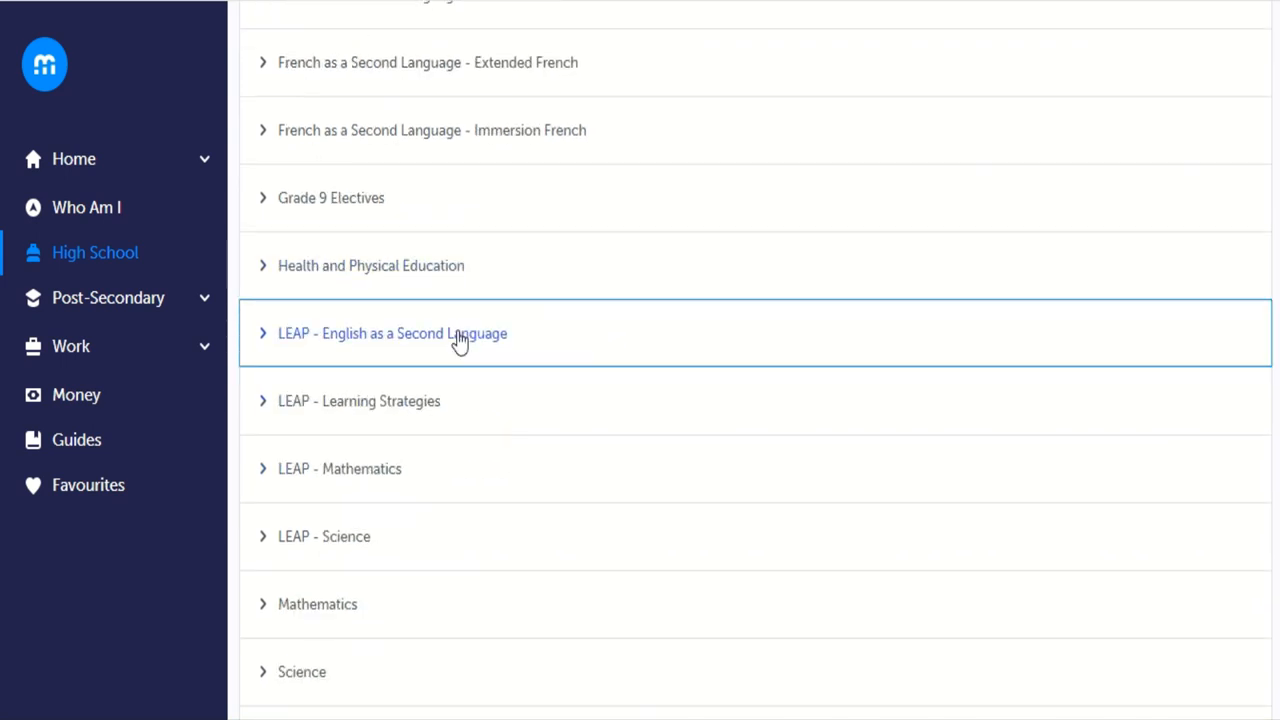
pyautogui.scroll(-3)
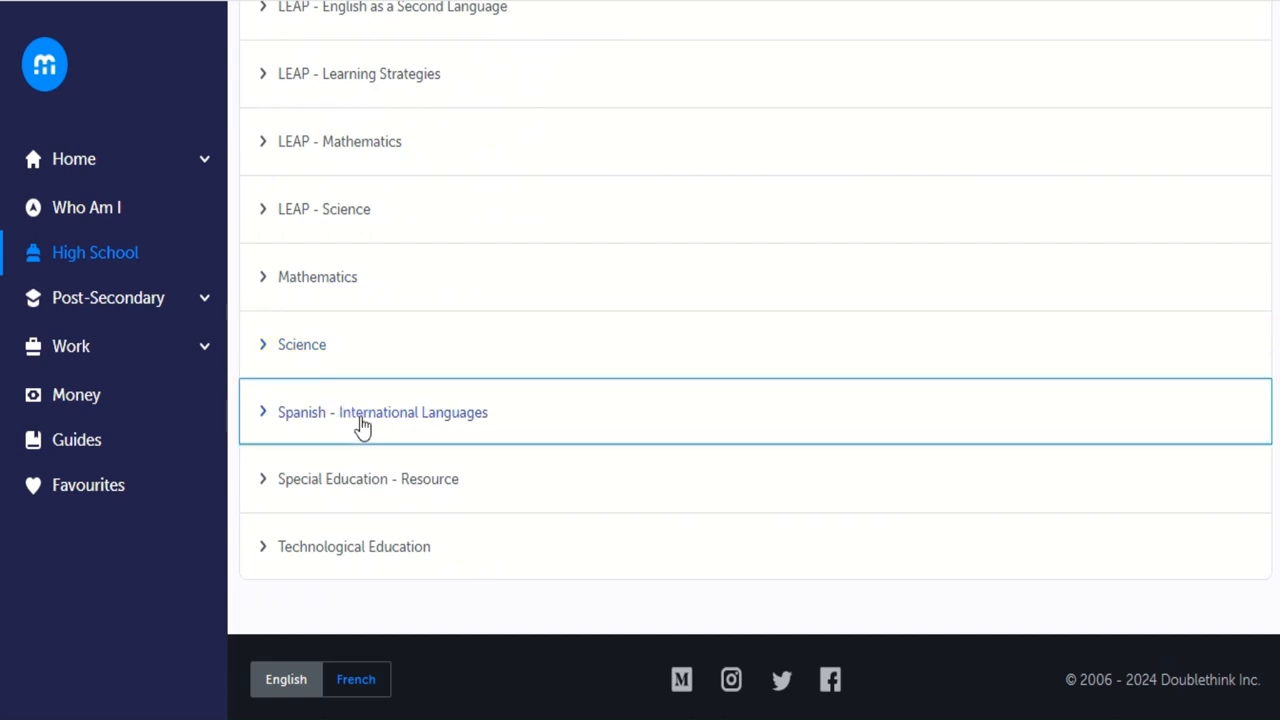
pyautogui.moveTo(368, 478)
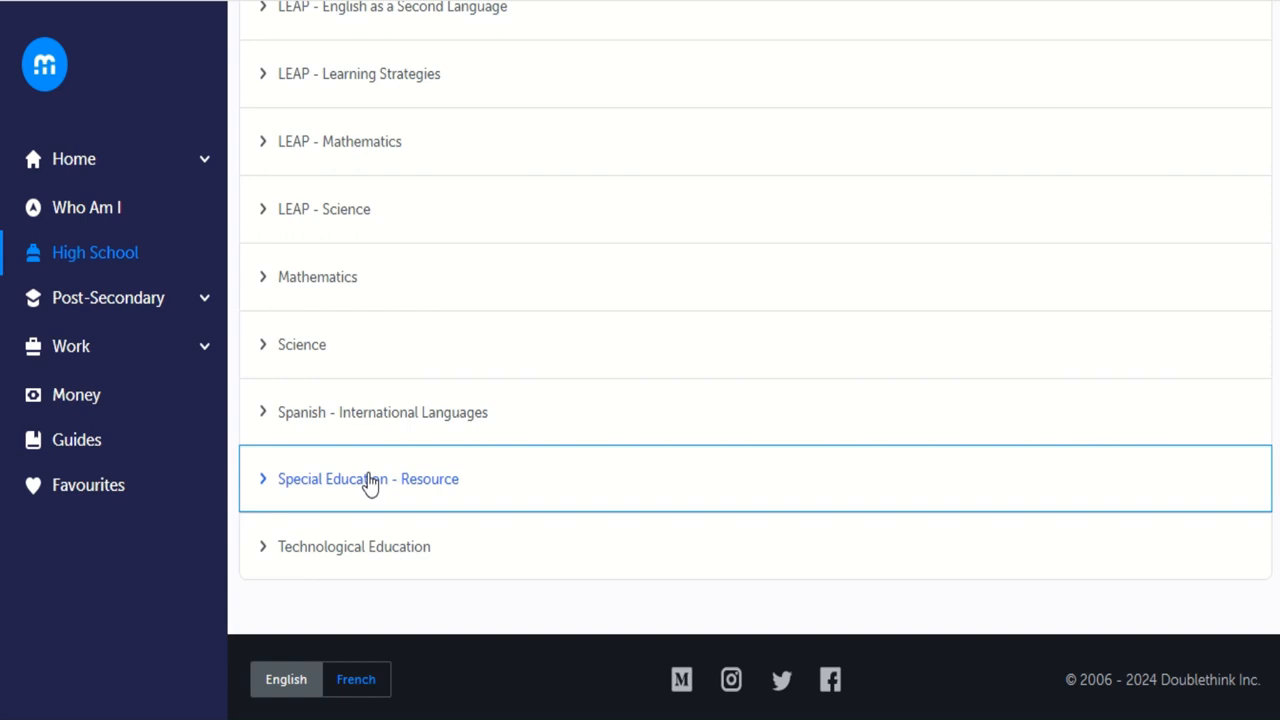
pyautogui.click(368, 478)
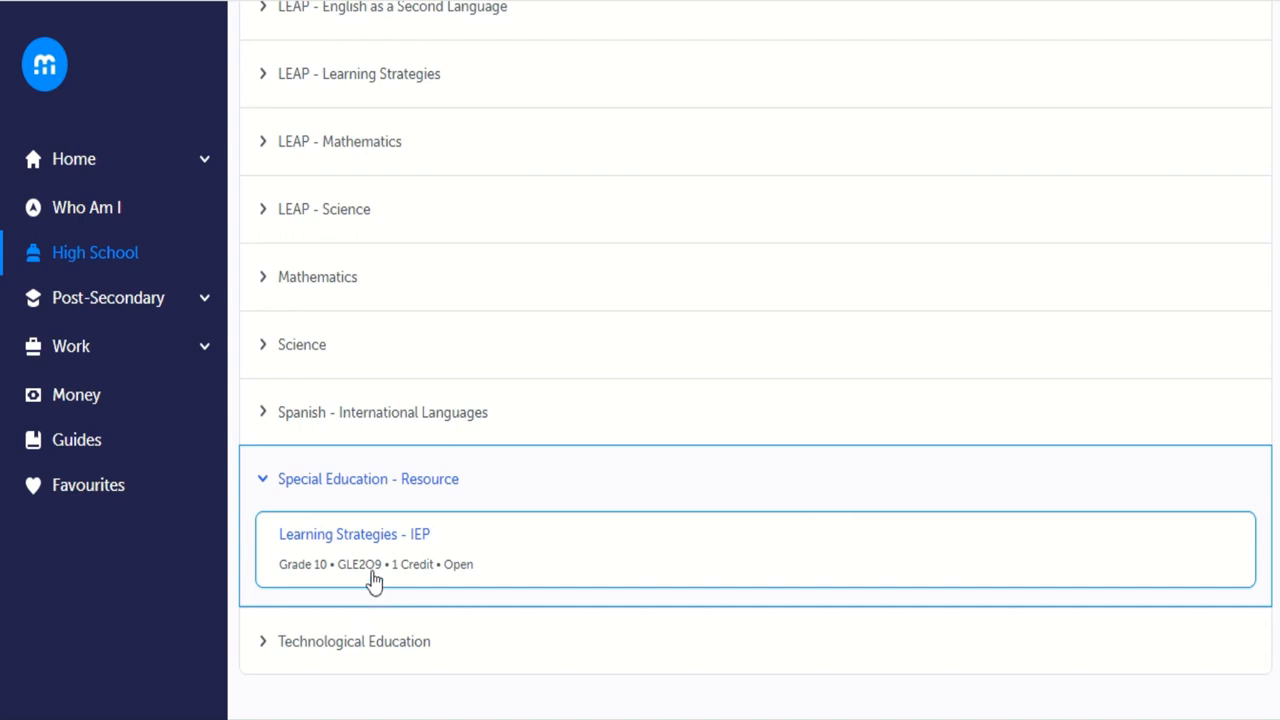
pyautogui.click(368, 478)
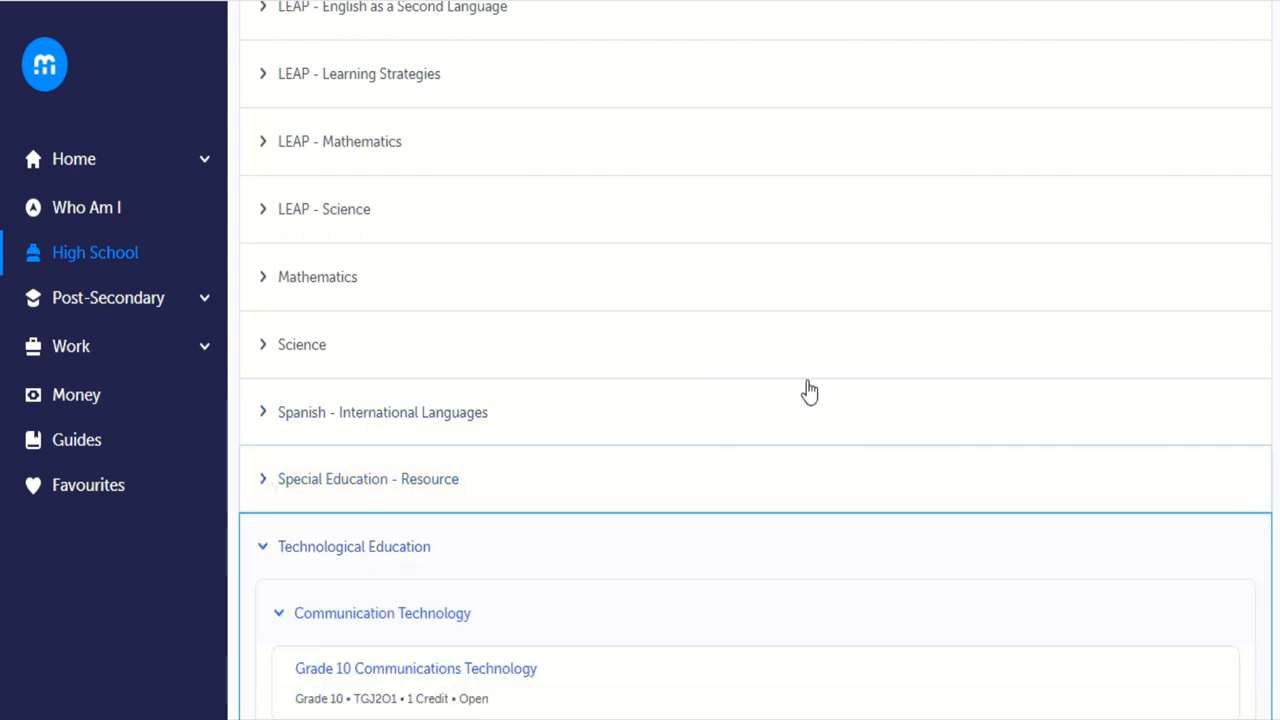
# Expand Transportation Technology - Automotive and view Grade 10 Transportation Technology (TTJ2O1) details.
pyautogui.scroll(-3)
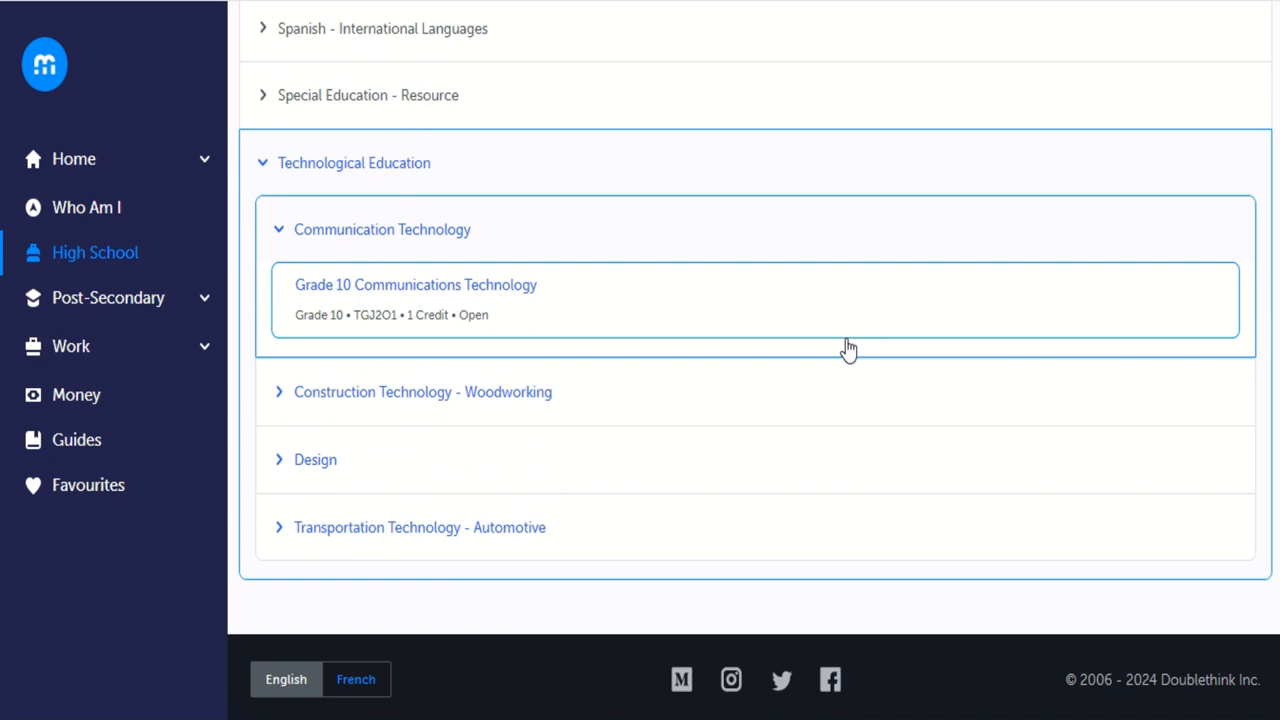
pyautogui.moveTo(658, 192)
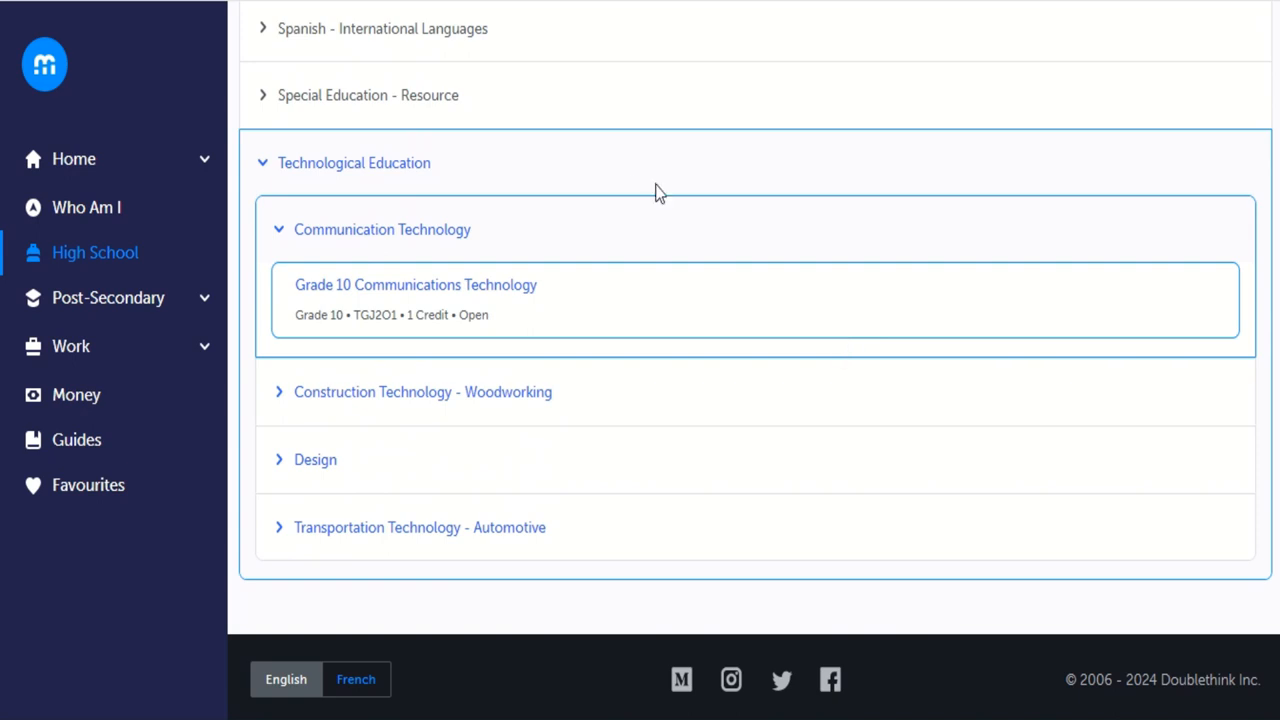
pyautogui.moveTo(448, 531)
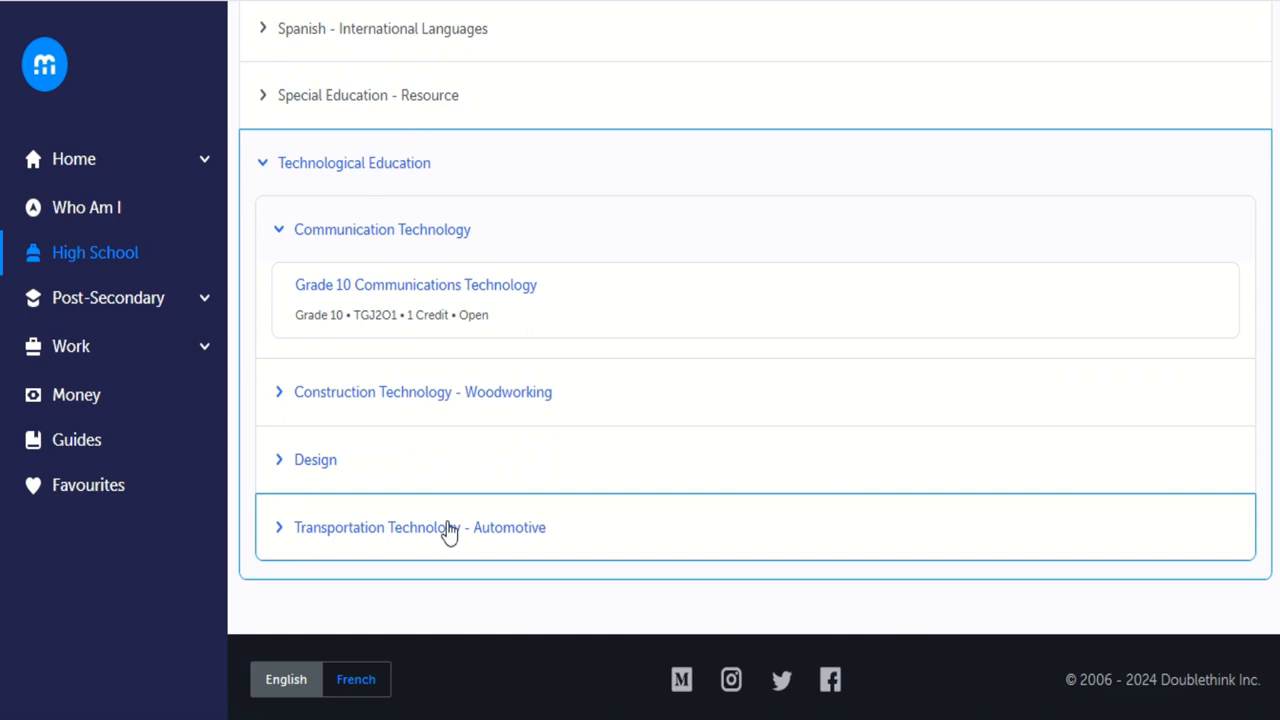
pyautogui.click(420, 527)
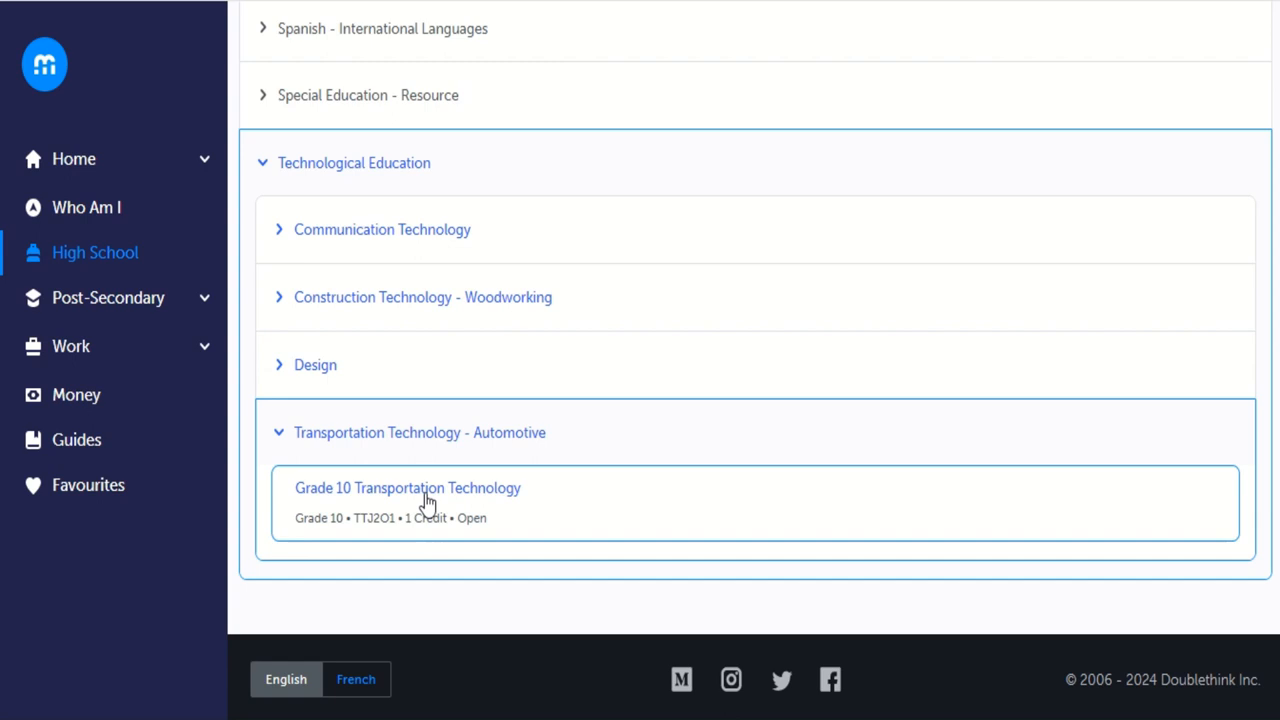
pyautogui.click(407, 488)
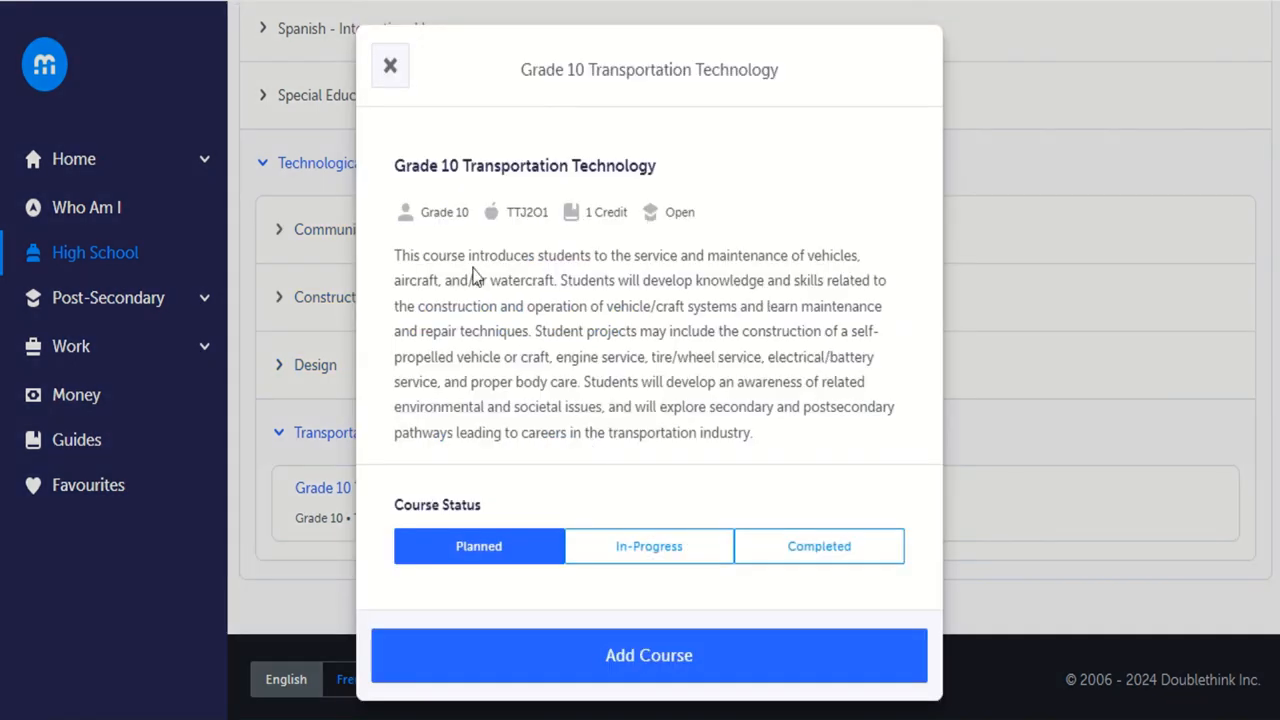
pyautogui.moveTo(647, 282)
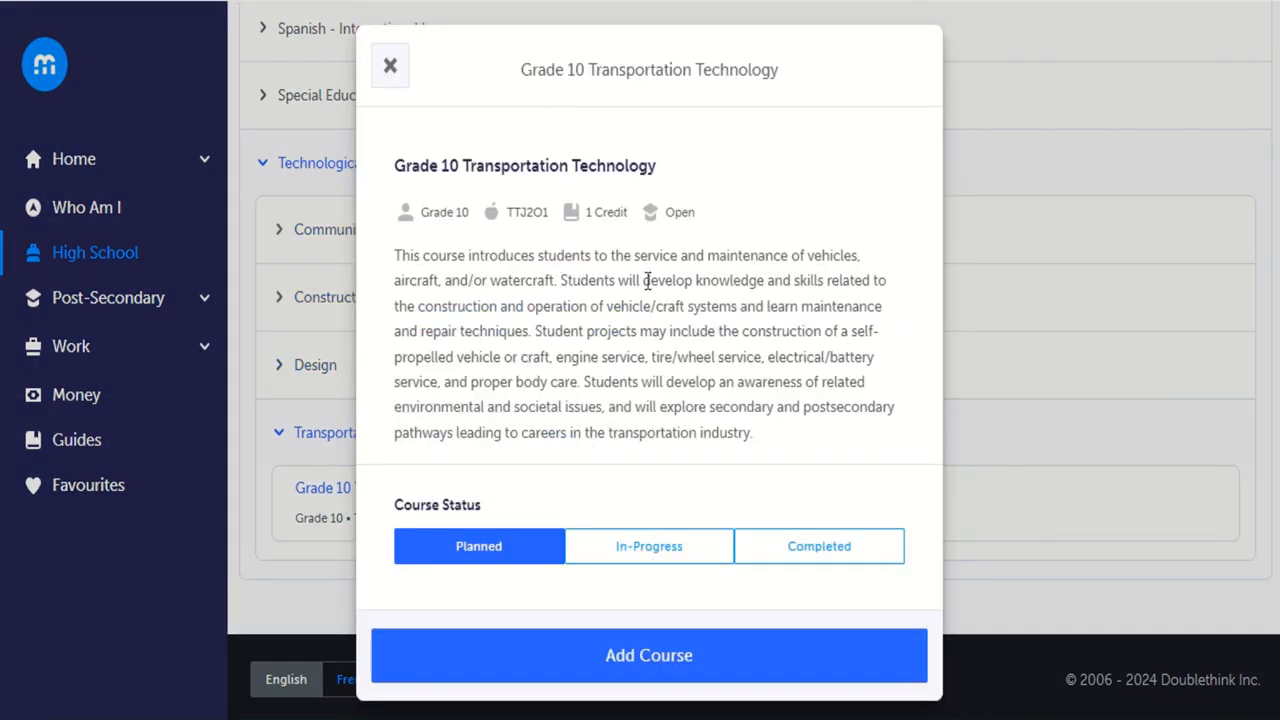
pyautogui.moveTo(497, 410)
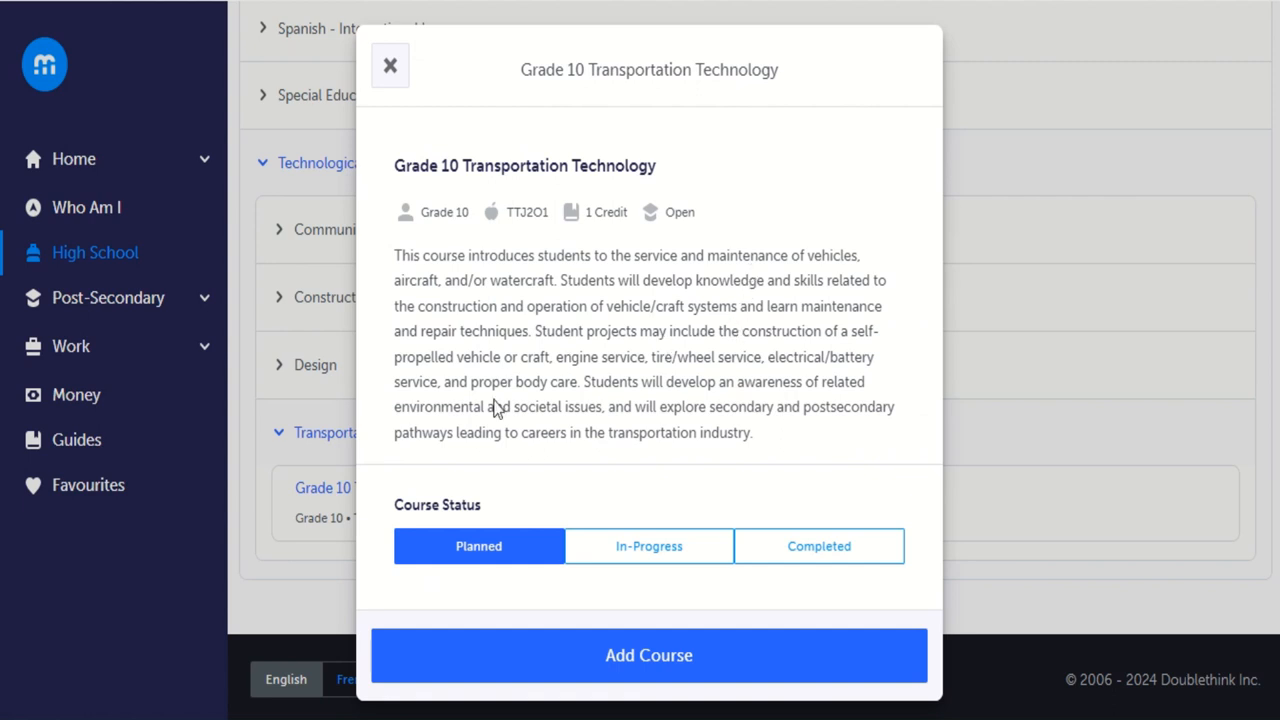
pyautogui.moveTo(649, 655)
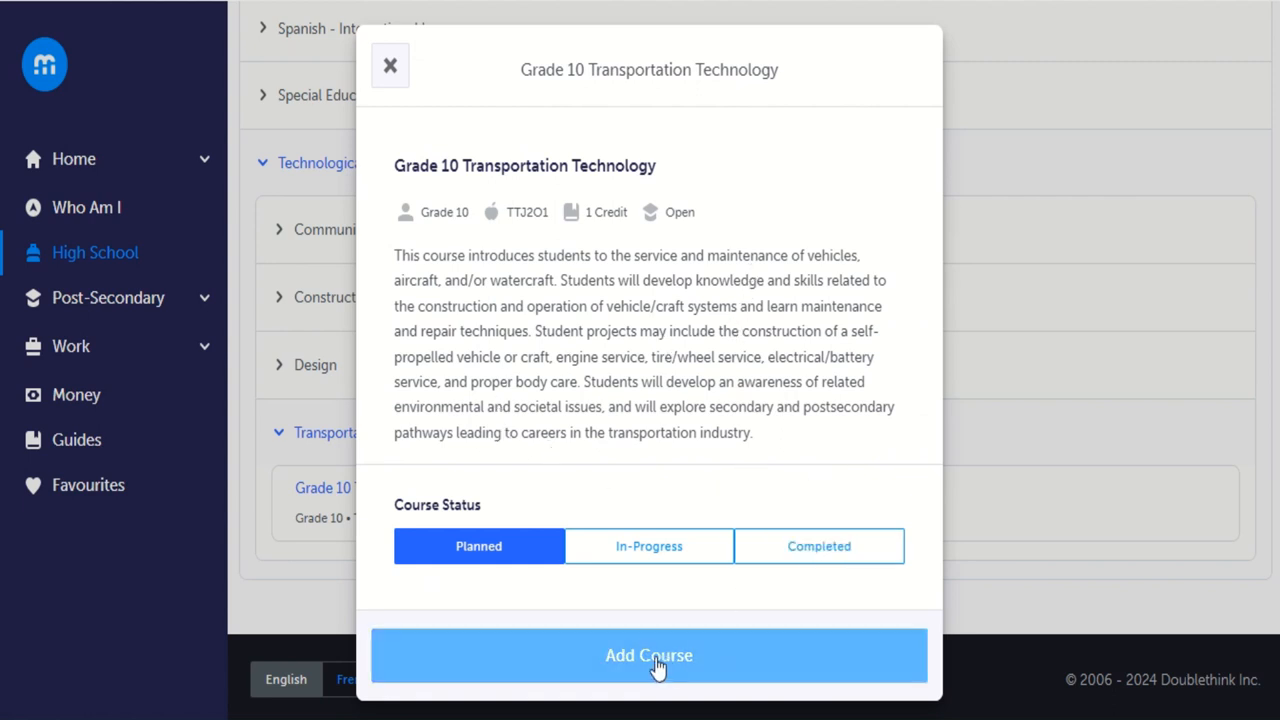
pyautogui.click(649, 655)
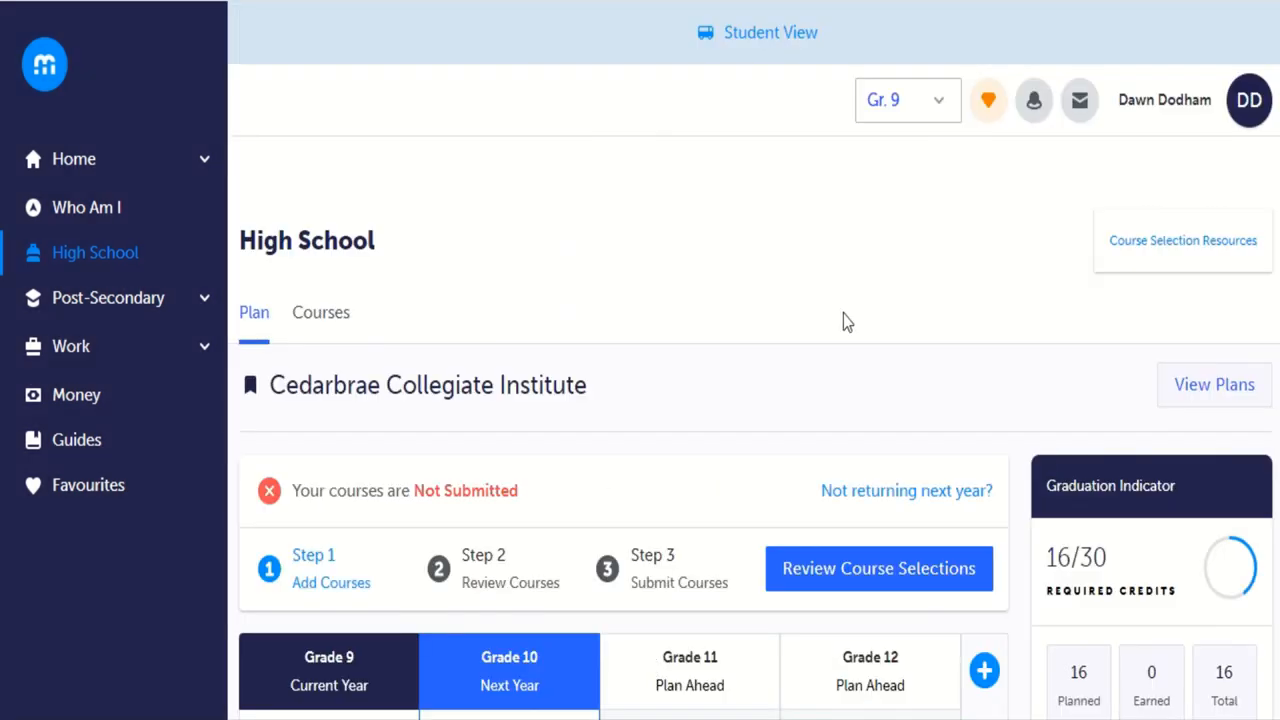
pyautogui.scroll(-3)
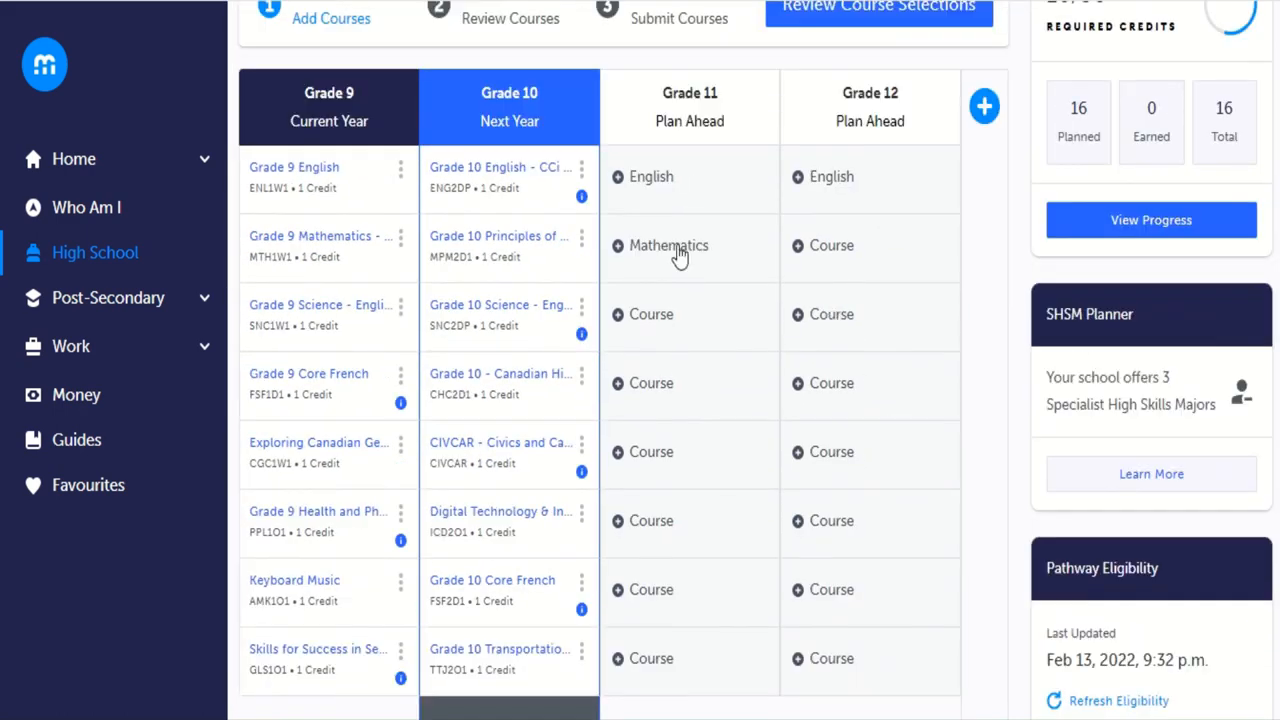
pyautogui.moveTo(493, 458)
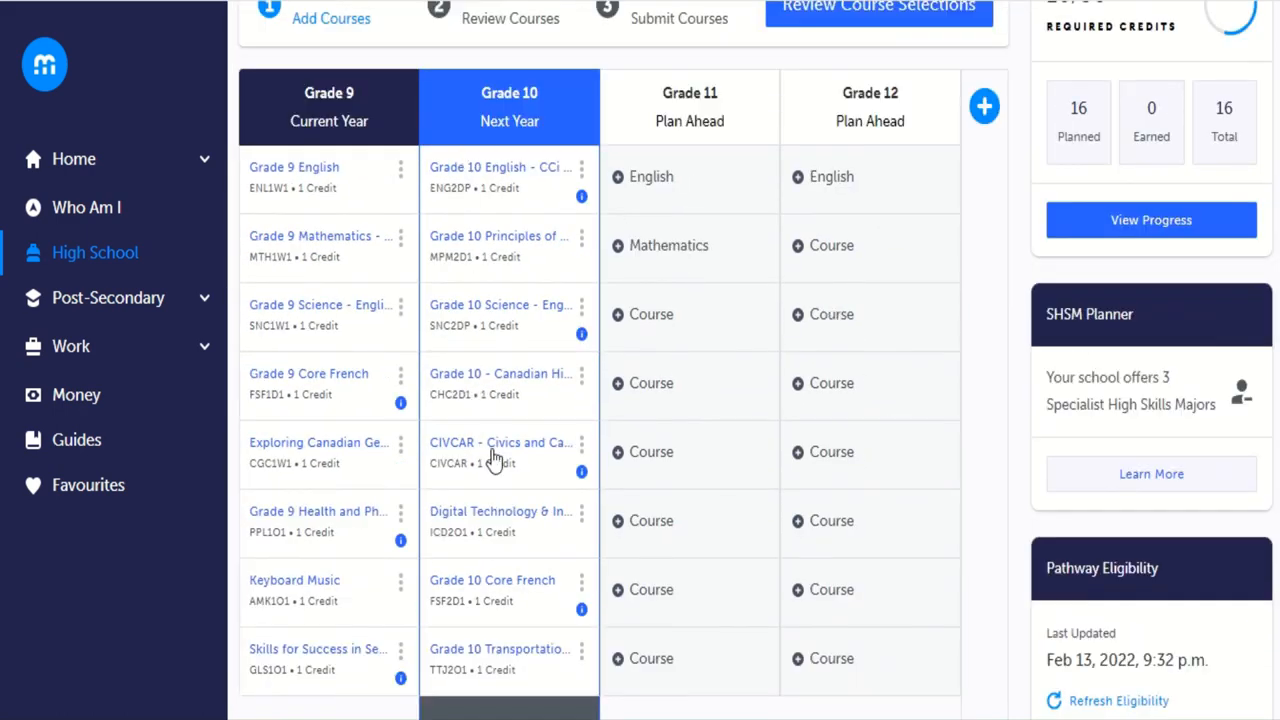
pyautogui.moveTo(690, 560)
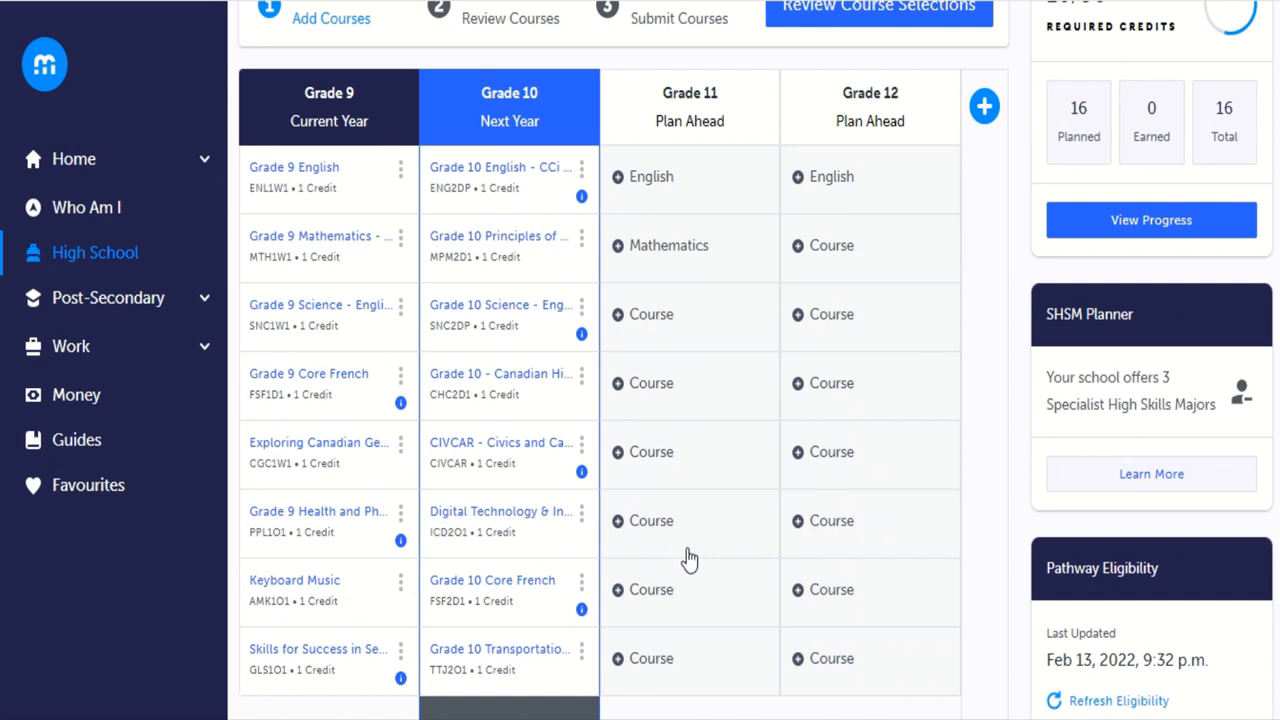
pyautogui.moveTo(658, 503)
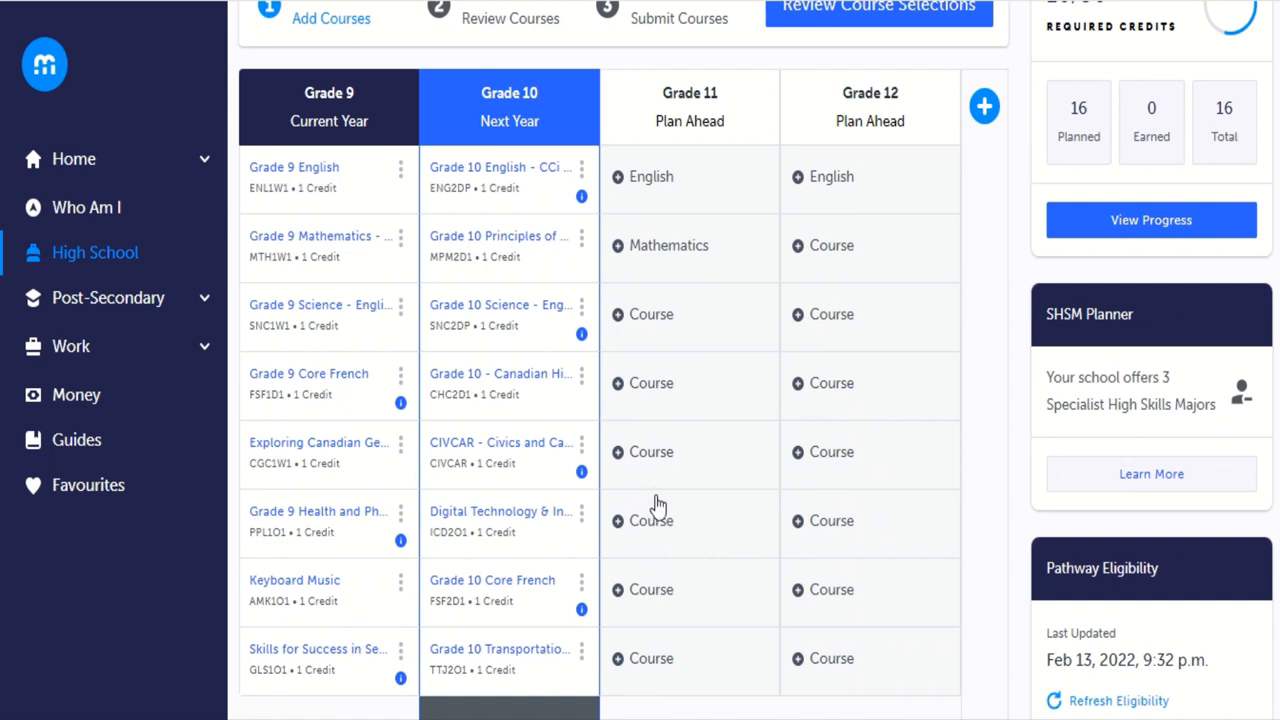
pyautogui.moveTo(508, 596)
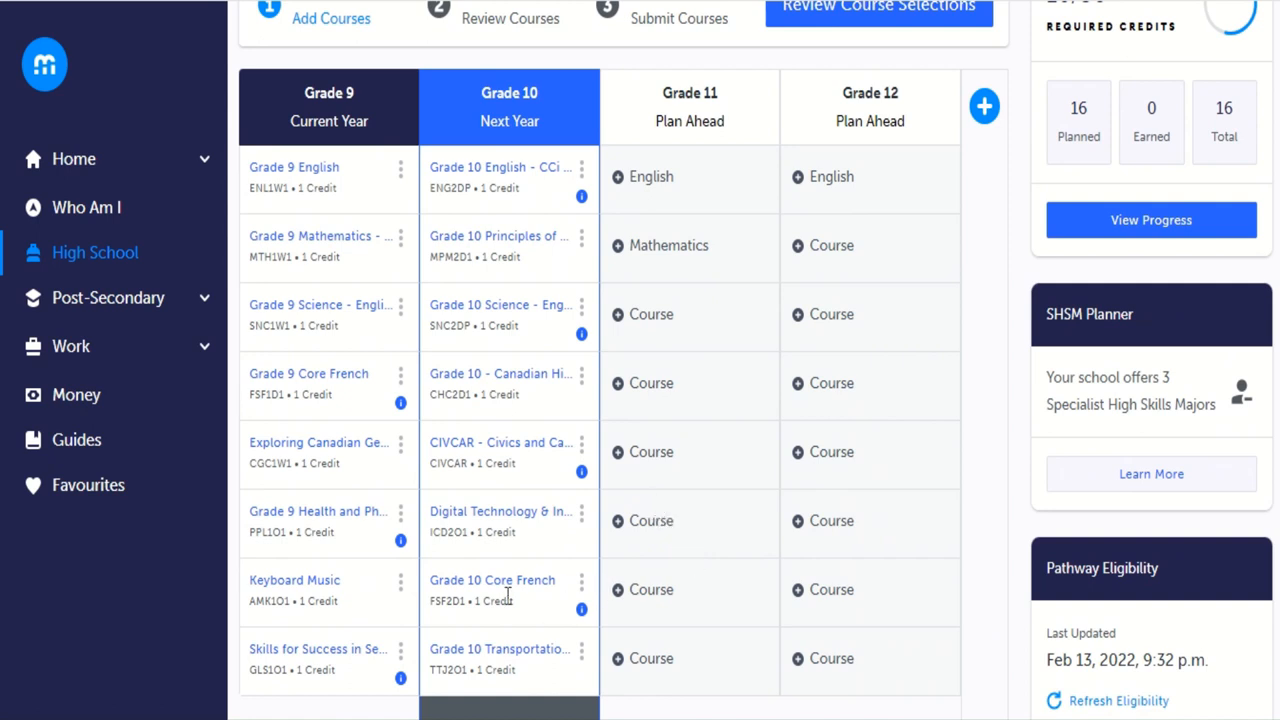
pyautogui.moveTo(505, 530)
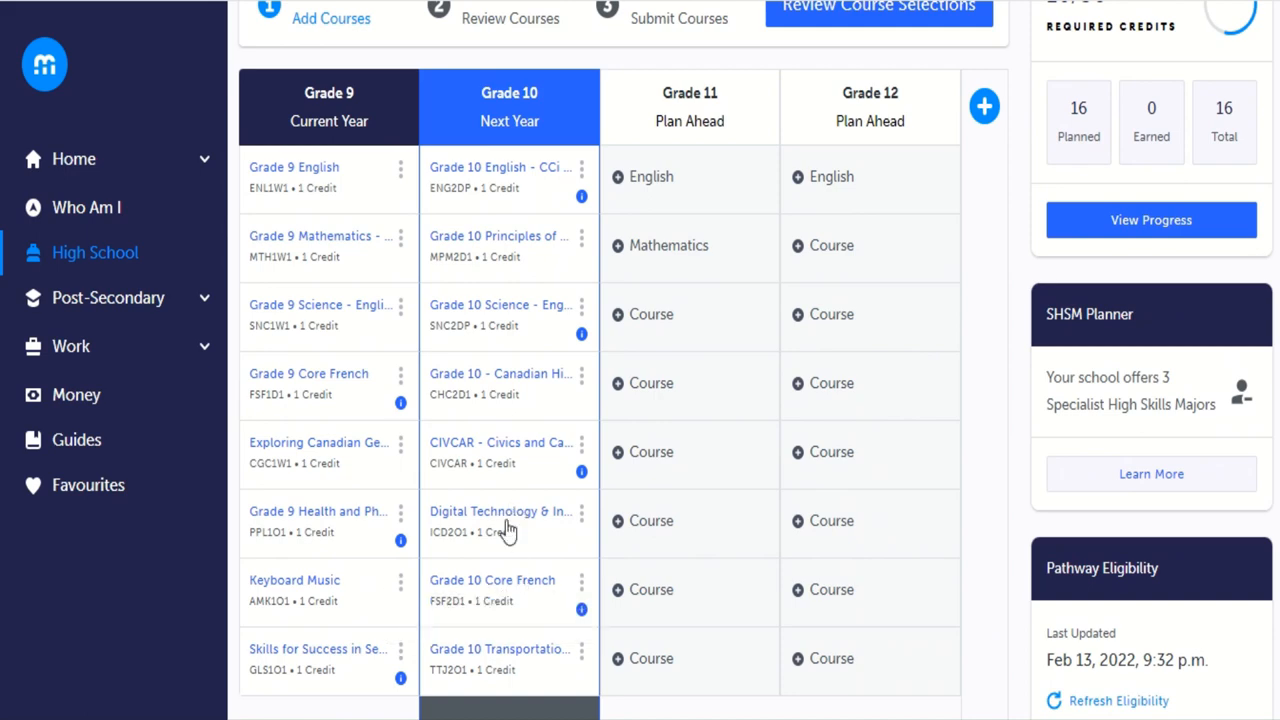
pyautogui.moveTo(745, 480)
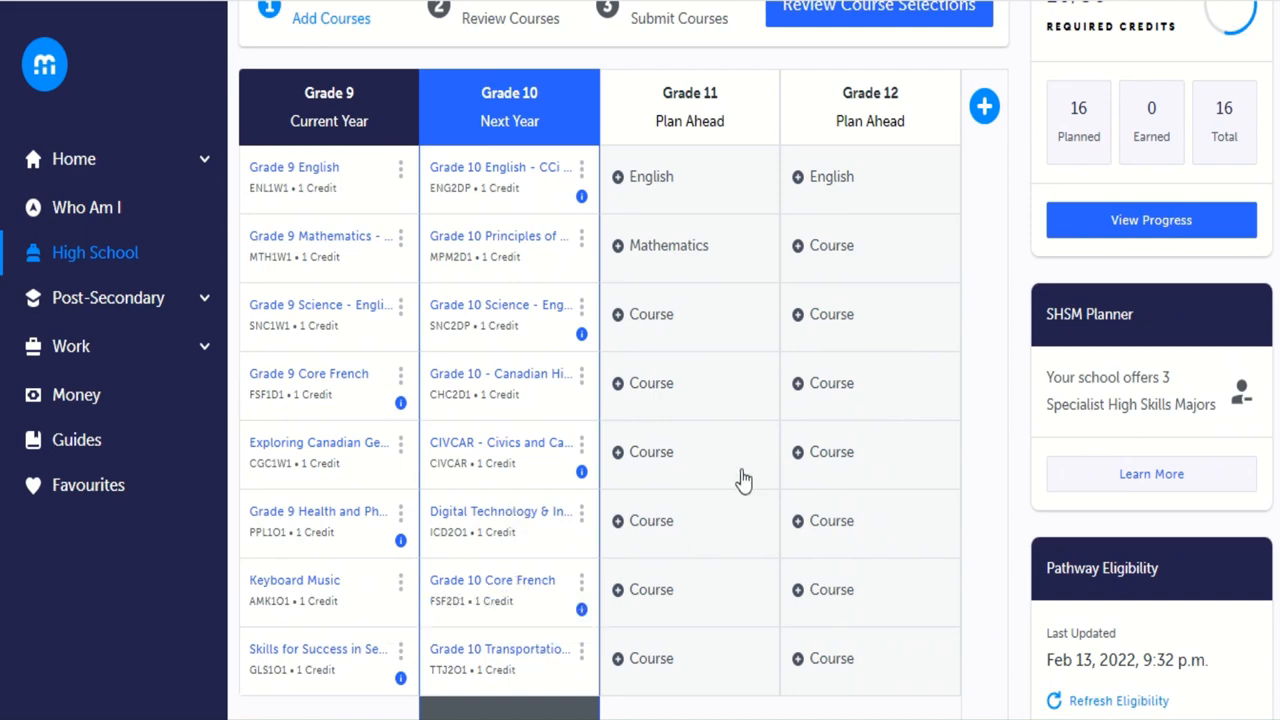
pyautogui.scroll(-3)
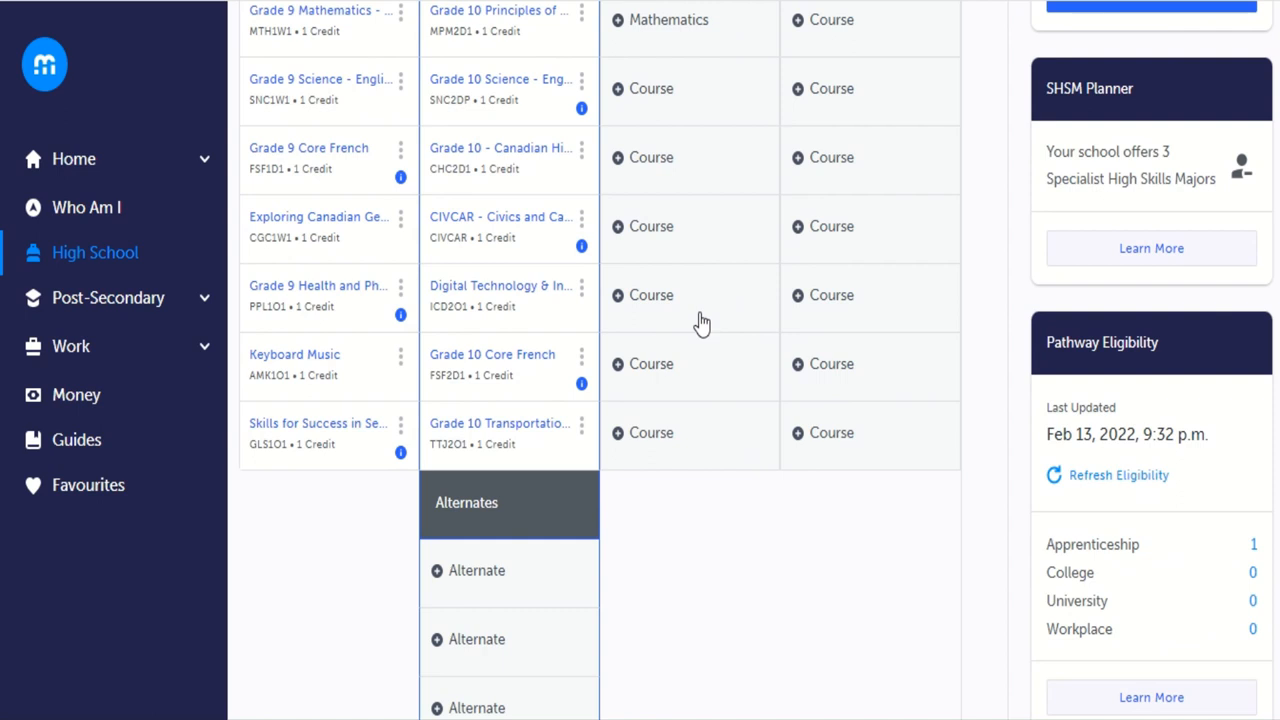
pyautogui.scroll(-3)
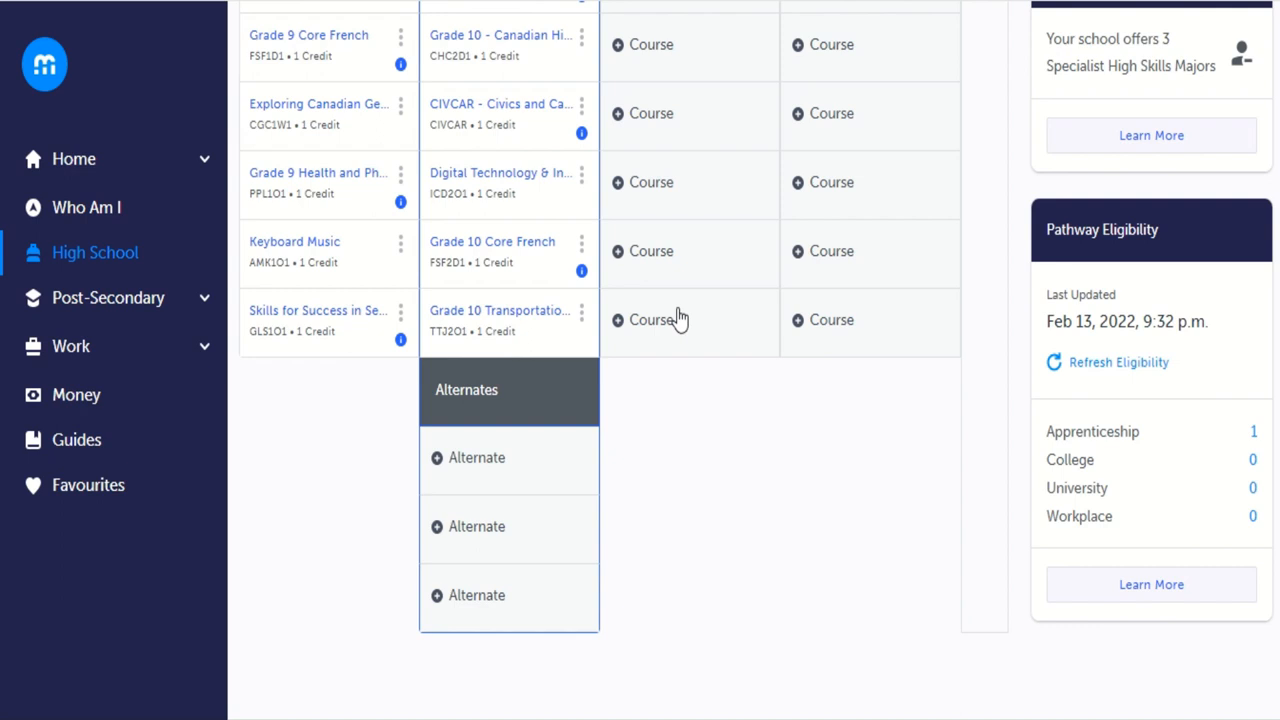
pyautogui.moveTo(680, 319)
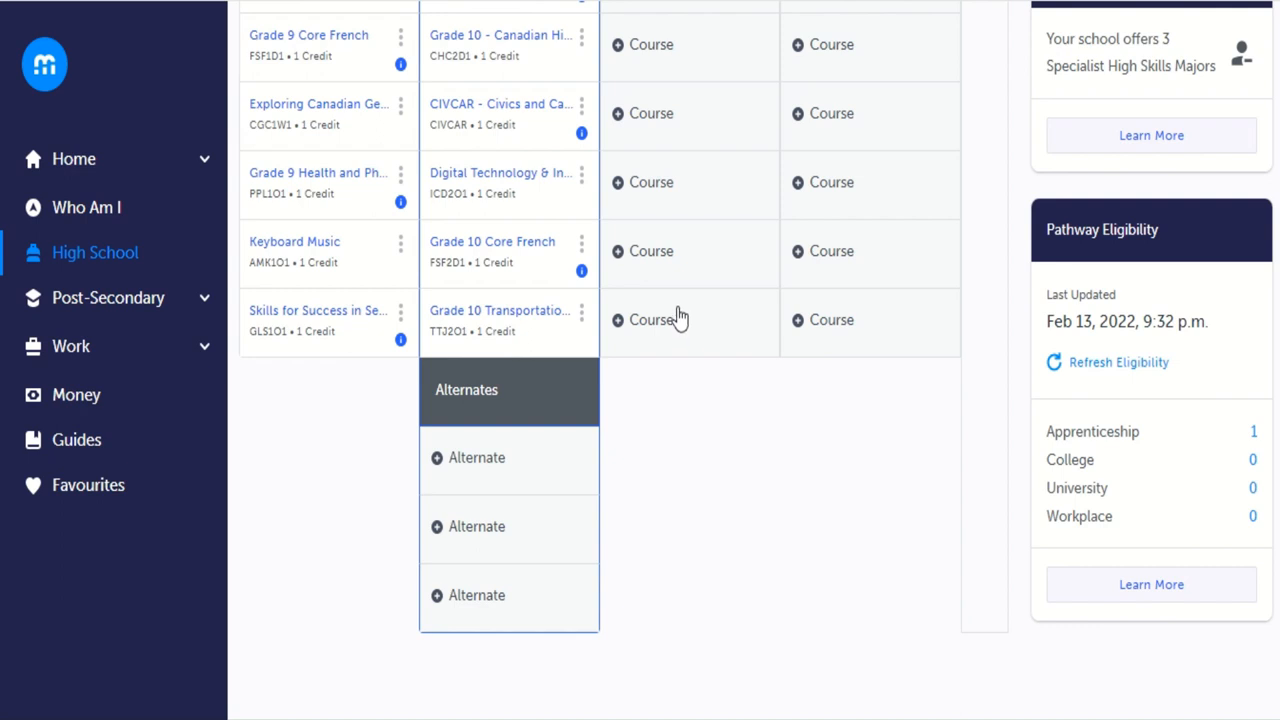
# Open the catalogue from the first Alternate slot and filter it to Grade 10.
pyautogui.click(320, 312)
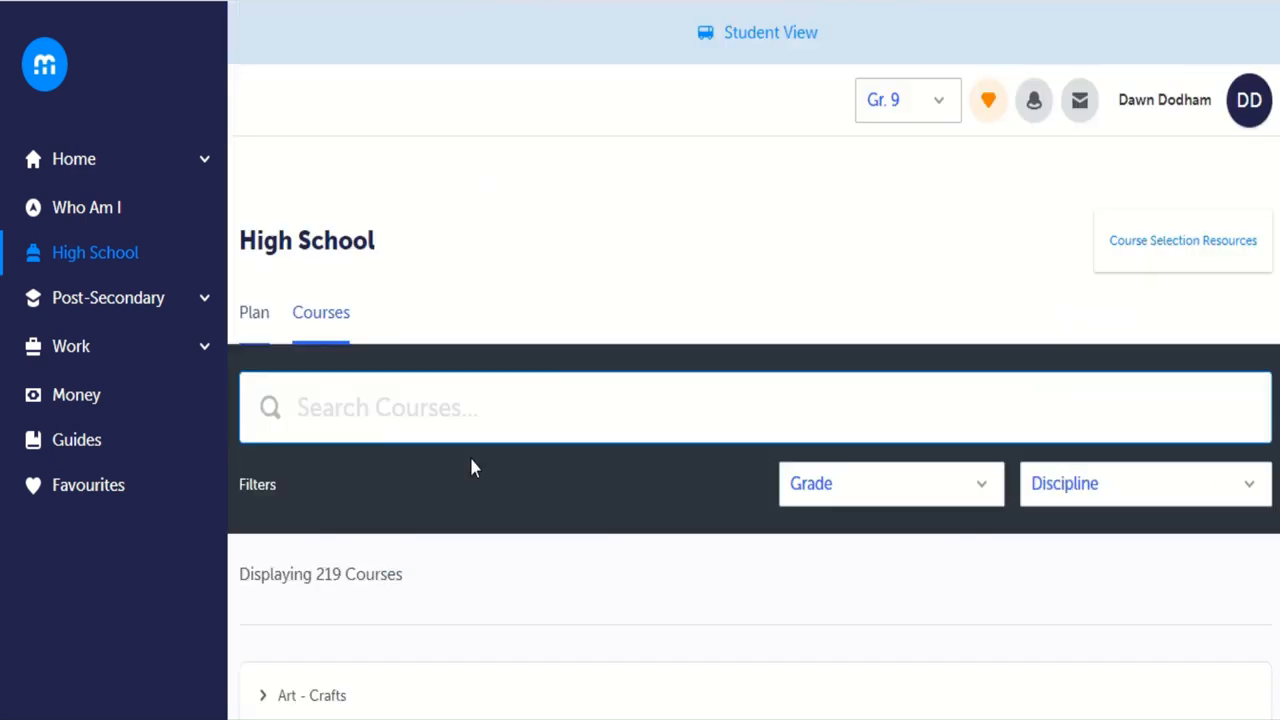
pyautogui.scroll(-3)
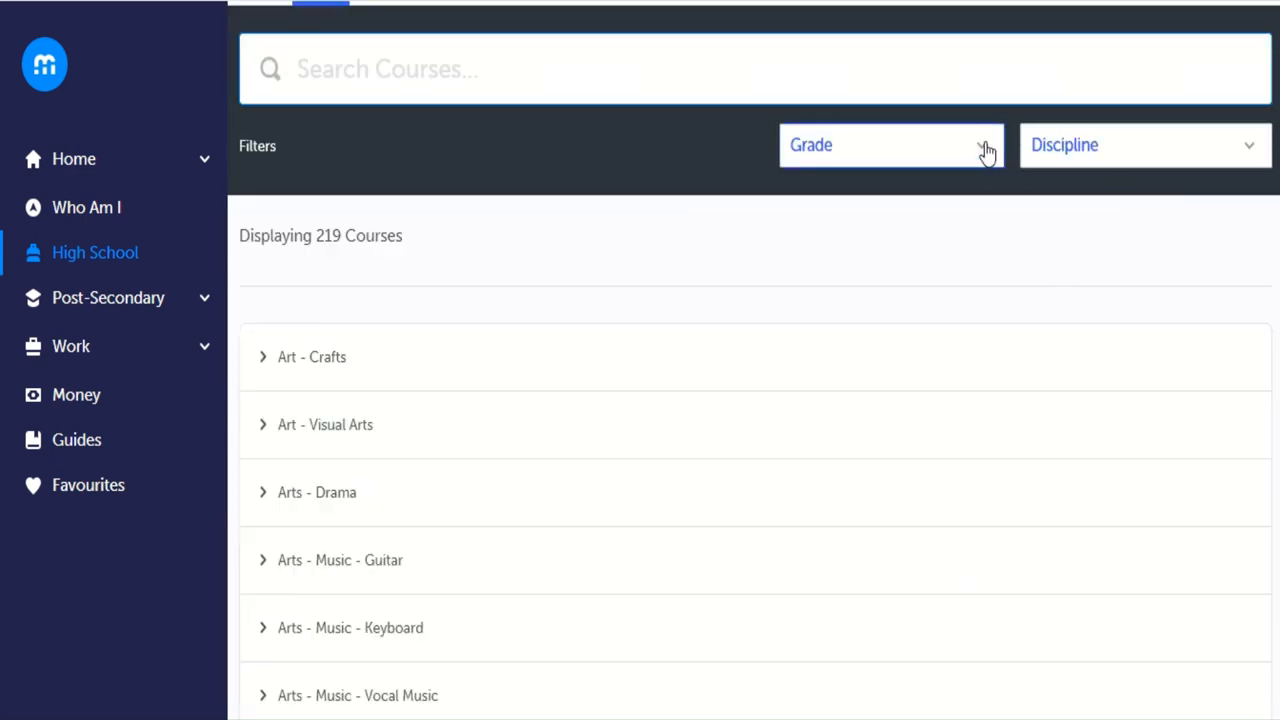
pyautogui.click(888, 144)
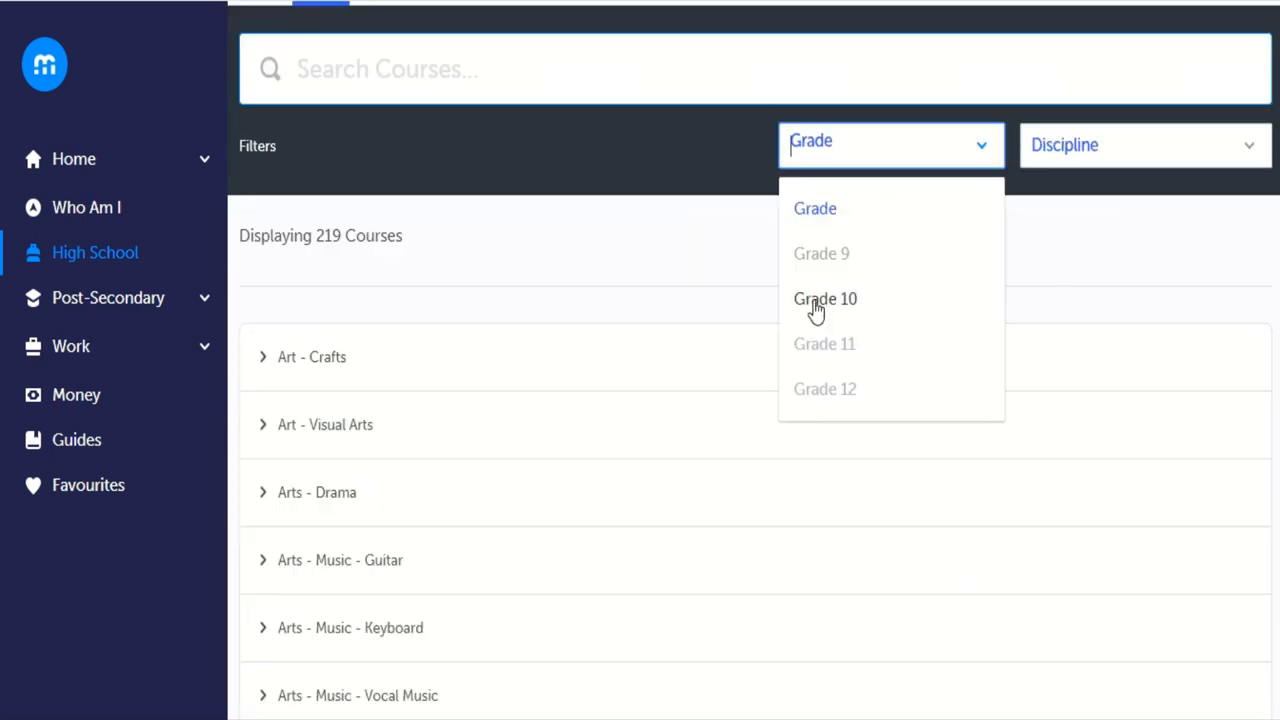
pyautogui.click(825, 298)
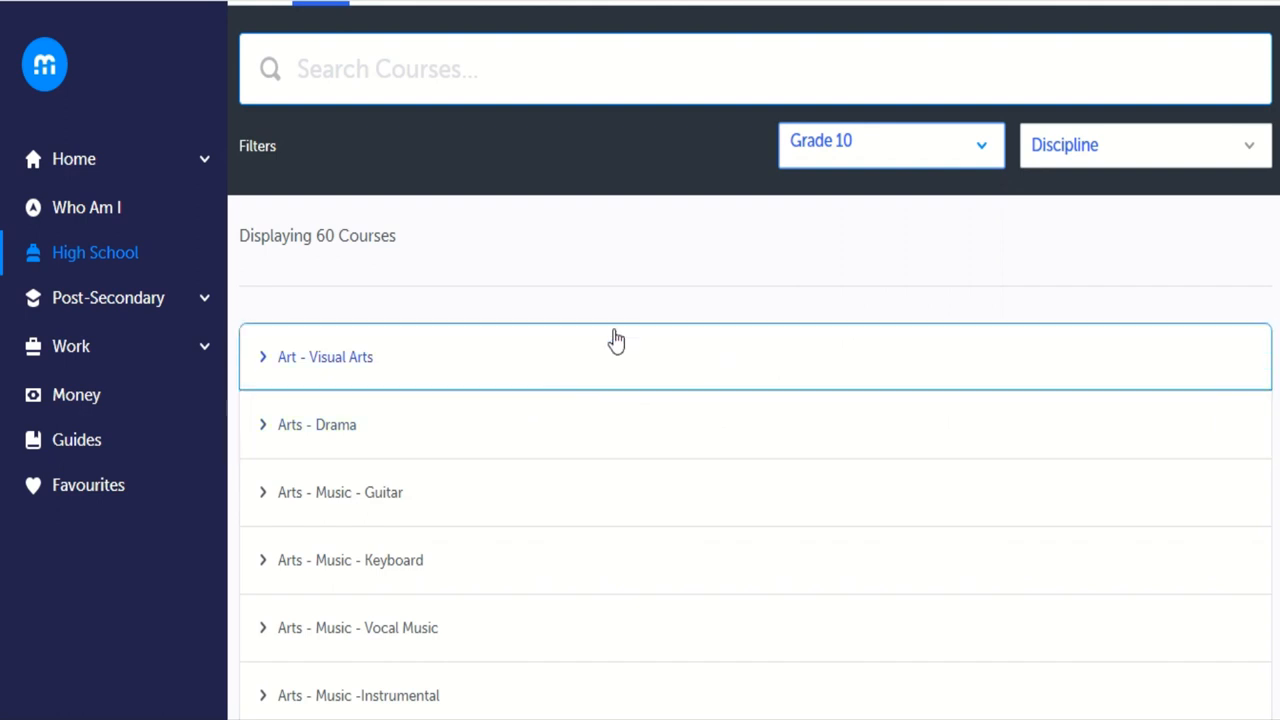
# Add Grade 10 Technological Design (TDJ2O1) from the Design category to the plan.
pyautogui.scroll(-3)
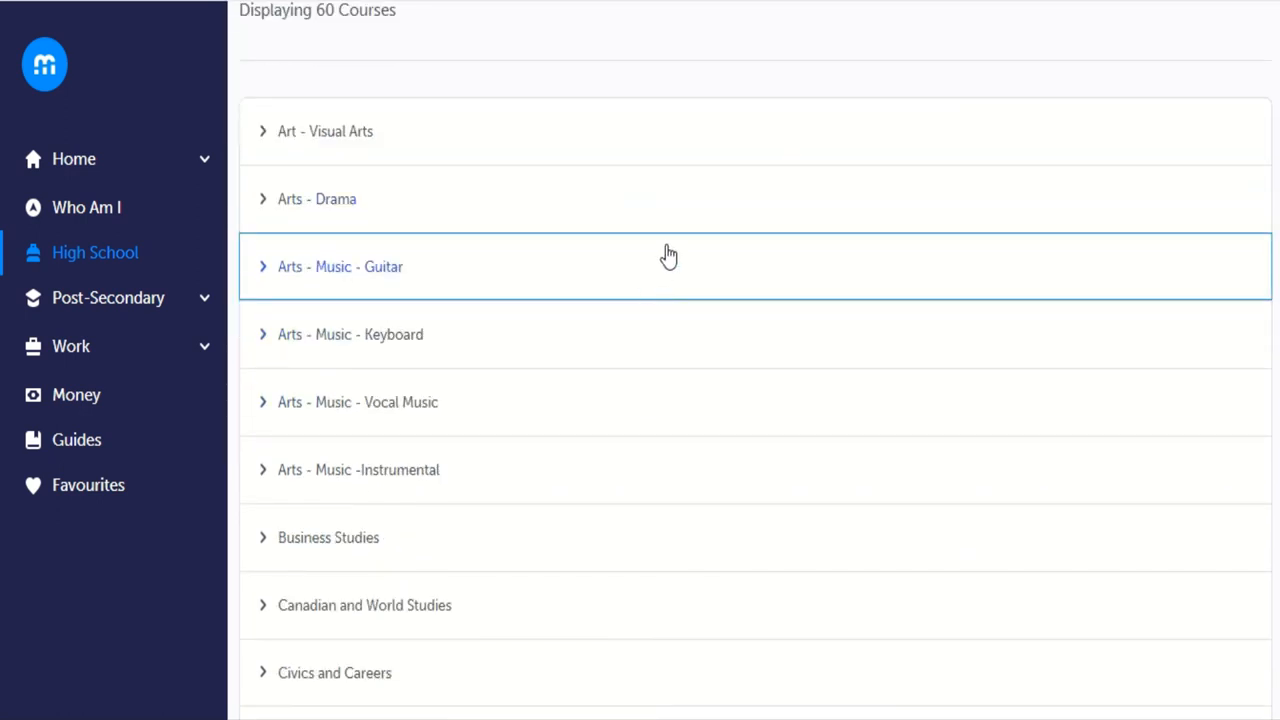
pyautogui.moveTo(684, 238)
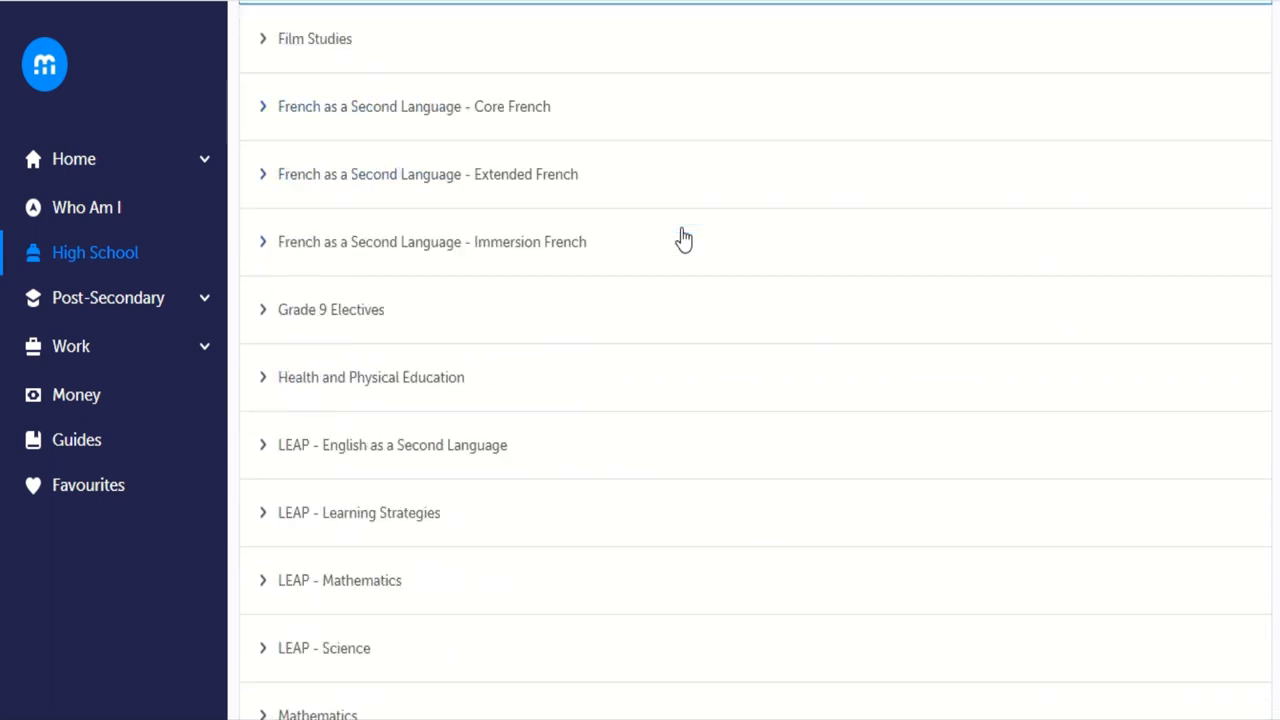
pyautogui.scroll(-3)
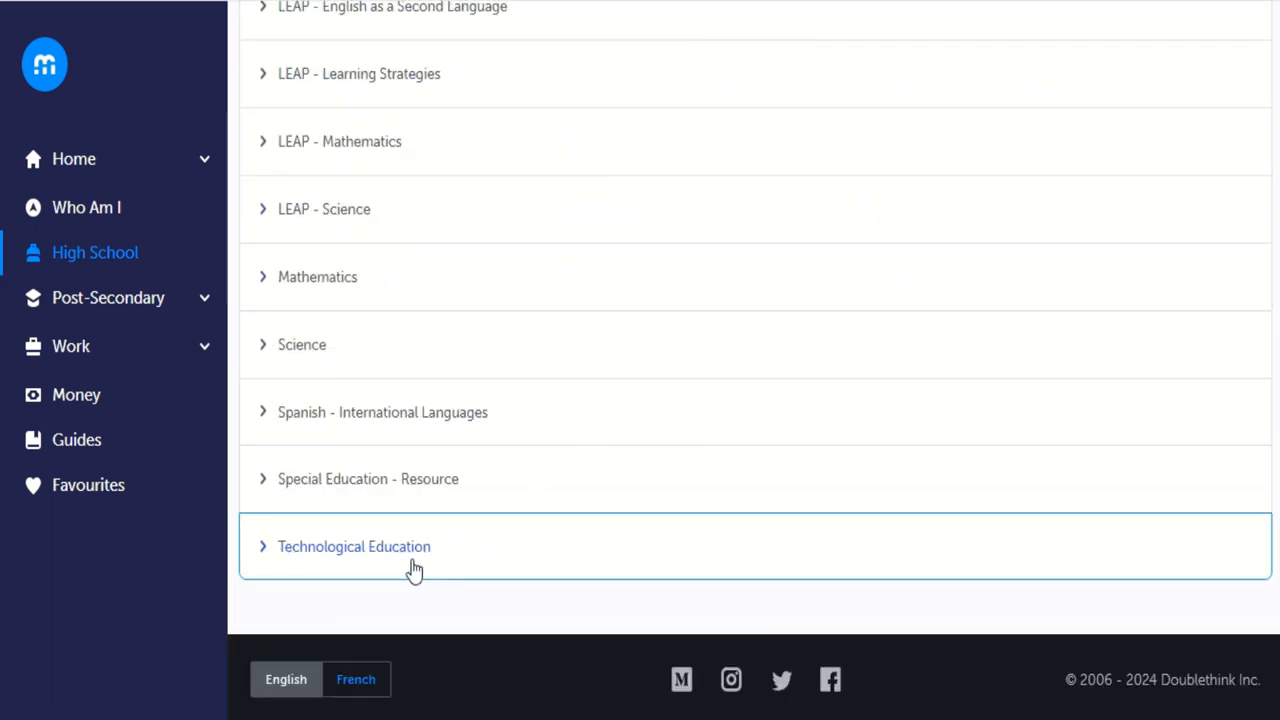
pyautogui.moveTo(268, 553)
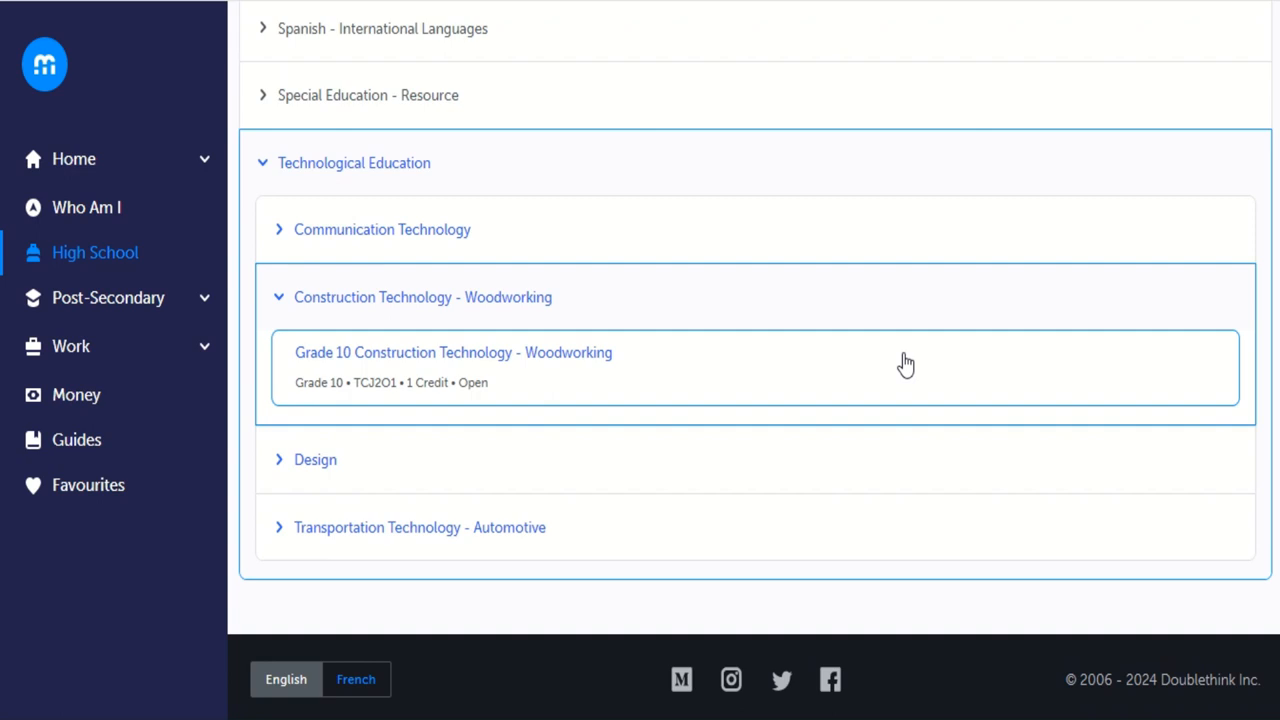
pyautogui.moveTo(428, 373)
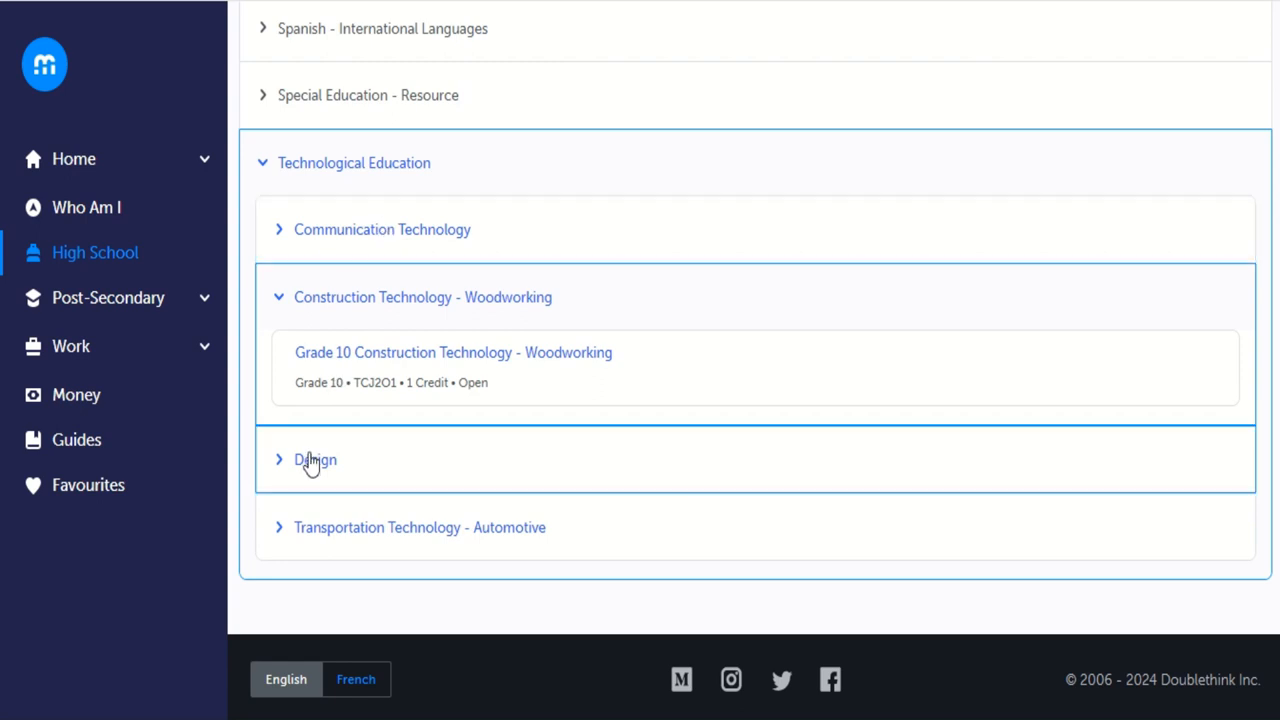
pyautogui.click(315, 459)
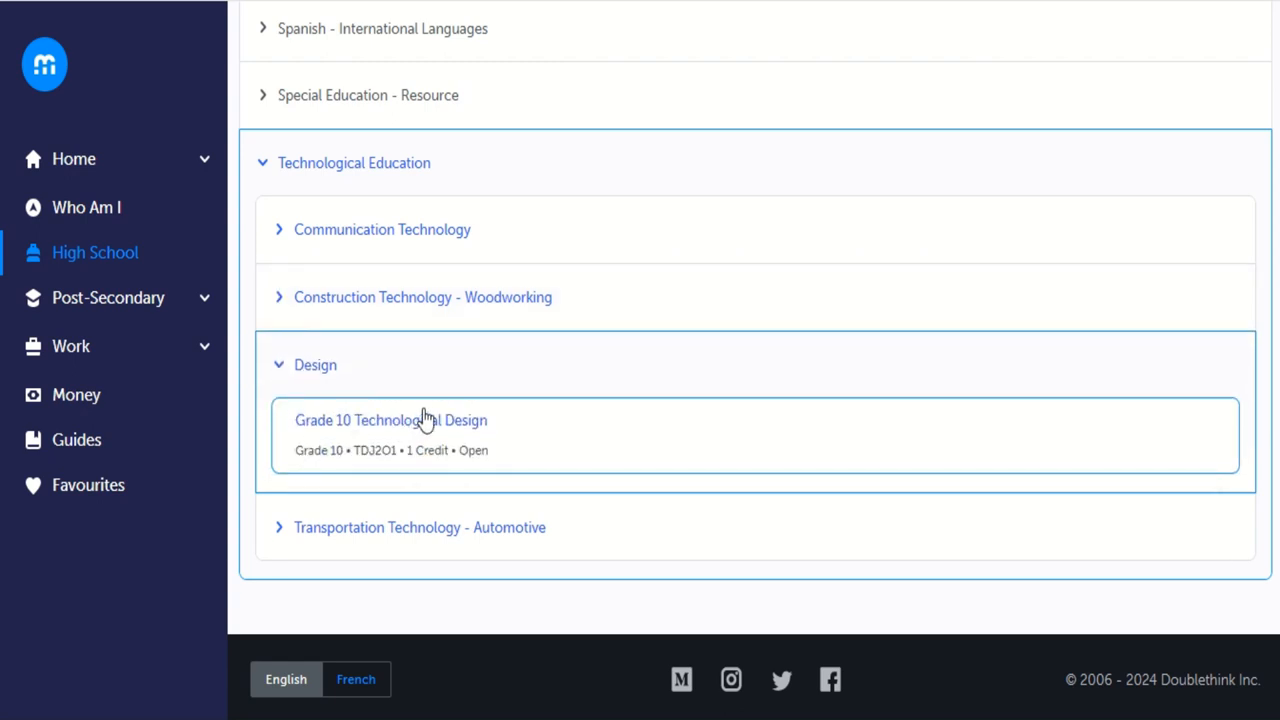
pyautogui.click(391, 420)
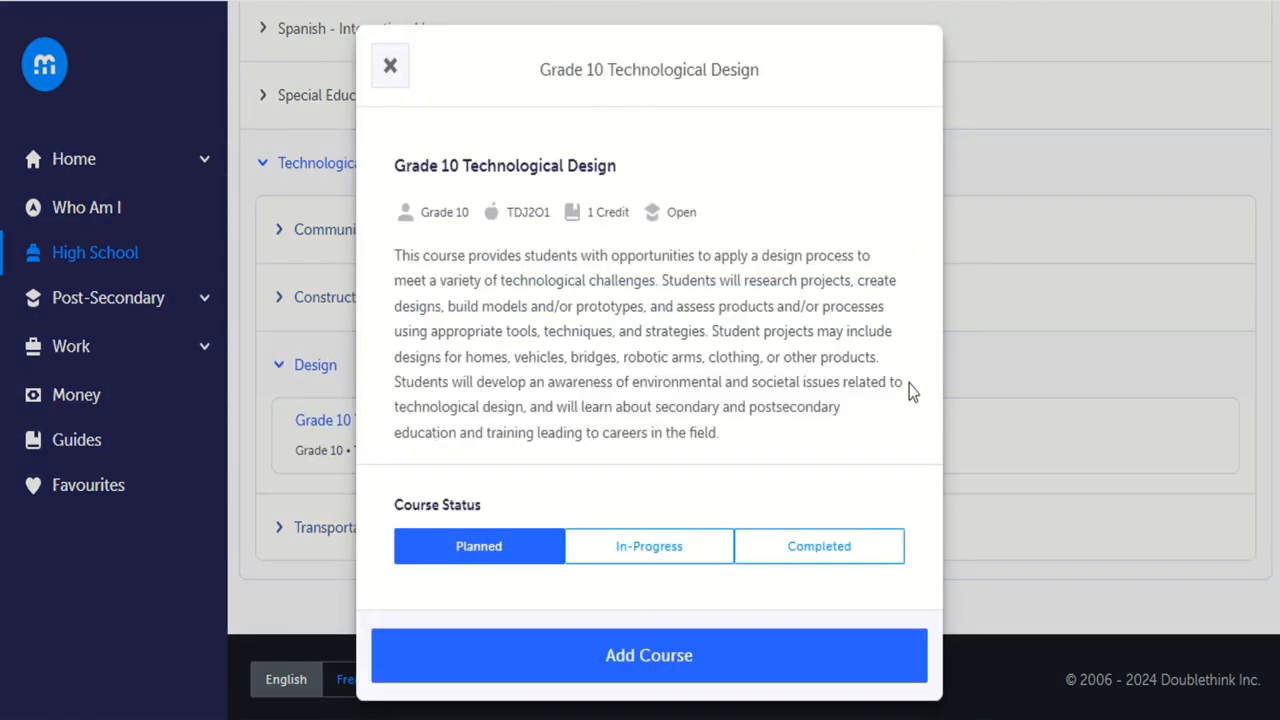
pyautogui.moveTo(838, 362)
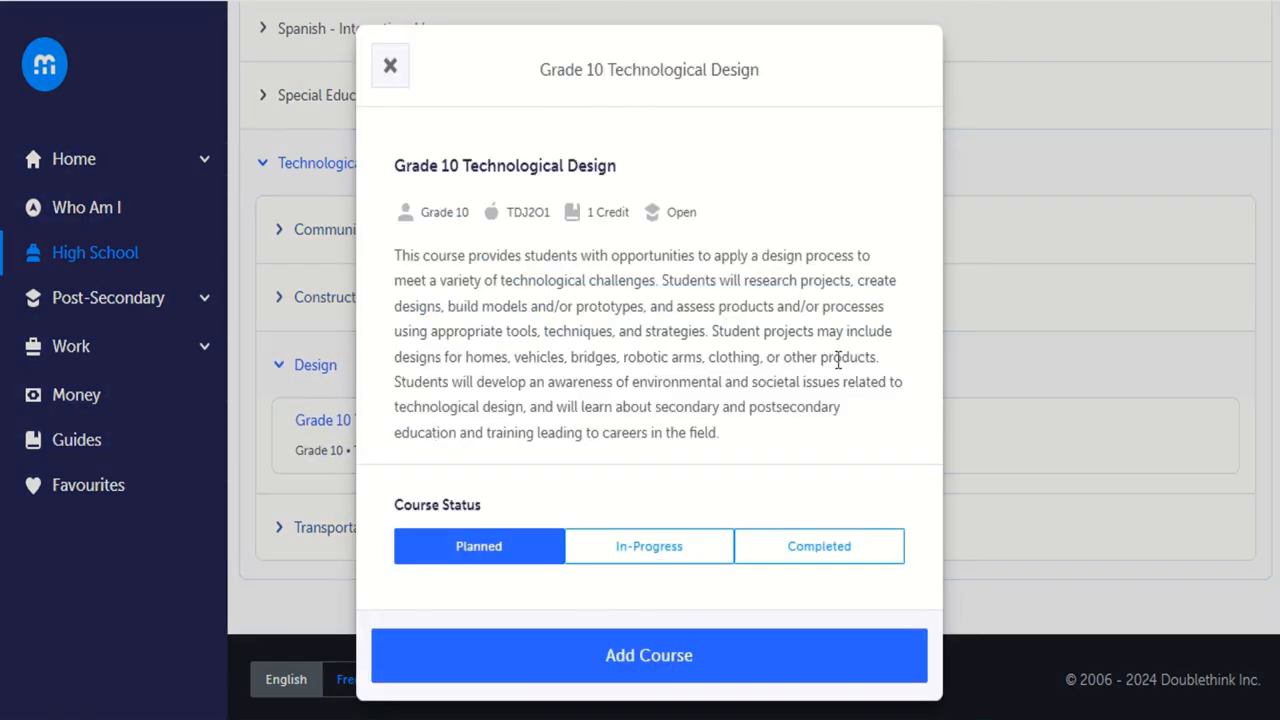
pyautogui.moveTo(648, 655)
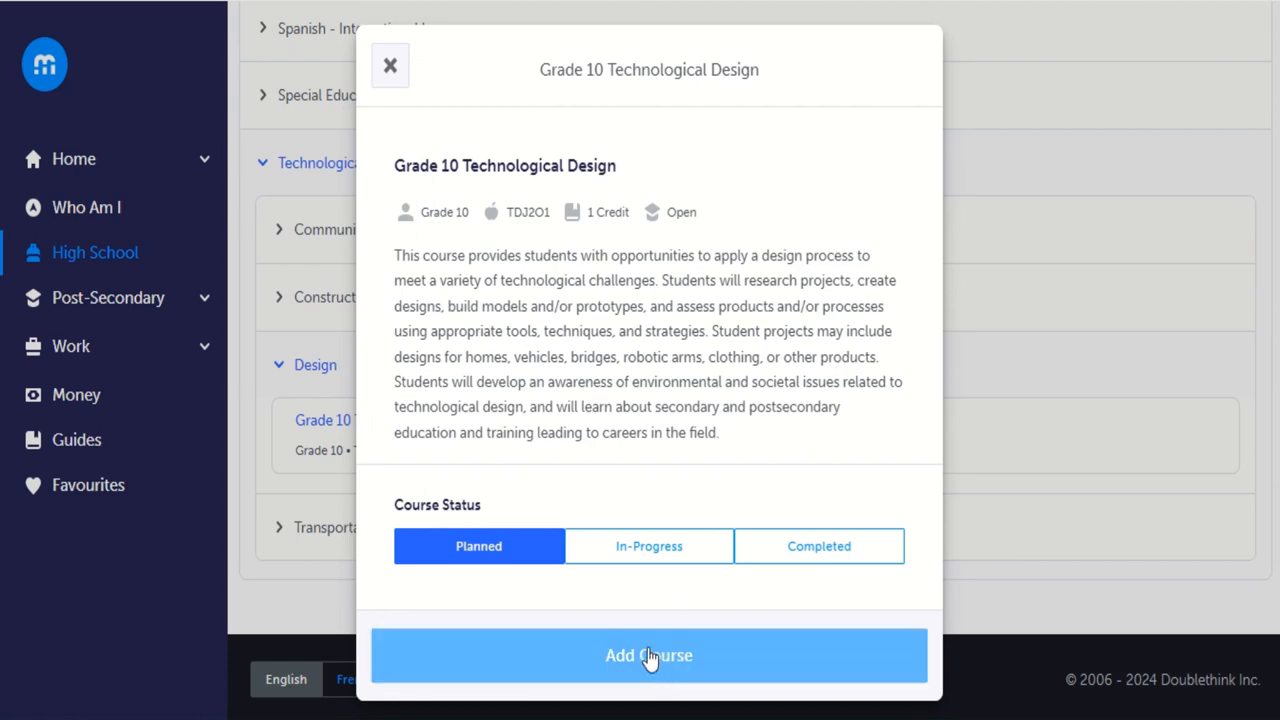
pyautogui.click(648, 655)
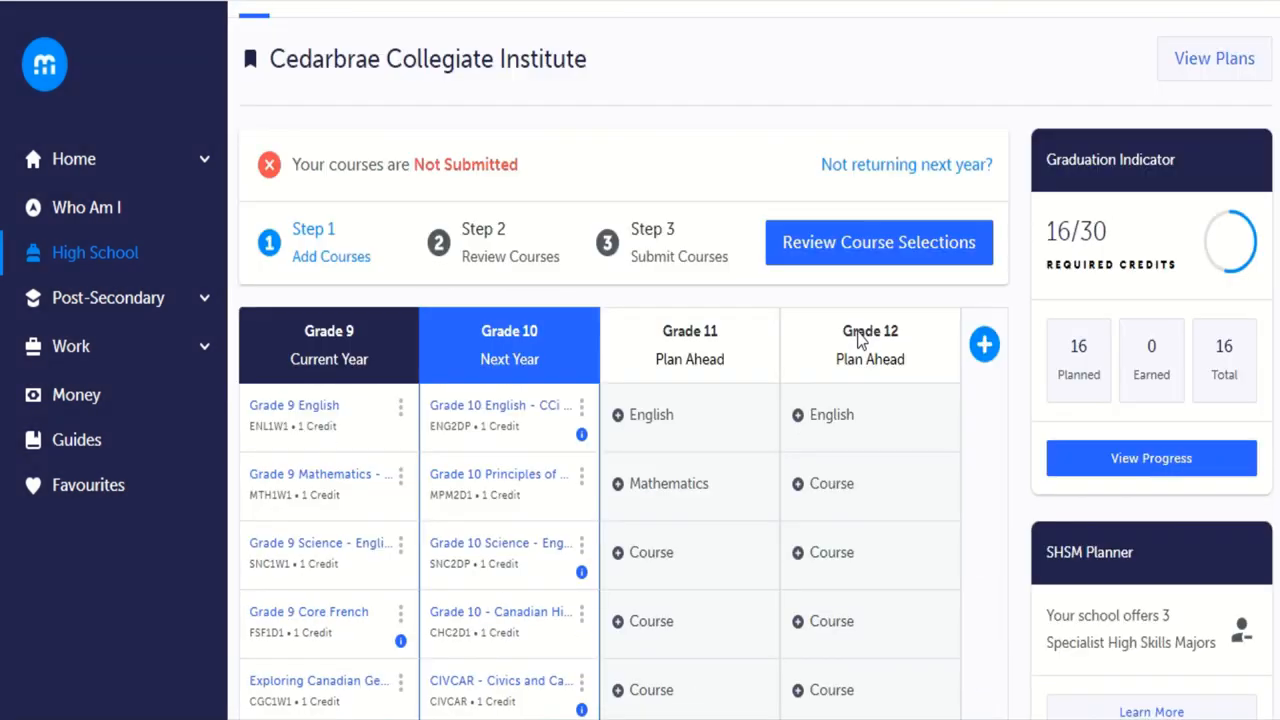
# Open the catalogue from the second Alternate slot, filtered to Grade 10.
pyautogui.scroll(-3)
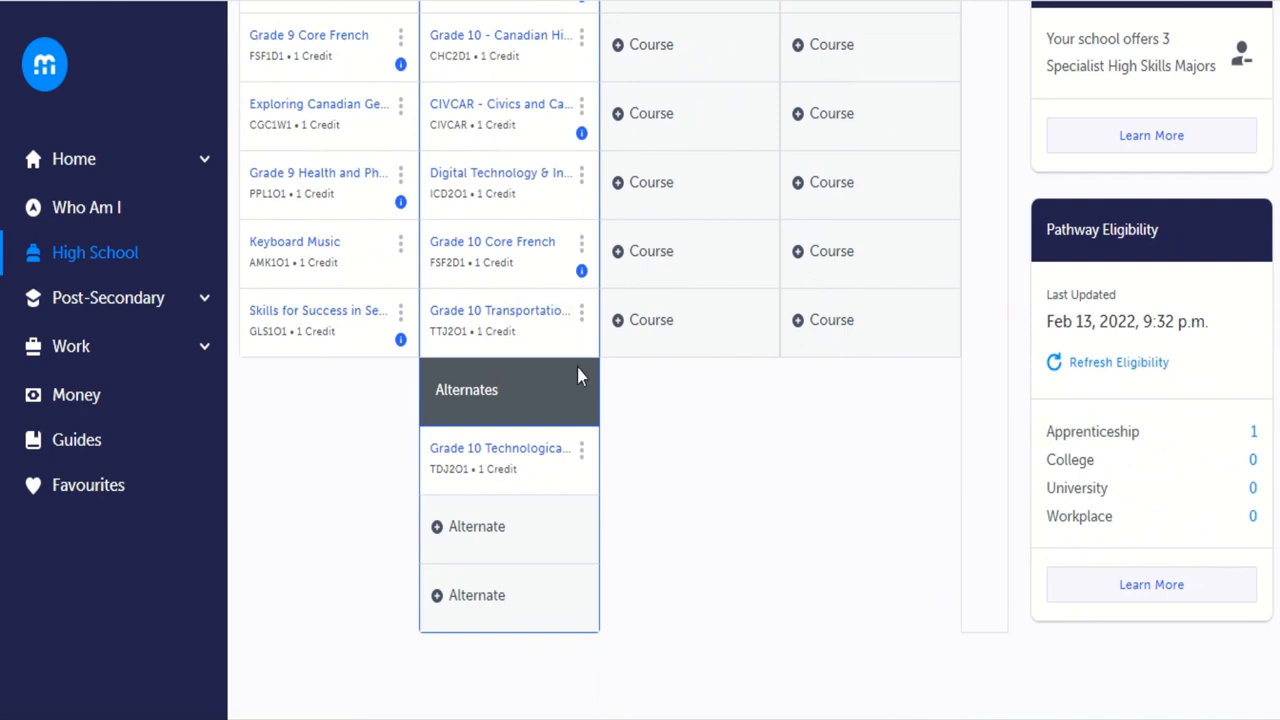
pyautogui.moveTo(733, 465)
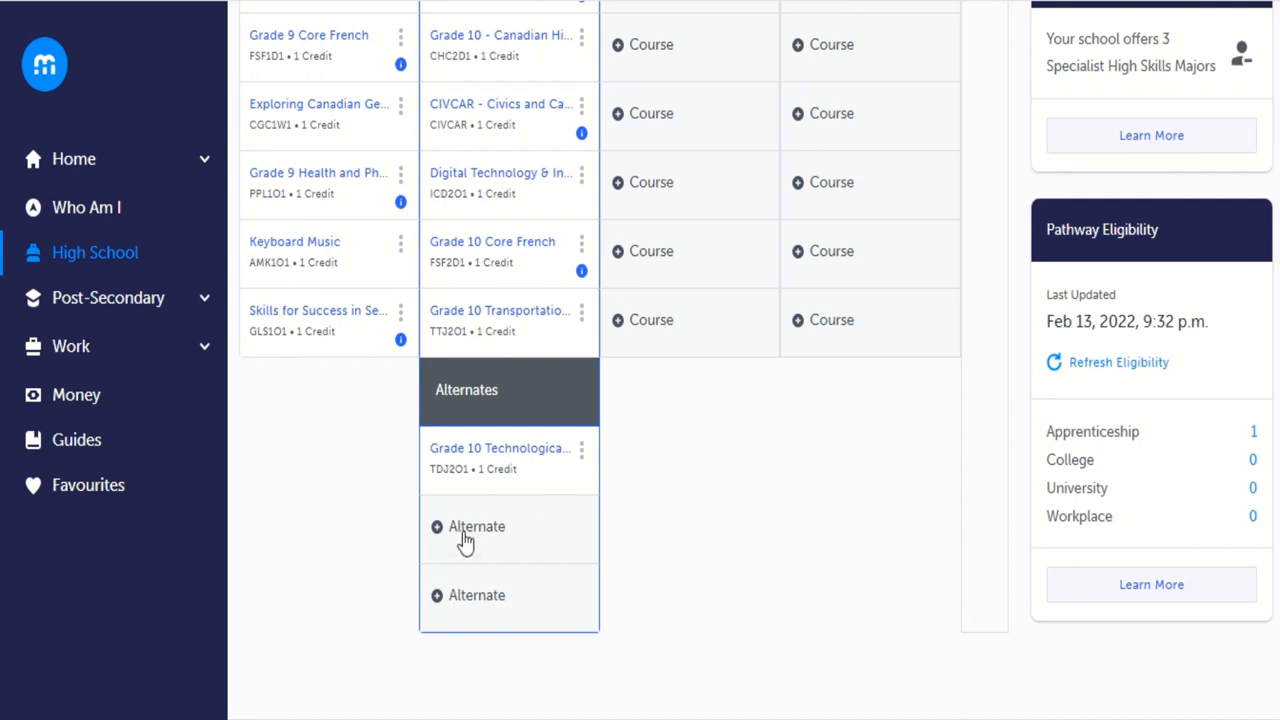
pyautogui.click(320, 312)
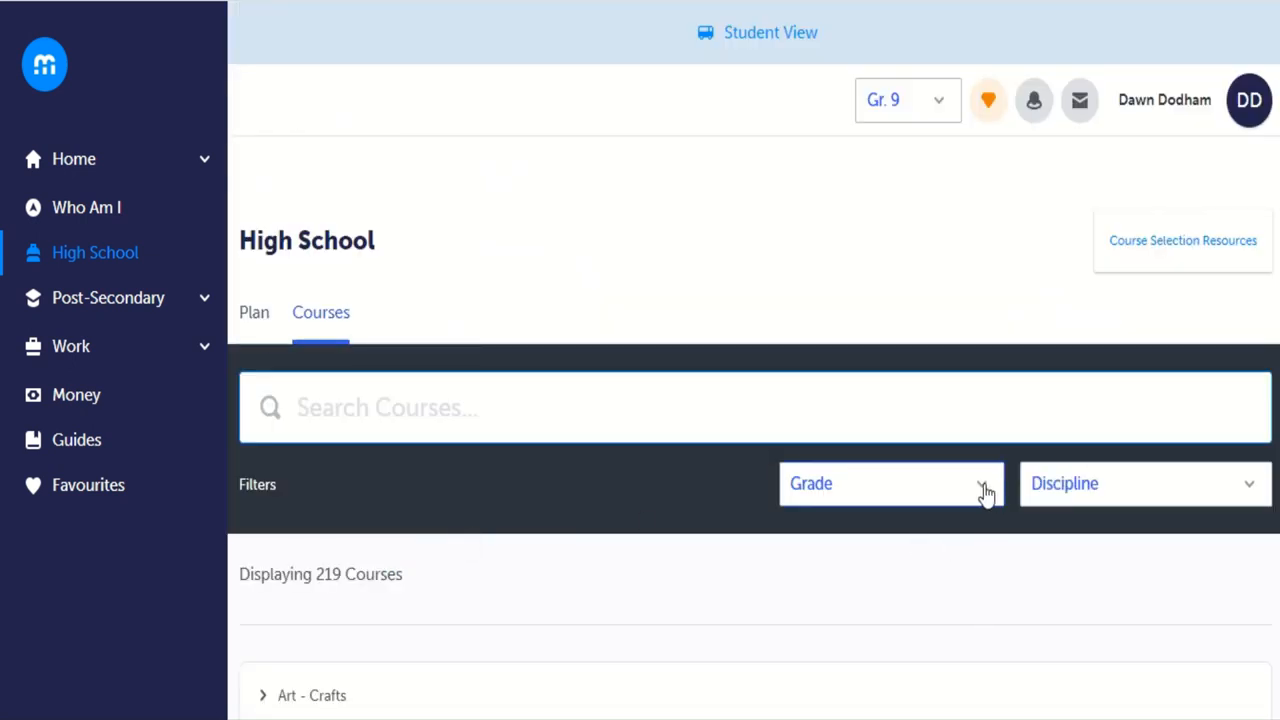
pyautogui.click(889, 483)
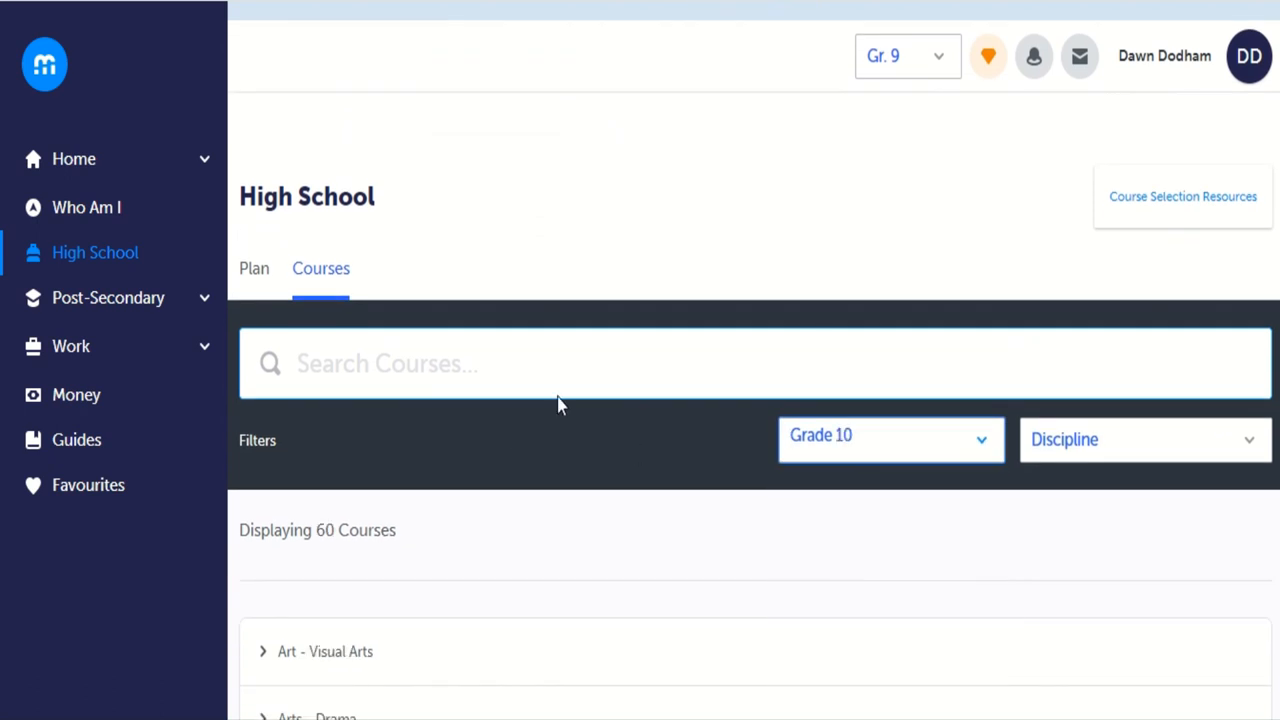
# Add Grade 10 Spanish (LWSBD1) from Spanish - International Languages as Planned.
pyautogui.scroll(-3)
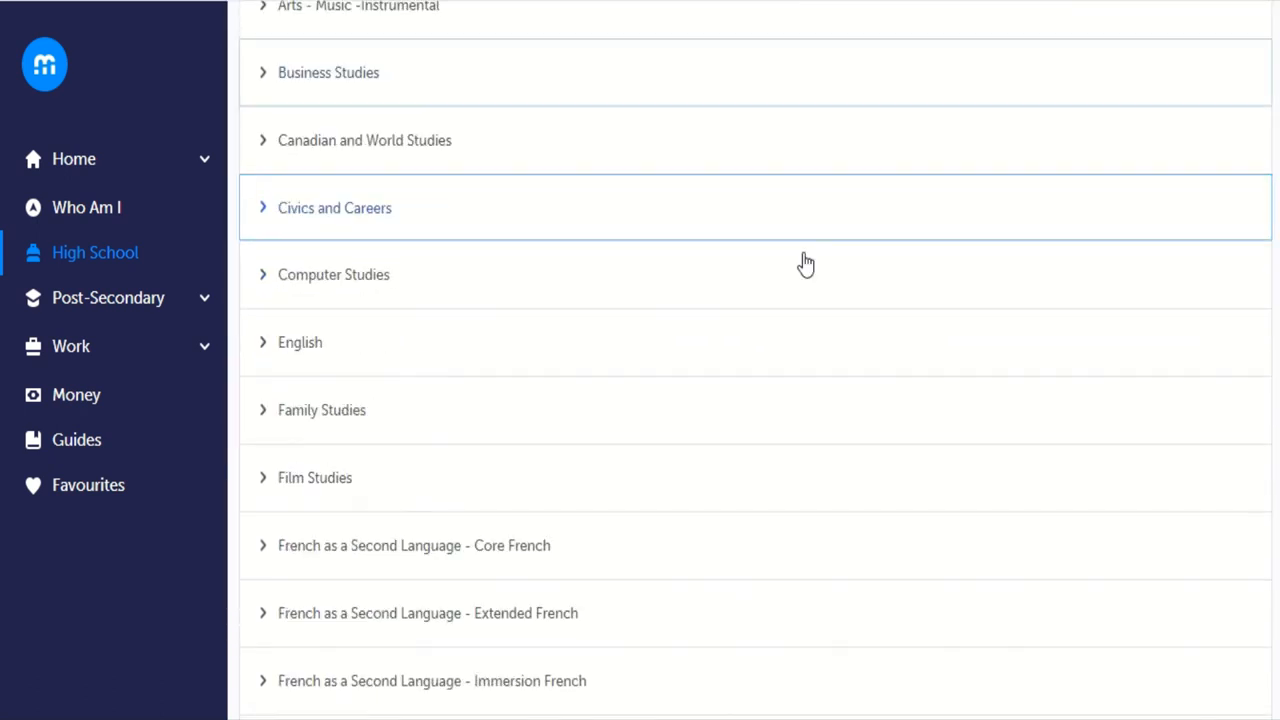
pyautogui.scroll(-3)
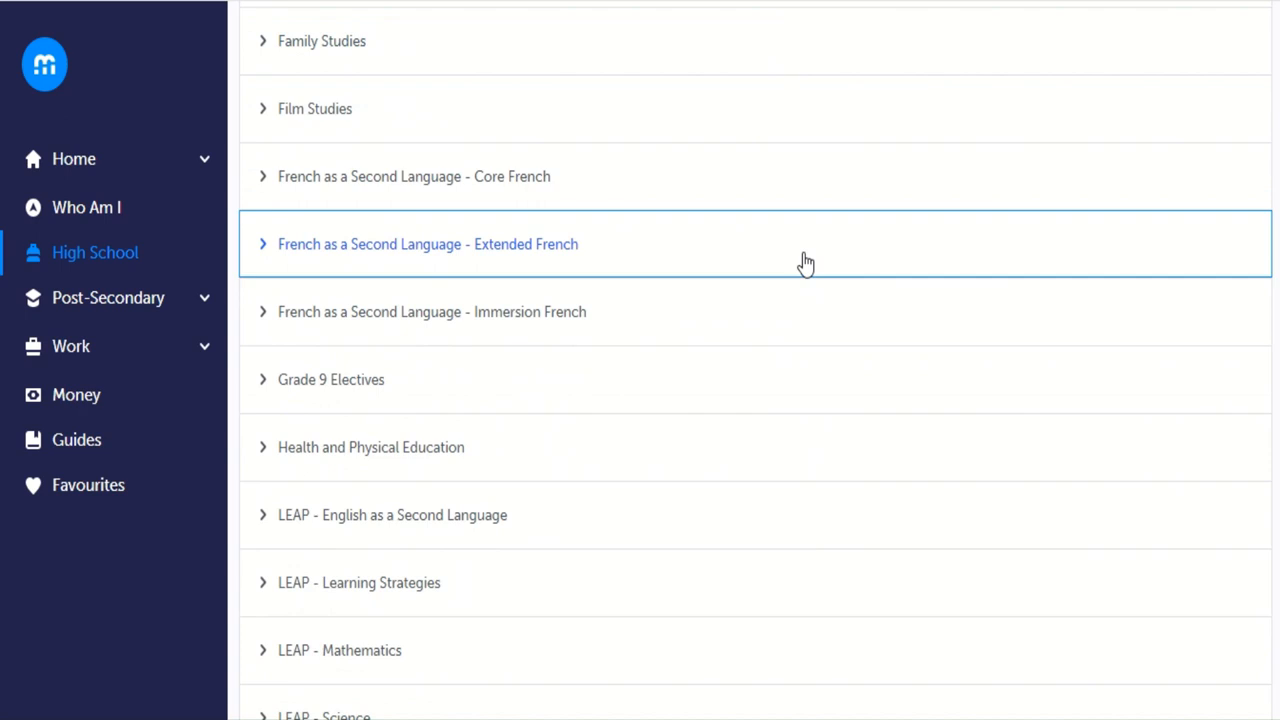
pyautogui.scroll(-3)
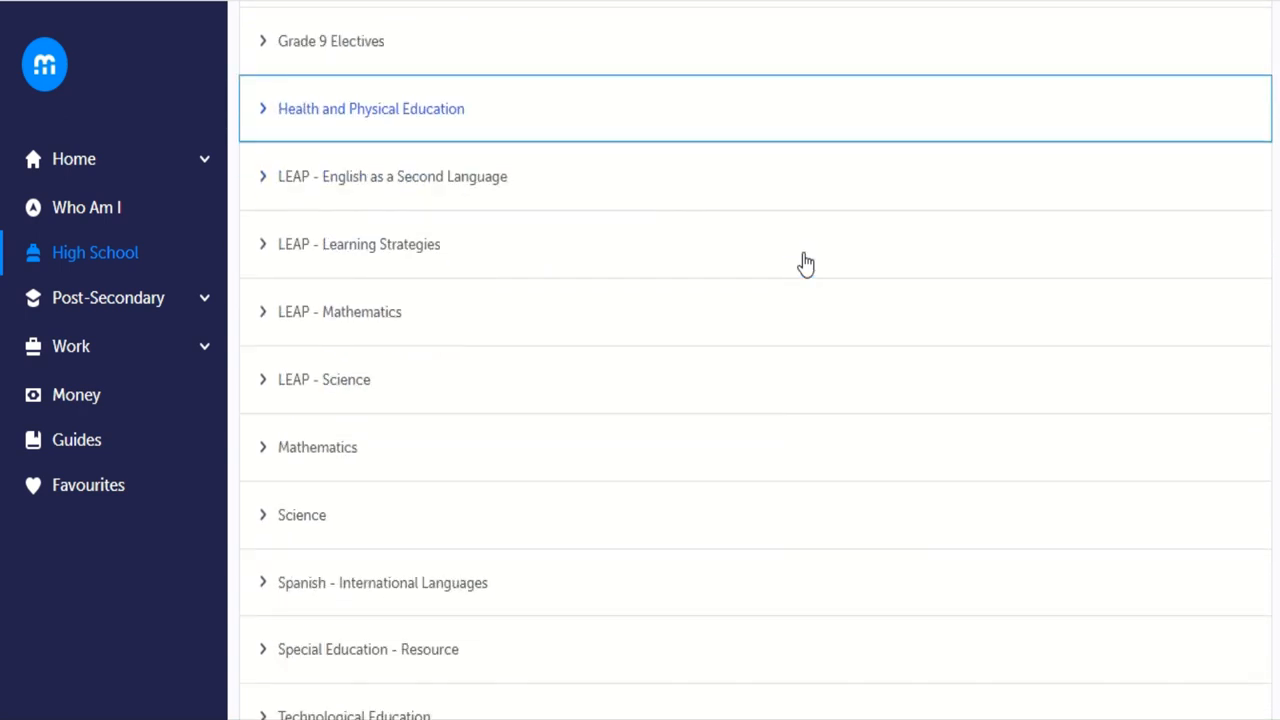
pyautogui.scroll(-3)
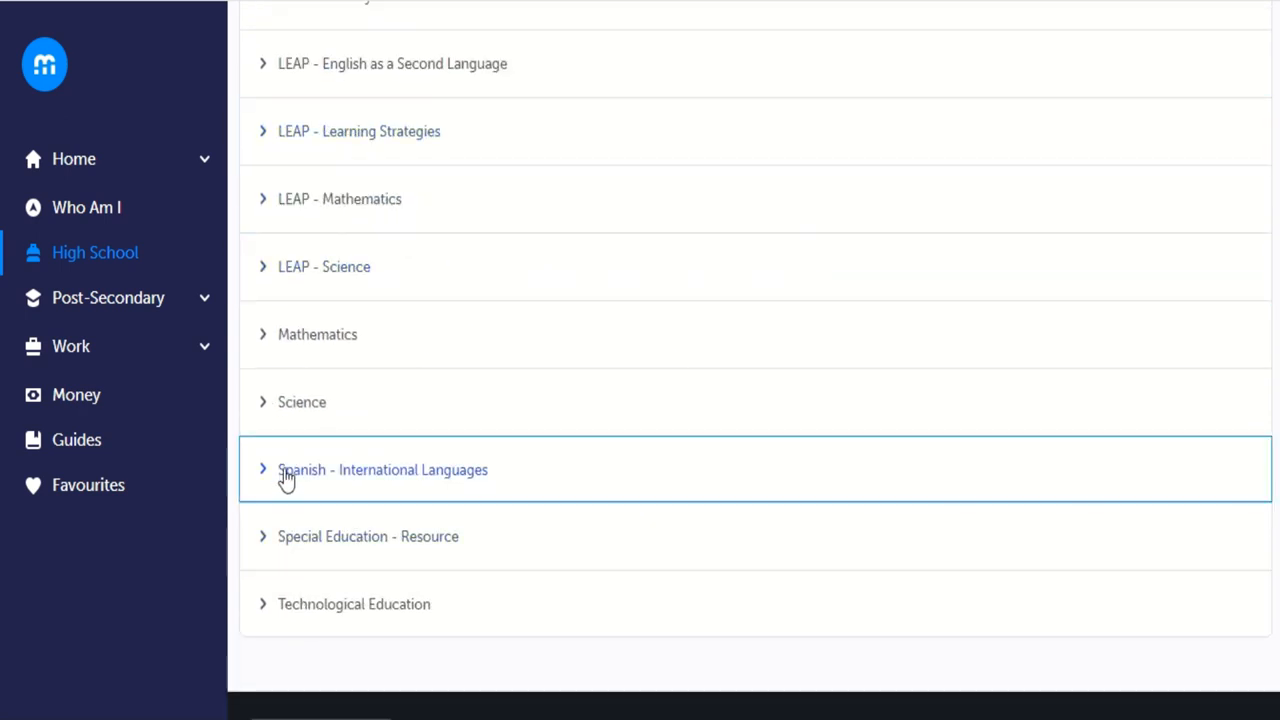
pyautogui.click(382, 469)
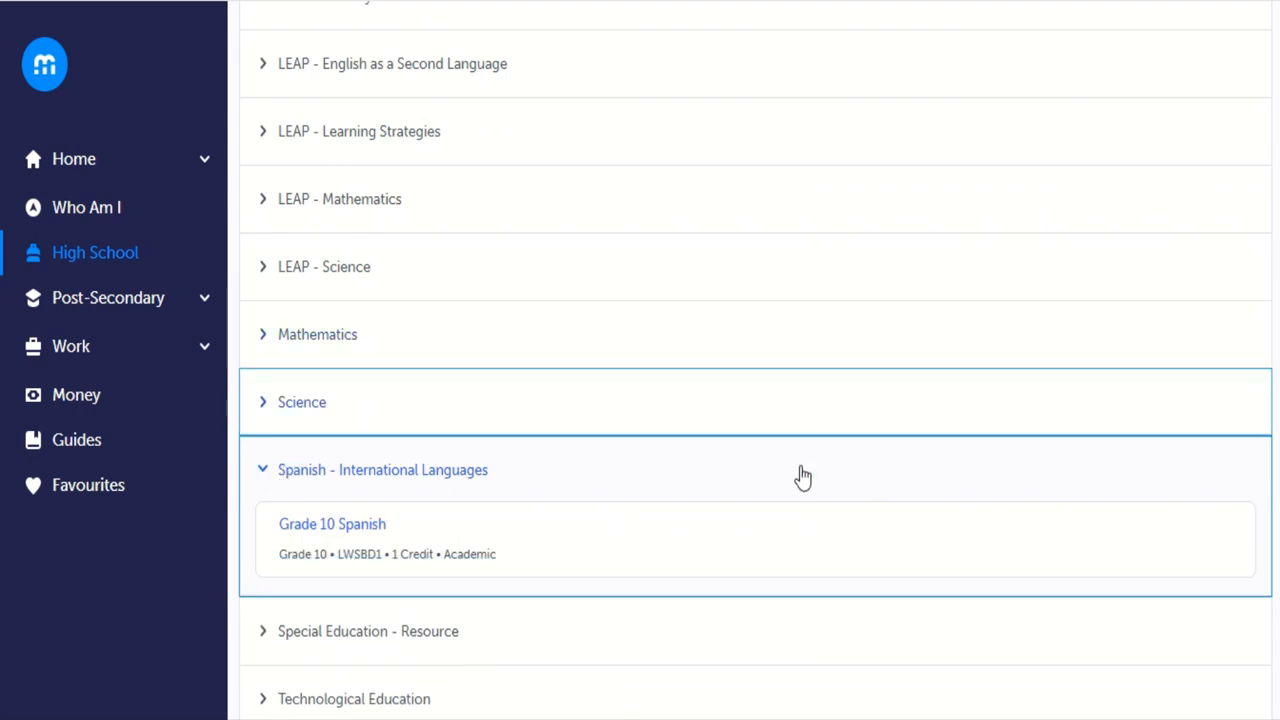
pyautogui.click(332, 524)
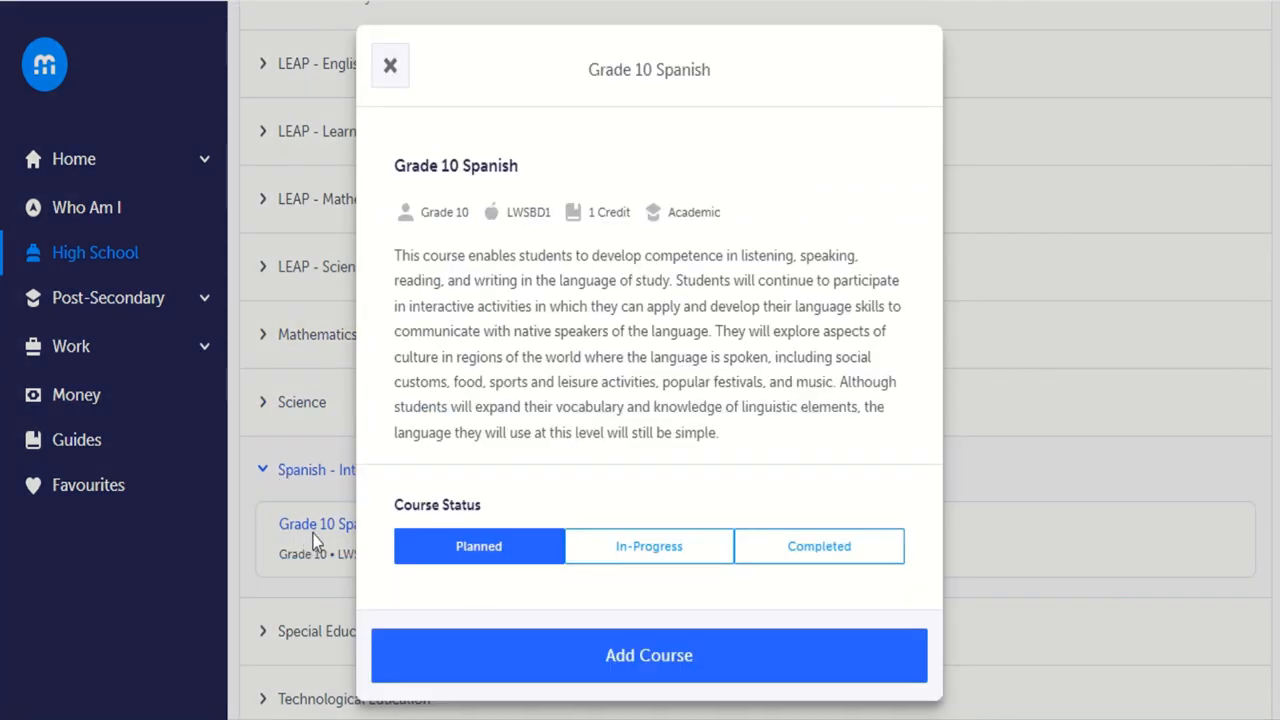
pyautogui.click(649, 655)
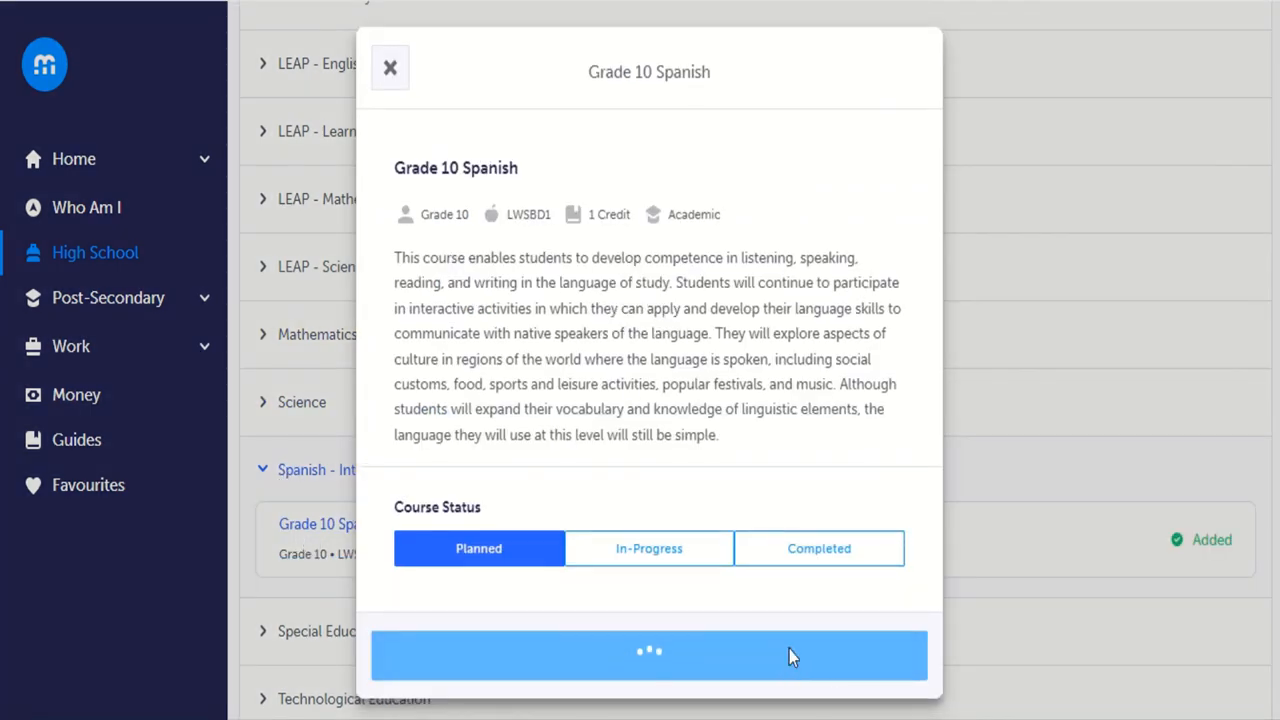
pyautogui.click(648, 655)
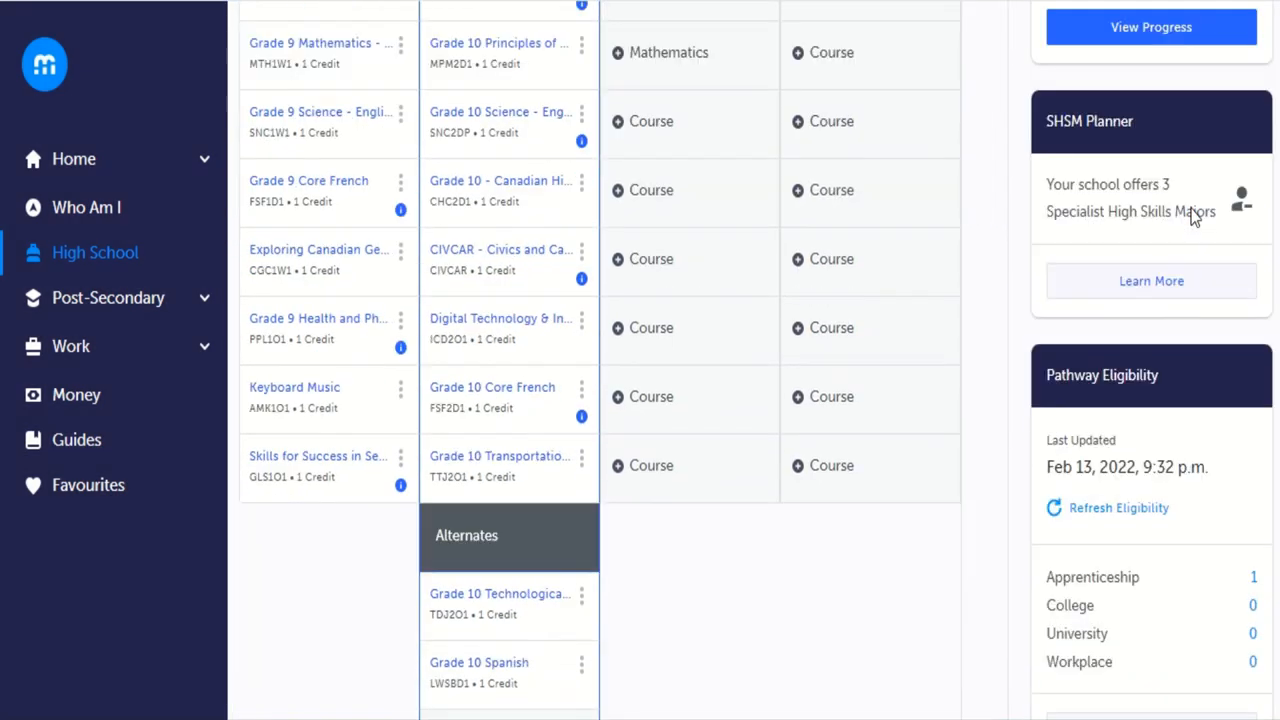
# Scroll the plan and open the 219-course catalogue from the + Alternate slot.
pyautogui.scroll(-3)
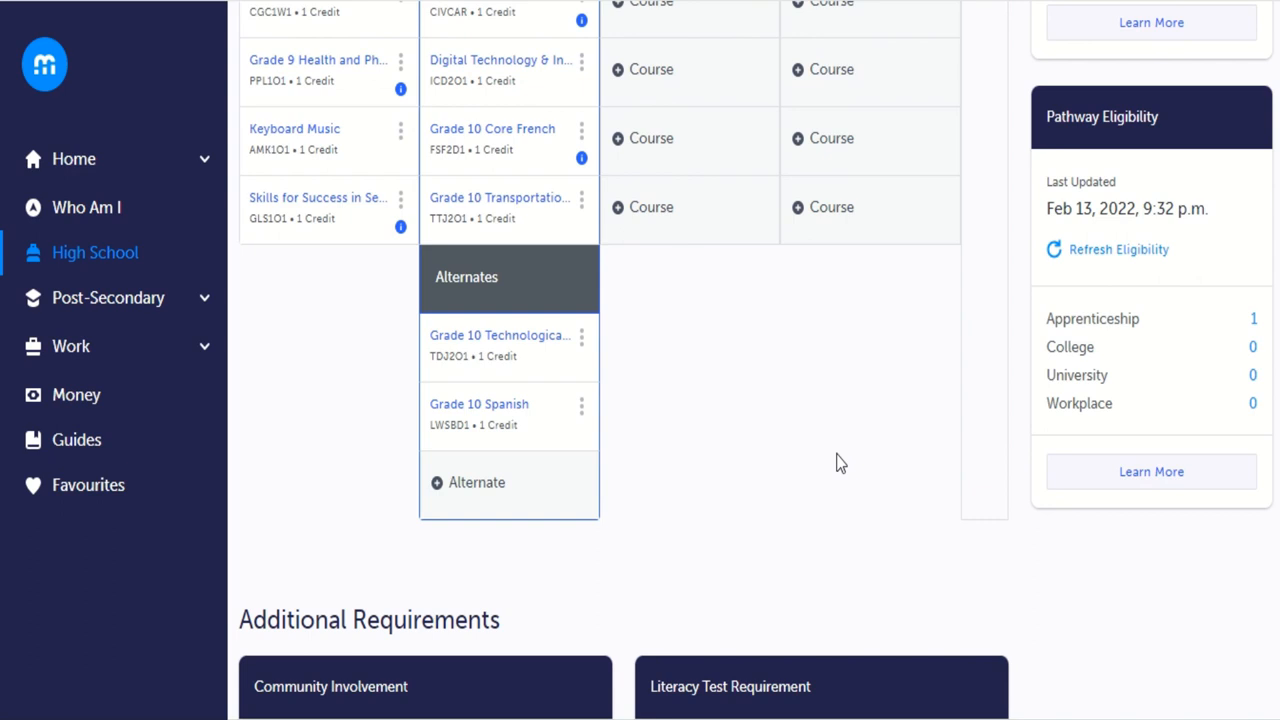
pyautogui.moveTo(803, 434)
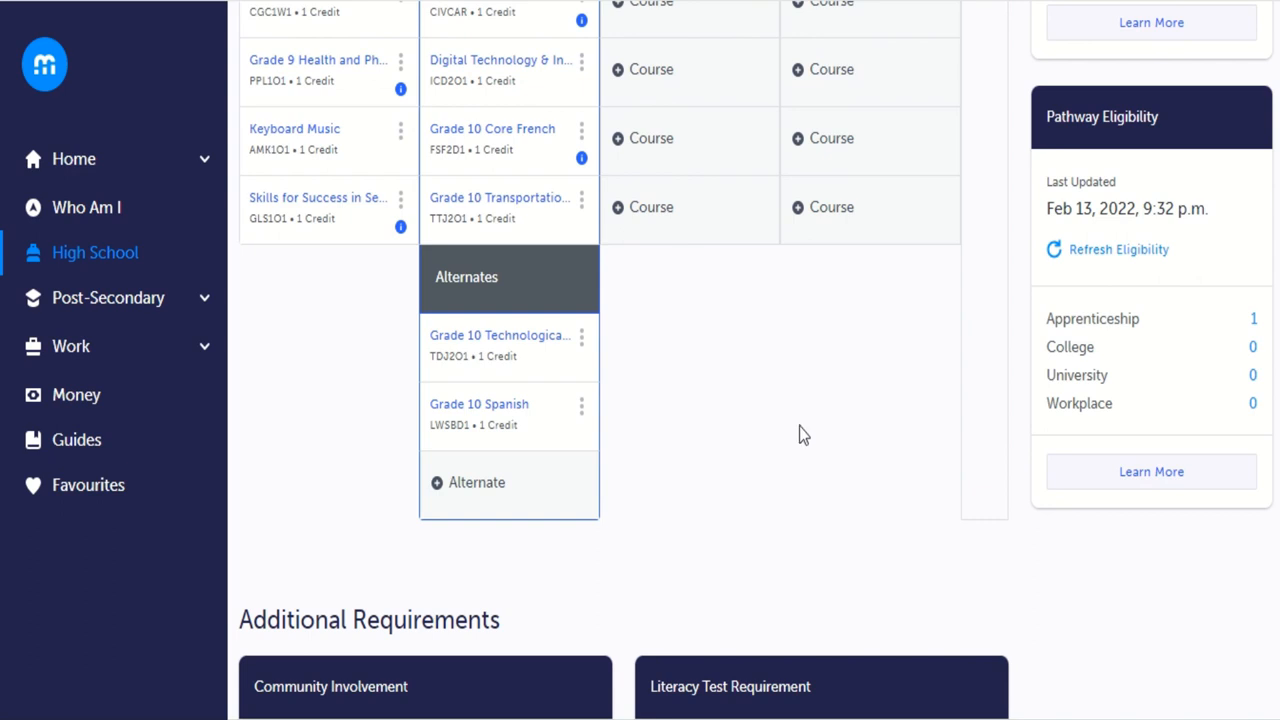
pyautogui.moveTo(515, 70)
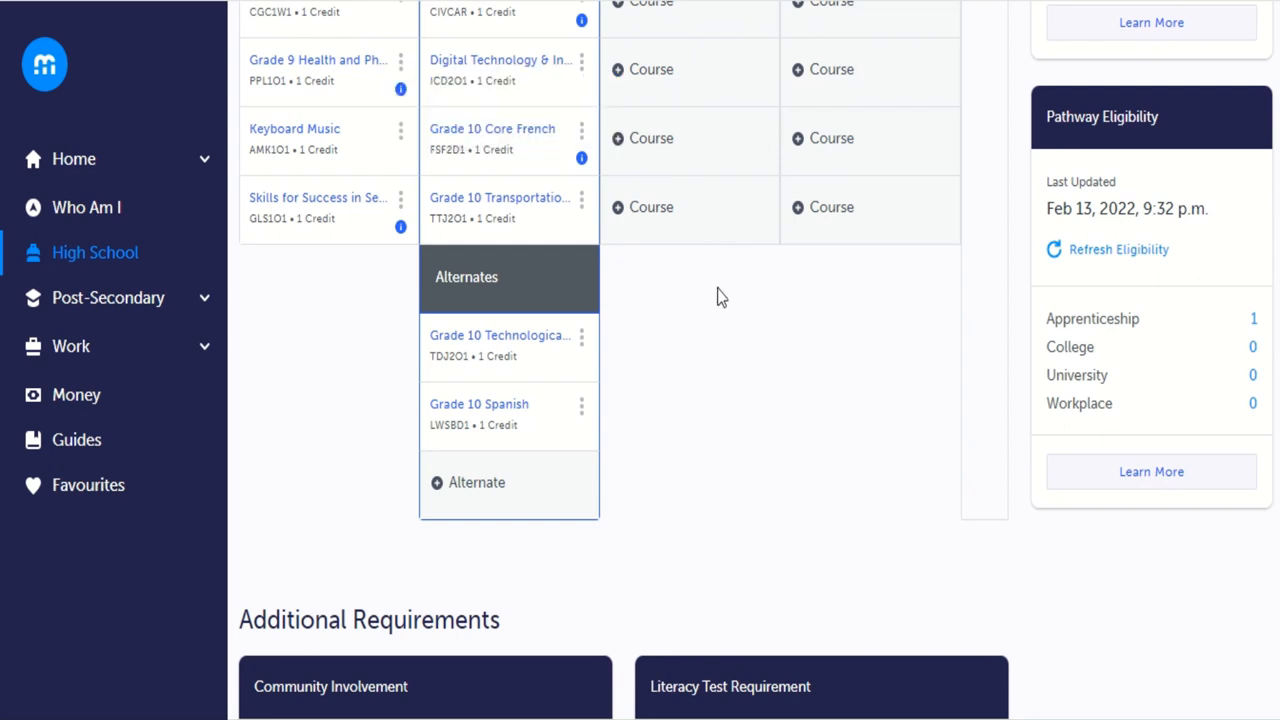
pyautogui.moveTo(484, 482)
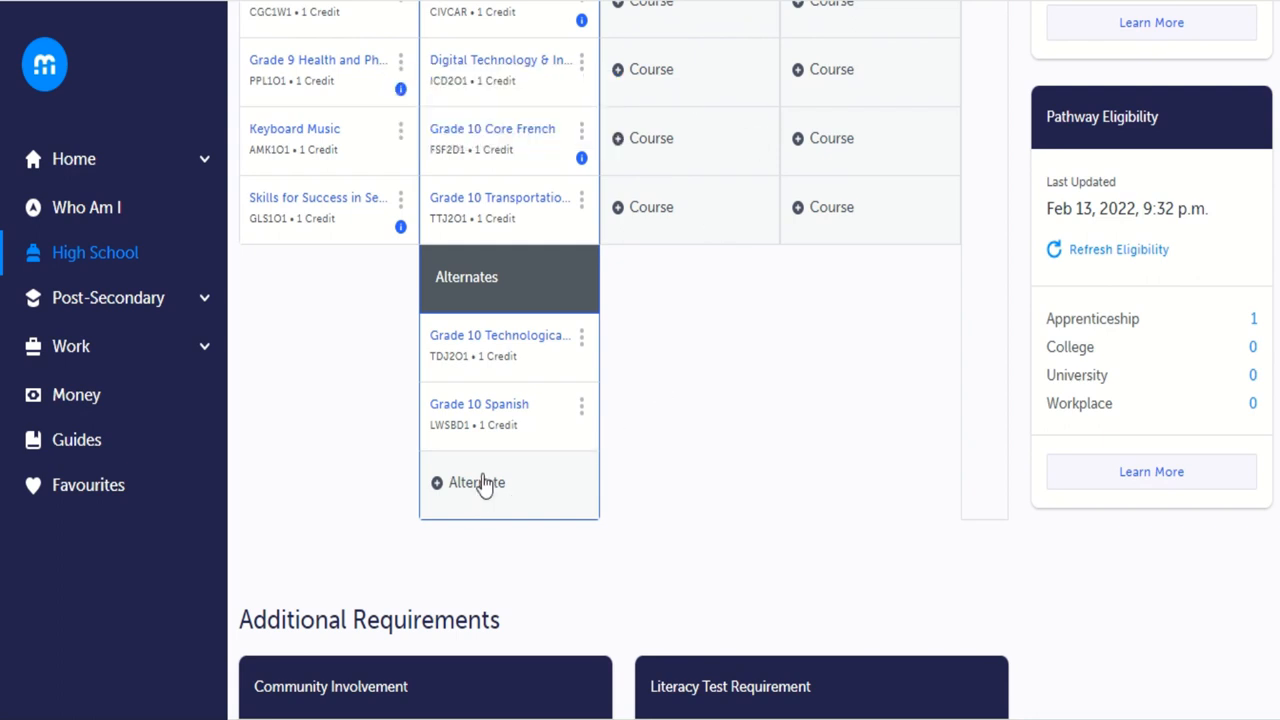
pyautogui.click(320, 312)
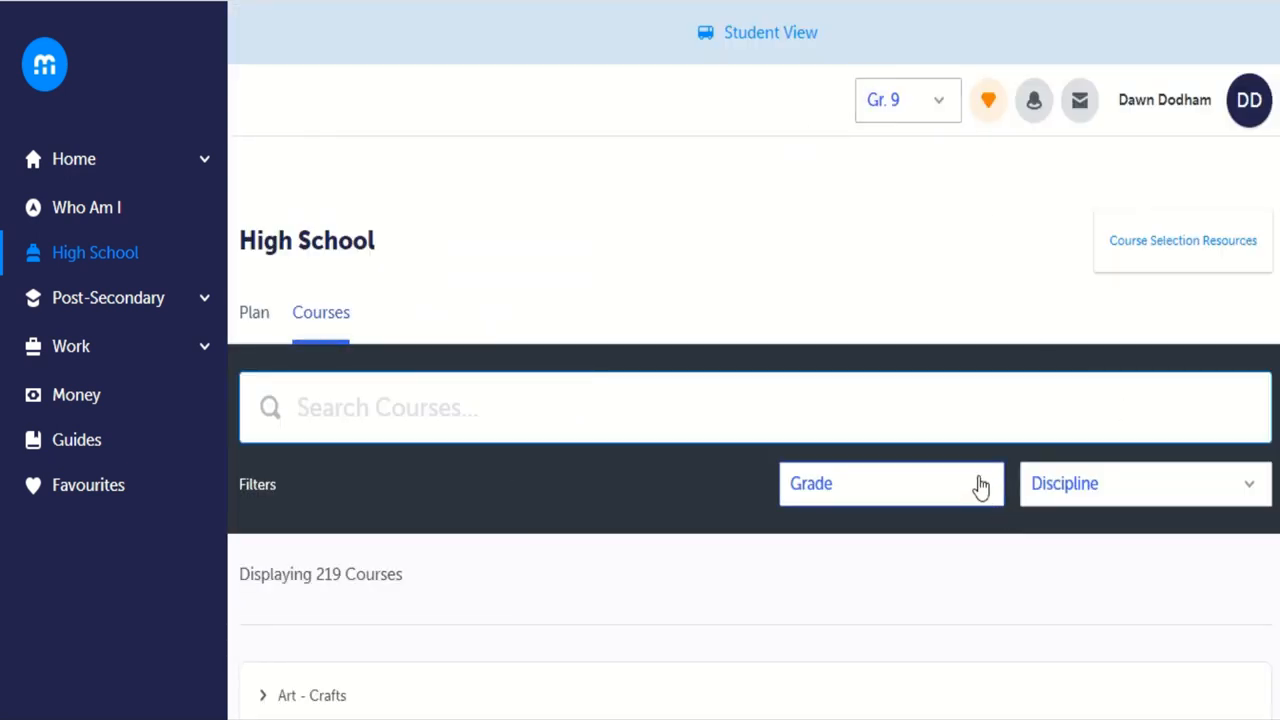
# Filter the catalogue to Grade 10 and scroll through its 60 courses by subject.
pyautogui.click(889, 483)
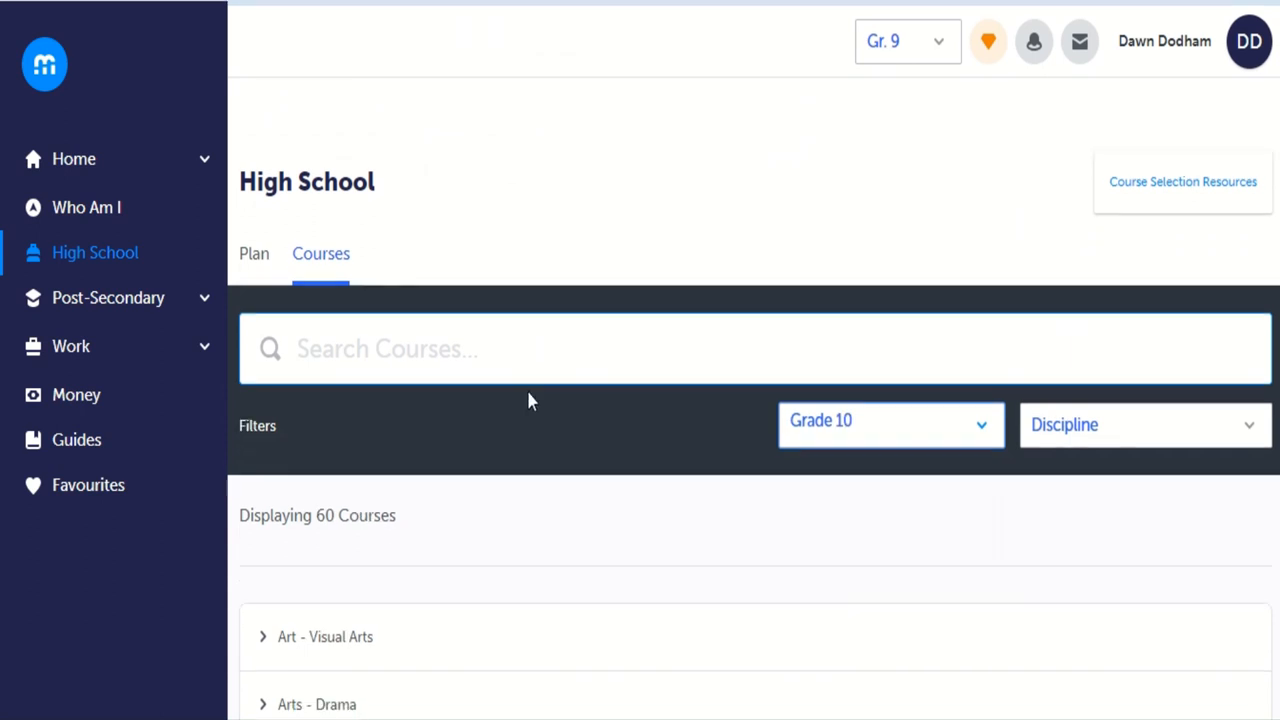
pyautogui.scroll(-3)
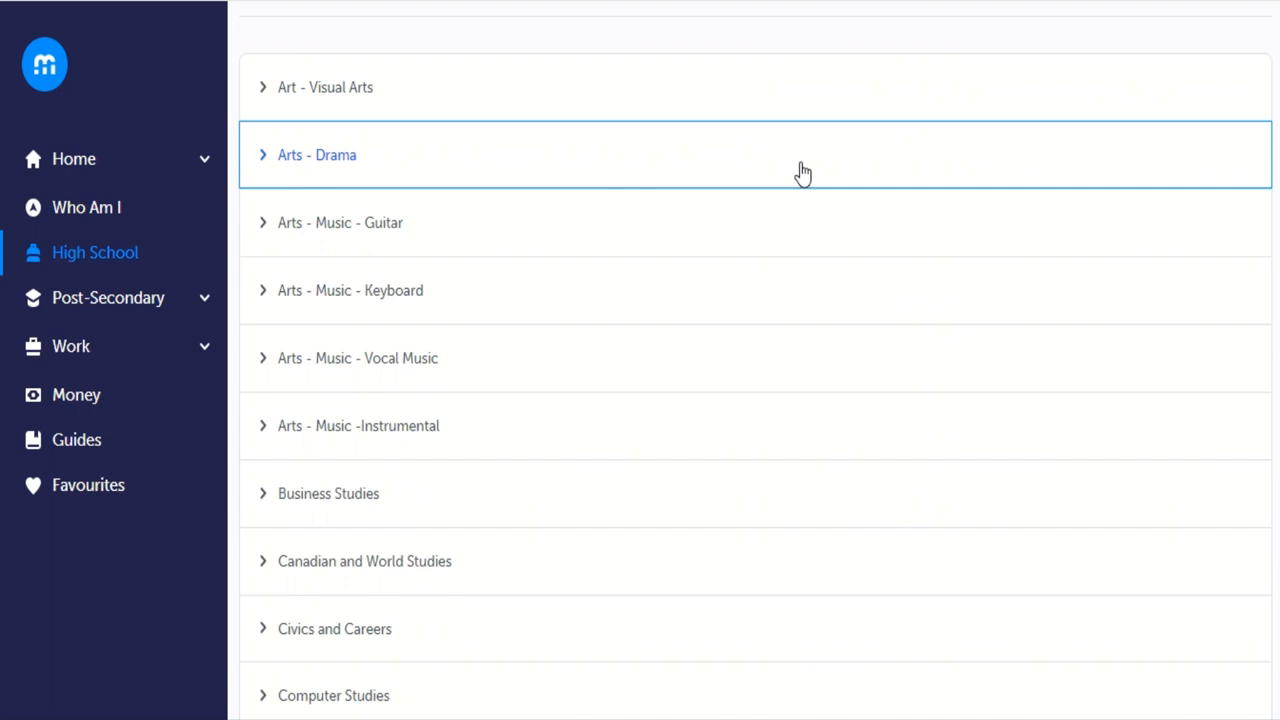
pyautogui.moveTo(830, 197)
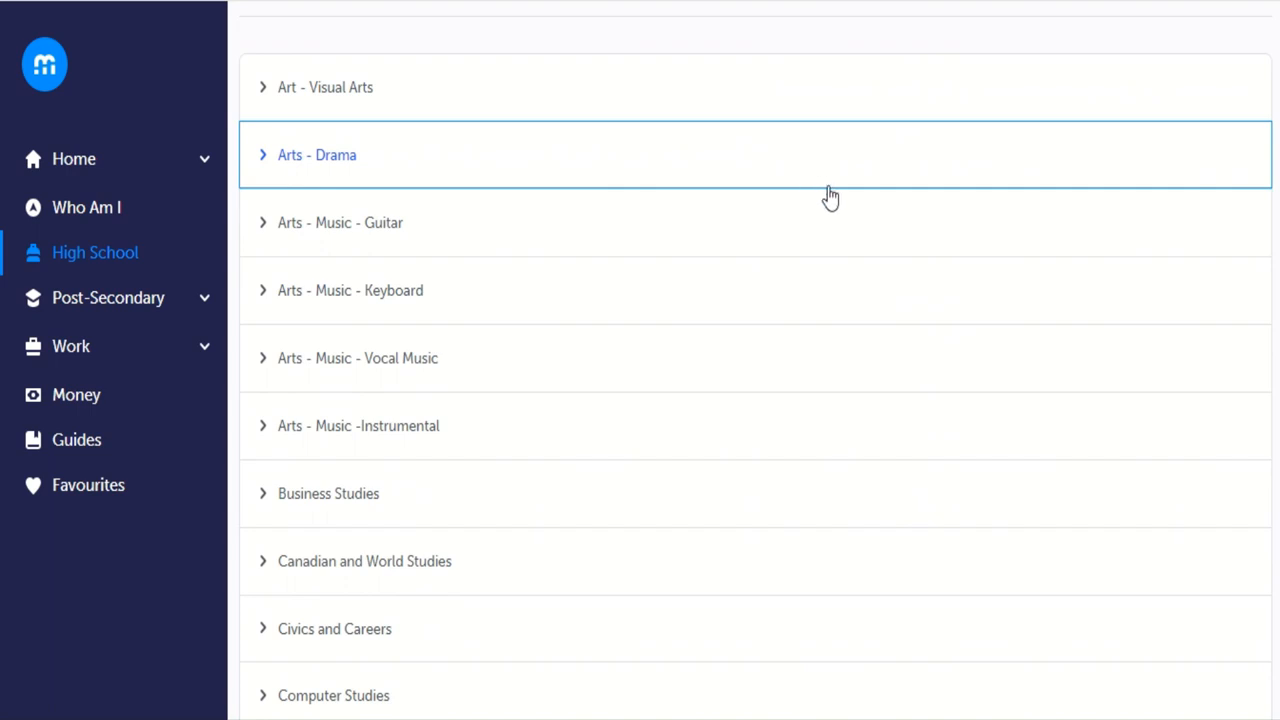
pyautogui.moveTo(325, 493)
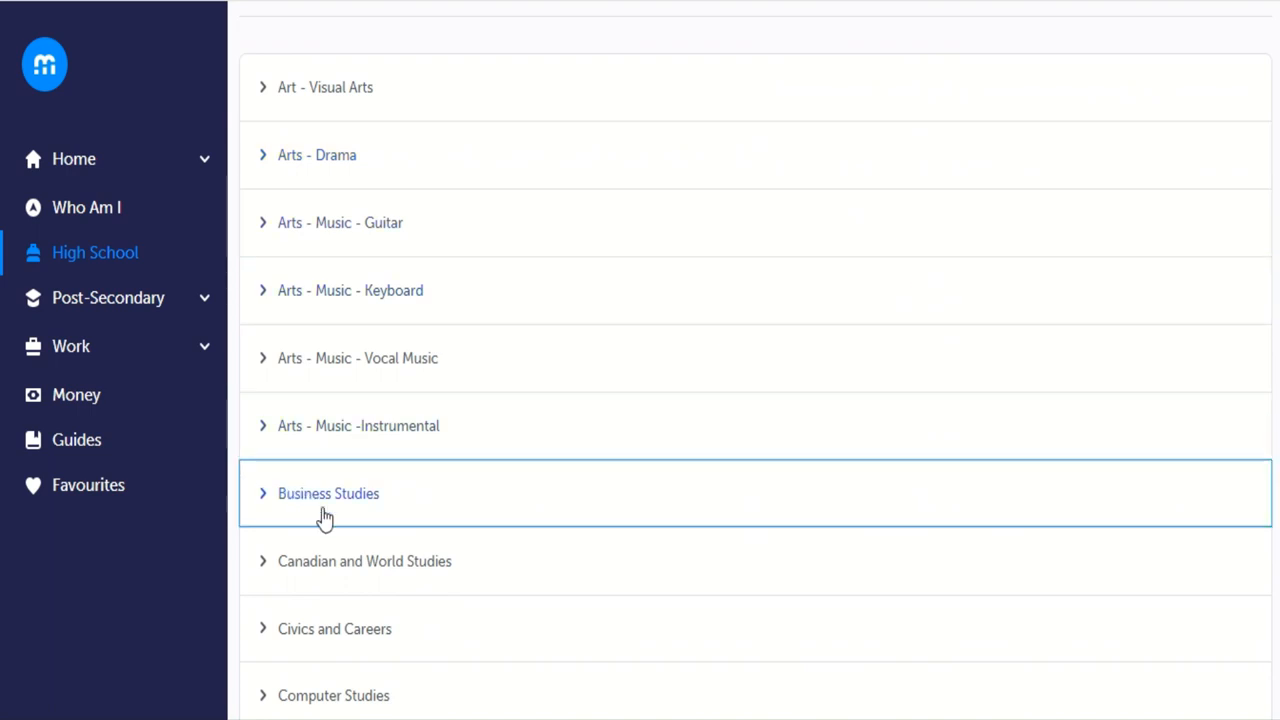
pyautogui.moveTo(430, 303)
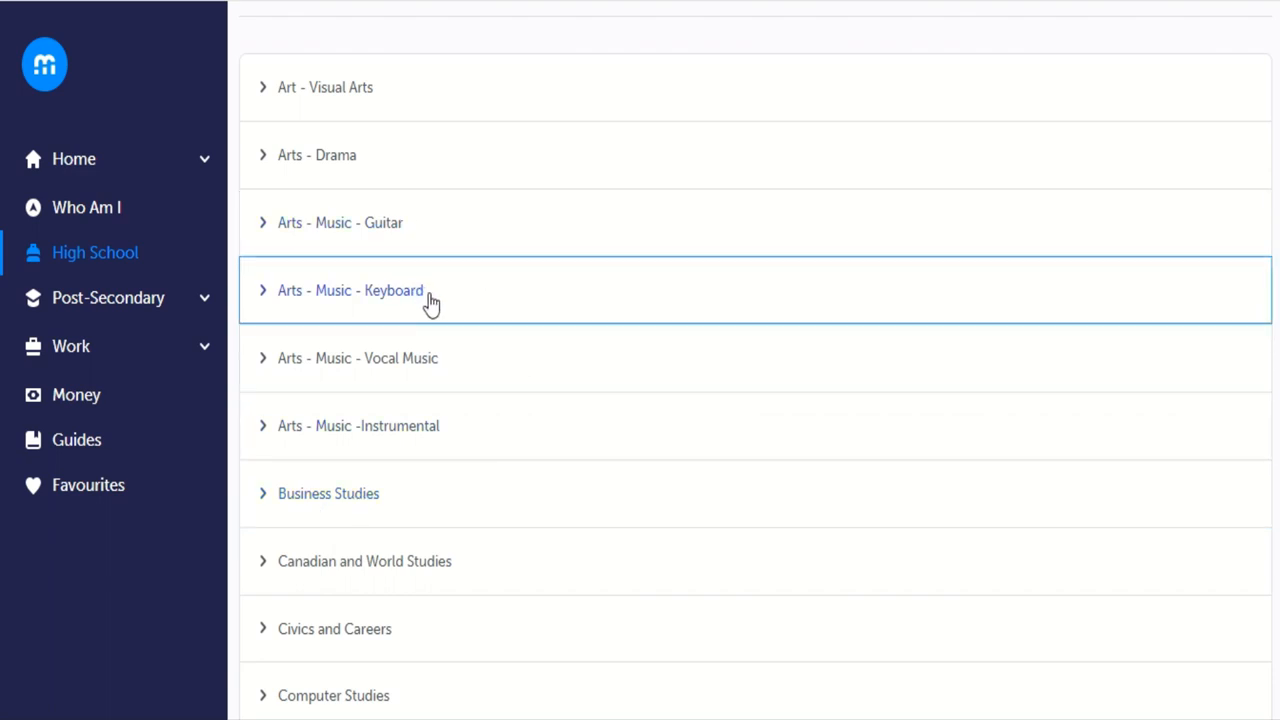
pyautogui.moveTo(847, 309)
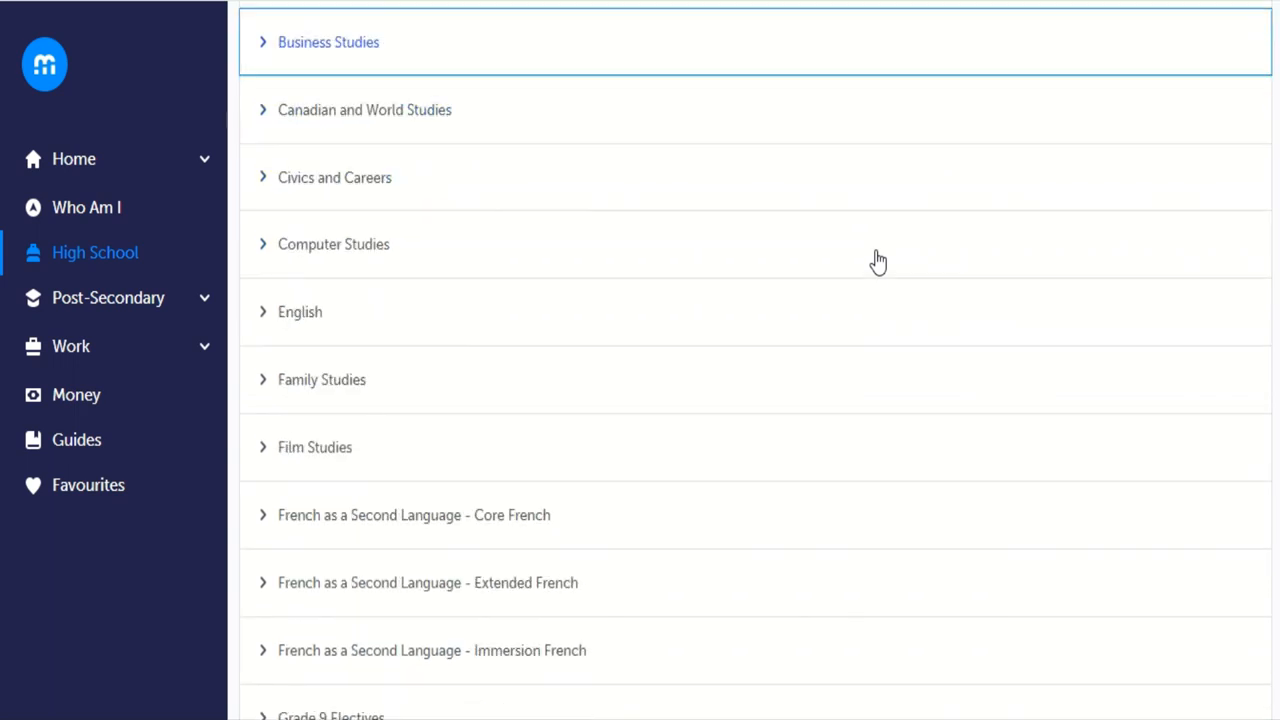
pyautogui.scroll(-3)
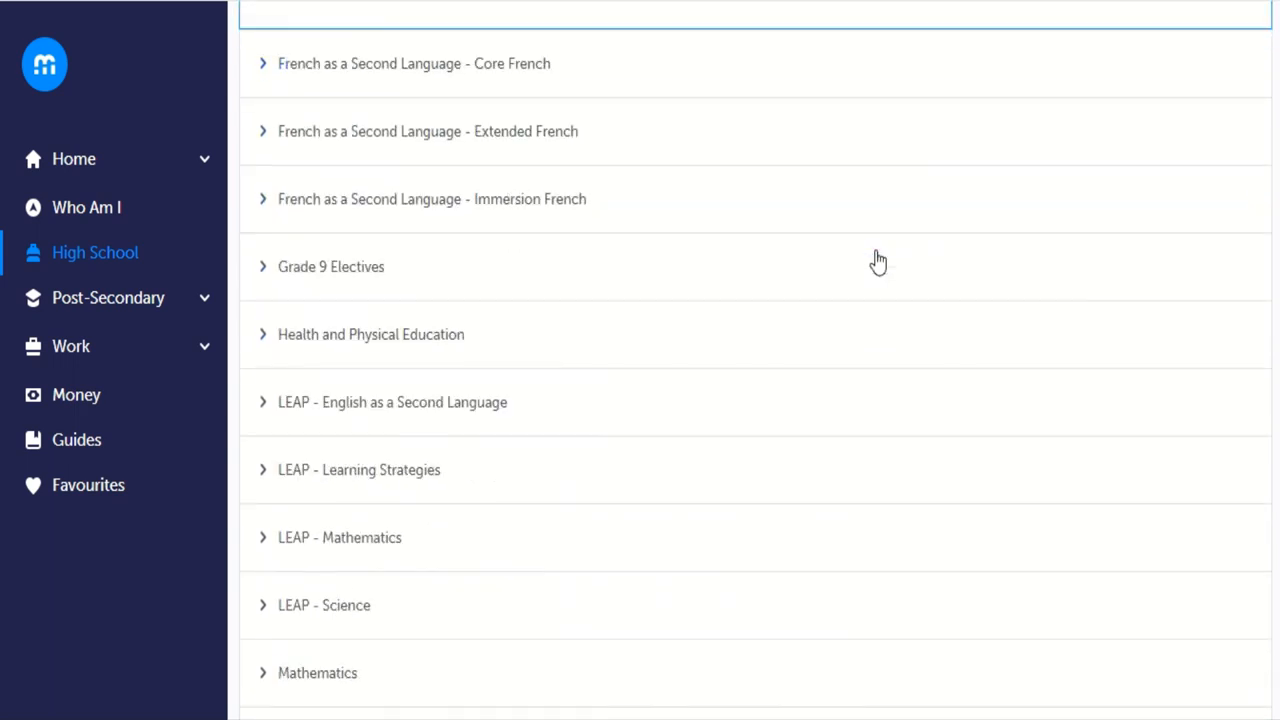
pyautogui.moveTo(258, 340)
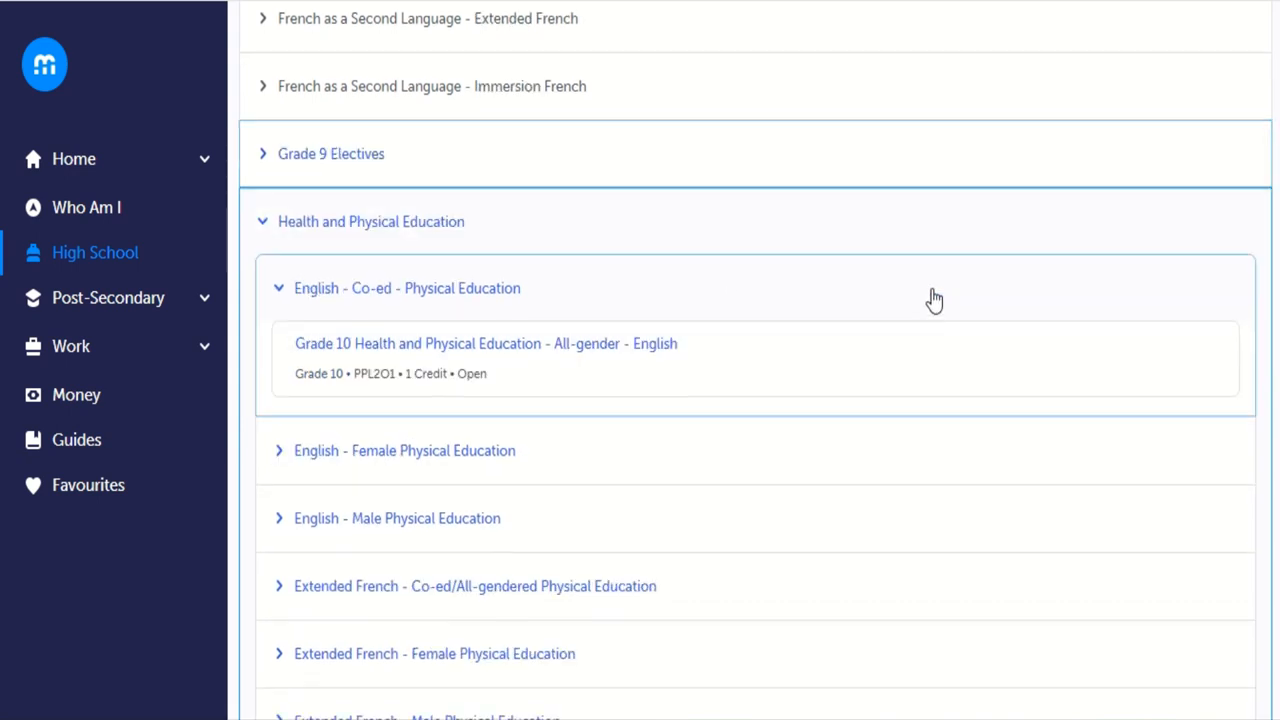
# Scroll the Grade 10 subject list to reveal Film Studies and the French groups.
pyautogui.scroll(-3)
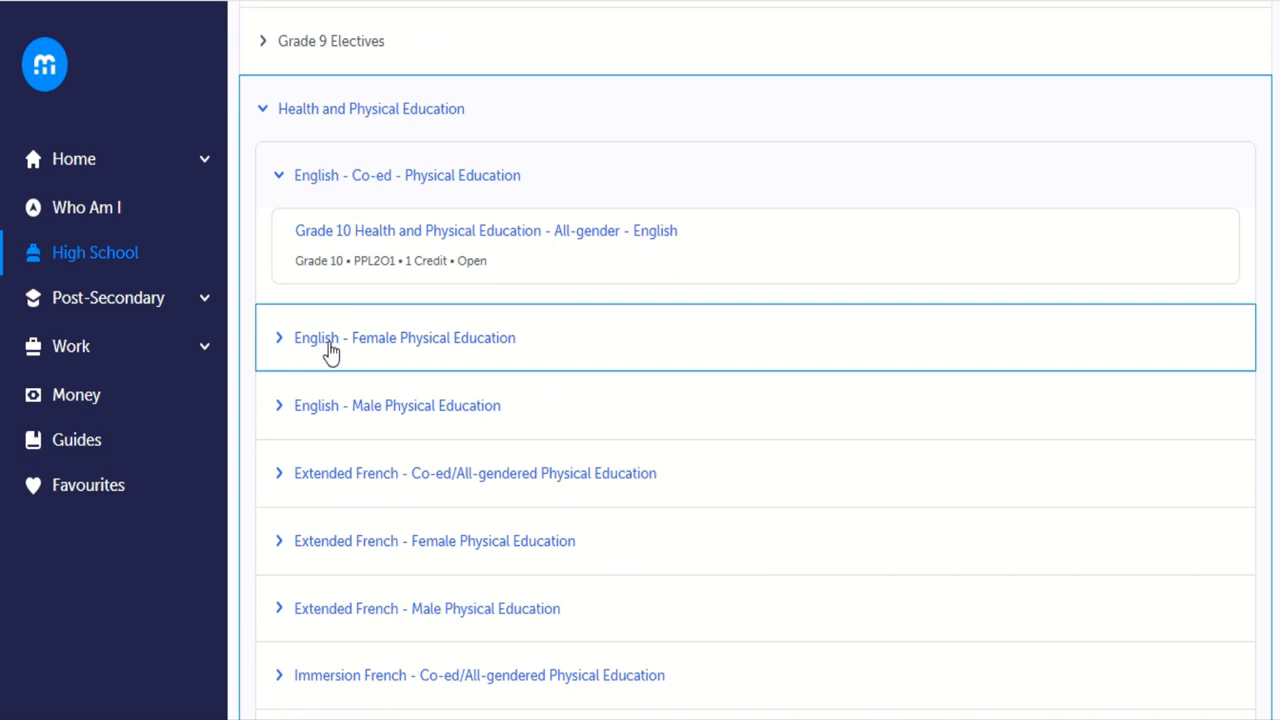
pyautogui.scroll(-3)
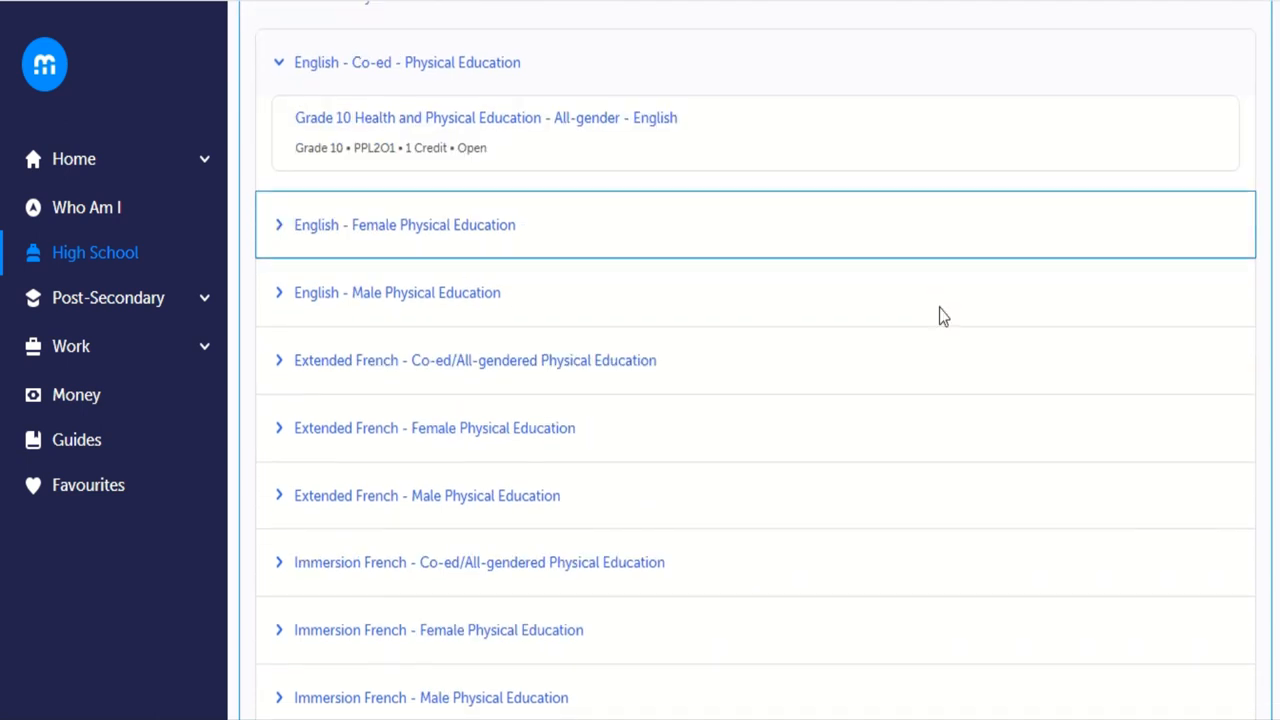
pyautogui.moveTo(407, 386)
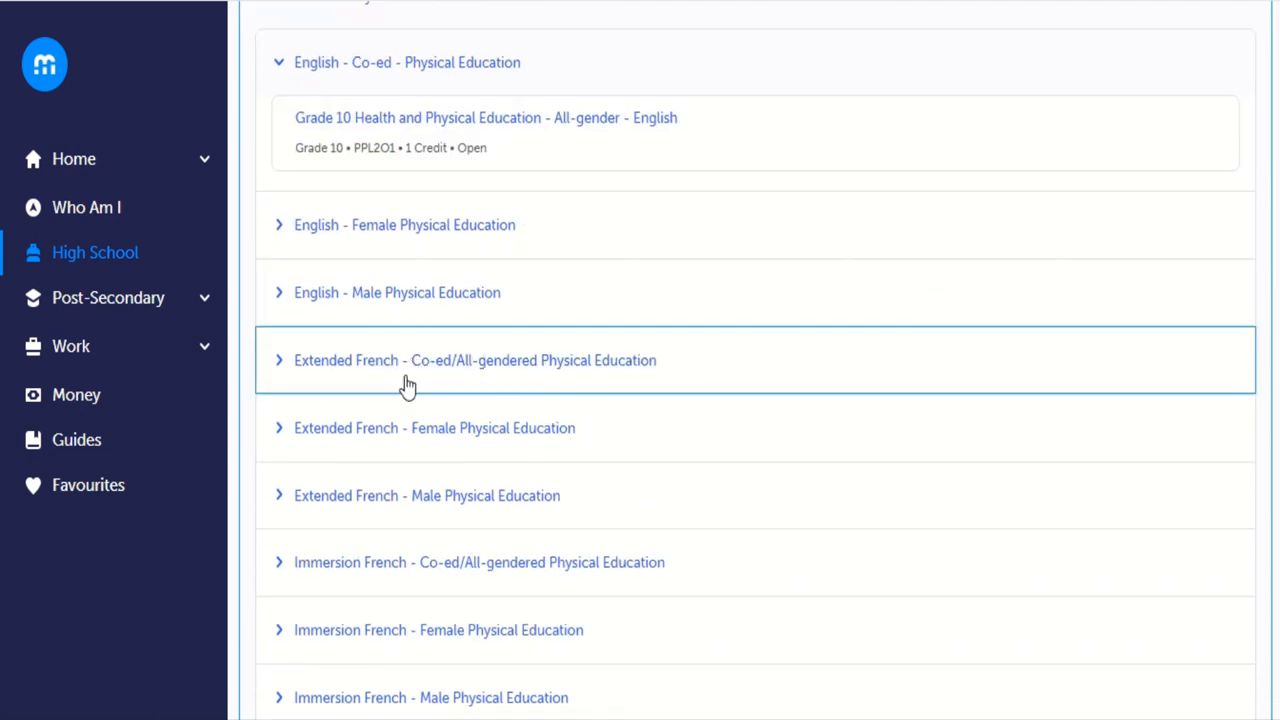
pyautogui.moveTo(385, 495)
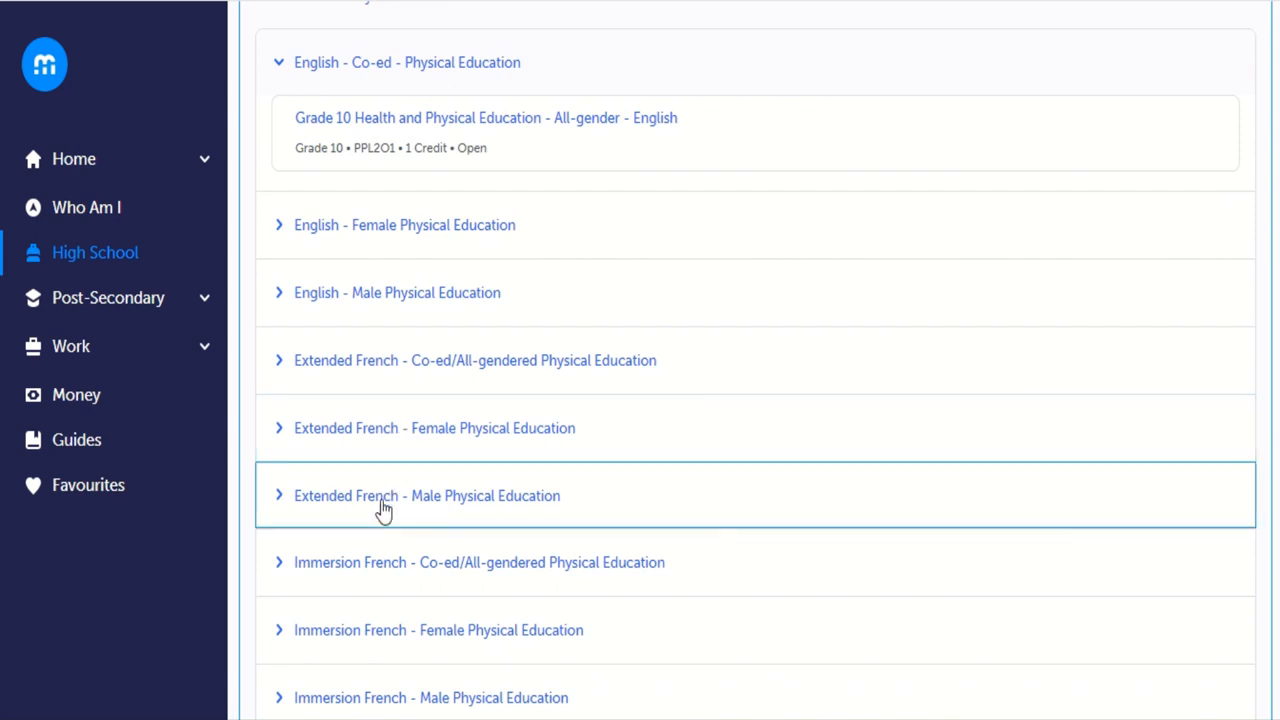
pyautogui.scroll(-3)
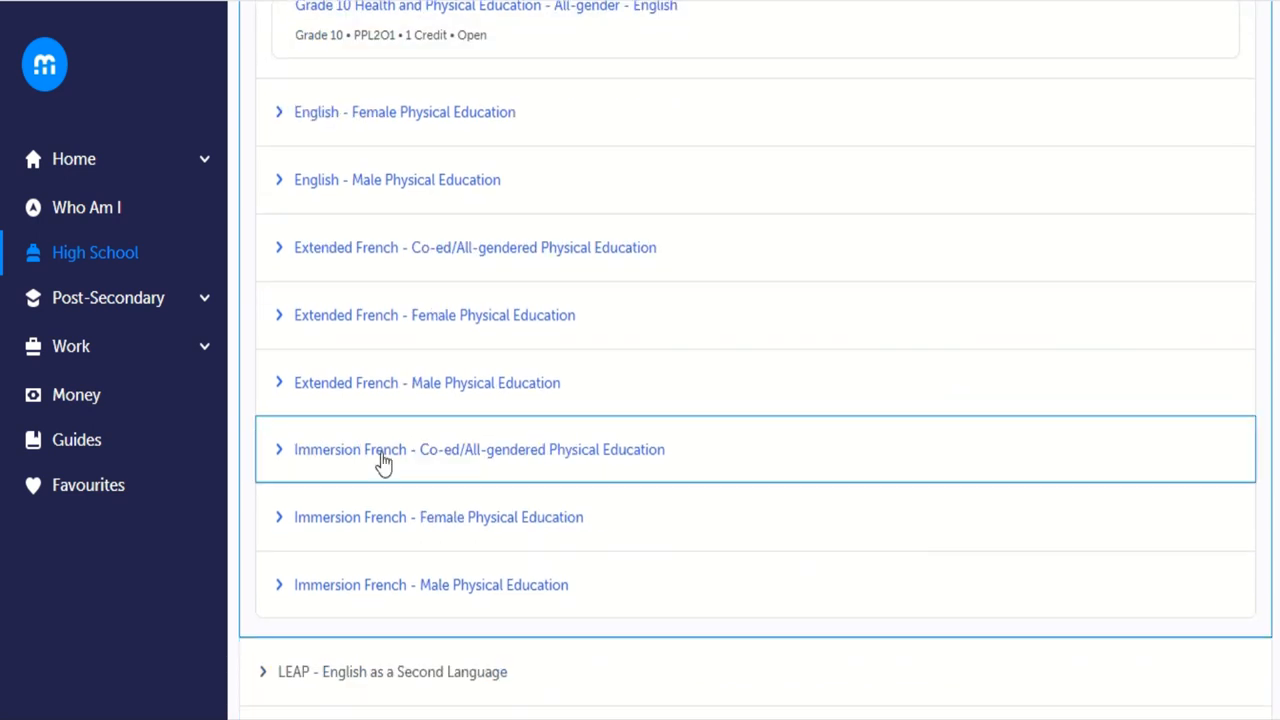
pyautogui.moveTo(379, 456)
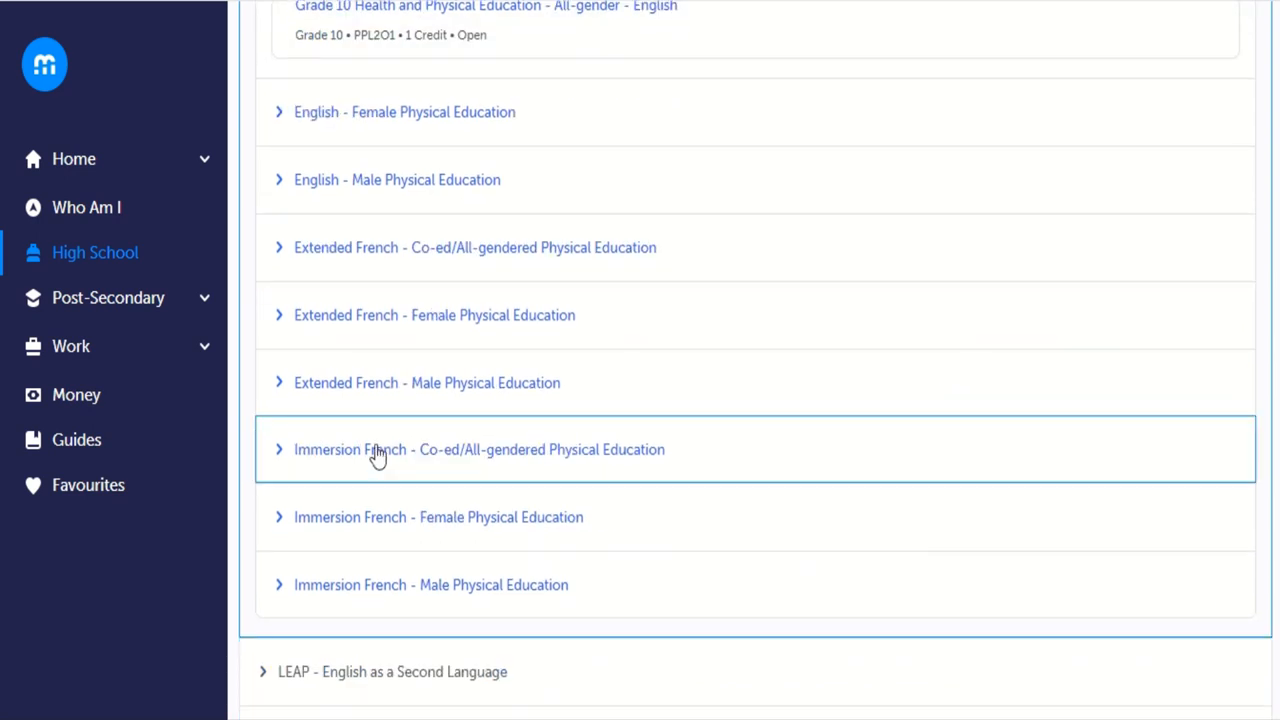
pyautogui.moveTo(364, 532)
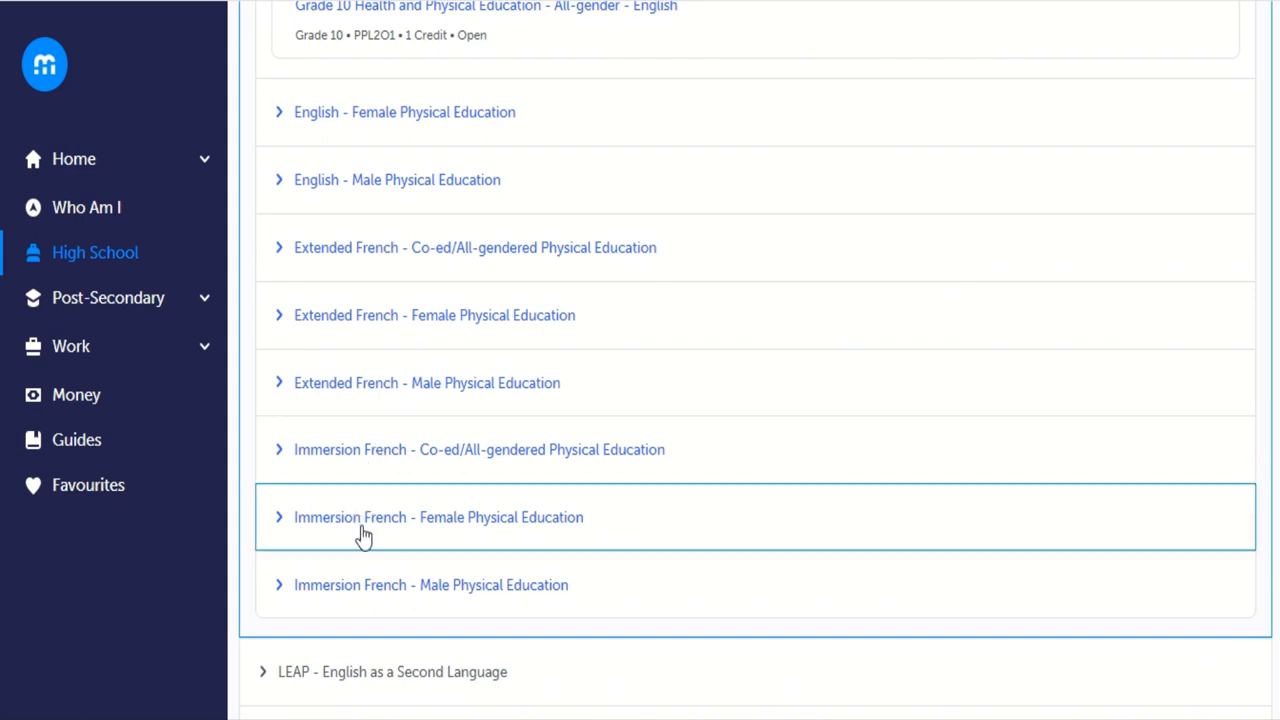
pyautogui.moveTo(379, 598)
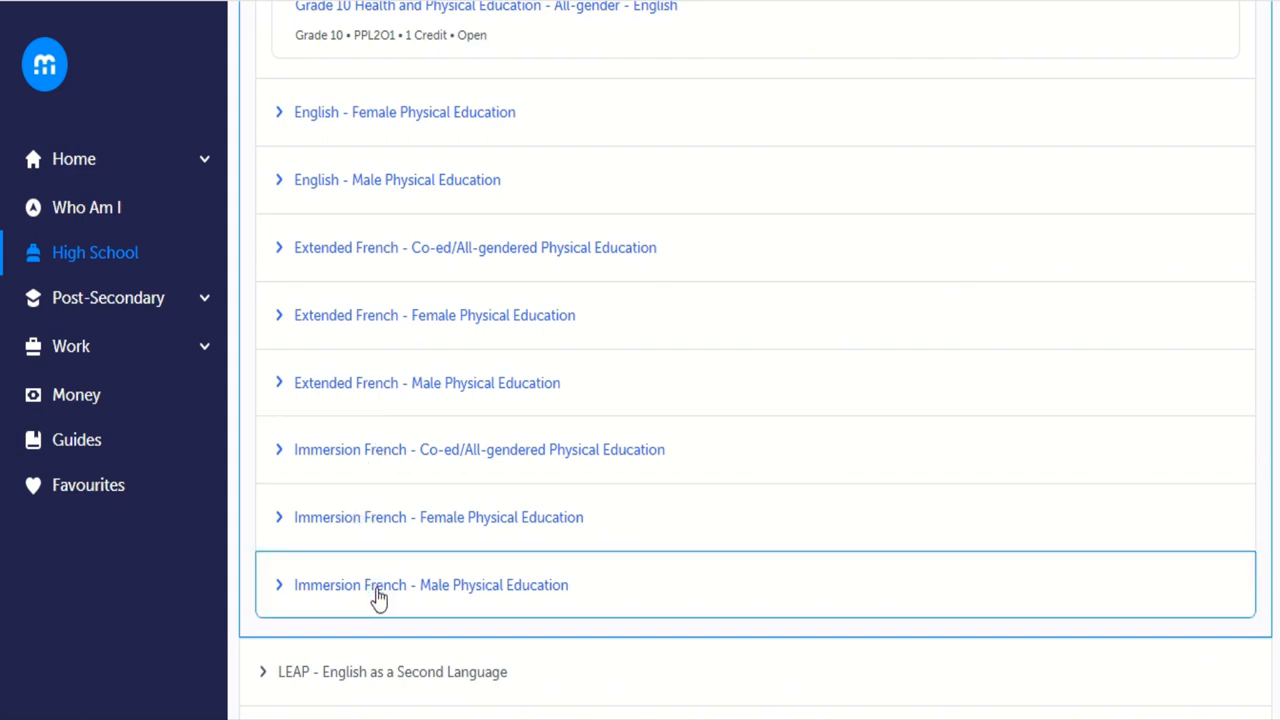
pyautogui.moveTo(318, 203)
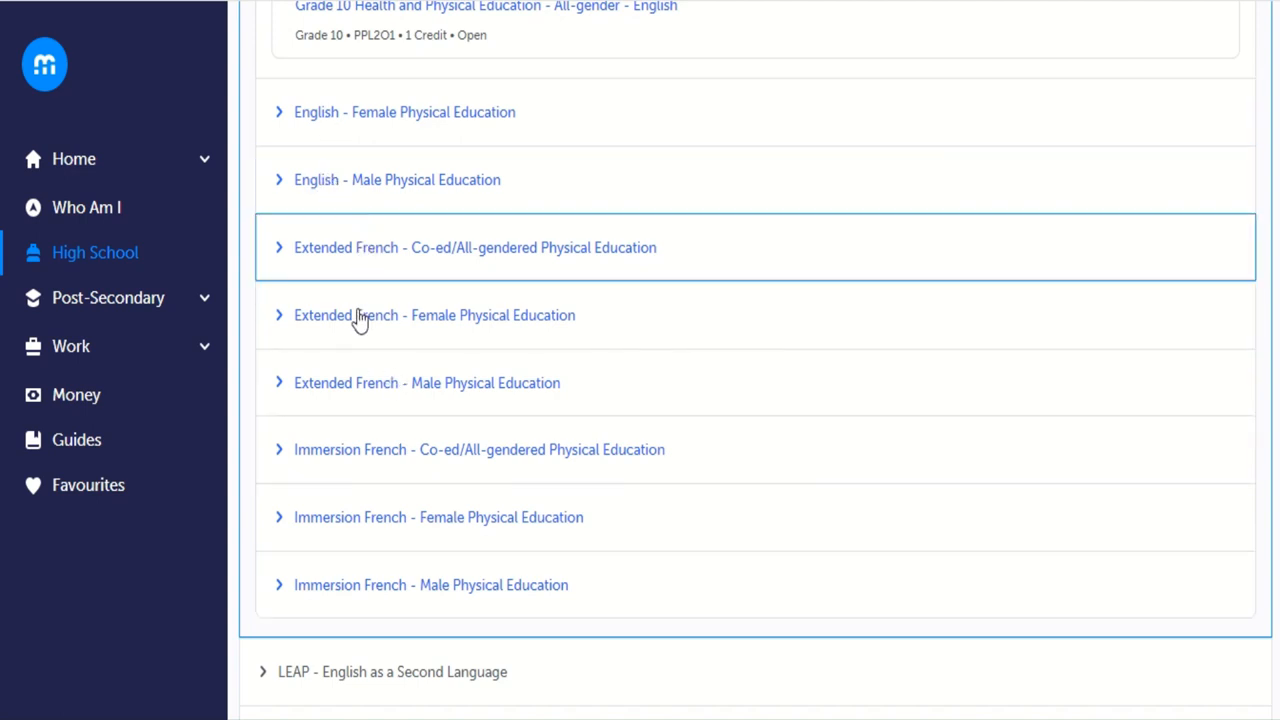
pyautogui.moveTo(872, 356)
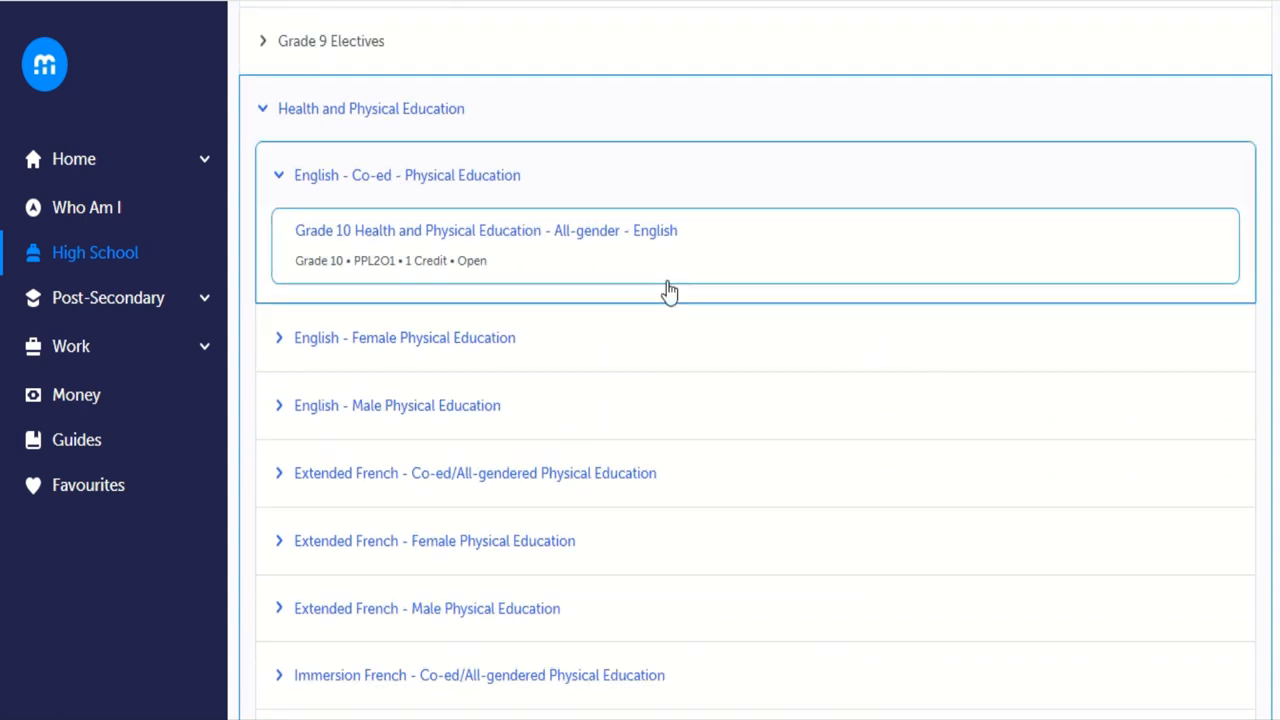
pyautogui.moveTo(513, 187)
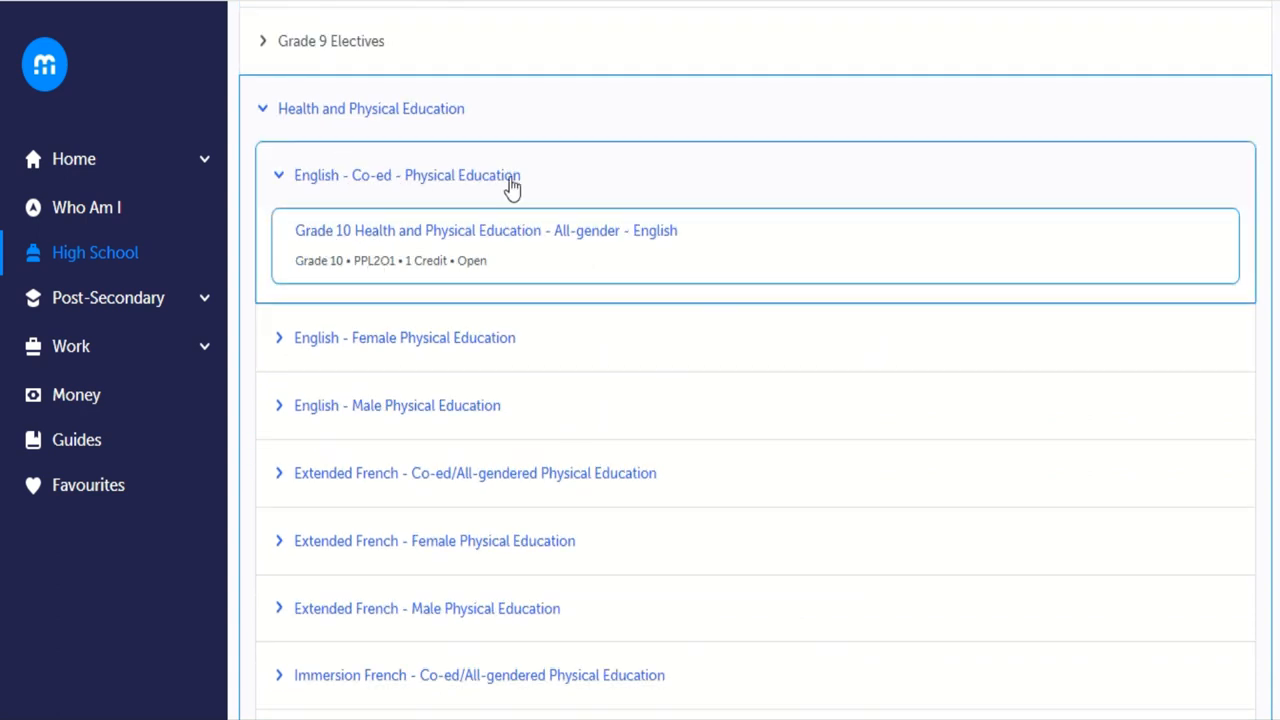
pyautogui.moveTo(454, 245)
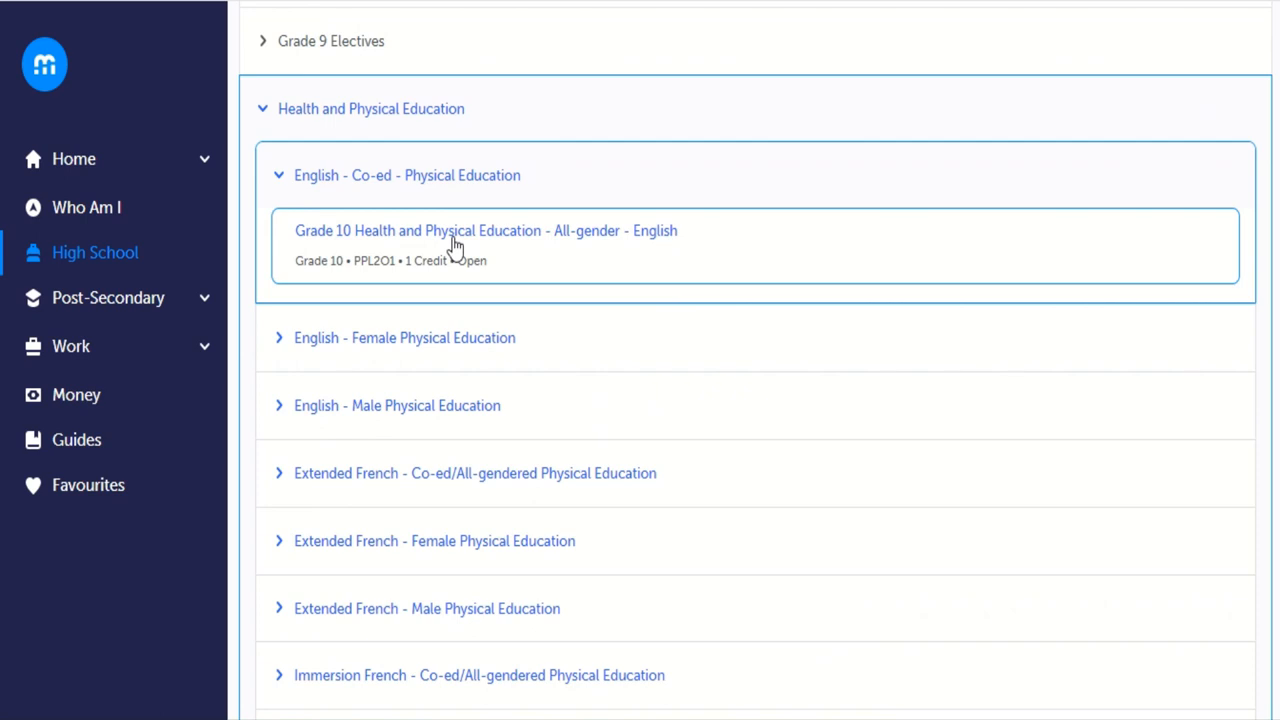
pyautogui.moveTo(455, 337)
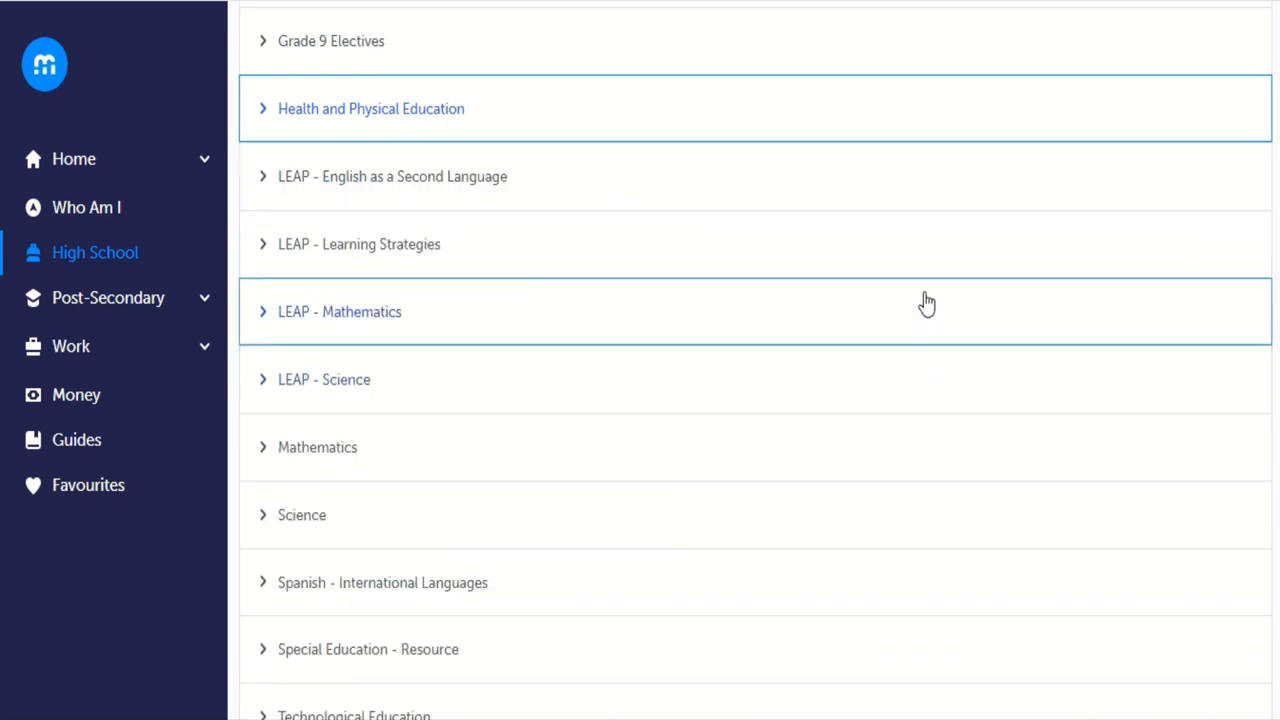
pyautogui.scroll(-3)
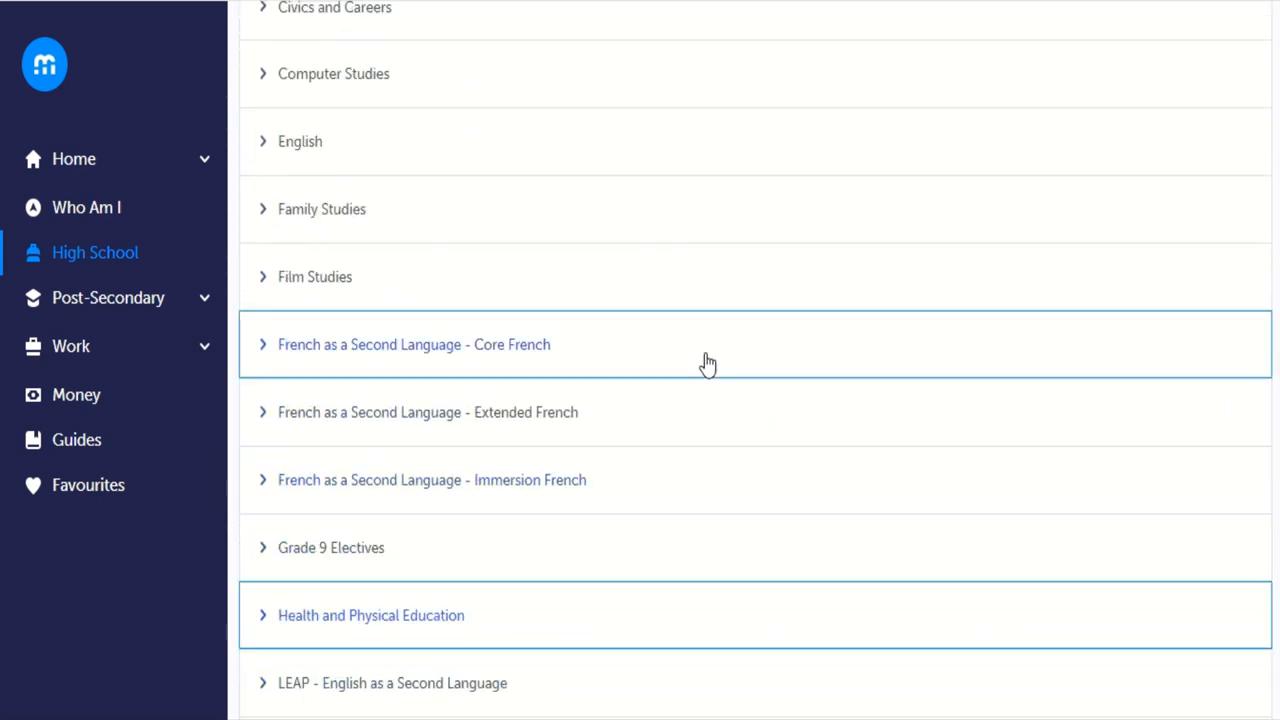
# Add Film/Video (ADV2O1) from Film Studies as a Grade 10 alternate.
pyautogui.click(315, 277)
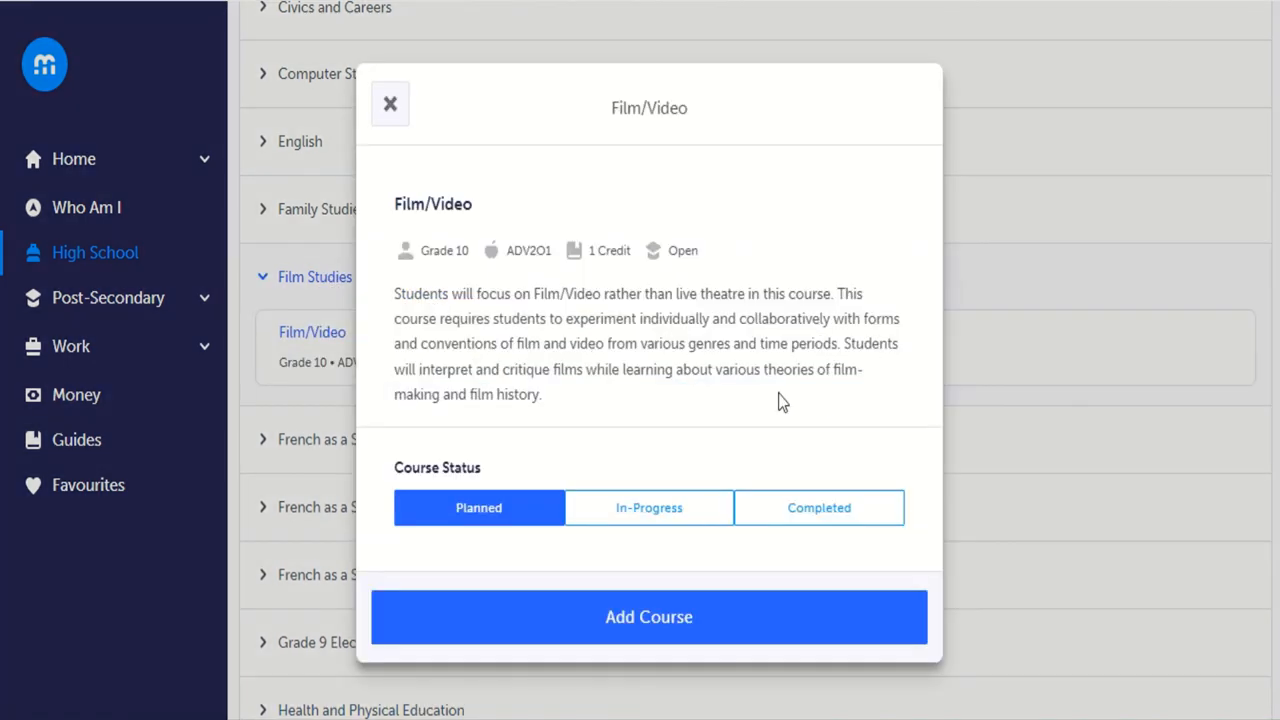
pyautogui.moveTo(650, 427)
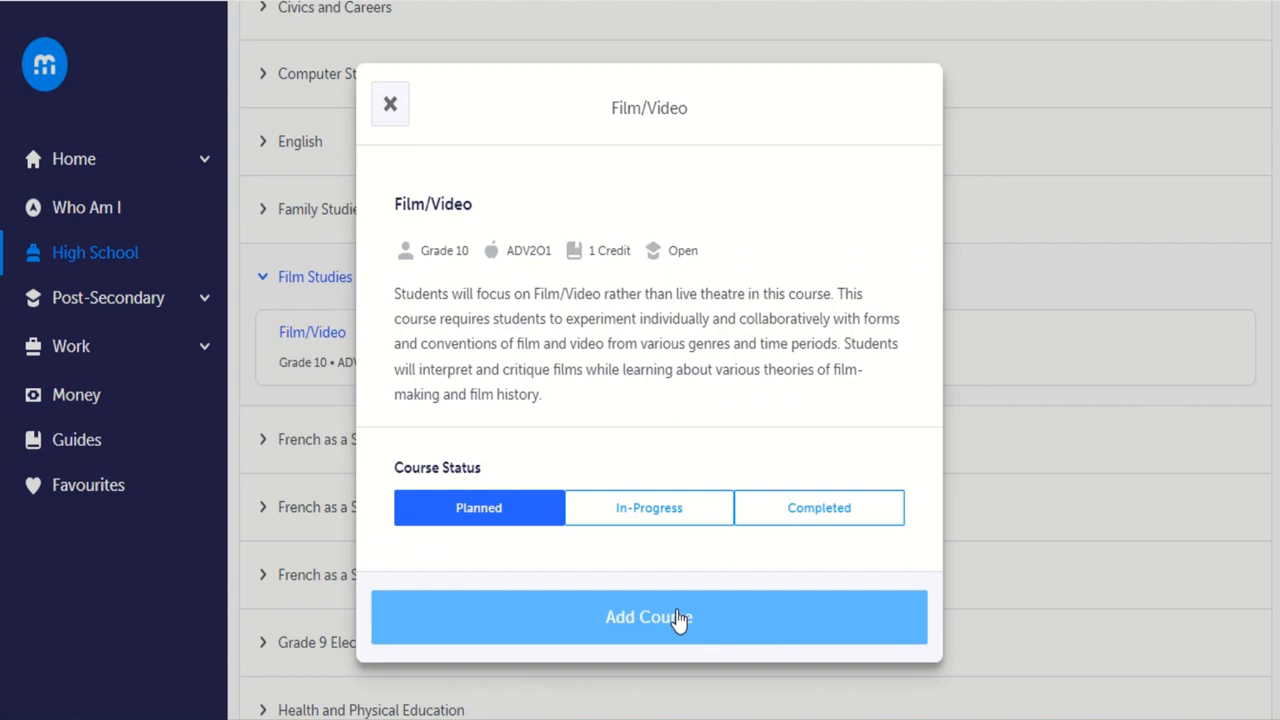
pyautogui.click(648, 616)
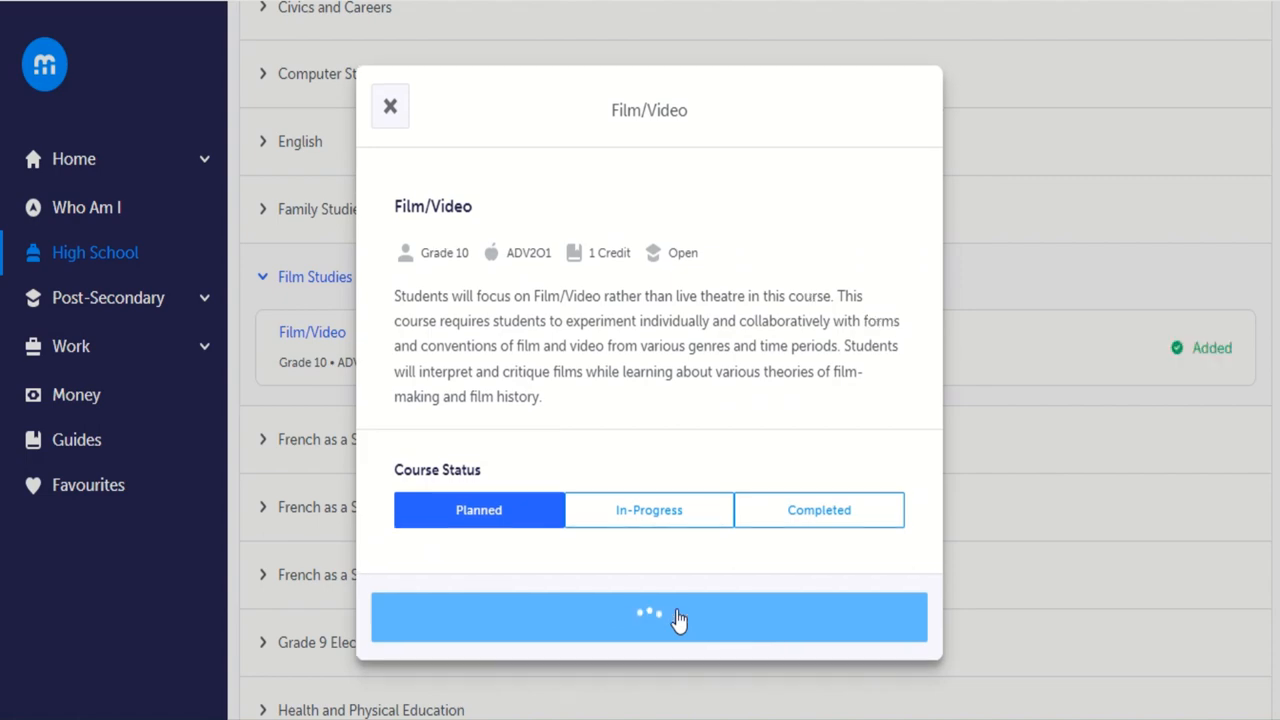
pyautogui.click(649, 617)
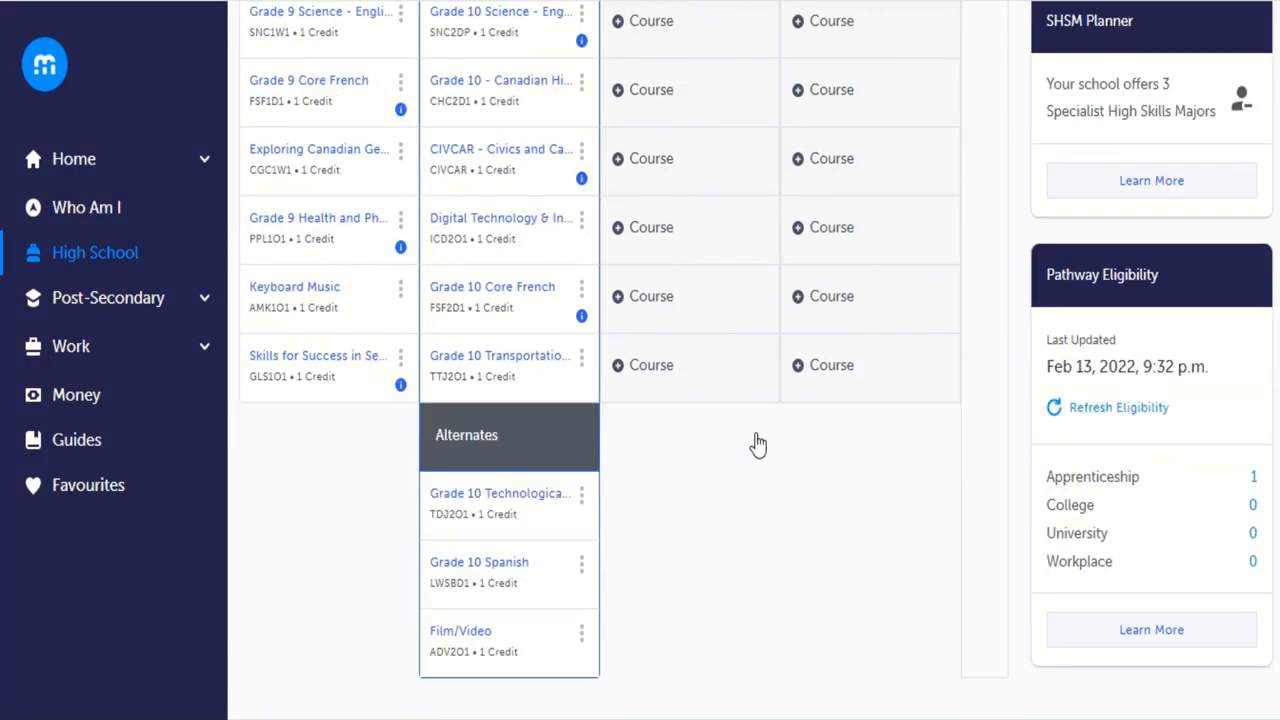
# Remove Grade 10 Principles of Mathematics (MPM2D1) from next year's plan.
pyautogui.scroll(-3)
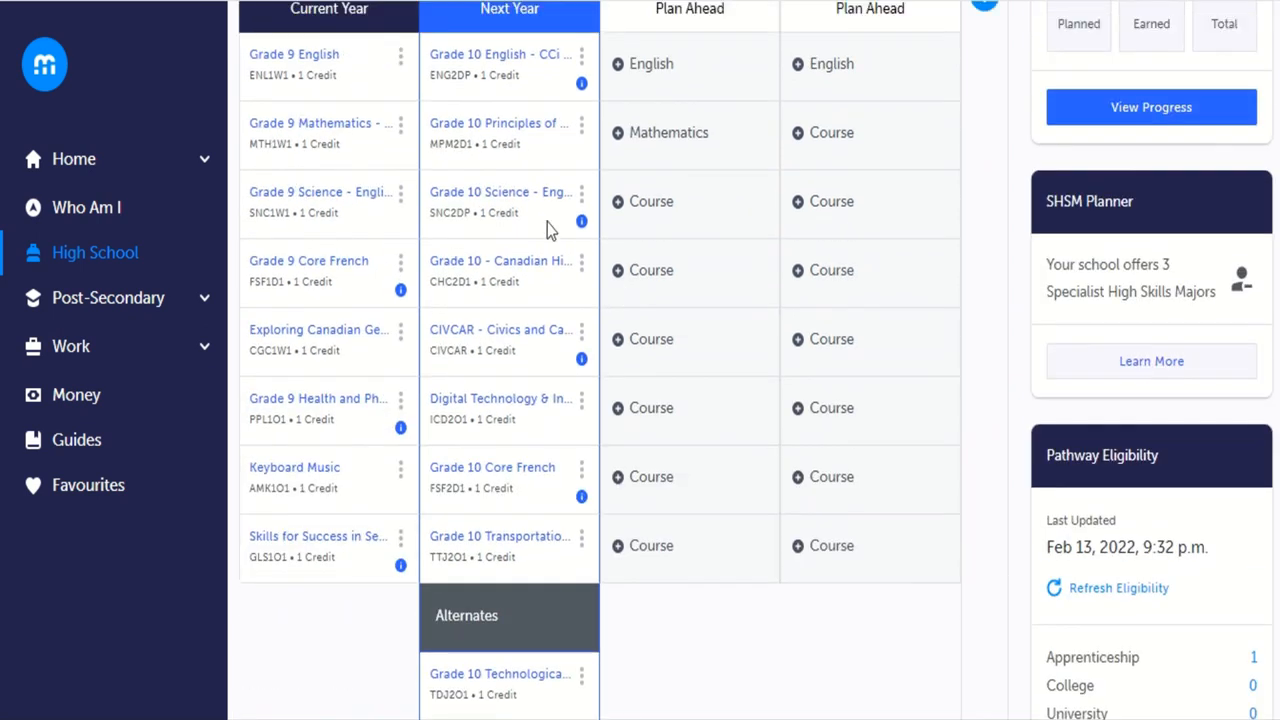
pyautogui.moveTo(487, 330)
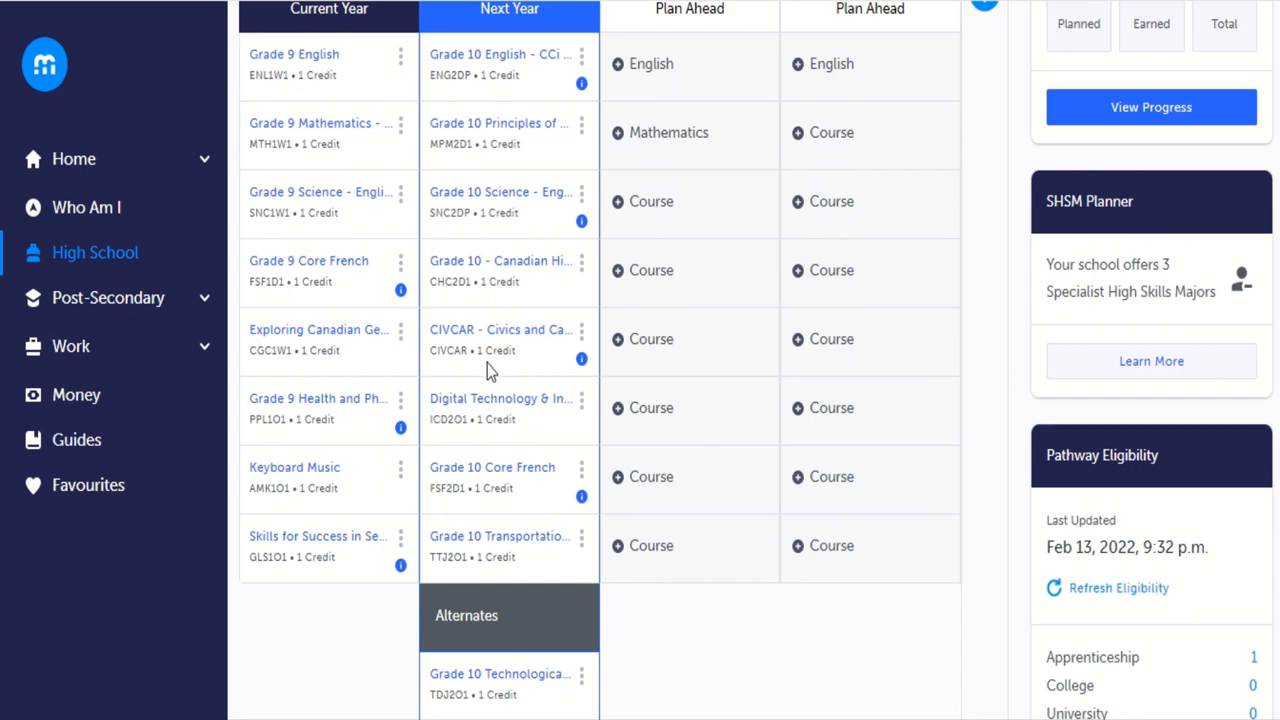
pyautogui.moveTo(395, 470)
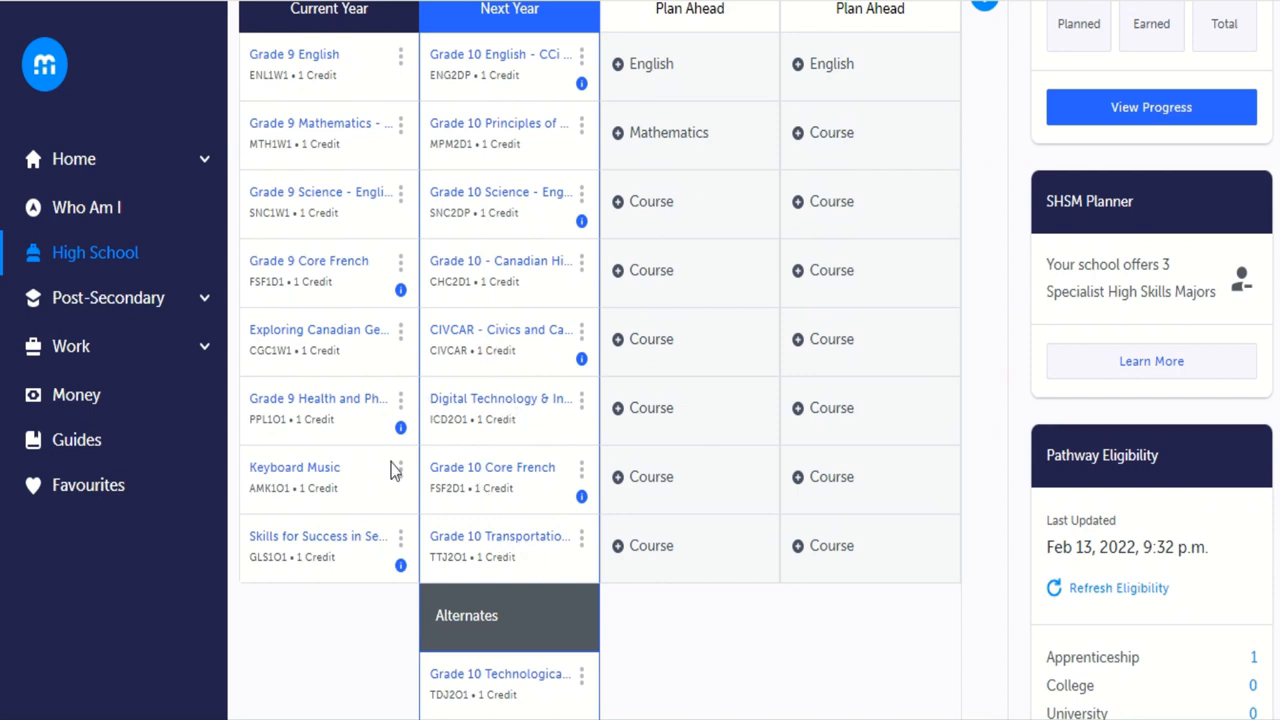
pyautogui.moveTo(616, 70)
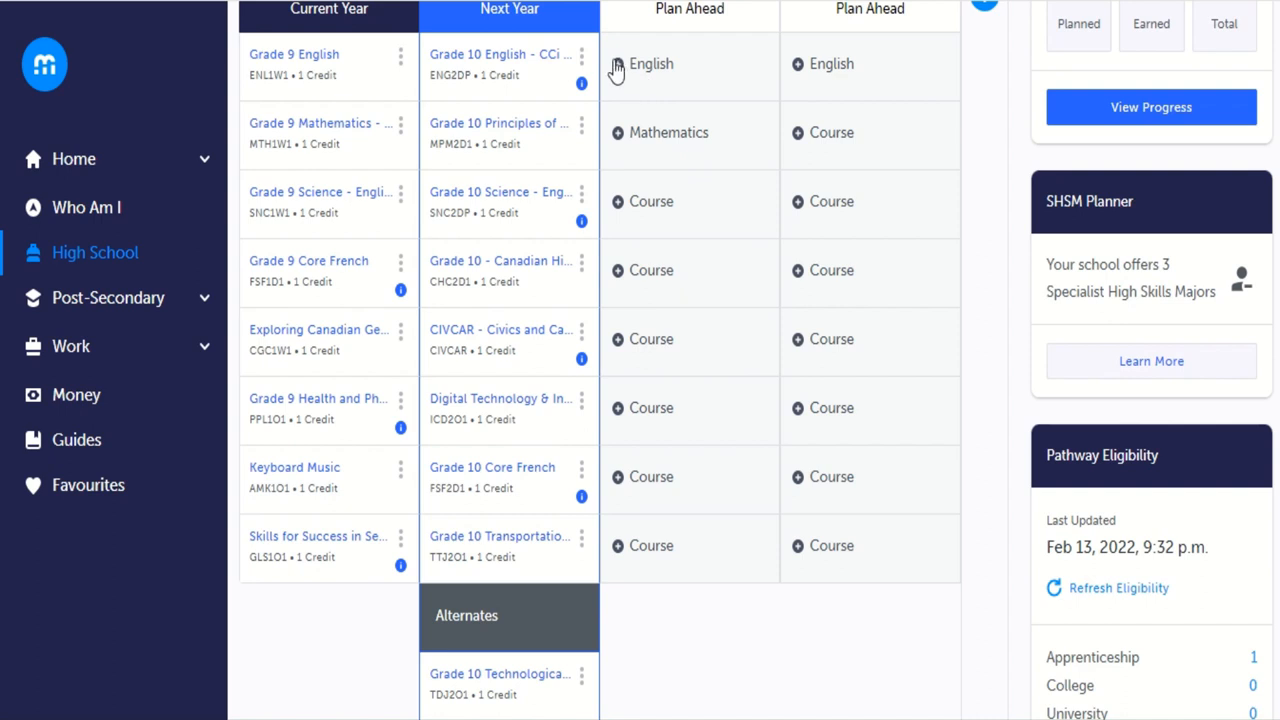
pyautogui.moveTo(357, 155)
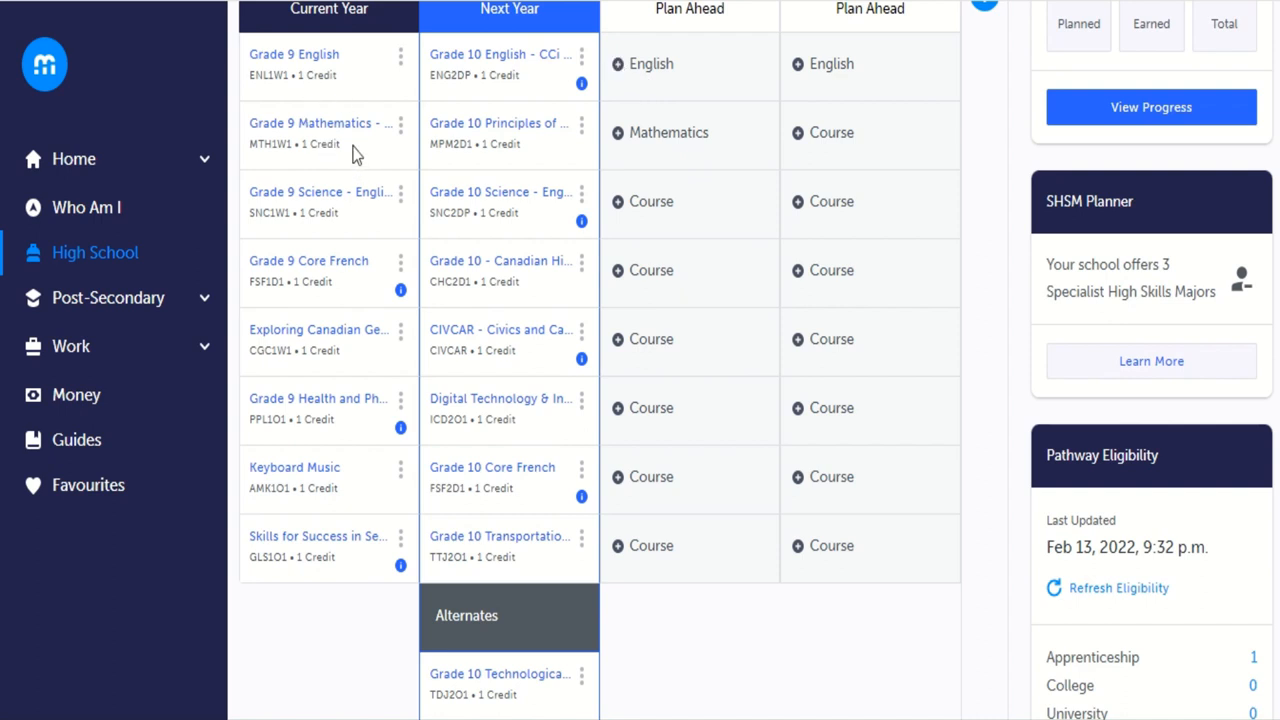
pyautogui.moveTo(507, 130)
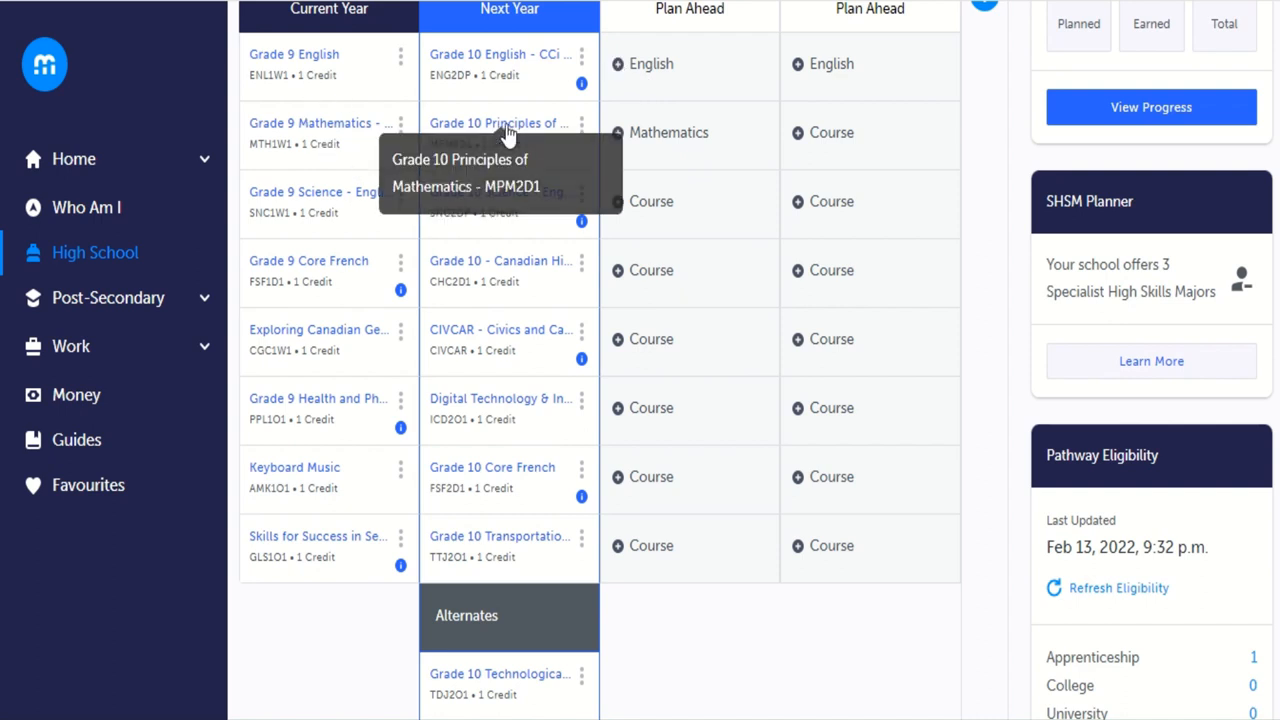
pyautogui.moveTo(583, 130)
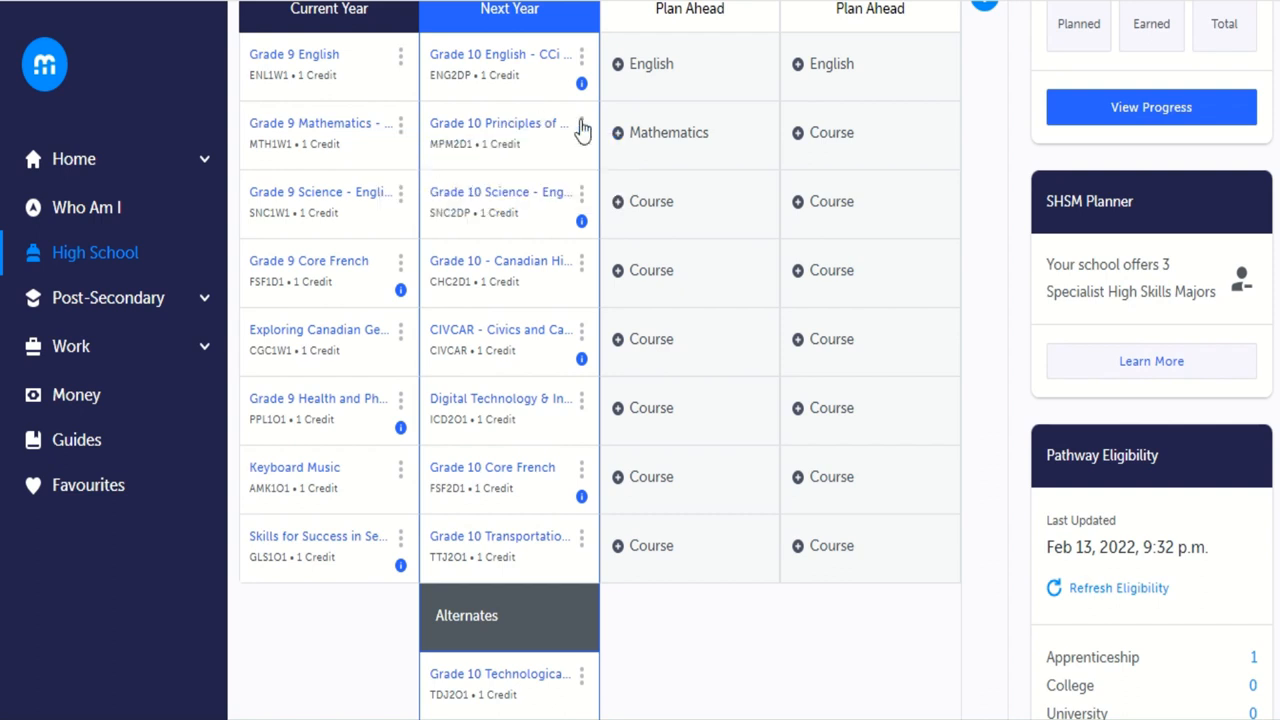
pyautogui.click(582, 132)
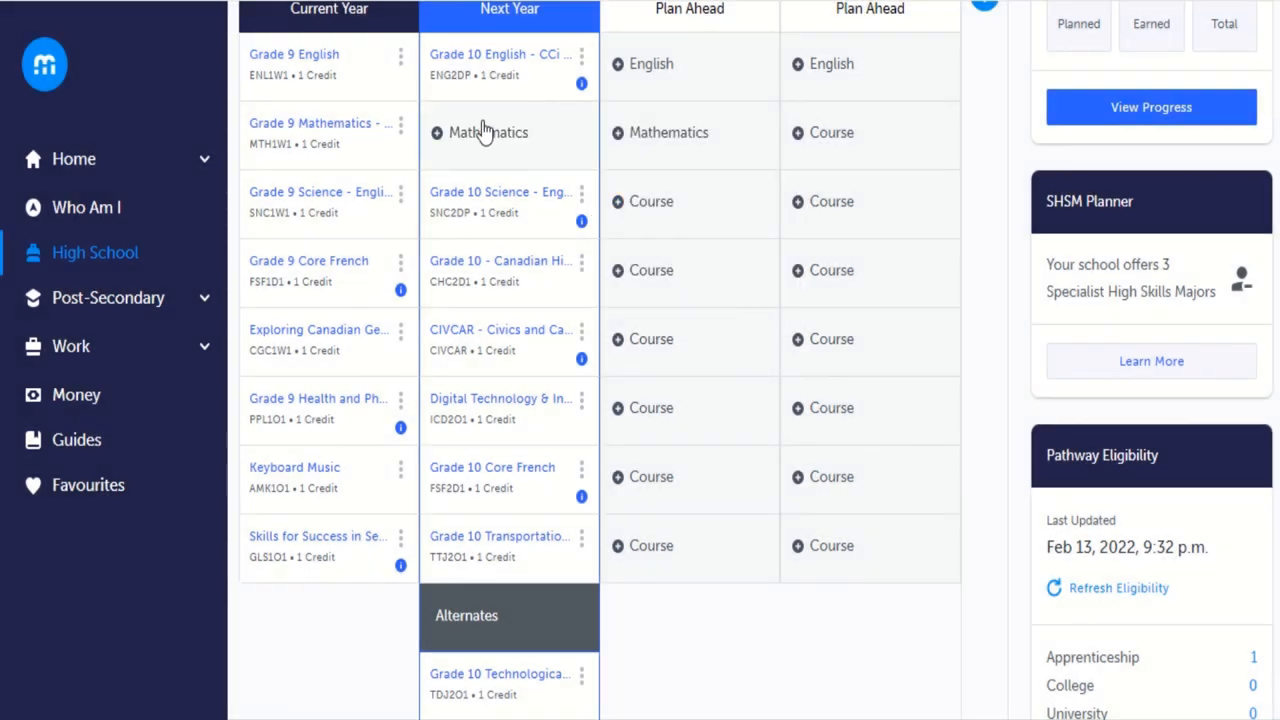
pyautogui.moveTo(478, 140)
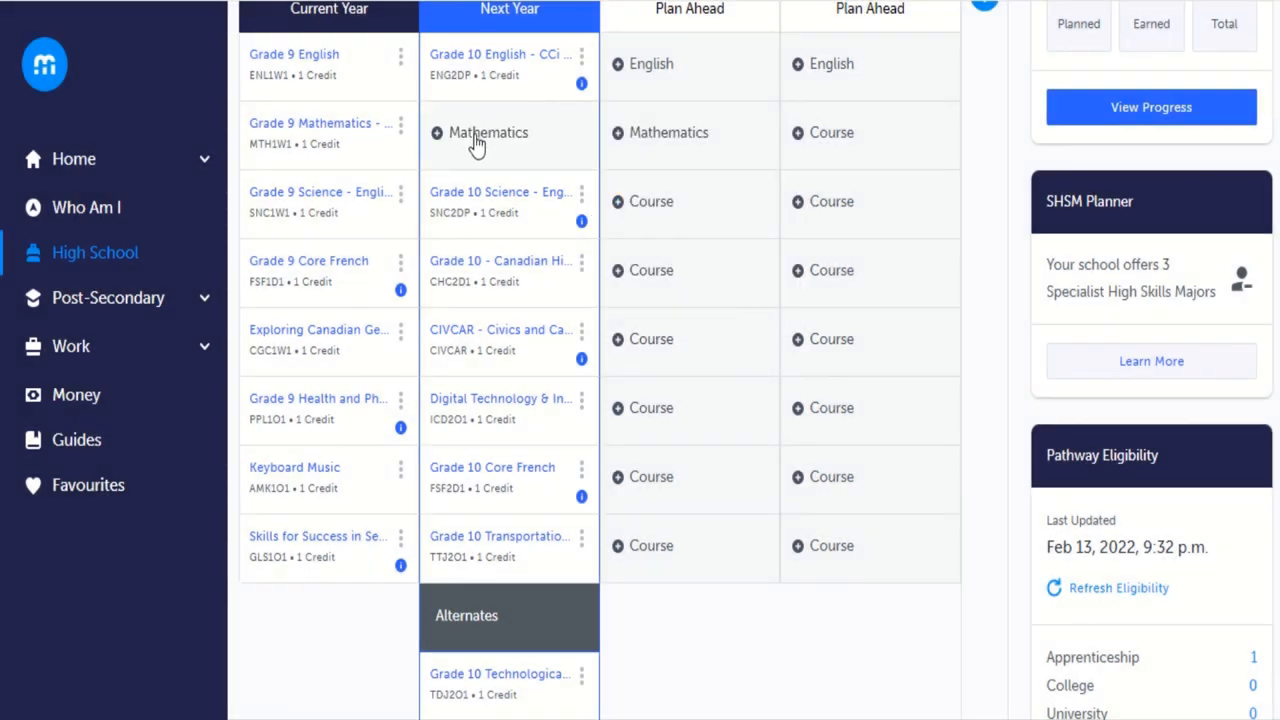
# Fill the empty Mathematics slot with Grade 9 Mathematics - English (MTH1W1).
pyautogui.click(437, 132)
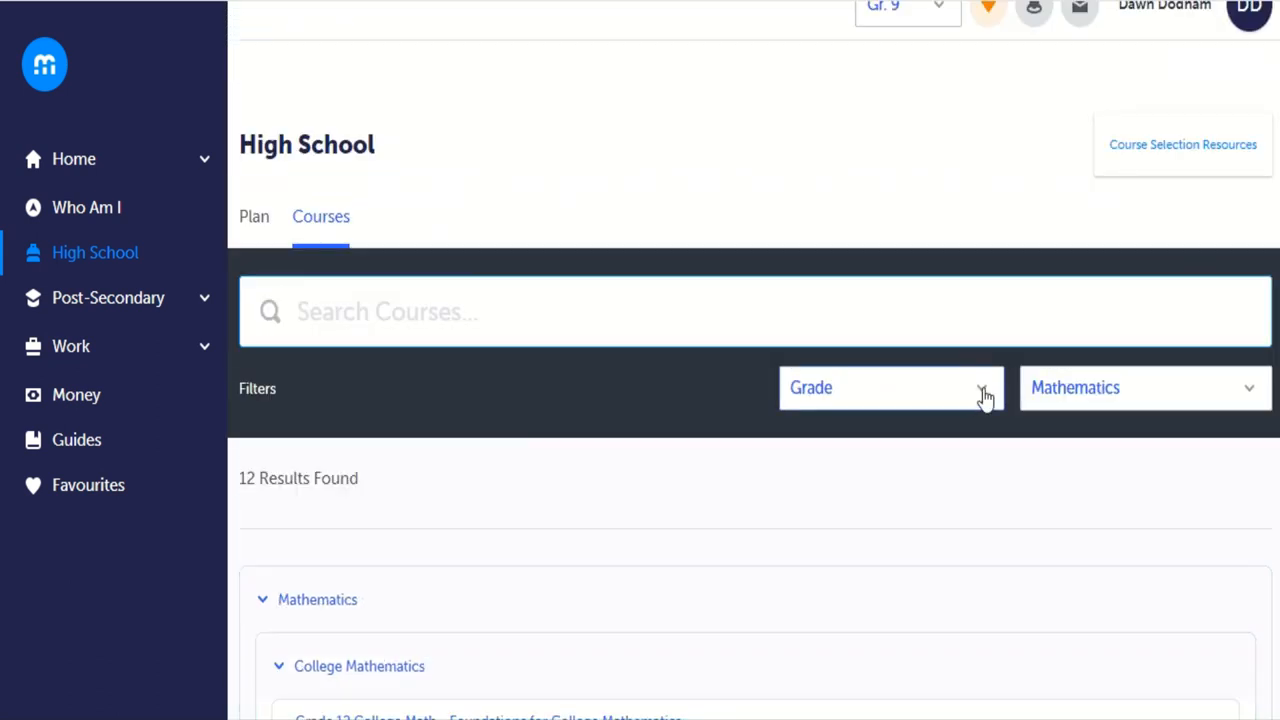
pyautogui.click(890, 387)
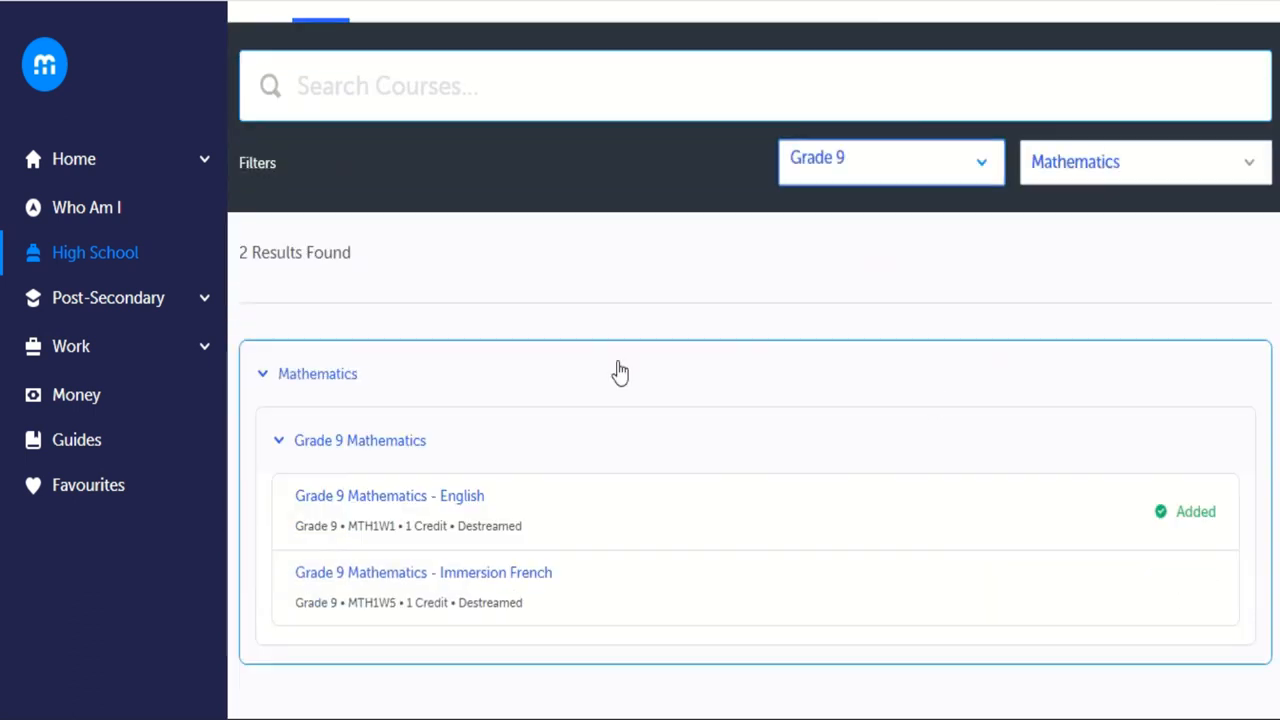
pyautogui.scroll(-3)
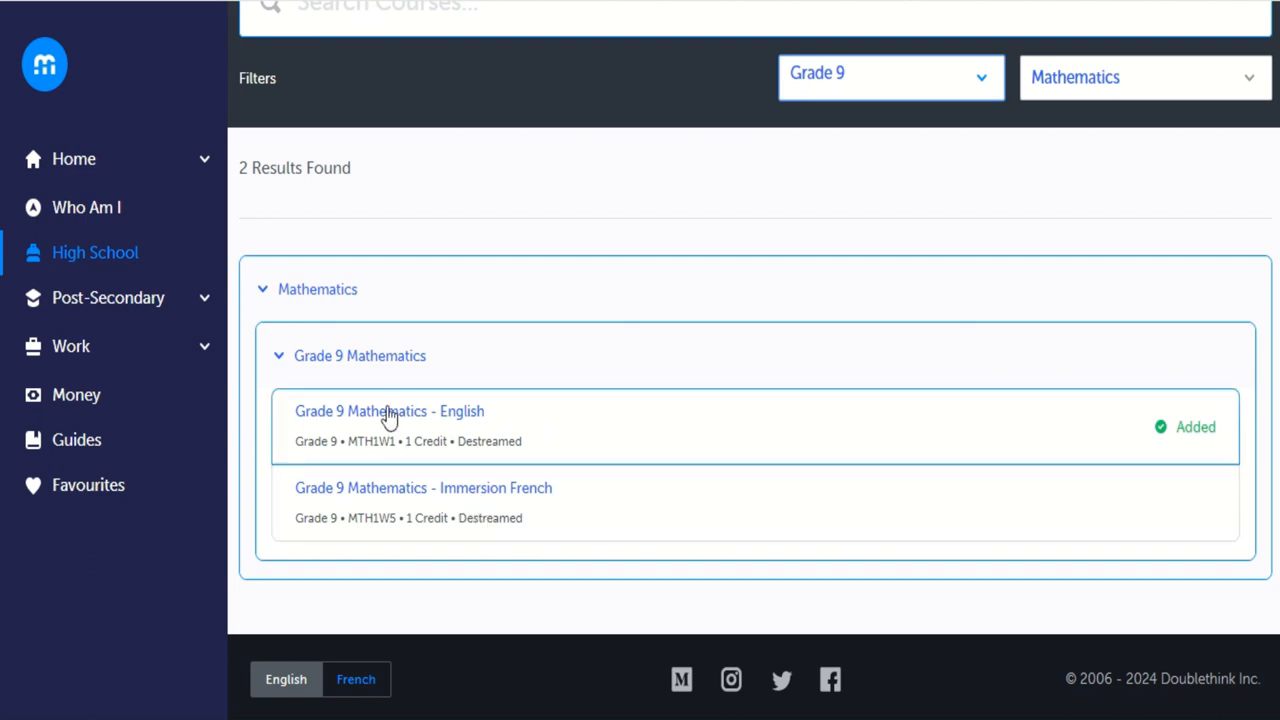
pyautogui.click(389, 411)
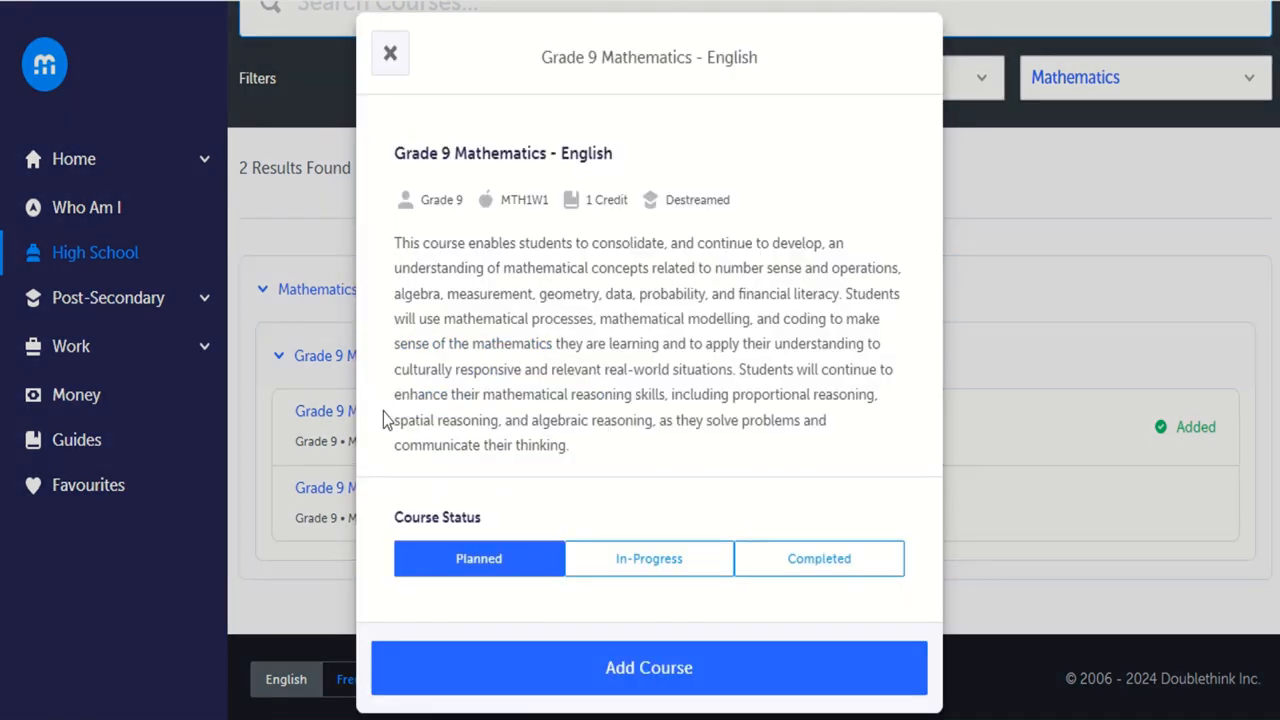
pyautogui.click(648, 667)
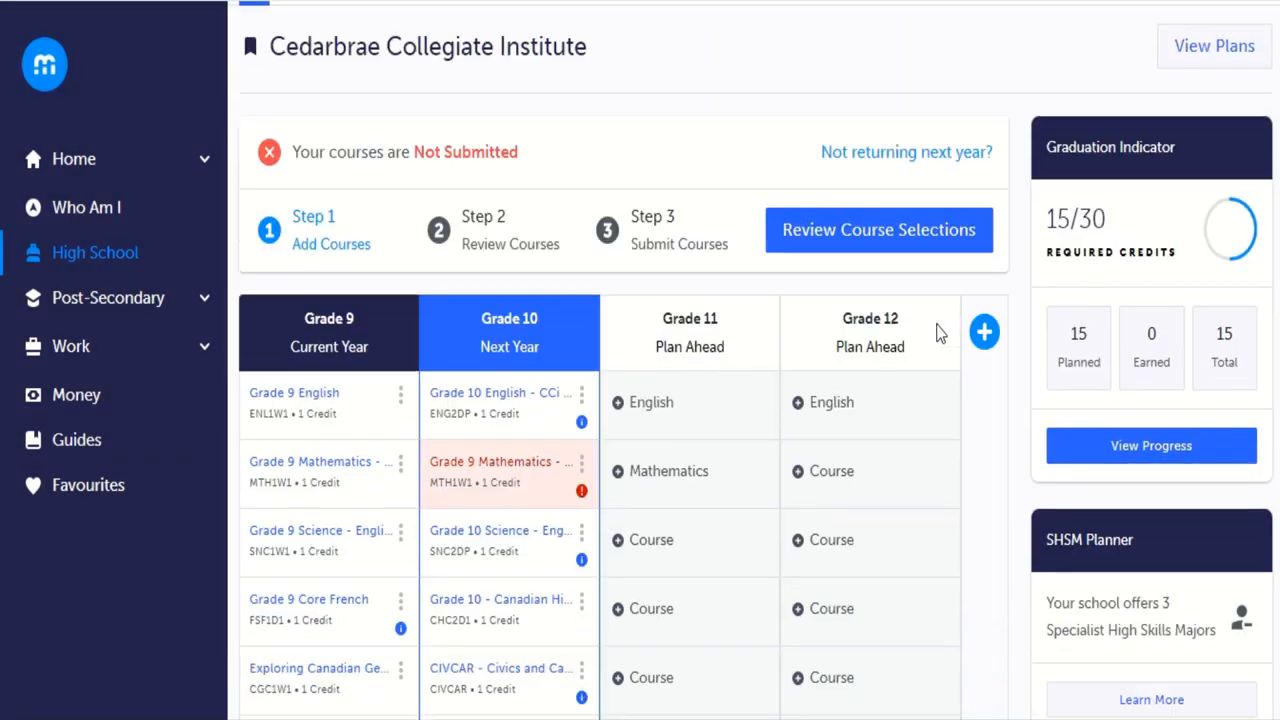
pyautogui.scroll(-3)
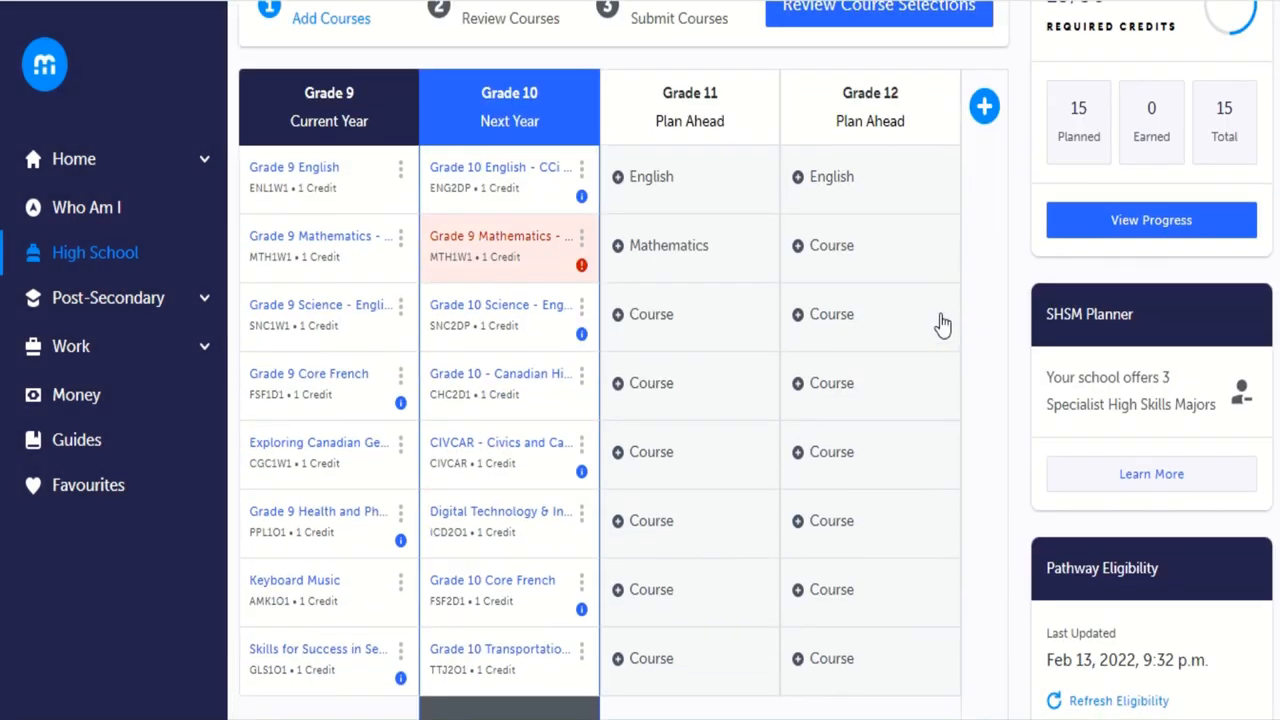
pyautogui.moveTo(563, 205)
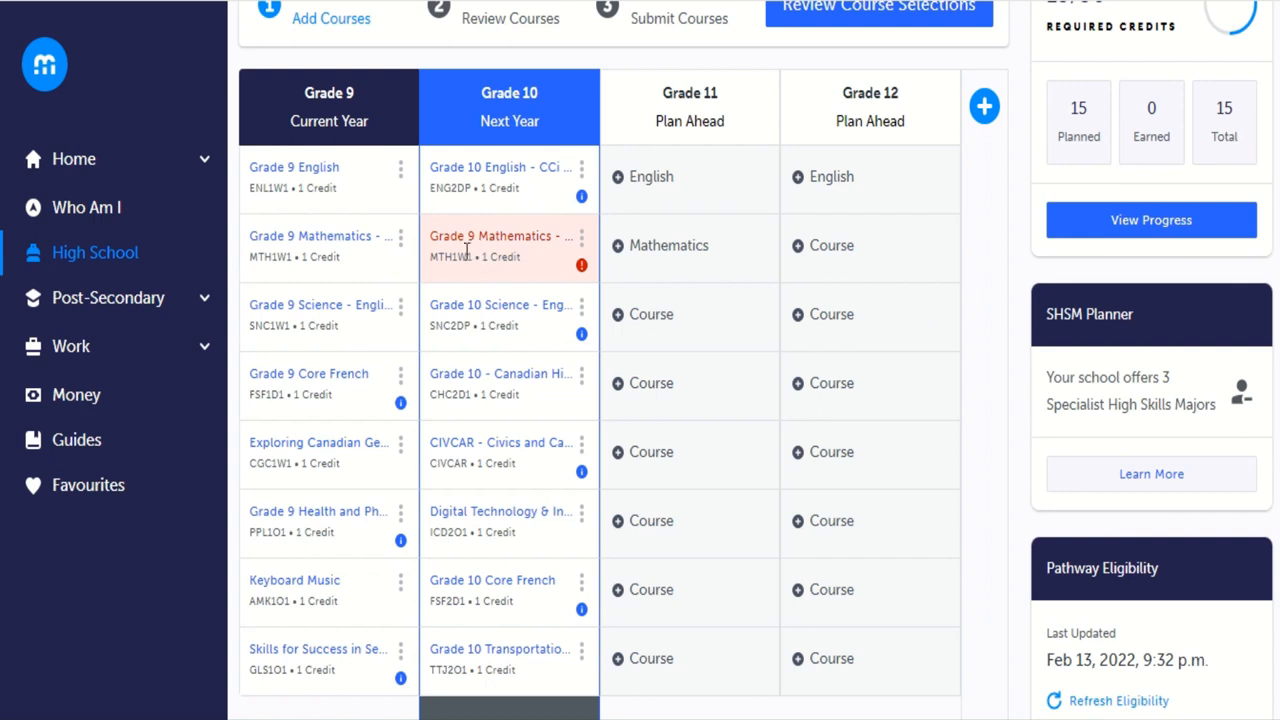
pyautogui.moveTo(490, 256)
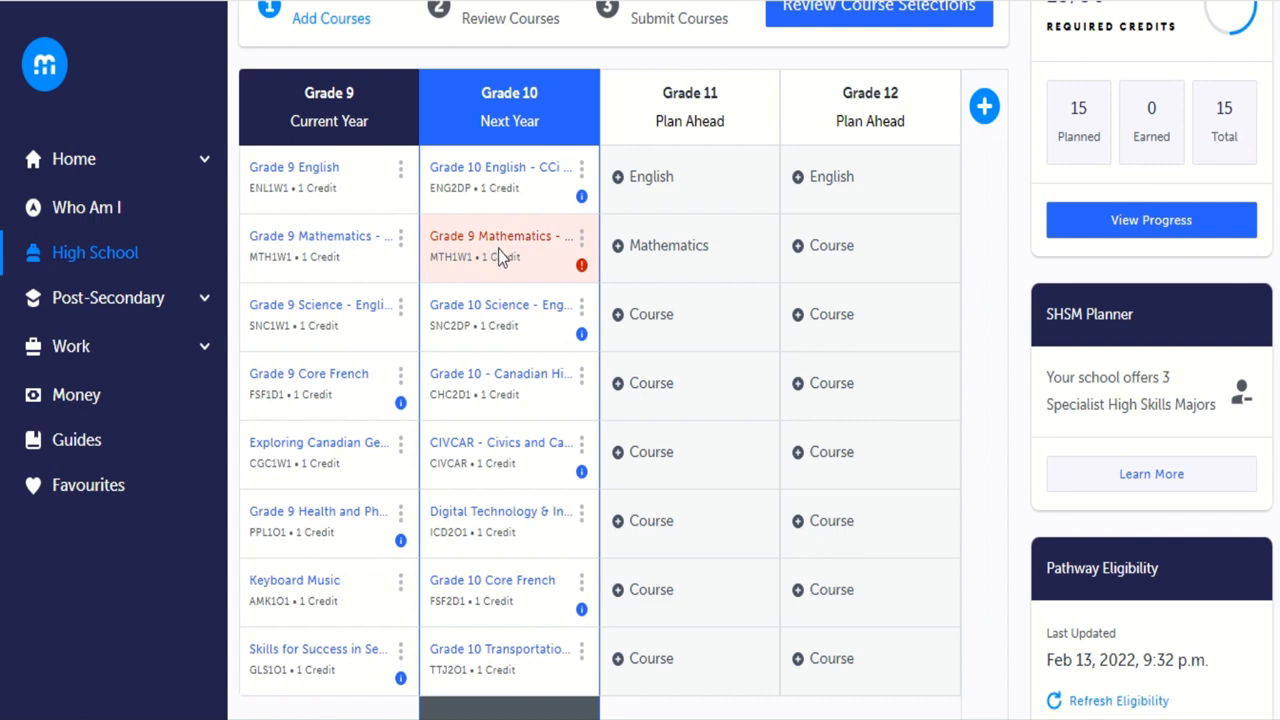
pyautogui.moveTo(432, 280)
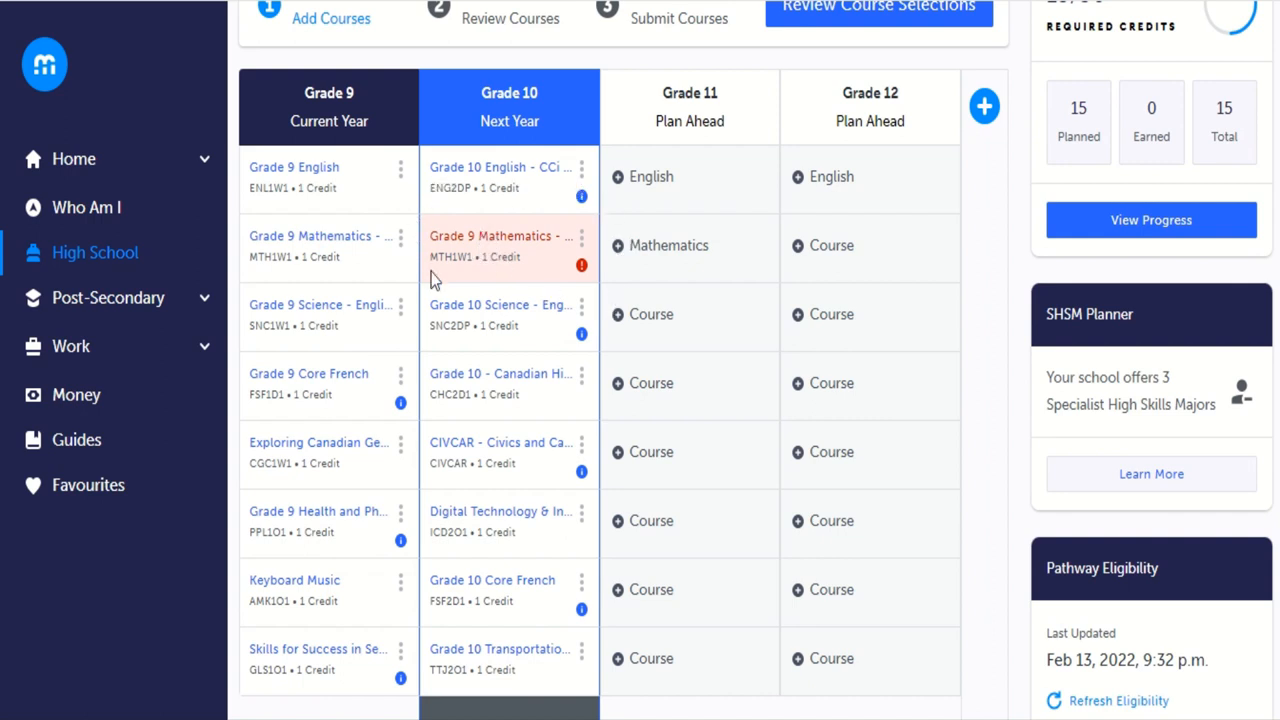
pyautogui.moveTo(485, 187)
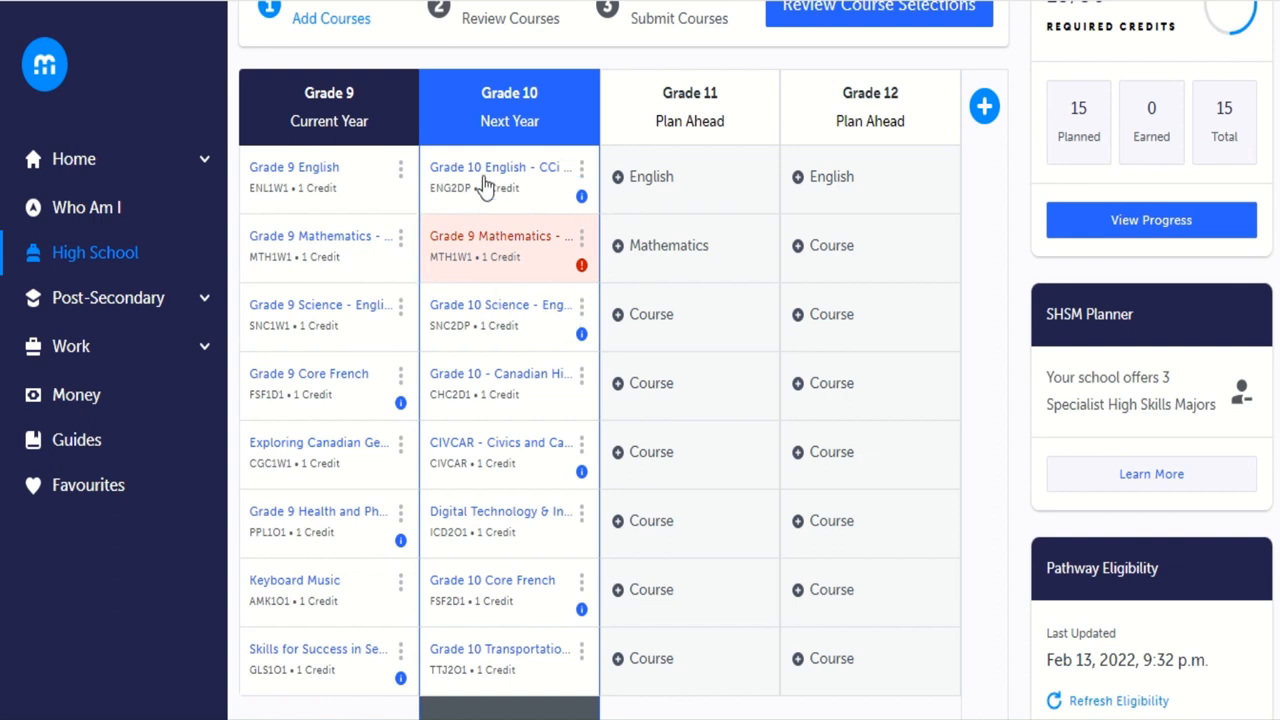
pyautogui.moveTo(562, 295)
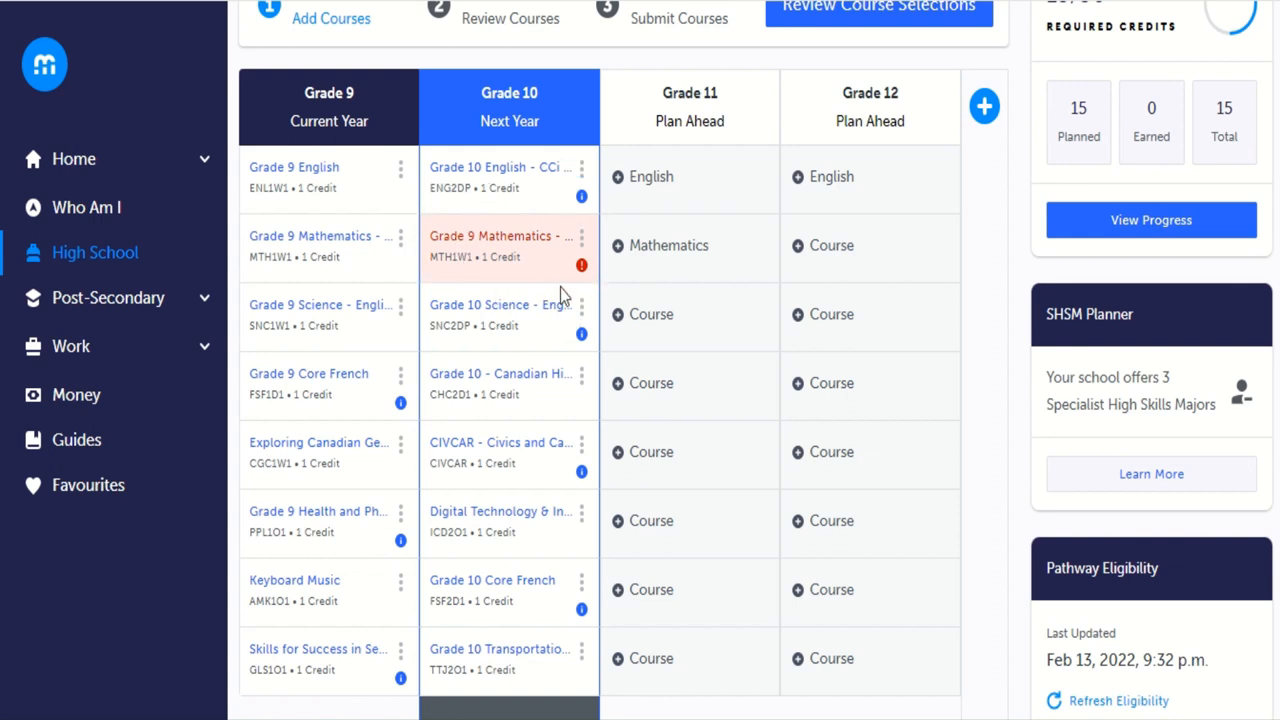
pyautogui.moveTo(500, 236)
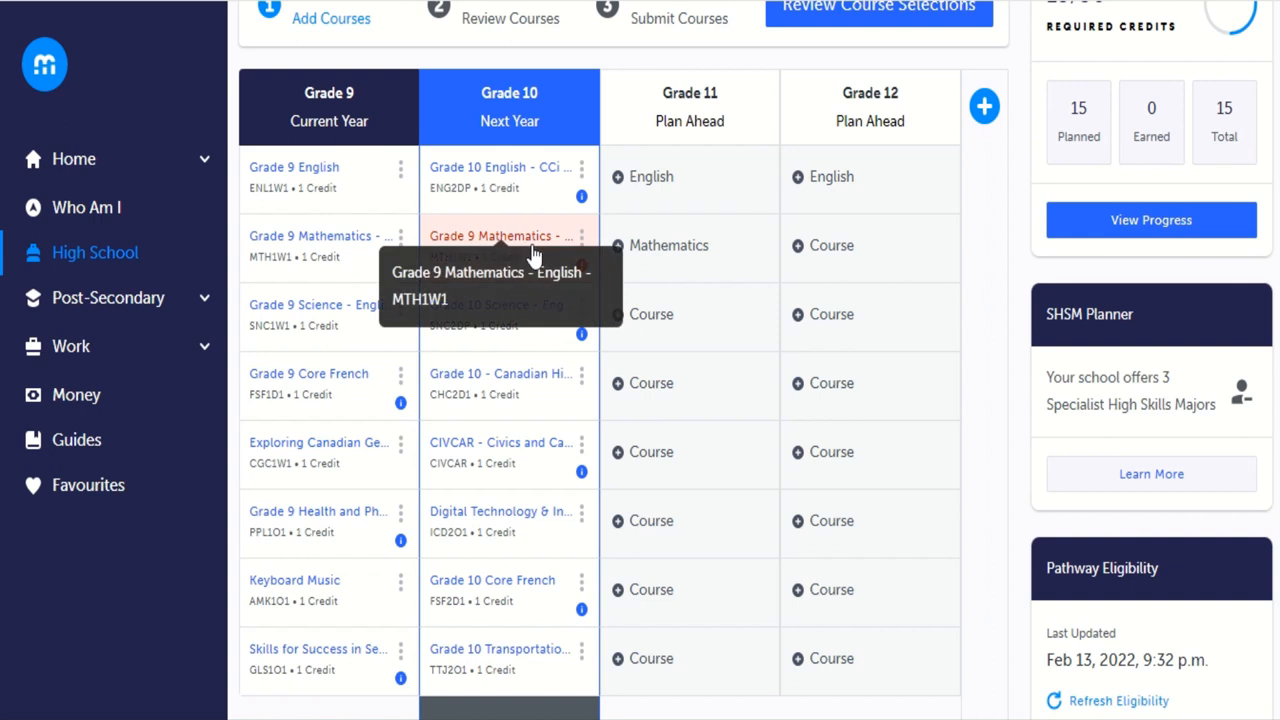
pyautogui.moveTo(679, 255)
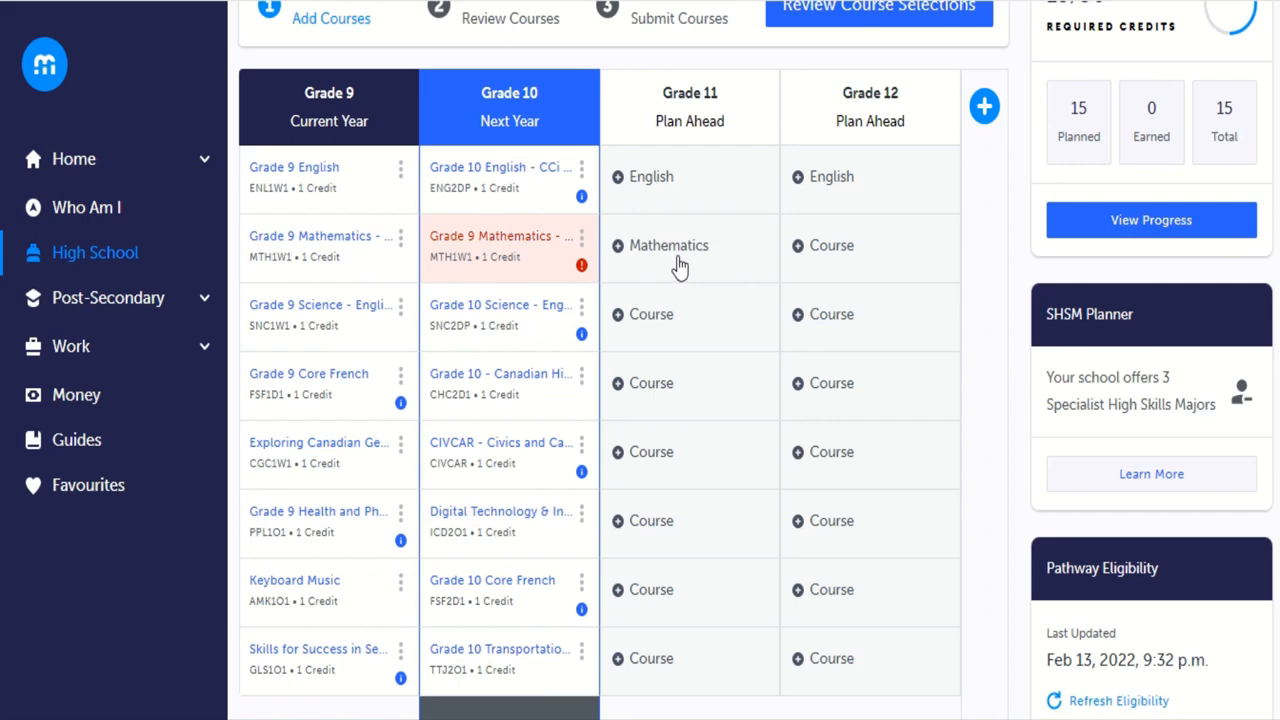
pyautogui.scroll(-3)
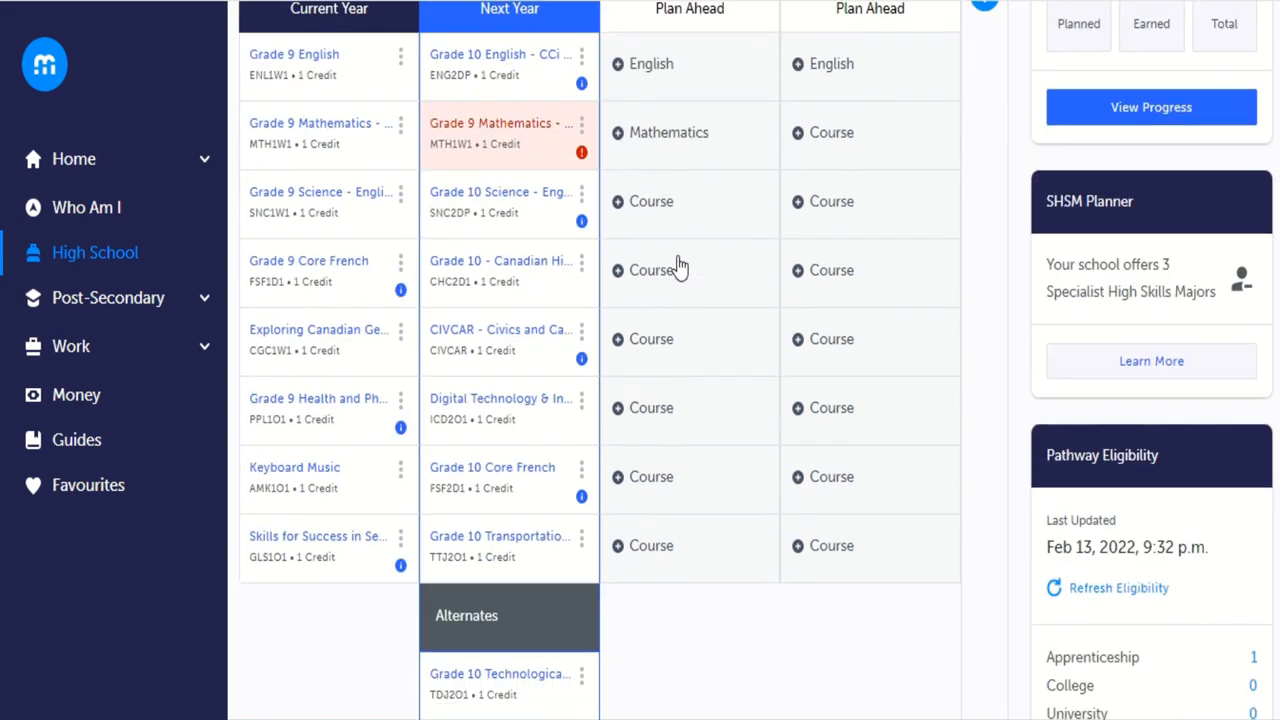
pyautogui.moveTo(481, 558)
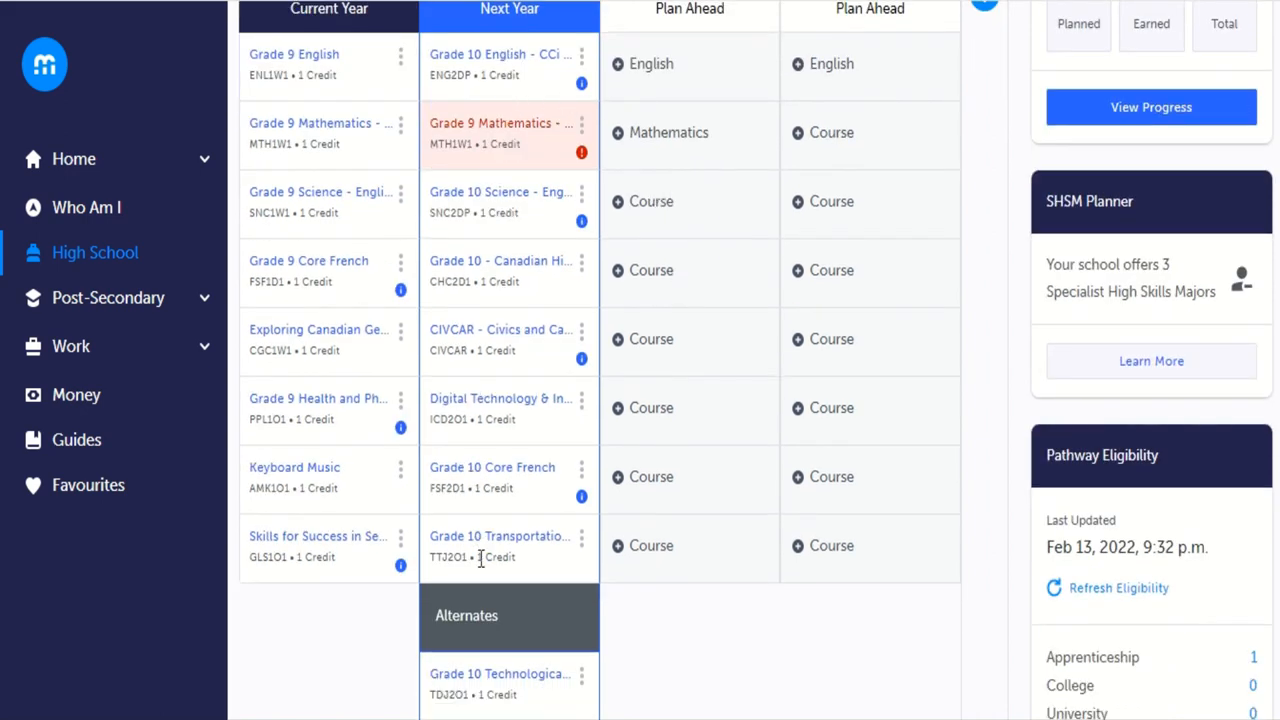
pyautogui.scroll(-3)
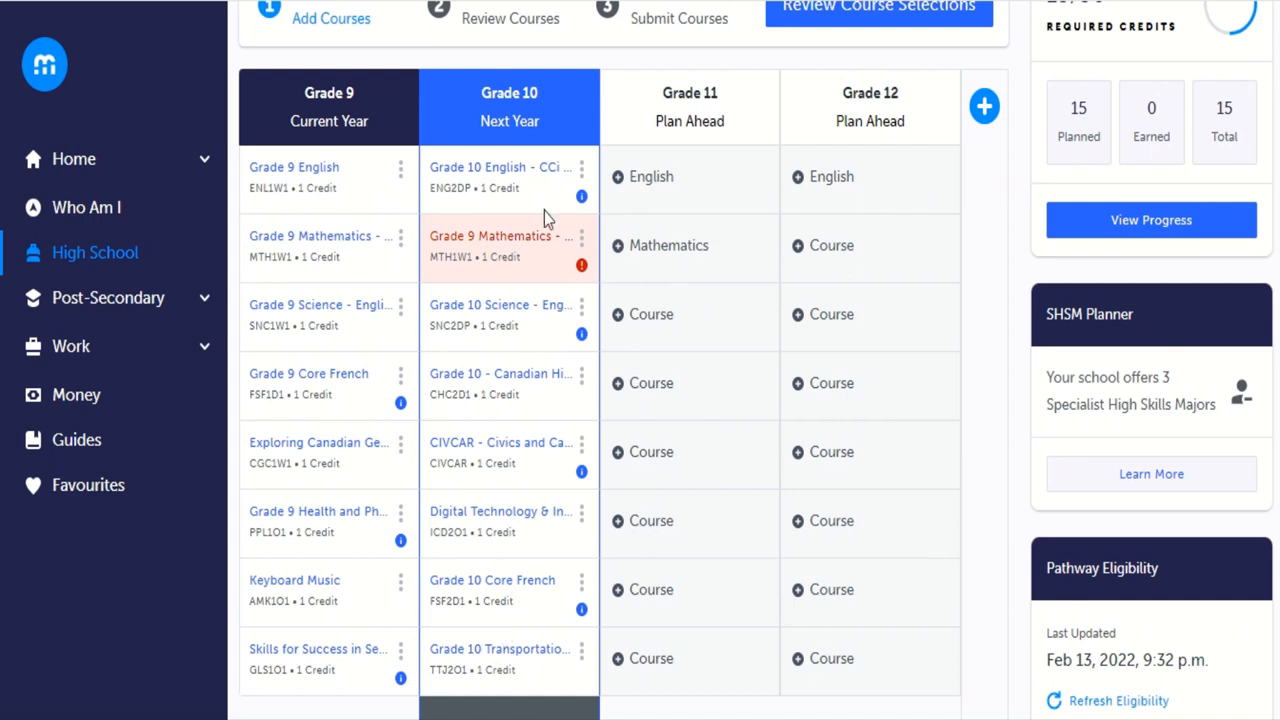
pyautogui.moveTo(511, 467)
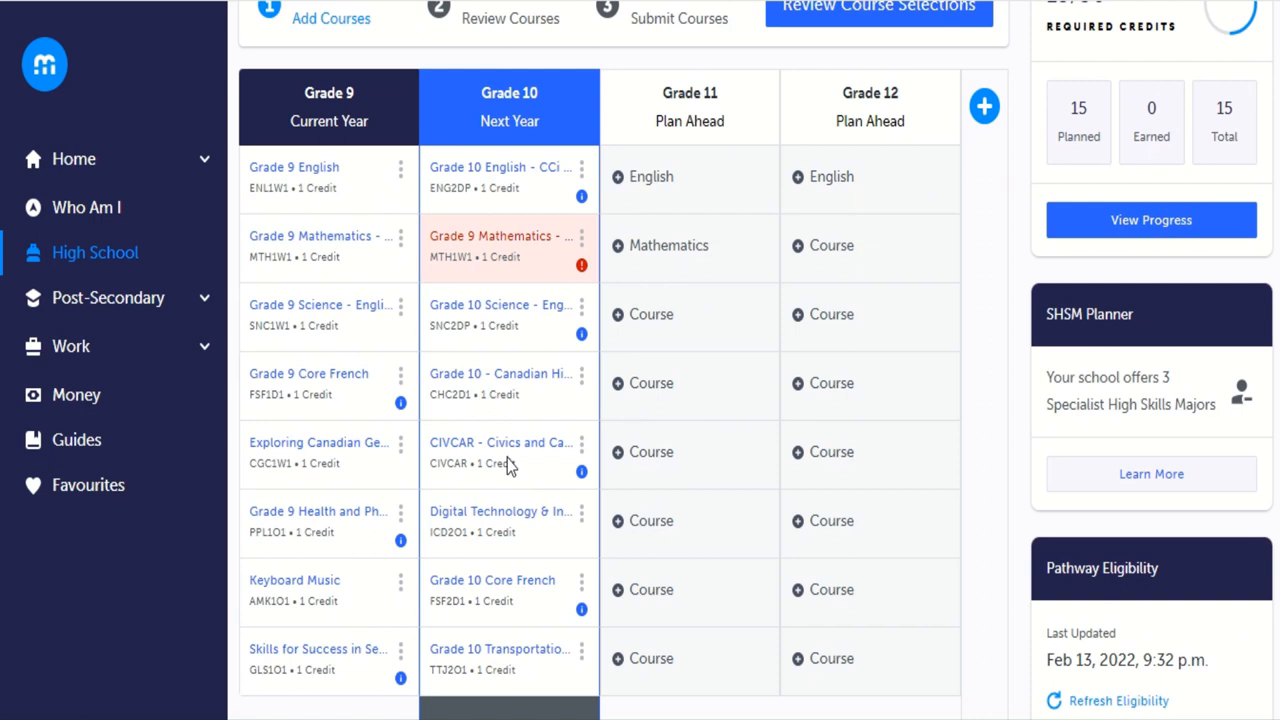
pyautogui.scroll(3)
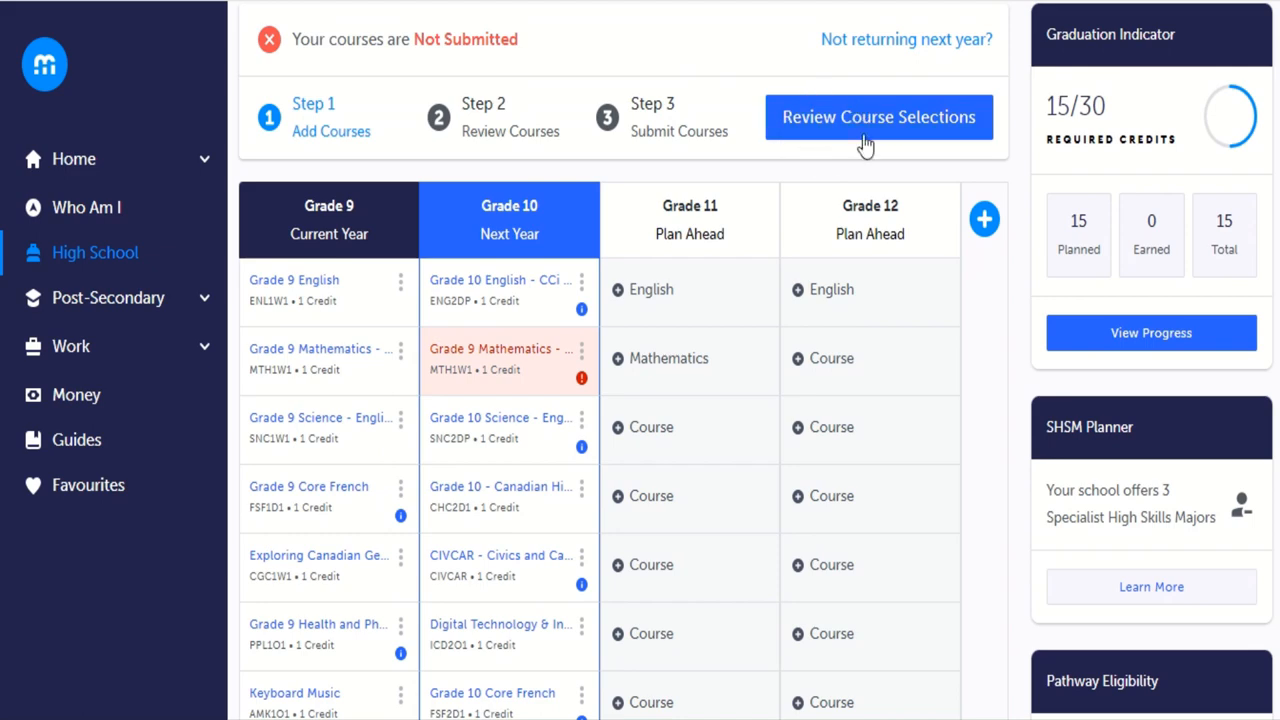
# Open Review Course Selections and scroll through the listed courses, noting the MTH1W1 duplicate flag.
pyautogui.click(878, 117)
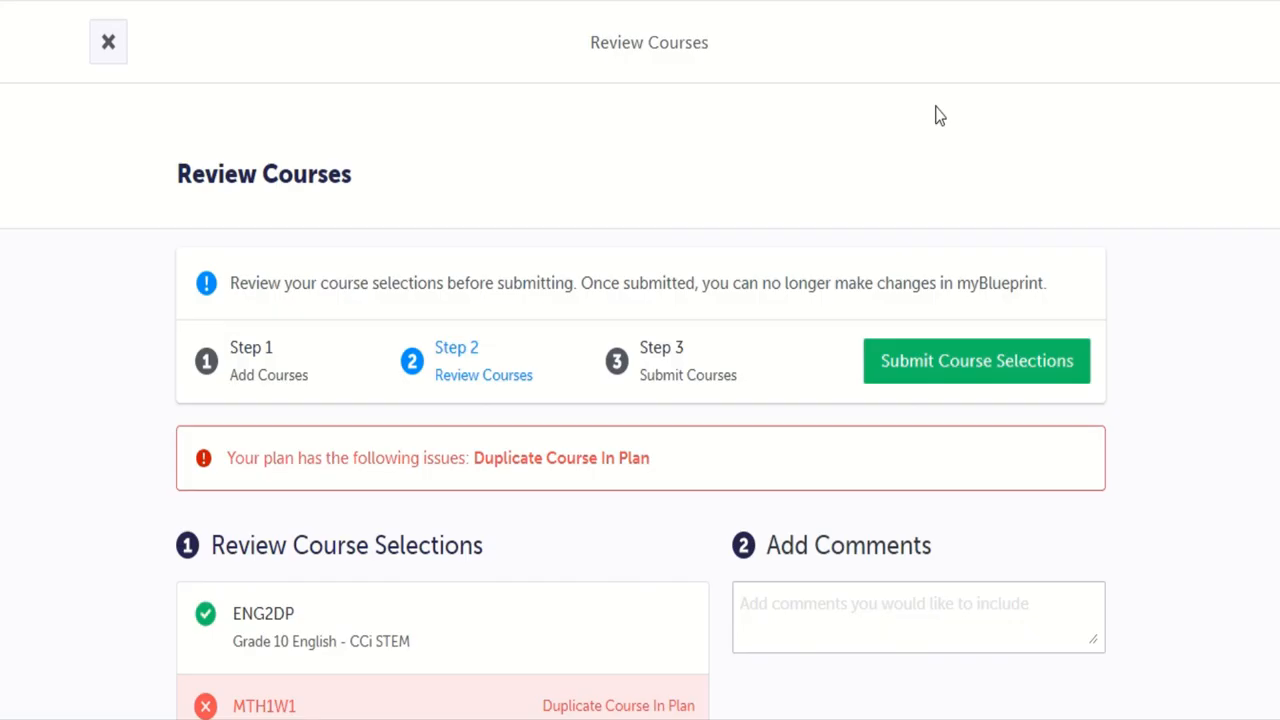
pyautogui.scroll(-3)
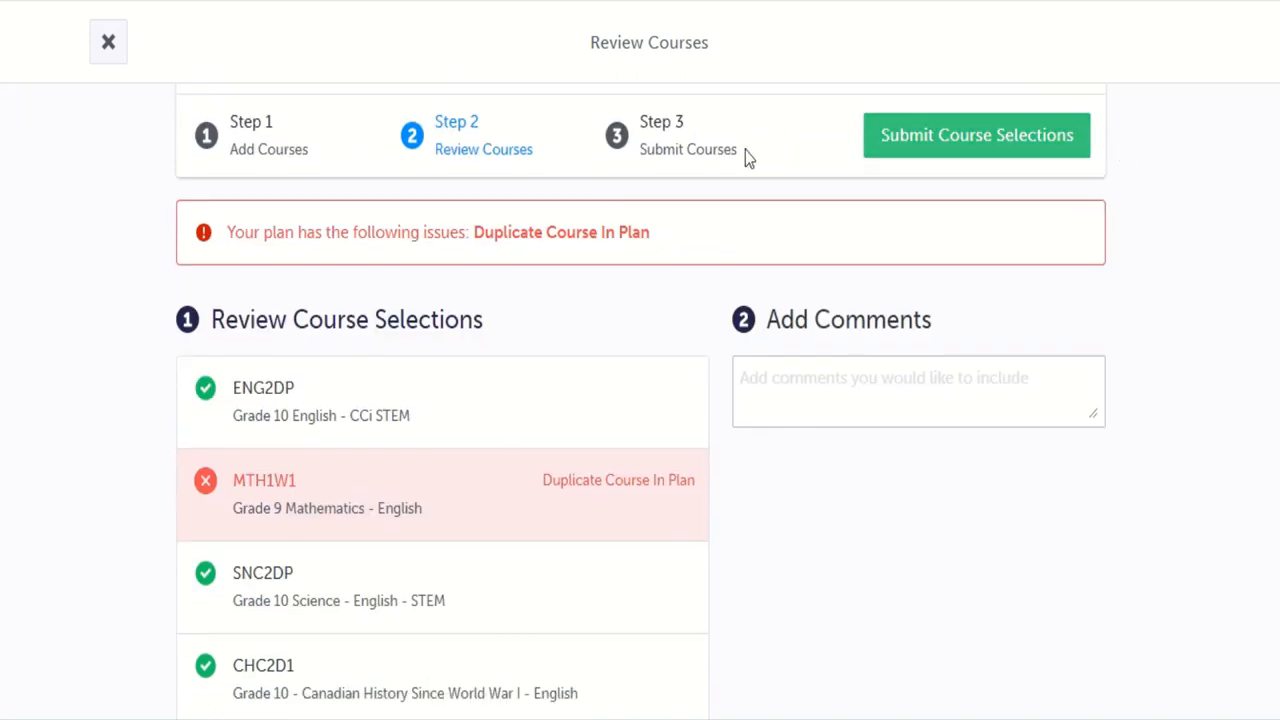
pyautogui.moveTo(595, 250)
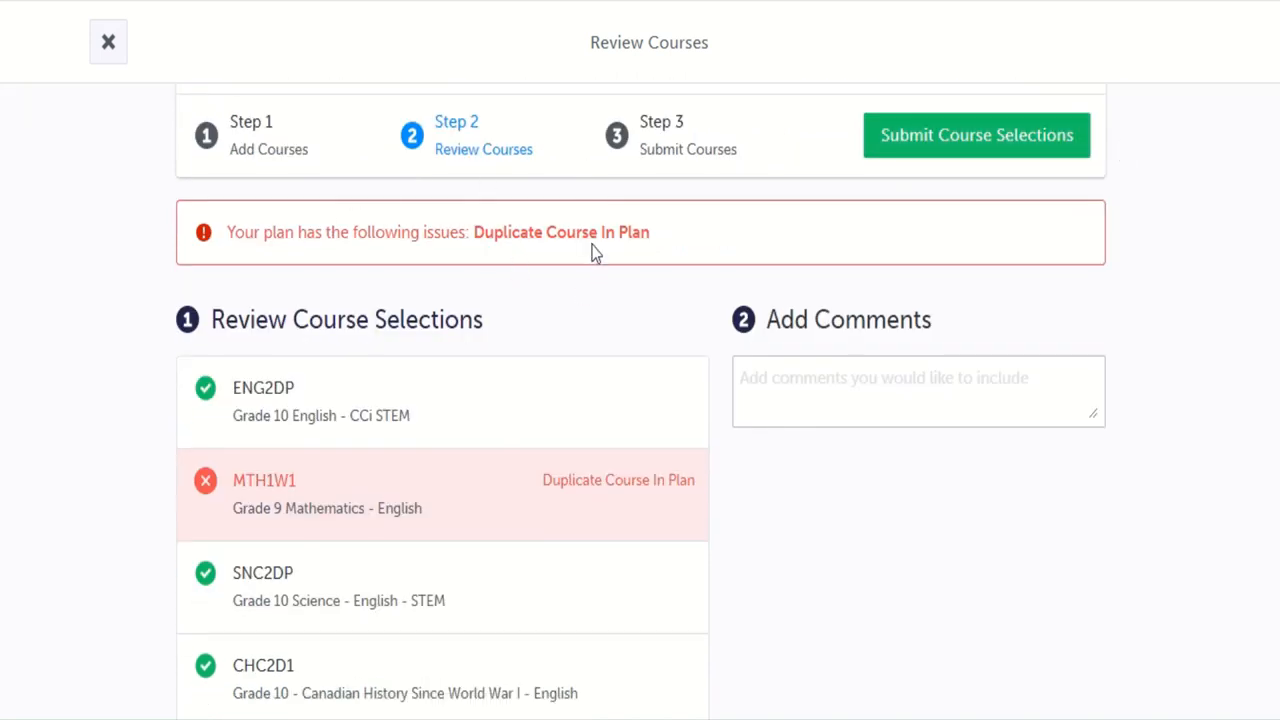
pyautogui.scroll(-3)
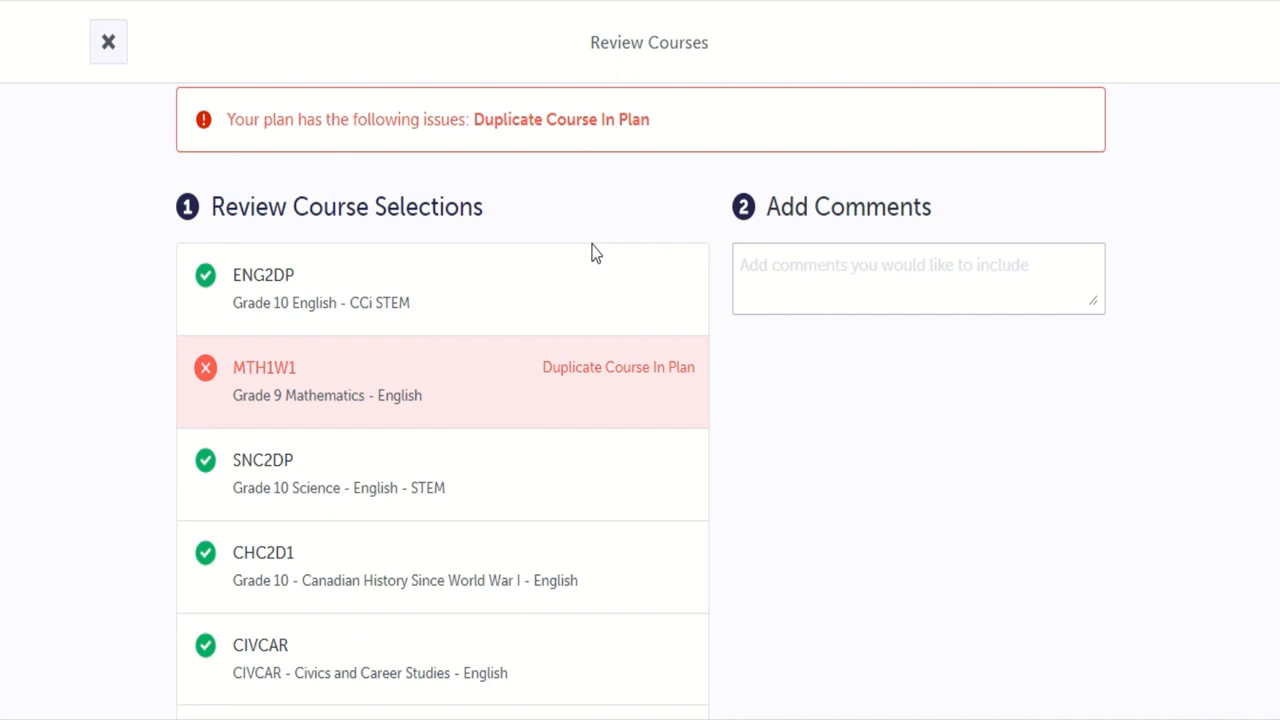
pyautogui.moveTo(417, 372)
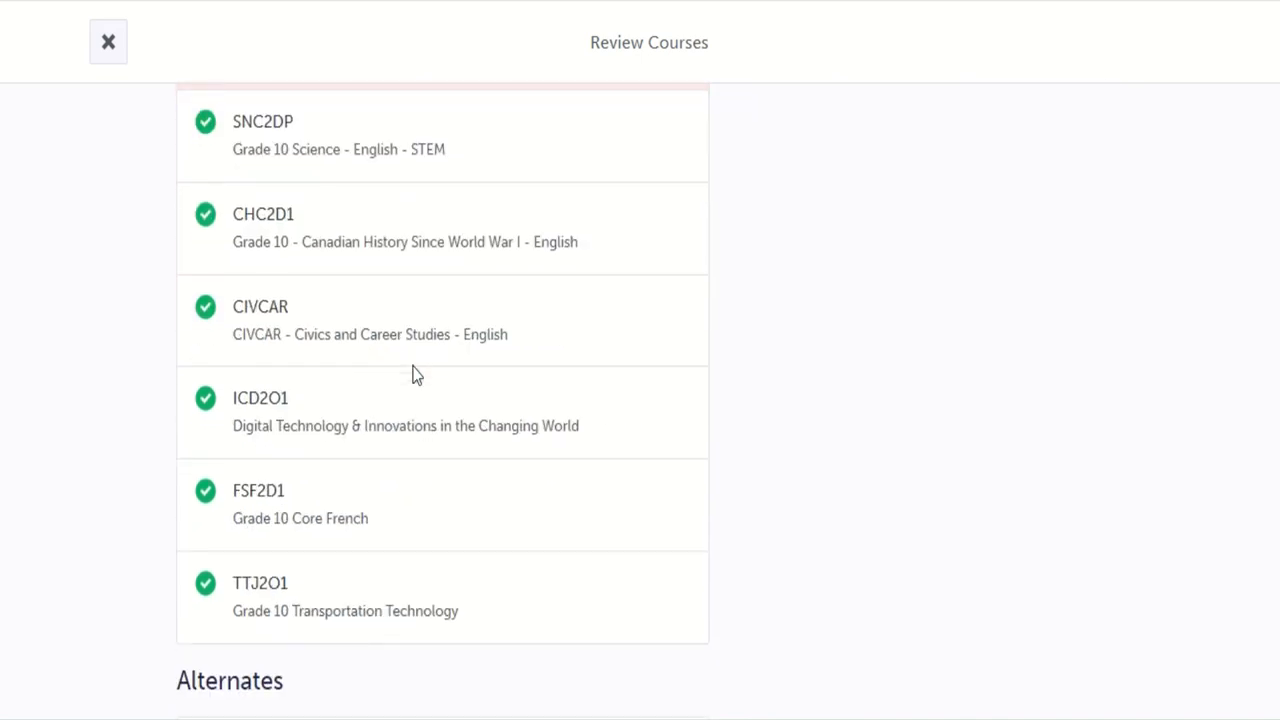
pyautogui.scroll(-3)
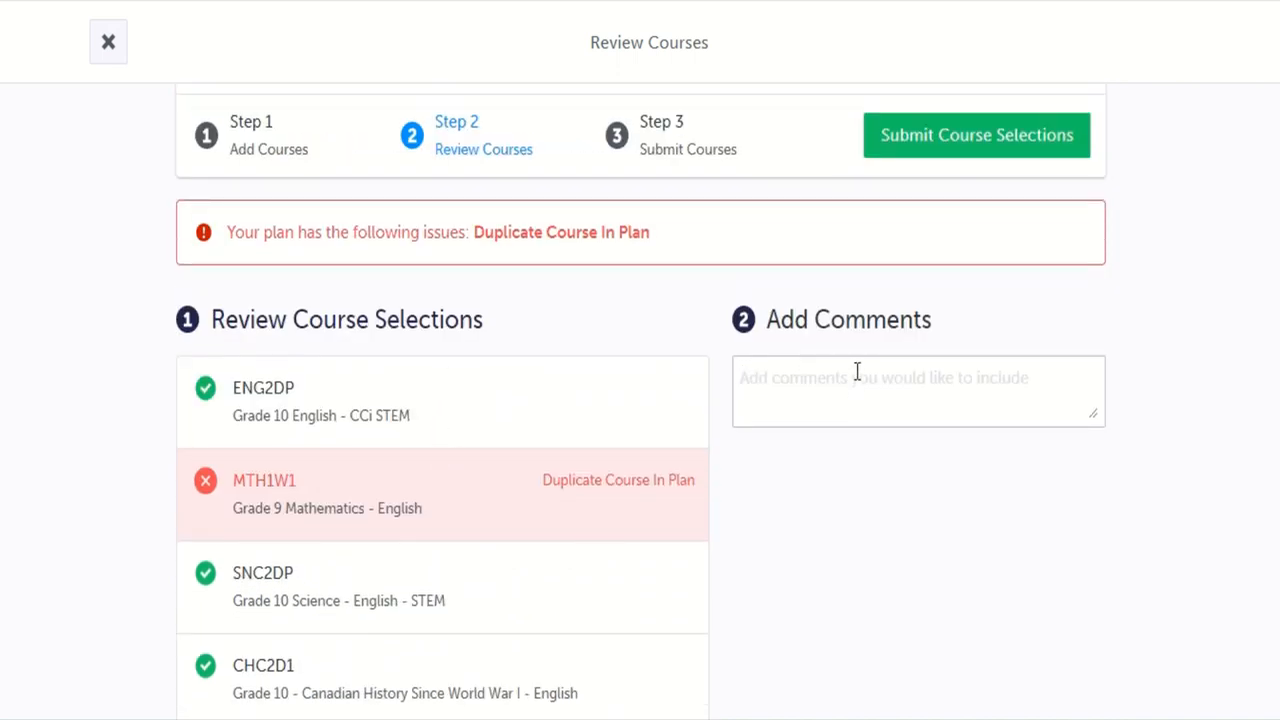
# Comment: 'I did not pass grade 9 math and I cannot take summer school.'.
pyautogui.click(917, 391)
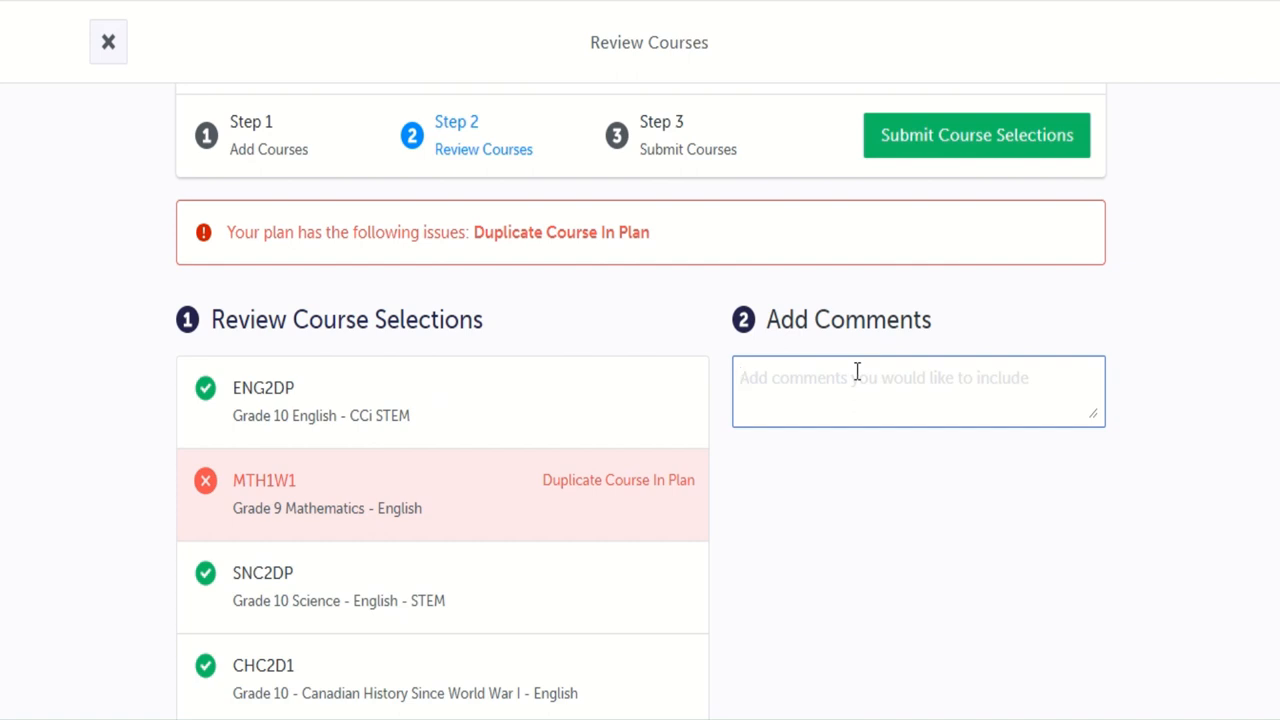
pyautogui.write('I did not pa')
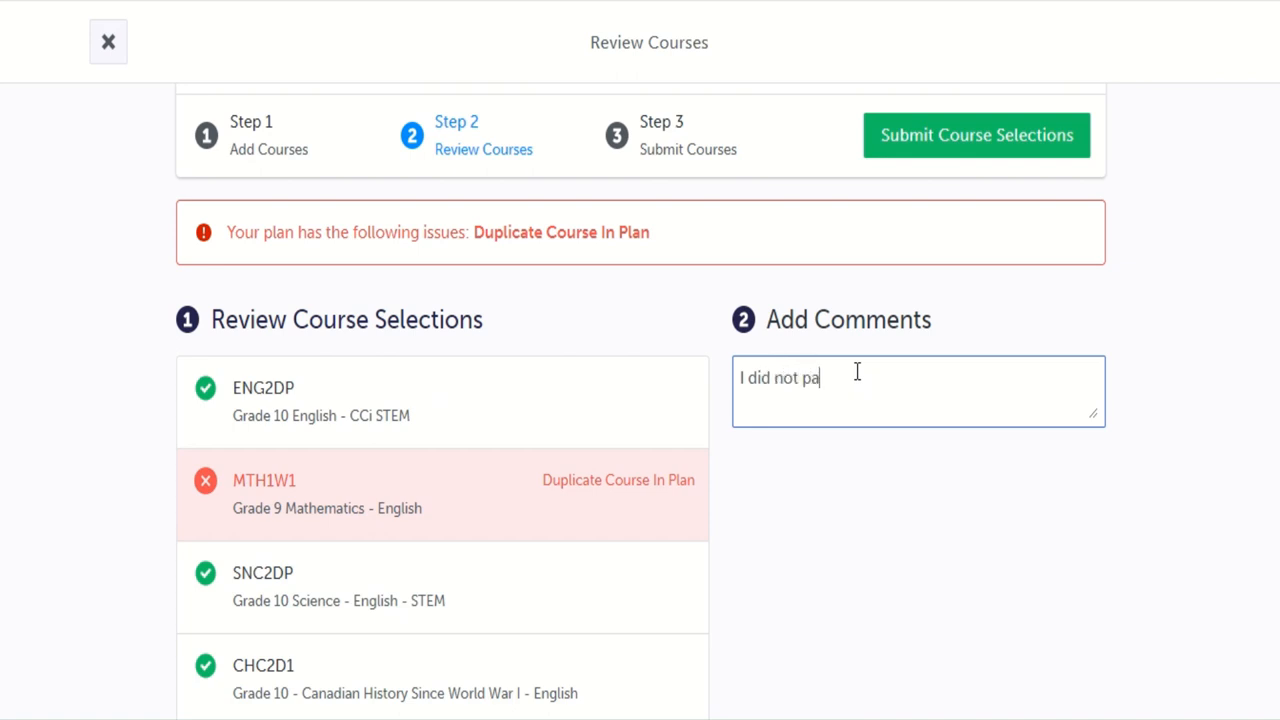
pyautogui.write('ss gra')
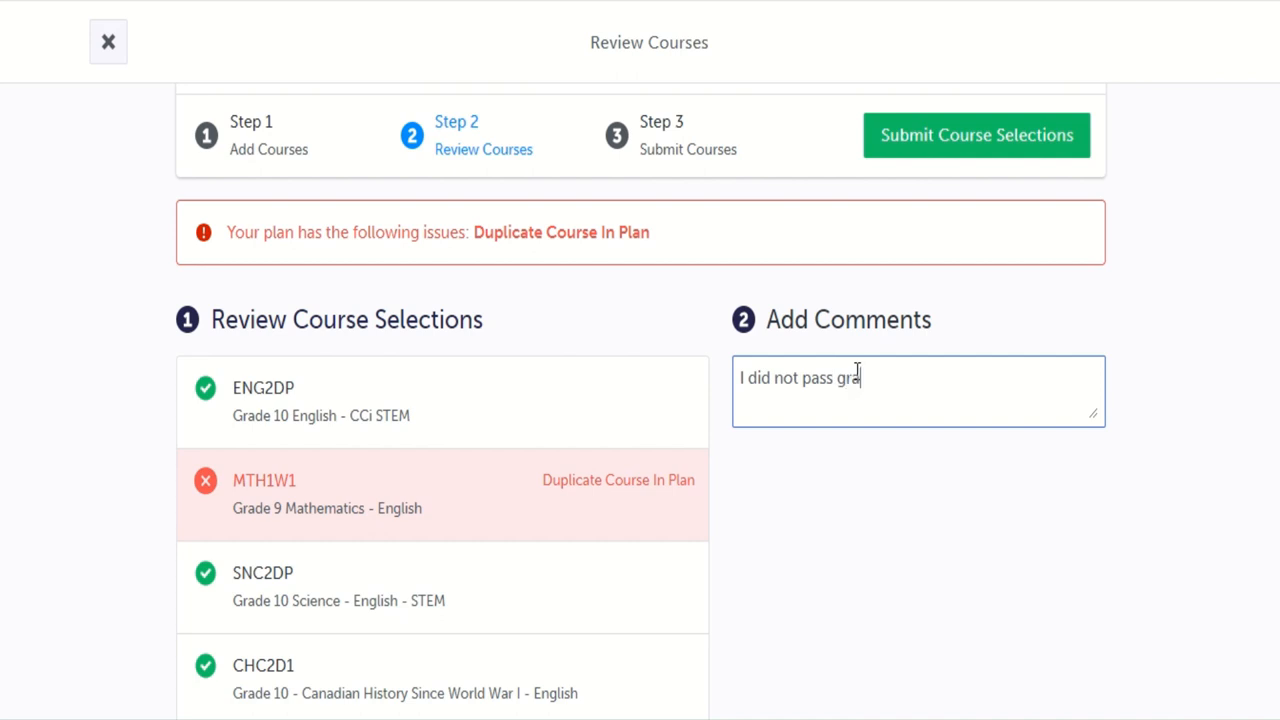
pyautogui.write('de 9 ma')
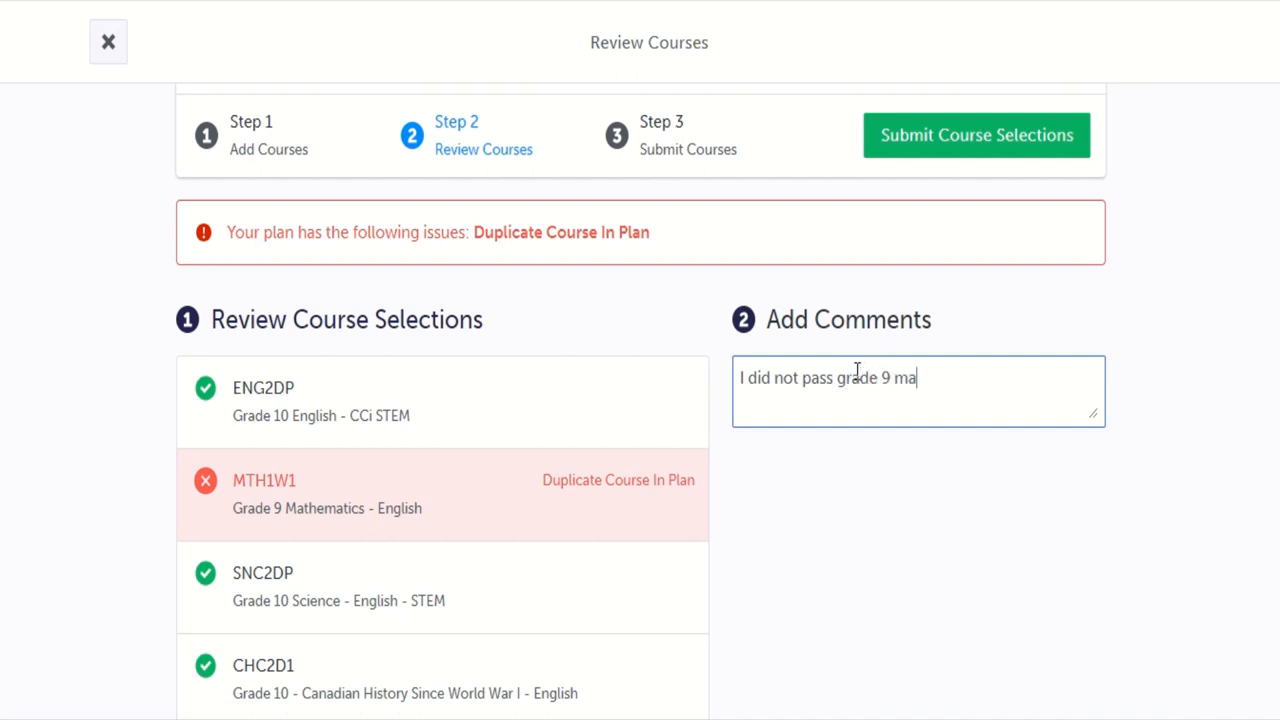
pyautogui.write('th and I c')
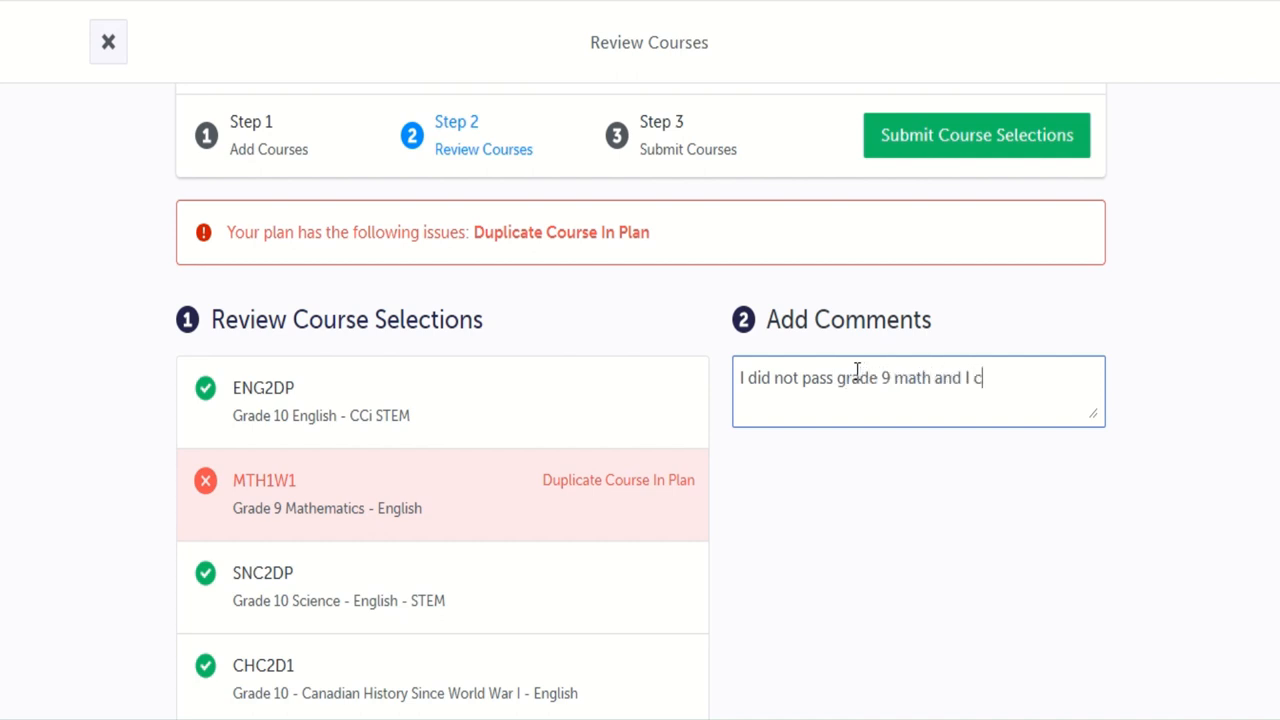
pyautogui.write('annot take')
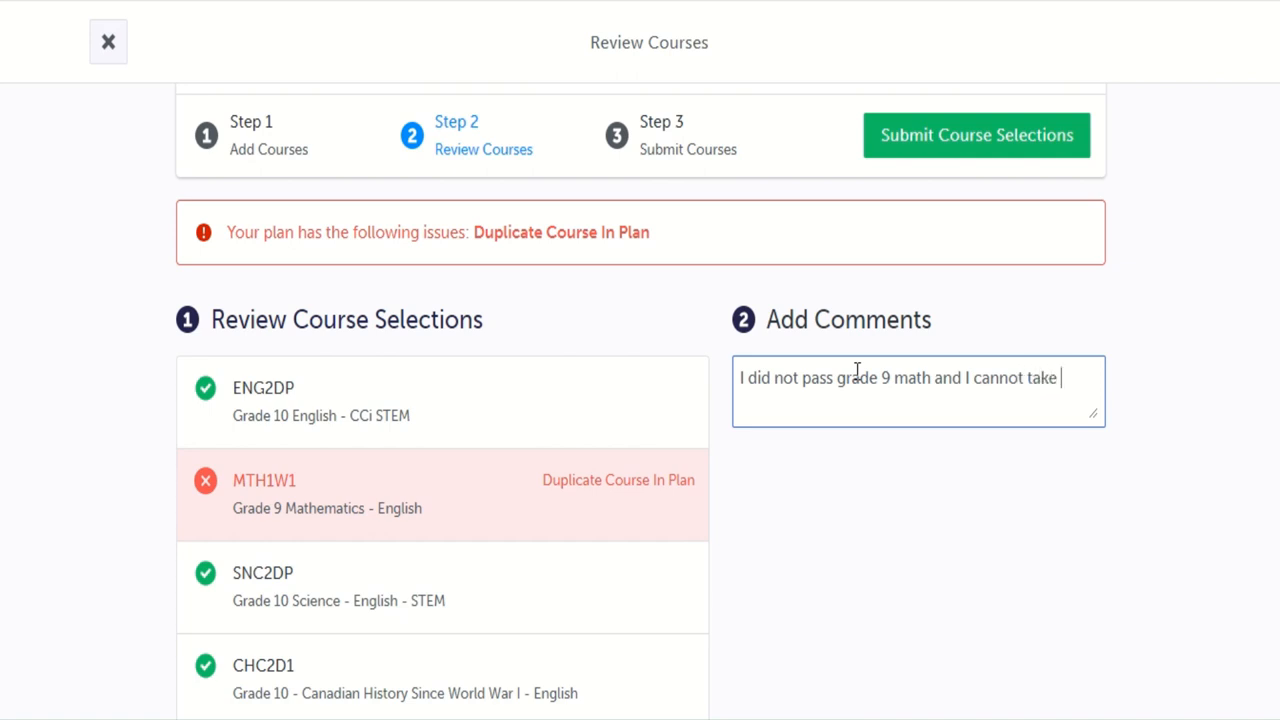
pyautogui.write('summer s')
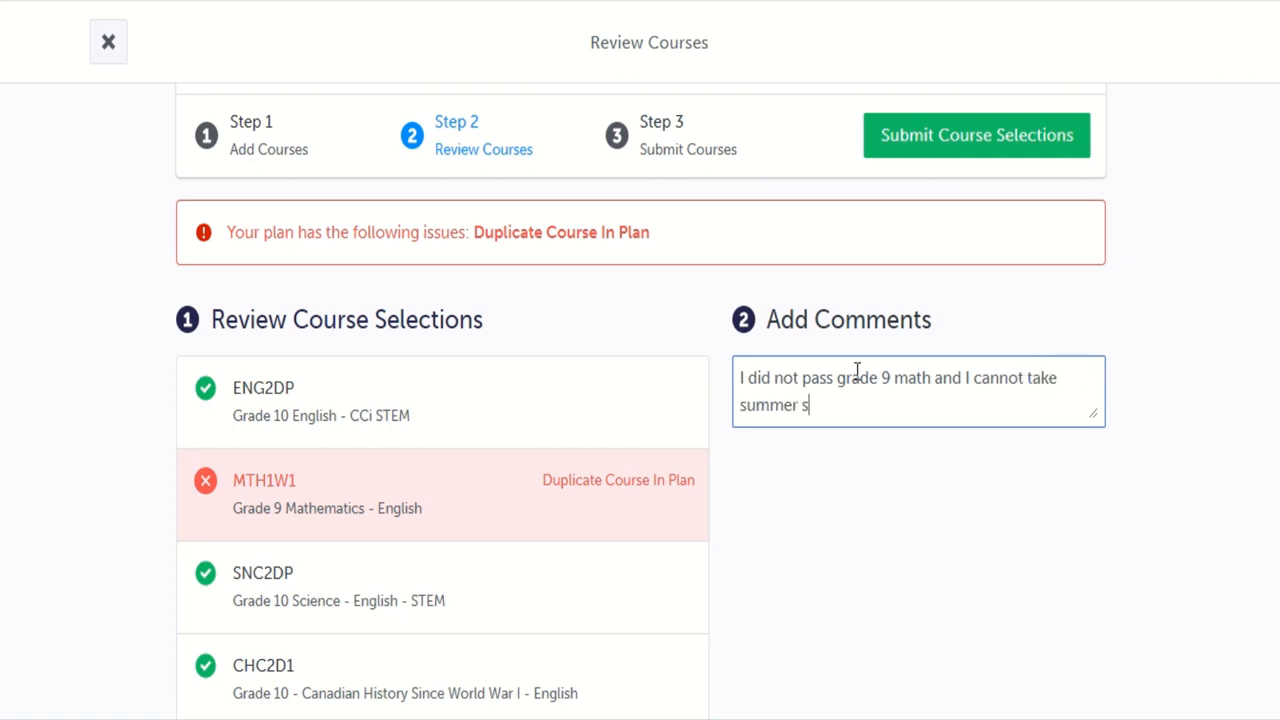
pyautogui.write('chool')
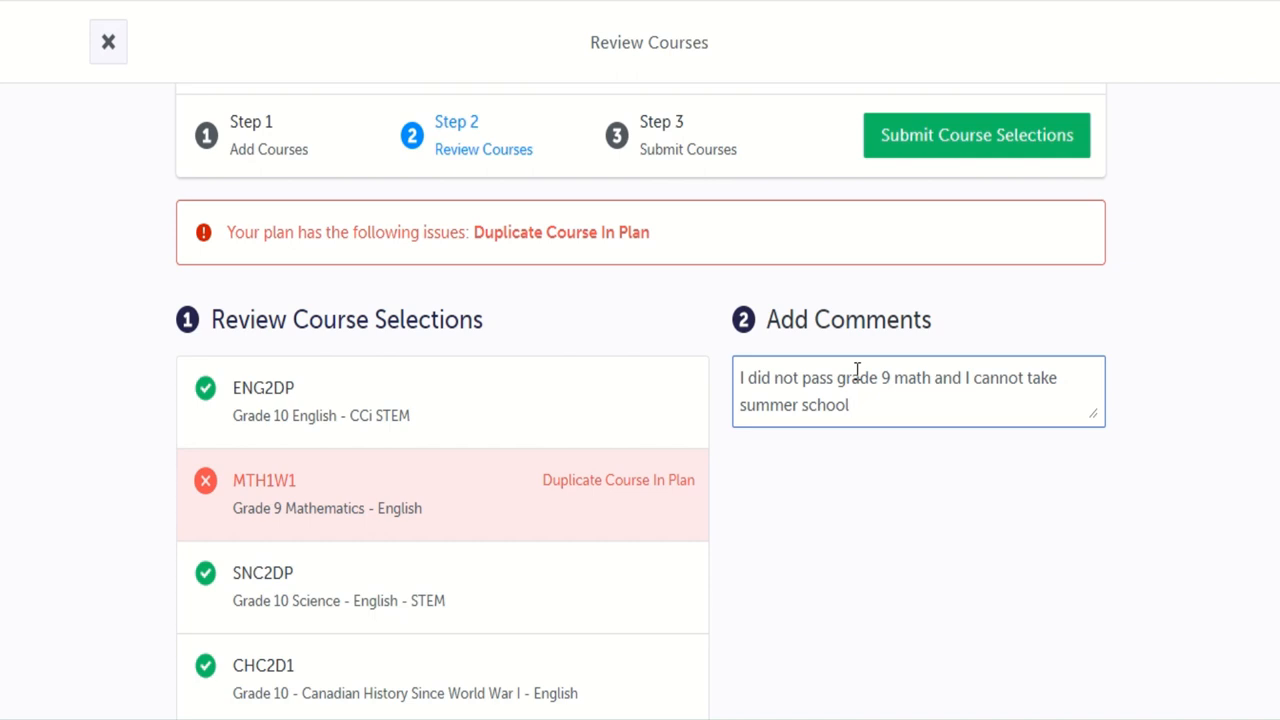
pyautogui.write('.')
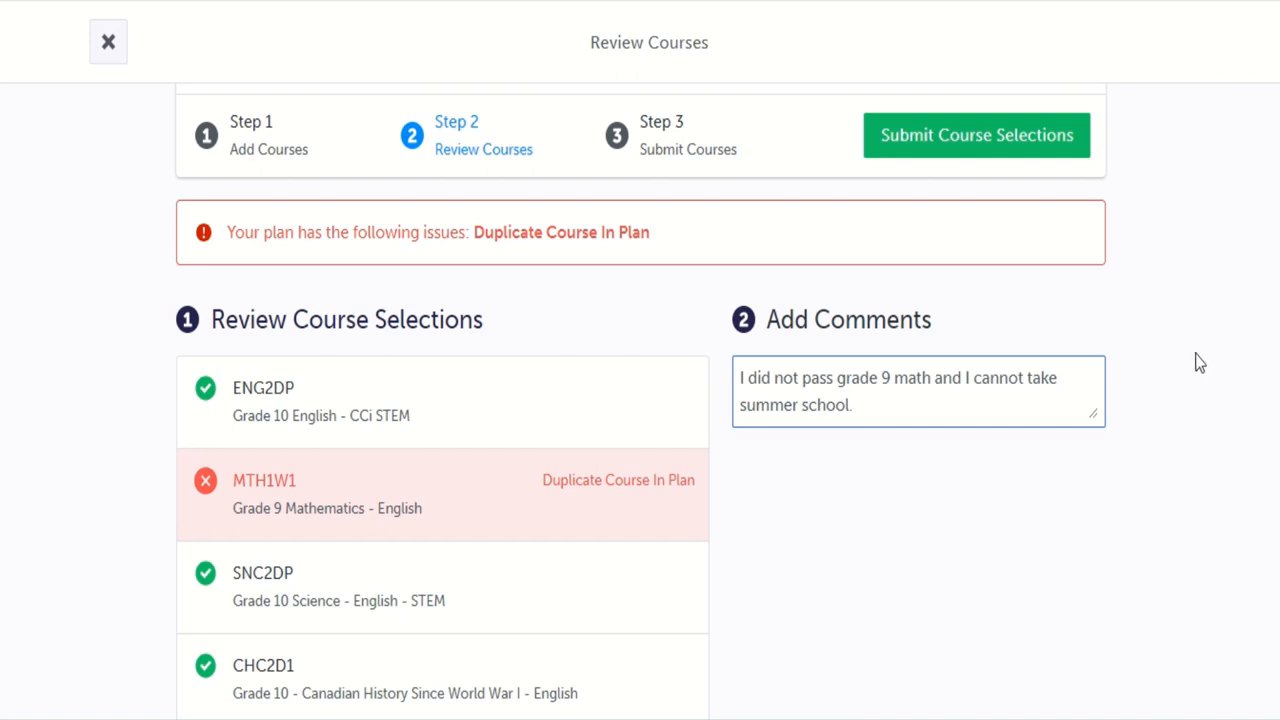
pyautogui.moveTo(1185, 334)
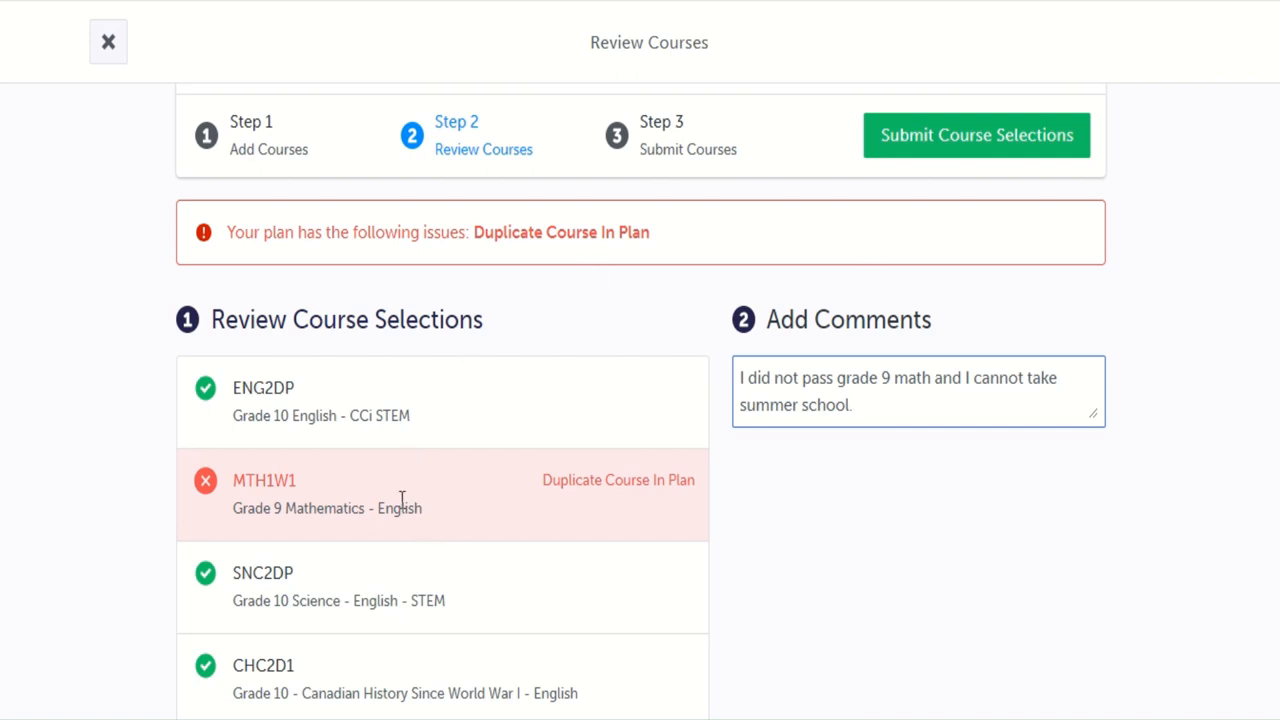
pyautogui.moveTo(533, 348)
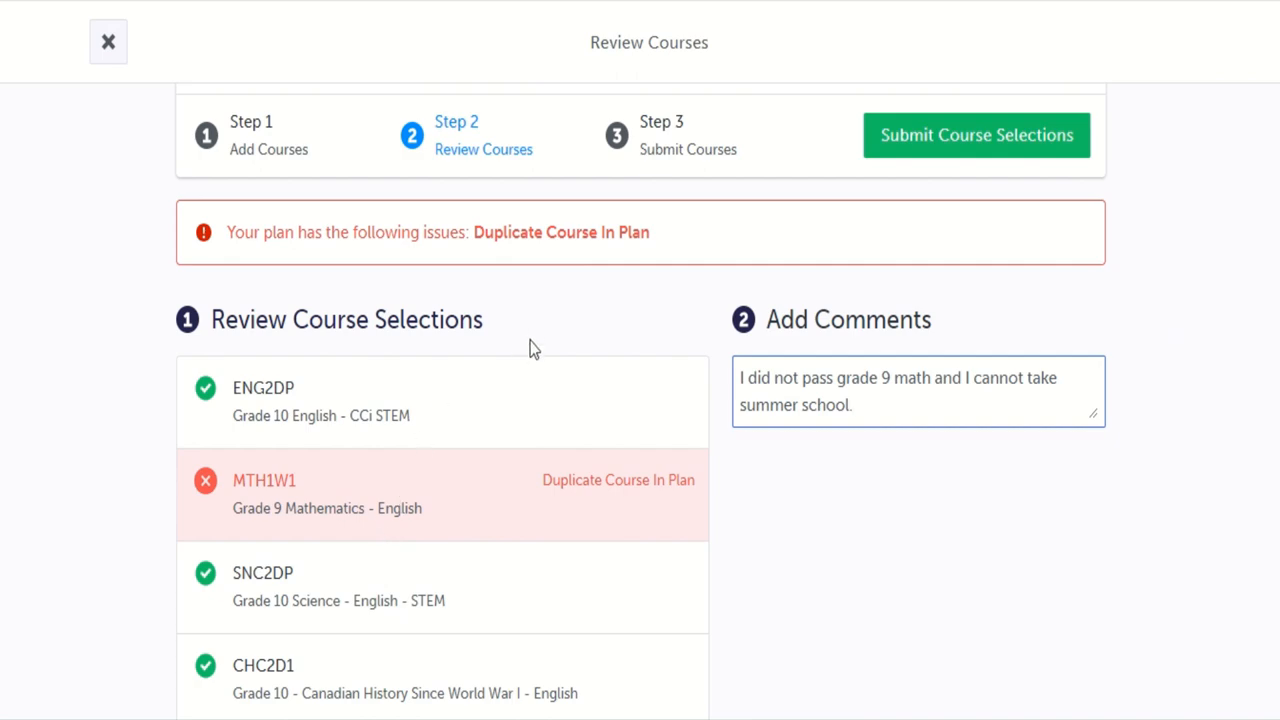
pyautogui.scroll(-3)
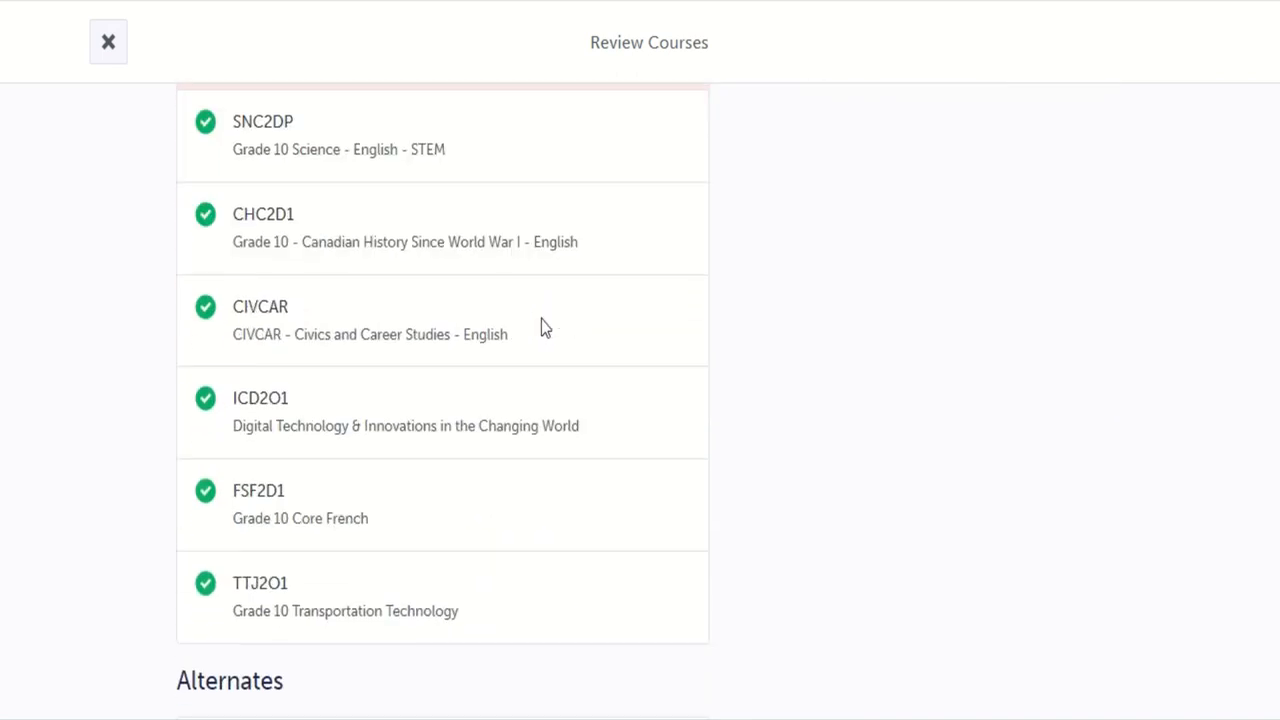
pyautogui.scroll(-3)
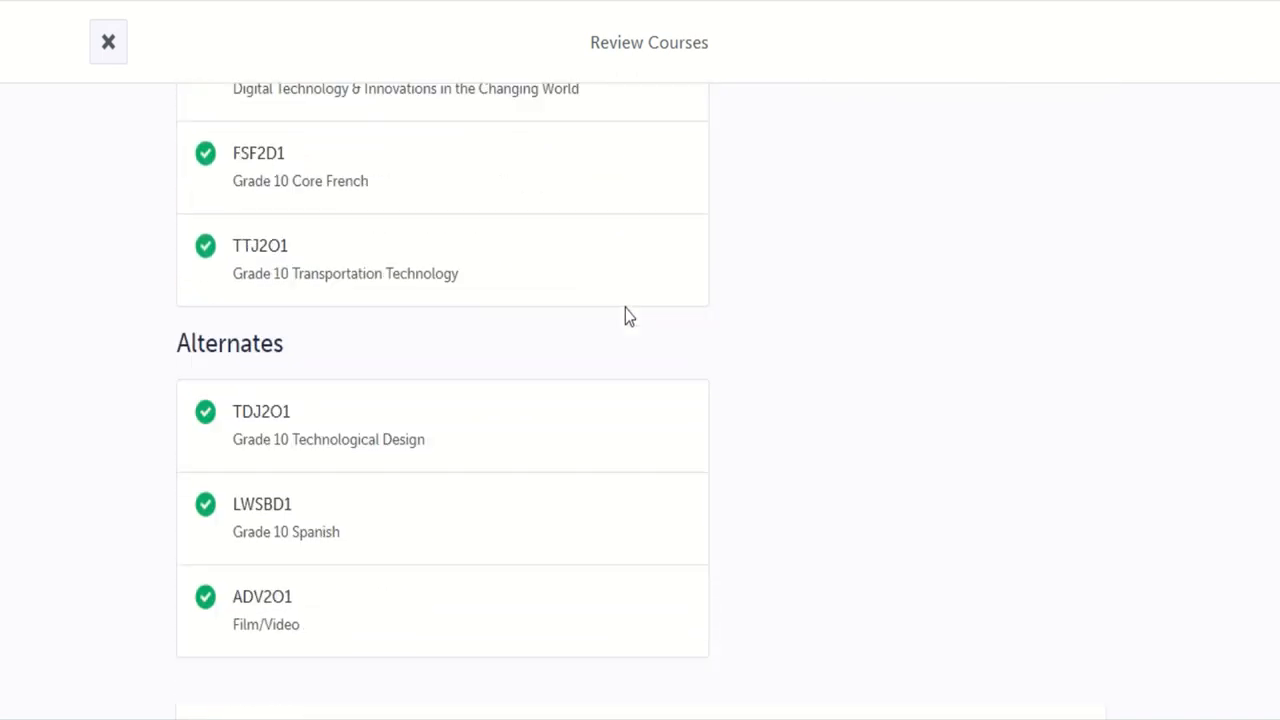
pyautogui.scroll(-3)
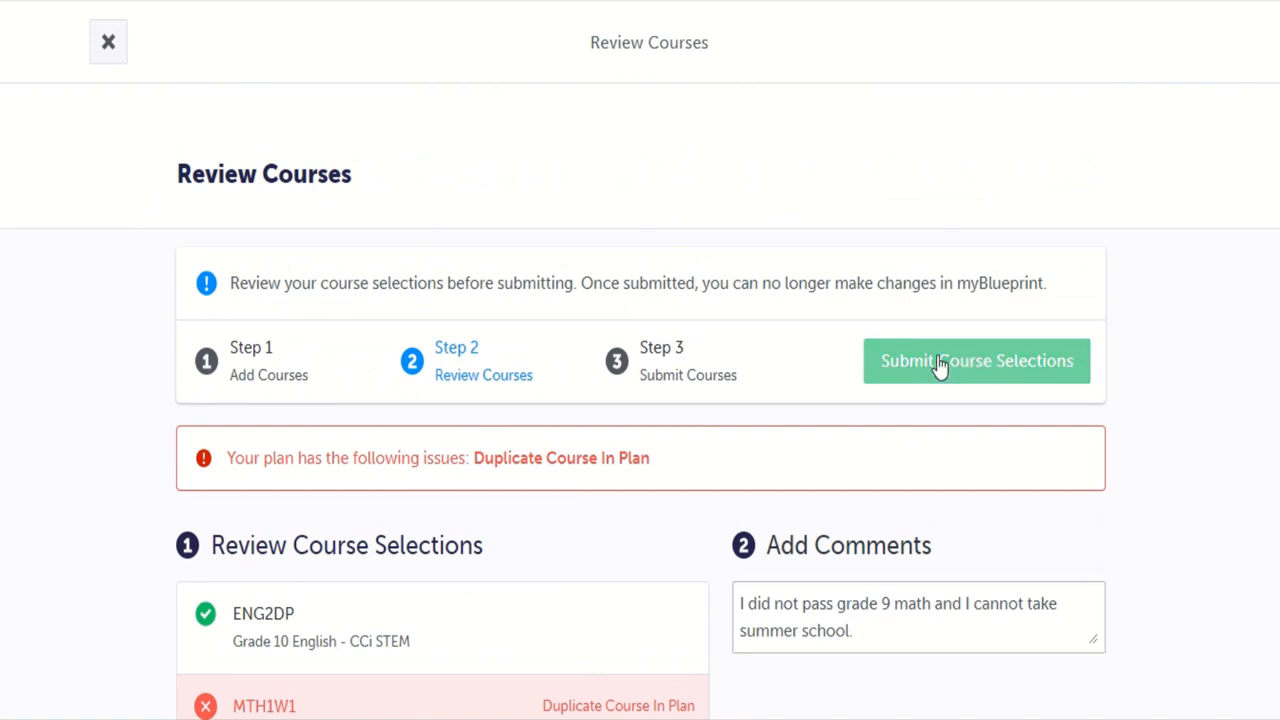
# Submit the course selections and select the empty Parent/Guardian Email field.
pyautogui.click(976, 361)
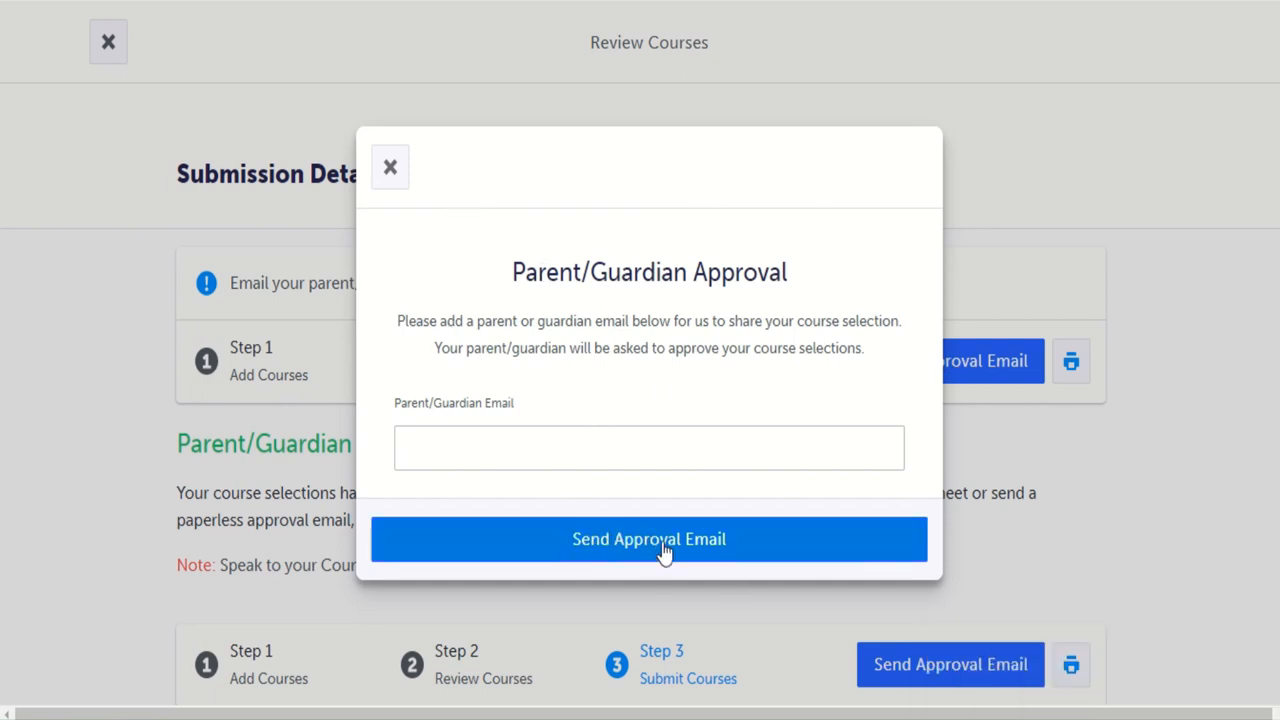
pyautogui.moveTo(545, 435)
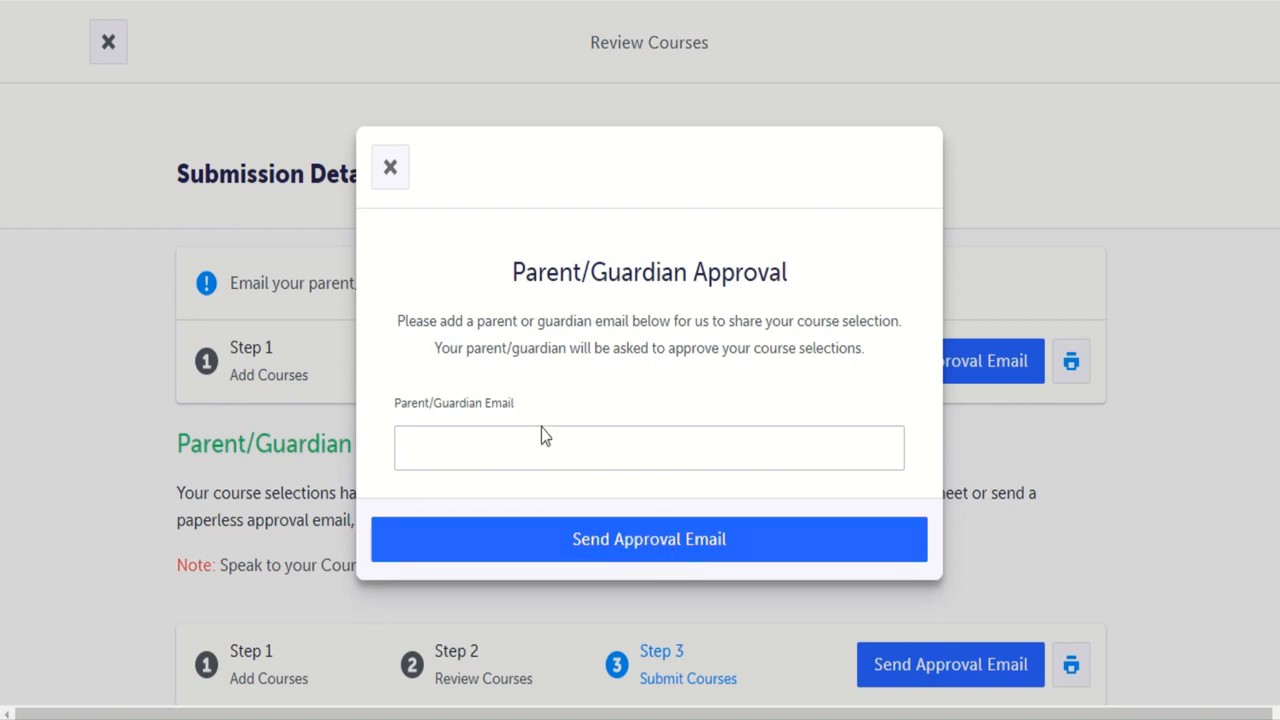
pyautogui.click(648, 447)
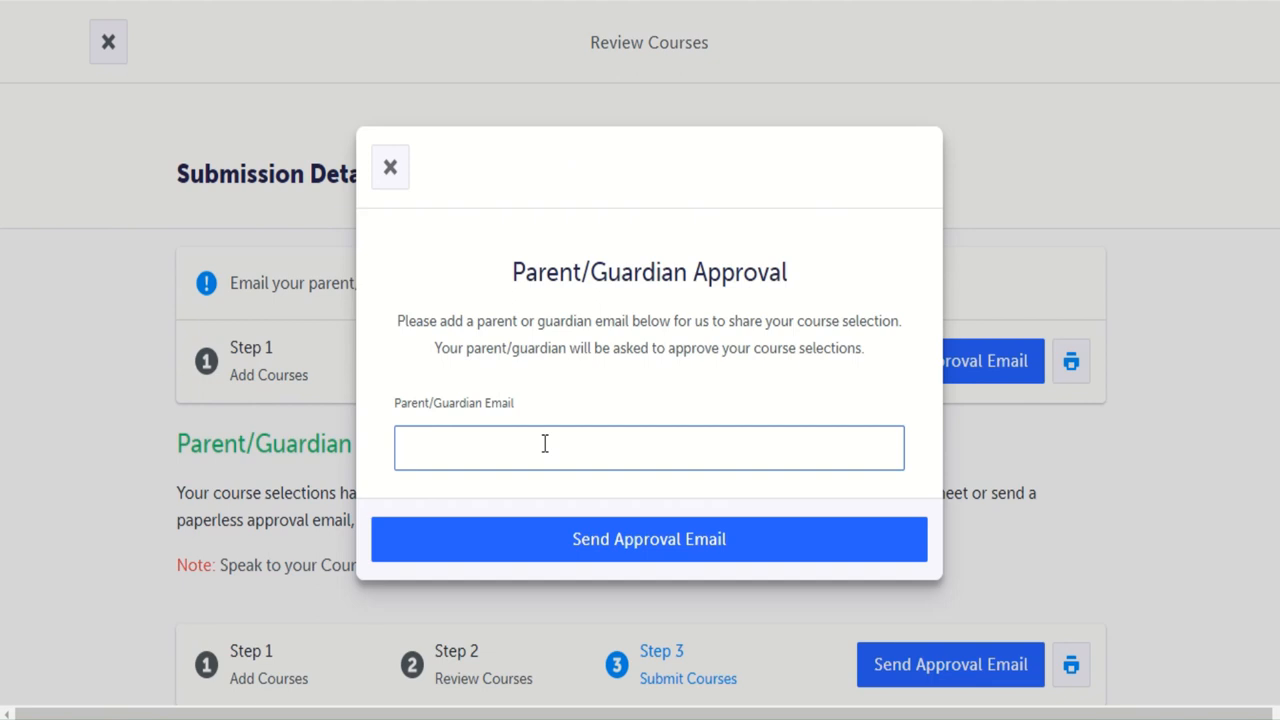
pyautogui.click(648, 447)
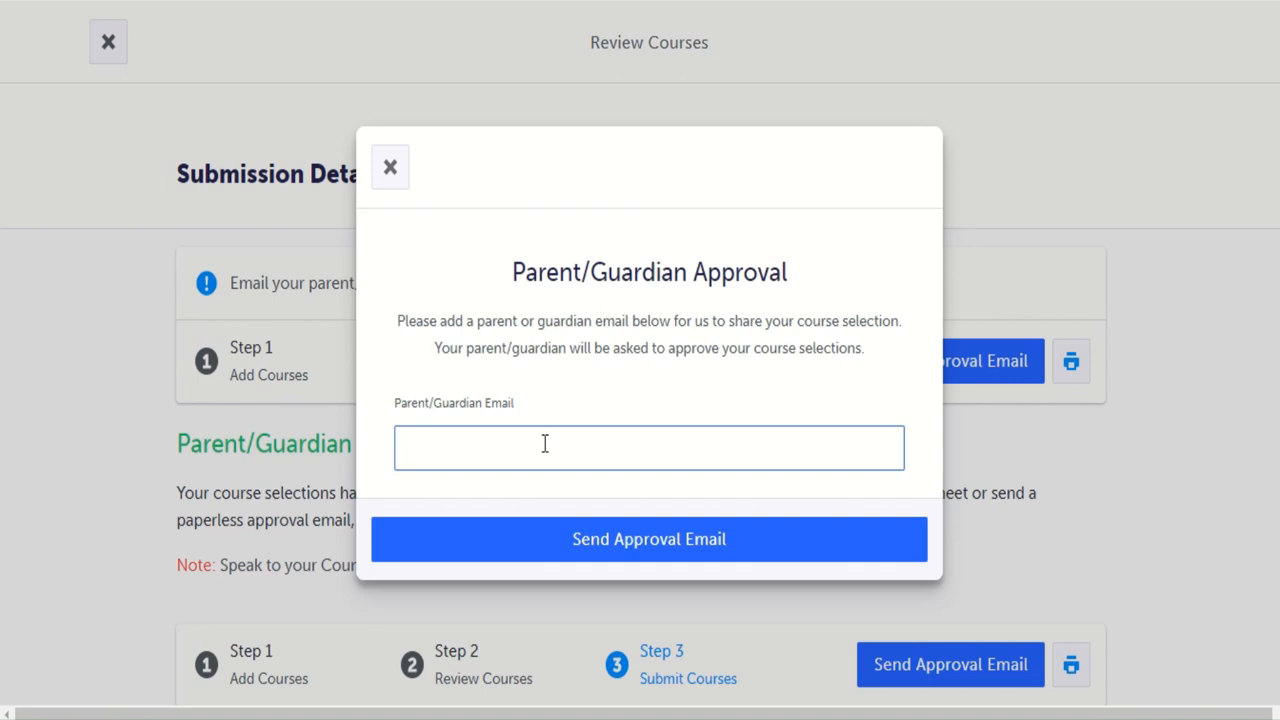
pyautogui.click(649, 447)
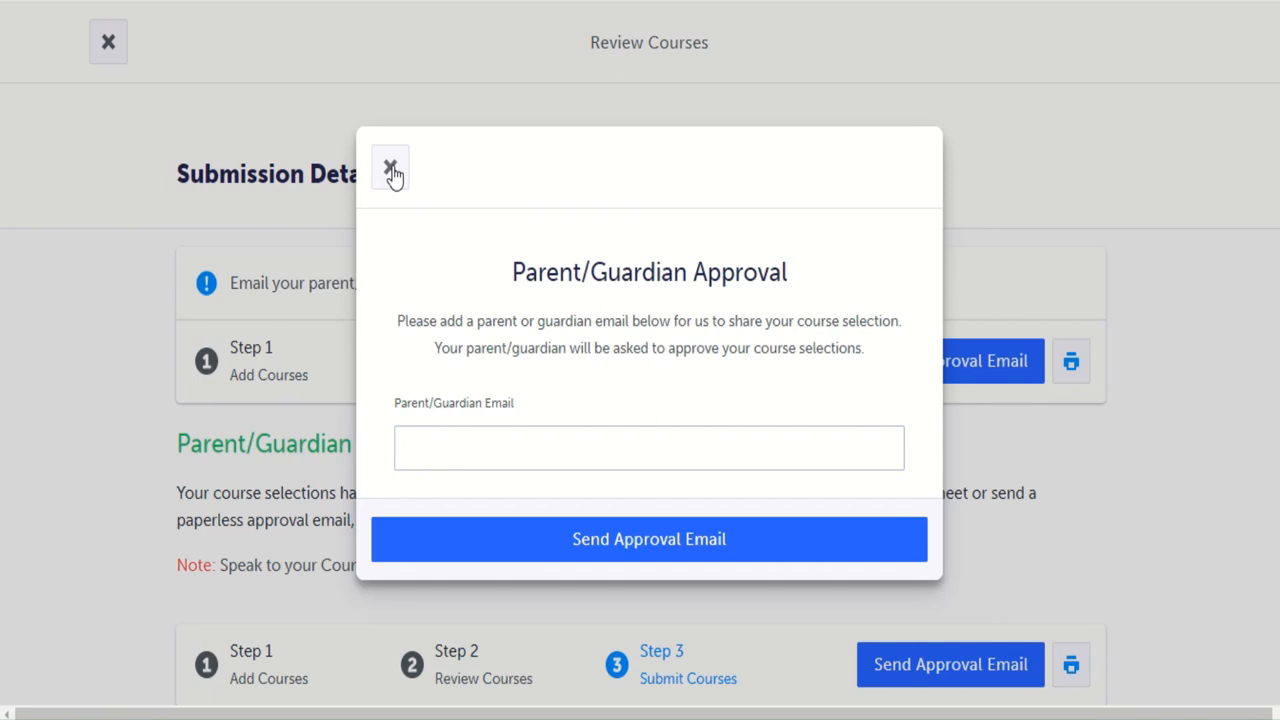
# Dismiss the Parent/Guardian Approval pop-up and bring up the Course Selection Sign Off Sheet.
pyautogui.click(390, 167)
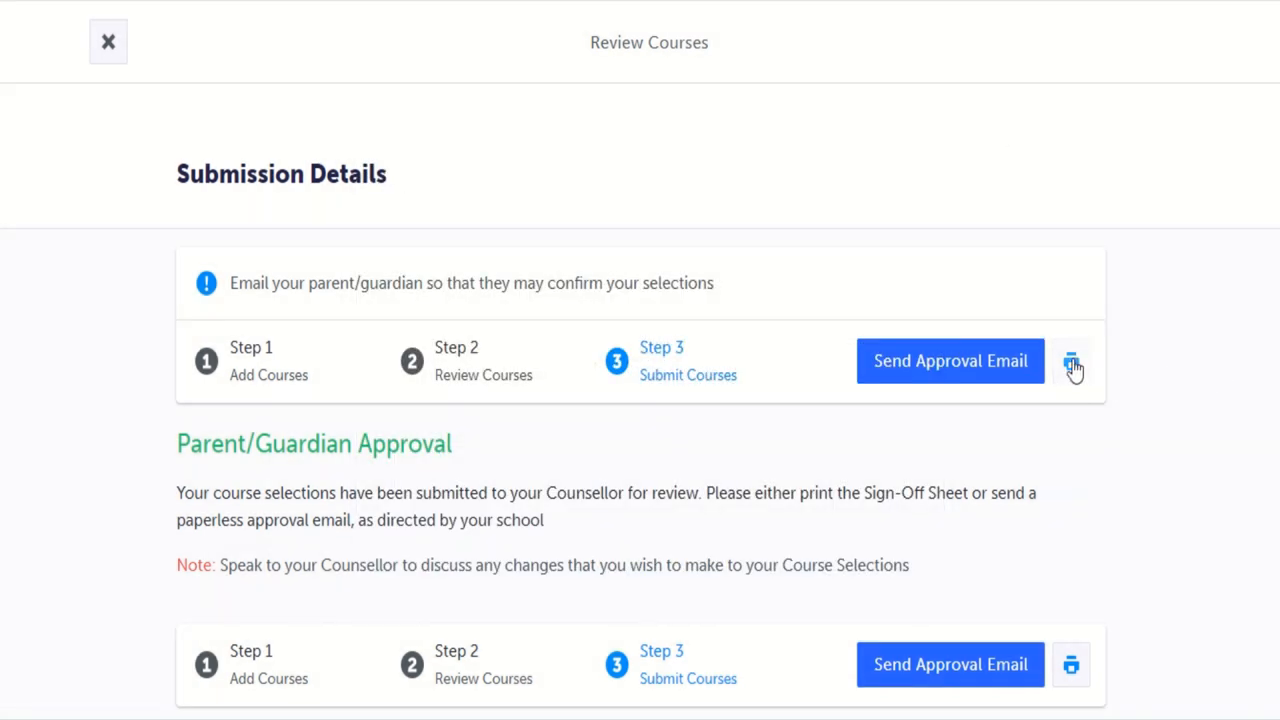
pyautogui.click(1071, 361)
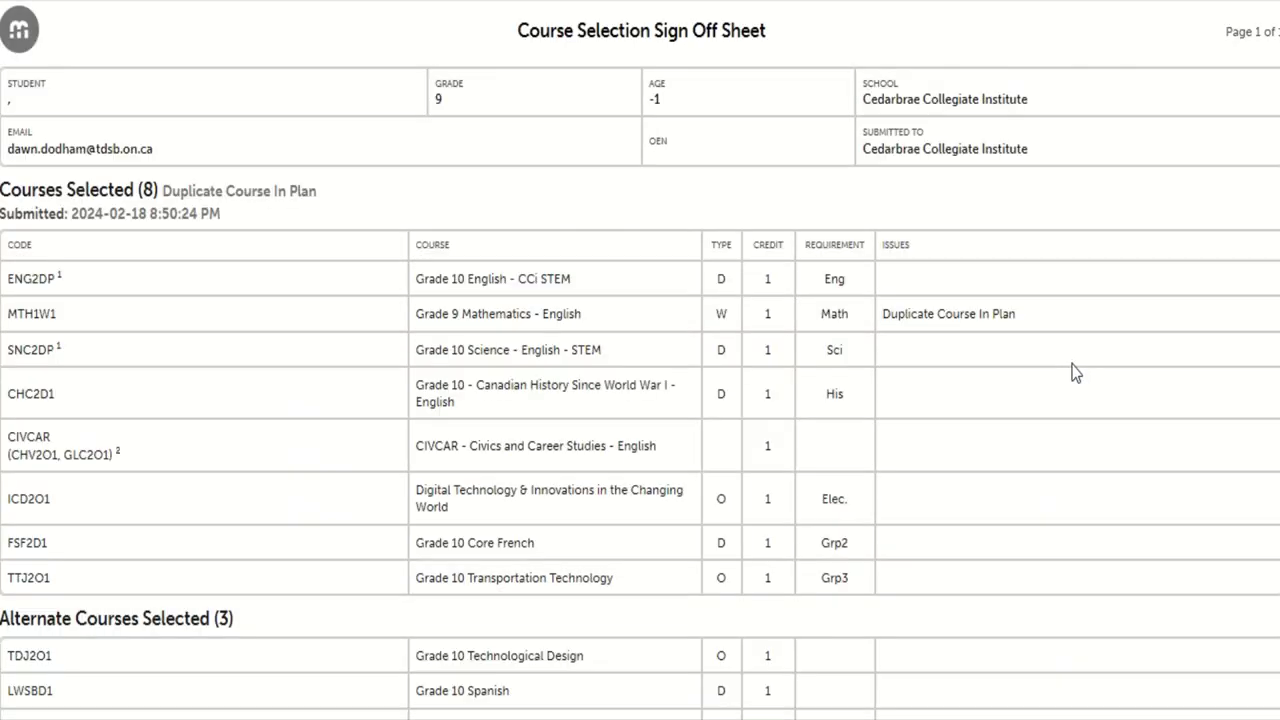
# Open the print preview for the sign-off sheet, cancel it, and scroll back up.
pyautogui.press('ctrl+p')
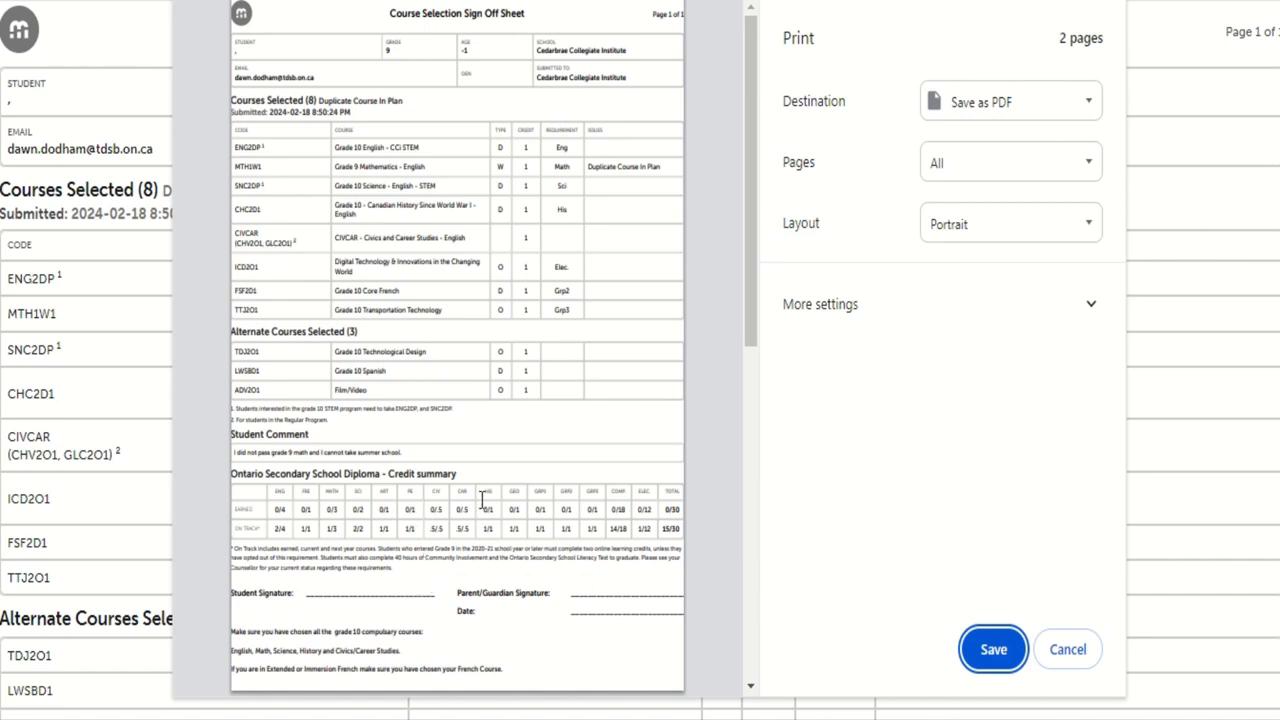
pyautogui.moveTo(669, 167)
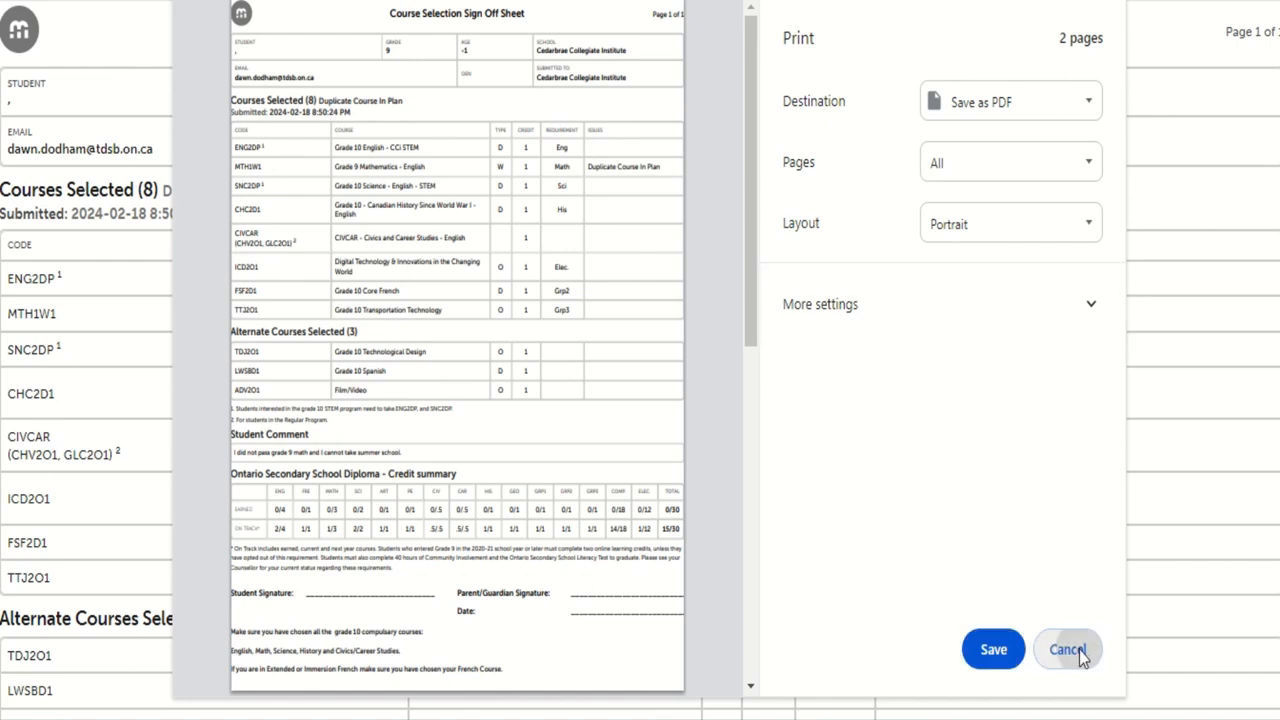
pyautogui.click(1067, 649)
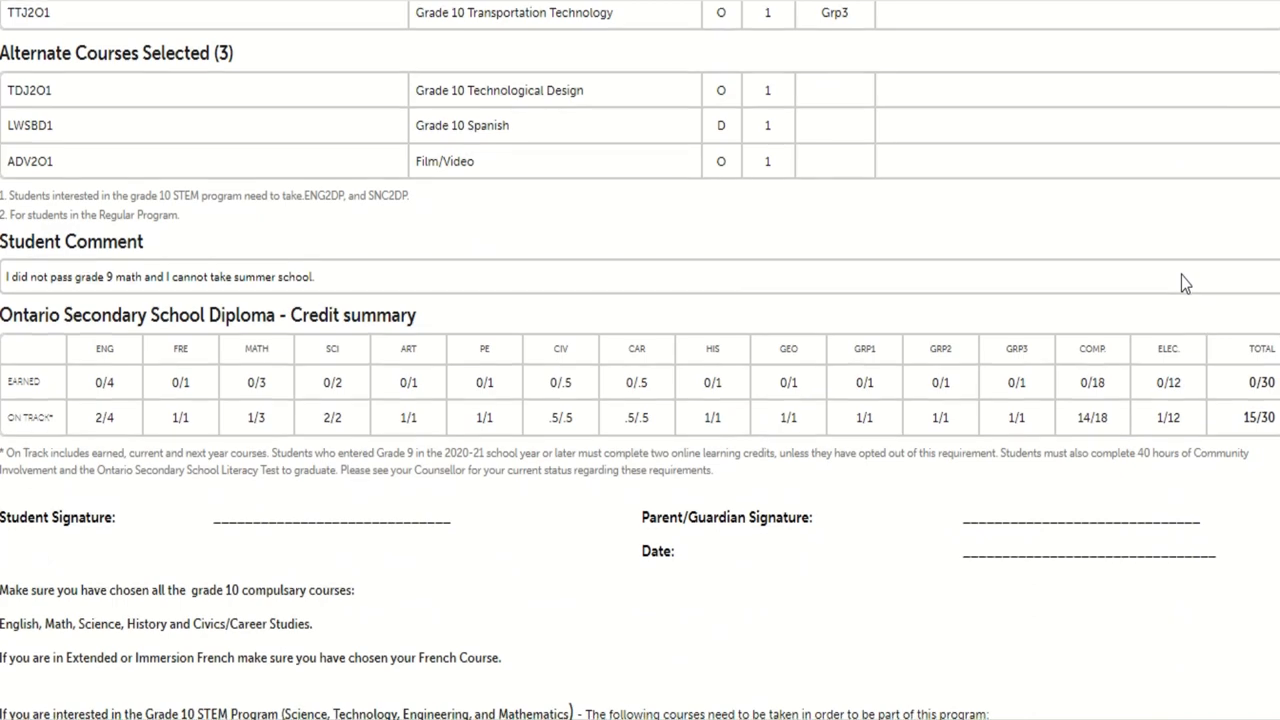
pyautogui.scroll(3)
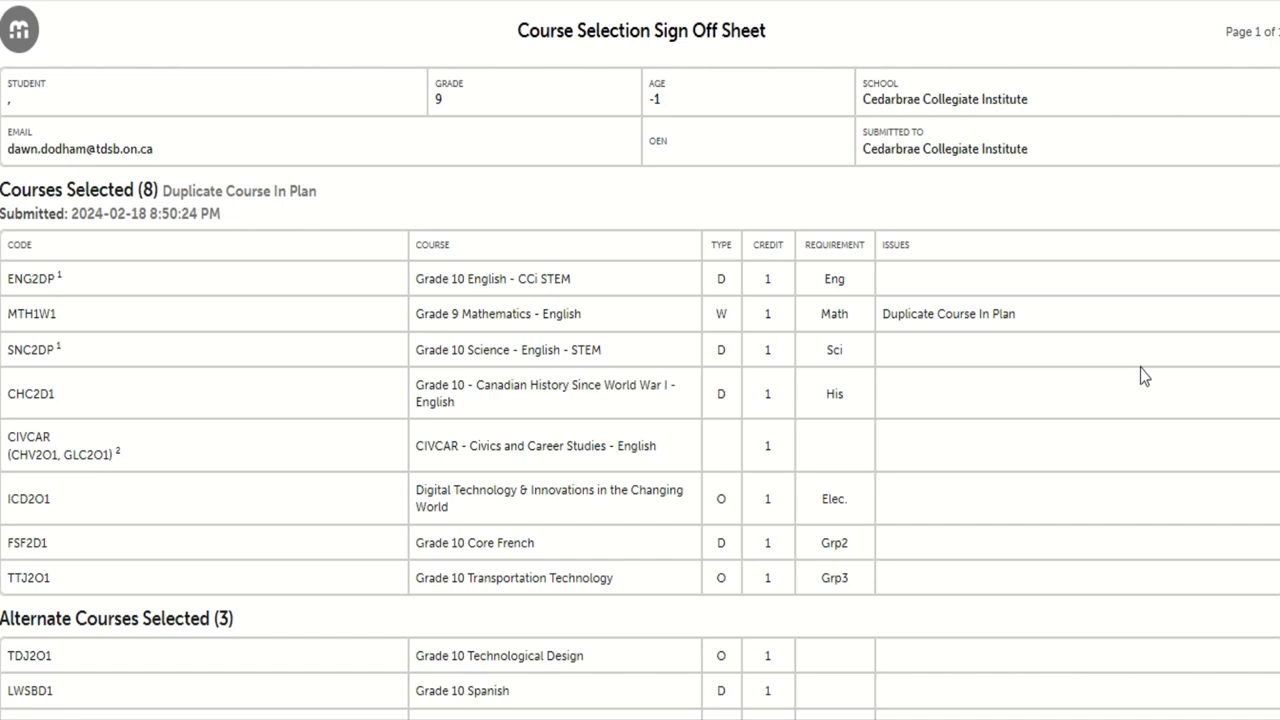
pyautogui.moveTo(1168, 287)
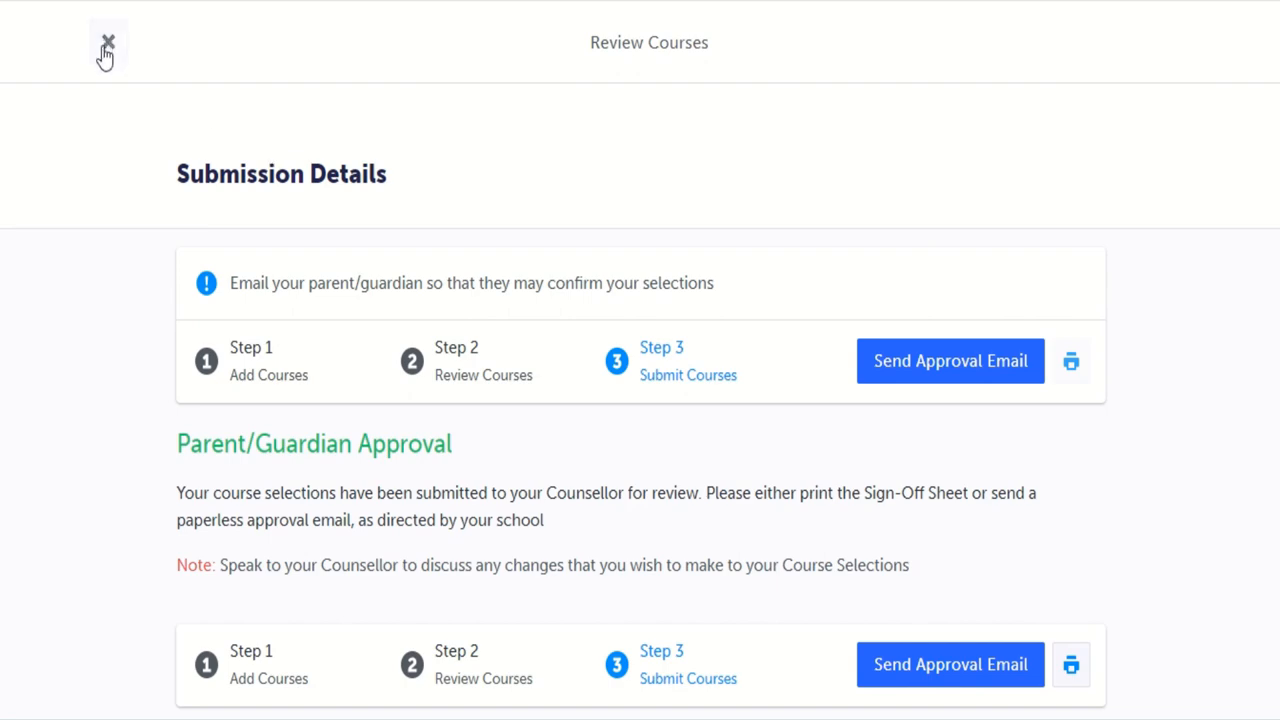
# Close Review Courses and scroll through the Cedarbrae Collegiate Course Selection page.
pyautogui.click(108, 42)
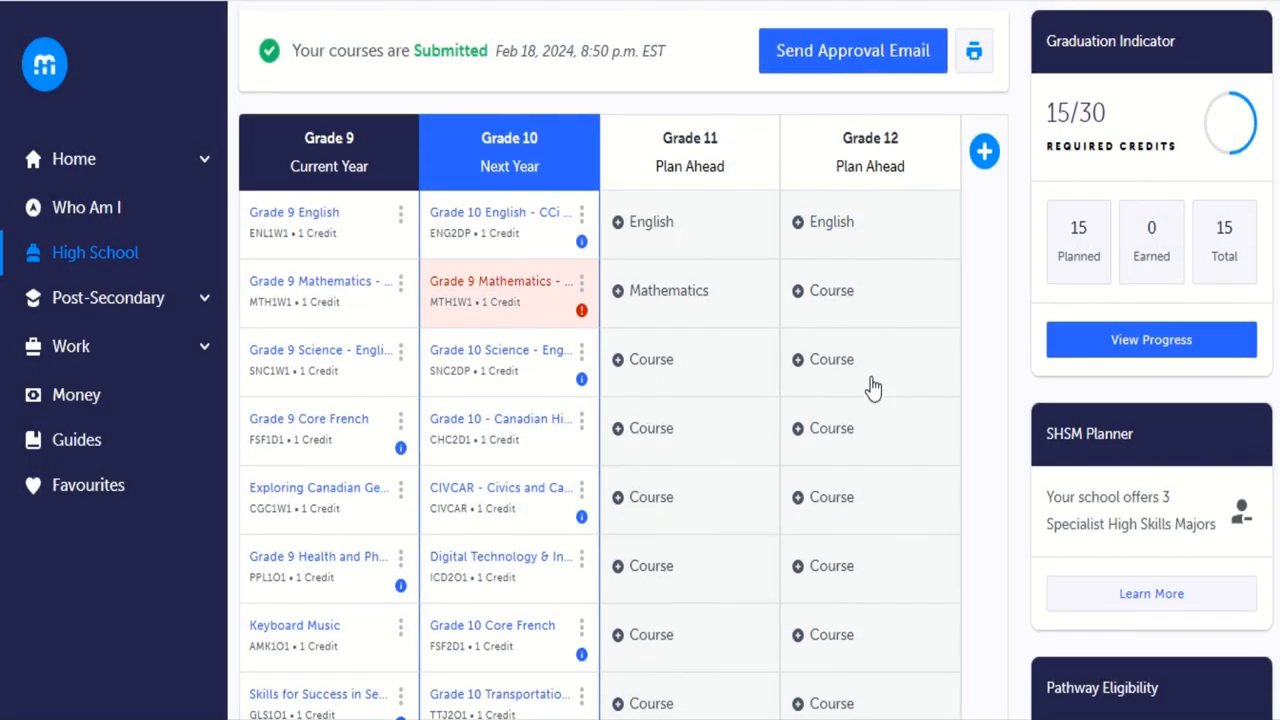
pyautogui.scroll(-3)
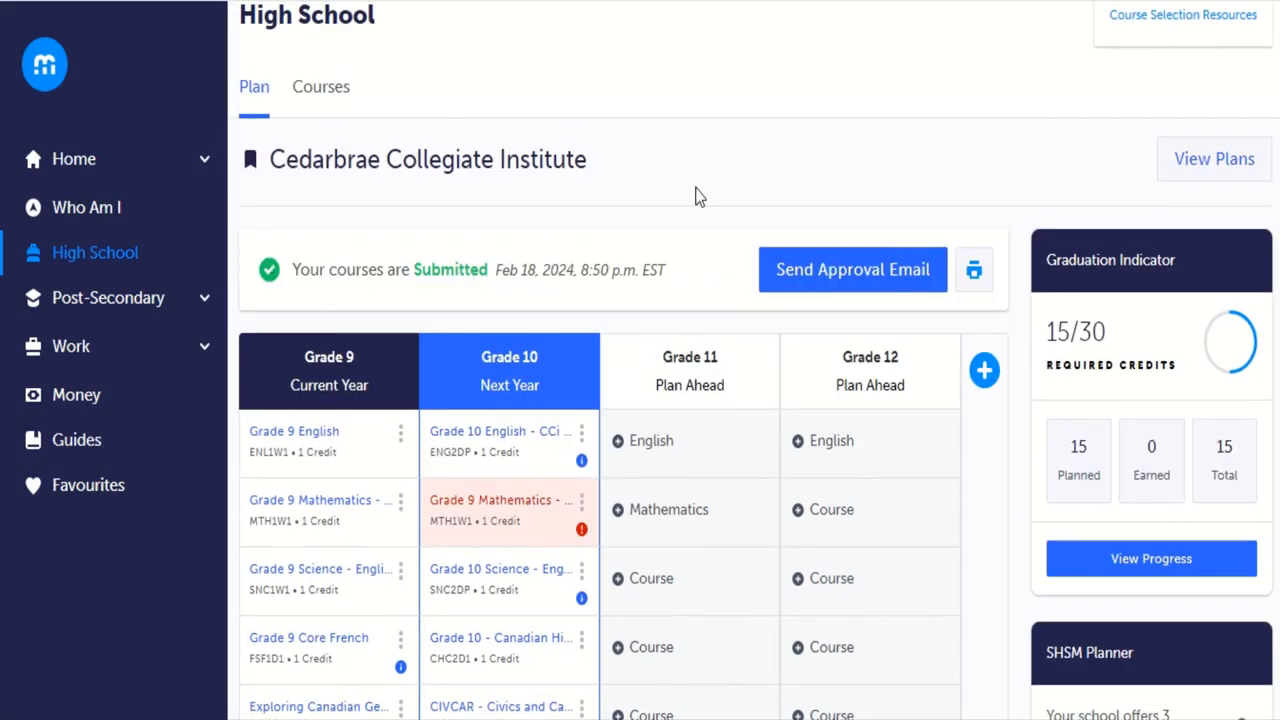
pyautogui.moveTo(358, 290)
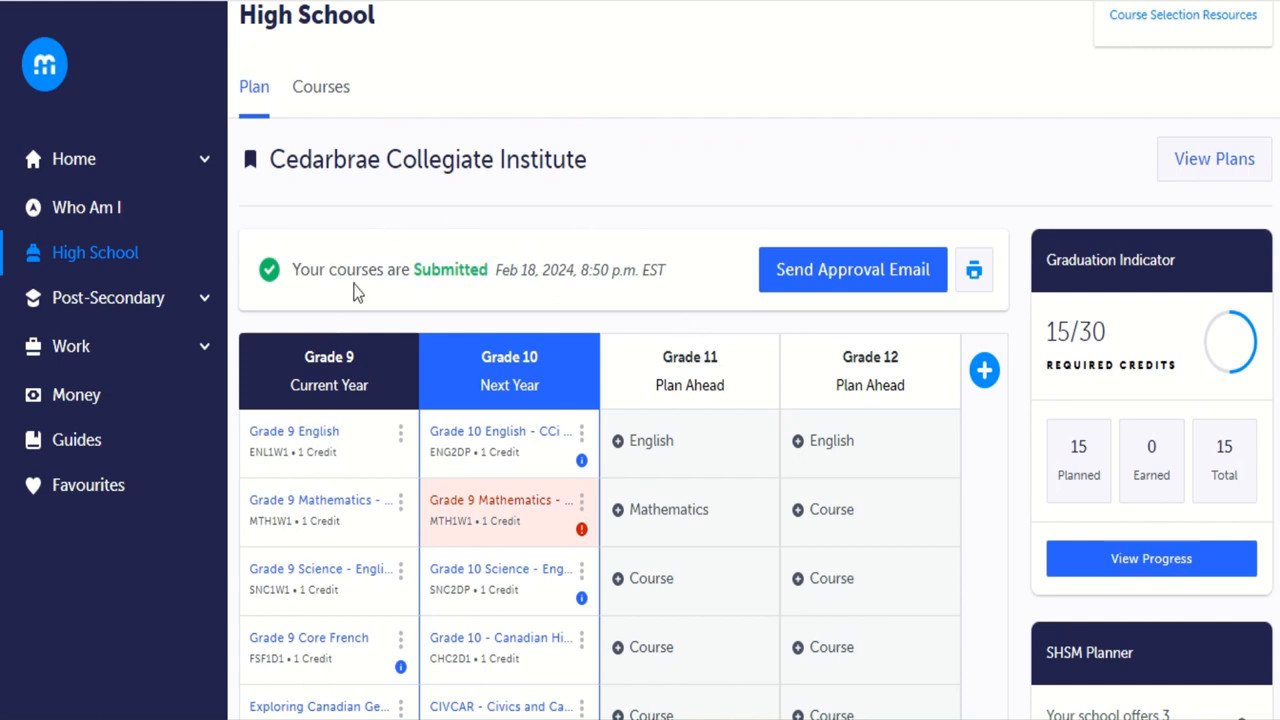
pyautogui.moveTo(828, 314)
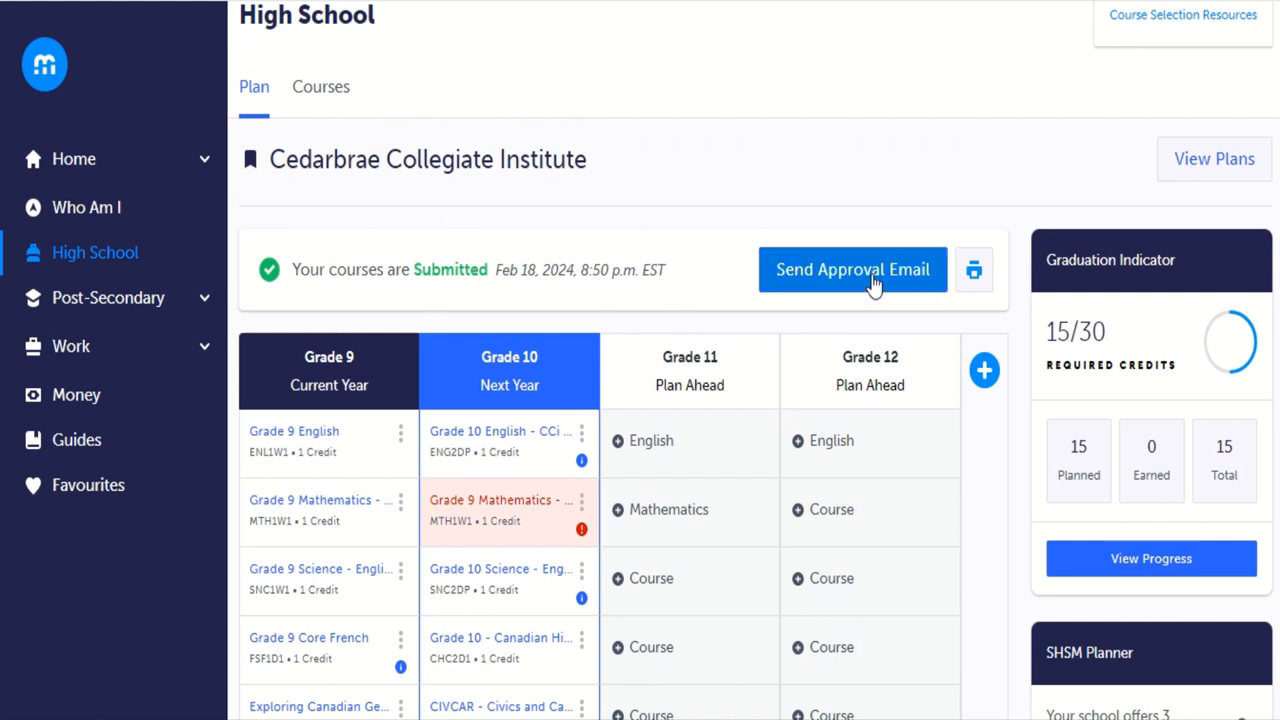
pyautogui.scroll(-3)
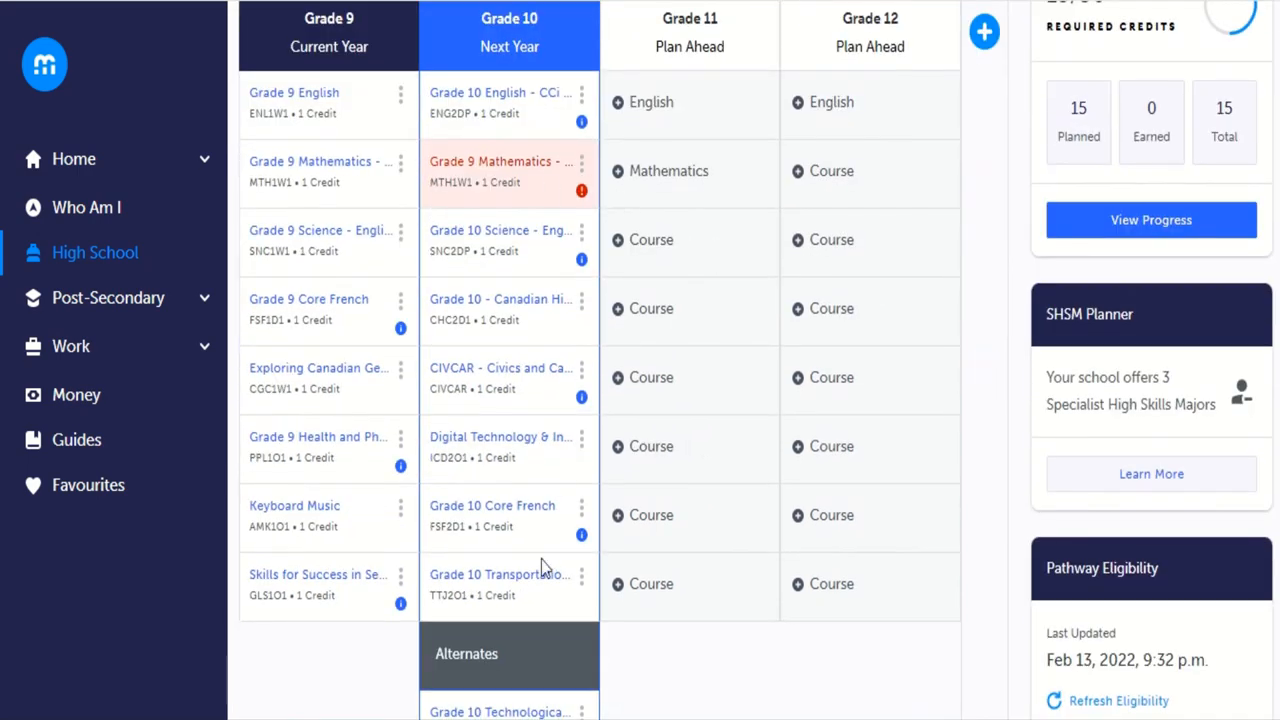
pyautogui.scroll(-3)
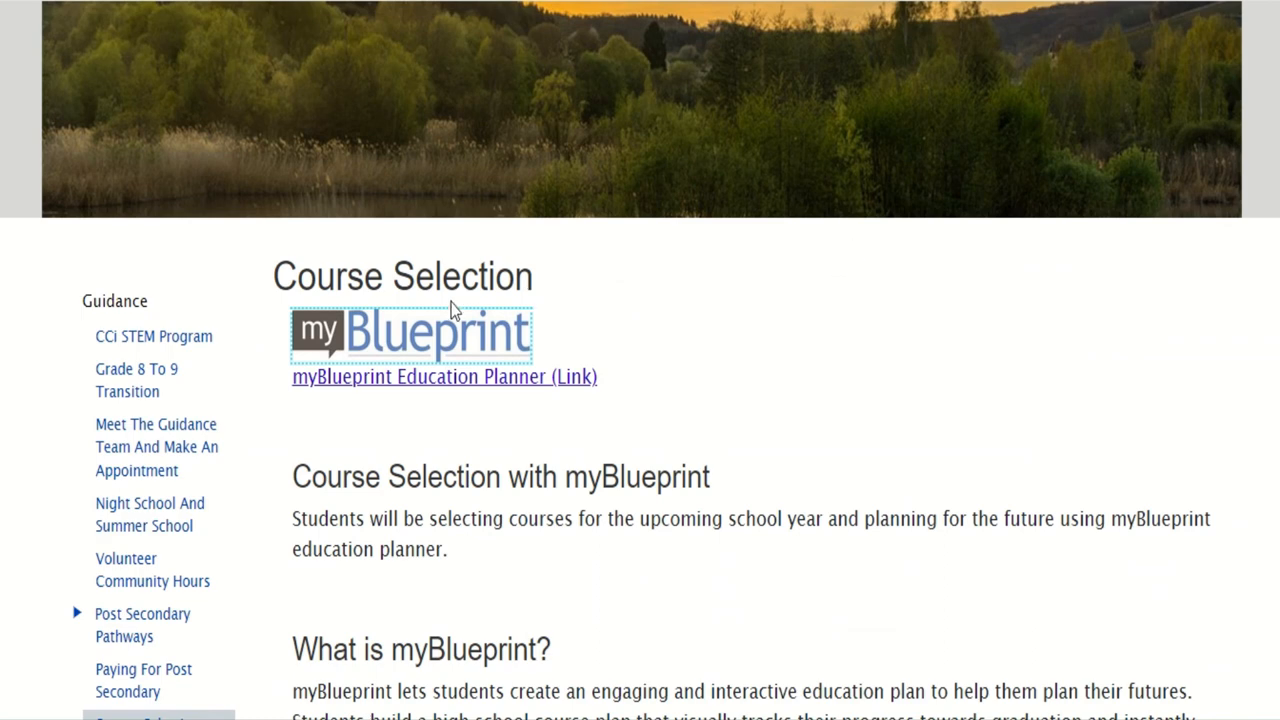
pyautogui.moveTo(485, 352)
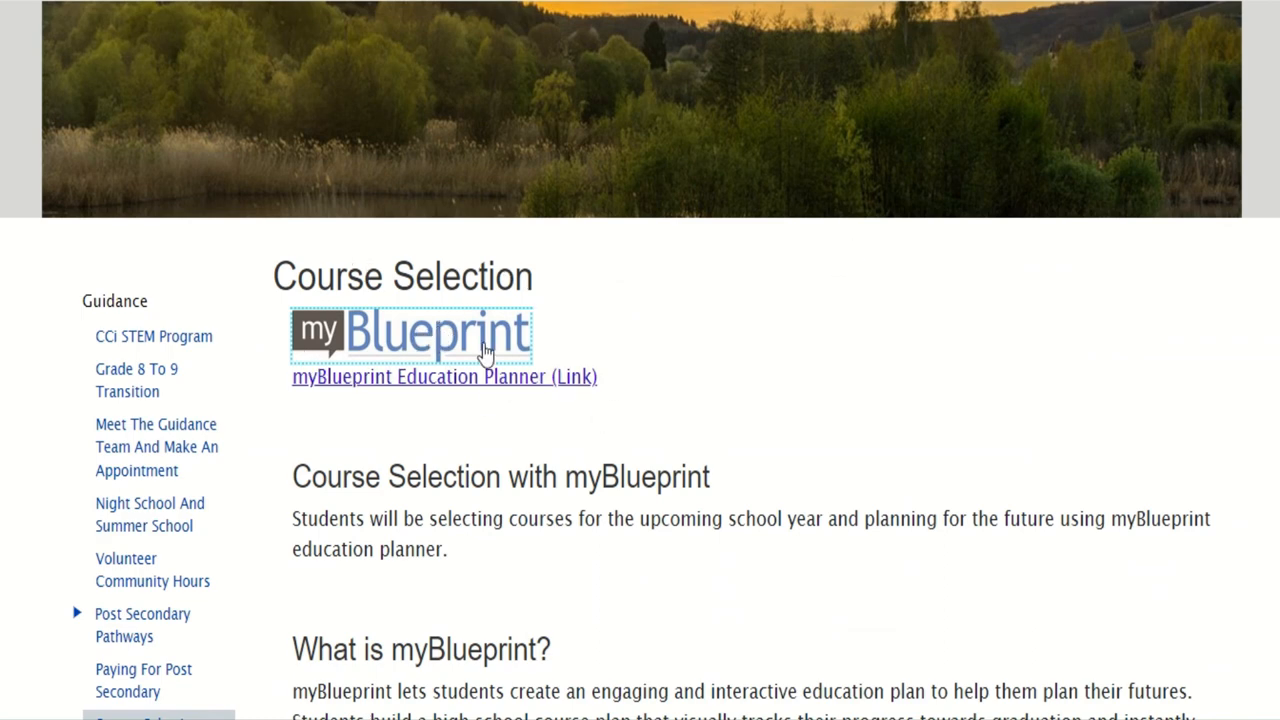
pyautogui.moveTo(1214, 340)
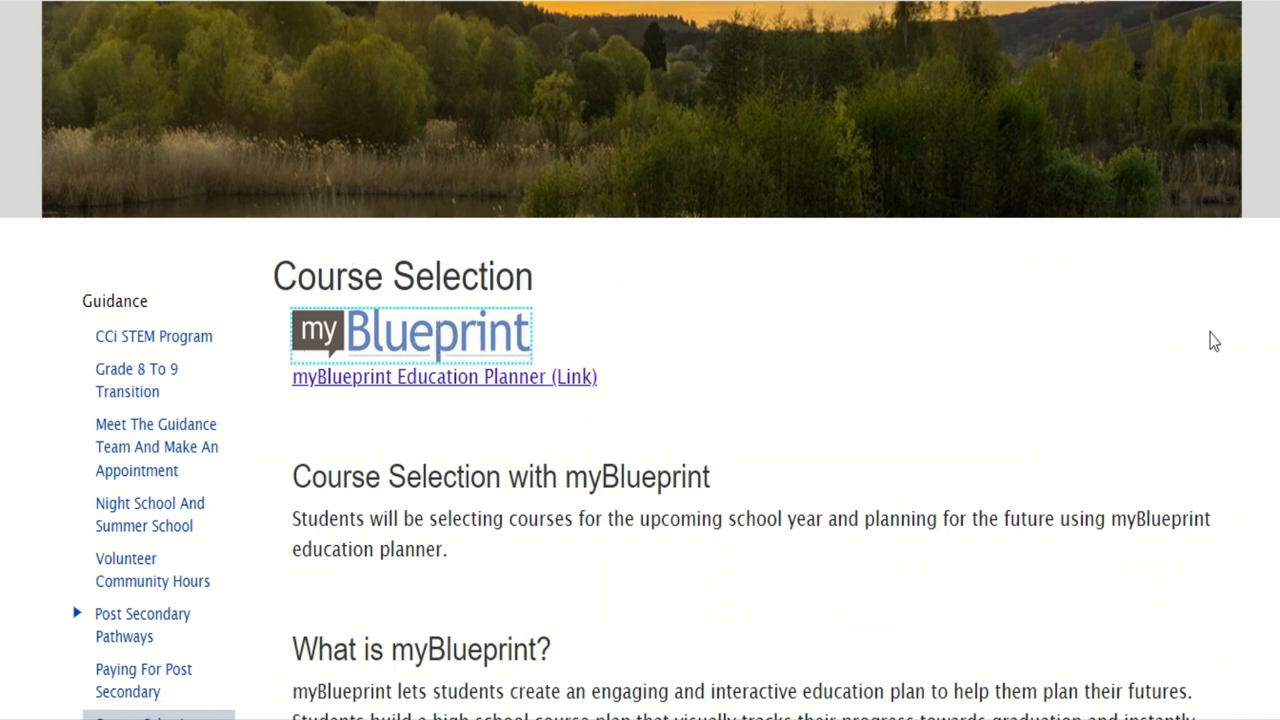
# Open the Grade Transition Information page and scroll through its Grade 10 course selection links.
pyautogui.scroll(-3)
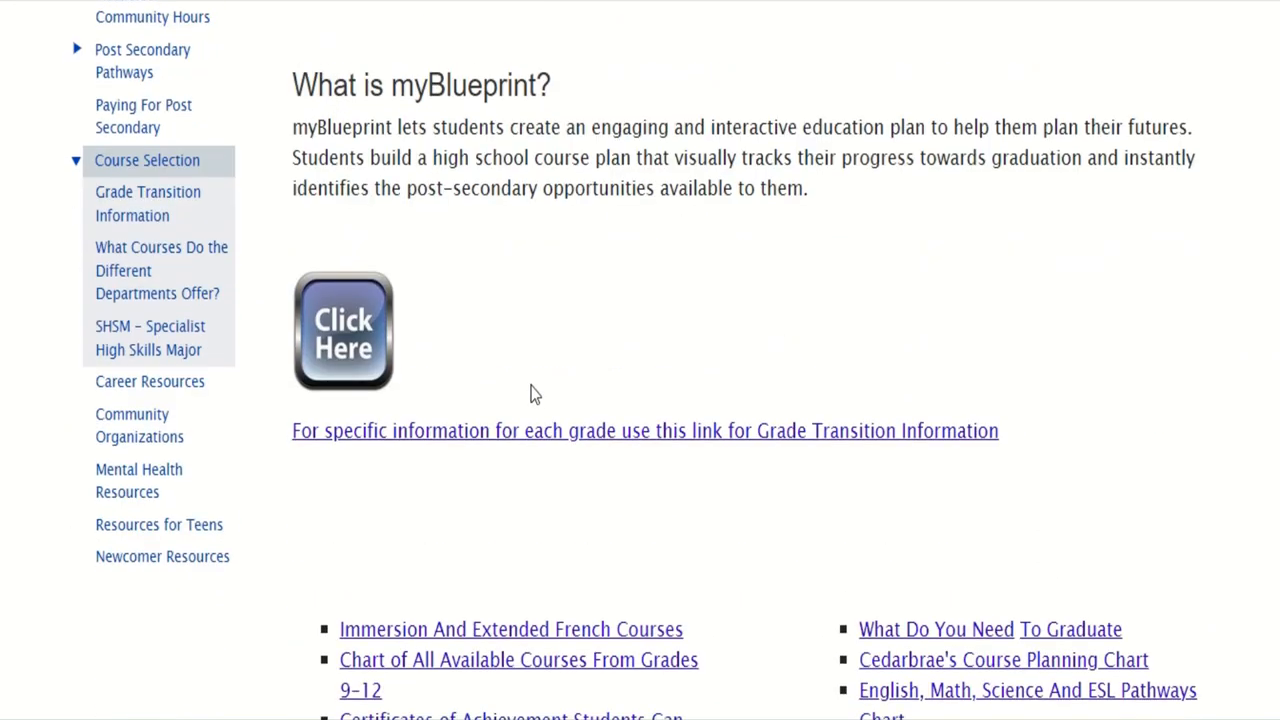
pyautogui.click(645, 430)
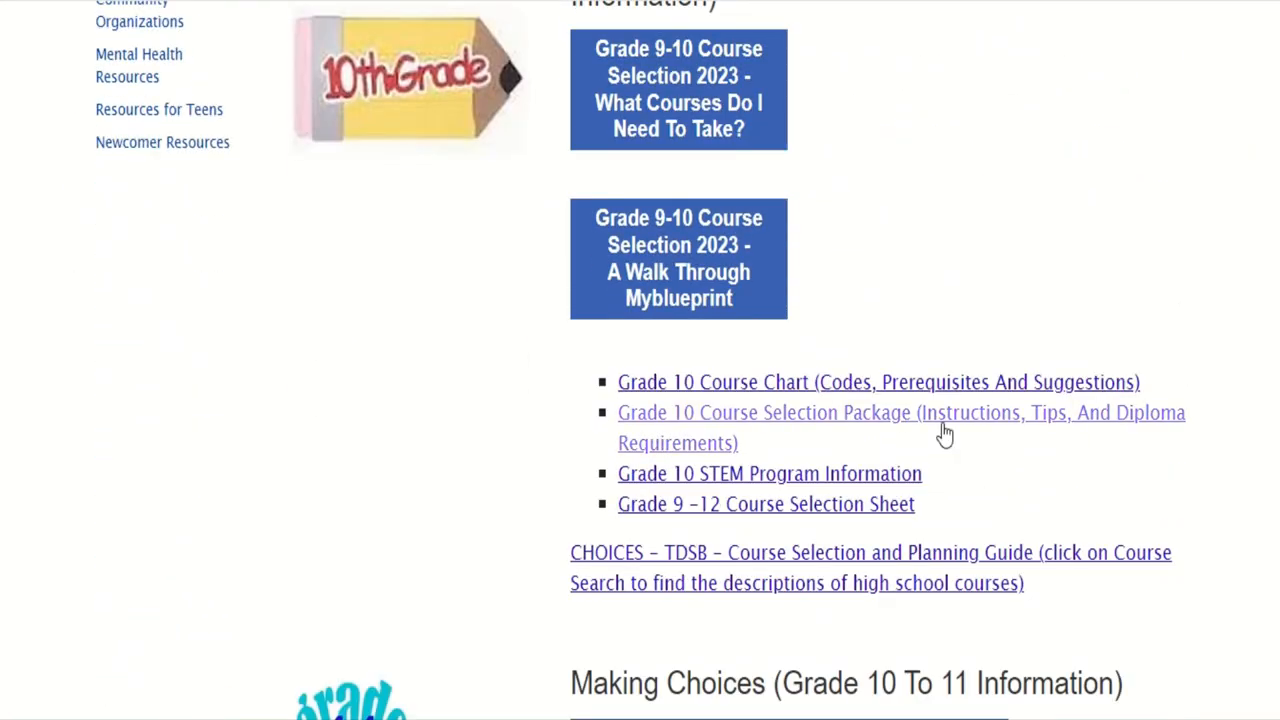
pyautogui.scroll(-3)
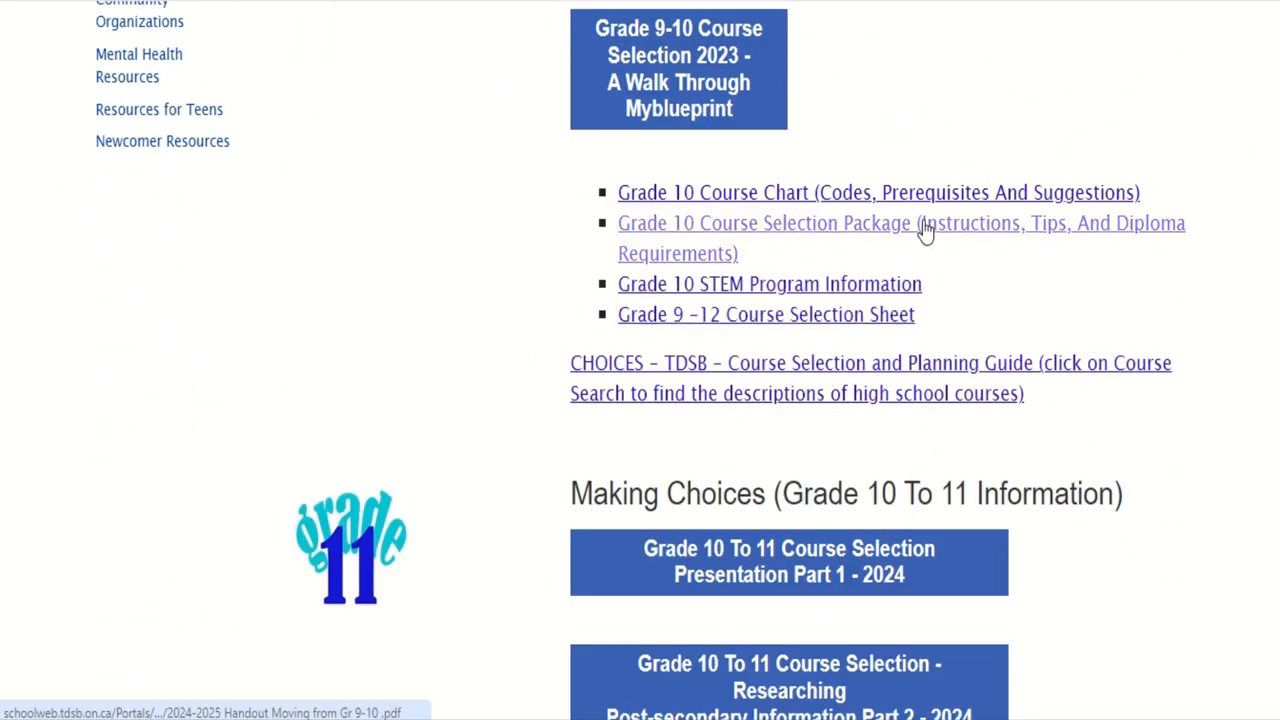
pyautogui.moveTo(789, 314)
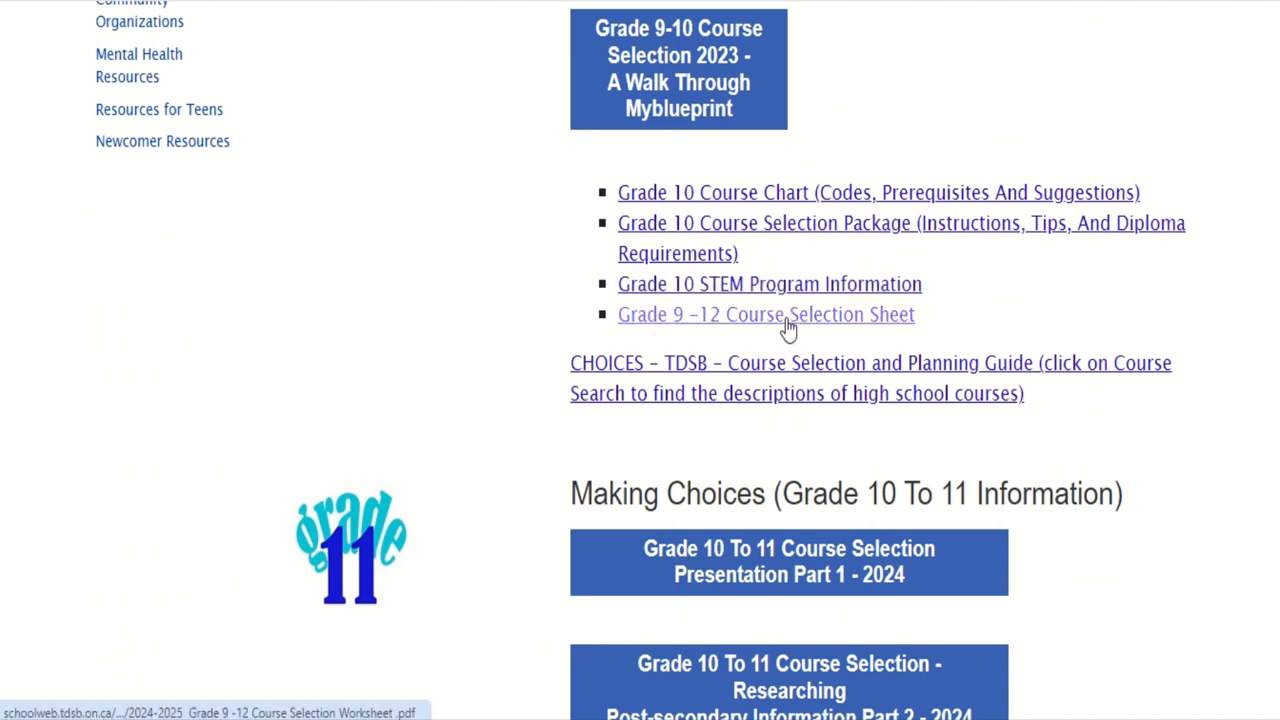
pyautogui.moveTo(766, 314)
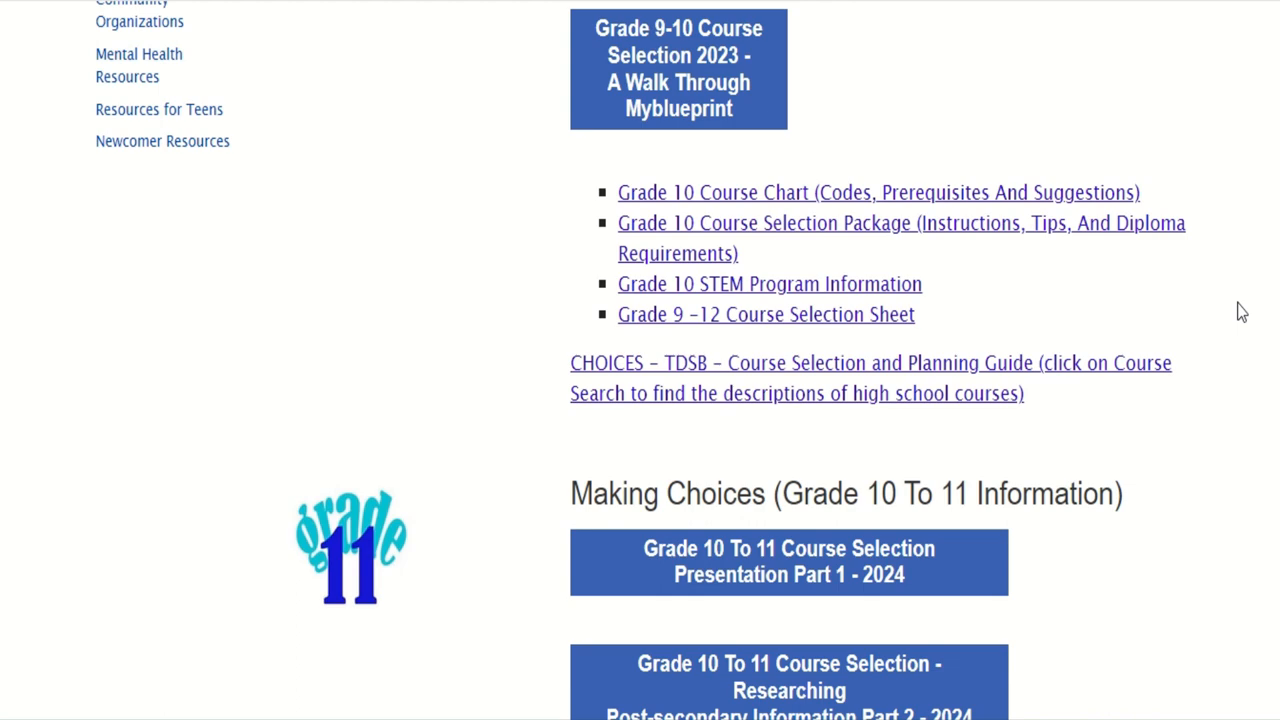
pyautogui.scroll(3)
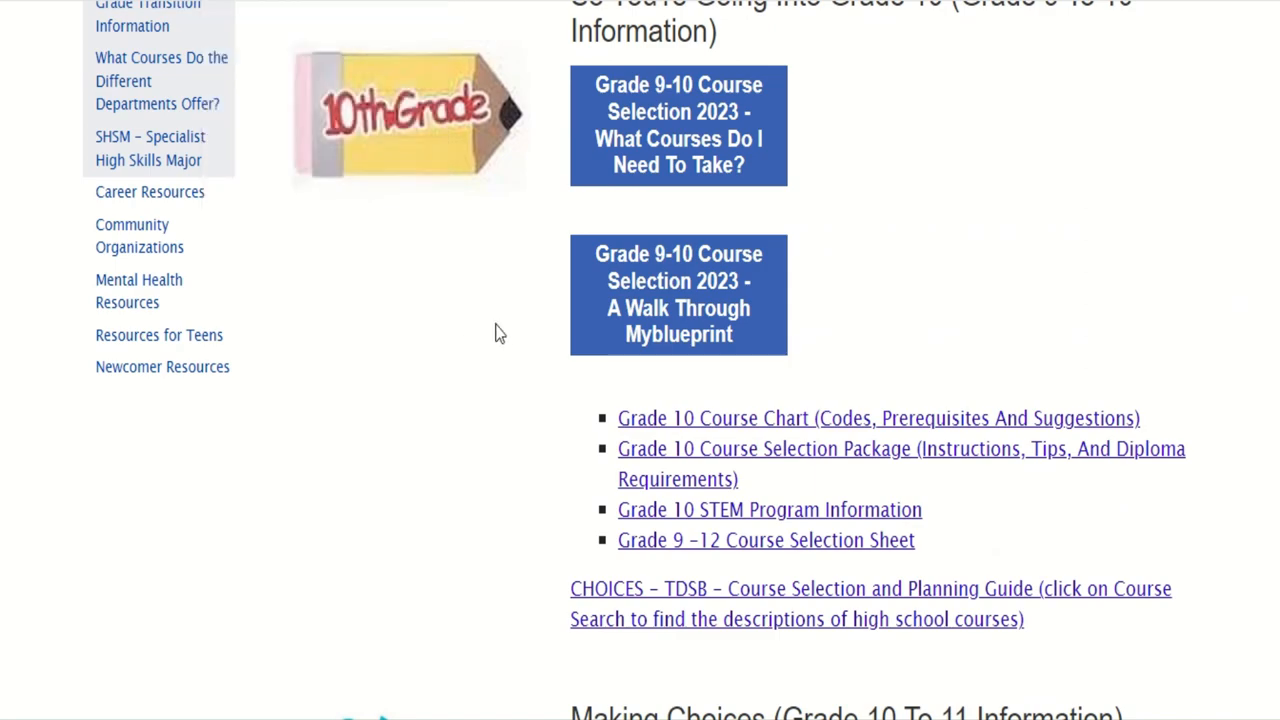
pyautogui.scroll(3)
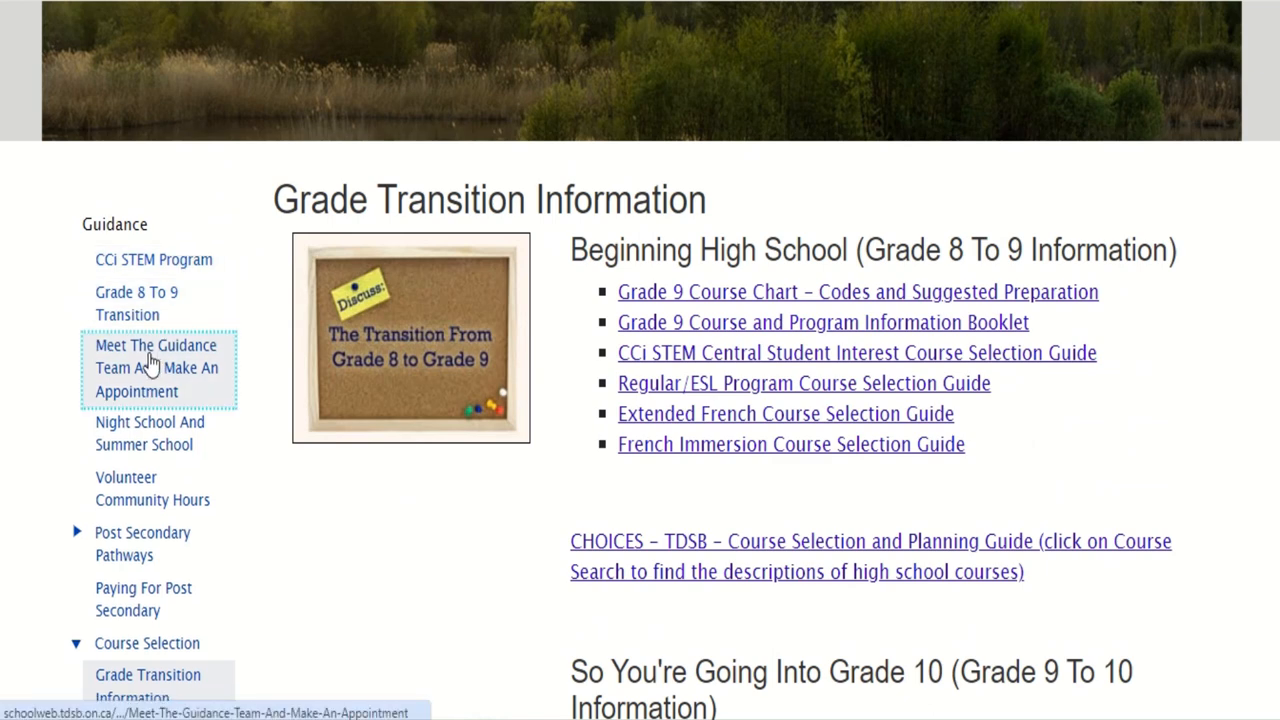
# Browse the guidance team page, then follow the link to the guidanceInterview appointment portal.
pyautogui.click(156, 368)
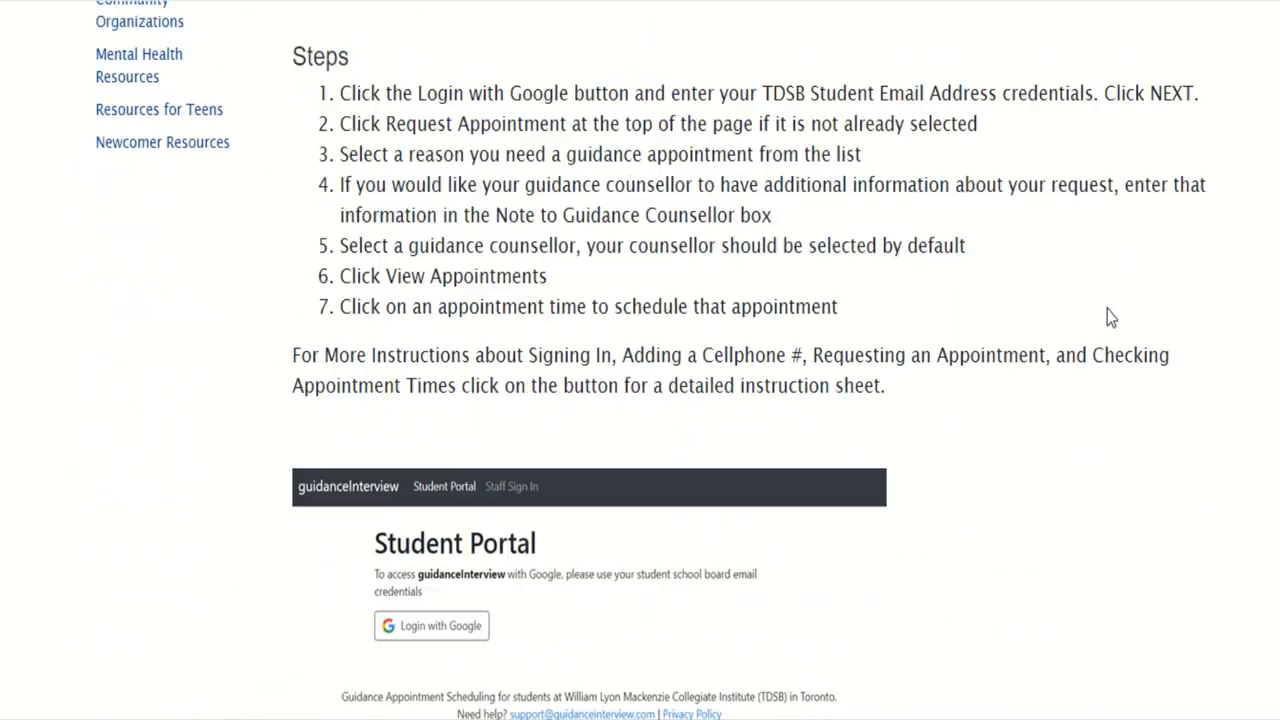
pyautogui.scroll(-3)
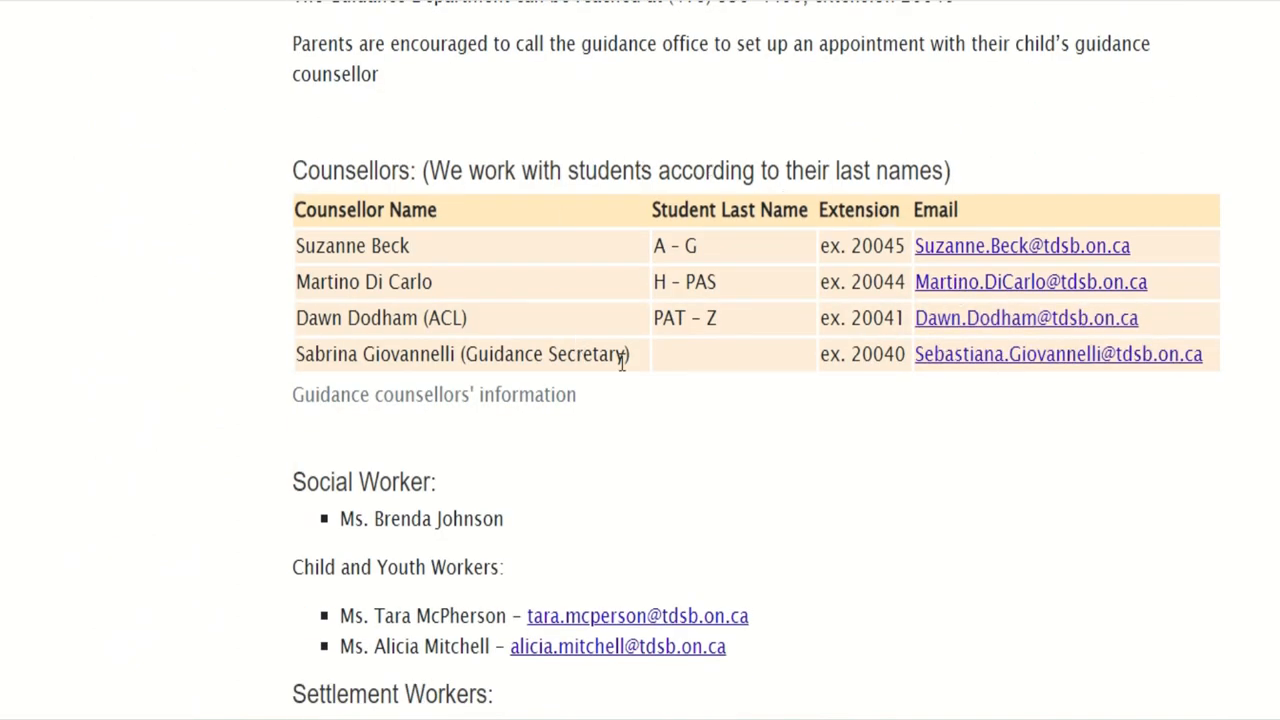
pyautogui.moveTo(660, 165)
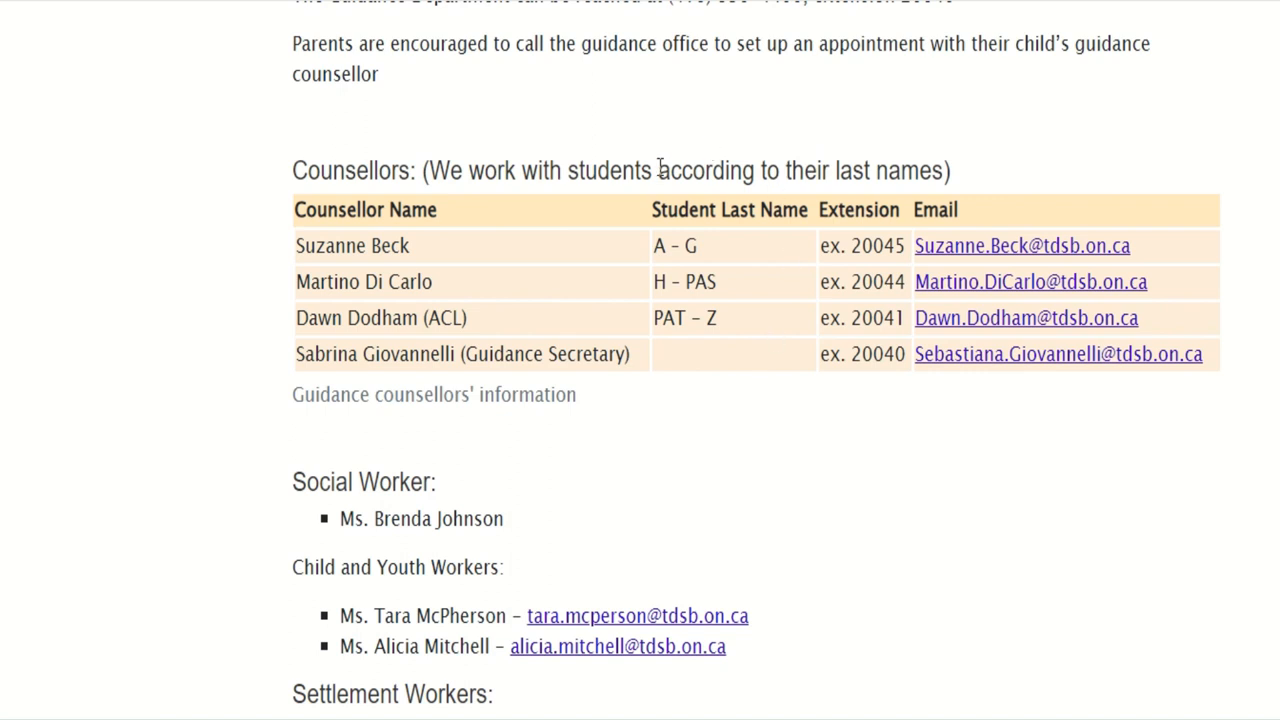
pyautogui.moveTo(582, 310)
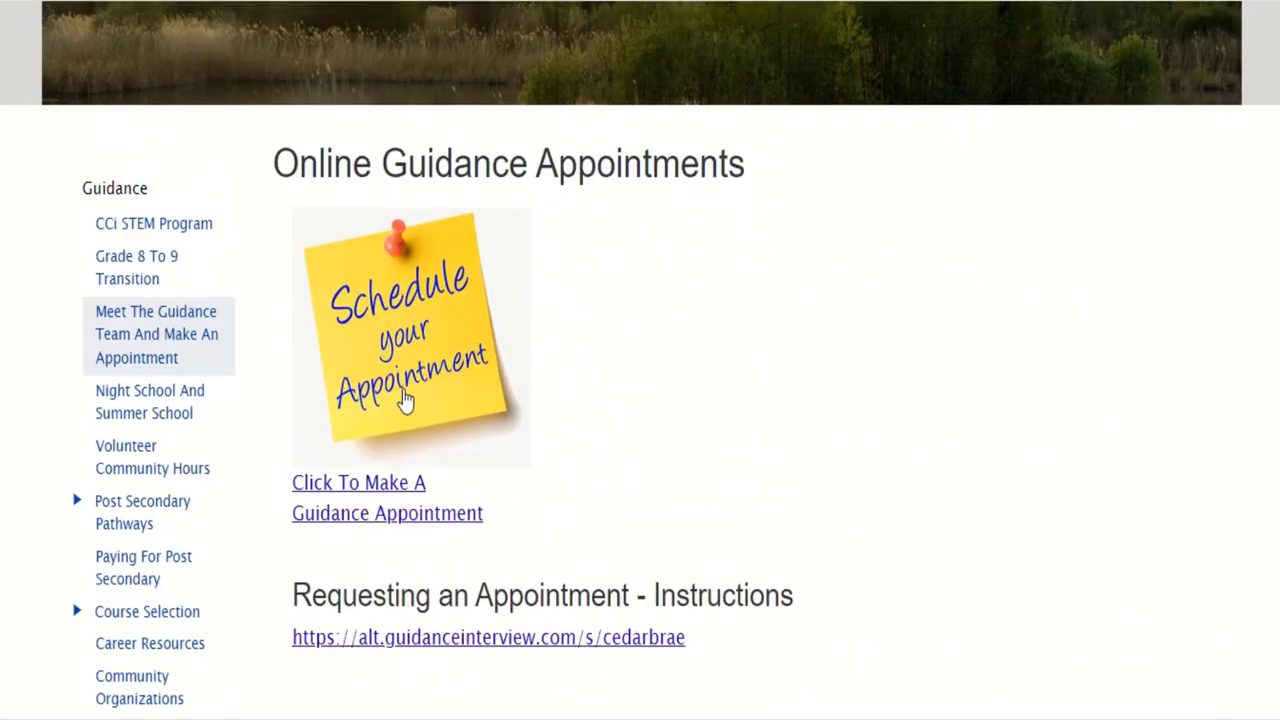
pyautogui.moveTo(370, 492)
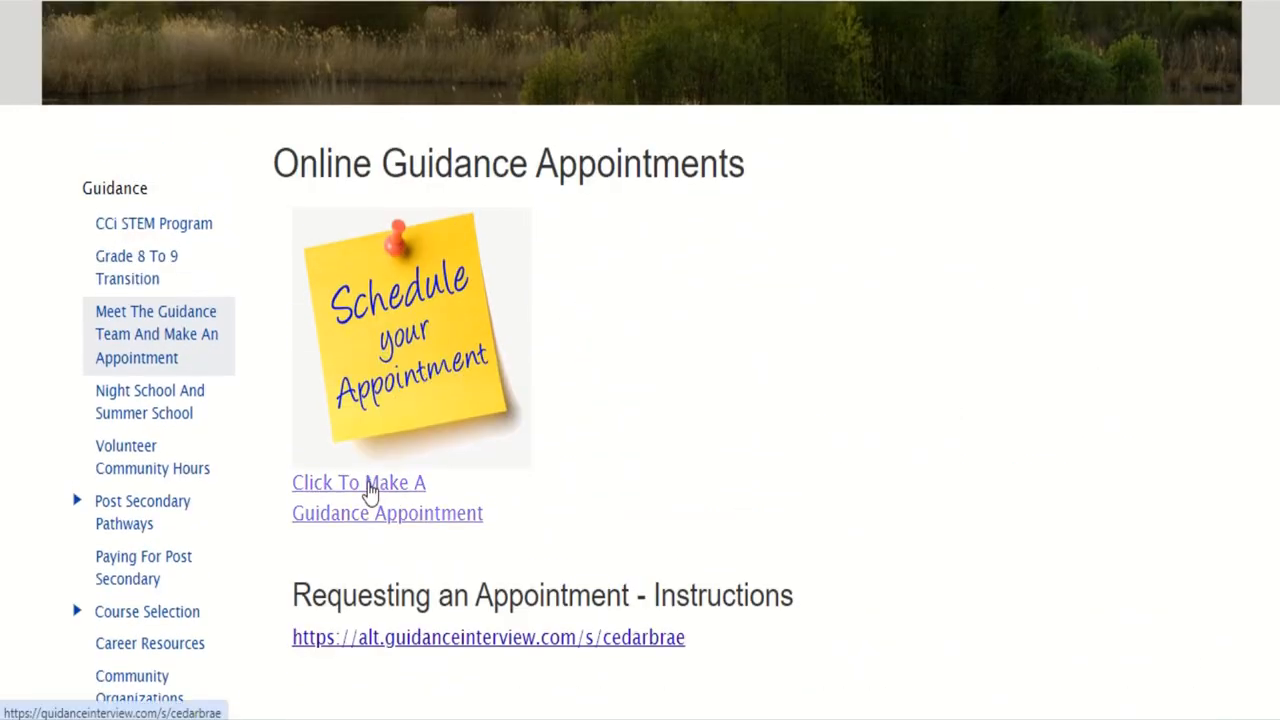
pyautogui.click(358, 482)
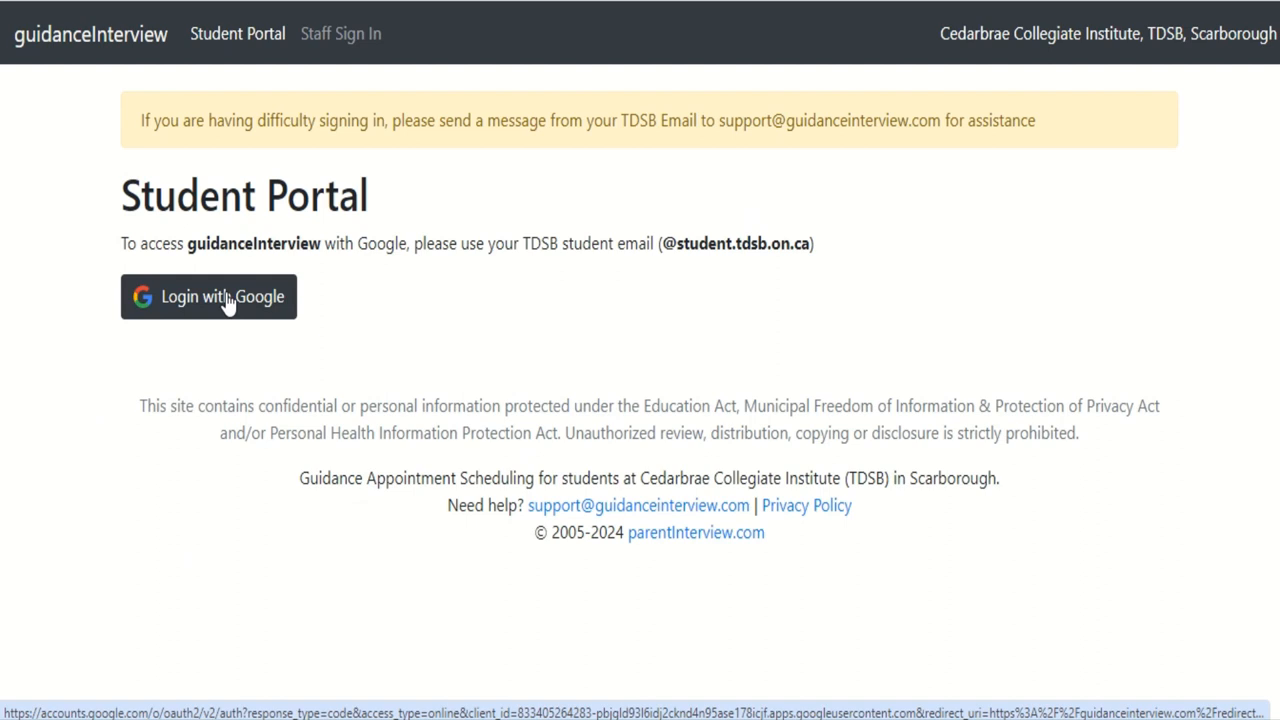
pyautogui.moveTo(282, 268)
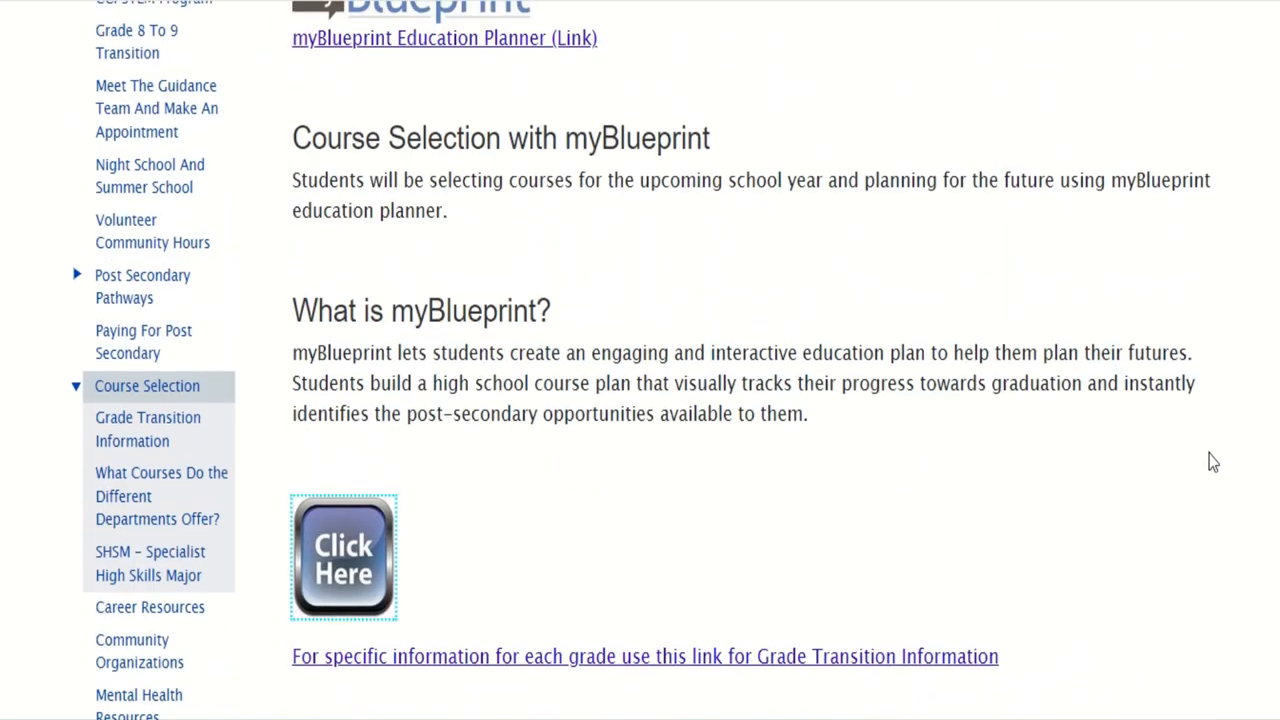
pyautogui.moveTo(1183, 455)
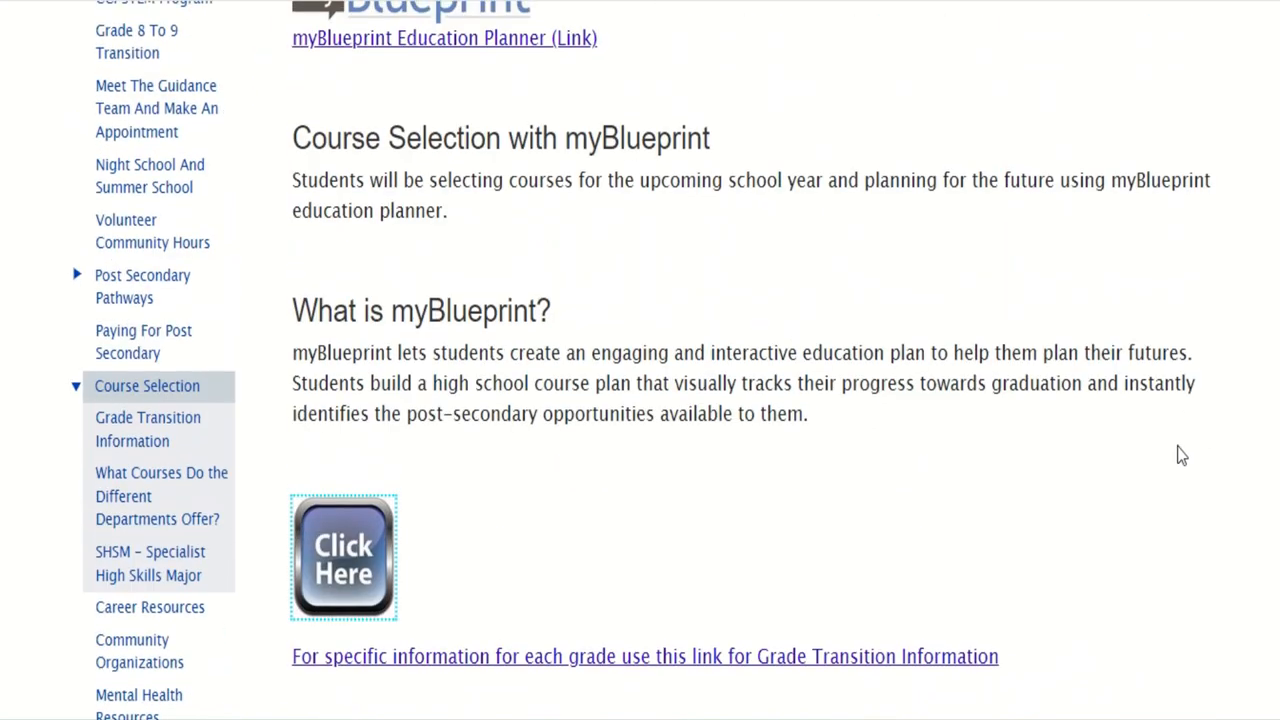
pyautogui.moveTo(1178, 451)
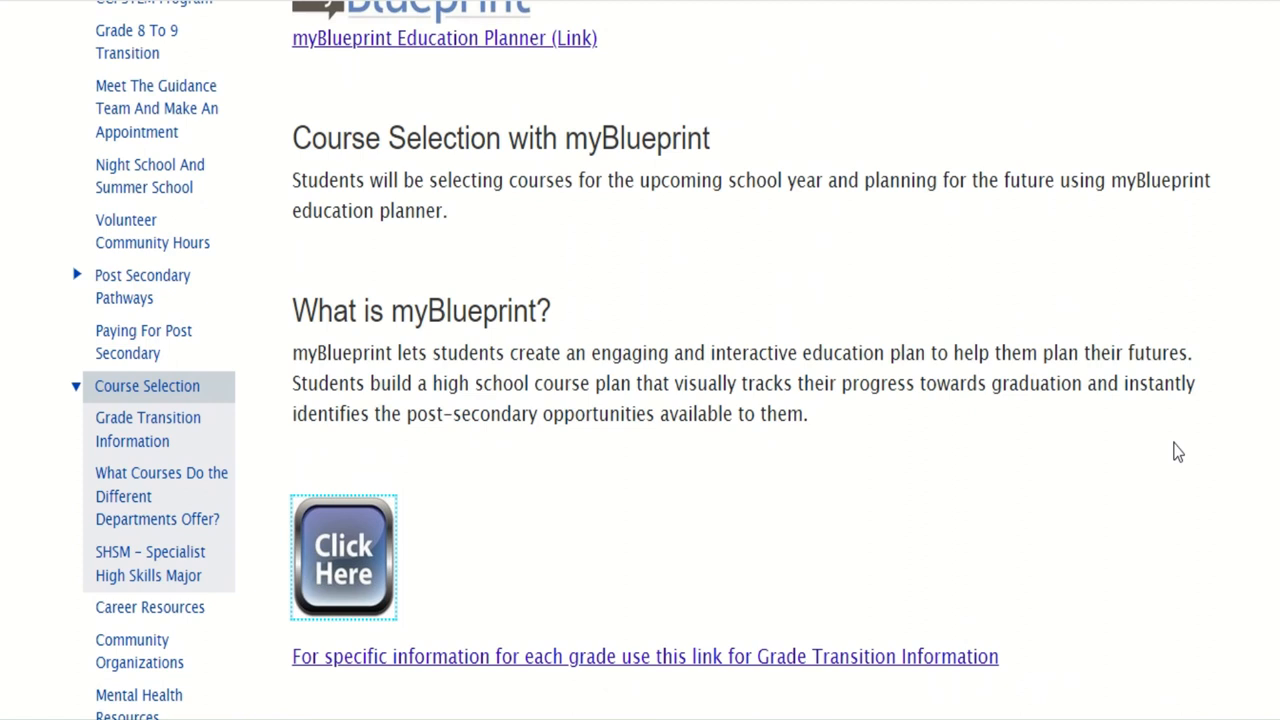